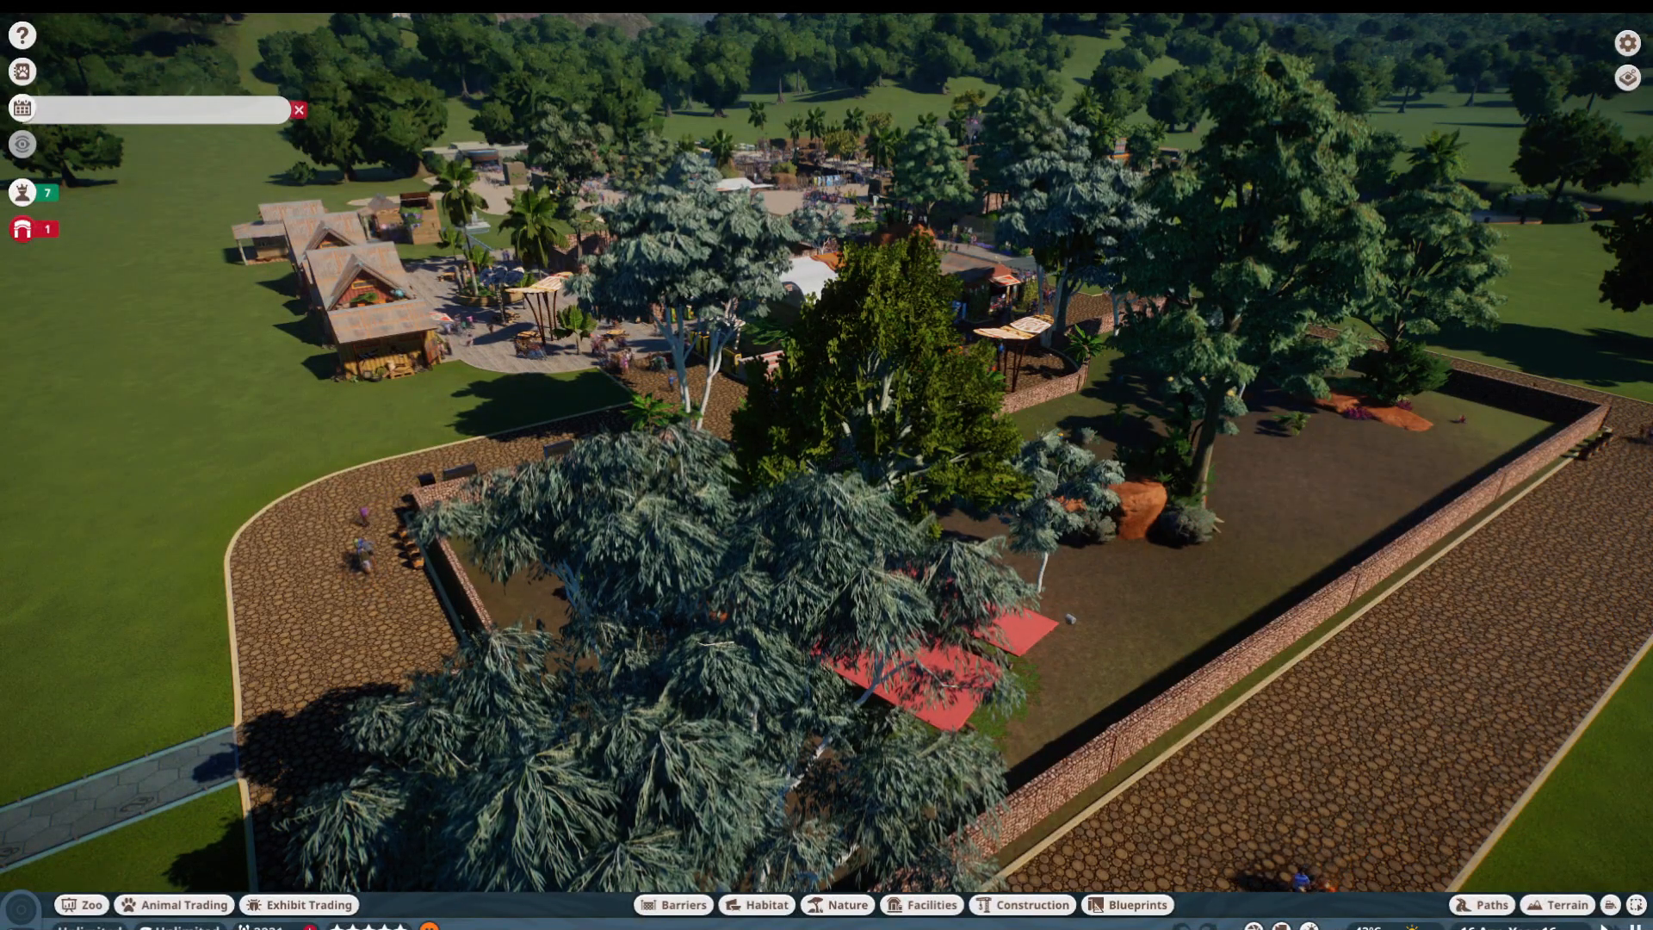
Step: Jump from the animal alerts list to the meerkat whose death was reported
{"action": "scroll", "scroll_direction": "down", "scroll_amount": 3}
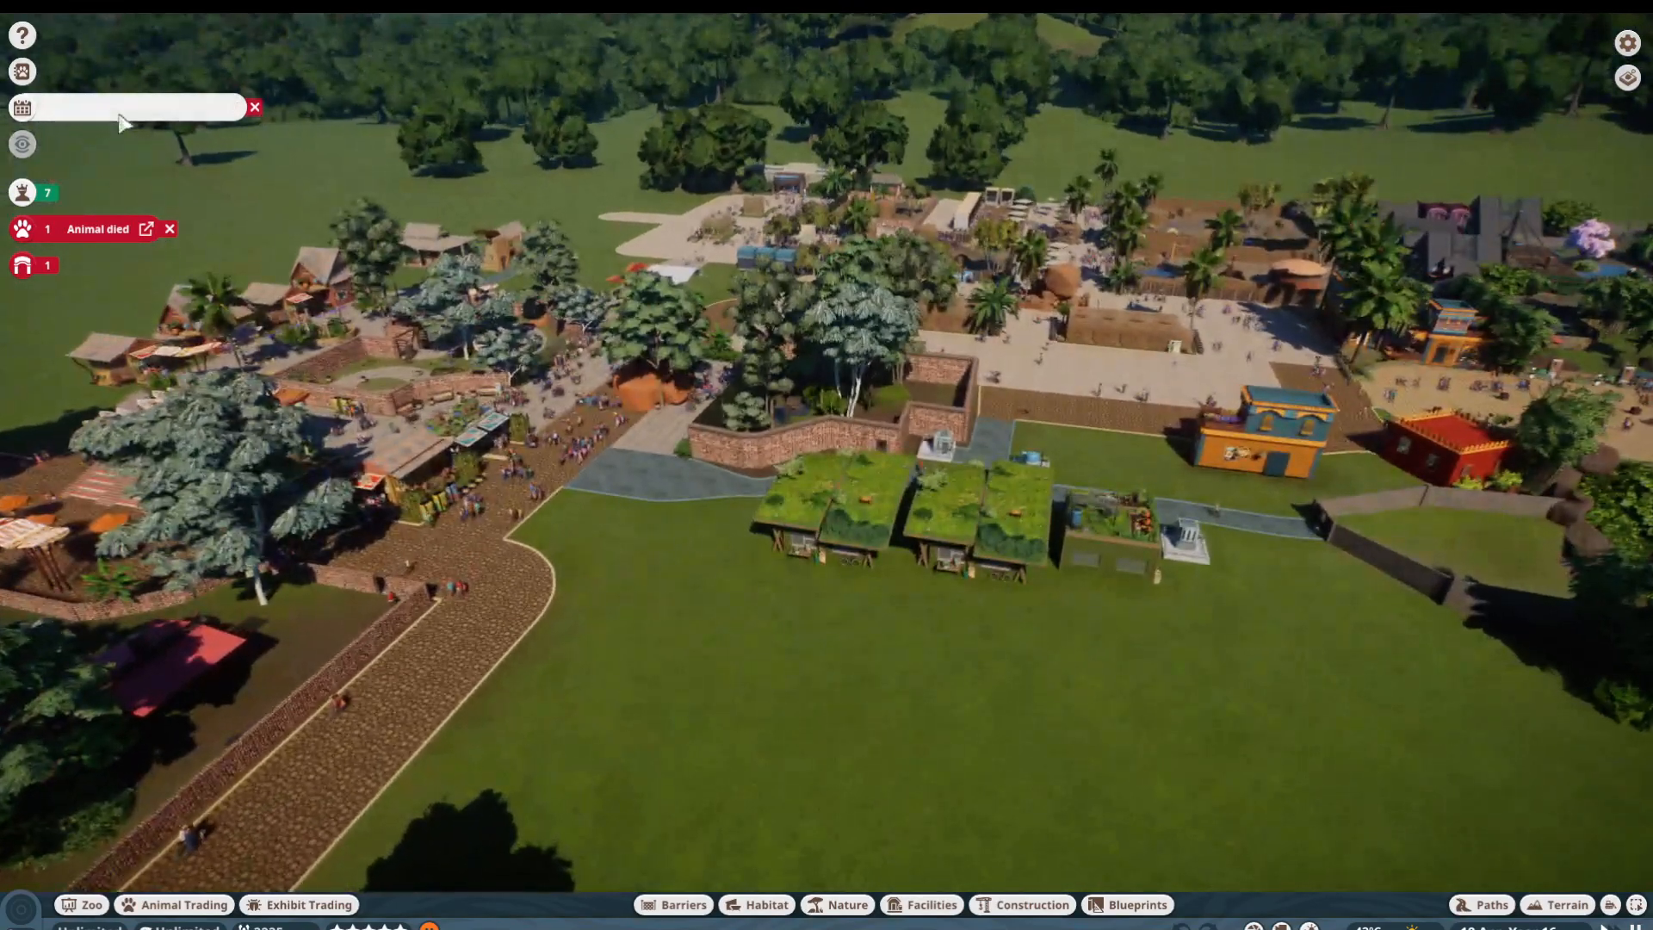
{"action": "left_click", "coordinate": [96, 229]}
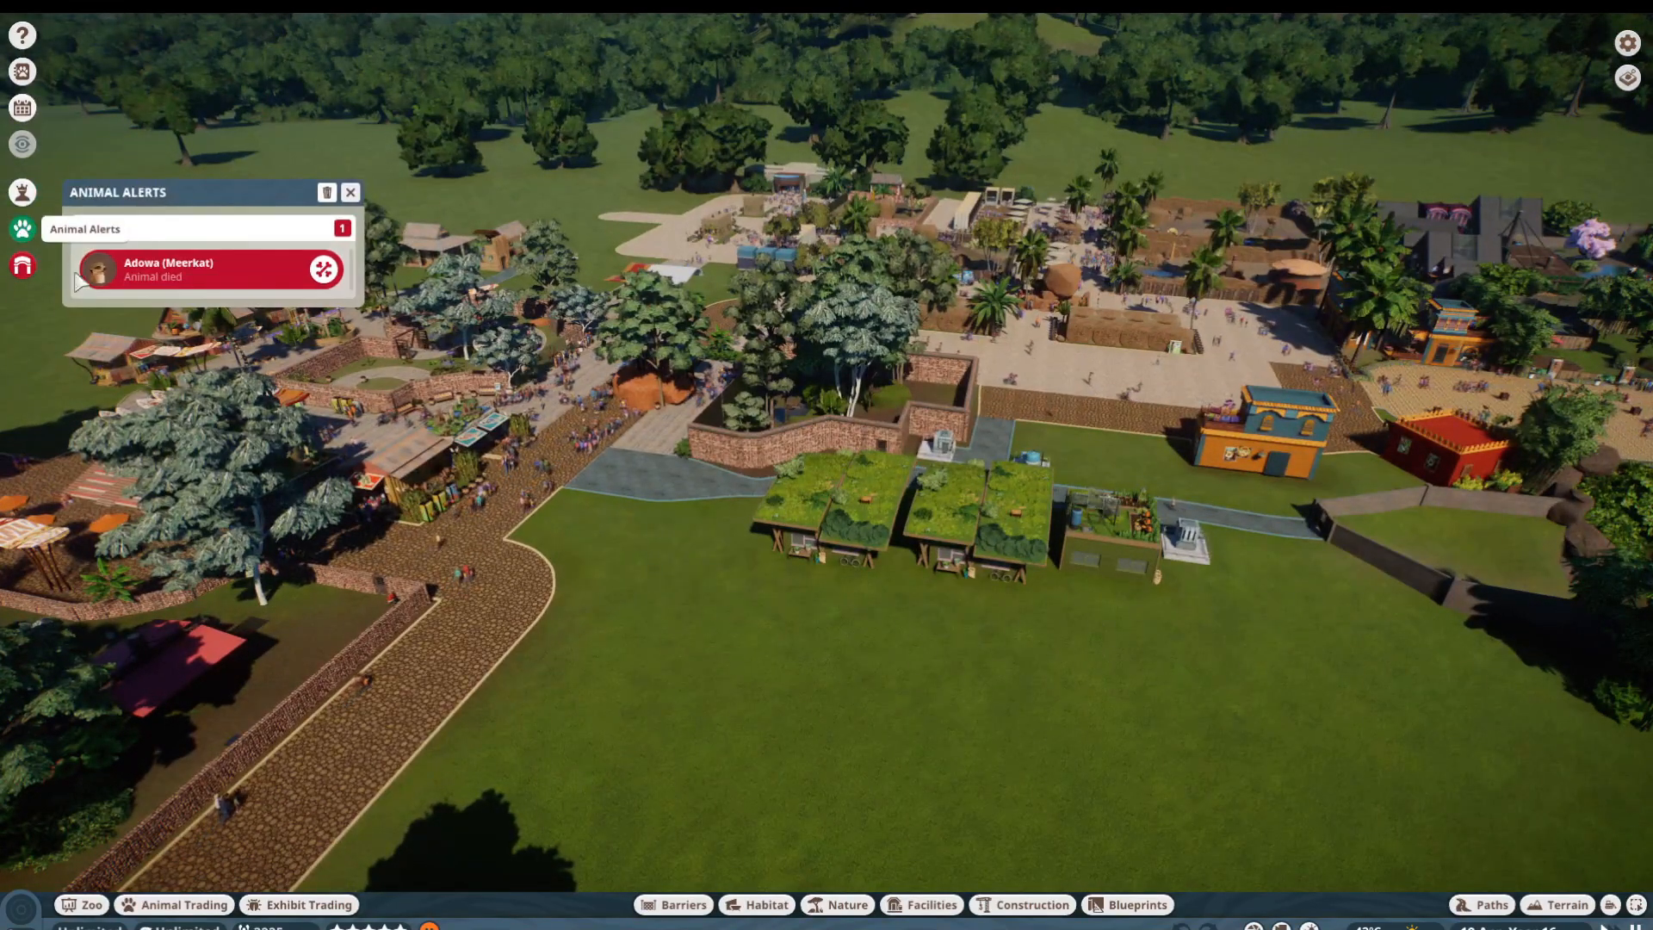
{"action": "left_click", "coordinate": [169, 269]}
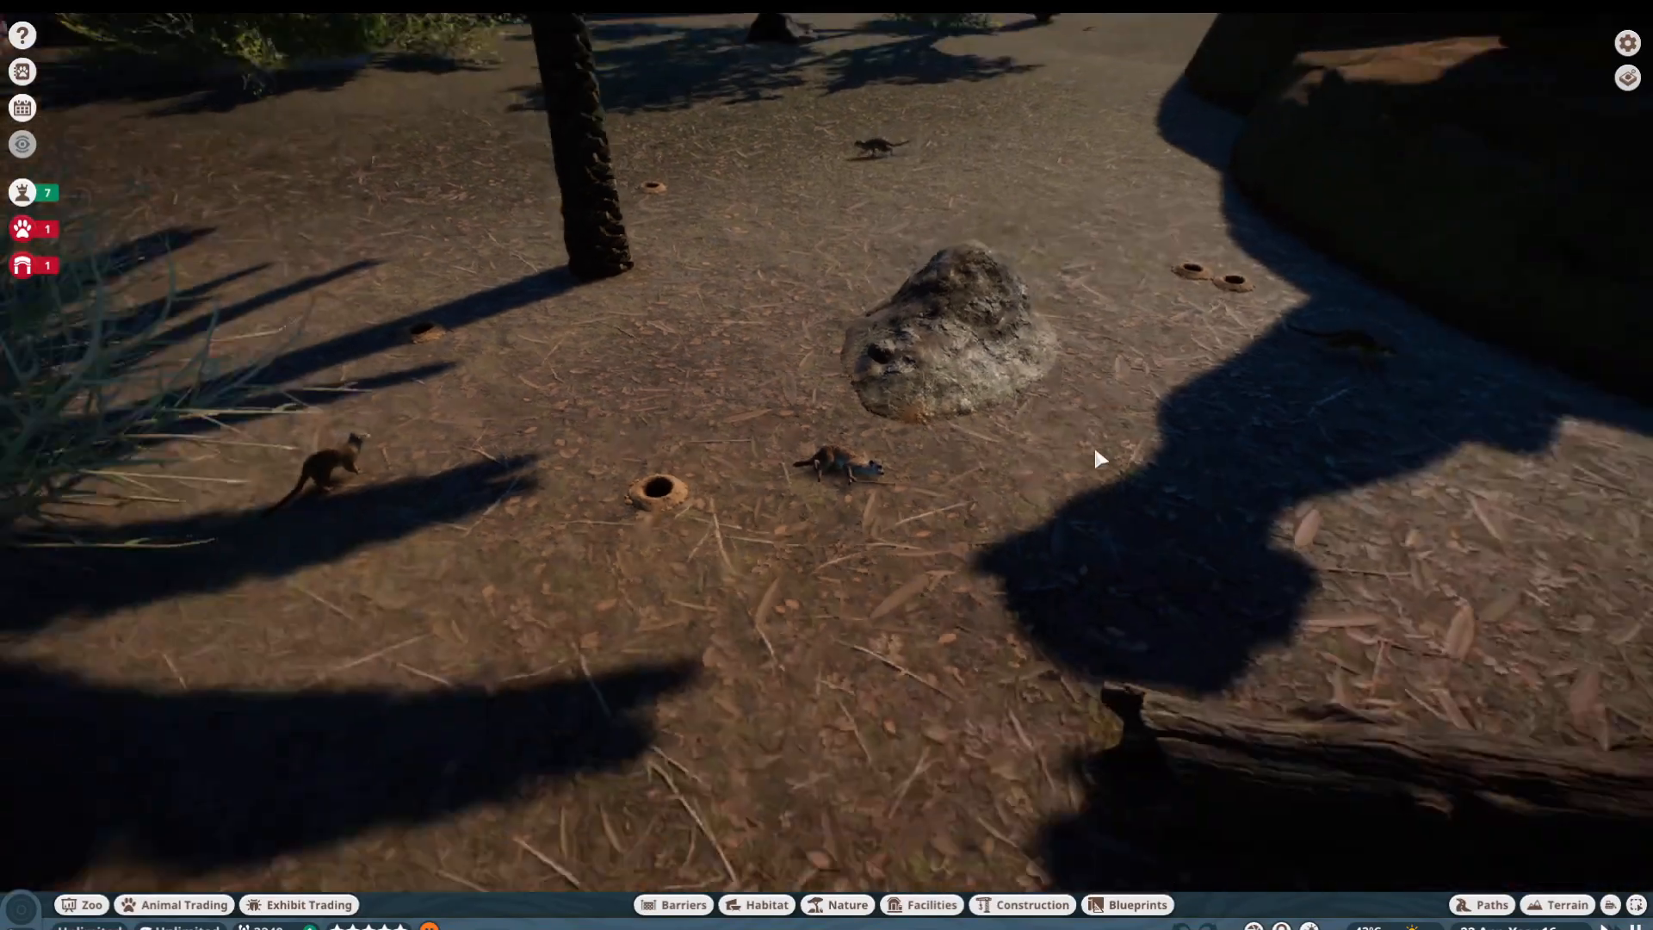
Step: Sweep the camera across the zoo to the grass by the shops and pumps and bring up Construction
{"action": "scroll", "scroll_direction": "down", "scroll_amount": 3}
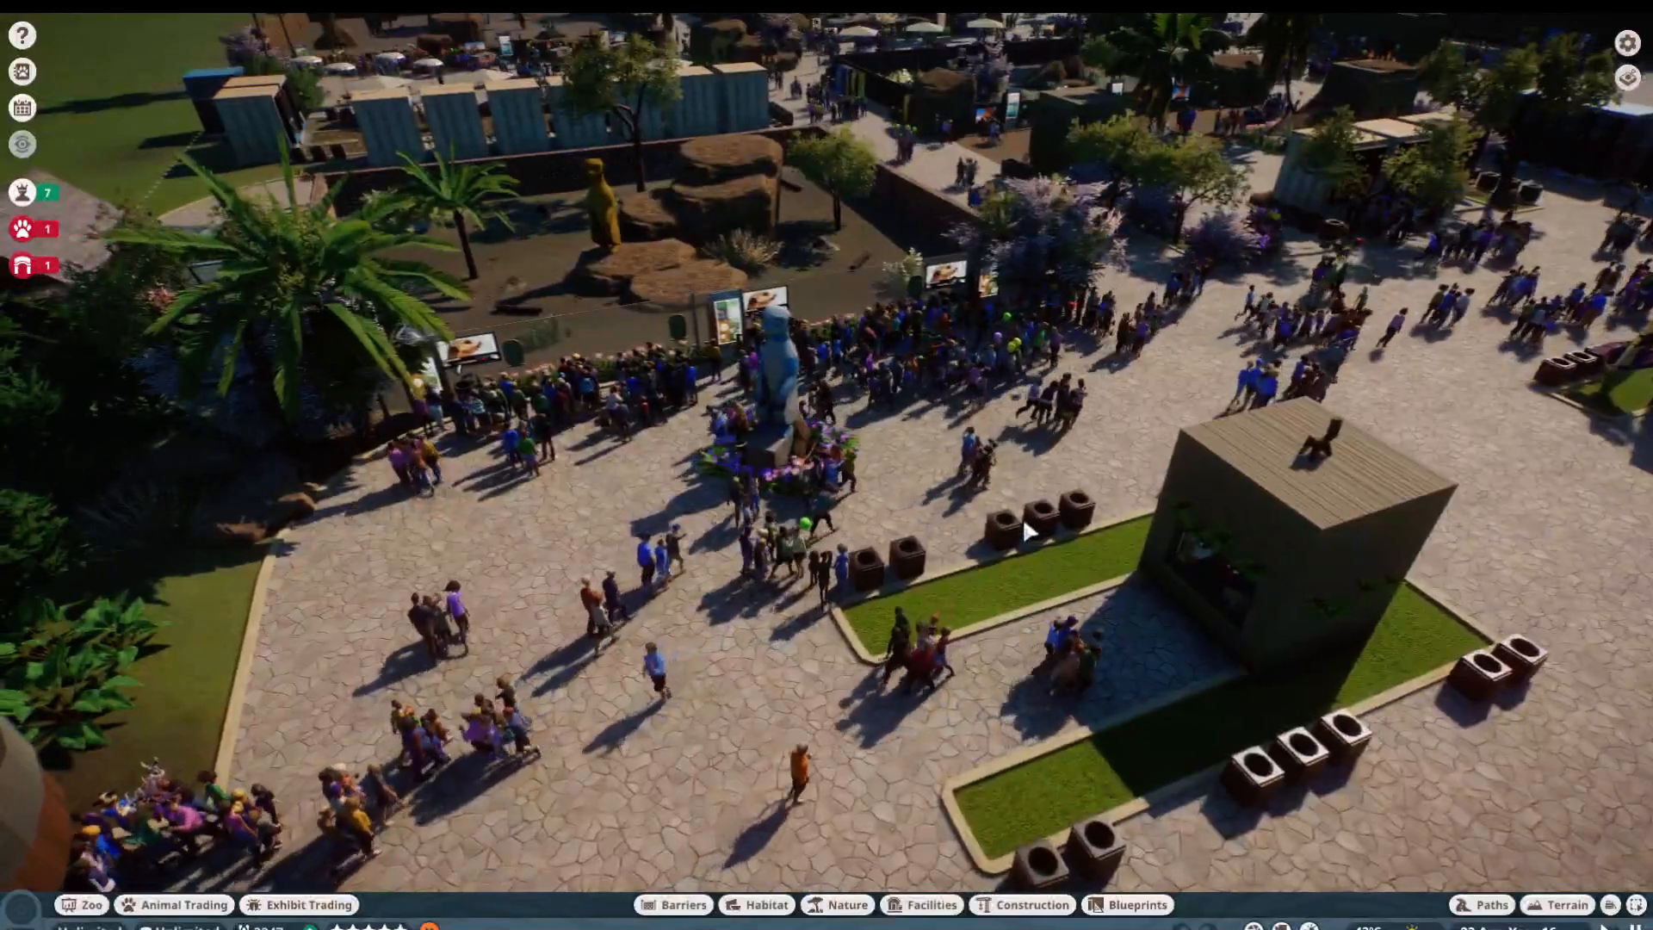
{"action": "scroll", "scroll_direction": "down", "scroll_amount": 3}
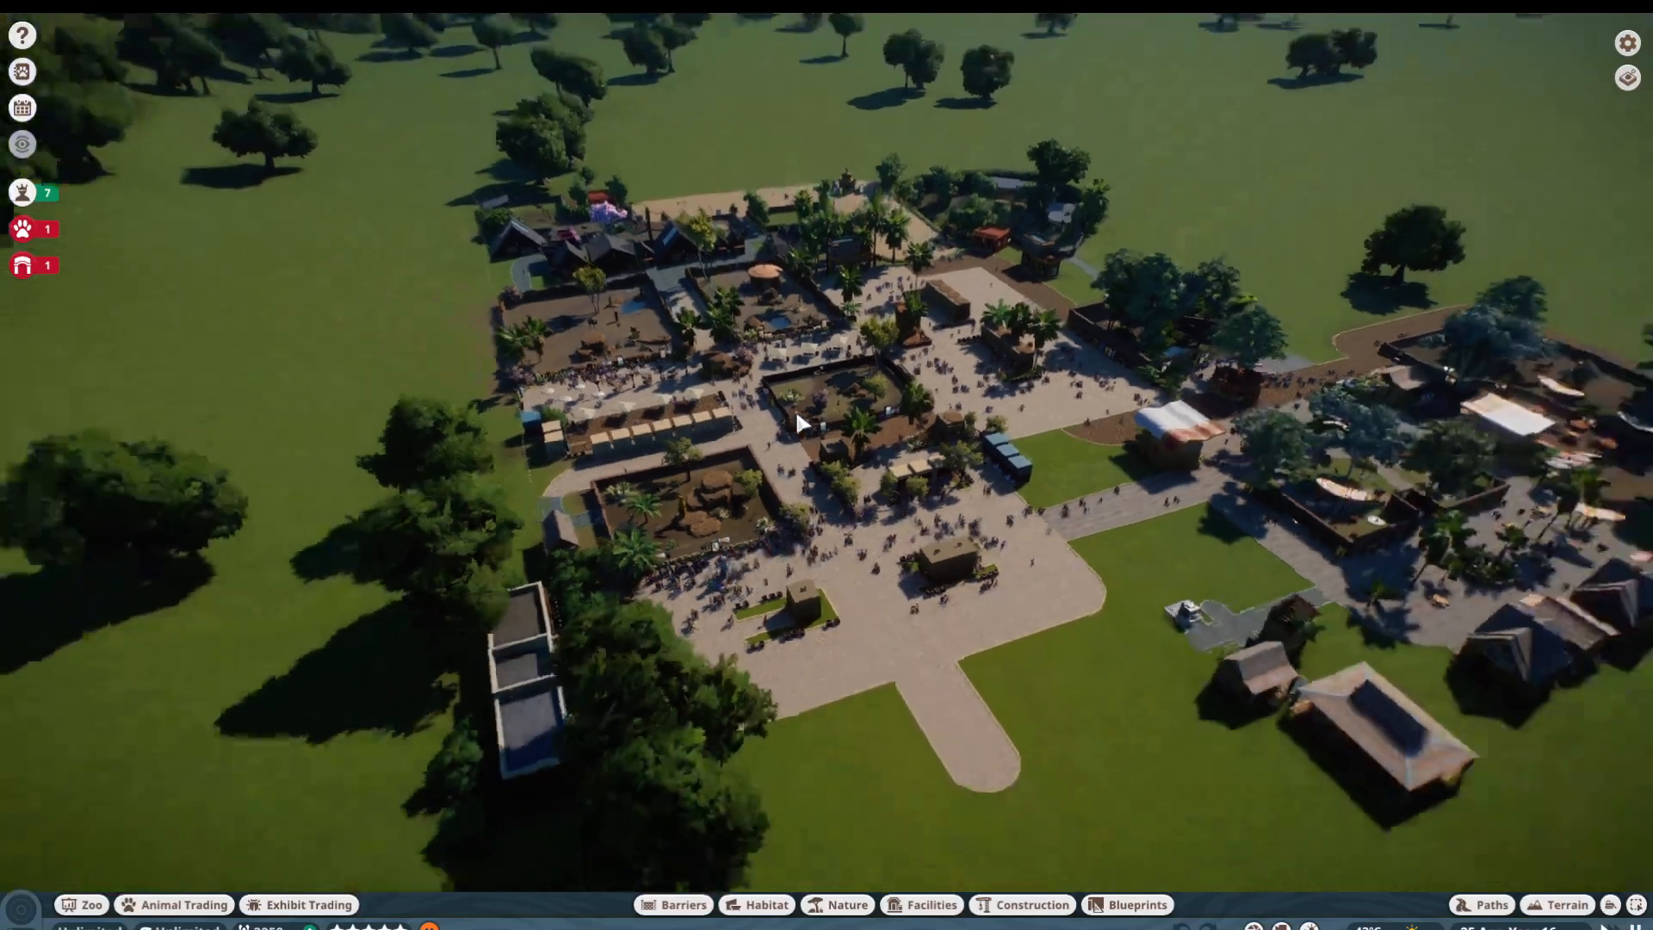
{"action": "scroll", "scroll_direction": "down", "scroll_amount": 3}
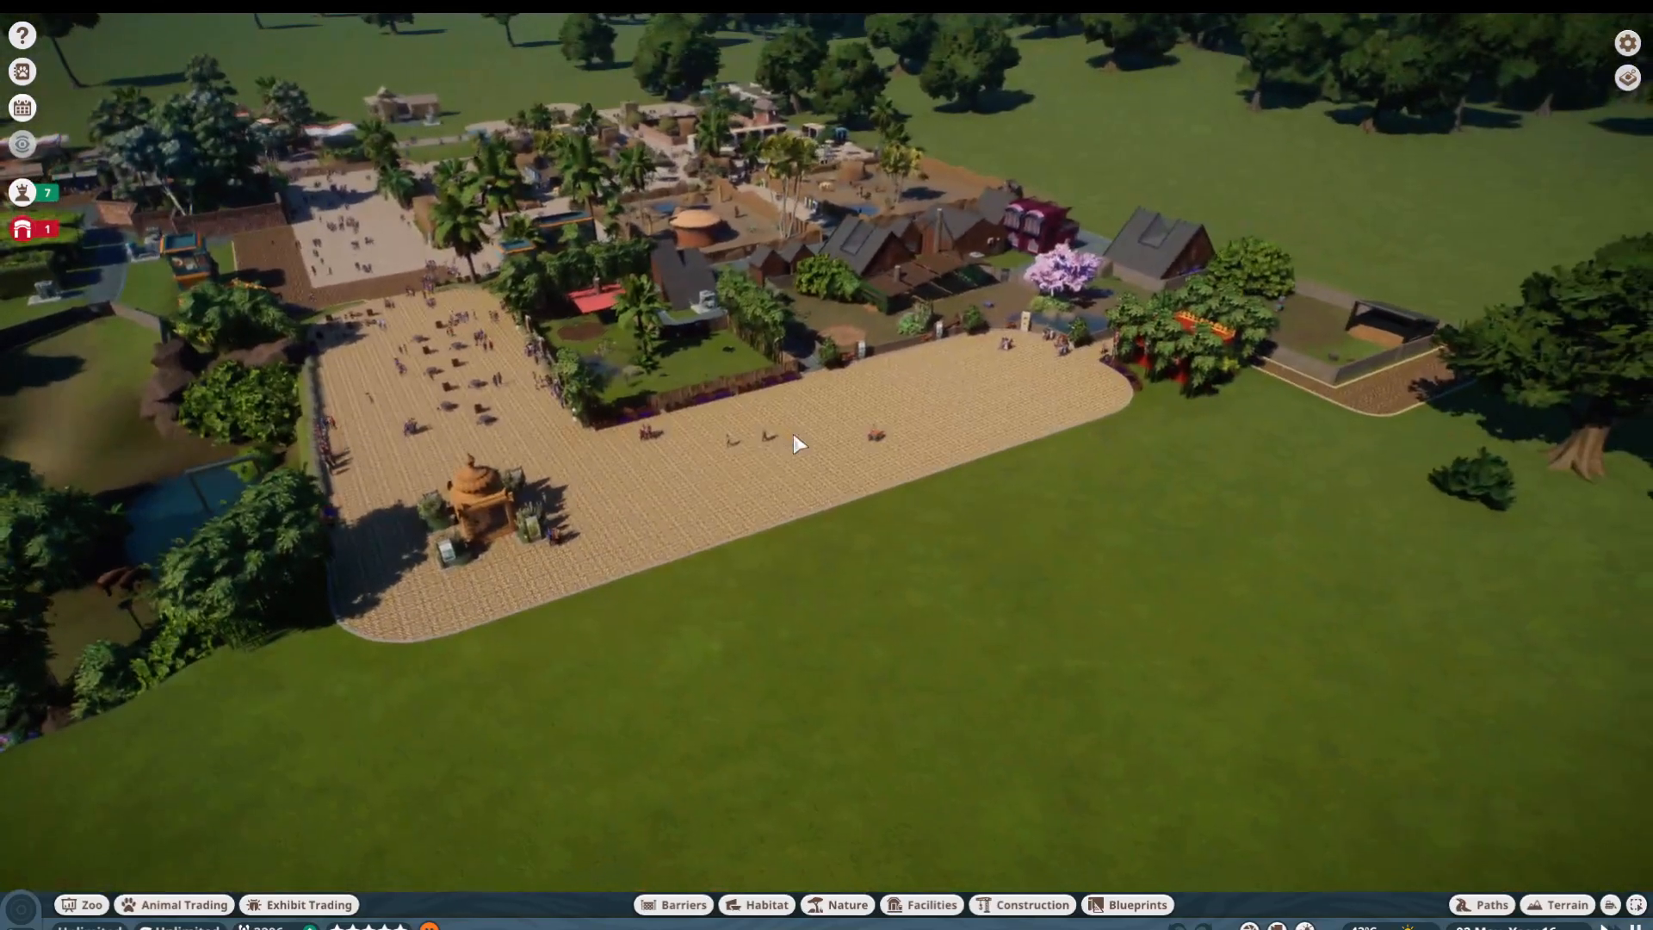
{"action": "scroll", "scroll_direction": "down", "scroll_amount": 3}
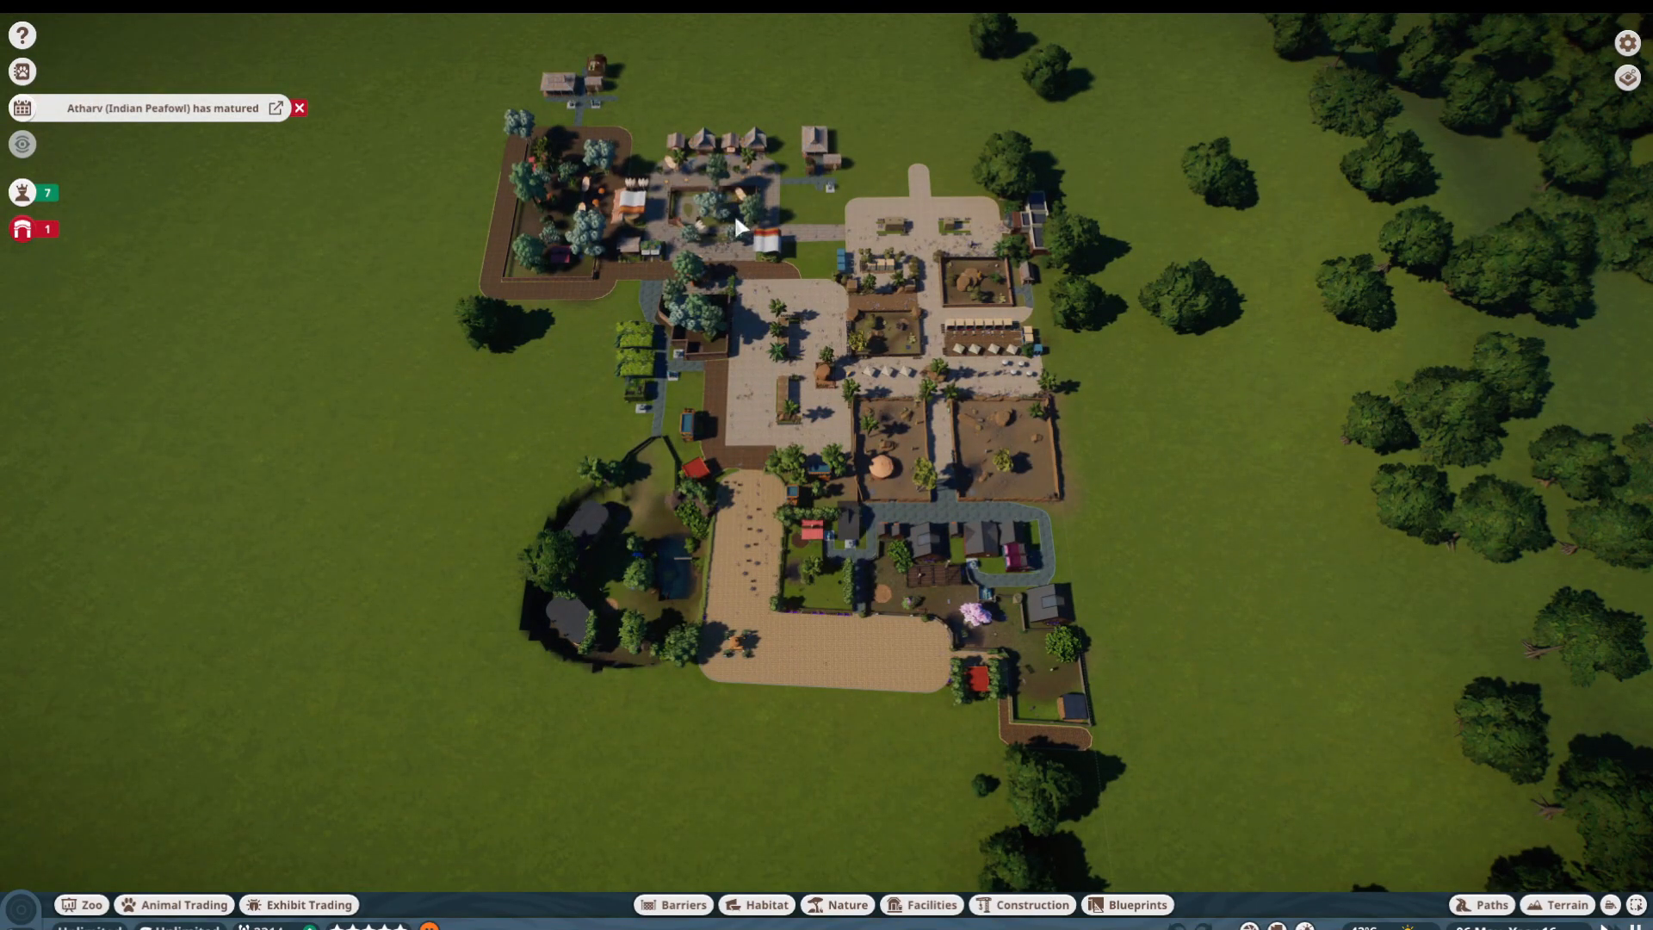
{"action": "scroll", "scroll_direction": "up", "scroll_amount": 3}
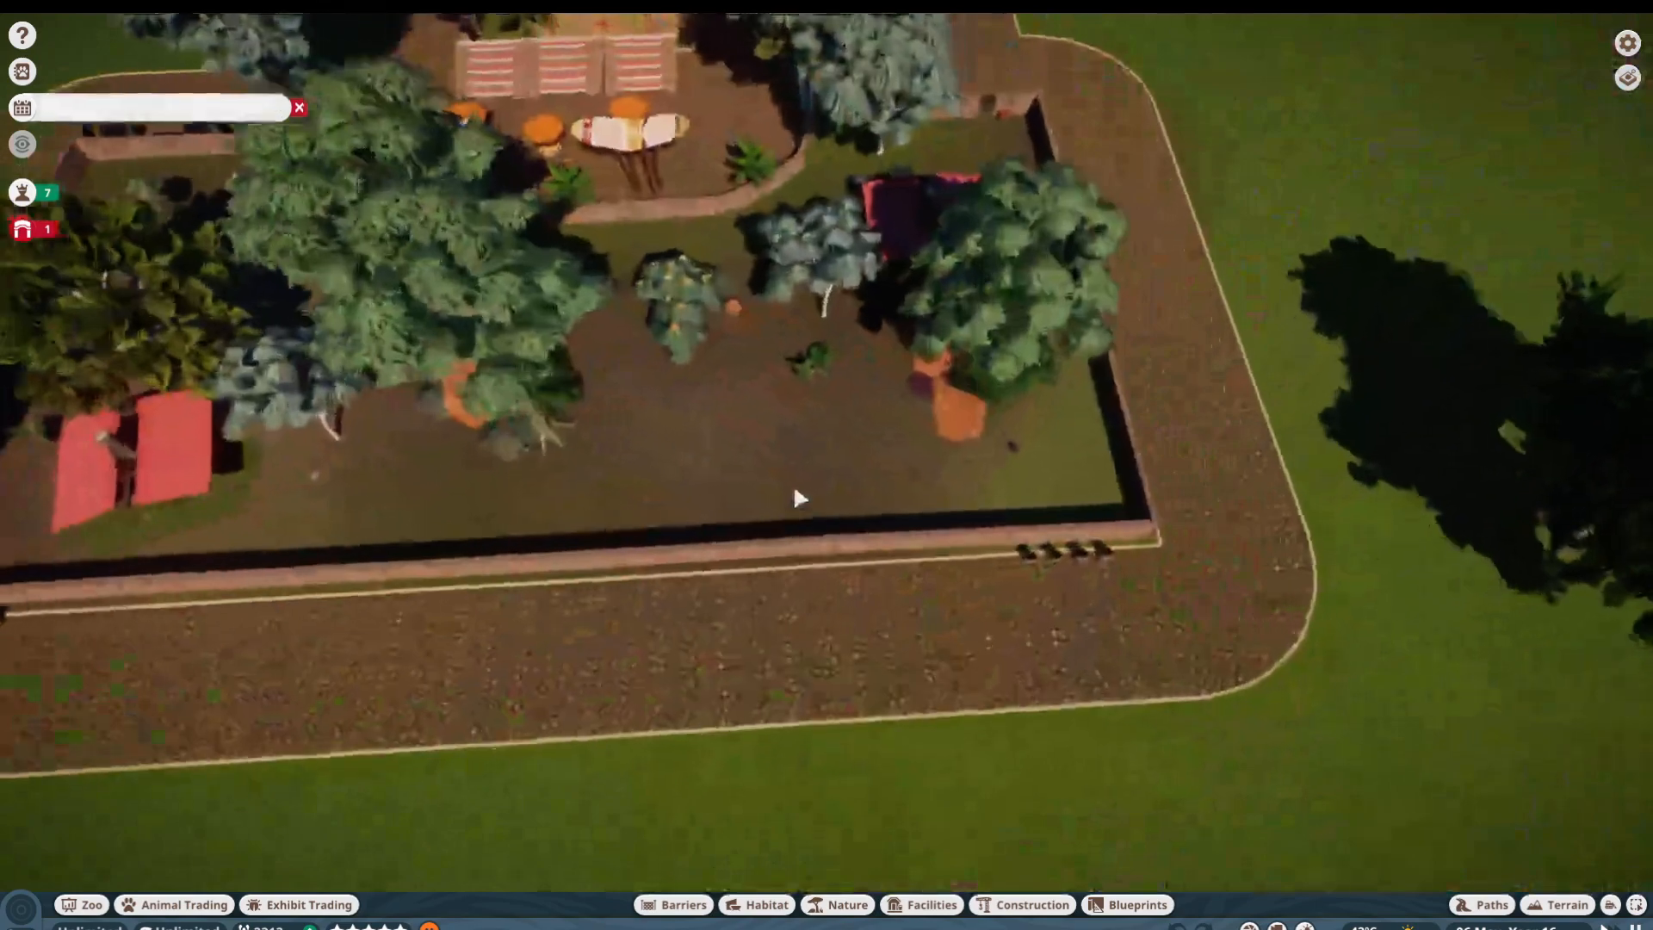
{"action": "scroll", "scroll_direction": "down", "scroll_amount": 3}
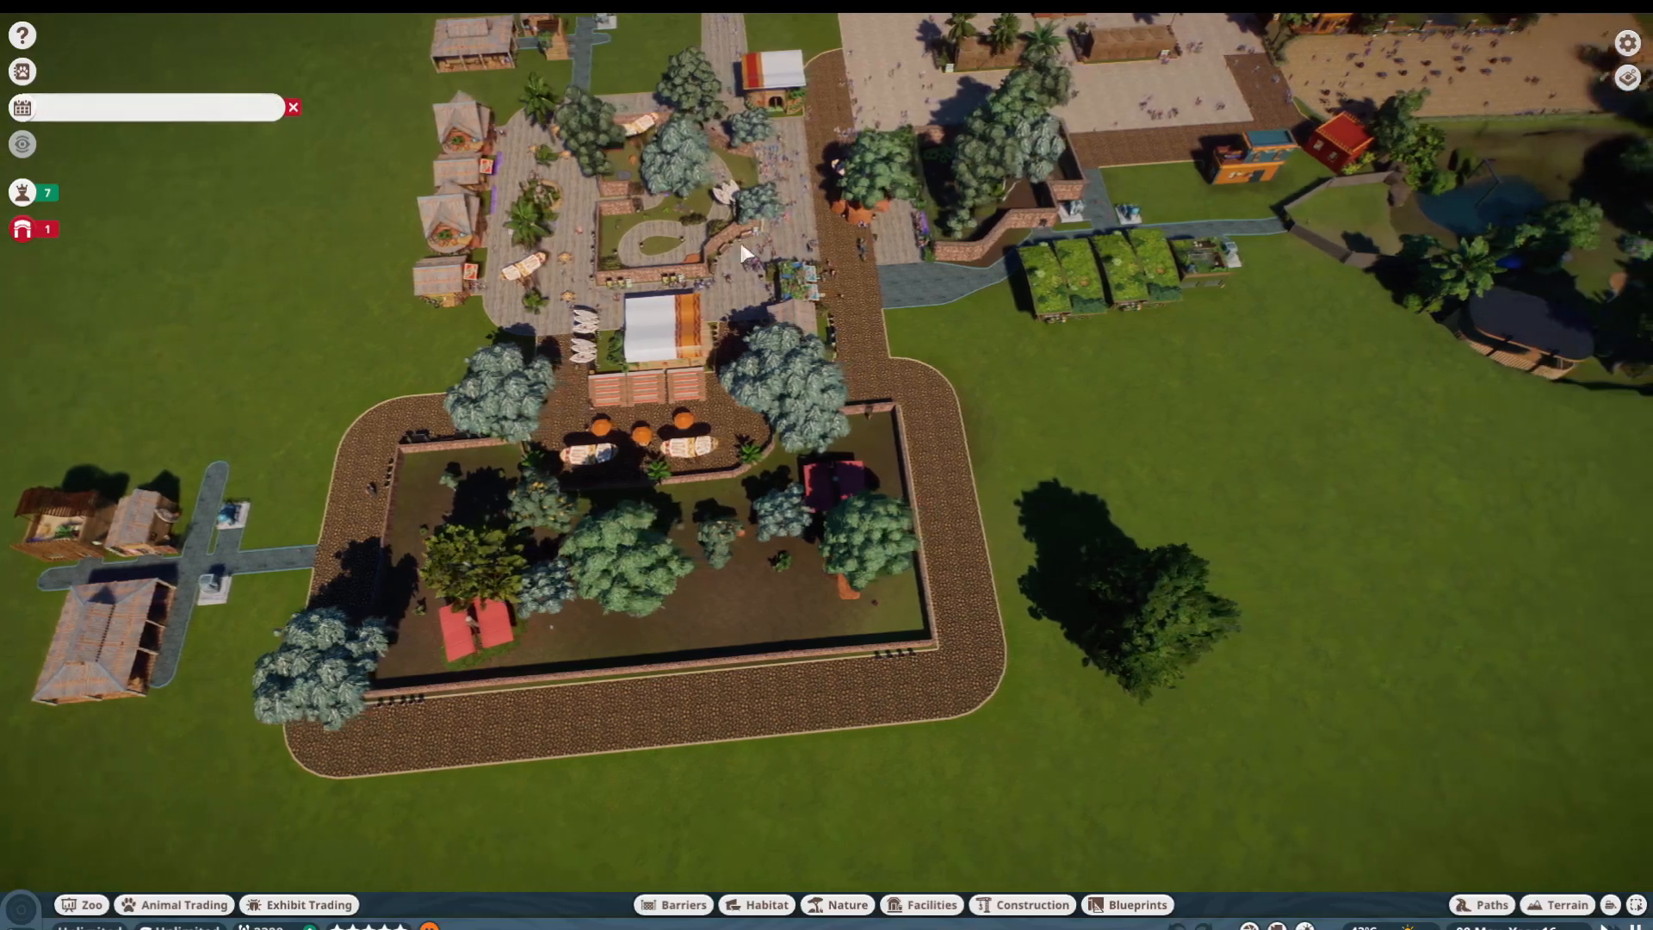
{"action": "scroll", "scroll_direction": "down", "scroll_amount": 3}
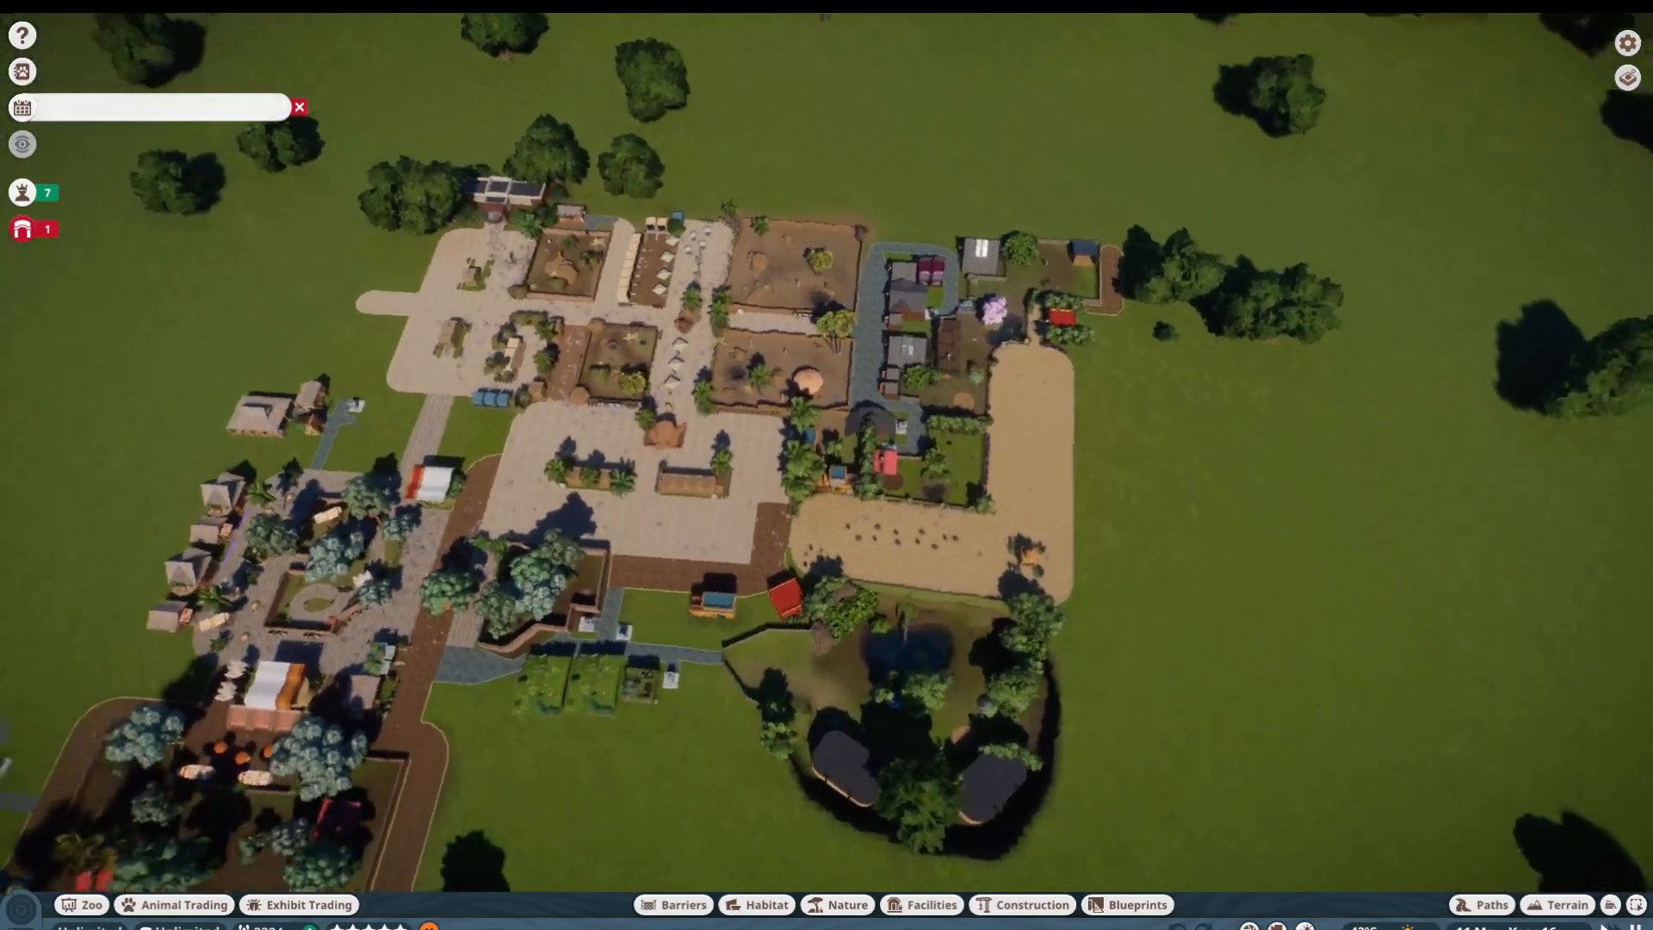
{"action": "scroll", "scroll_direction": "up", "scroll_amount": 3}
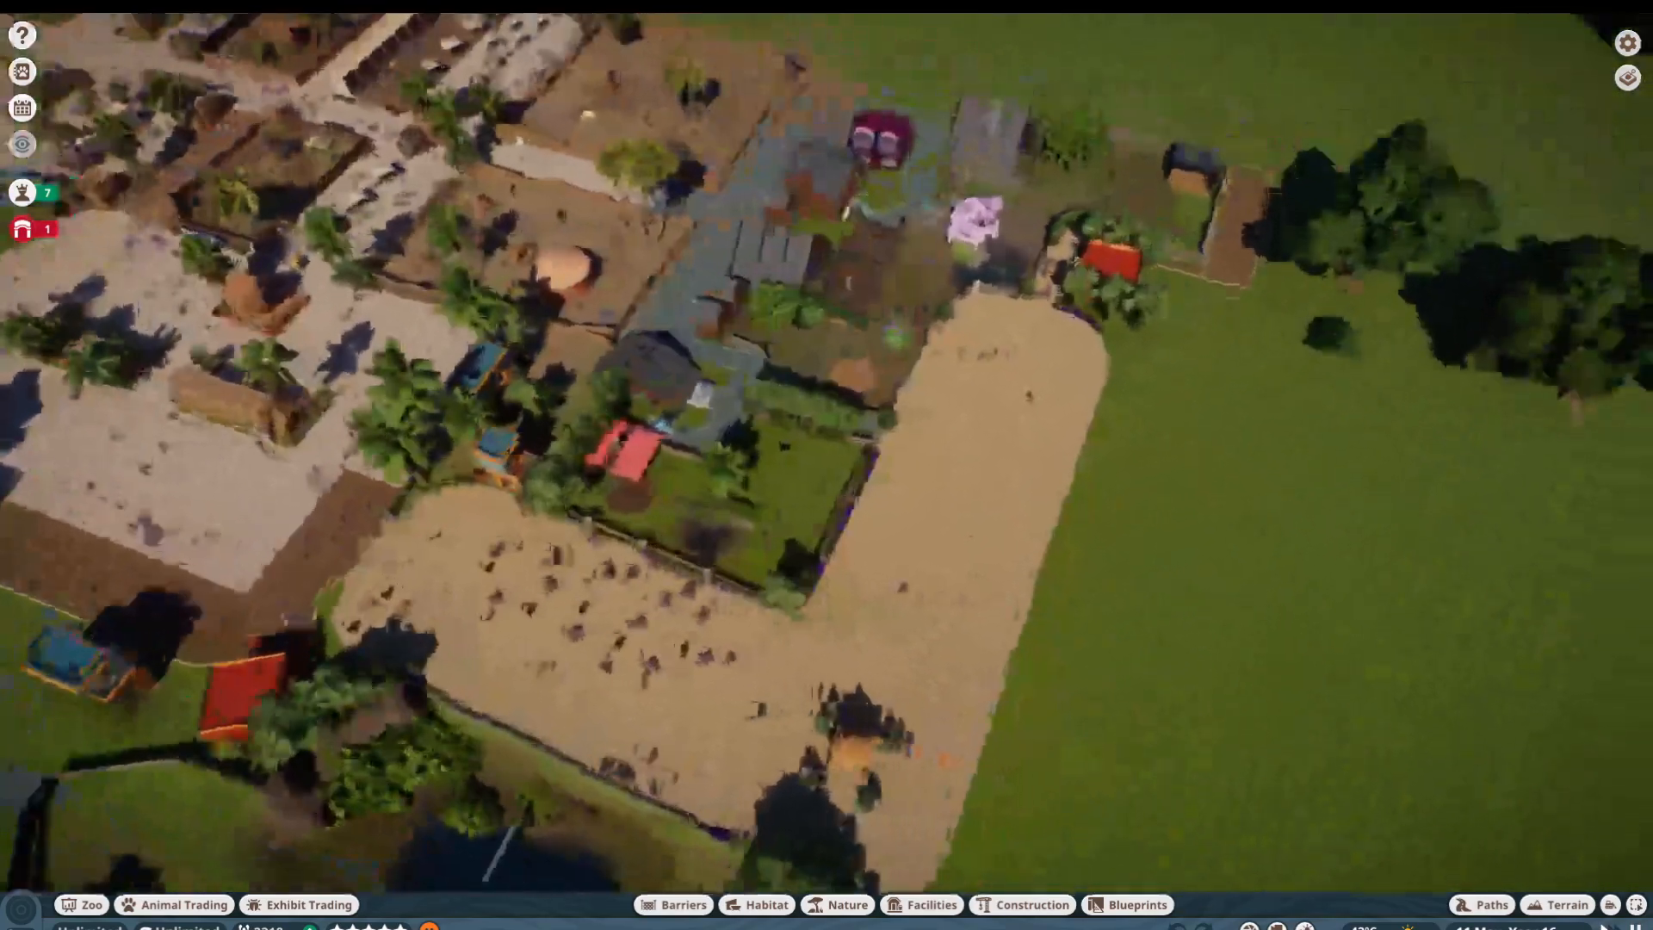
{"action": "scroll", "scroll_direction": "down", "scroll_amount": 3}
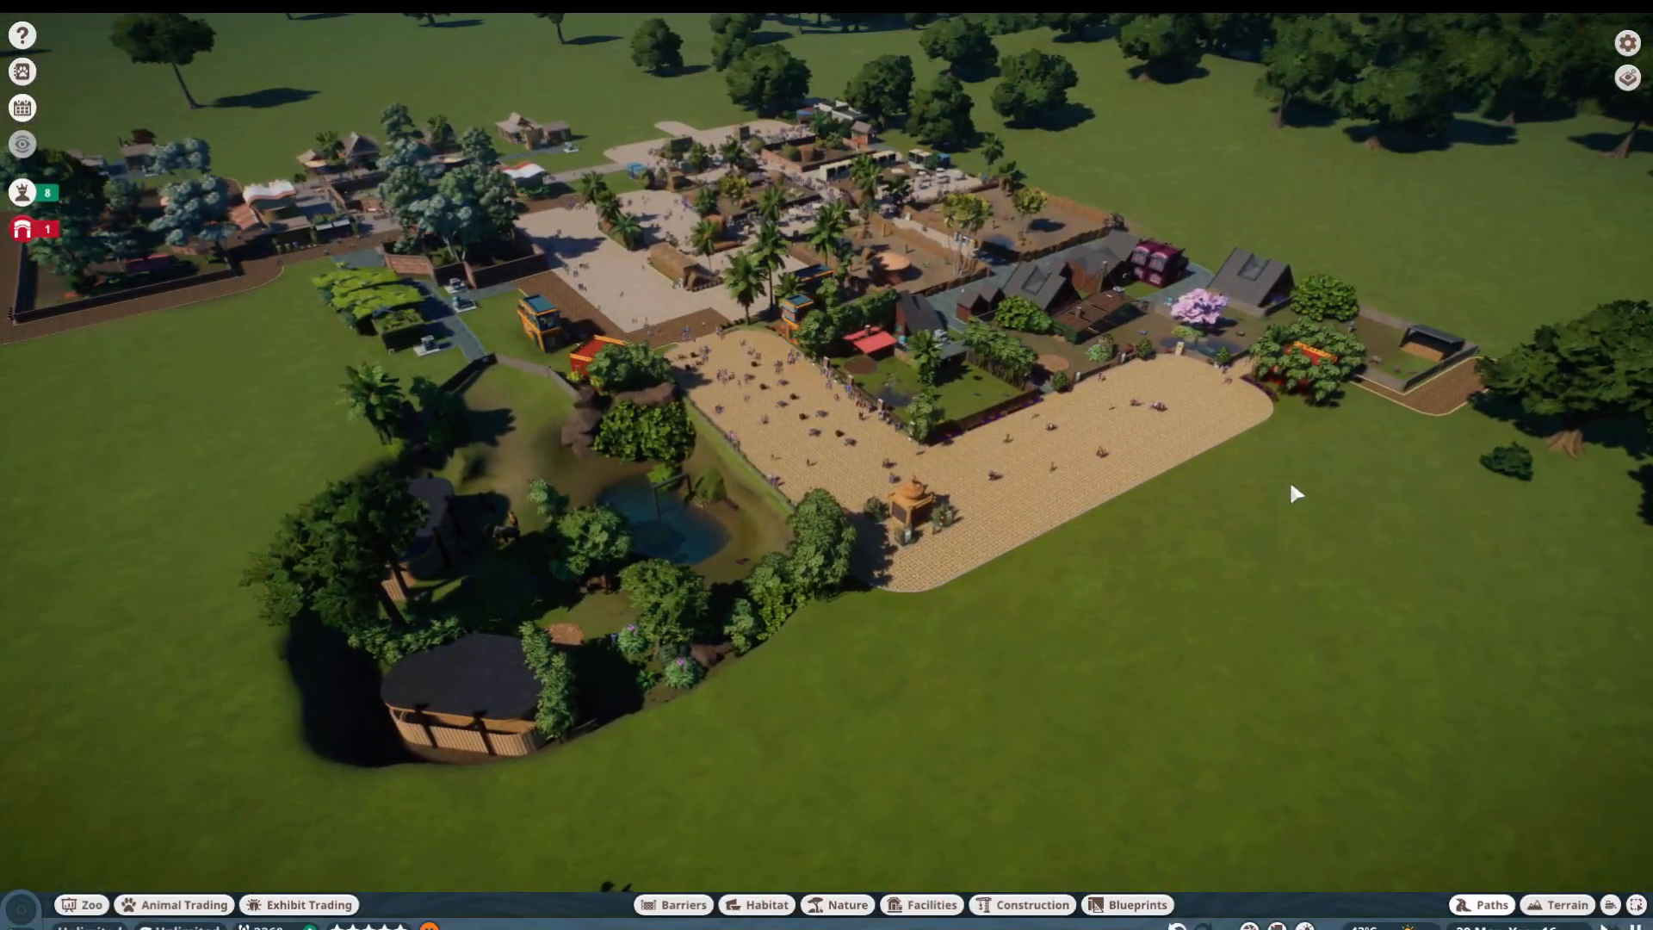
{"action": "scroll", "scroll_direction": "up", "scroll_amount": 3}
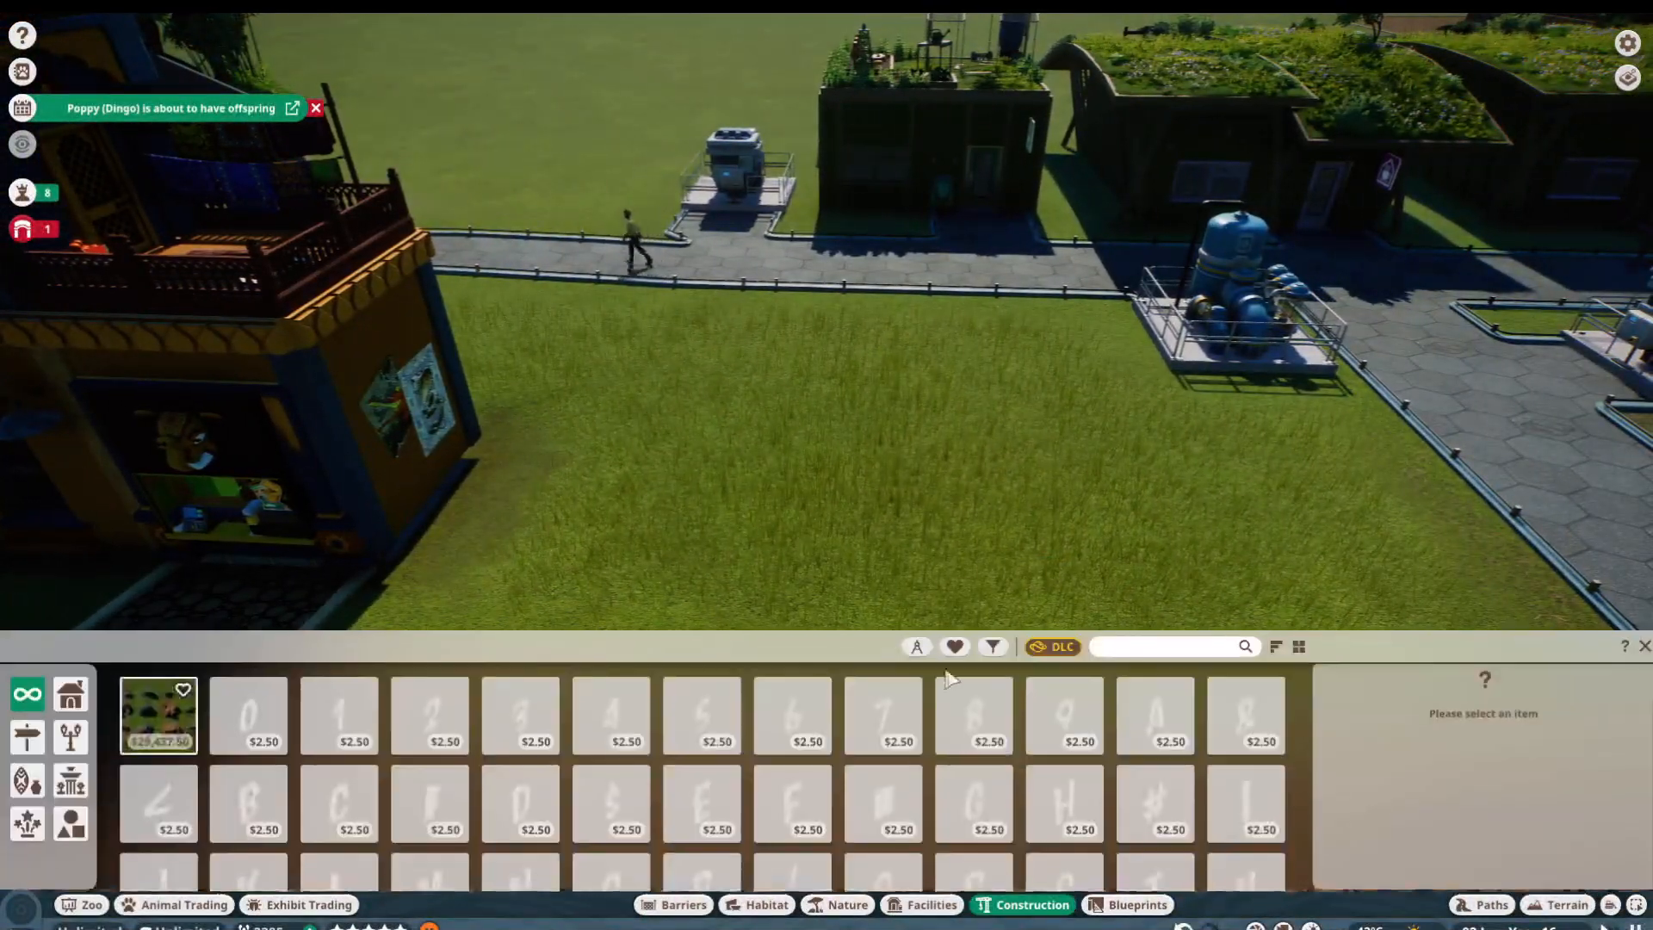
Step: Filter the construction catalogue to Indian-themed pieces and show the building blueprints
{"action": "left_click", "coordinate": [990, 645]}
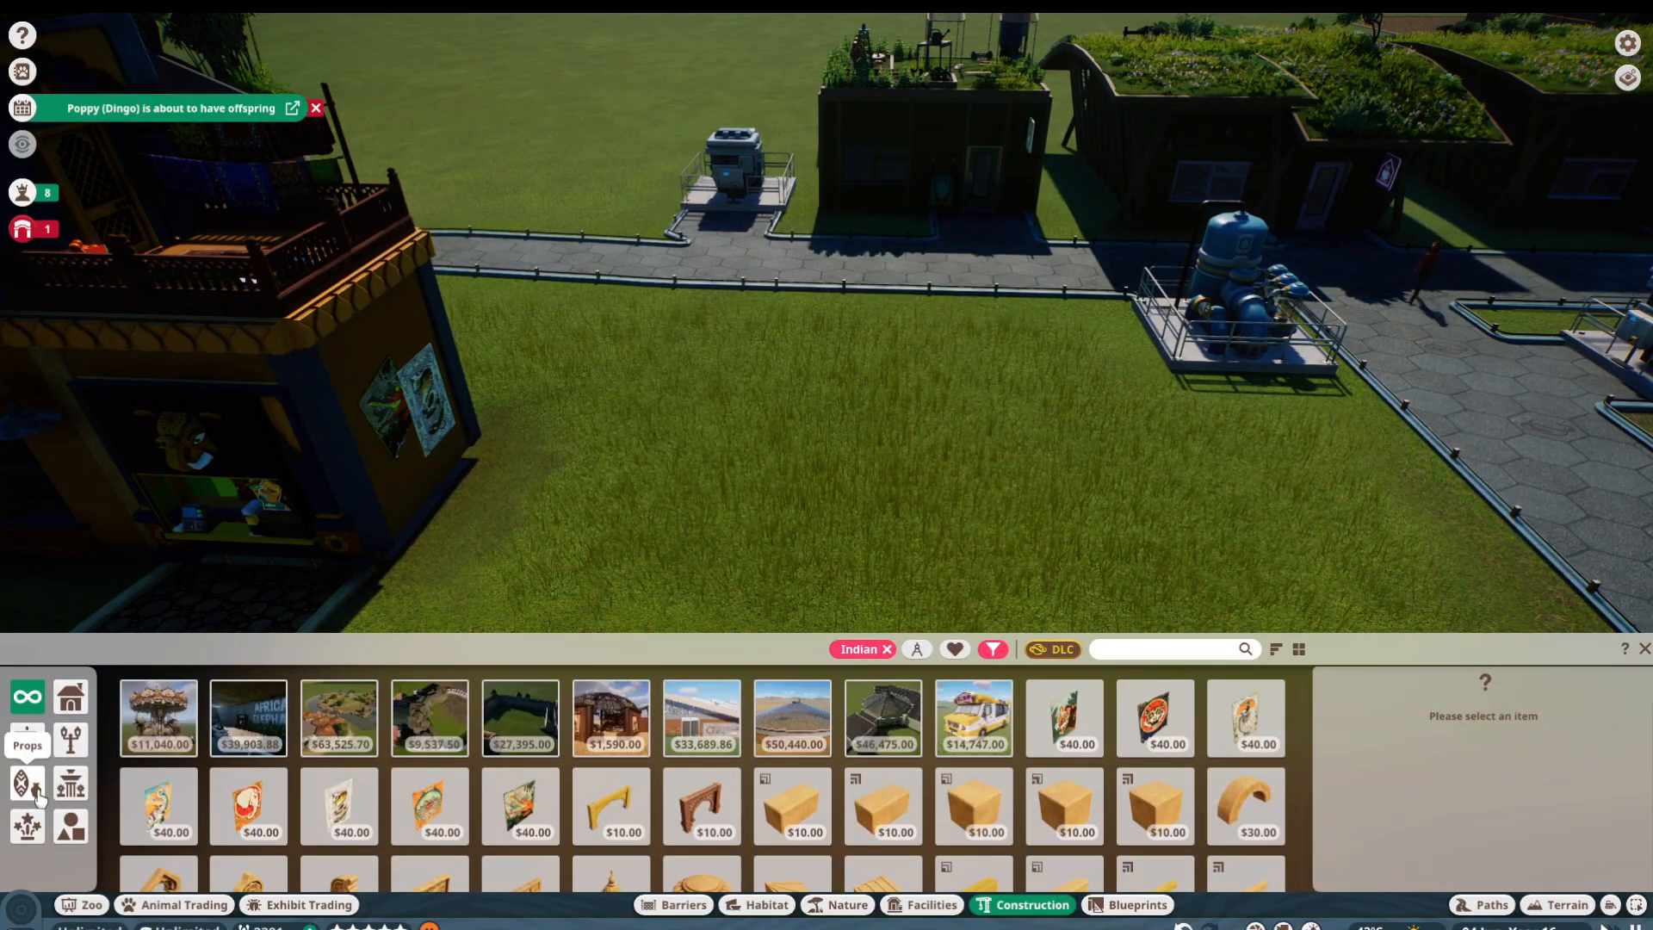
{"action": "left_click", "coordinate": [124, 697]}
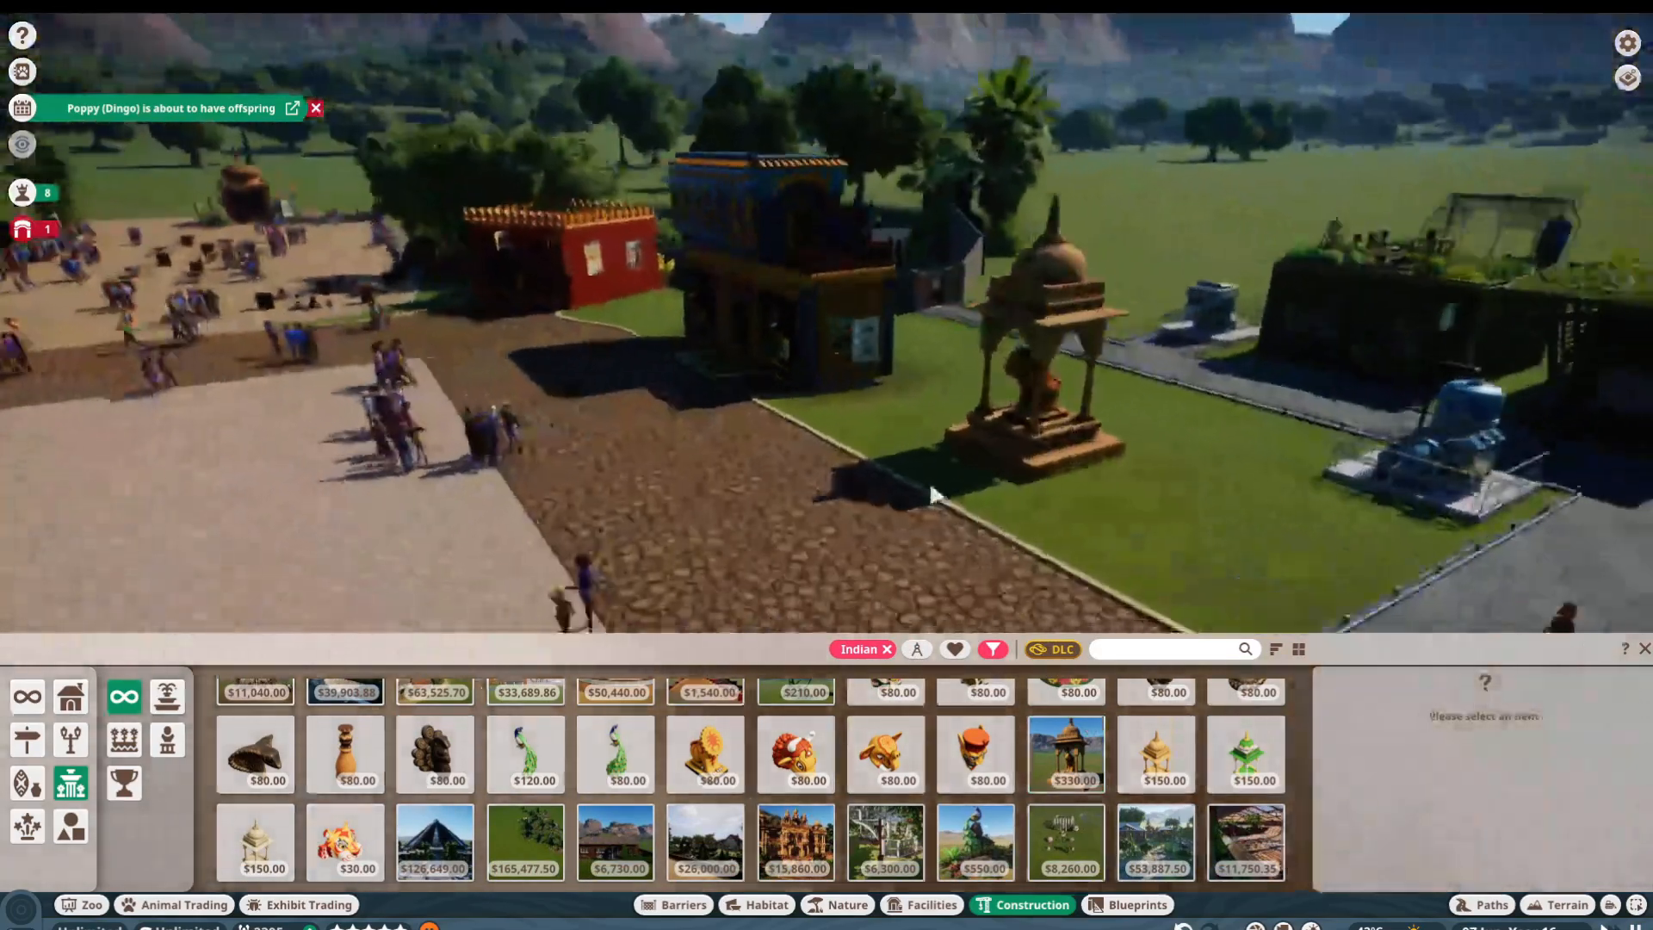
{"action": "left_click", "coordinate": [1065, 754]}
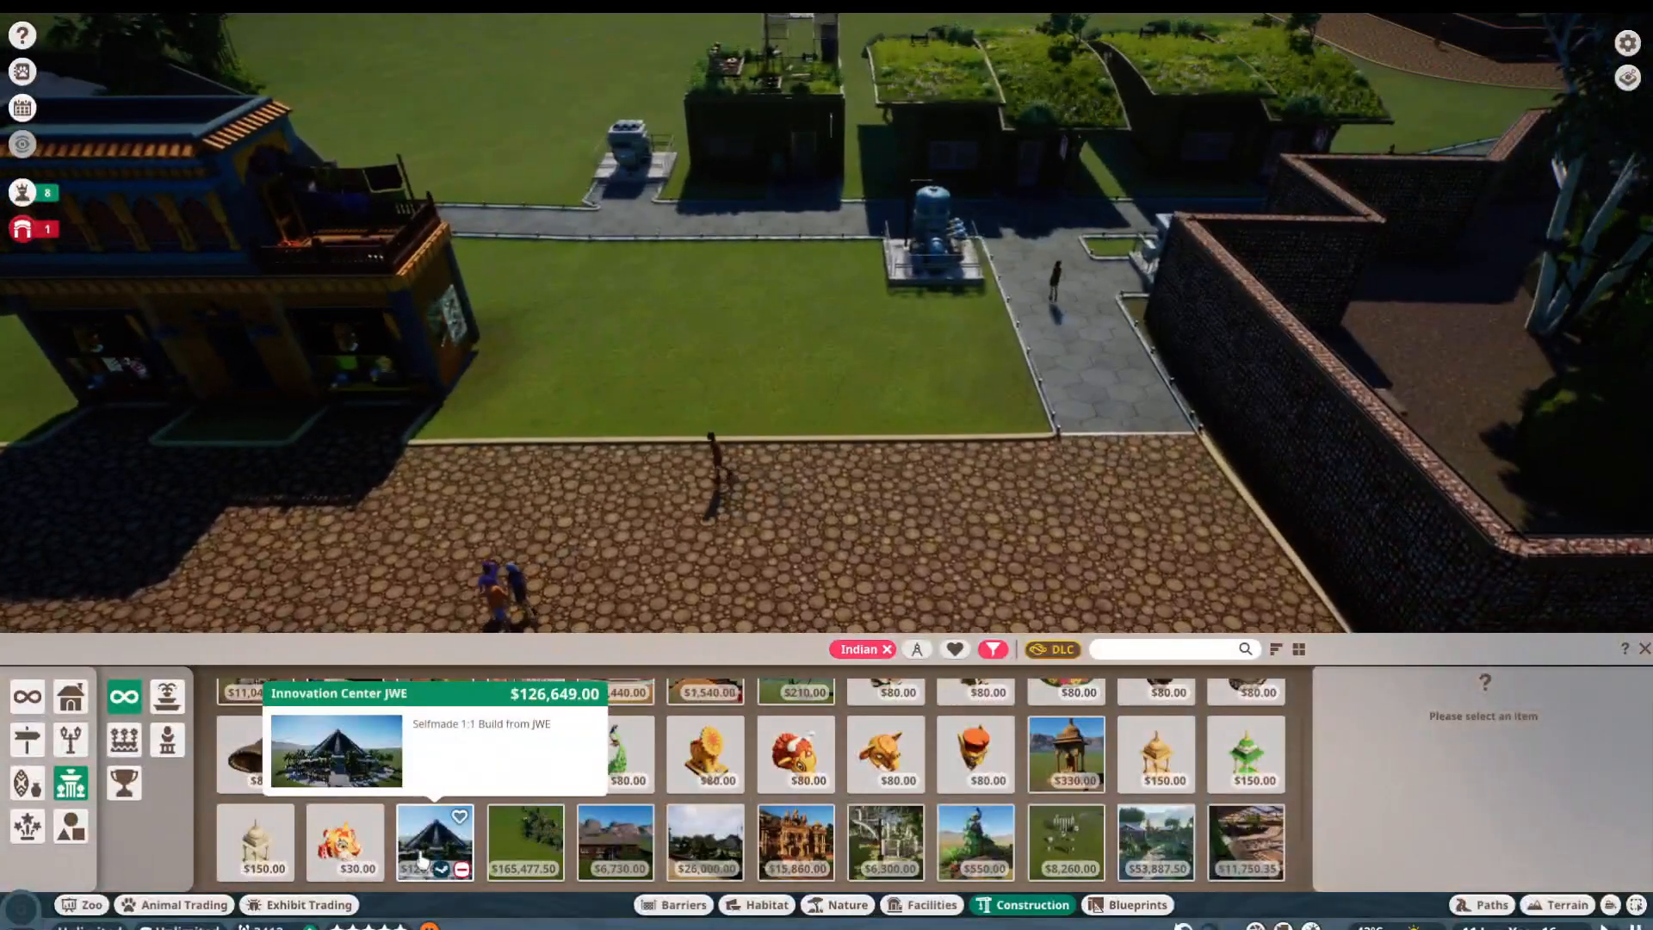
Step: Browse the Indian blueprints and pick the Monkey Temple building to place
{"action": "left_click", "coordinate": [434, 840]}
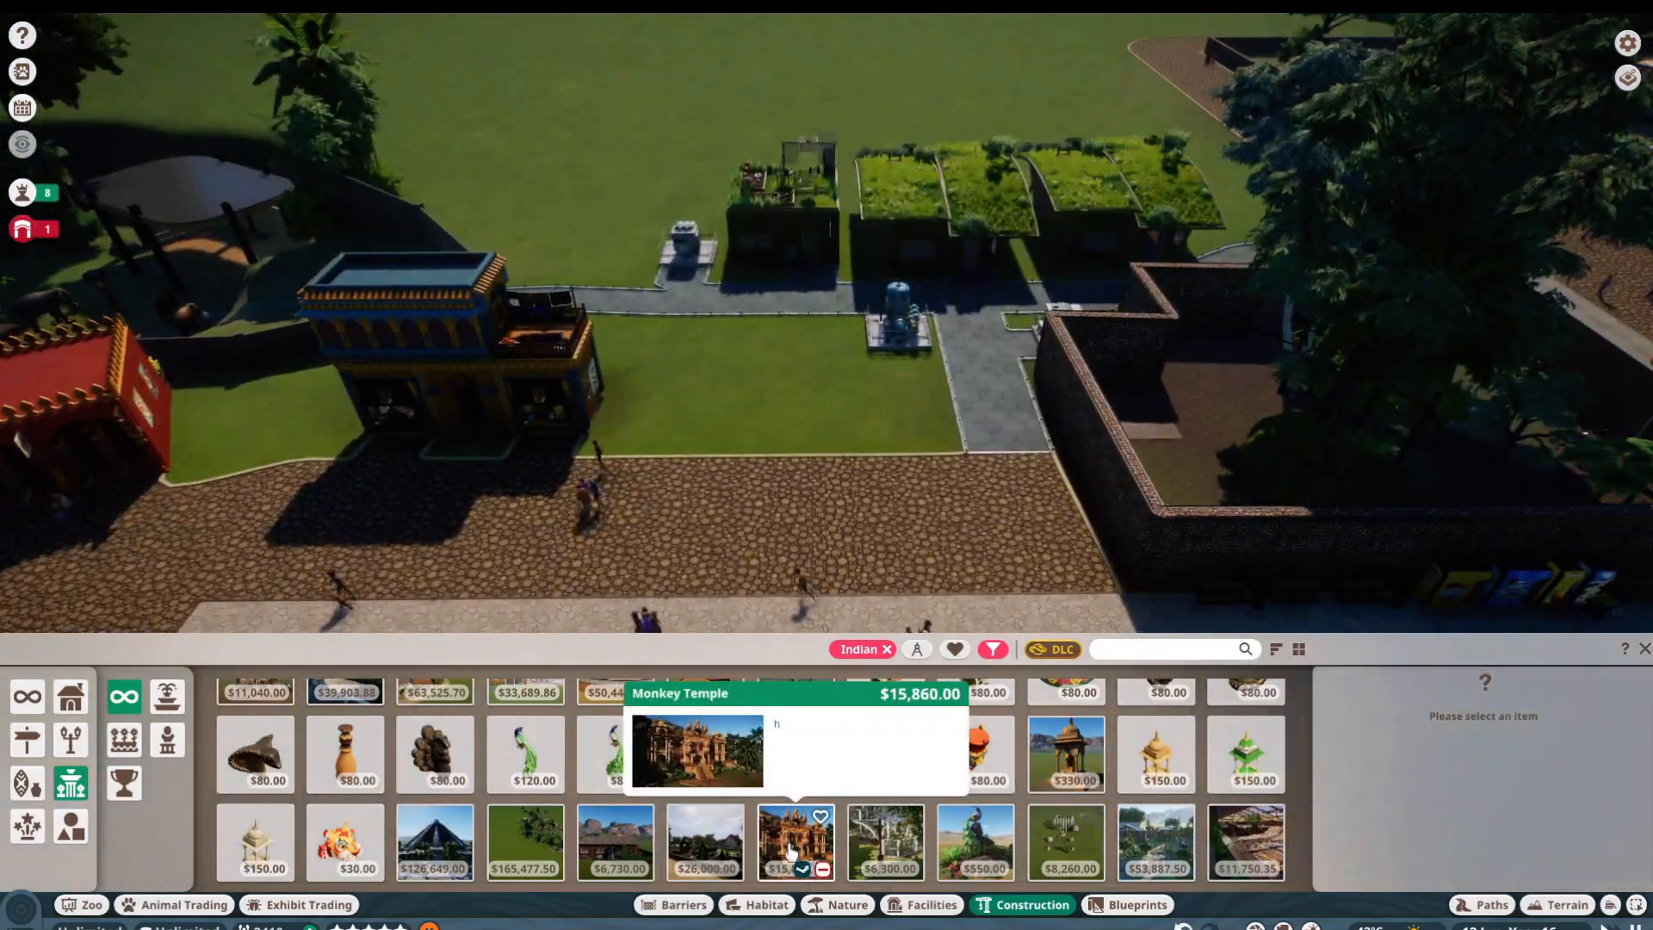
{"action": "left_click", "coordinate": [796, 842]}
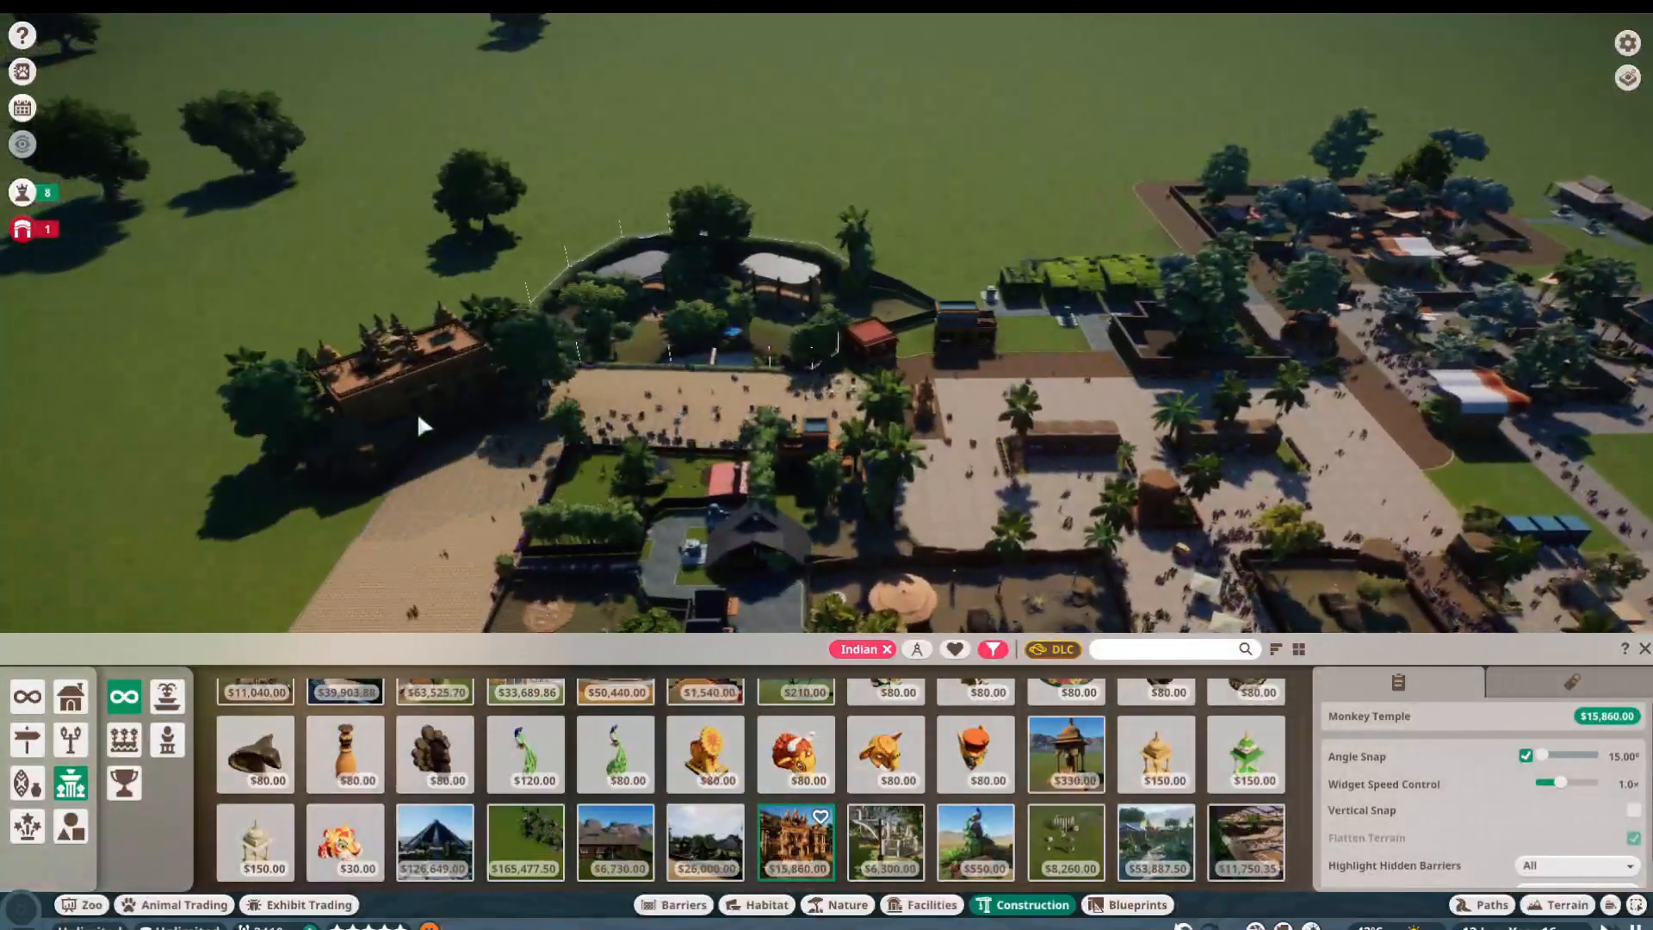
{"action": "scroll", "scroll_direction": "down", "scroll_amount": 3}
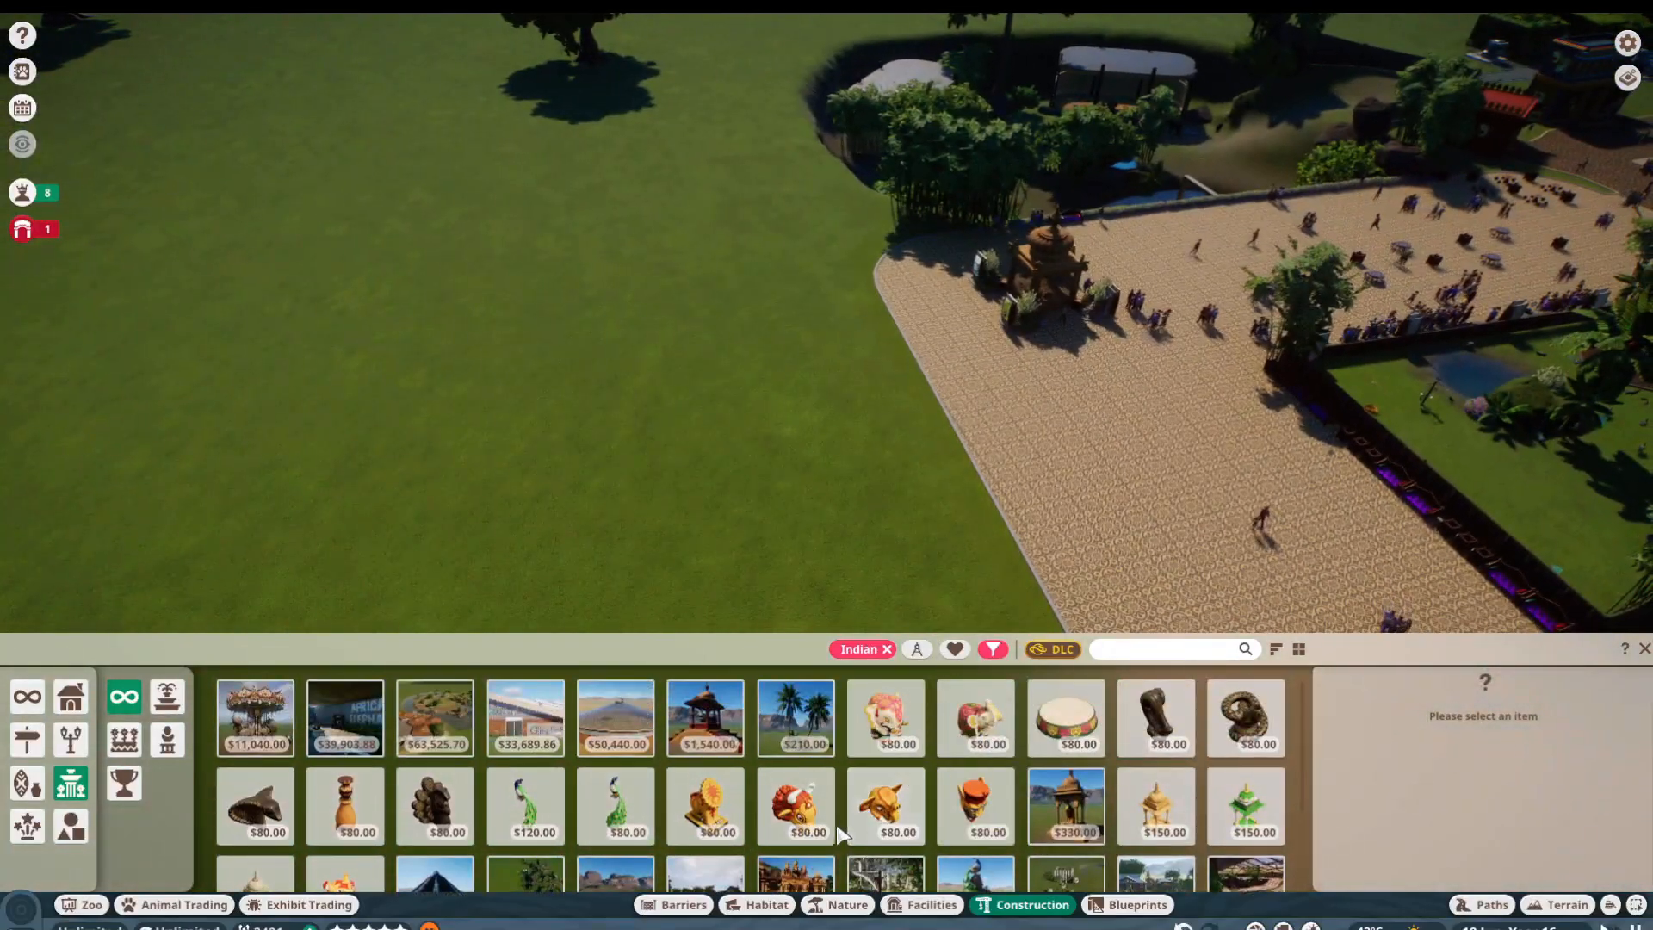
Step: Place the Indian Elephant Temple on the palm plaza and a peacock statue beside it
{"action": "left_click", "coordinate": [795, 718]}
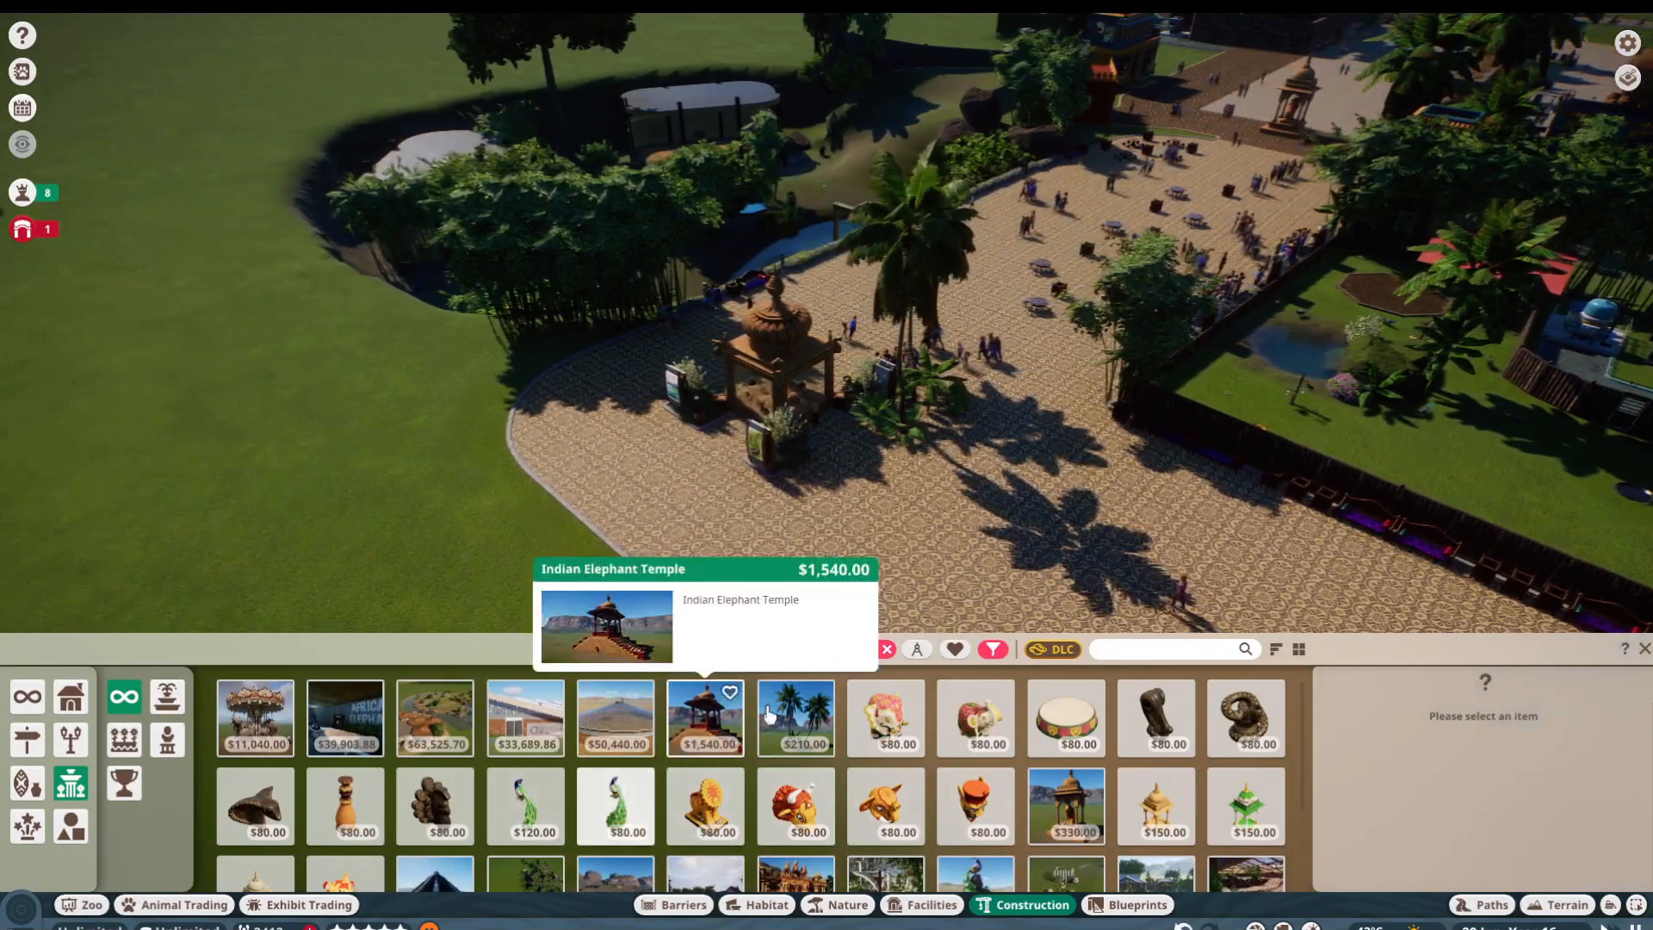
{"action": "left_click", "coordinate": [796, 718]}
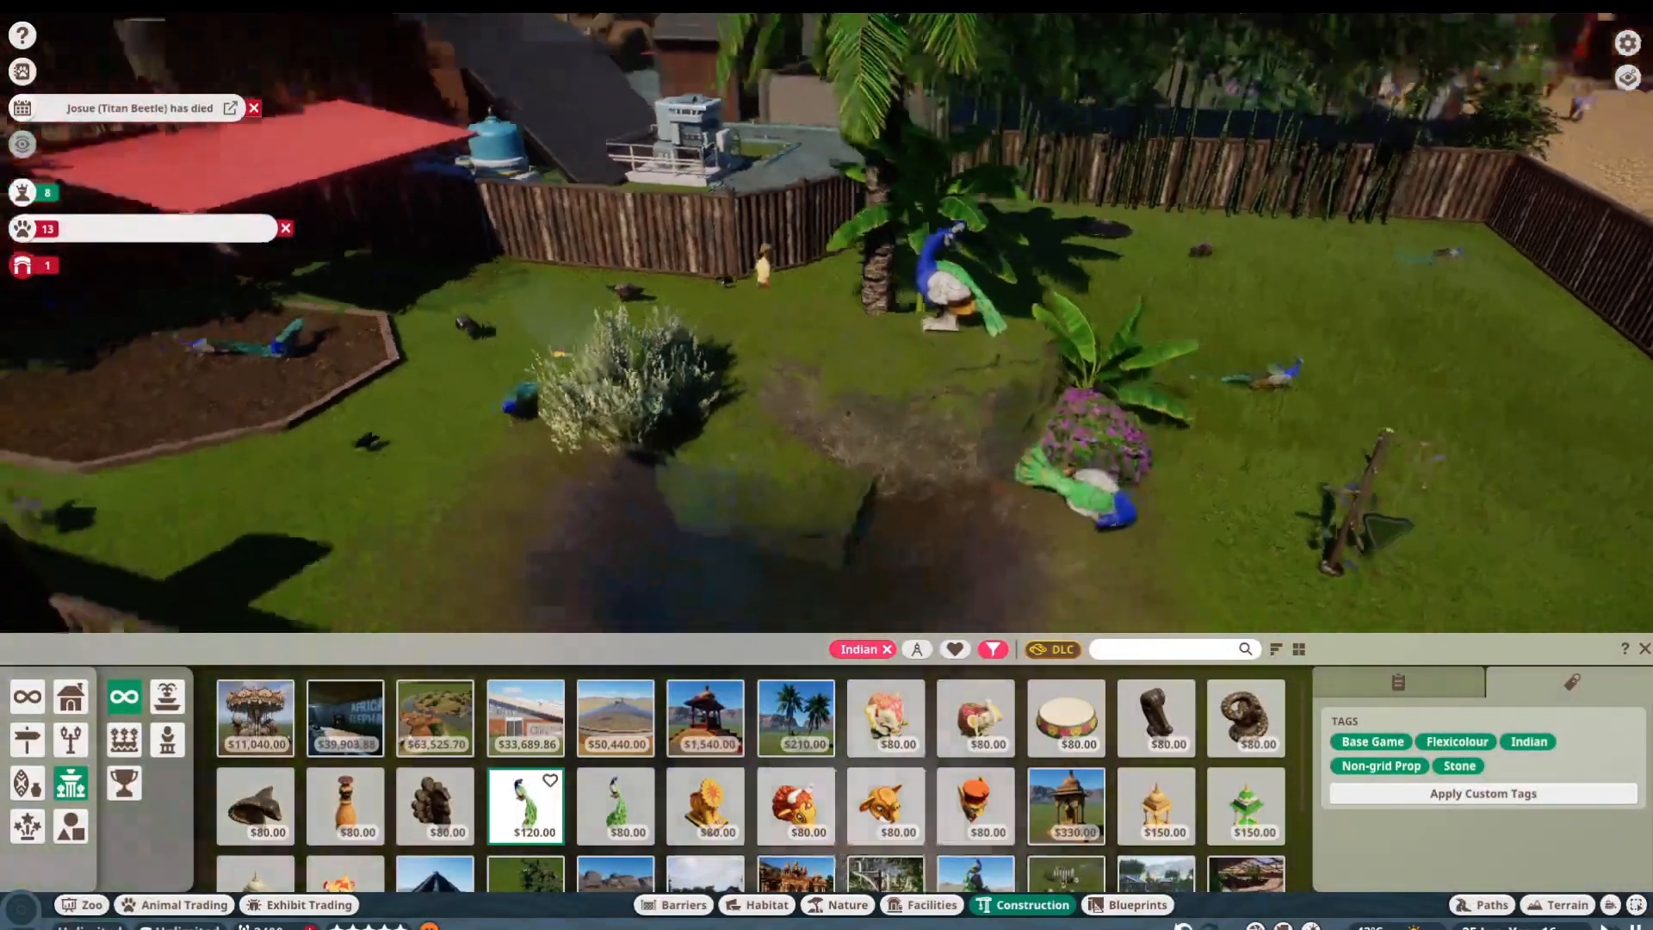
{"action": "mouse_move", "coordinate": [796, 716]}
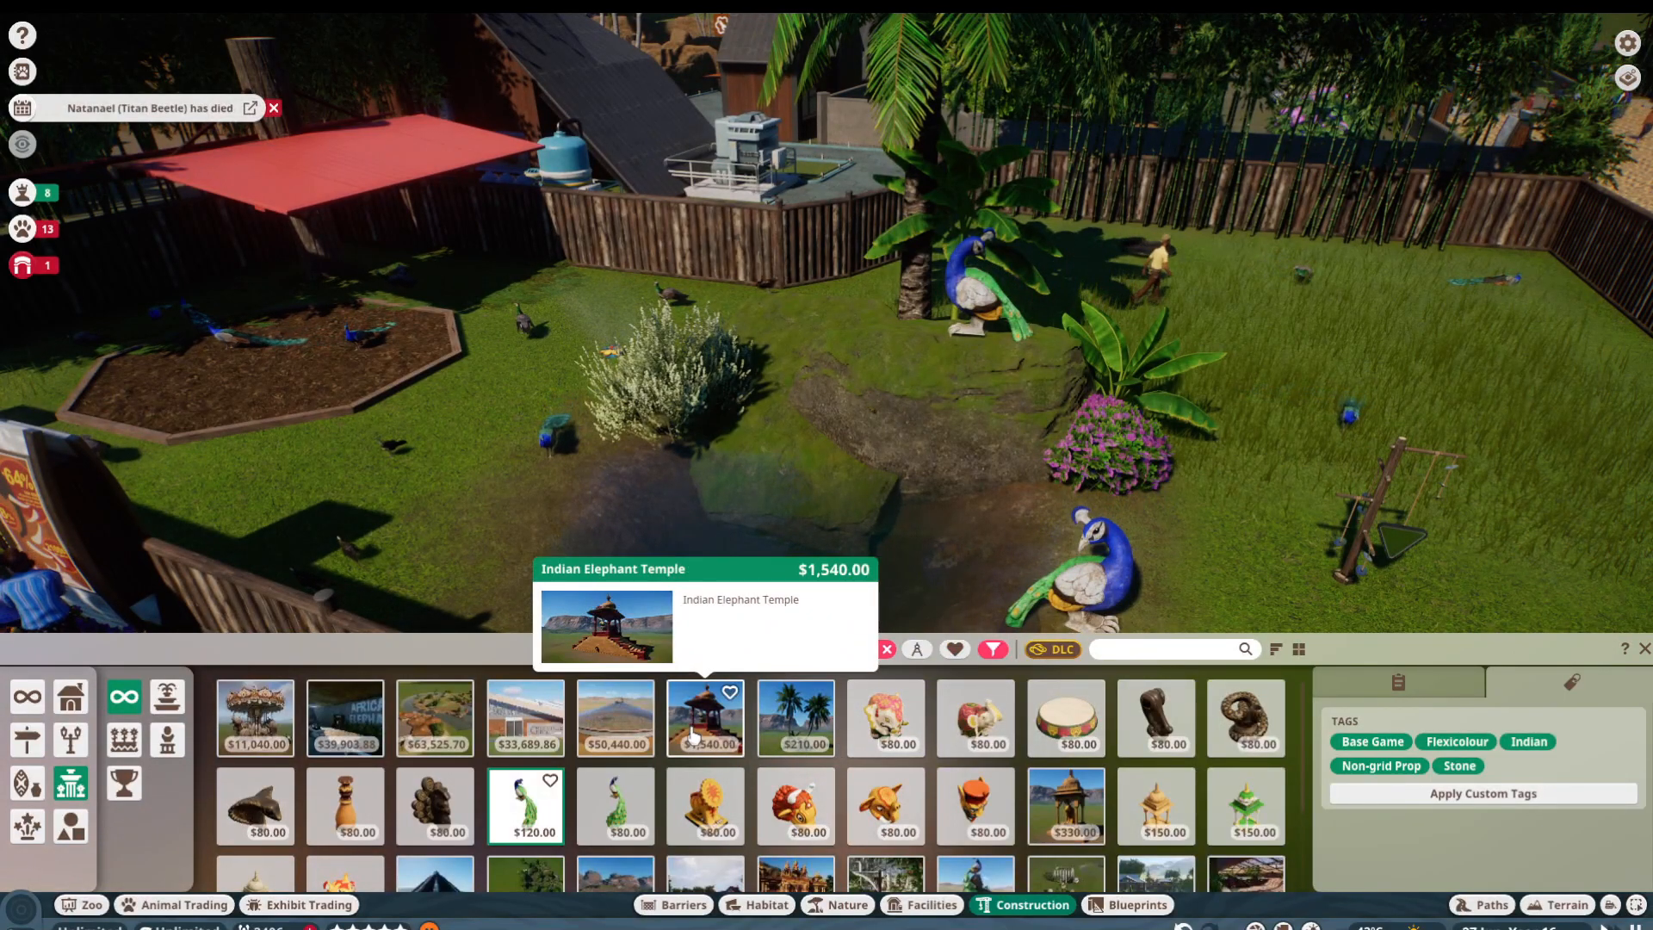
{"action": "left_click", "coordinate": [703, 716]}
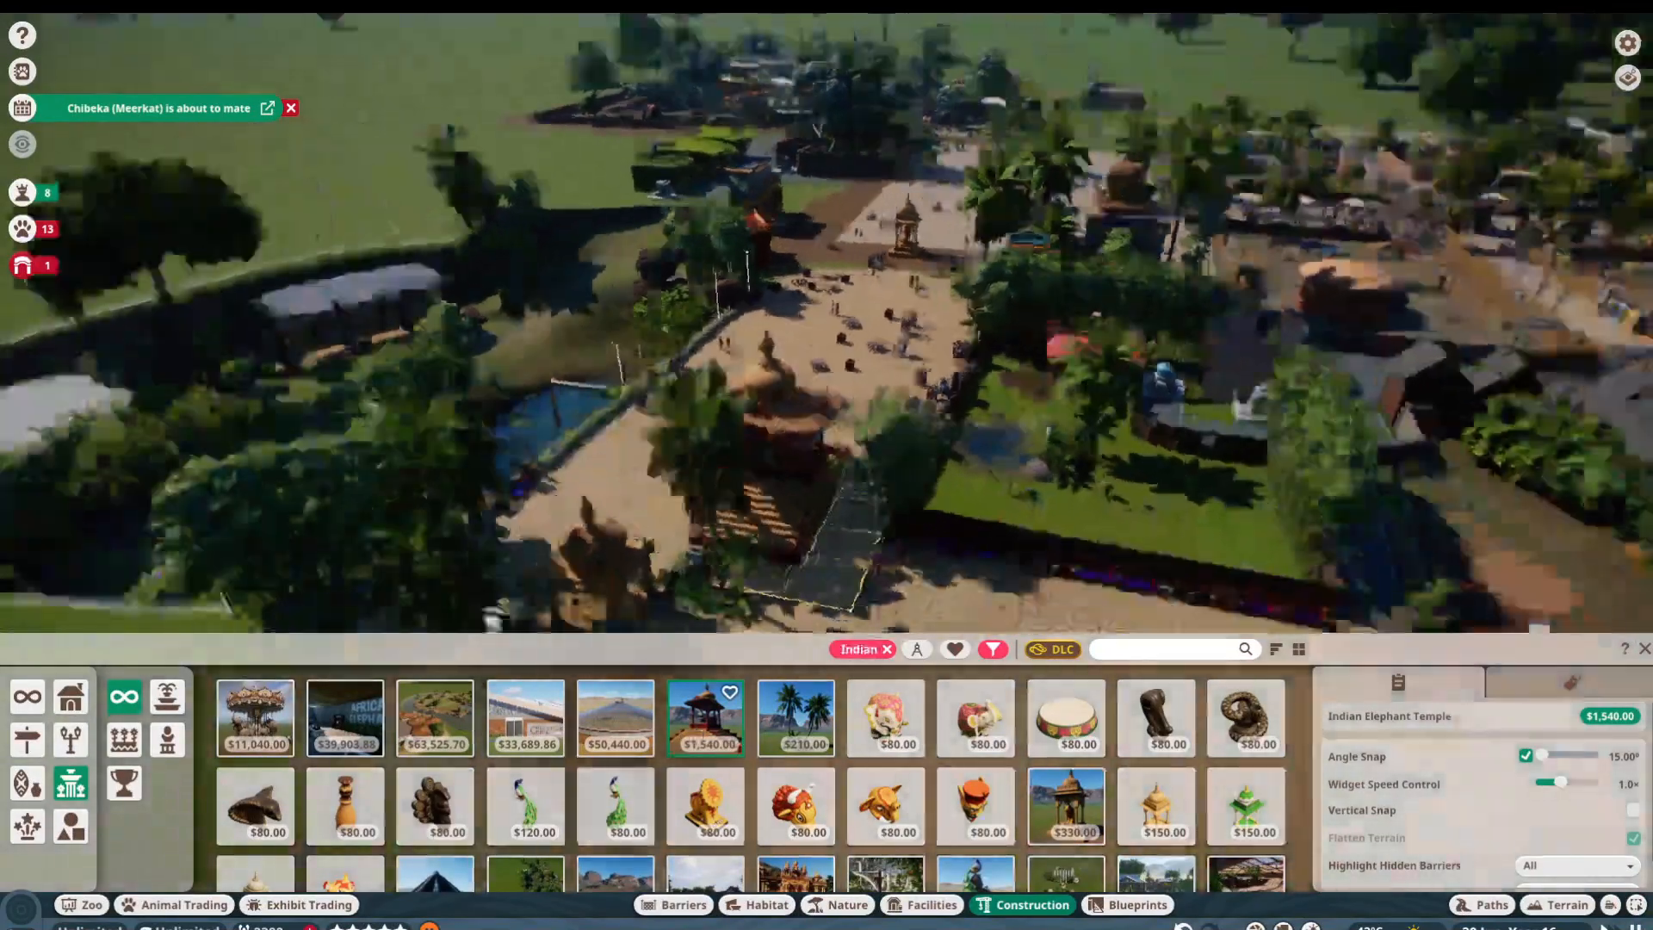
{"action": "left_click", "coordinate": [255, 718]}
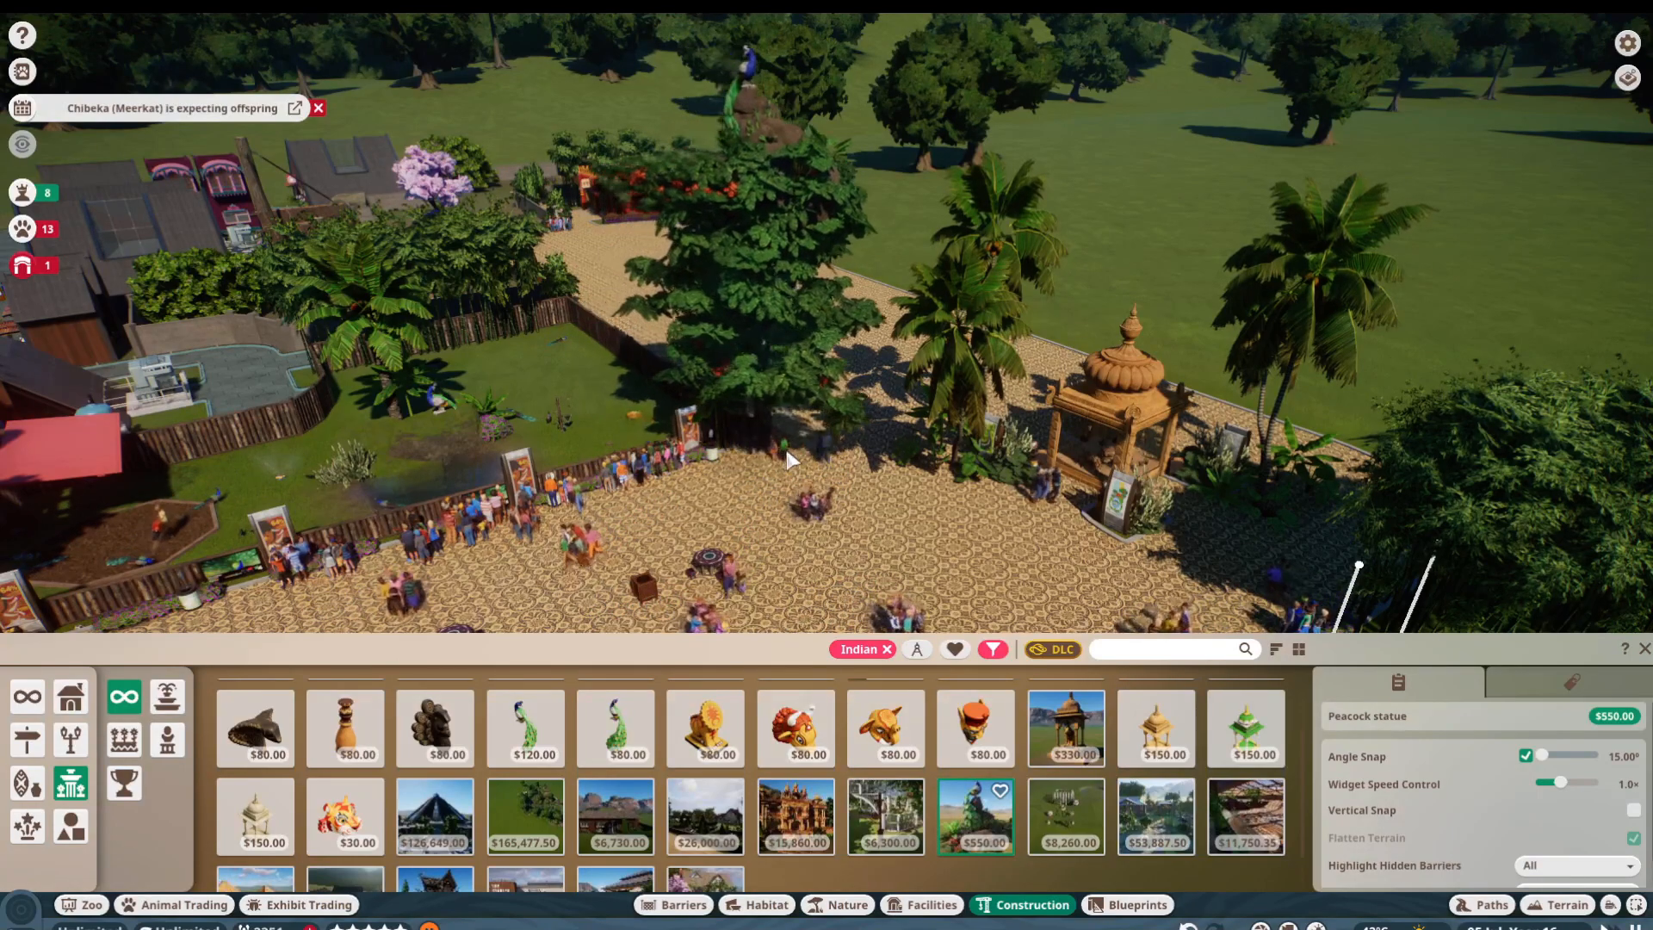
{"action": "left_click", "coordinate": [317, 107]}
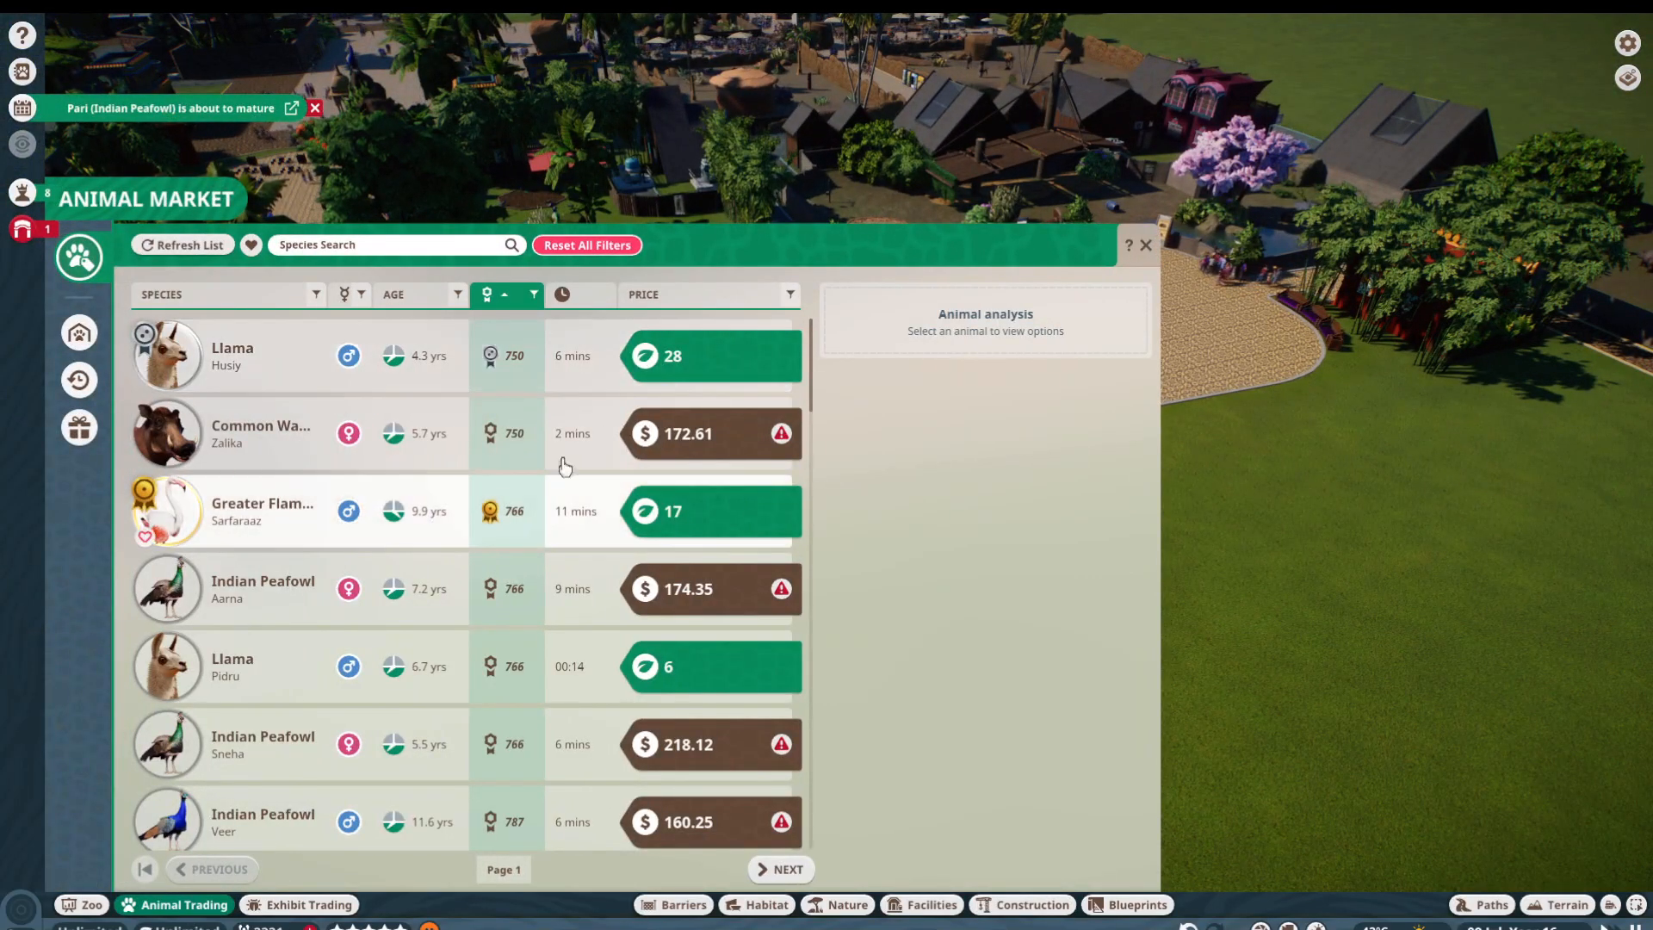
Step: Close and reopen the animal market via Animal Trading and browse its species listings
{"action": "left_click", "coordinate": [1146, 245]}
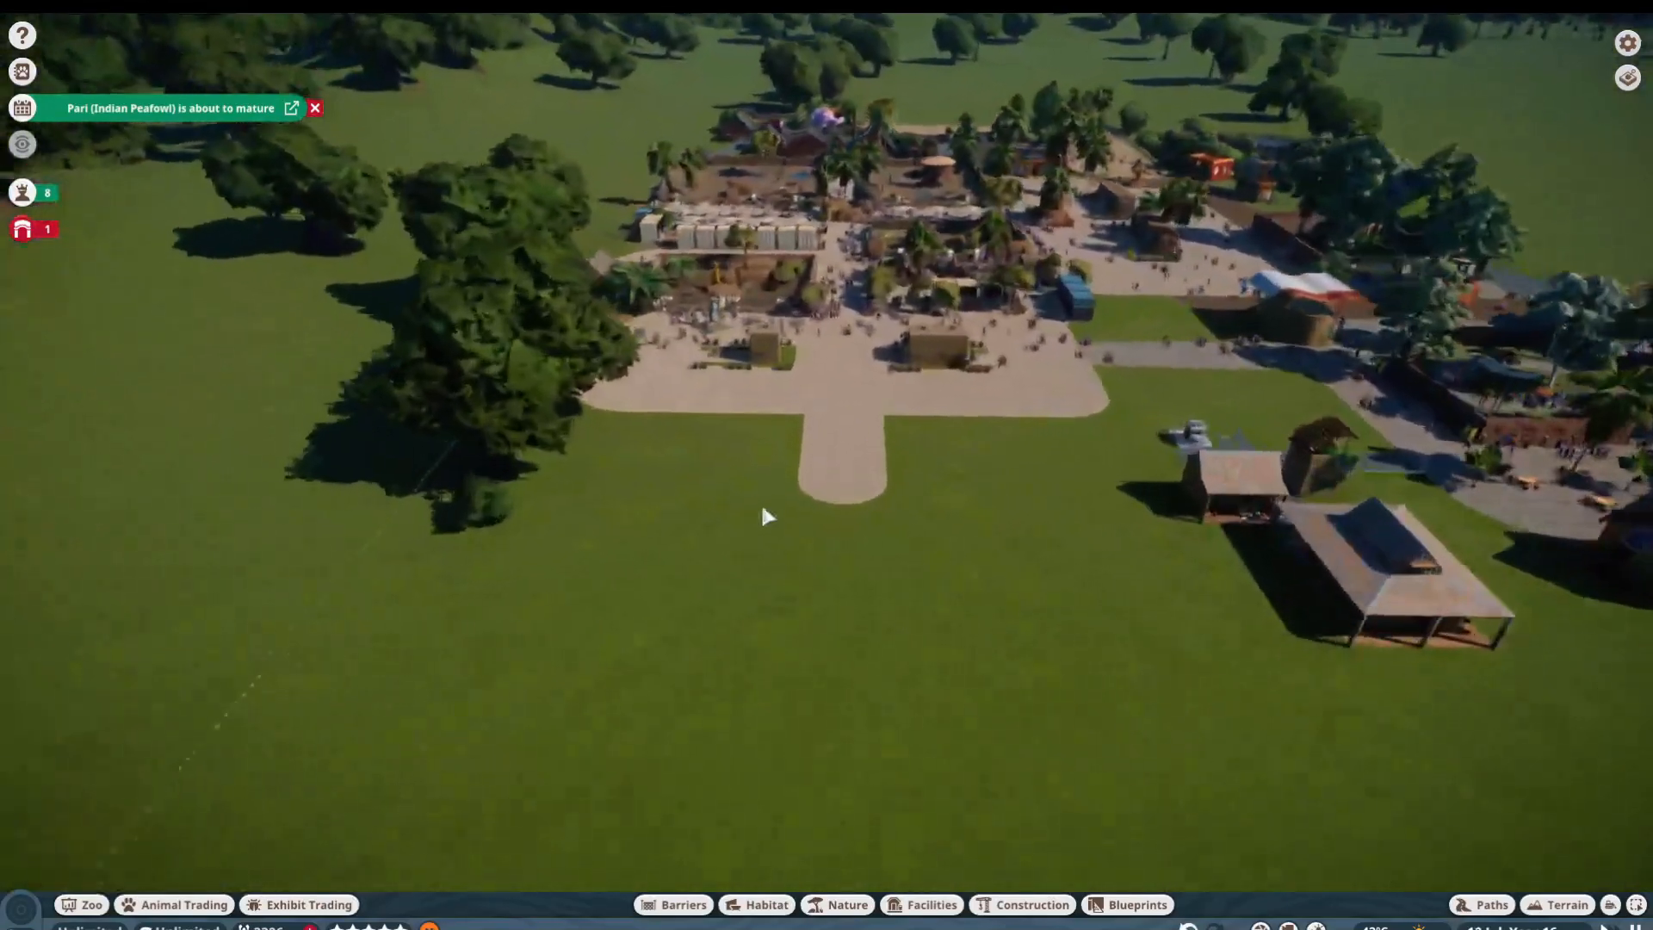
{"action": "left_click", "coordinate": [412, 347]}
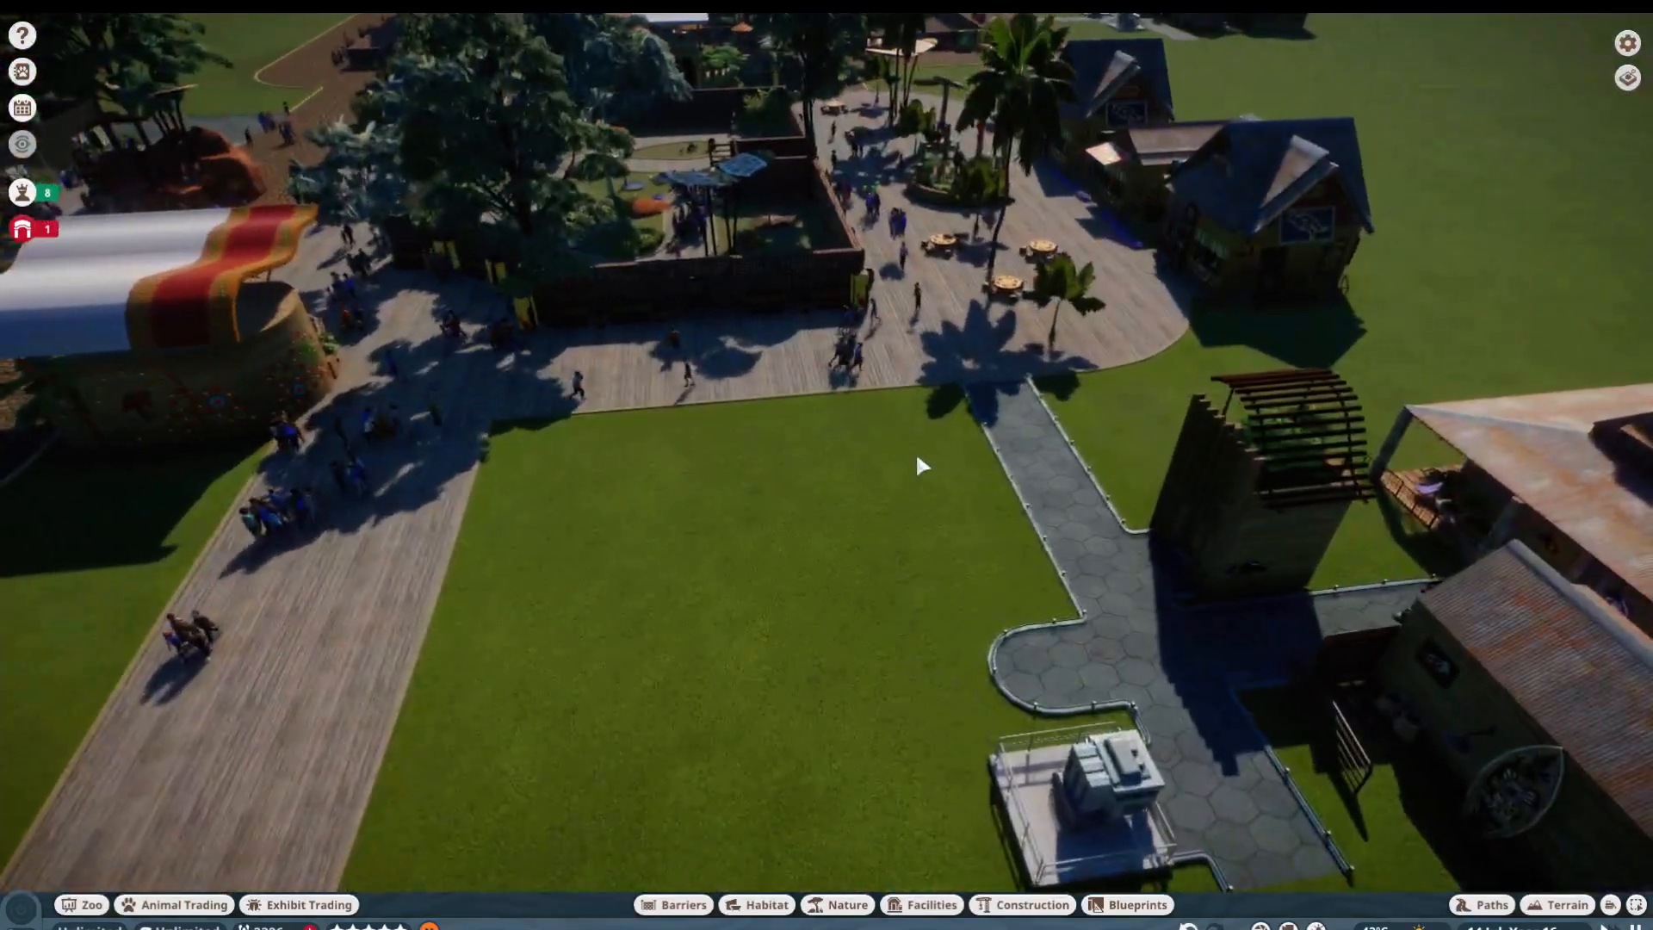
{"action": "left_click", "coordinate": [184, 904]}
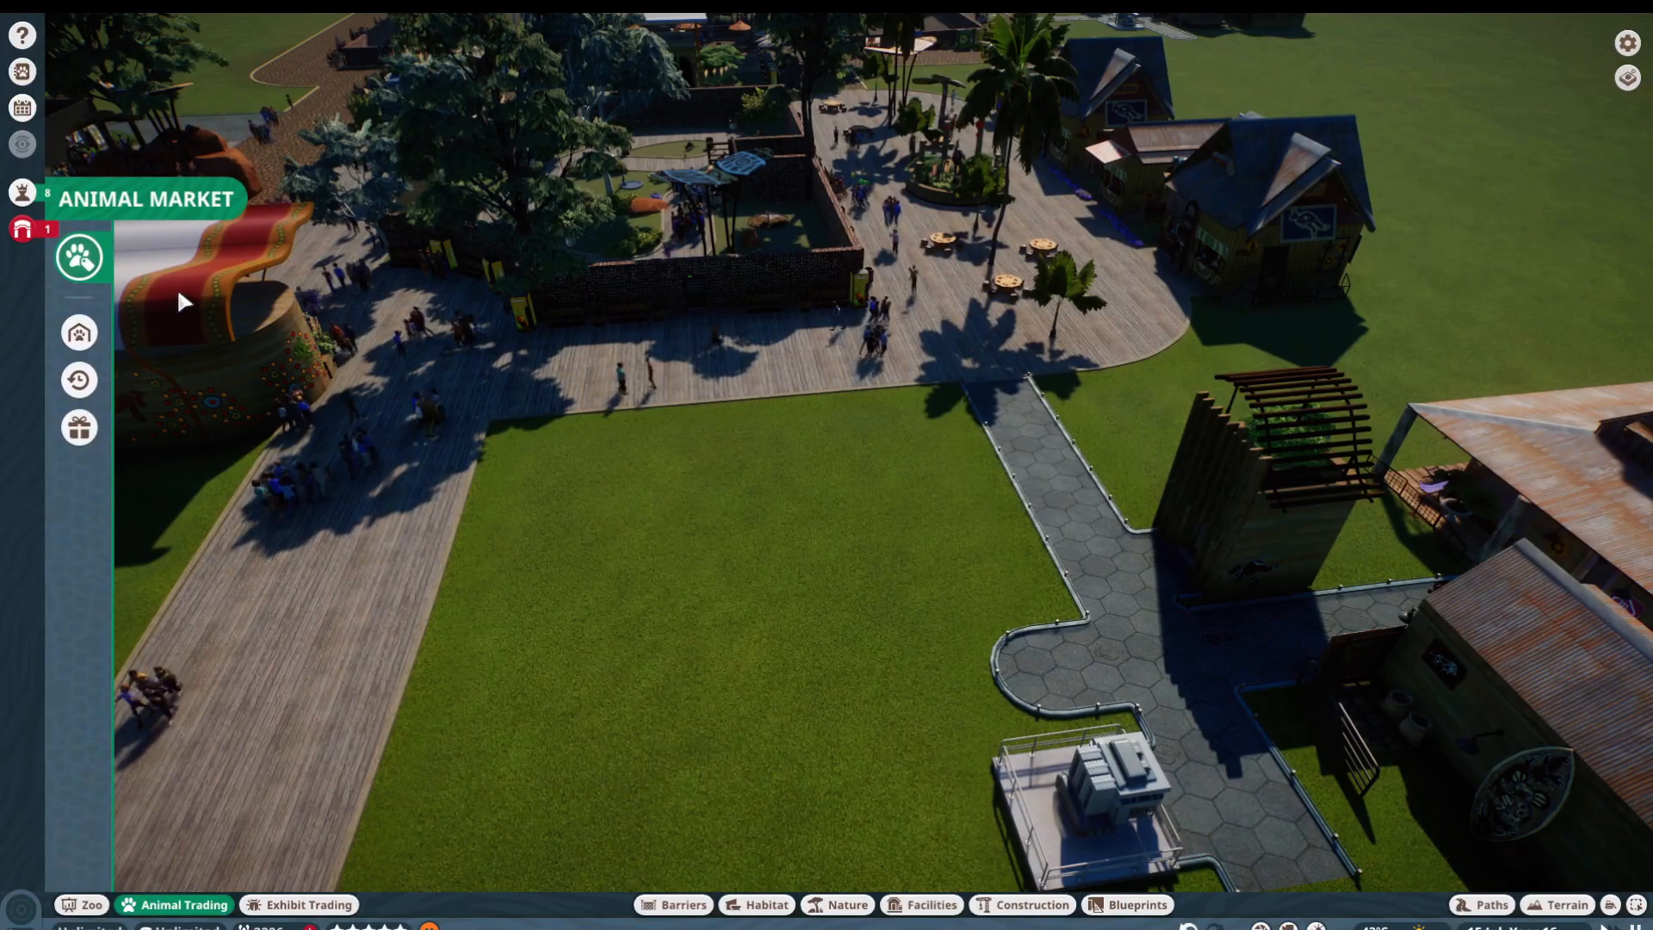
{"action": "left_click", "coordinate": [78, 256]}
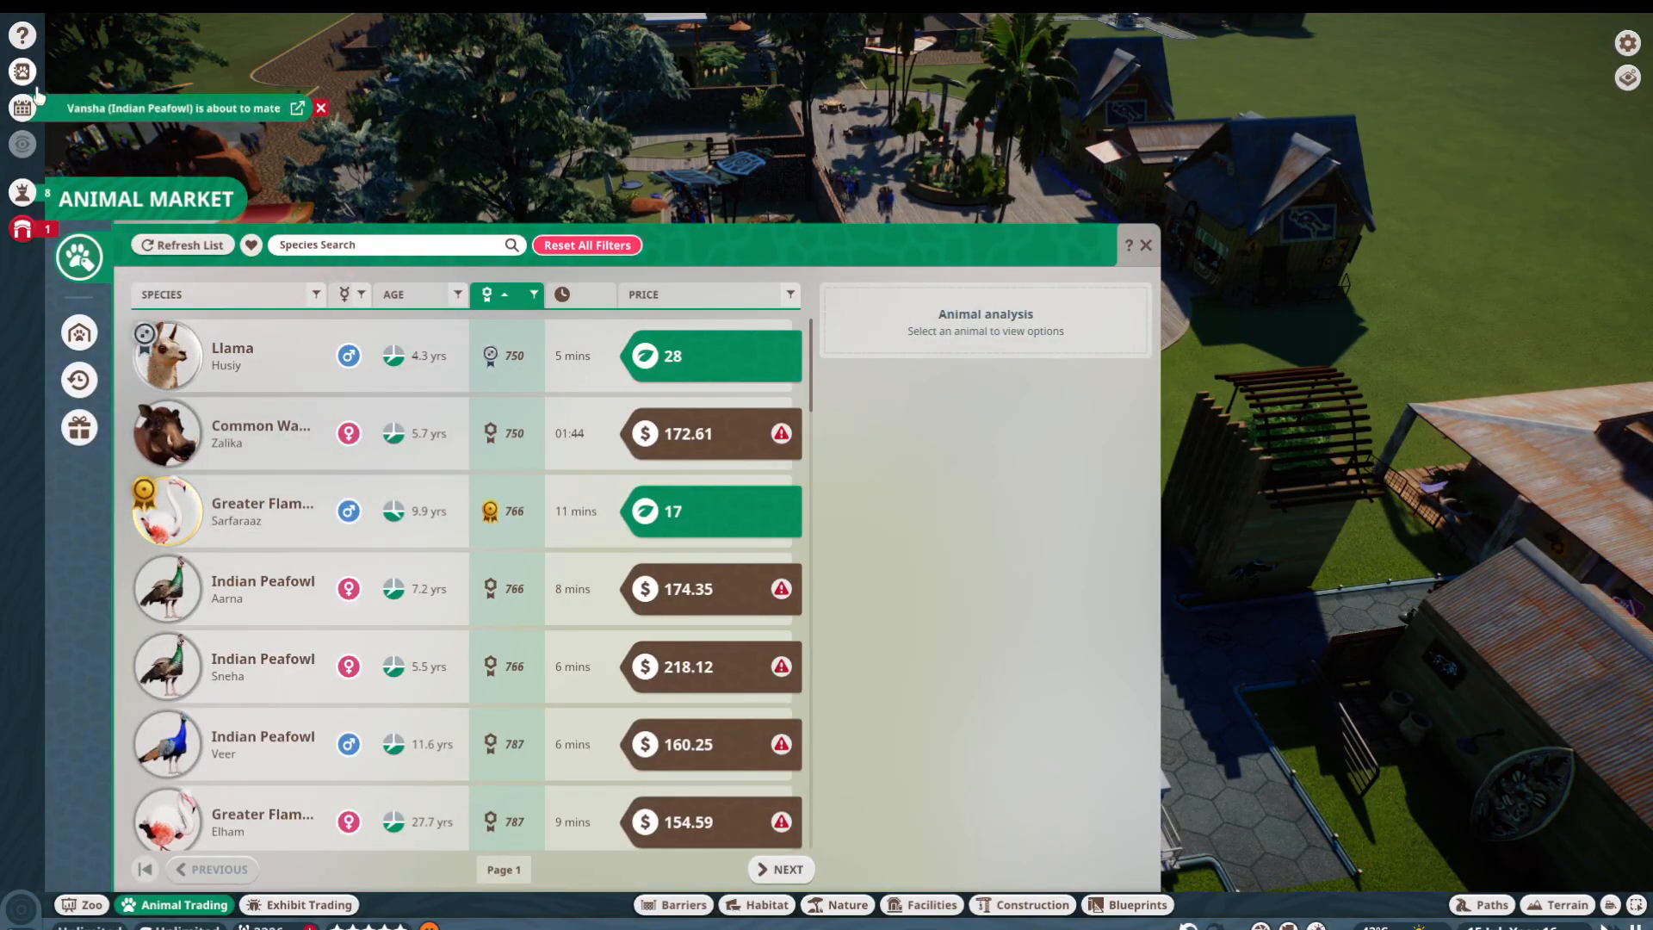
{"action": "scroll", "scroll_direction": "down", "scroll_amount": 3}
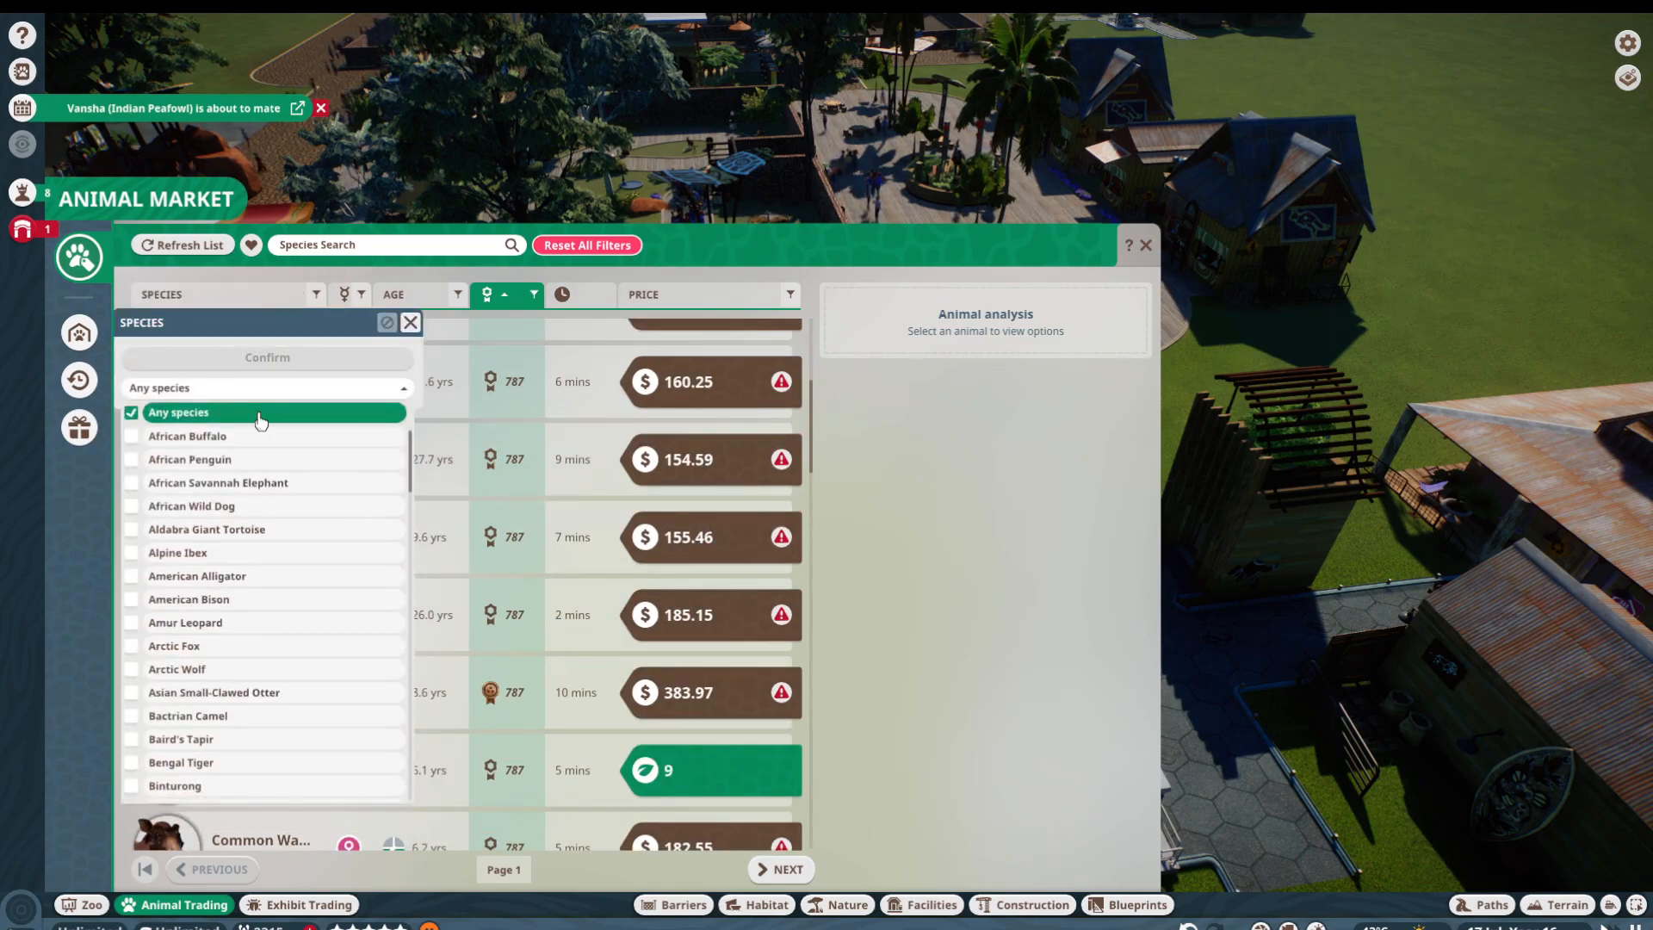
{"action": "mouse_move", "coordinate": [259, 529]}
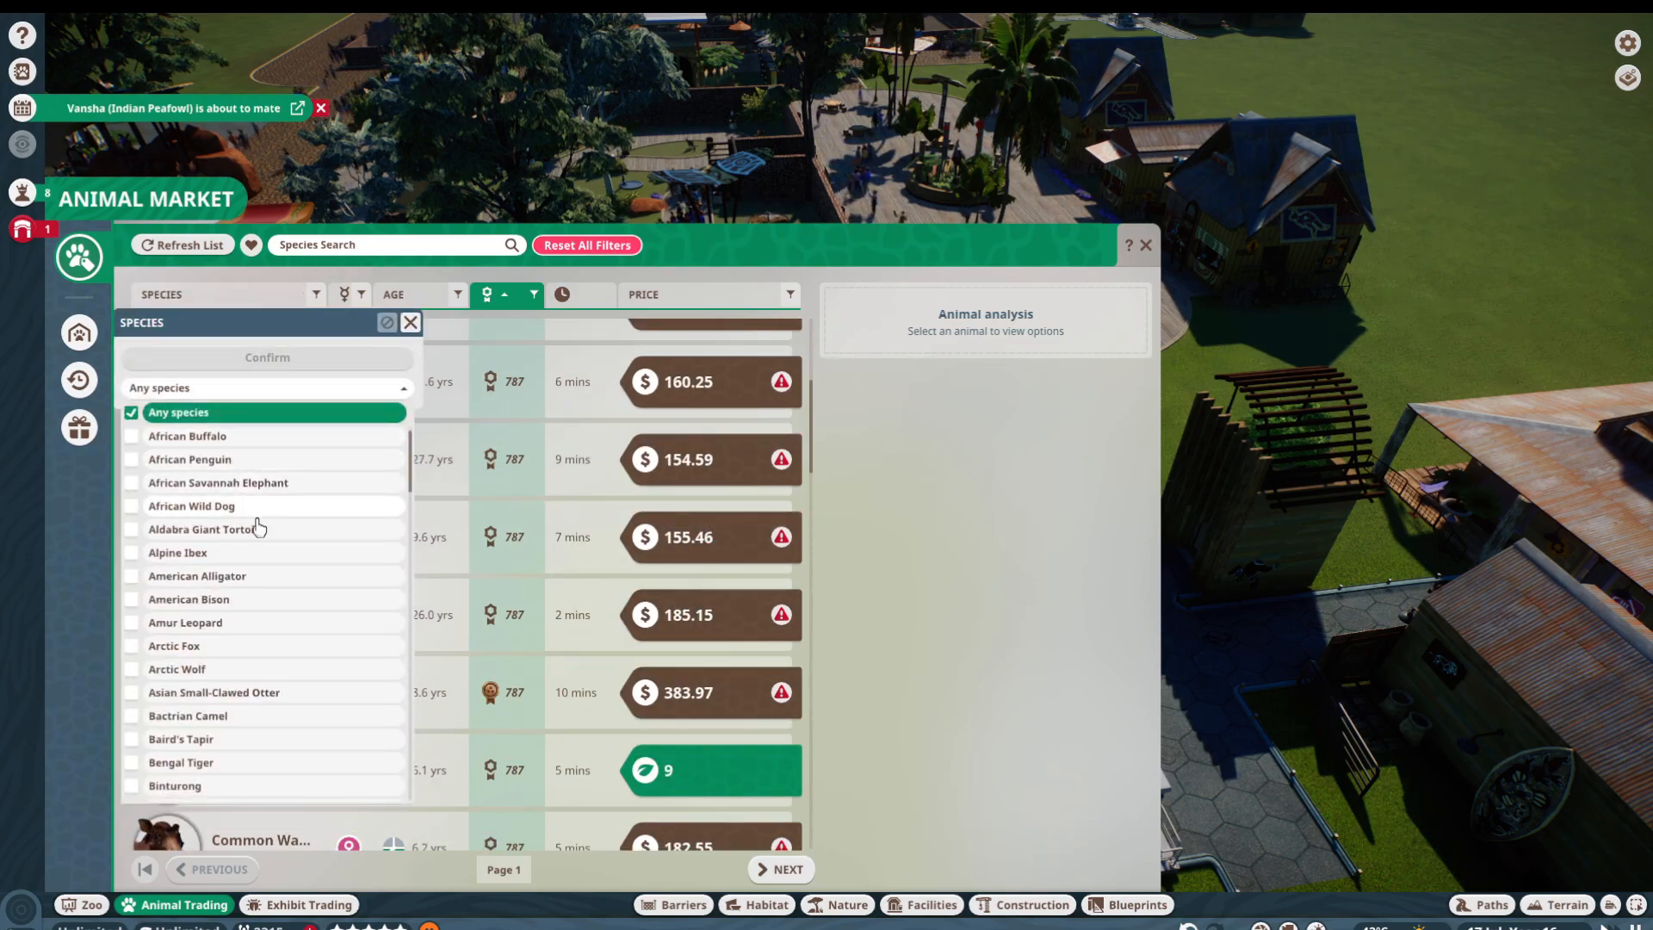
{"action": "scroll", "scroll_direction": "down", "scroll_amount": 3}
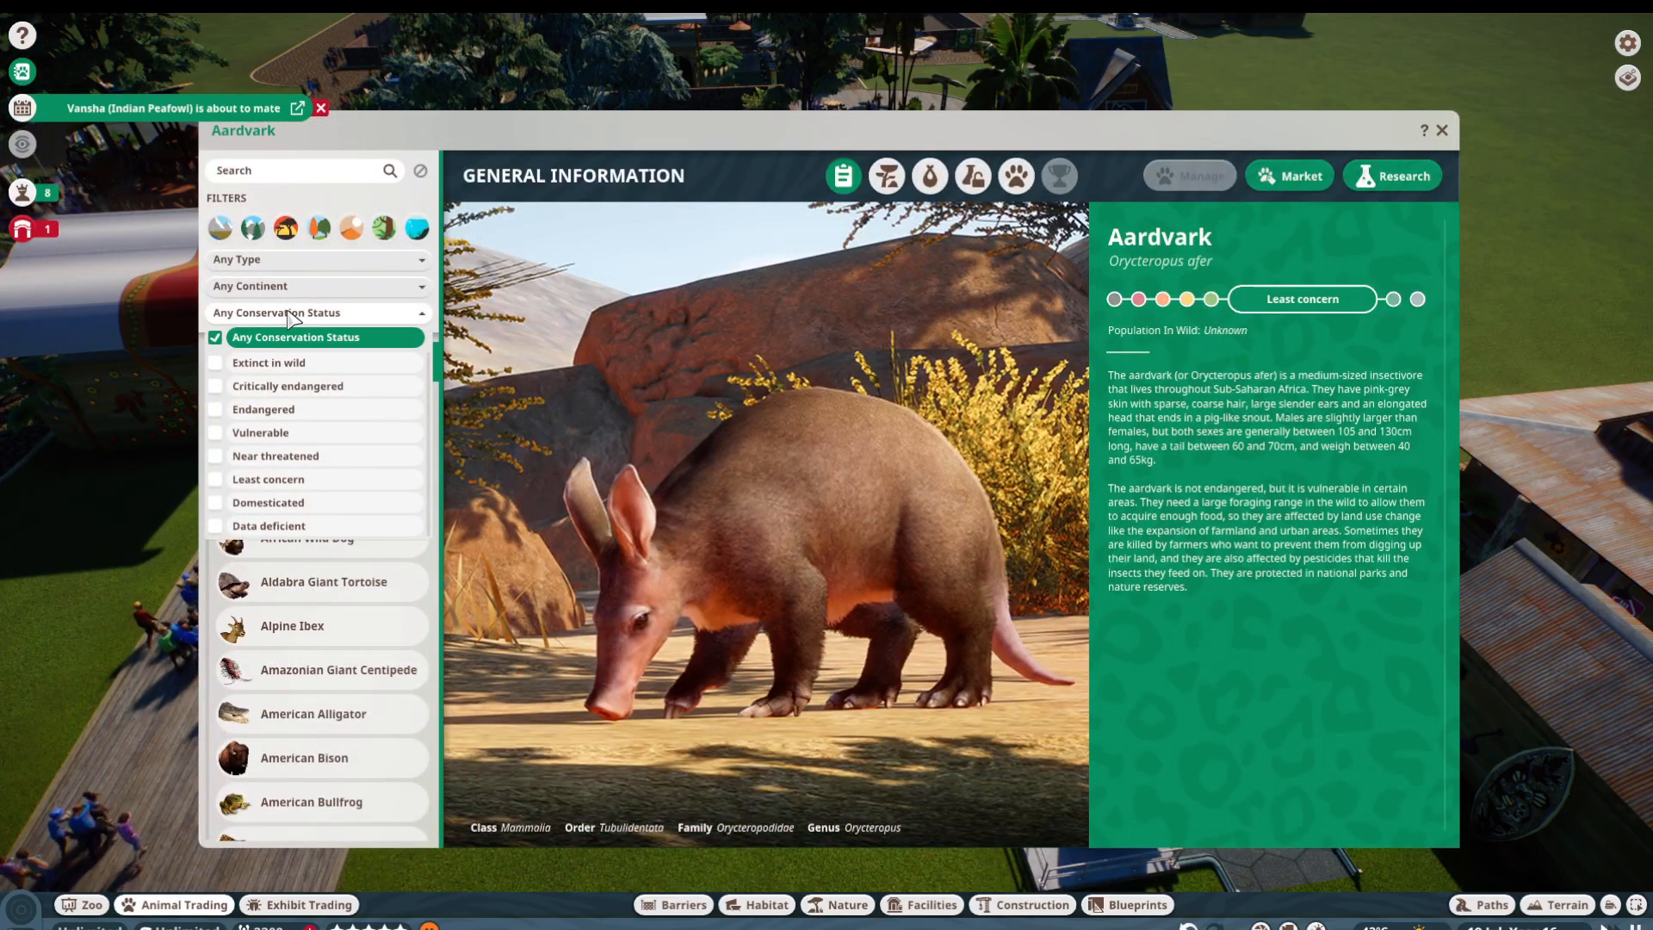
{"action": "mouse_move", "coordinate": [281, 317]}
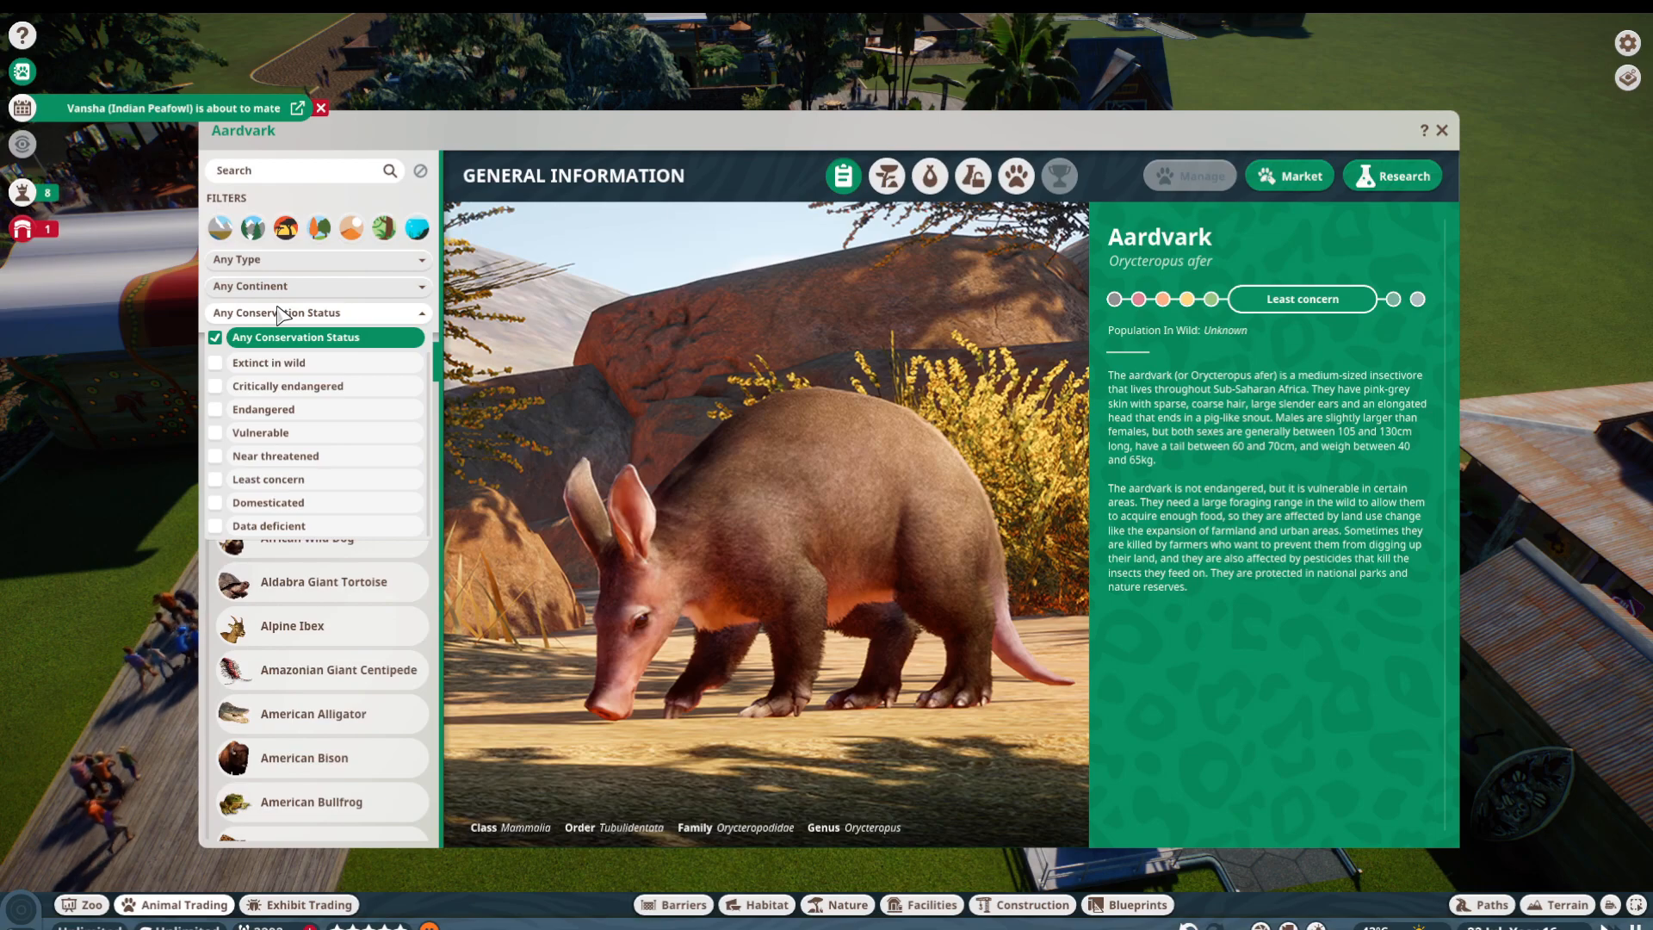
Step: Clear the conservation filter and set the Zoopedia continent filter to Oceania
{"action": "left_click", "coordinate": [321, 107]}
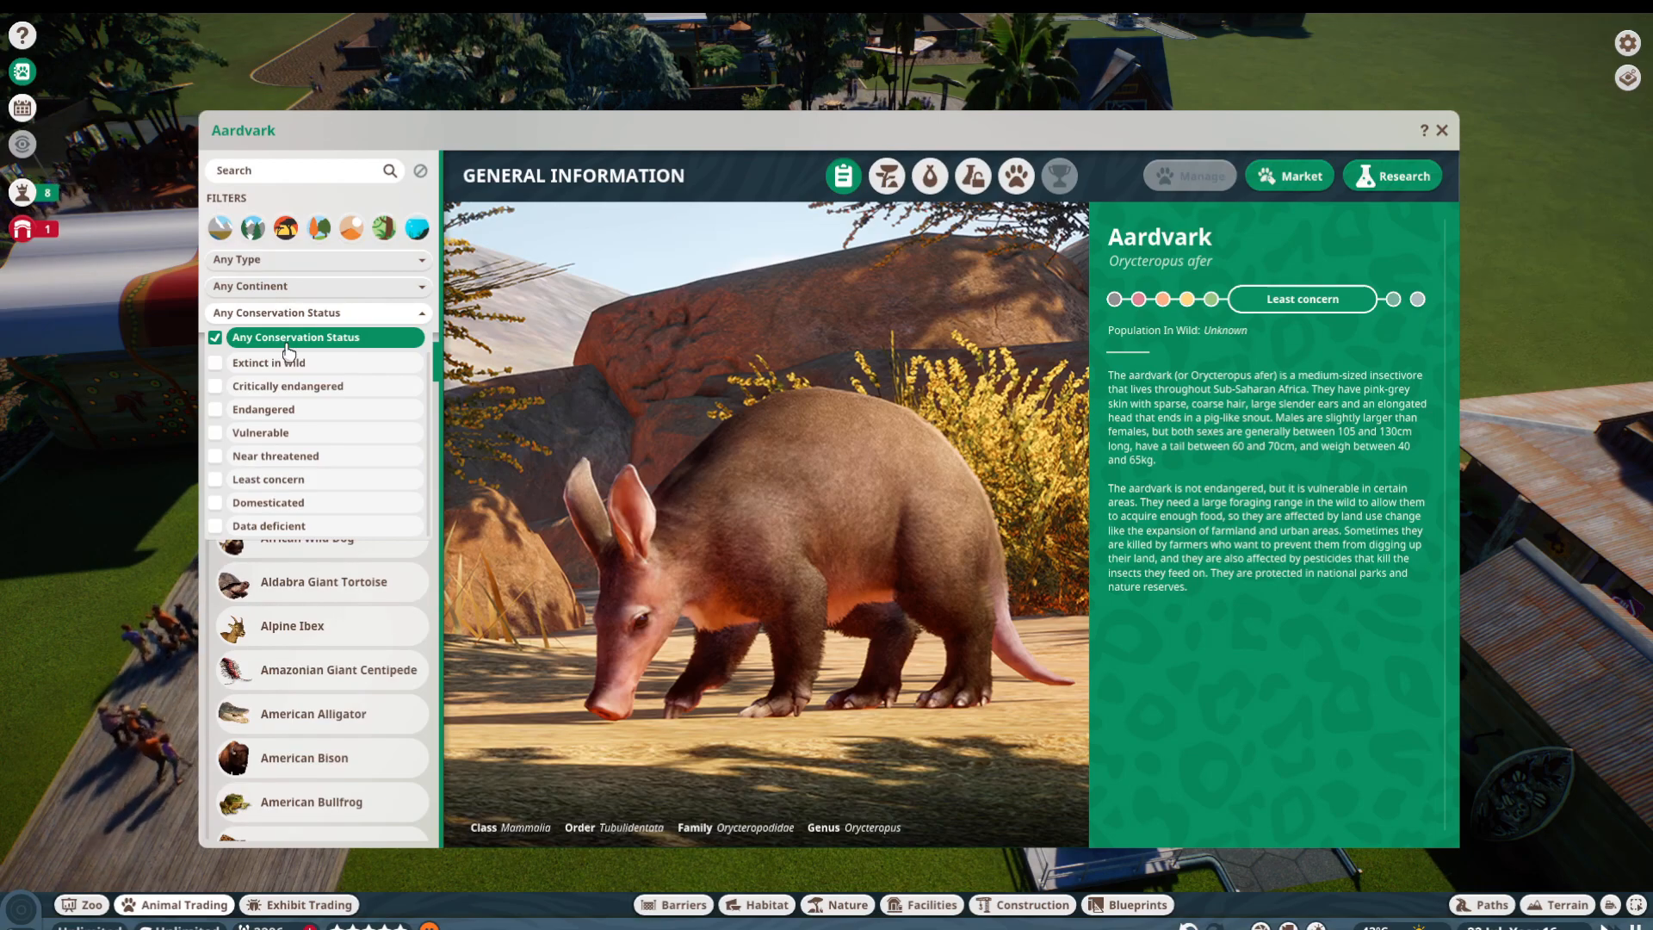
{"action": "left_click", "coordinate": [317, 311]}
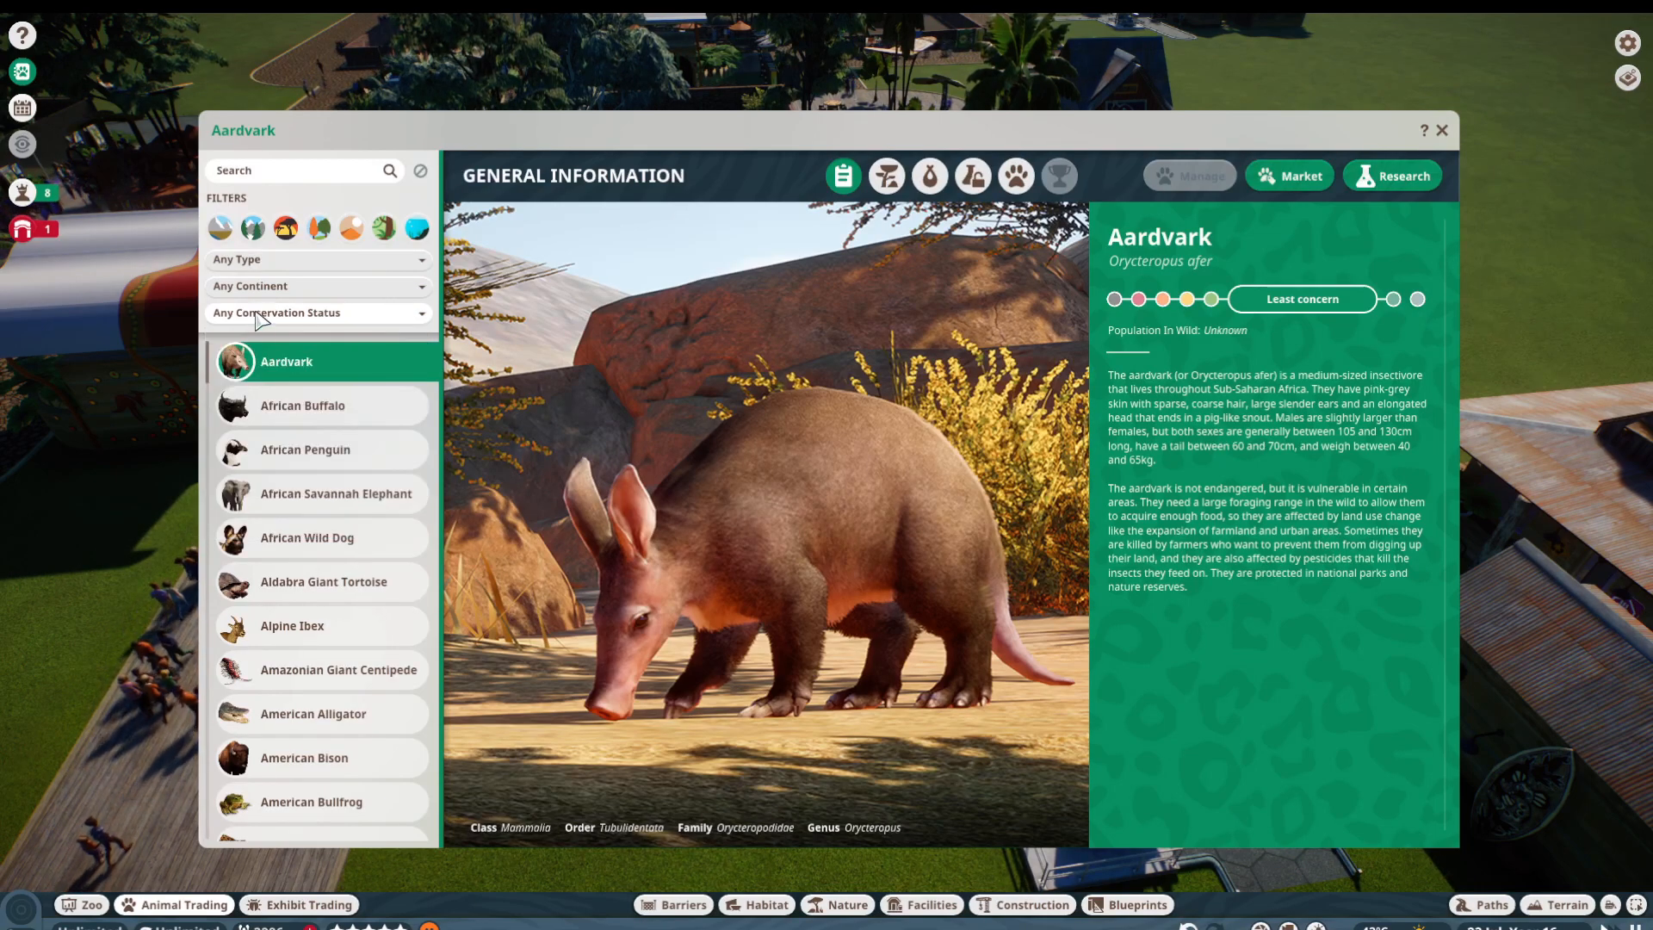
{"action": "left_click", "coordinate": [317, 286]}
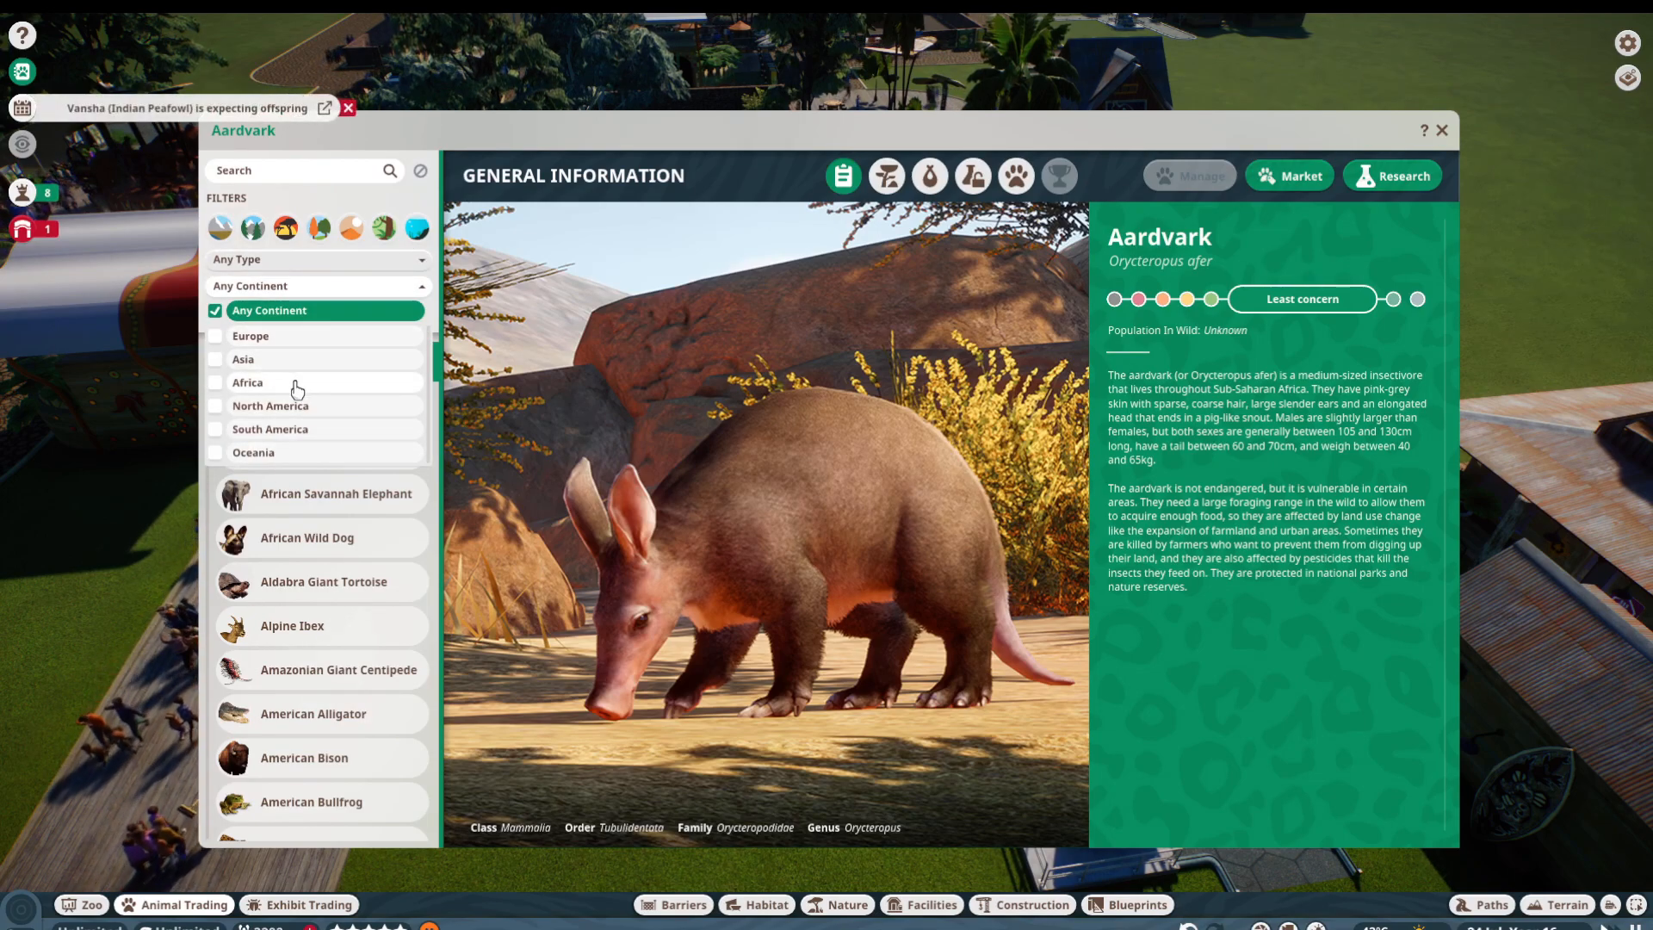
{"action": "left_click", "coordinate": [217, 451]}
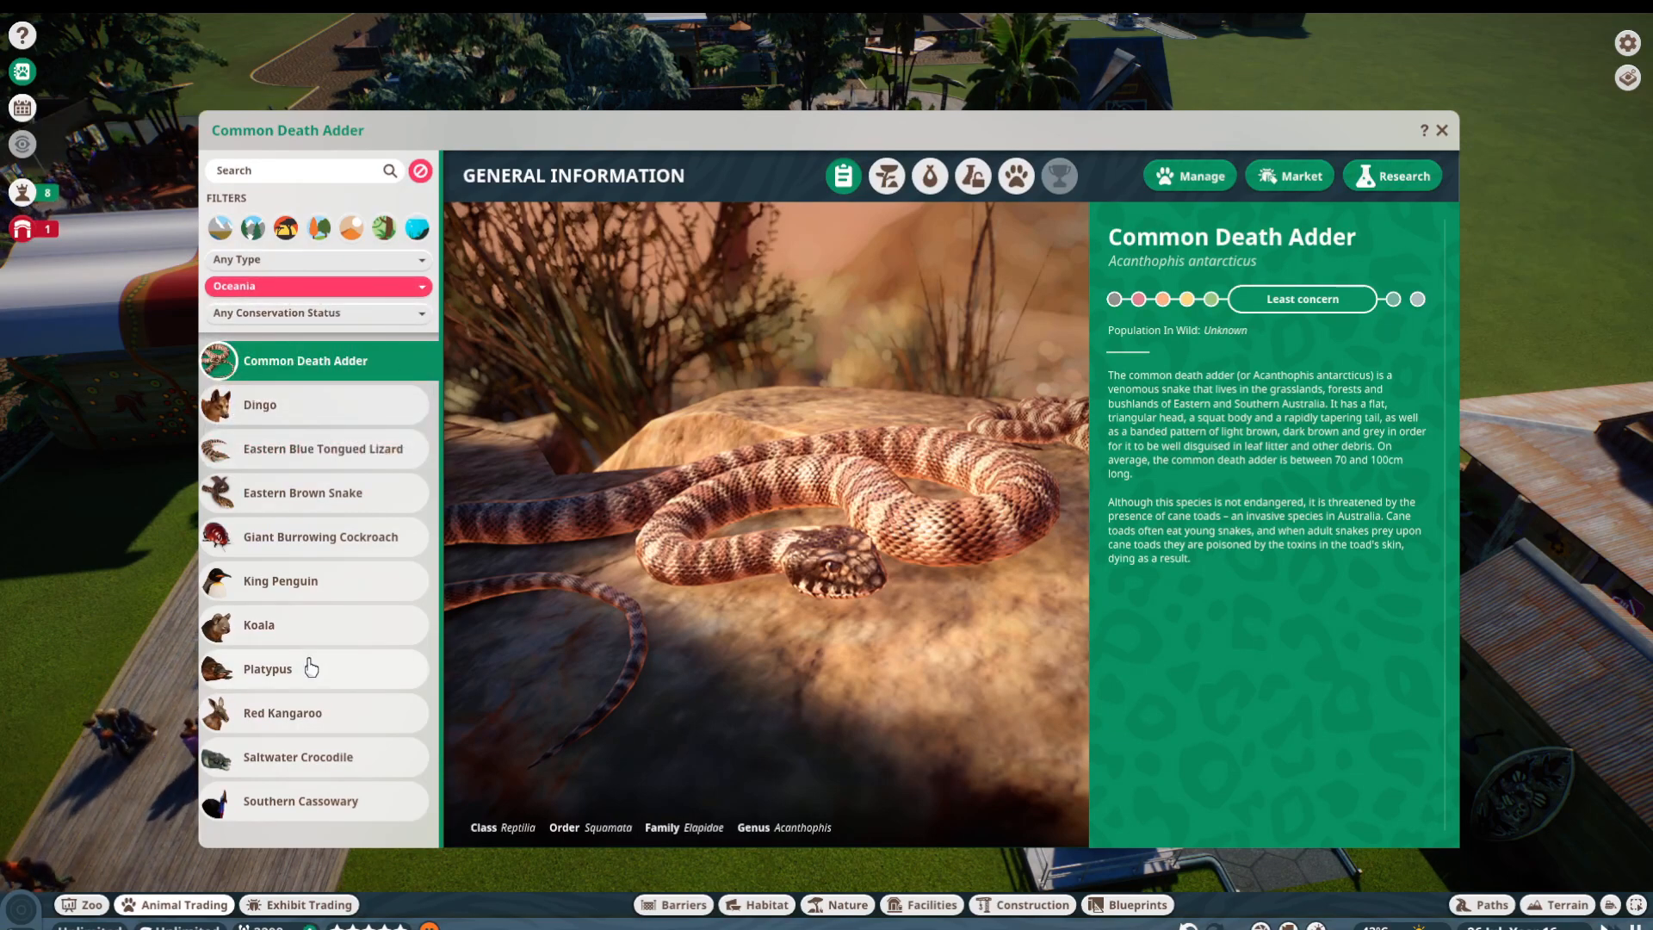
Step: Show the Platypus entry's natural habitat and minimum habitat requirements
{"action": "left_click", "coordinate": [266, 669]}
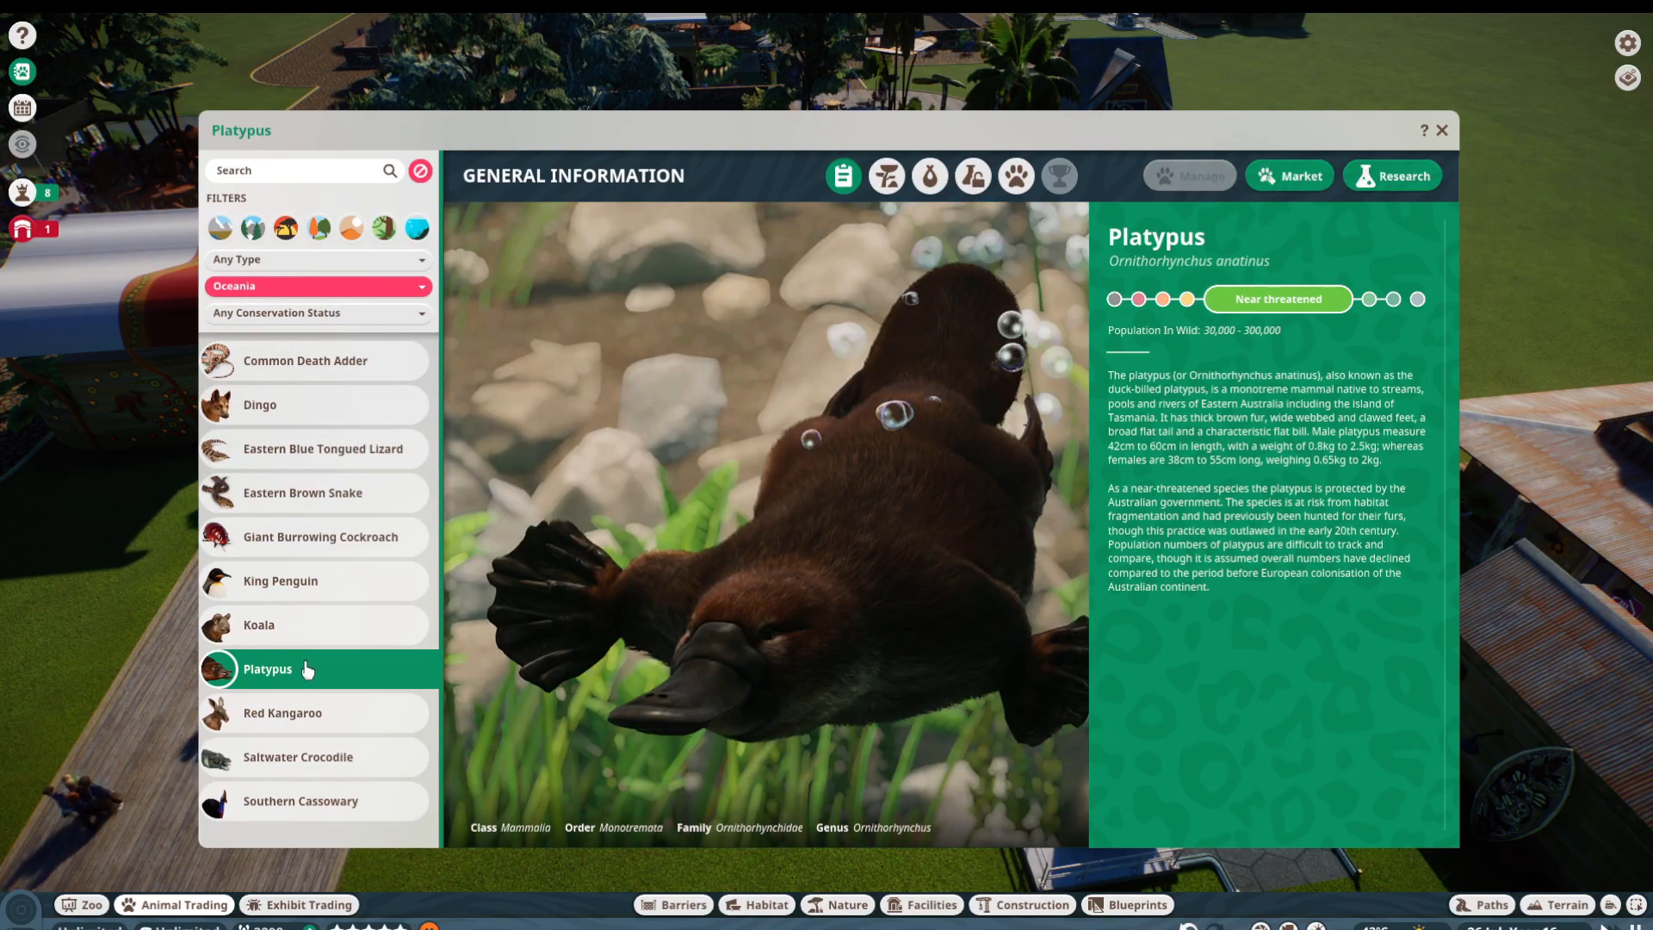
{"action": "left_click", "coordinate": [887, 176]}
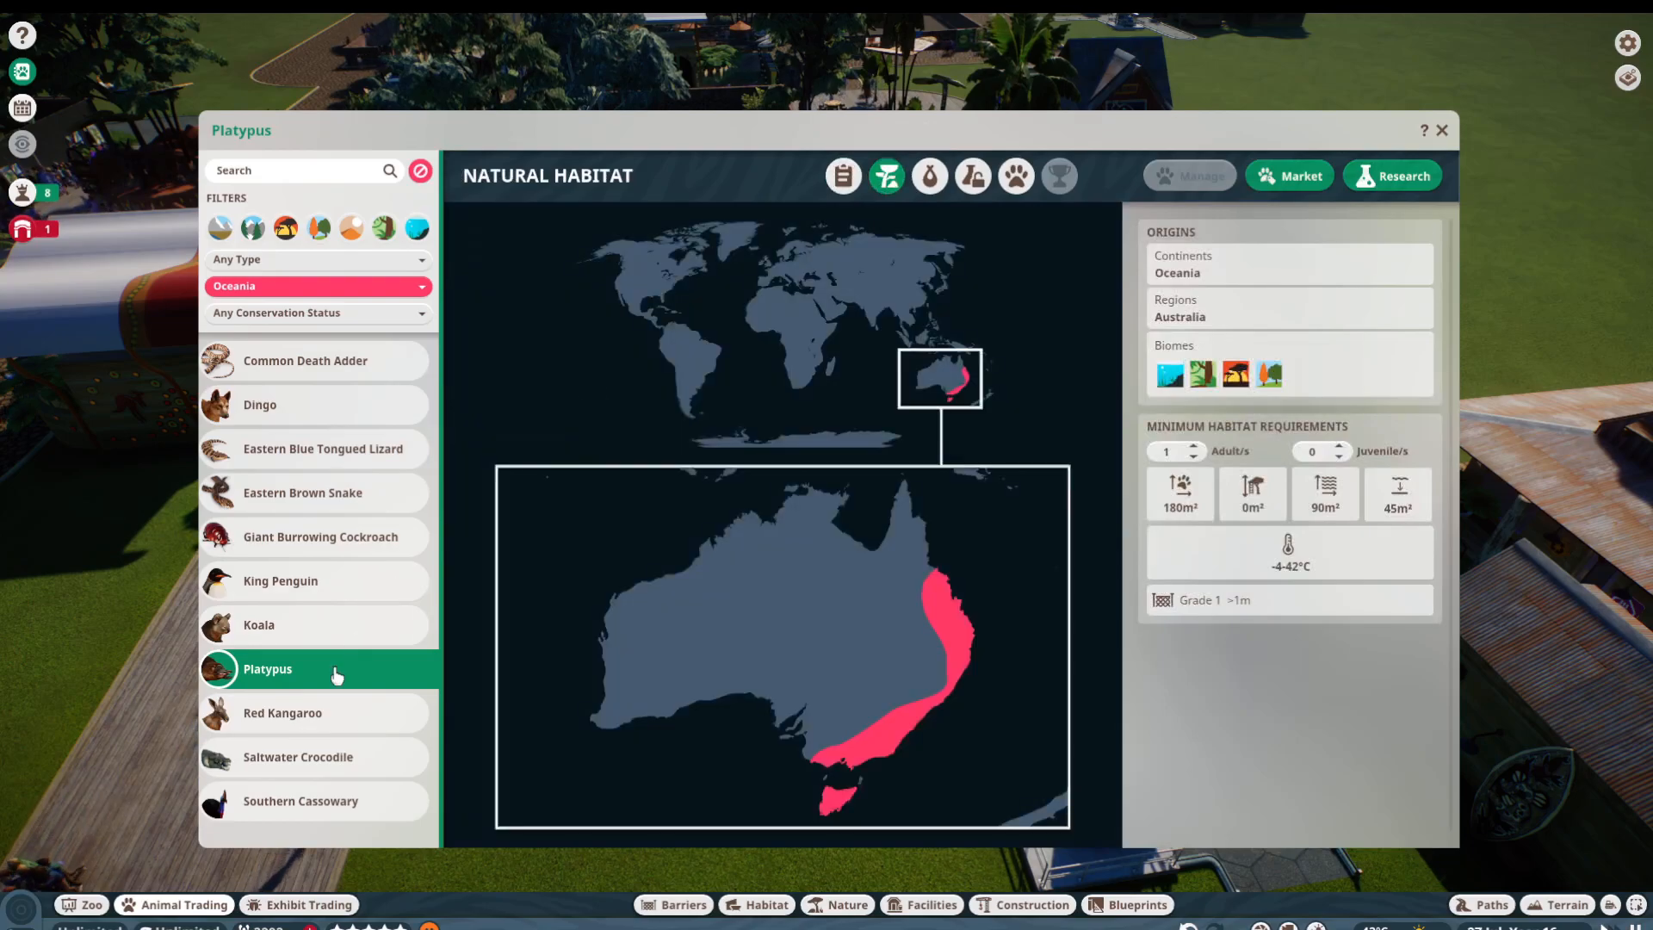
{"action": "mouse_move", "coordinate": [339, 665]}
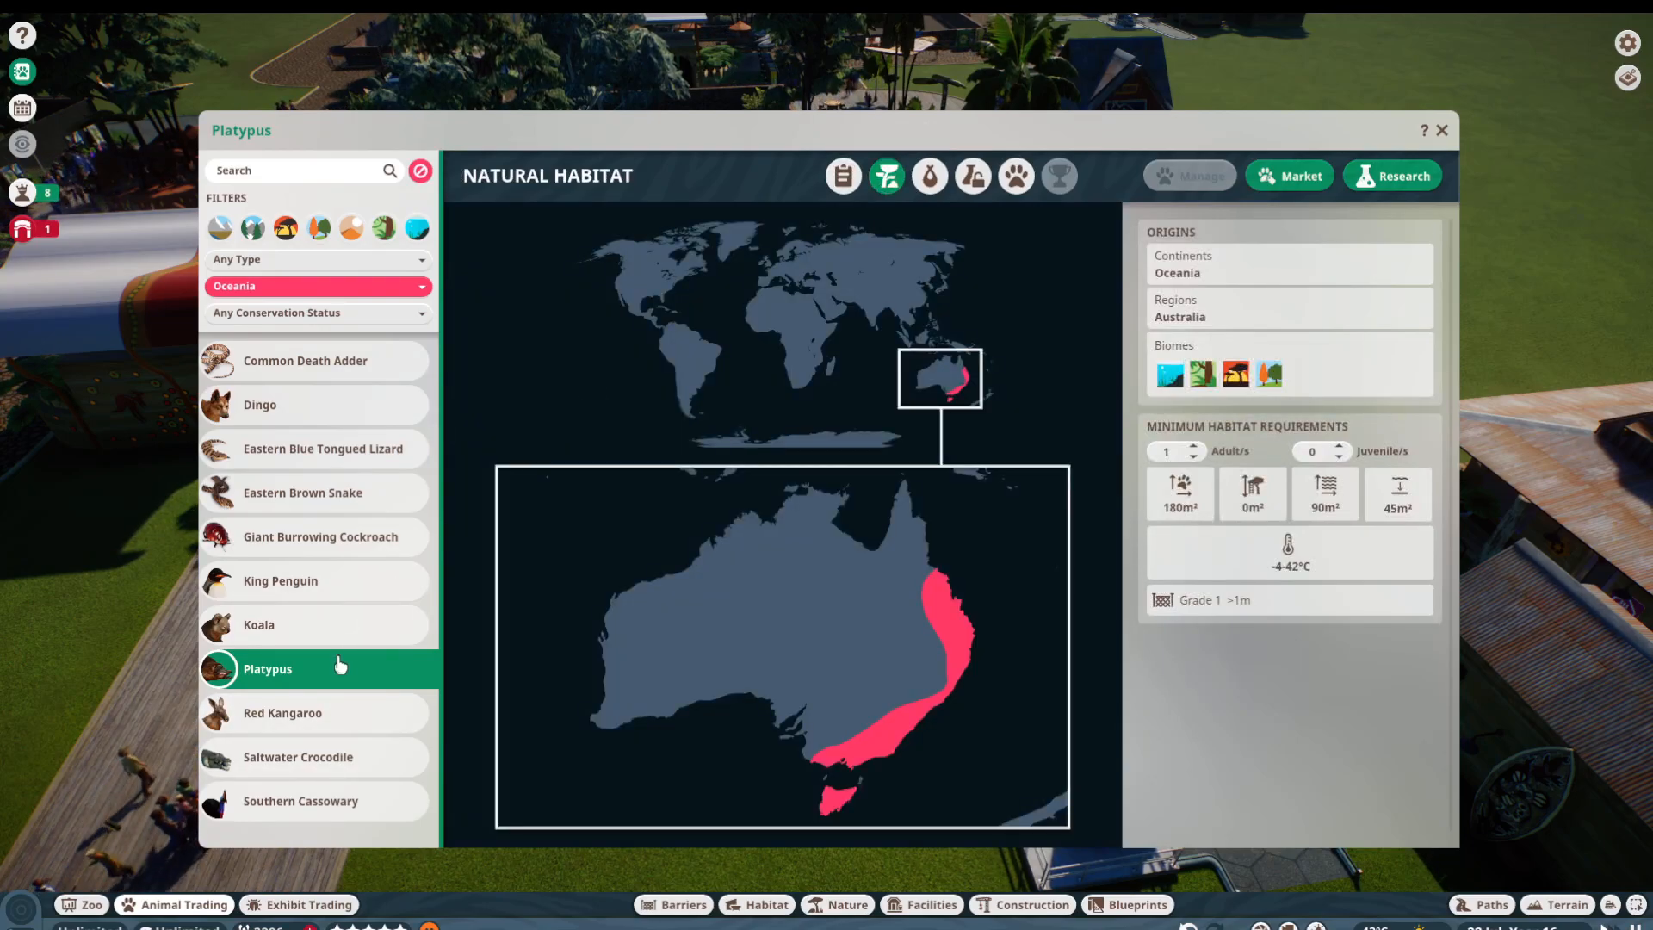
{"action": "mouse_move", "coordinate": [341, 660]}
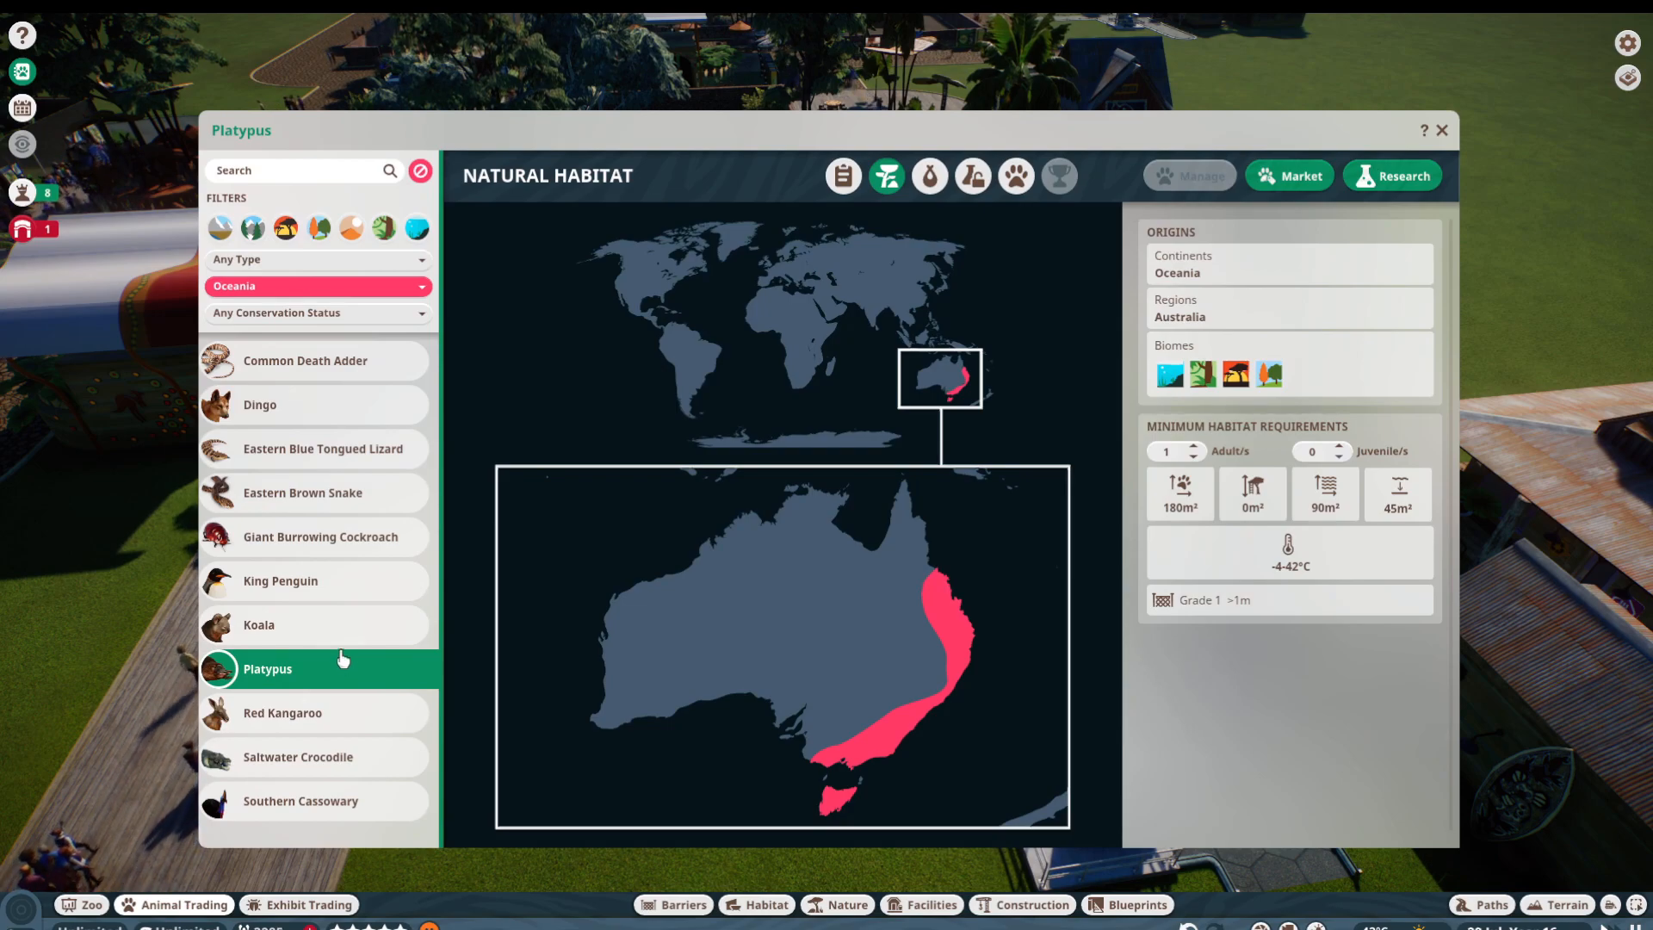
{"action": "mouse_move", "coordinate": [301, 820]}
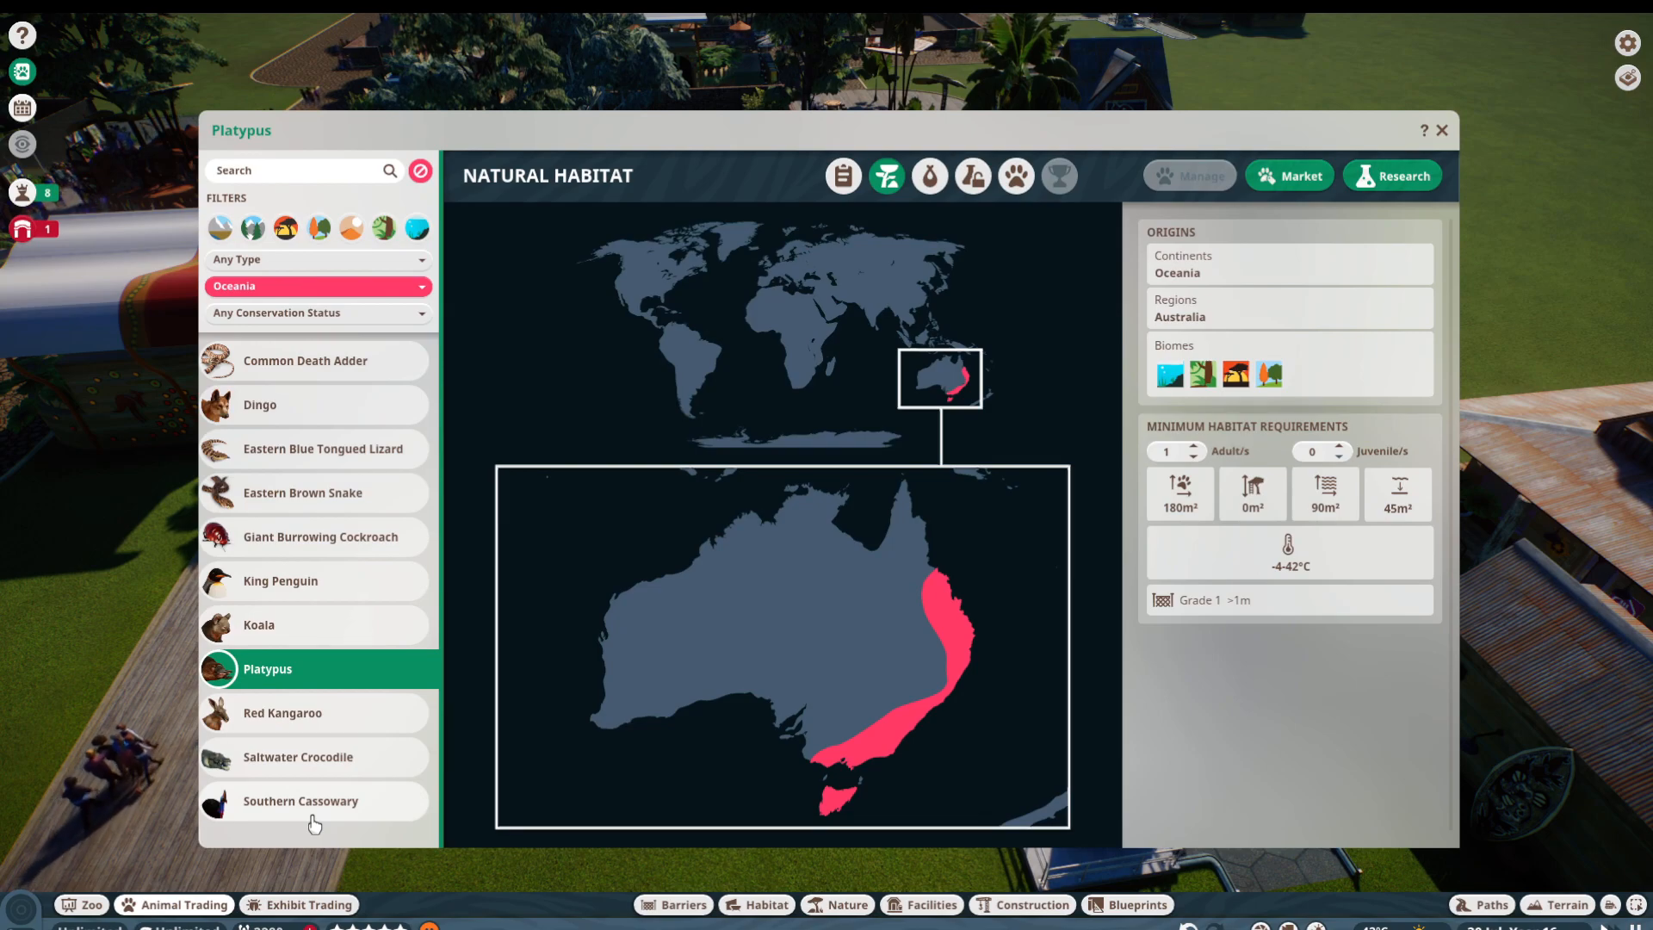
{"action": "mouse_move", "coordinate": [1451, 138]}
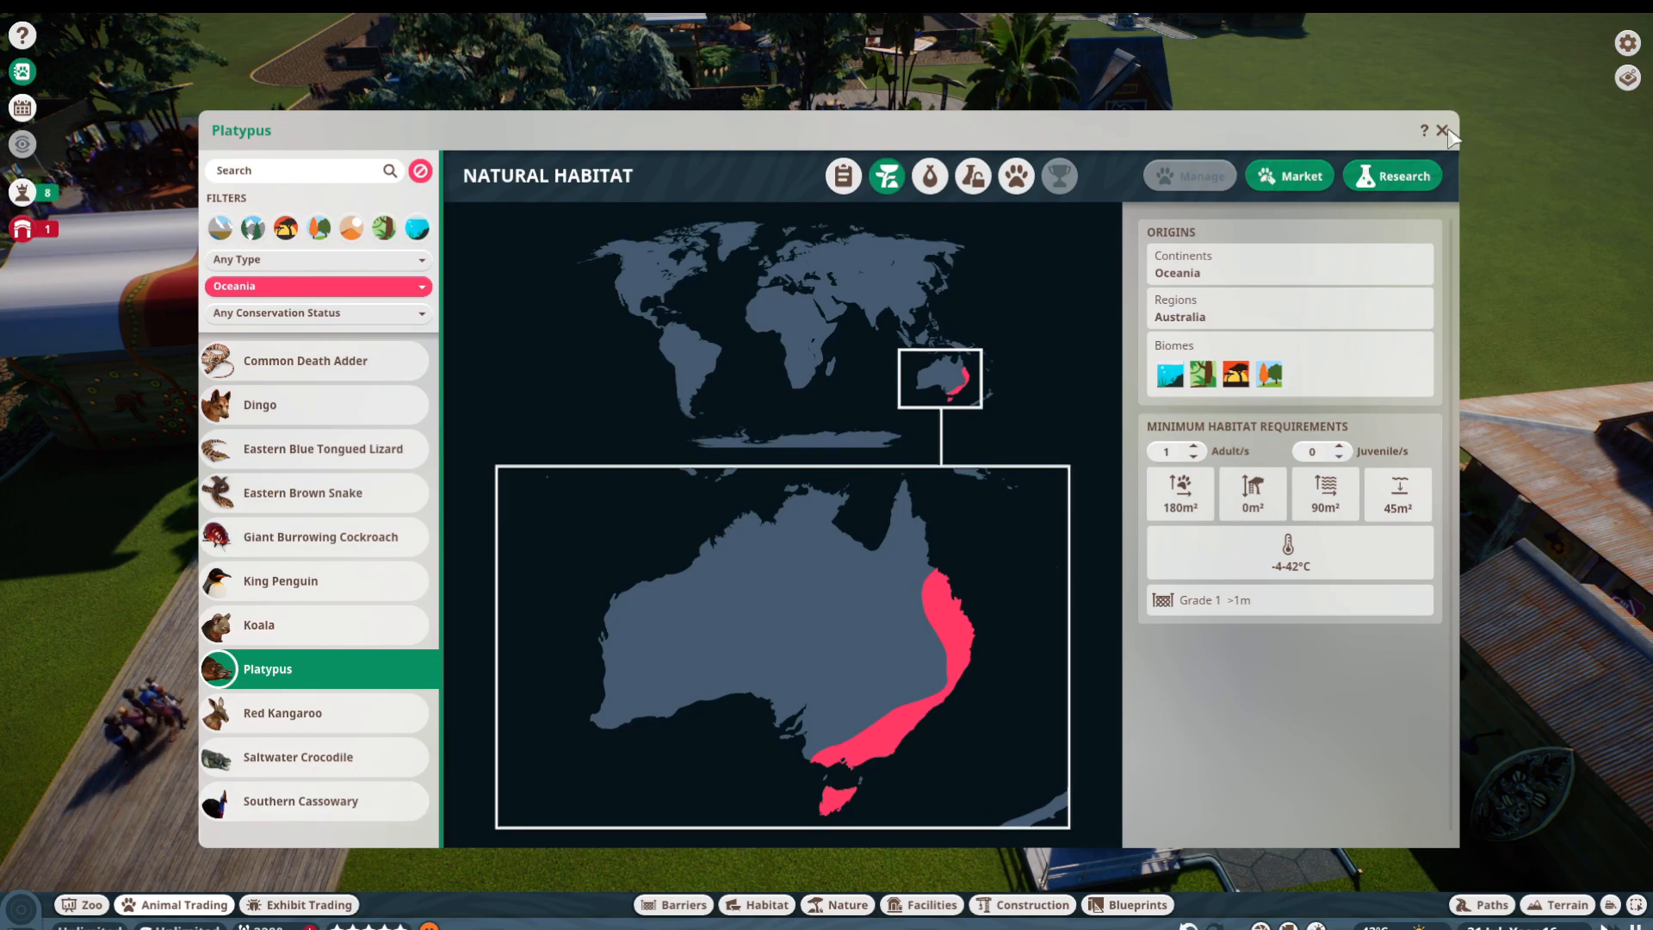
Step: Close the Zoopedia and bring up Exhibit 7's panel with its Titan Beetles and low-welfare alert
{"action": "left_click", "coordinate": [1441, 129]}
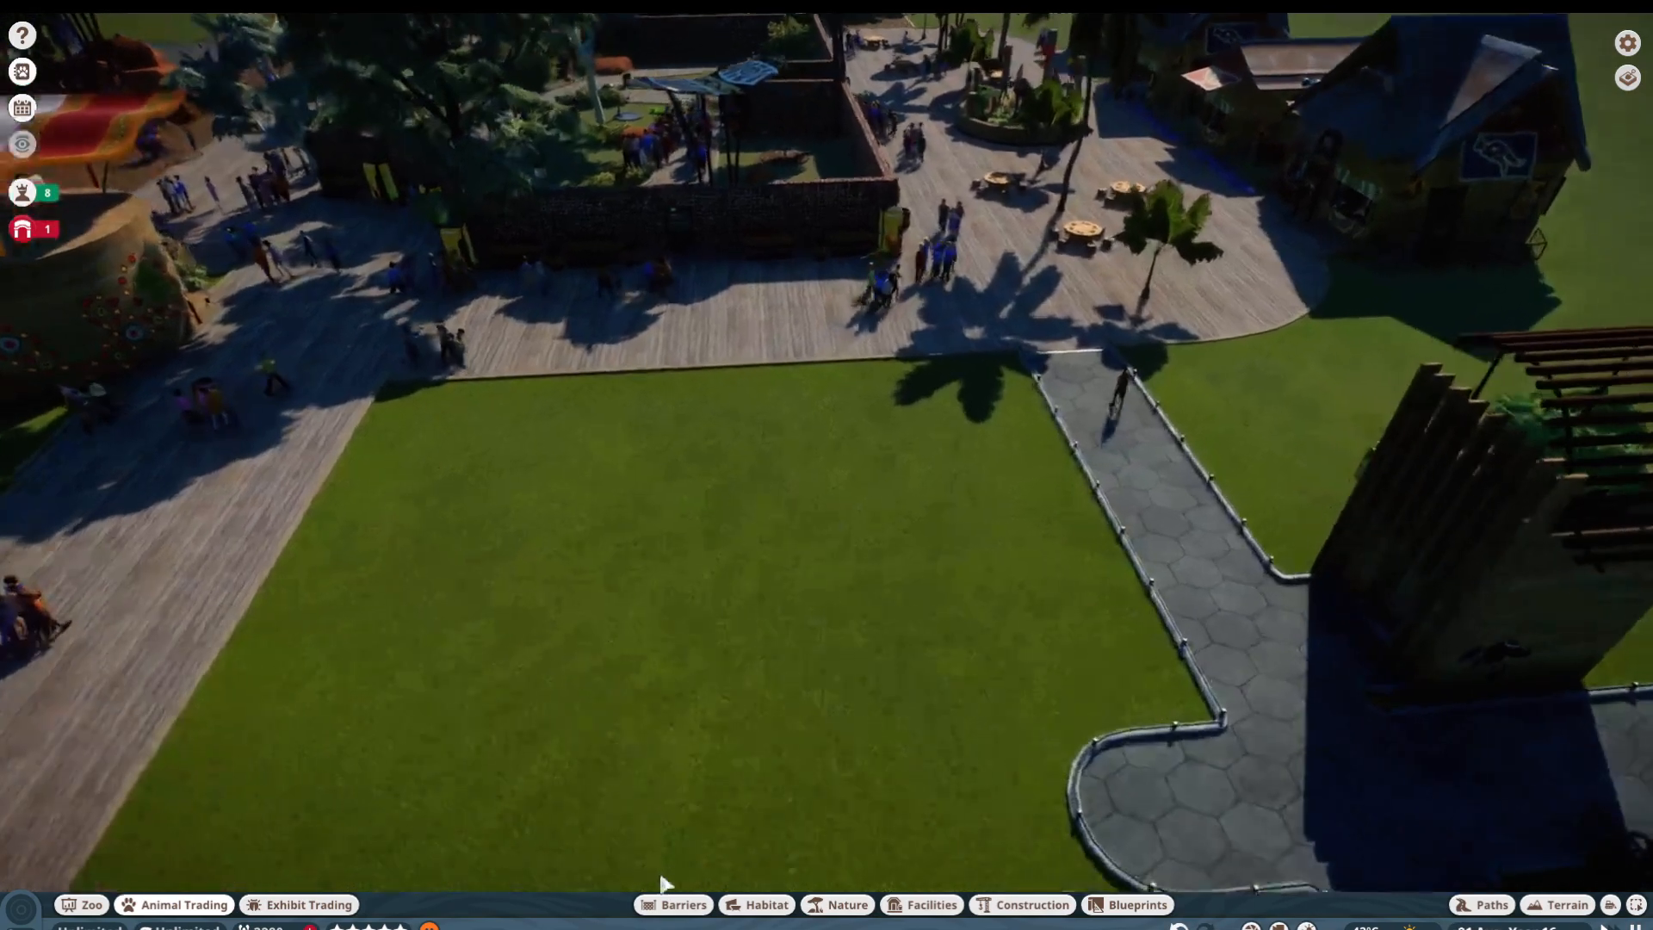
{"action": "left_click", "coordinate": [683, 904]}
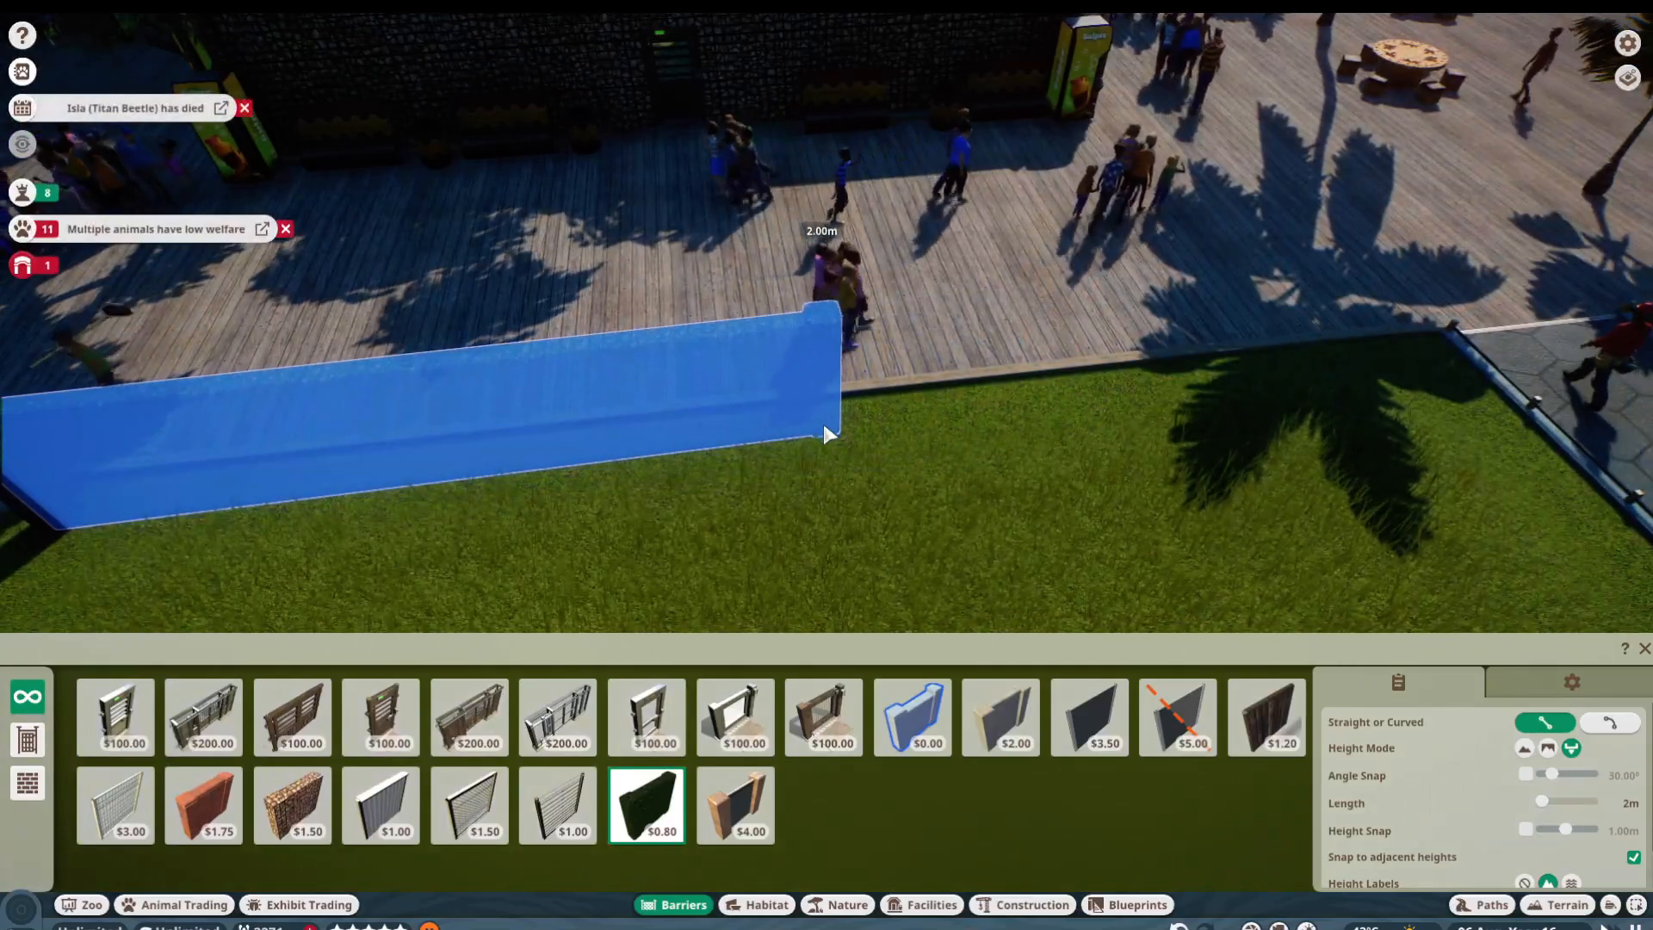
{"action": "left_click", "coordinate": [825, 436]}
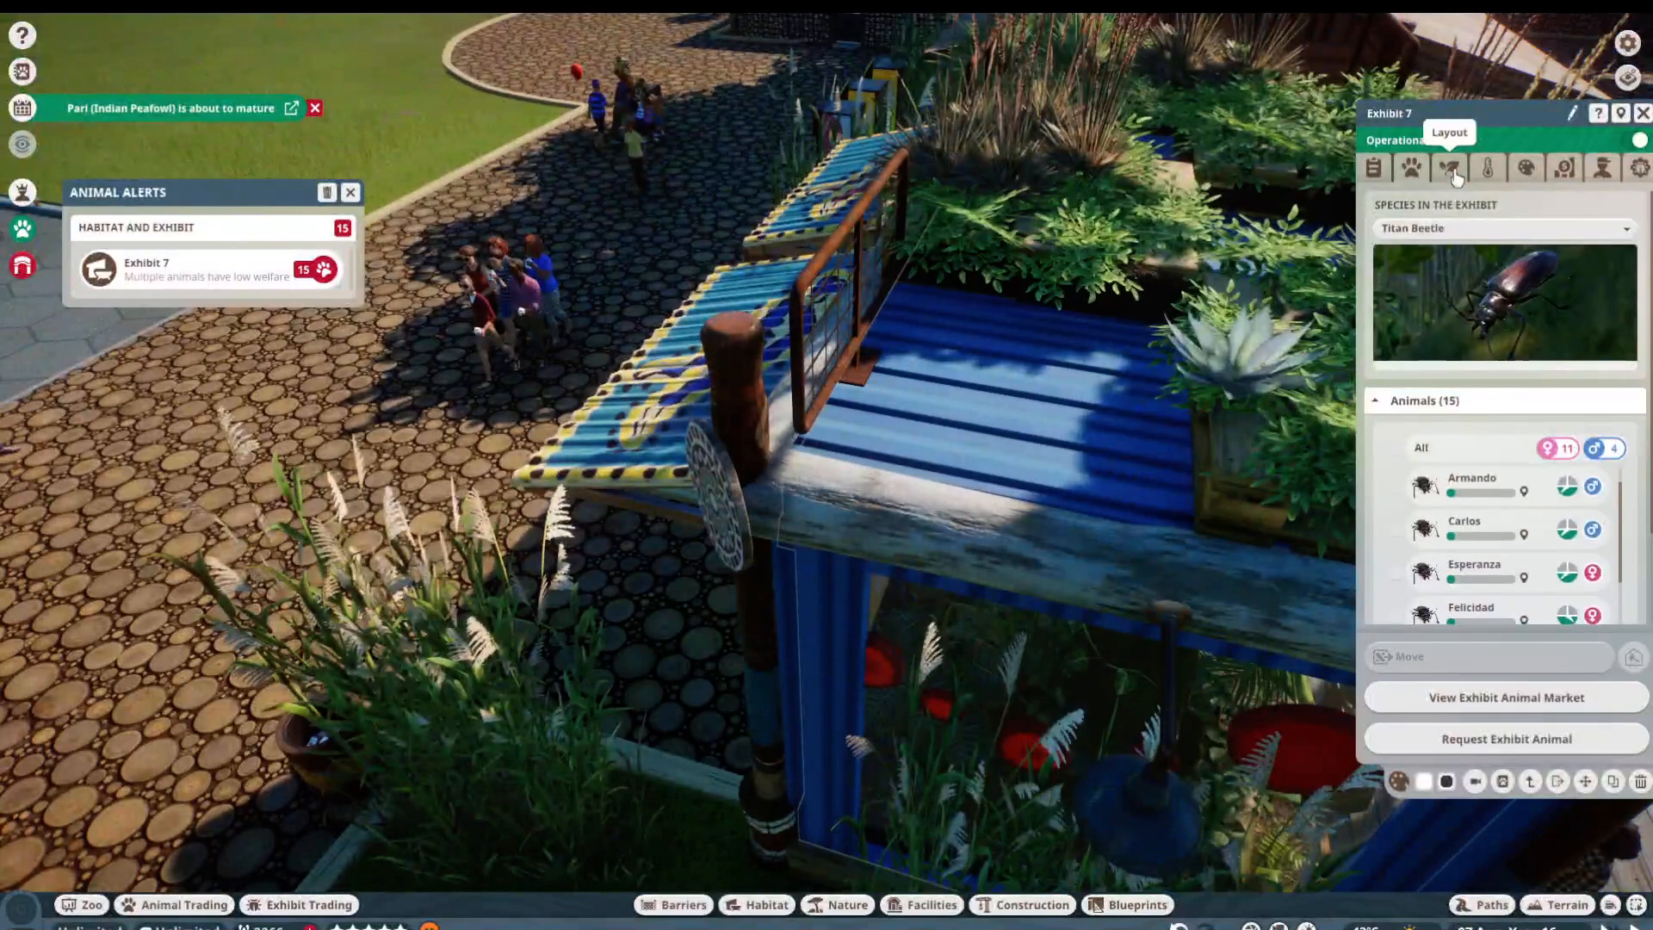
Step: Bring up the zoo-wide Animals list of all 96 animals with species, location and welfare
{"action": "scroll", "scroll_direction": "down", "scroll_amount": 3}
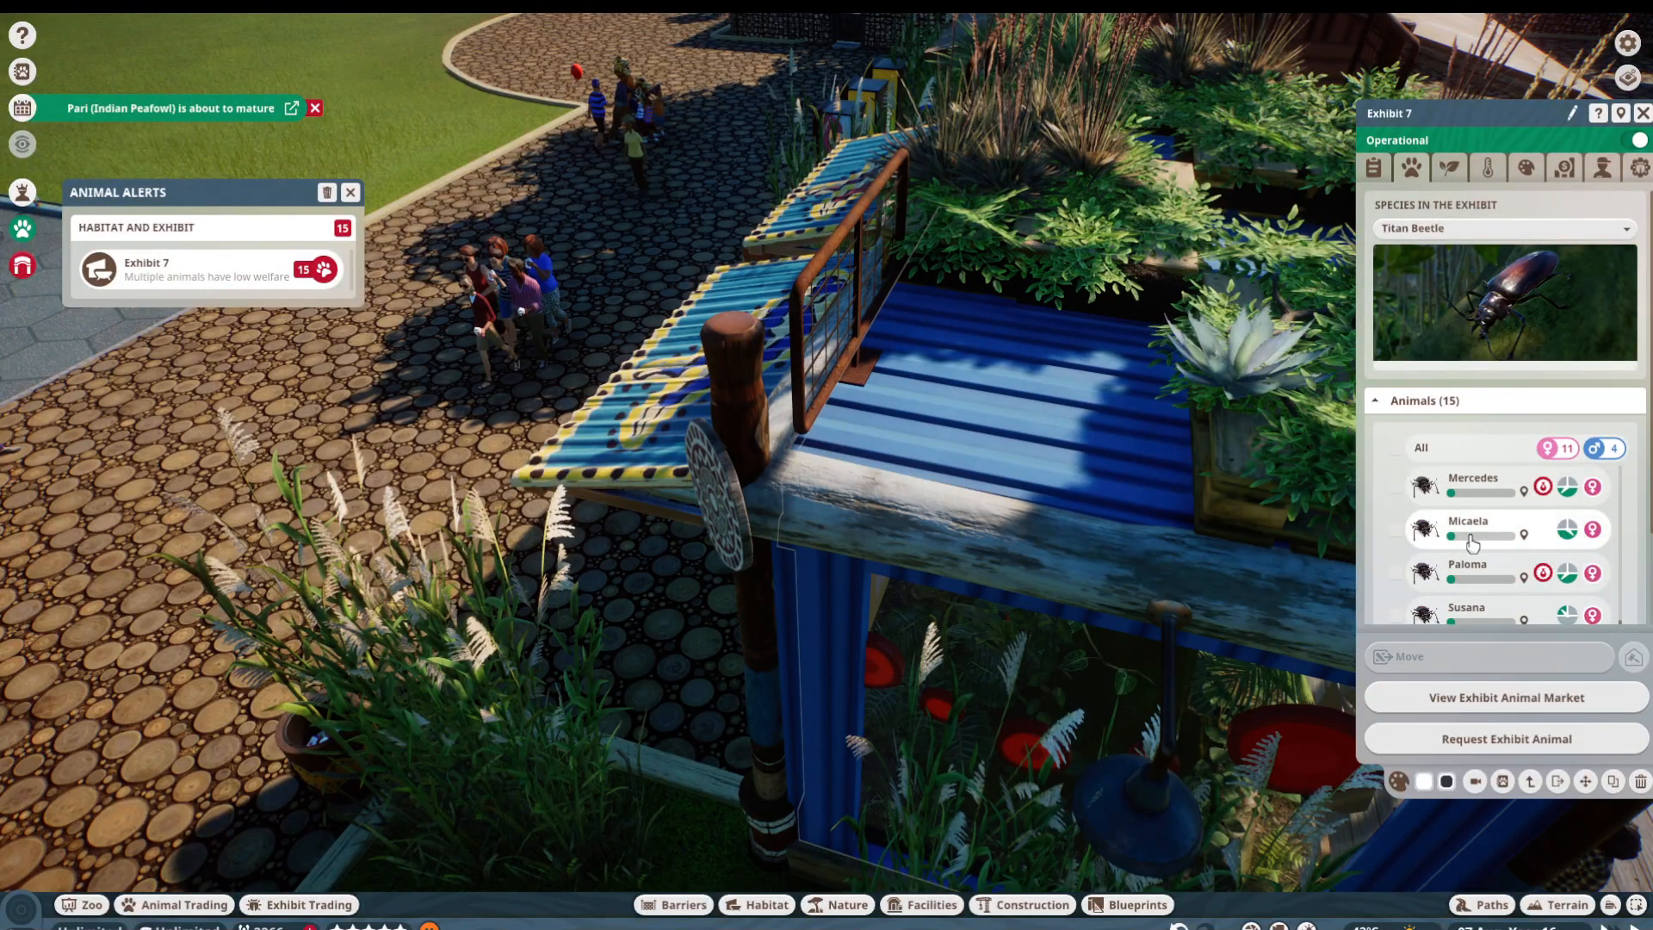
{"action": "left_click", "coordinate": [88, 904]}
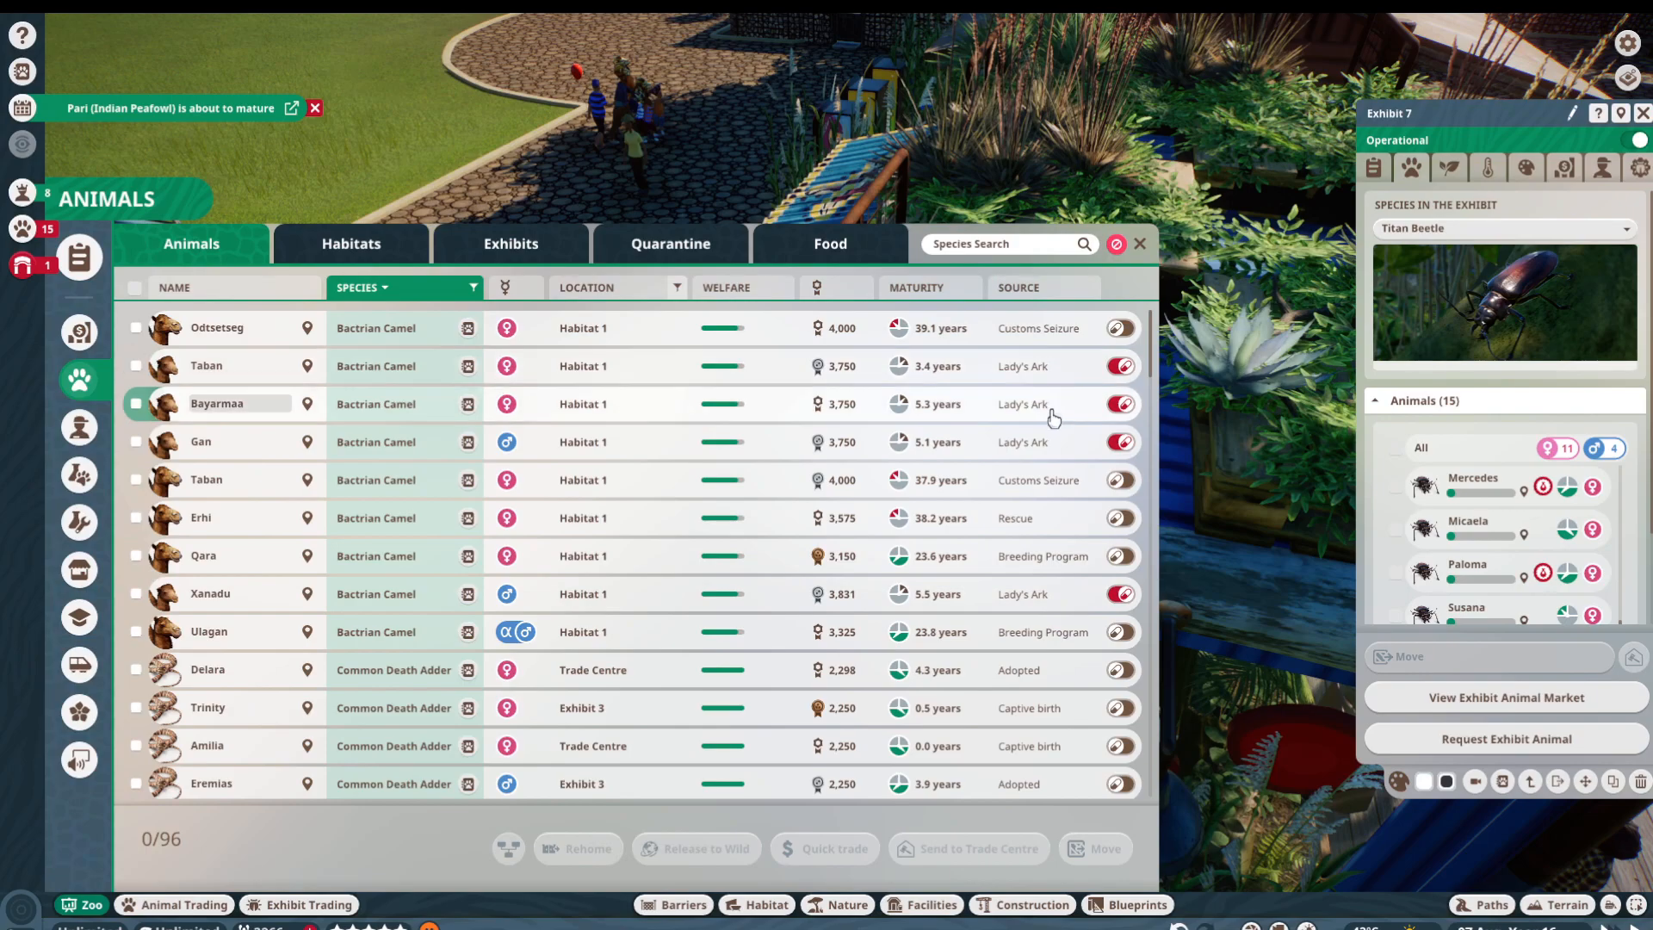
Step: Mark the peafowl Siddharth, Ekavir and further peafowl for release
{"action": "scroll", "scroll_direction": "down", "scroll_amount": 3}
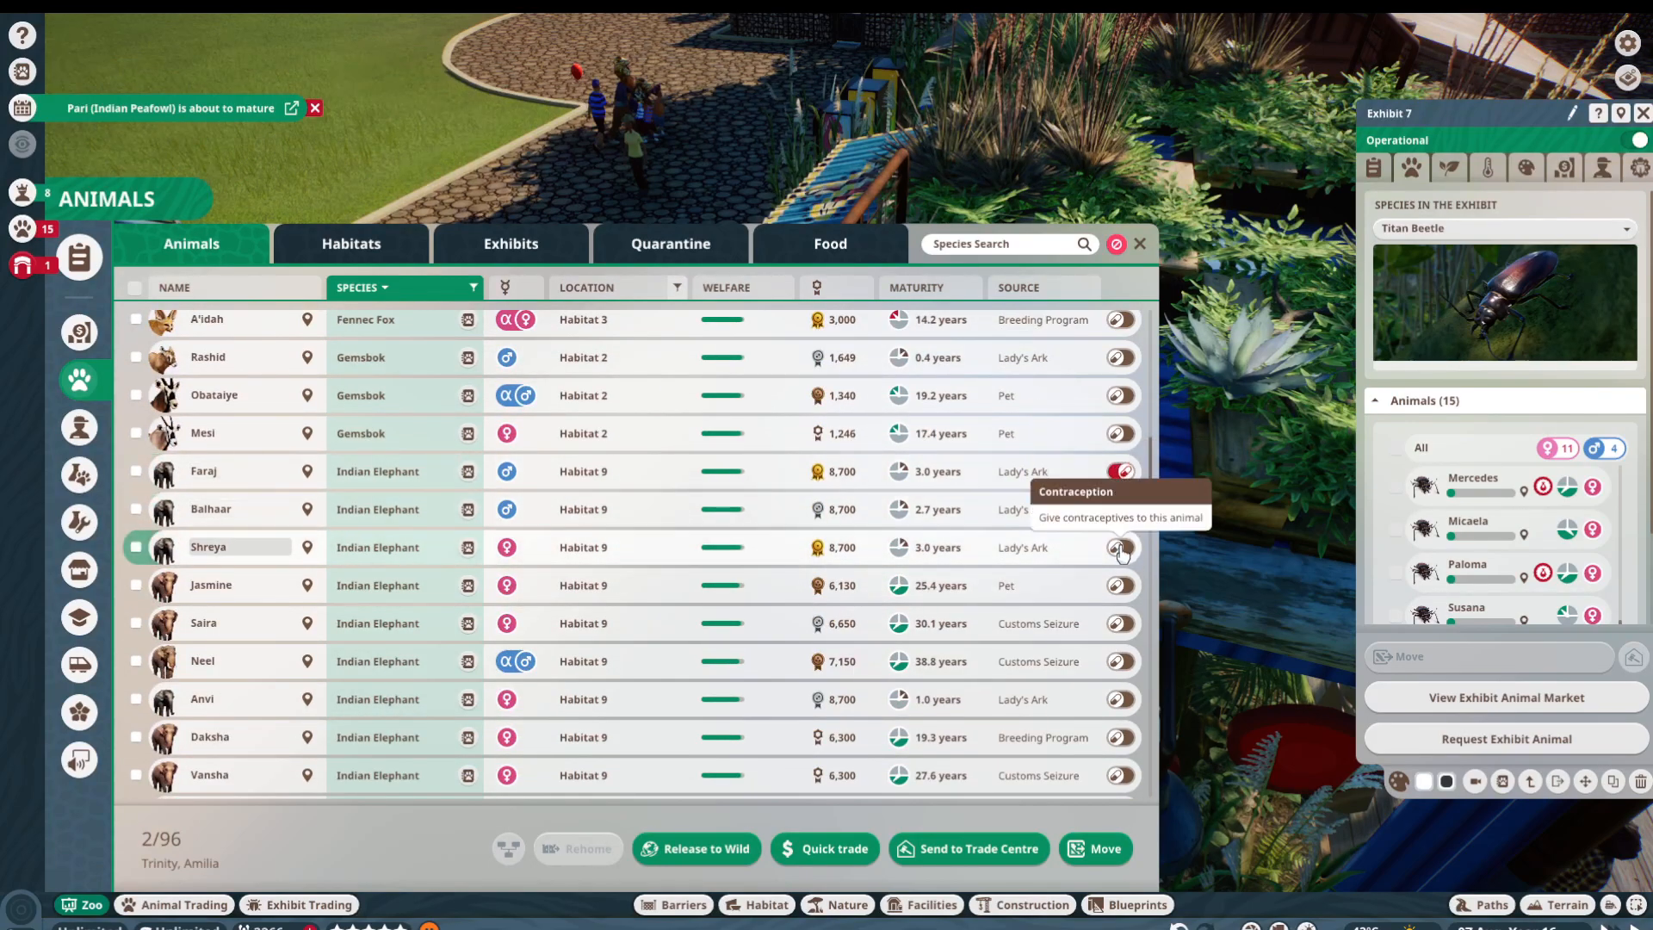
{"action": "scroll", "scroll_direction": "down", "scroll_amount": 3}
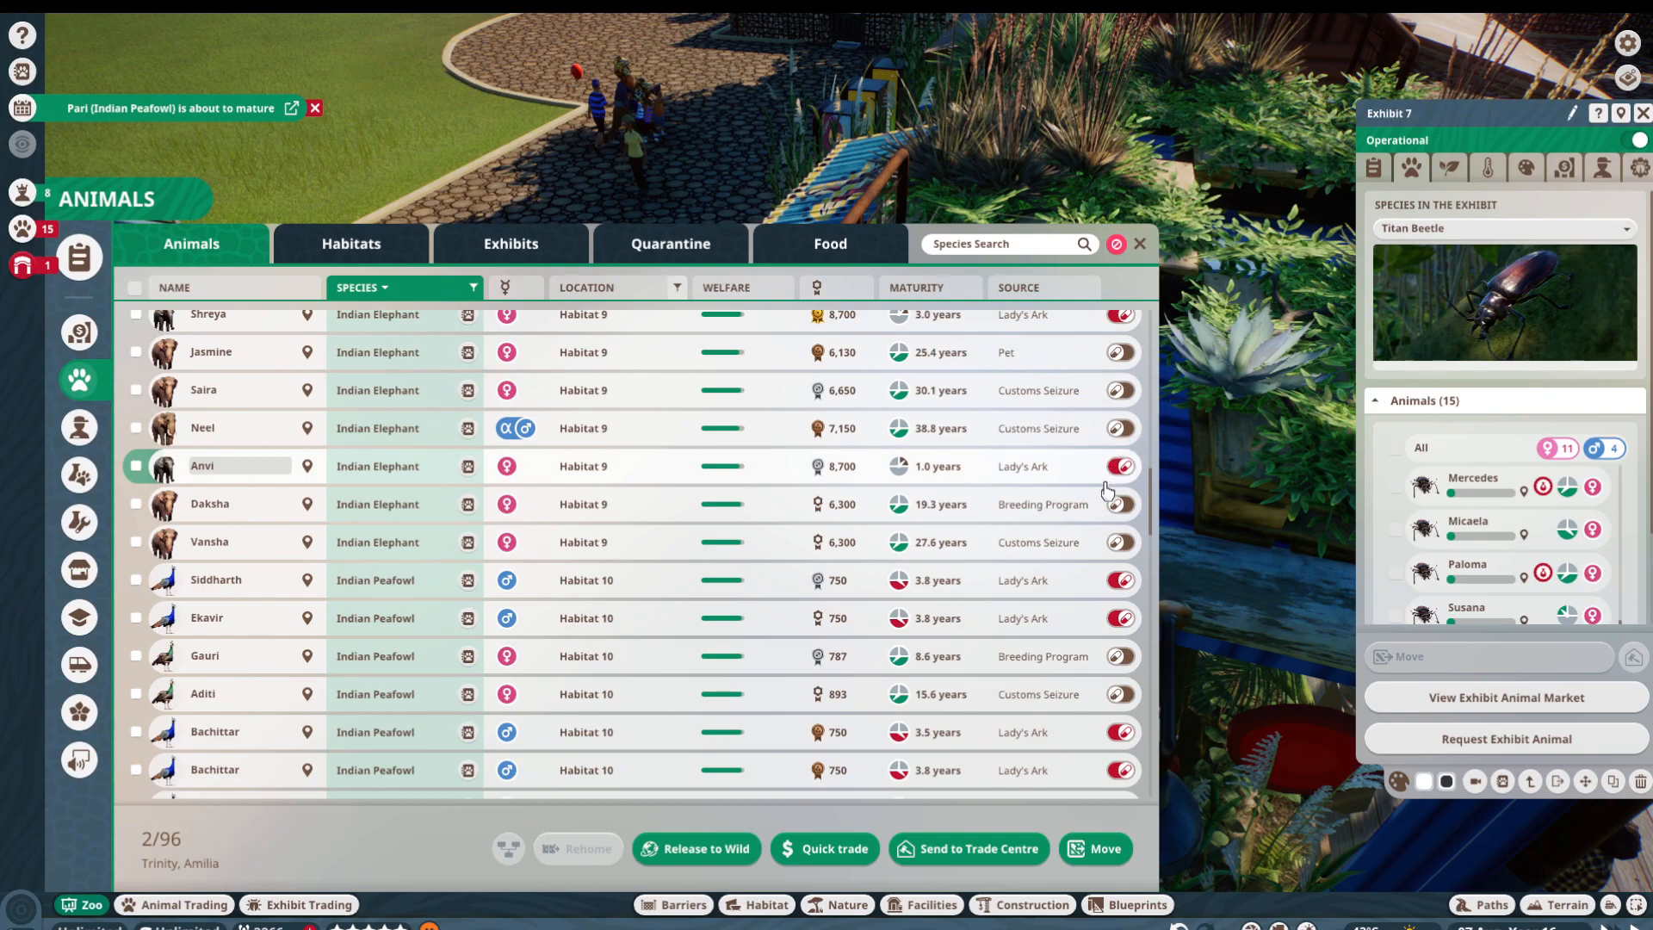
{"action": "left_click", "coordinate": [134, 580]}
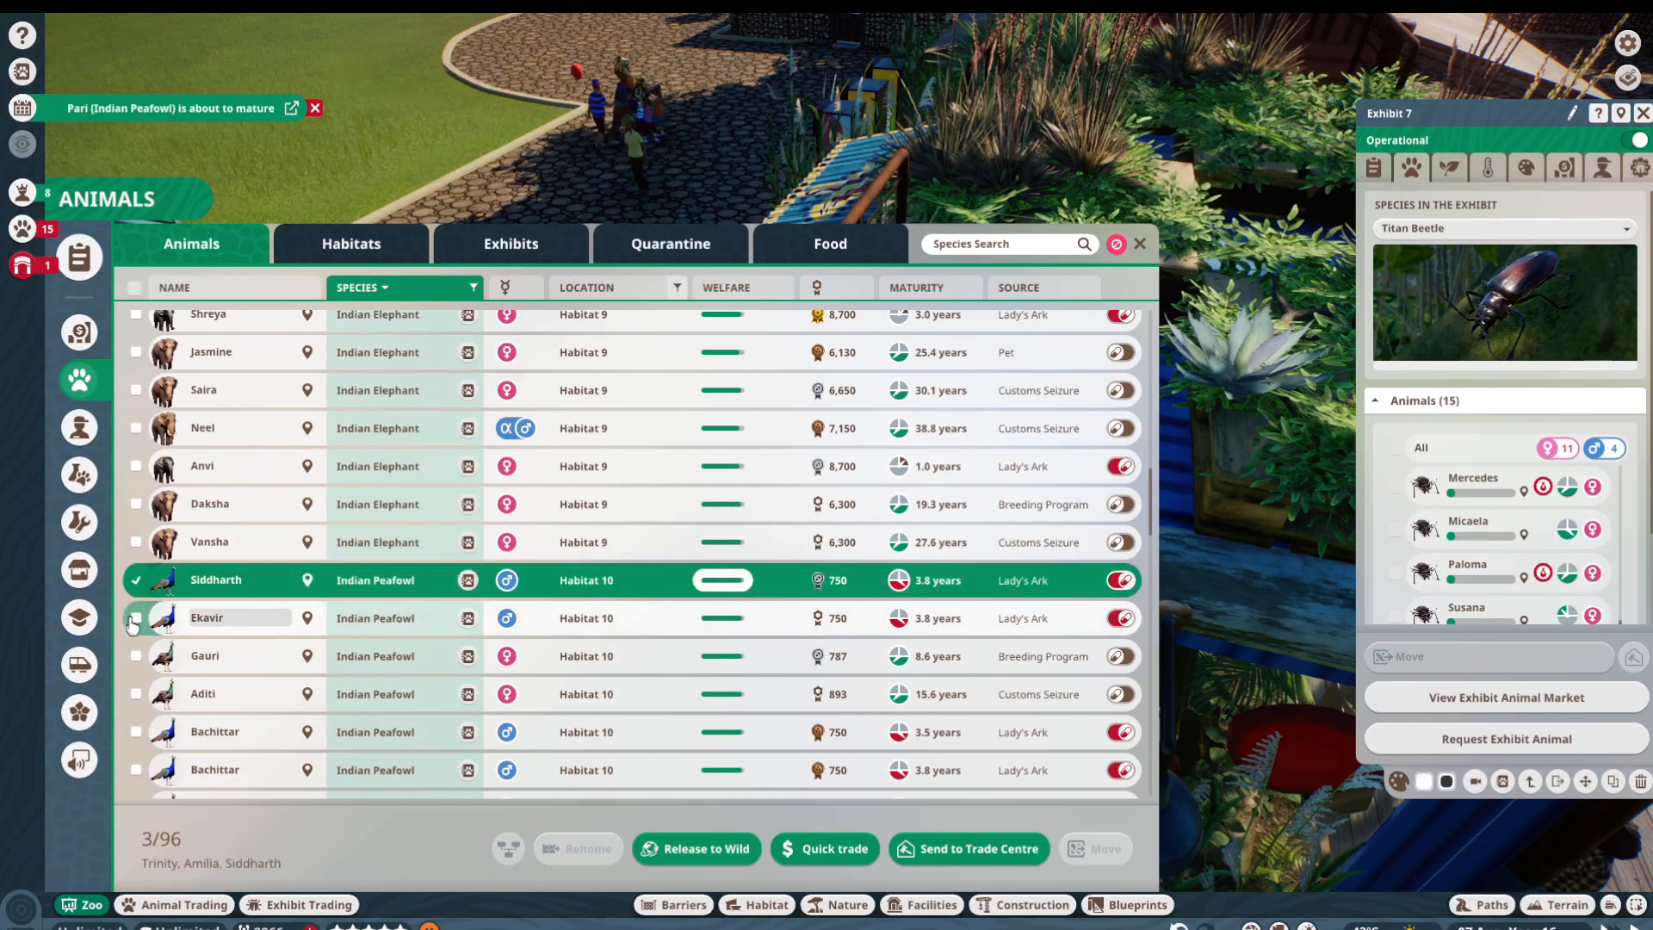
{"action": "left_click", "coordinate": [135, 618]}
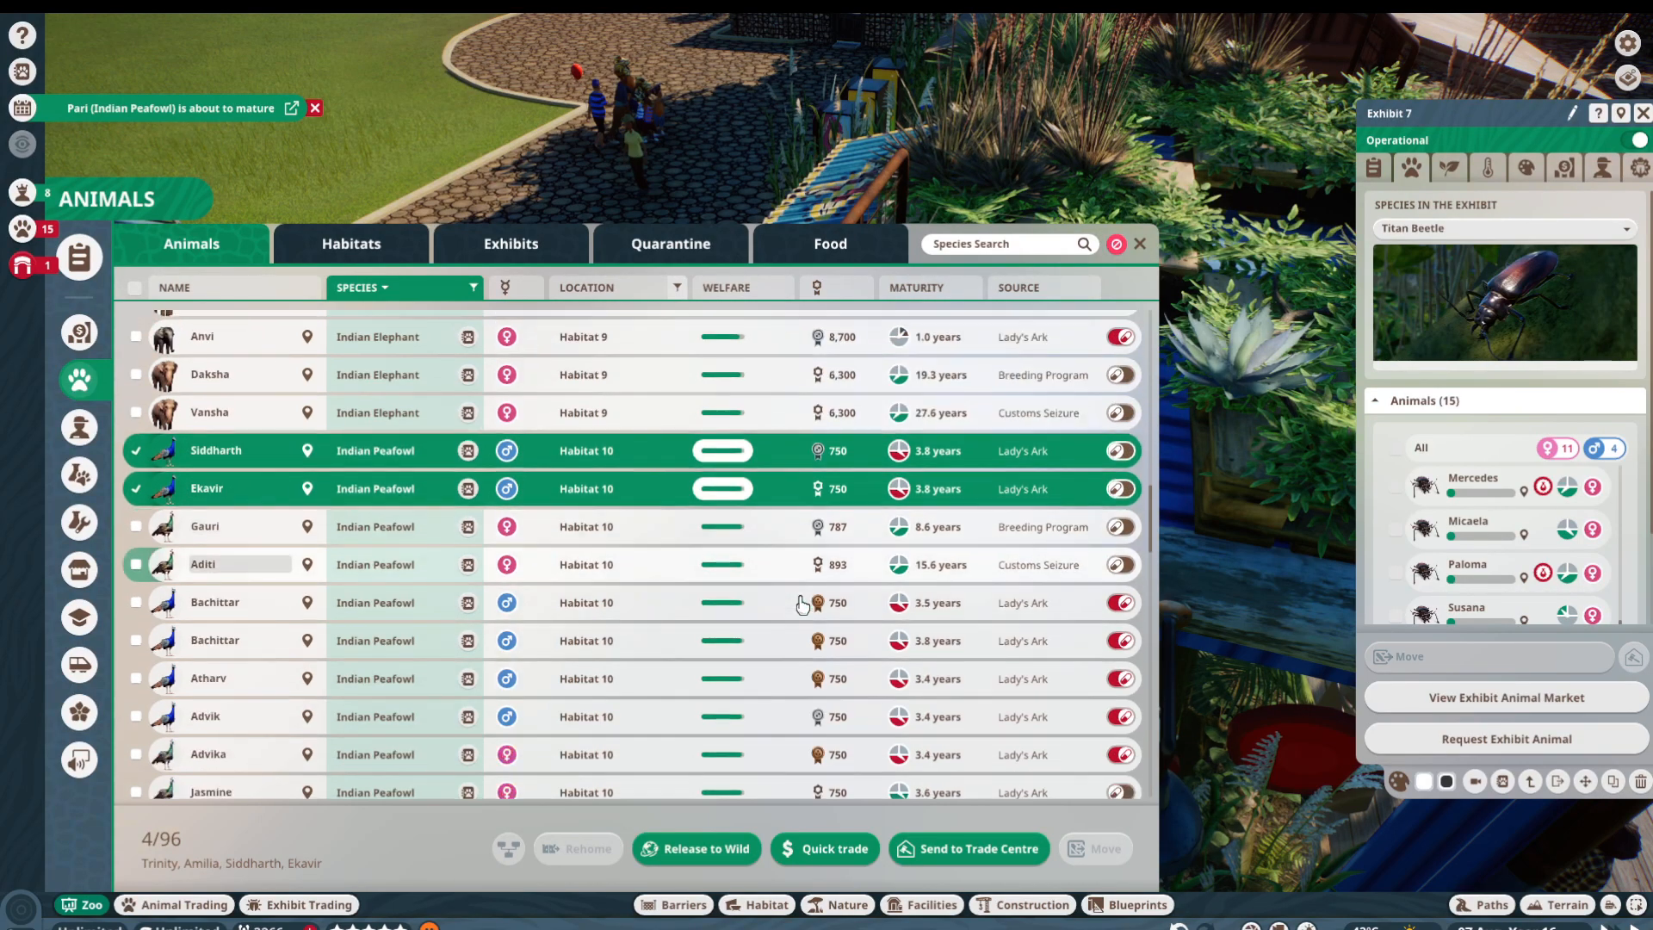
{"action": "left_click", "coordinate": [138, 679]}
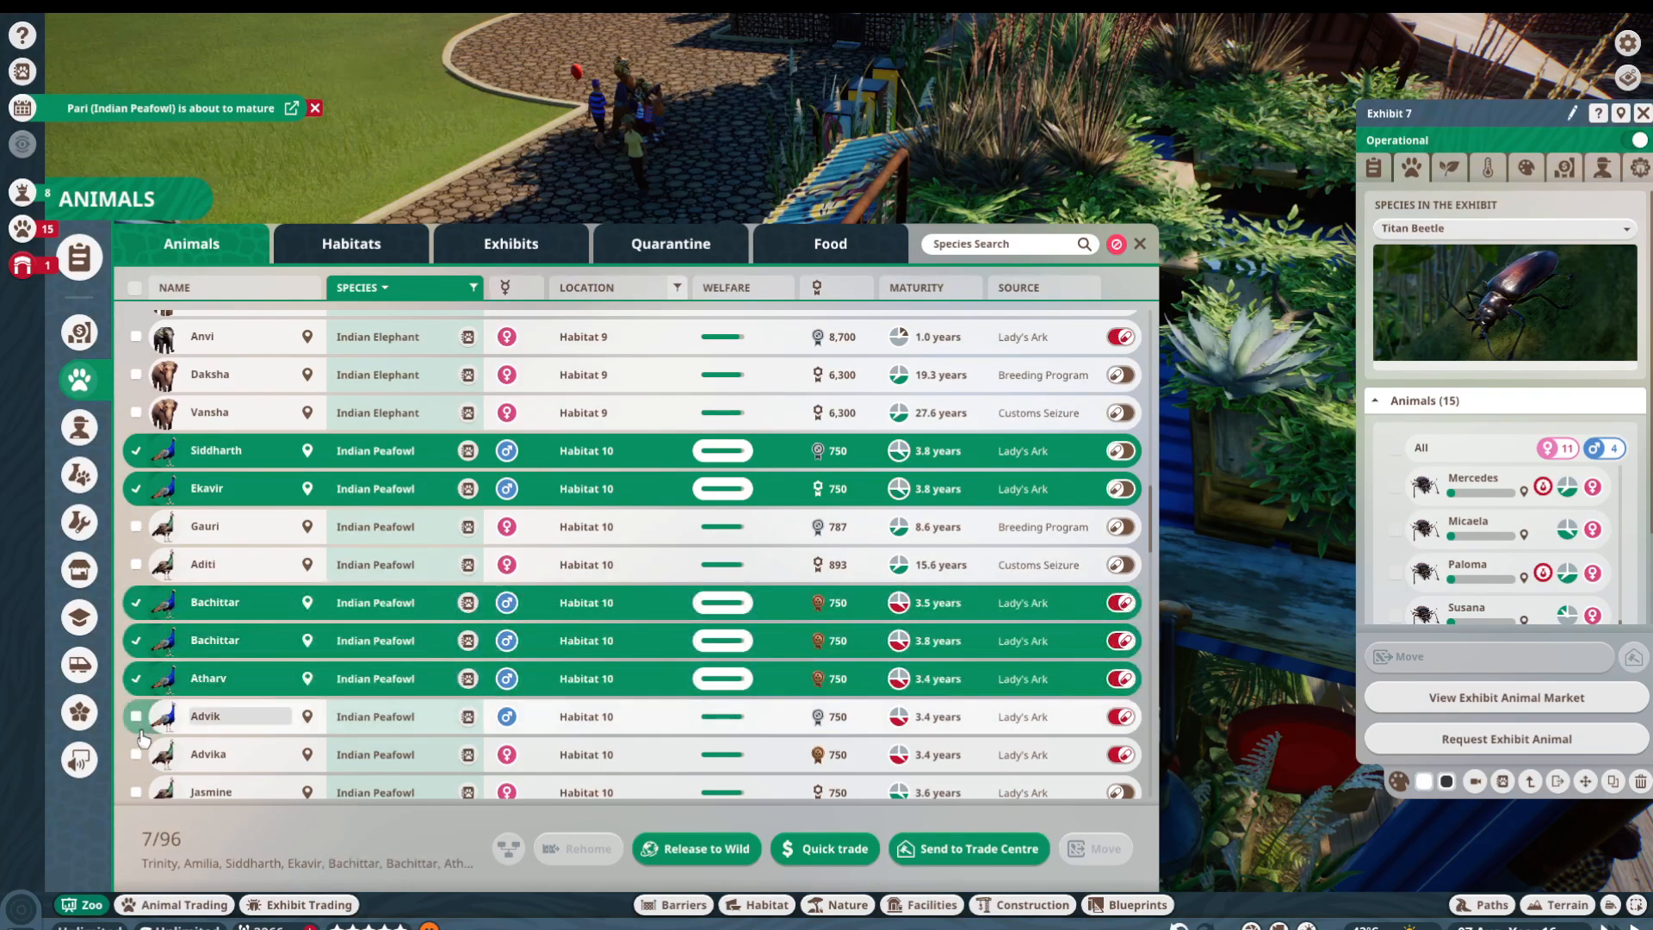
Step: Adjust the Titan Beetle ticks, leave Leandro out, and request Release to Wild for 24 animals
{"action": "scroll", "scroll_direction": "down", "scroll_amount": 3}
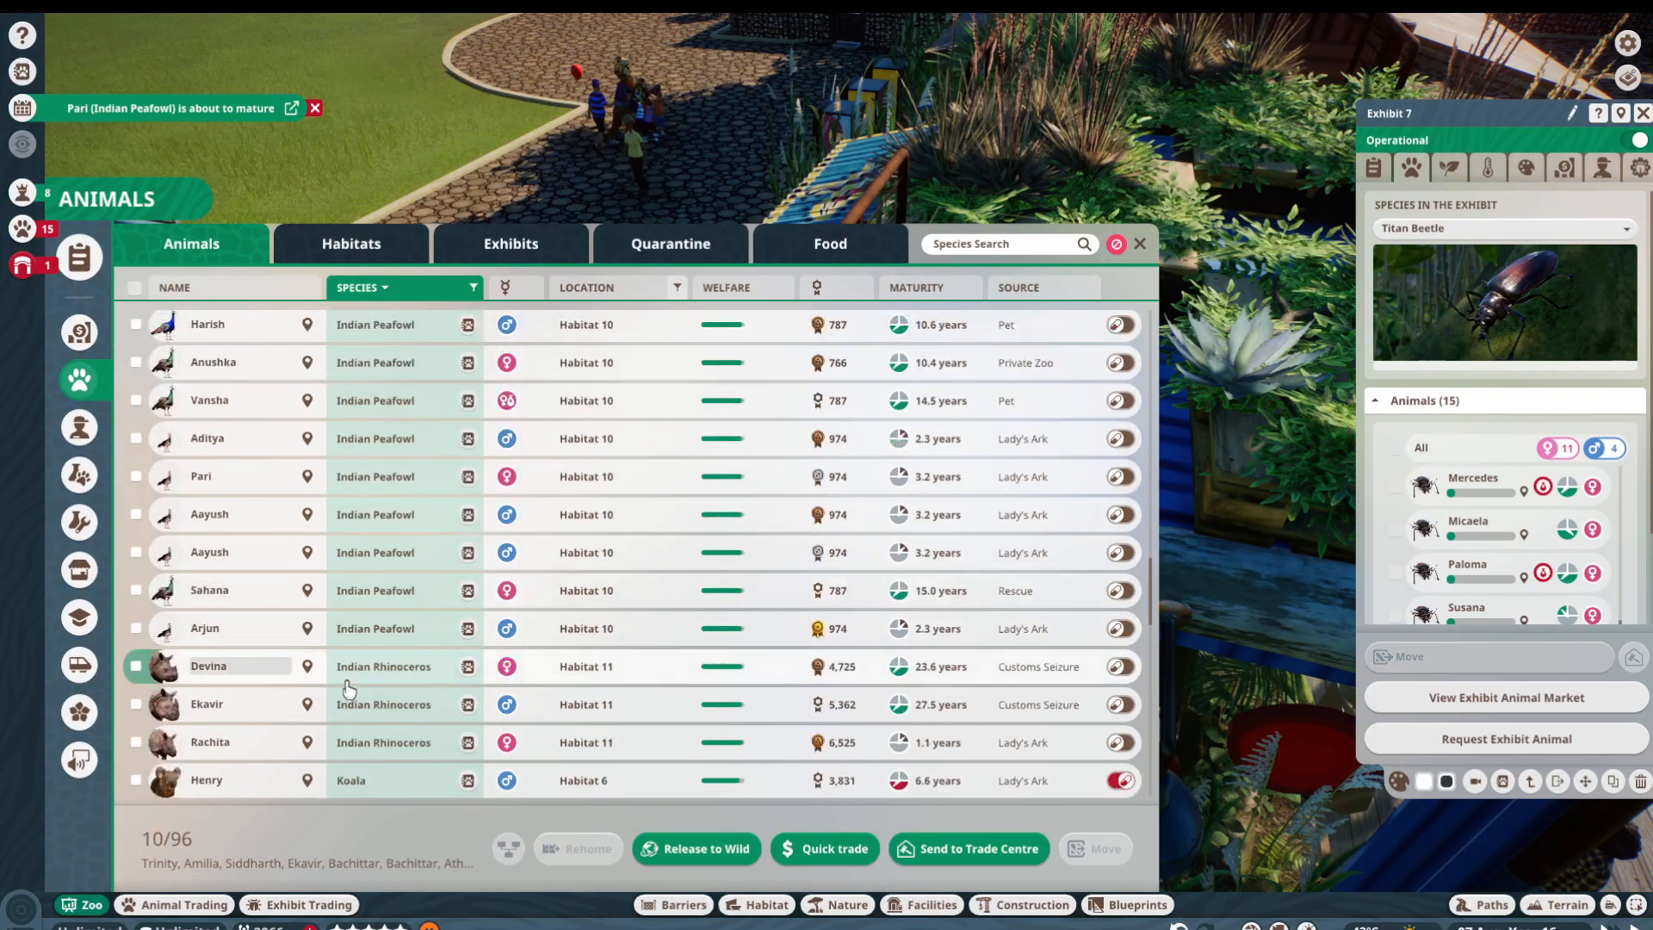
{"action": "scroll", "scroll_direction": "down", "scroll_amount": 3}
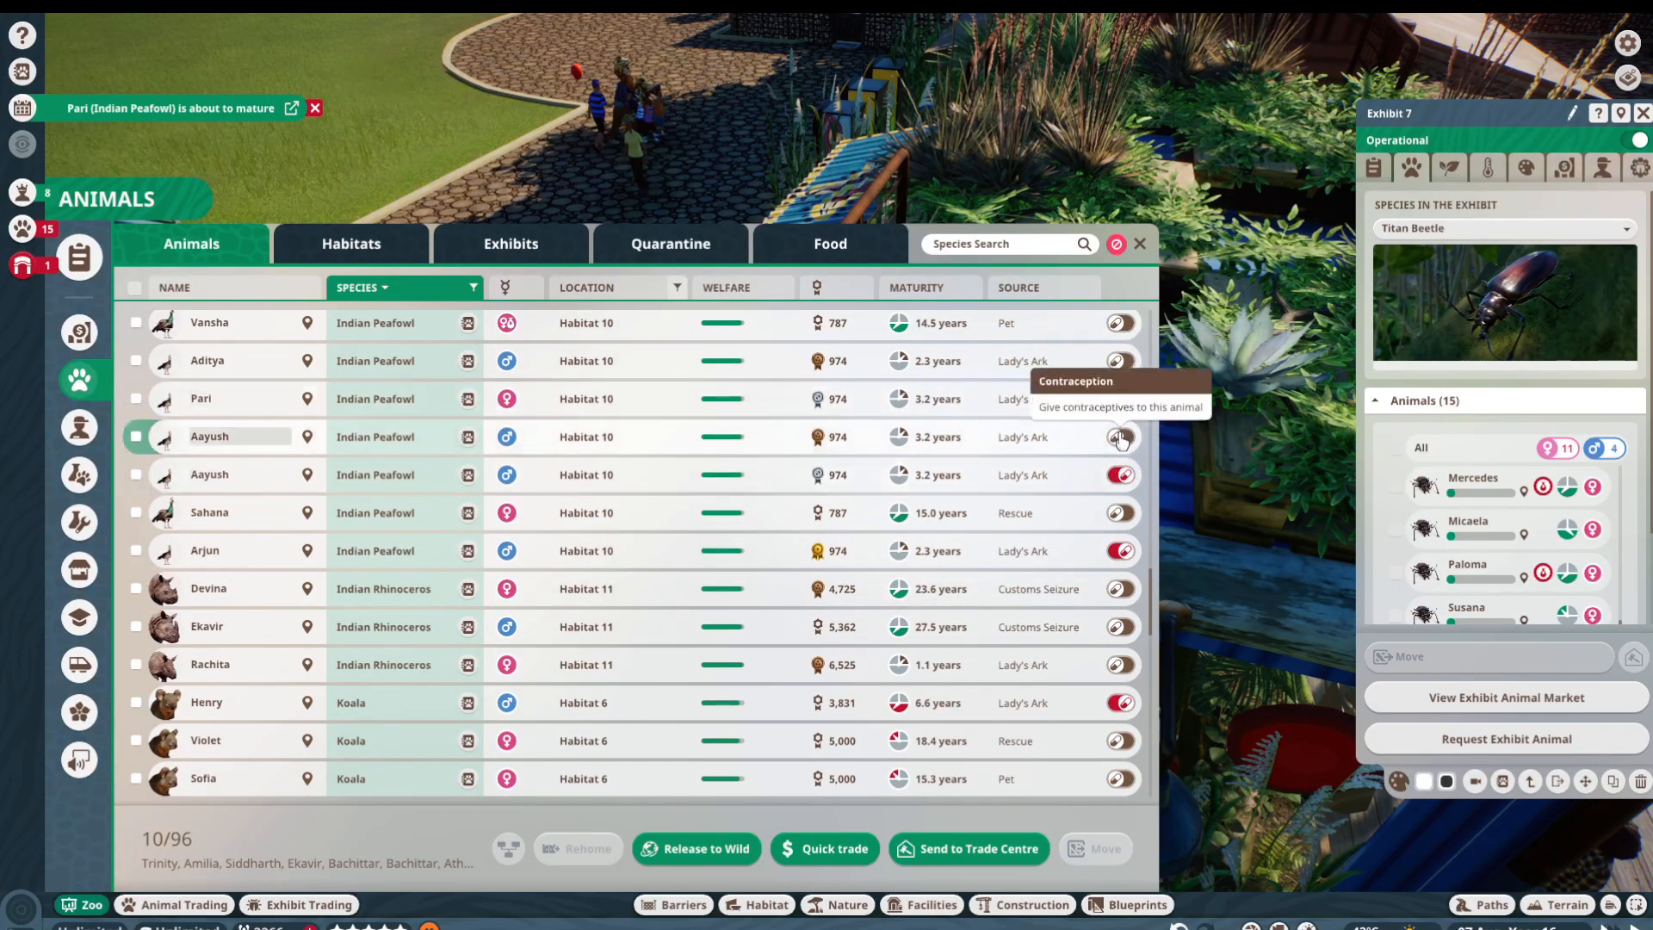
{"action": "scroll", "scroll_direction": "down", "scroll_amount": 3}
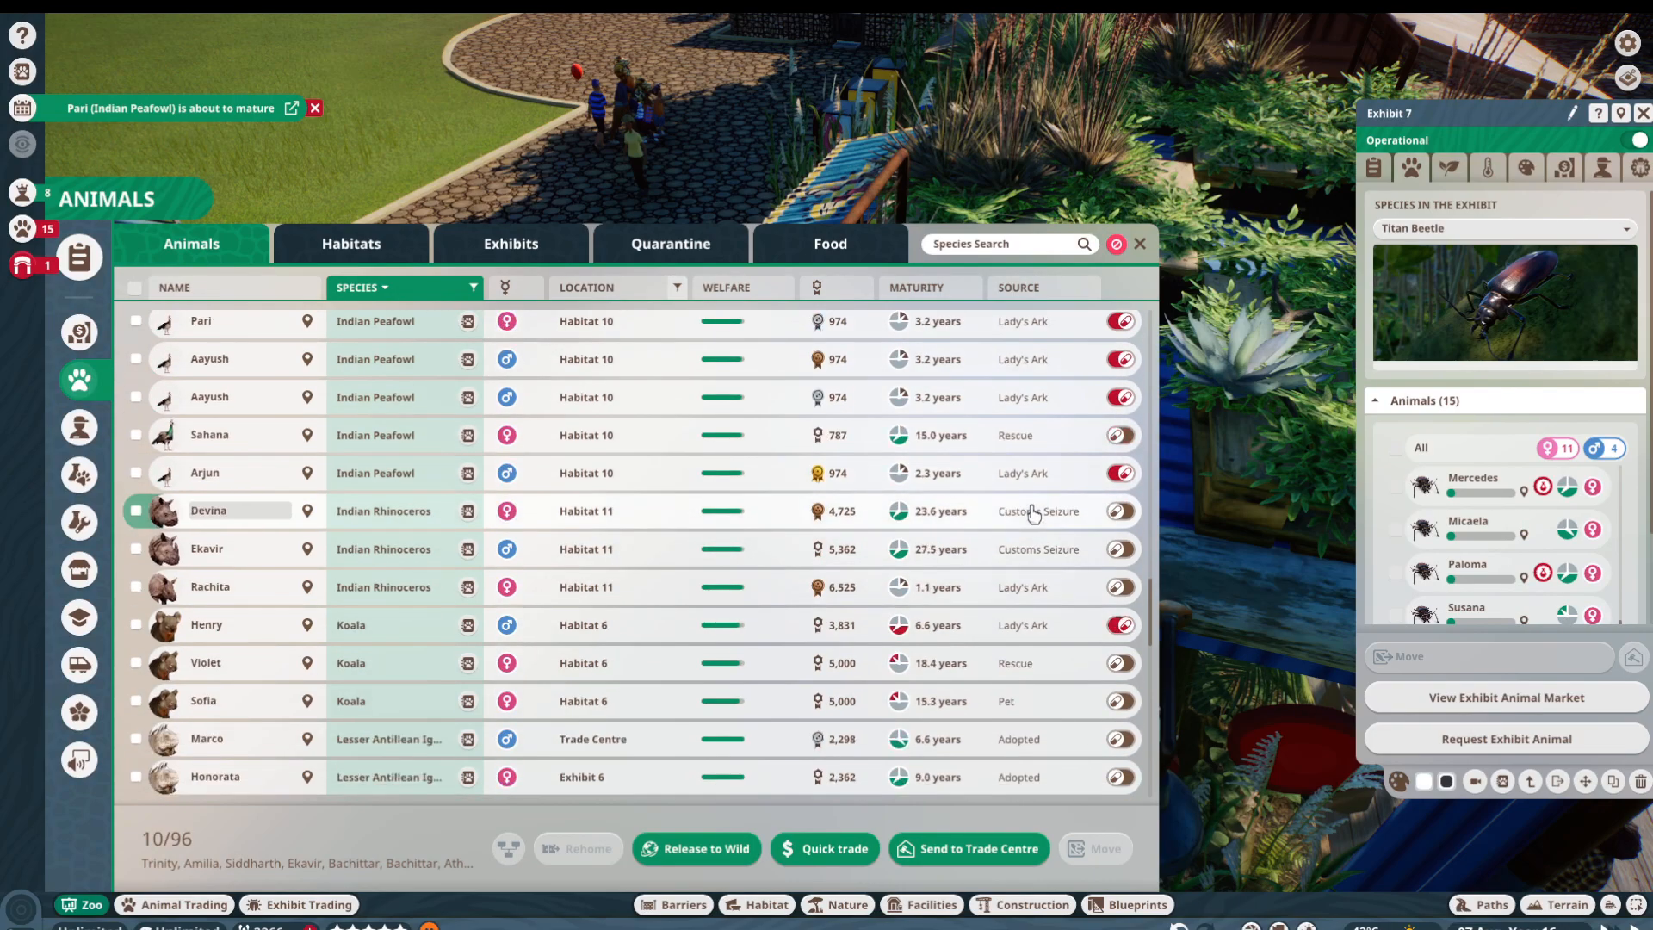
{"action": "scroll", "scroll_direction": "down", "scroll_amount": 3}
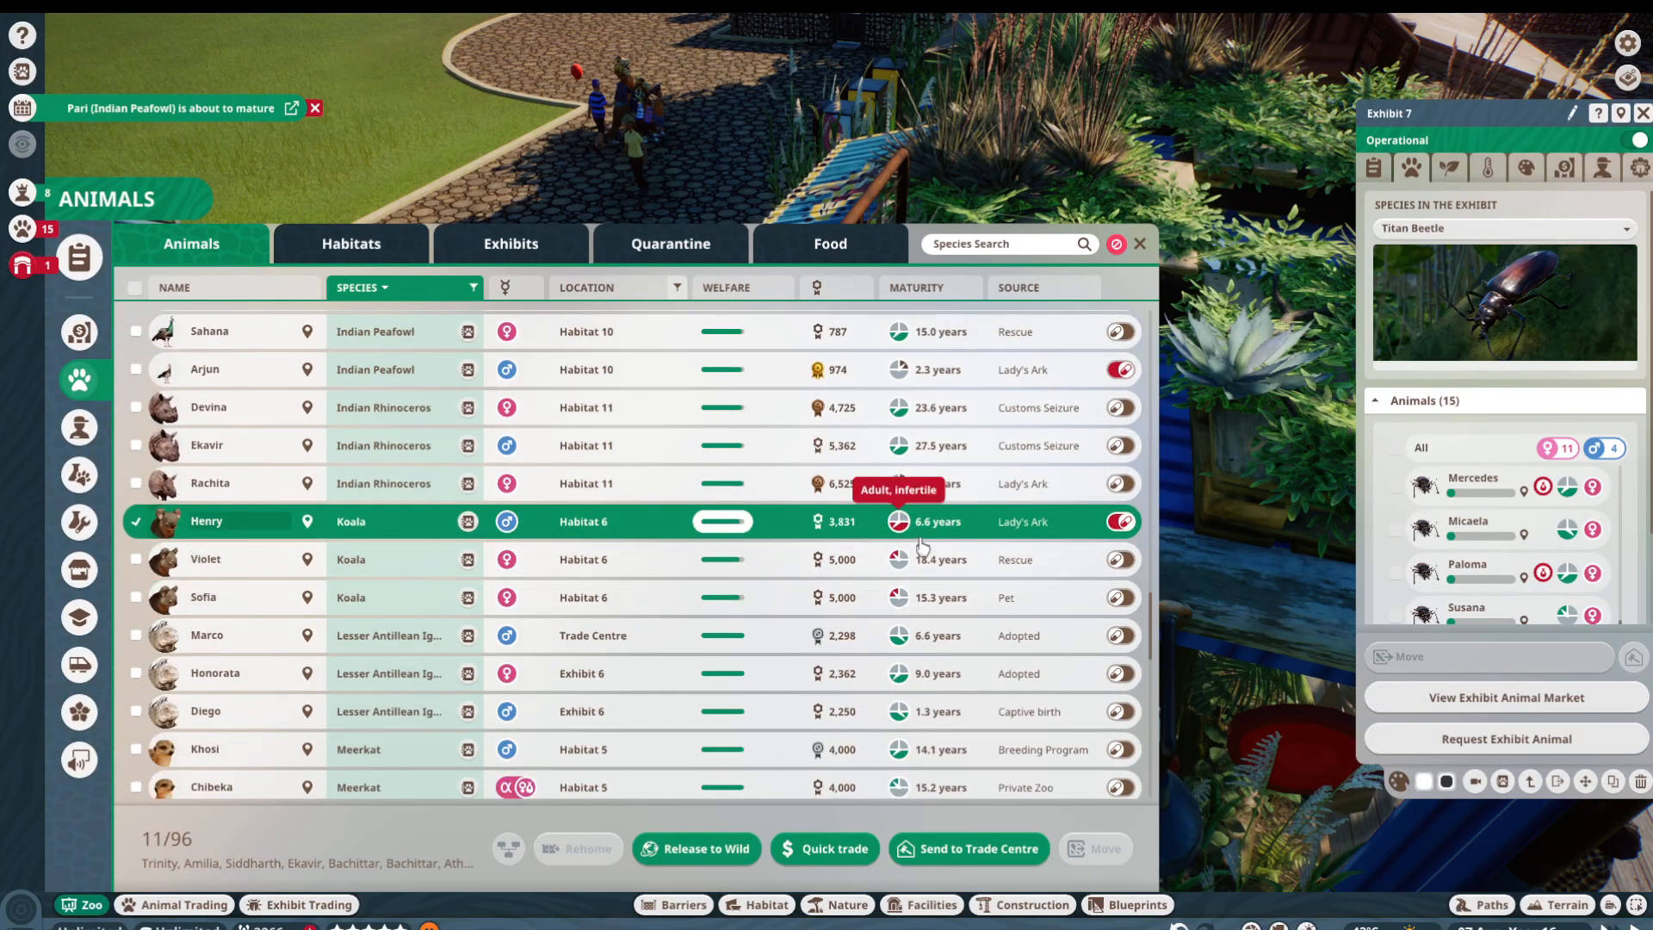
{"action": "mouse_move", "coordinate": [347, 529]}
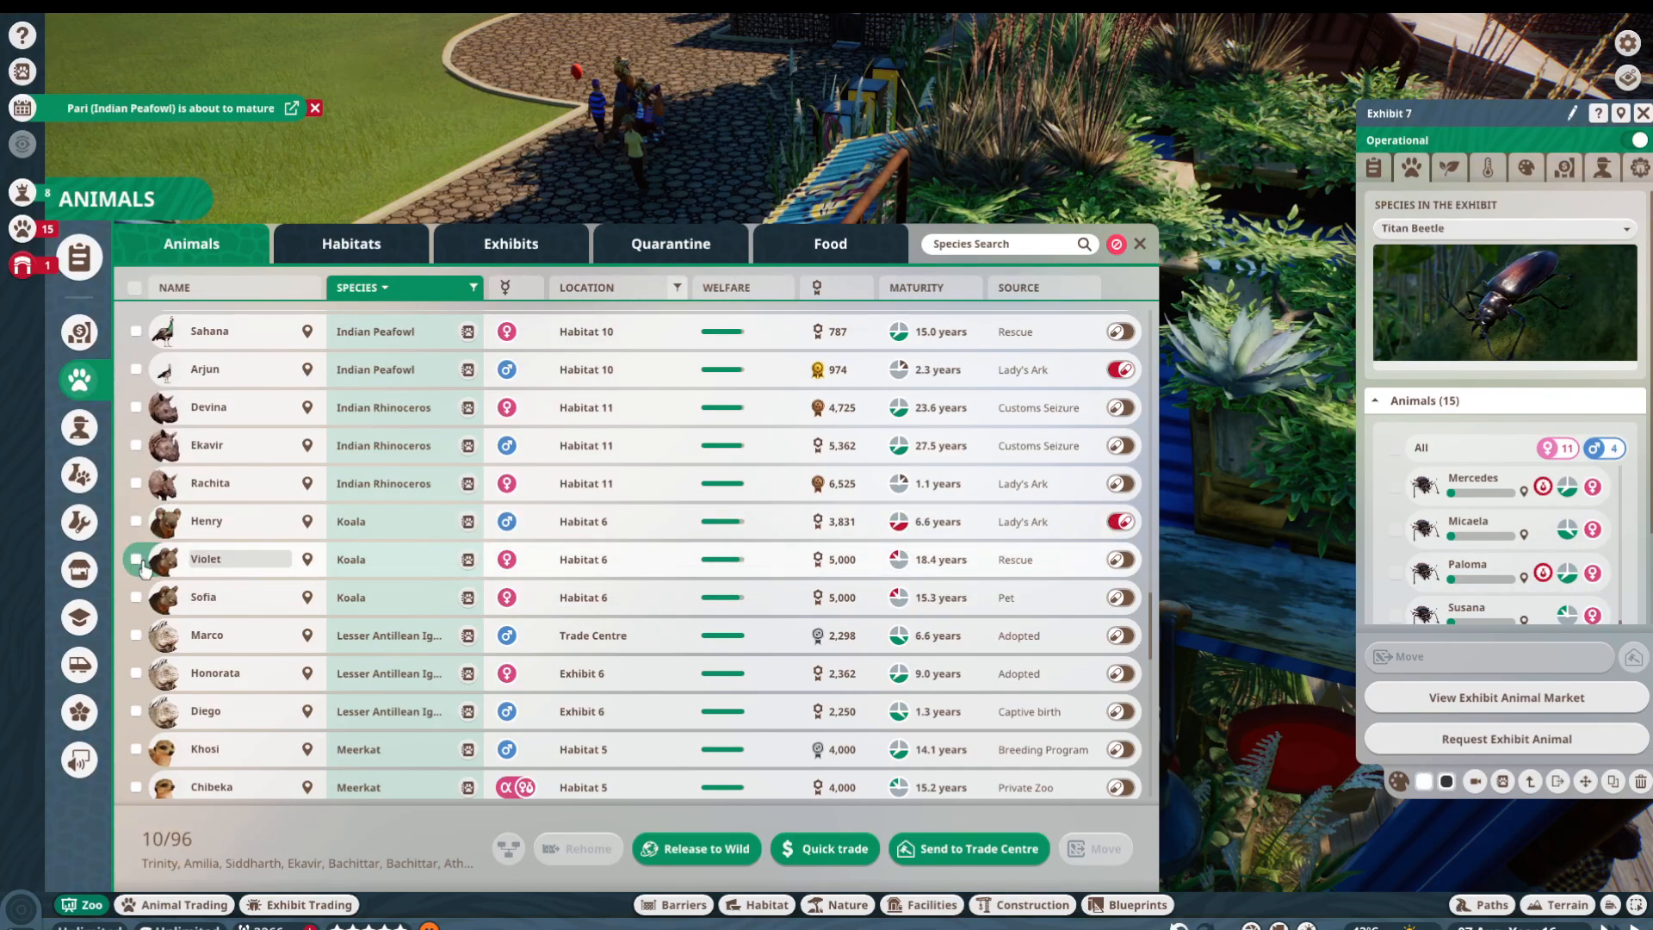
{"action": "scroll", "scroll_direction": "down", "scroll_amount": 3}
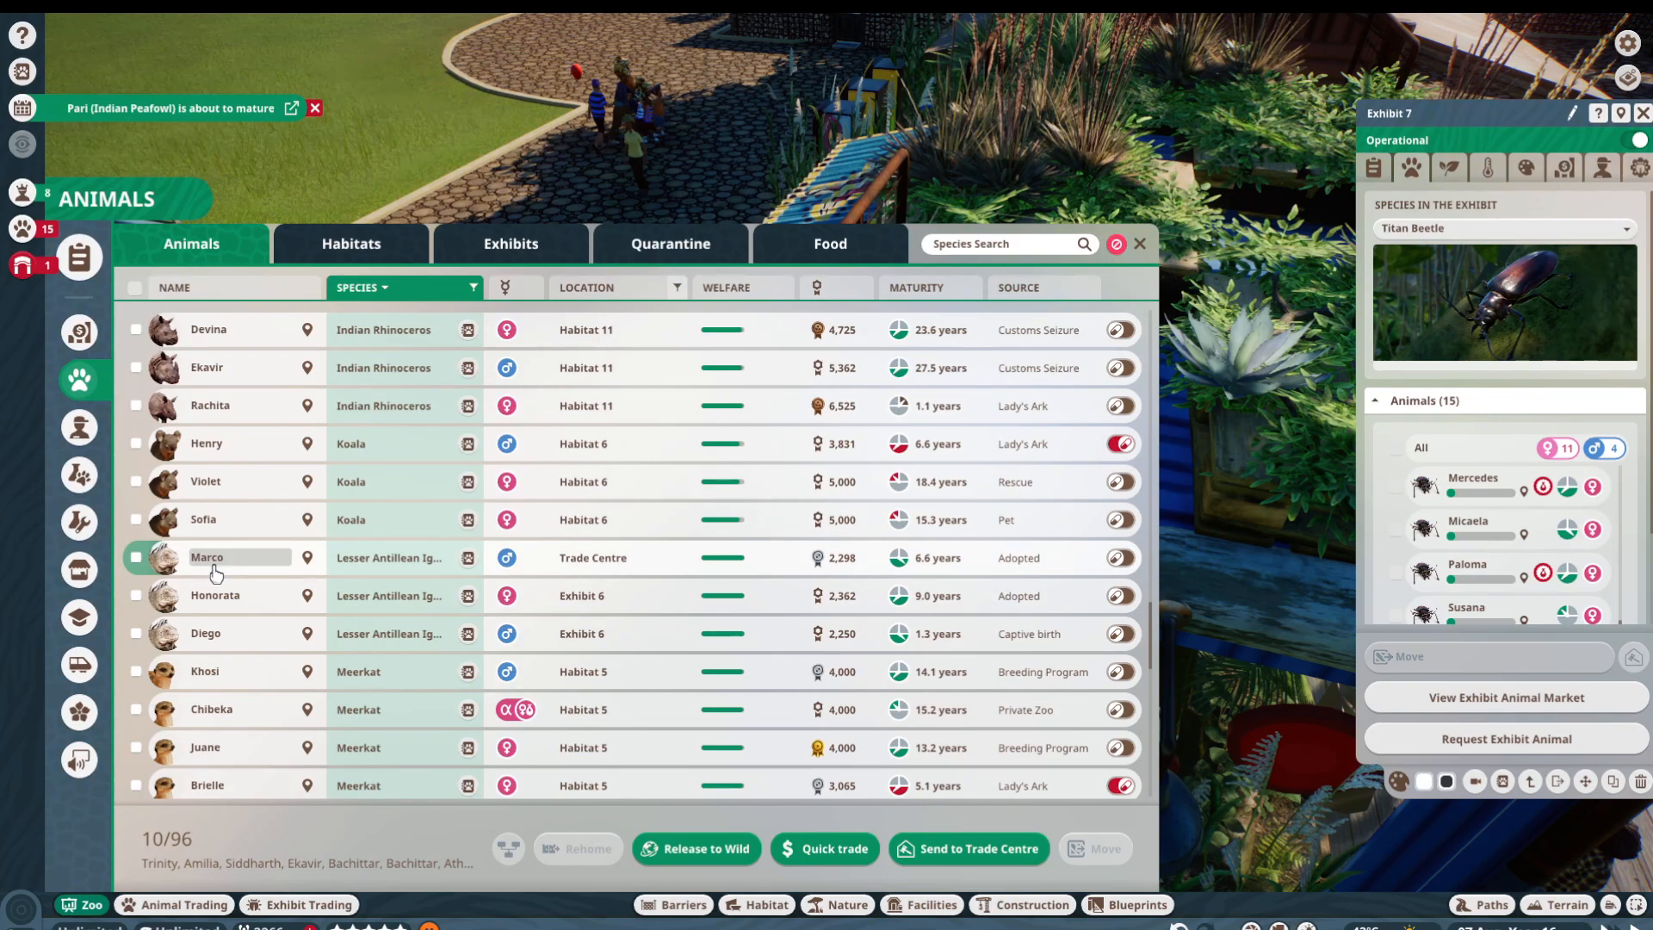
{"action": "scroll", "scroll_direction": "down", "scroll_amount": 3}
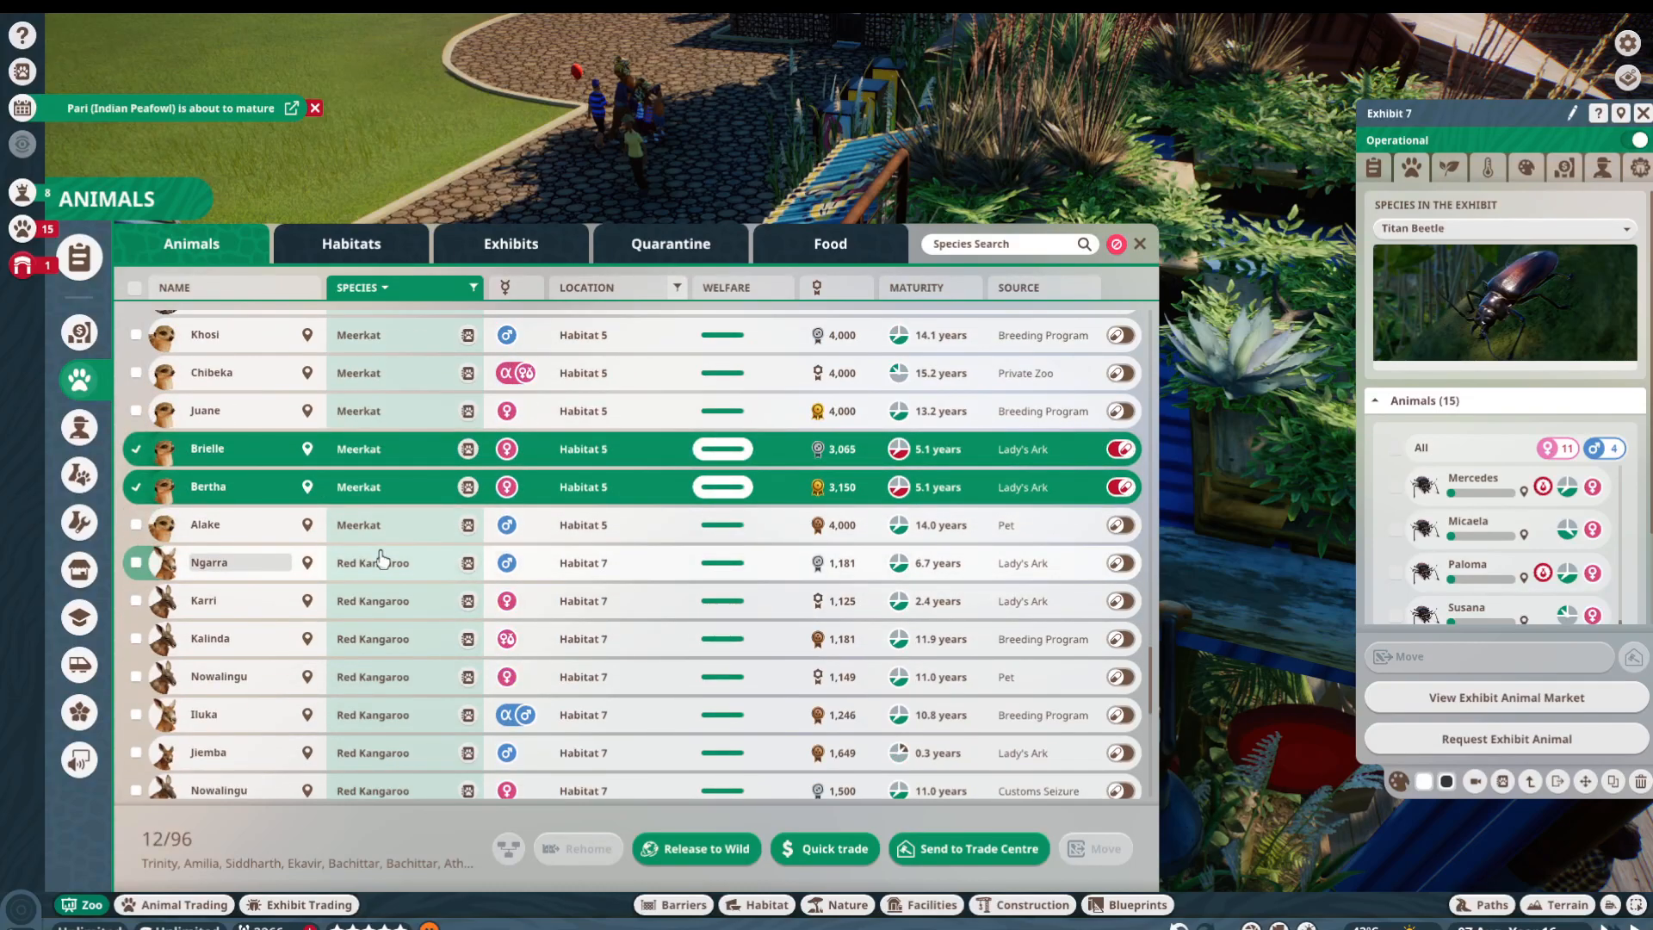
{"action": "scroll", "scroll_direction": "down", "scroll_amount": 3}
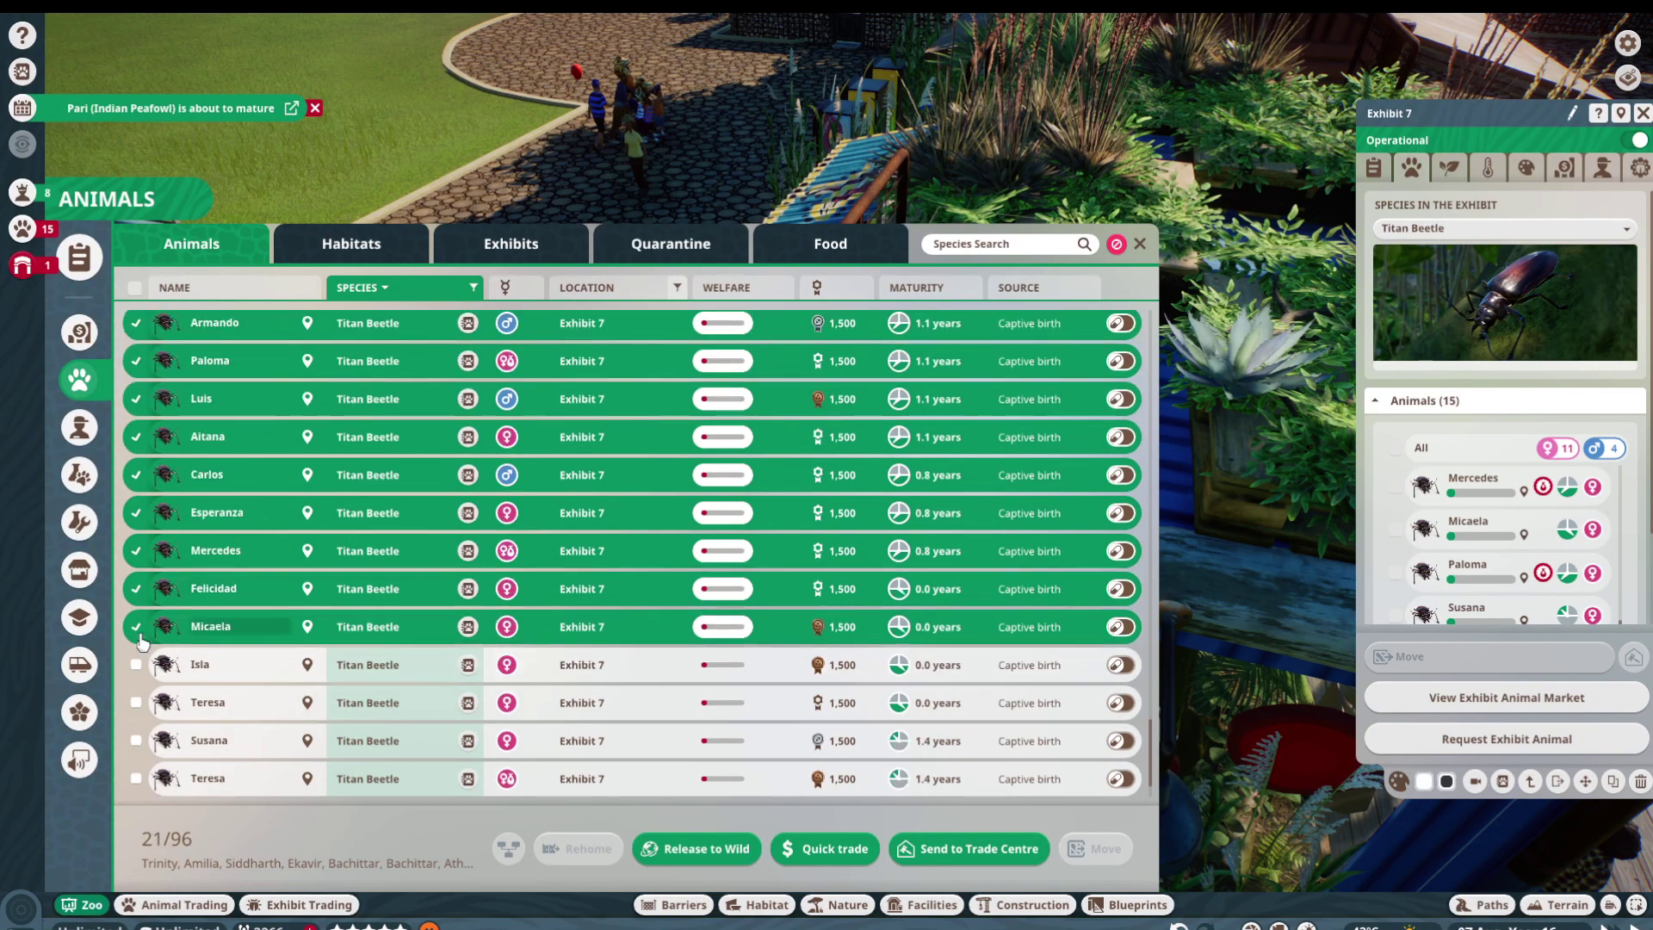
{"action": "scroll", "scroll_direction": "down", "scroll_amount": 3}
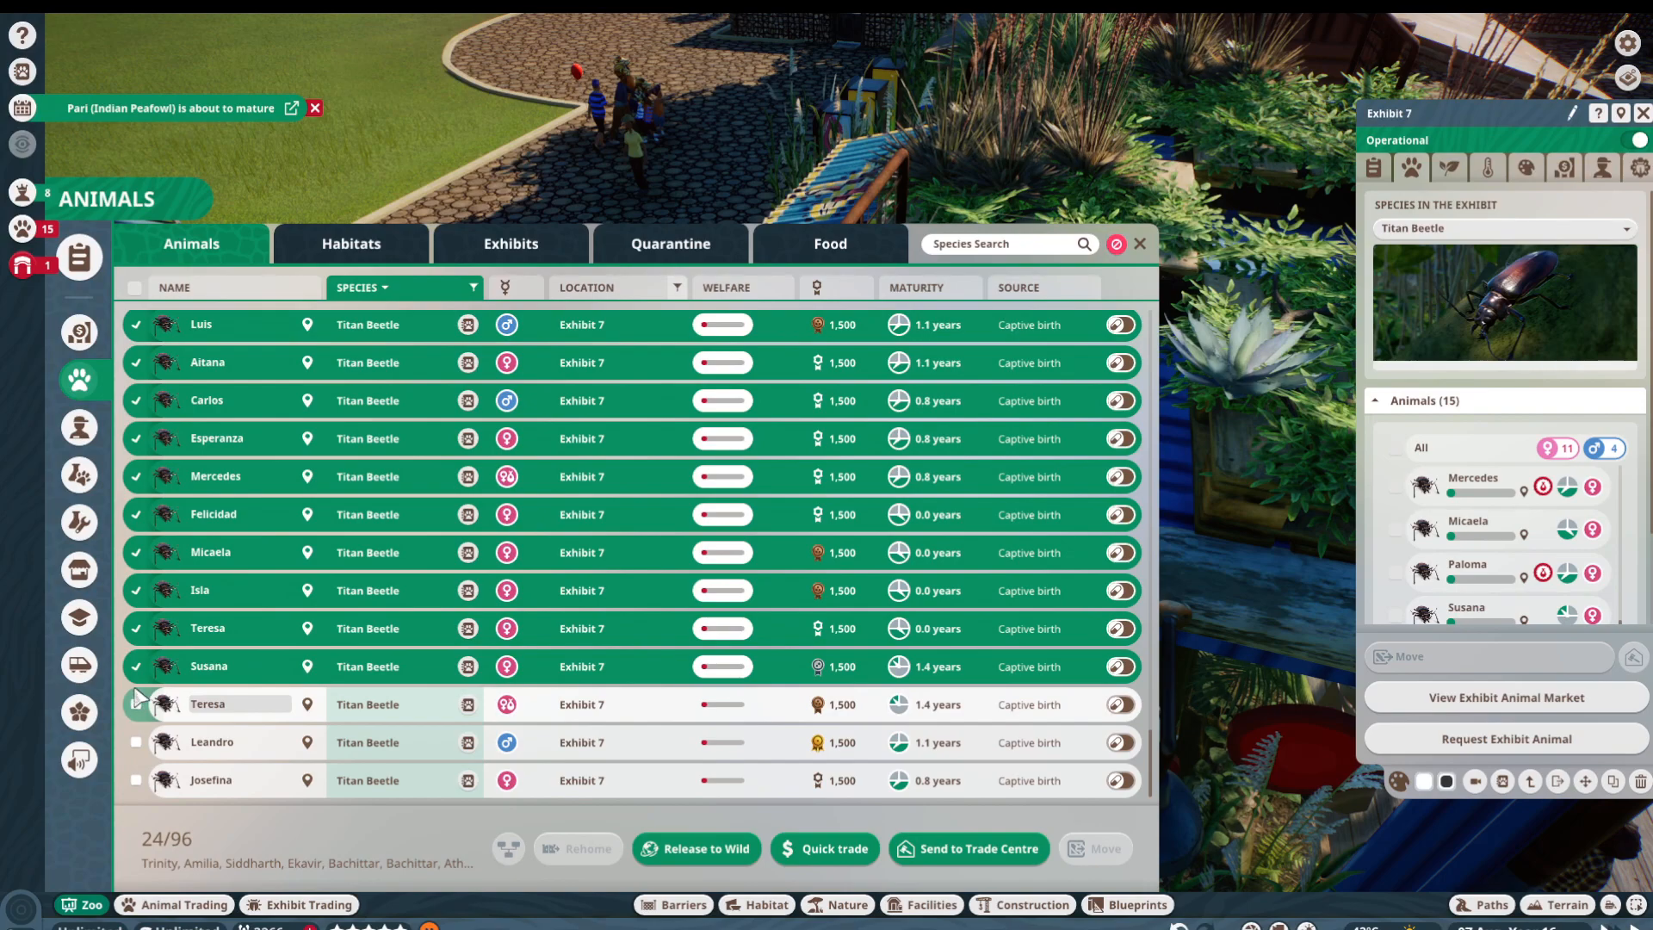
{"action": "left_click", "coordinate": [134, 666]}
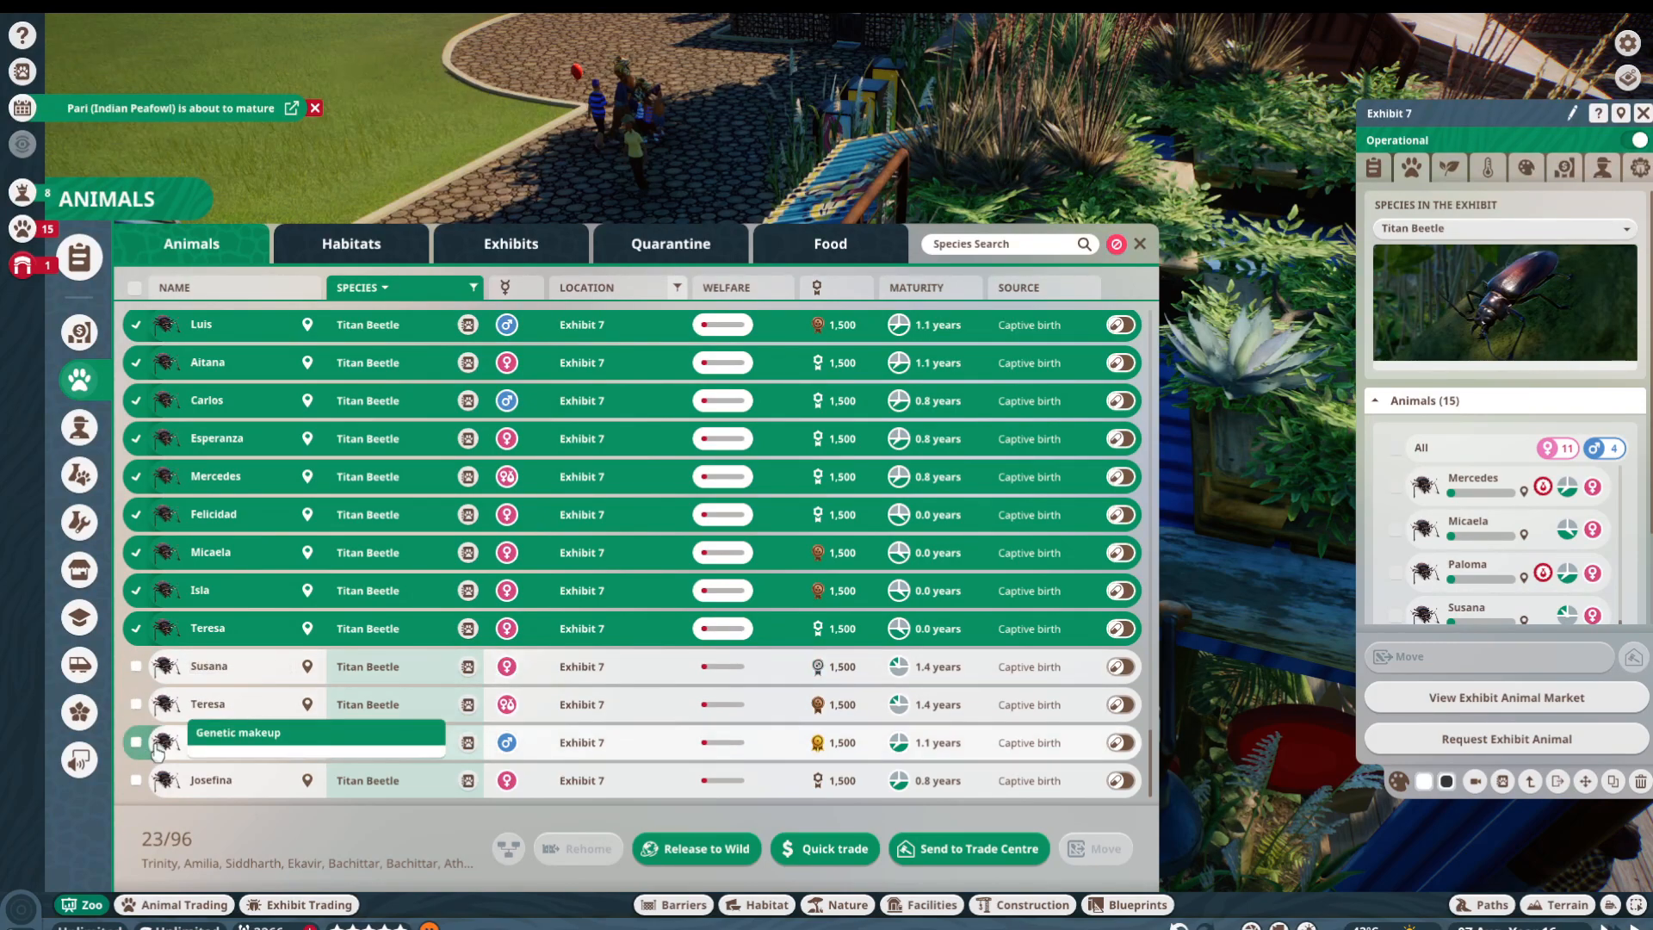
{"action": "left_click", "coordinate": [136, 742]}
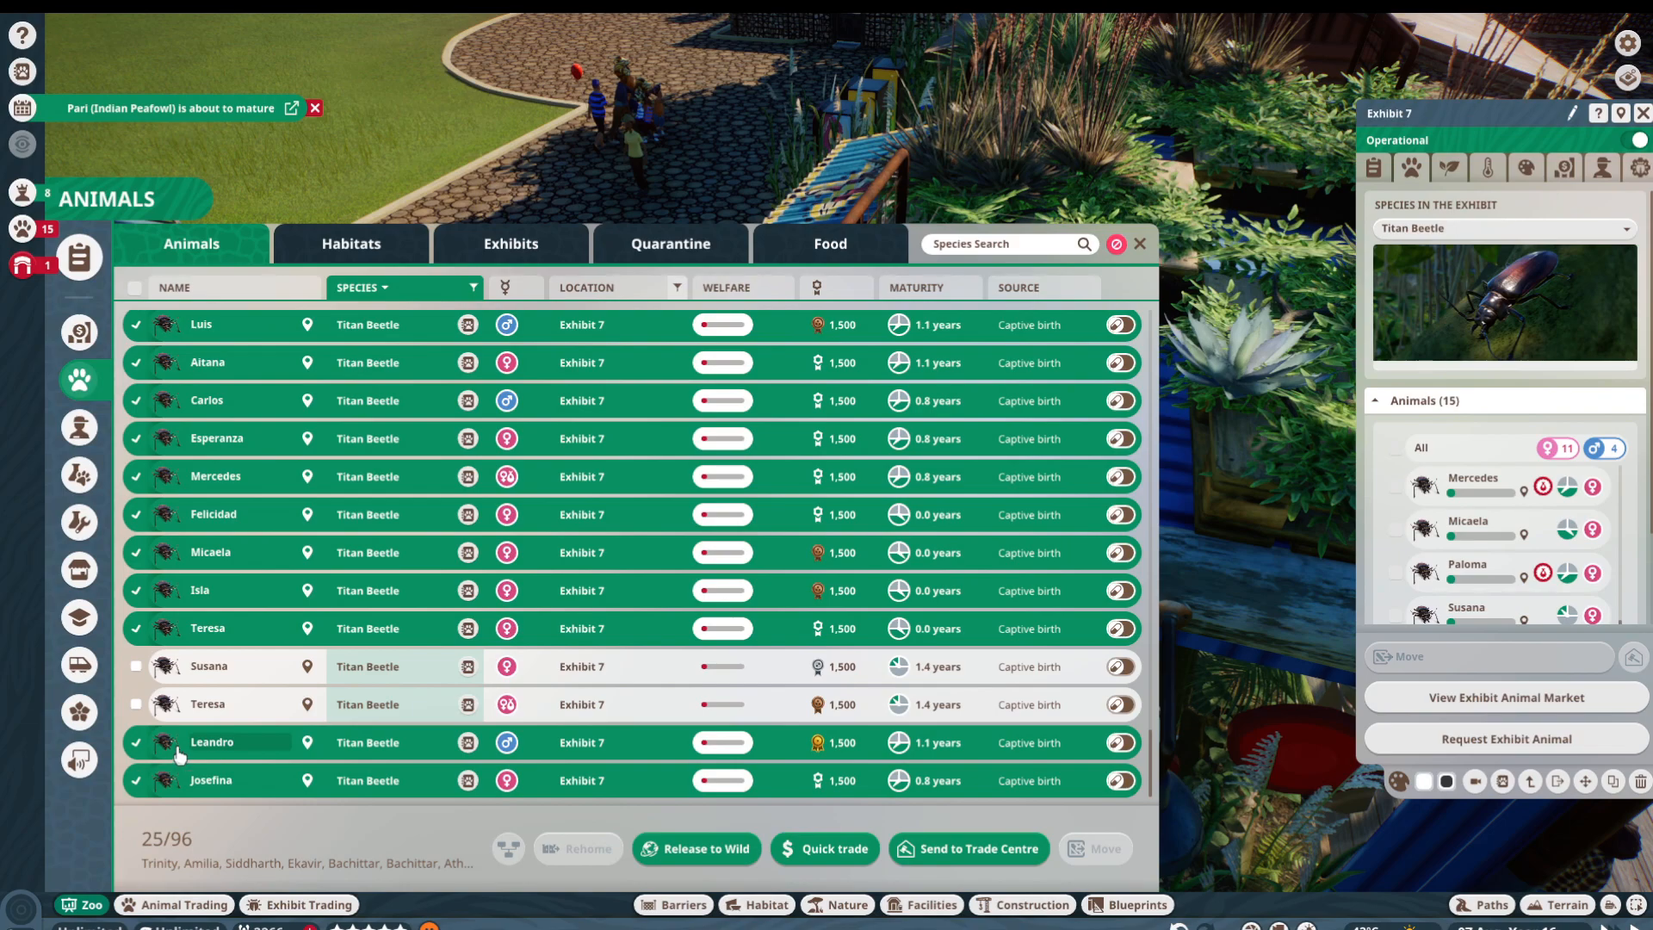
{"action": "left_click", "coordinate": [136, 740]}
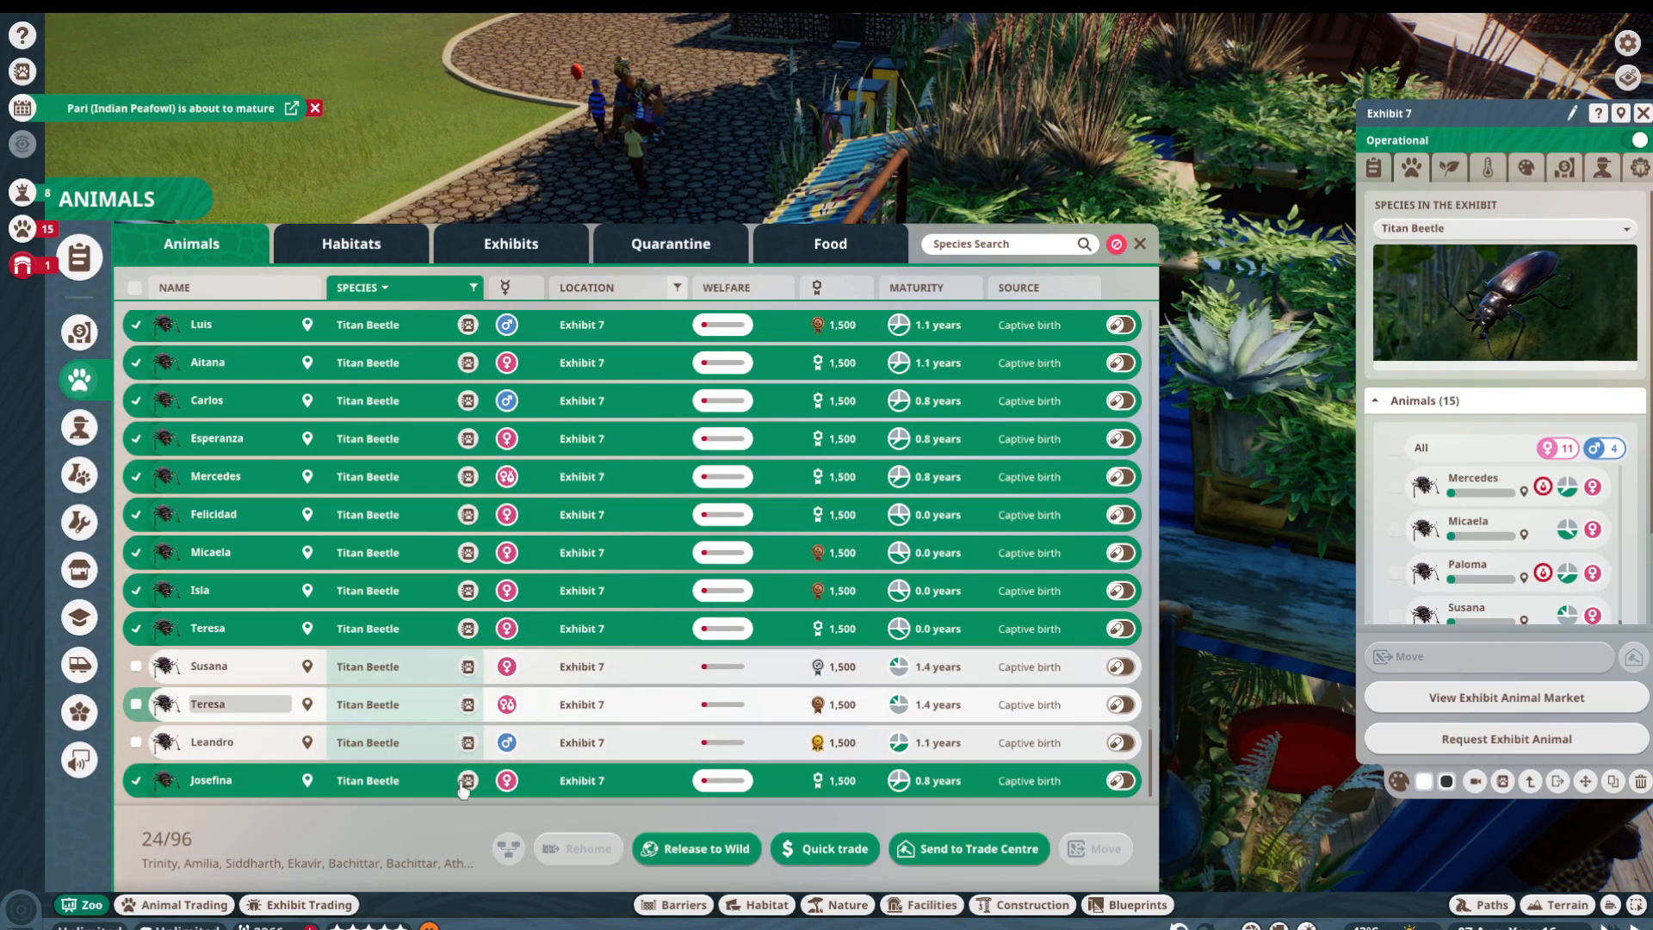
{"action": "left_click", "coordinate": [695, 849]}
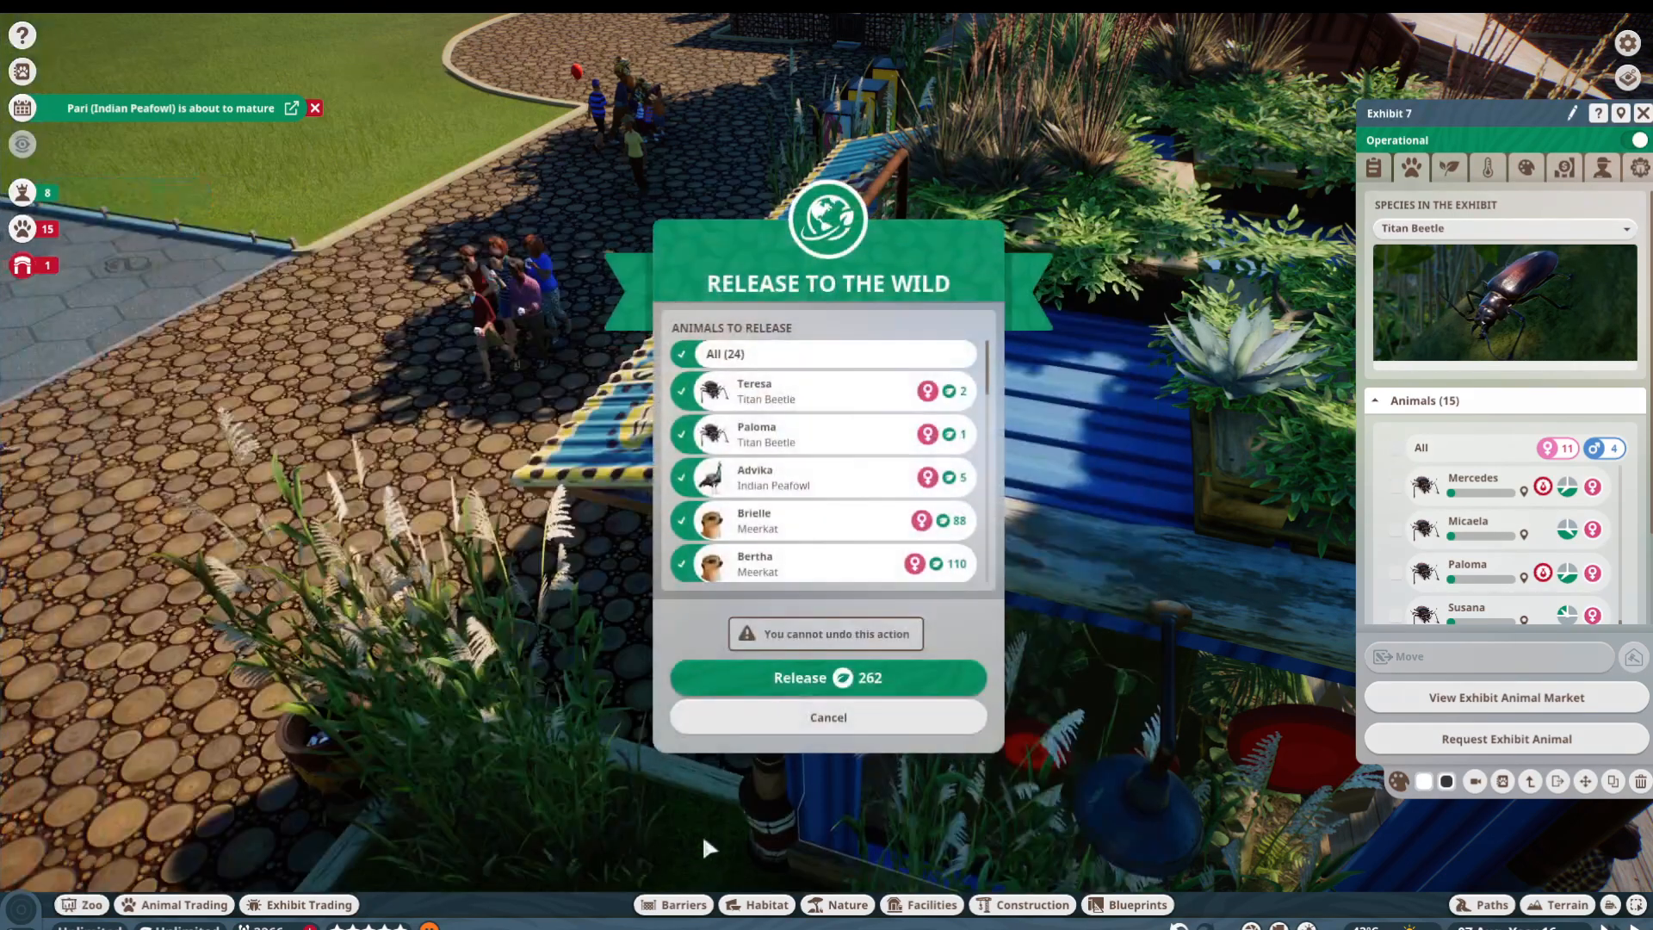
Step: Confirm releasing the 24 marked animals to the wild
{"action": "left_click", "coordinate": [827, 677]}
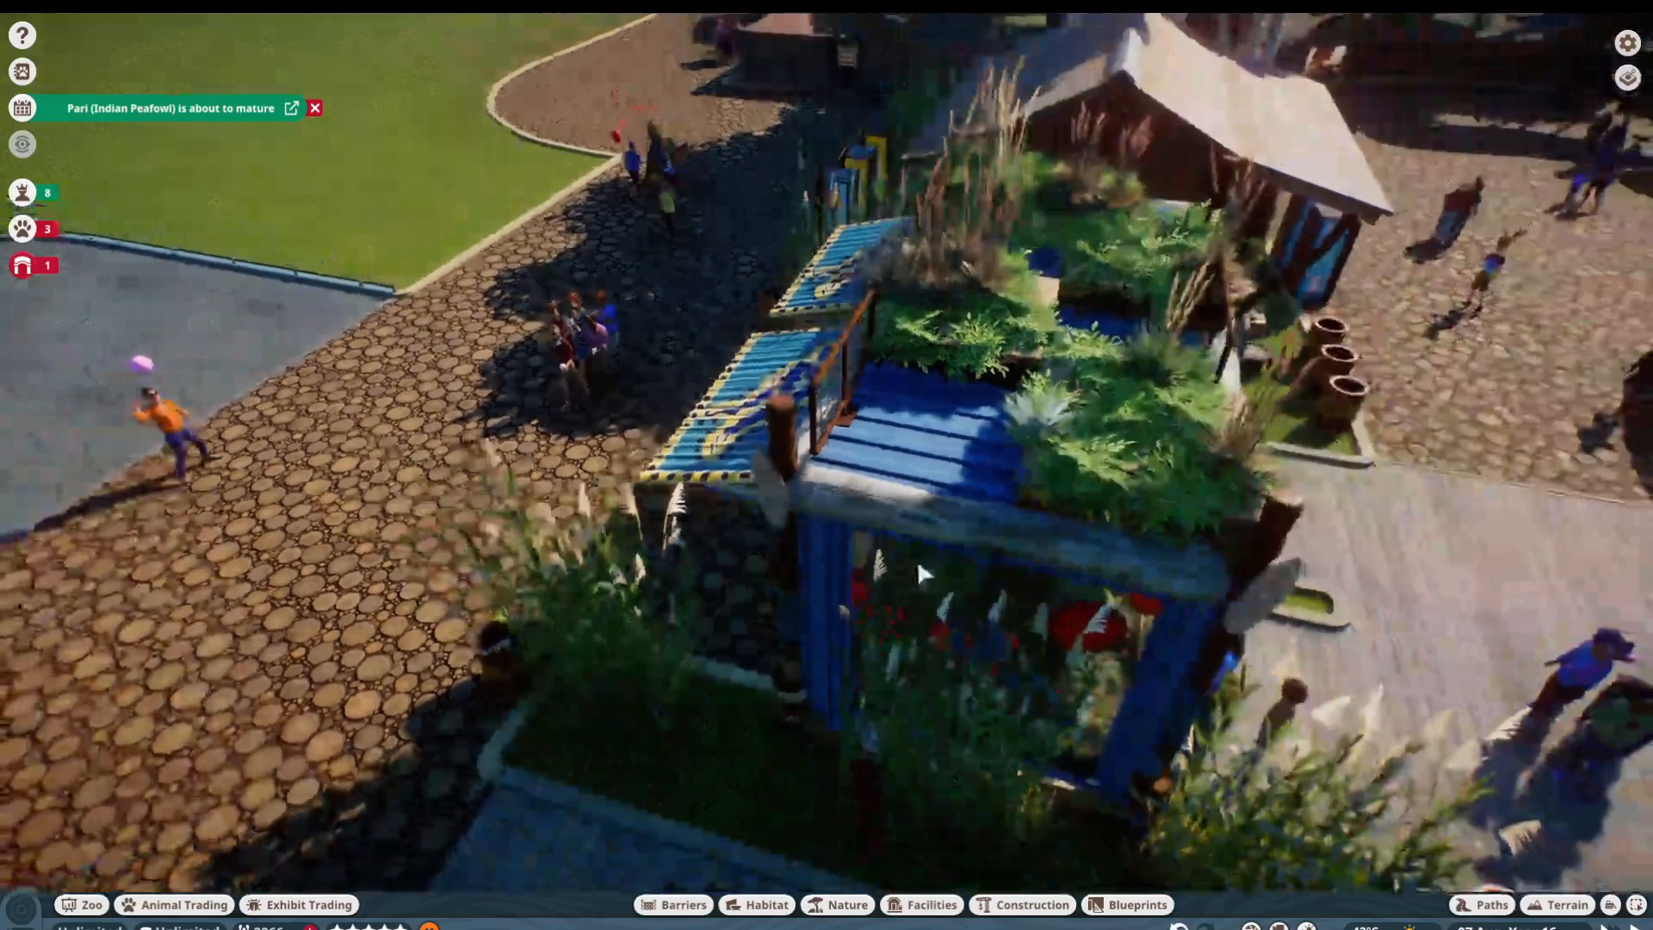
{"action": "left_click", "coordinate": [949, 527]}
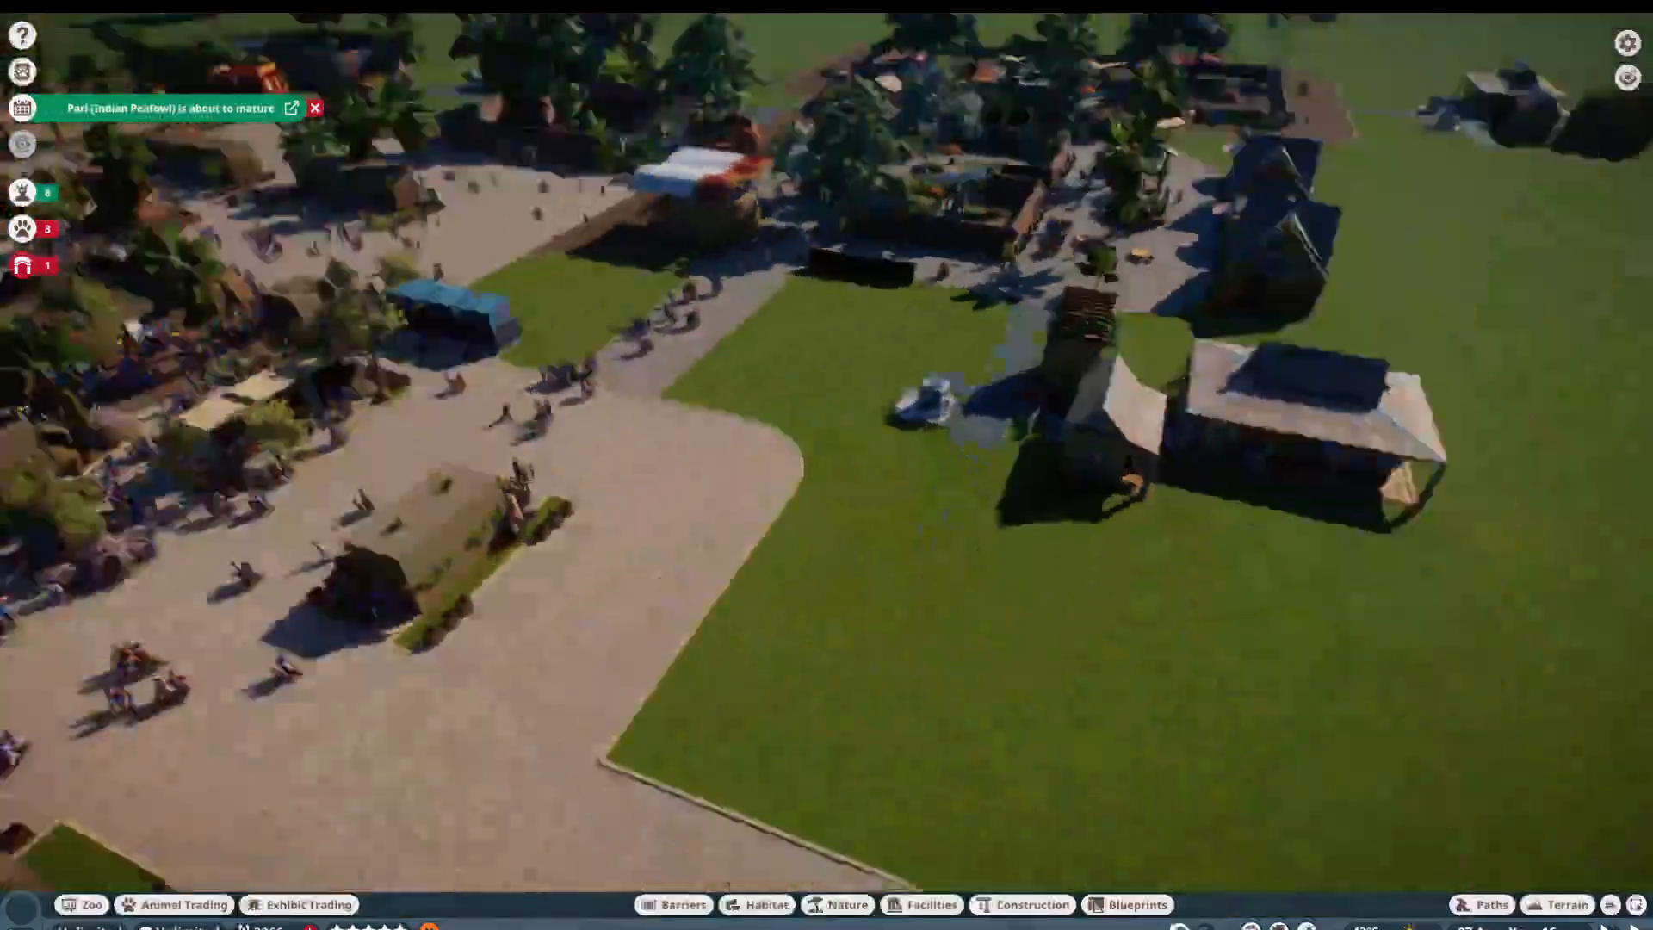
Step: Enclose the grass plot by the boardwalk with 2 m dark hedge barriers at $0.80, ready for paths
{"action": "left_click", "coordinate": [680, 904]}
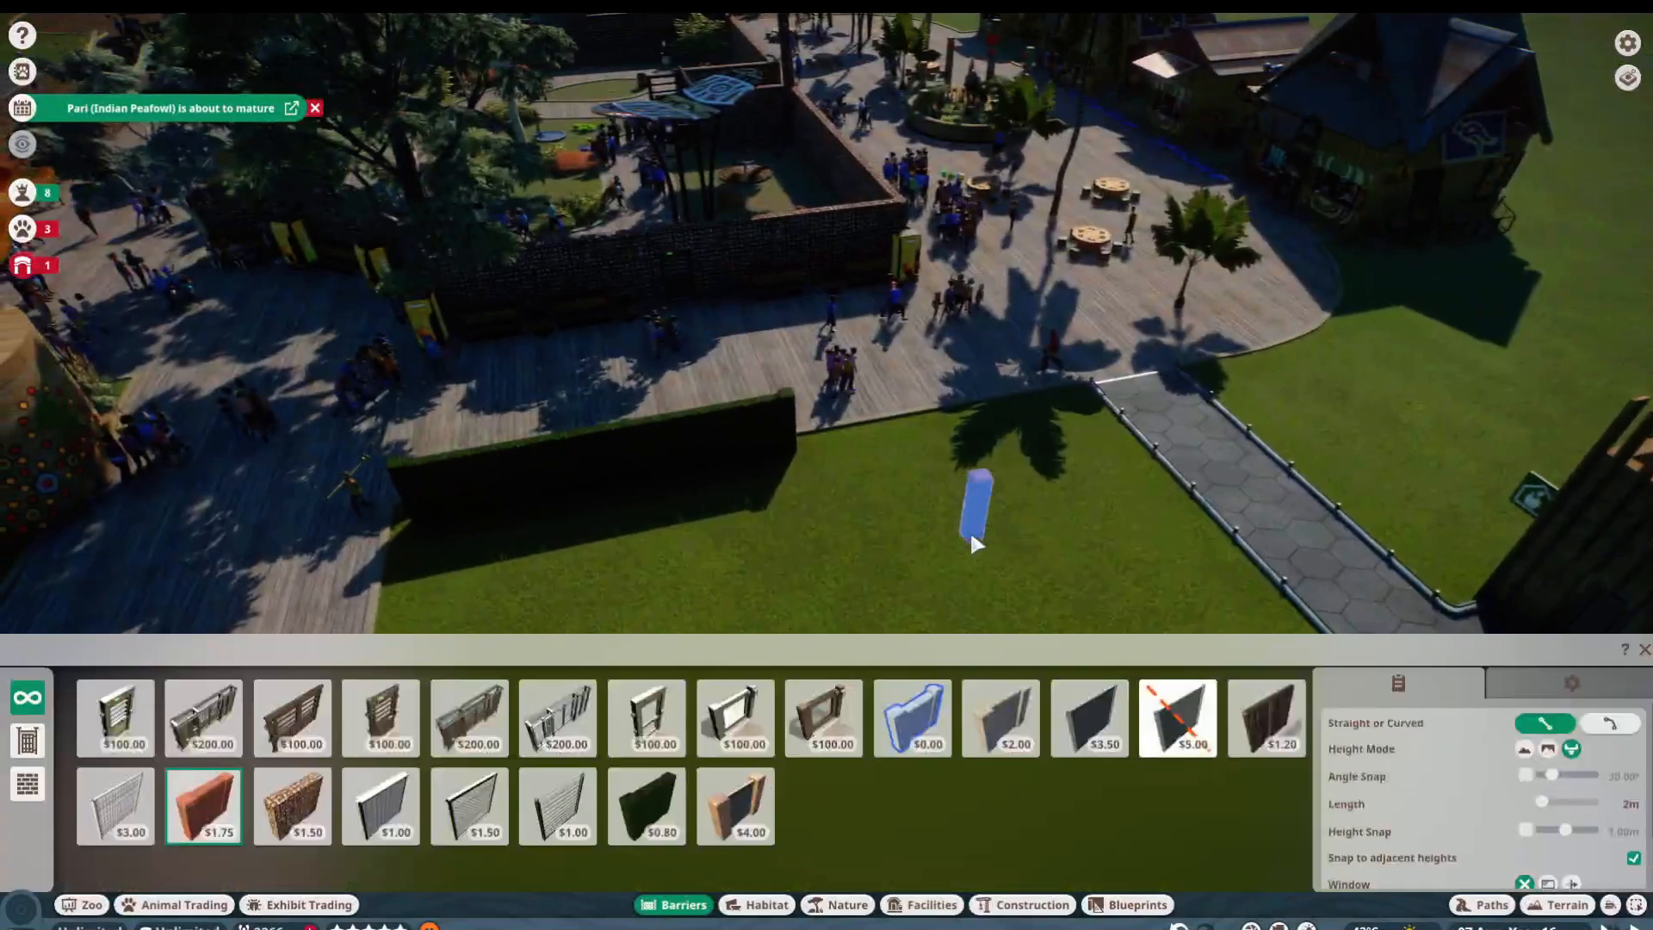
{"action": "left_click", "coordinate": [646, 806]}
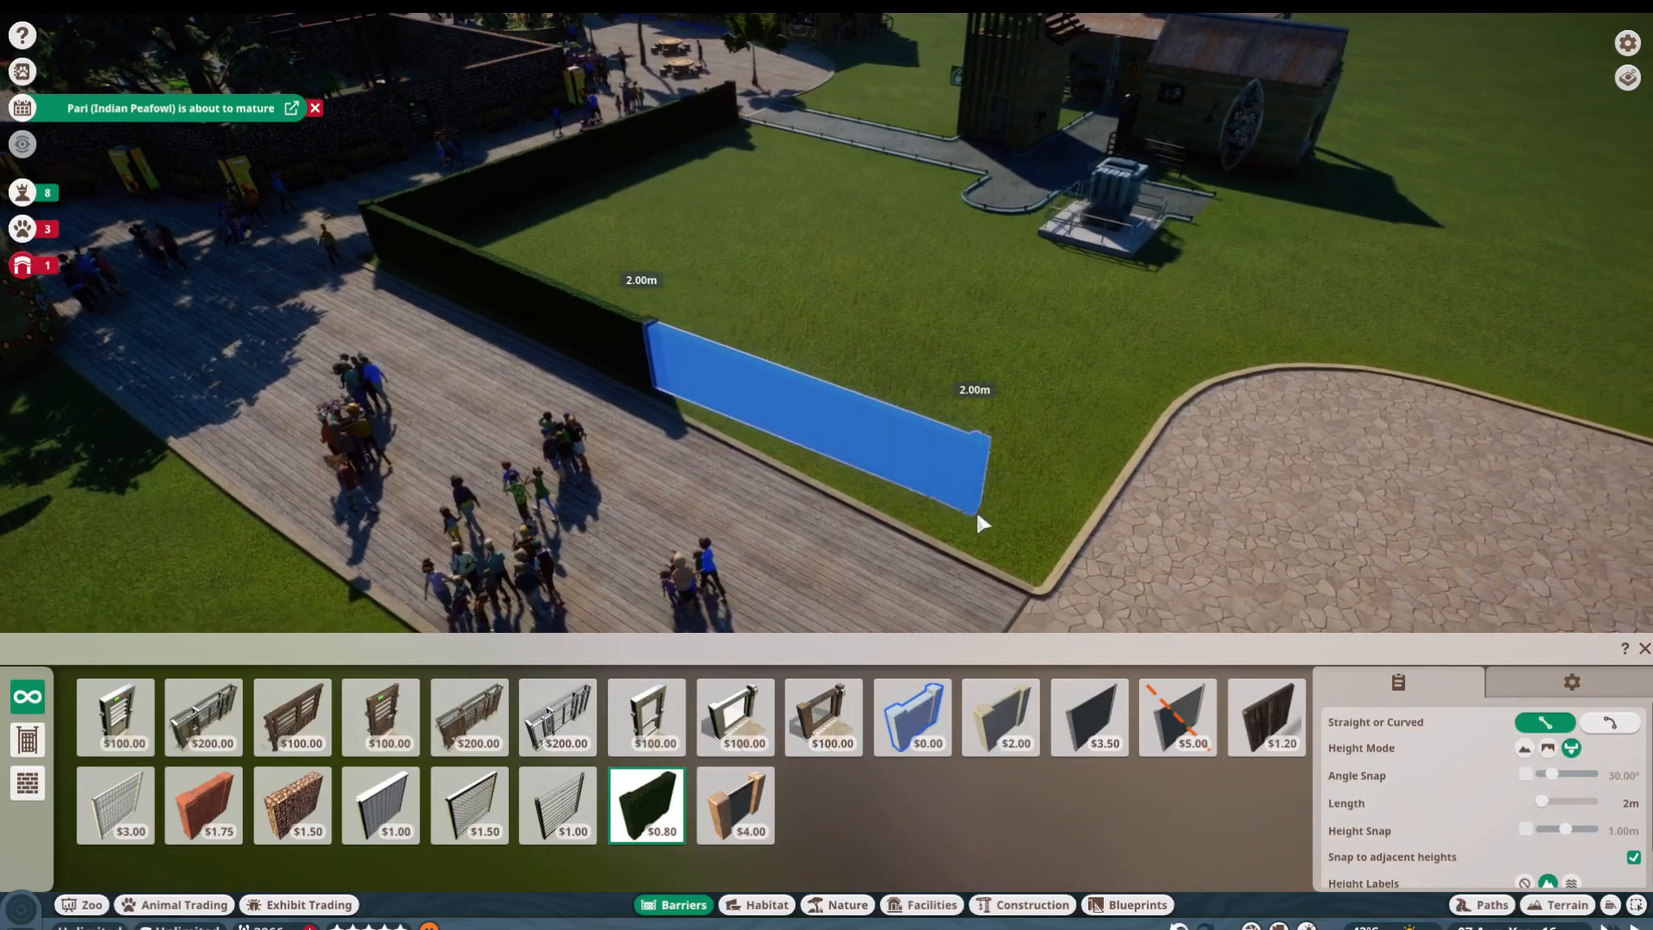
{"action": "left_click", "coordinate": [980, 523]}
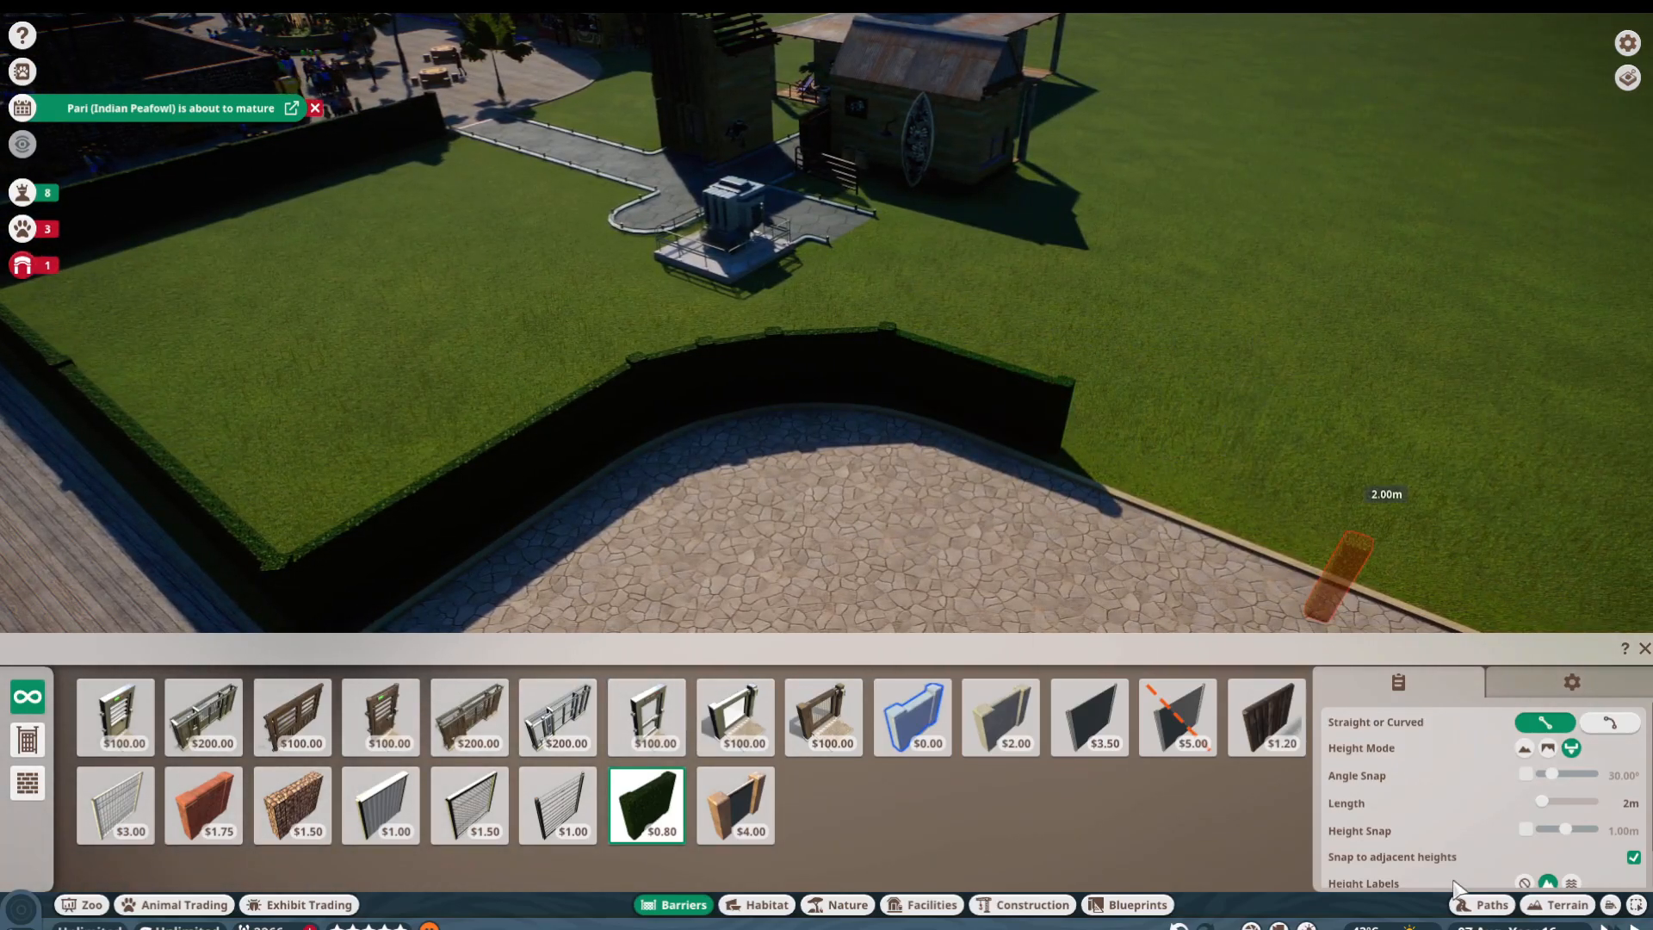
{"action": "left_click", "coordinate": [1491, 904]}
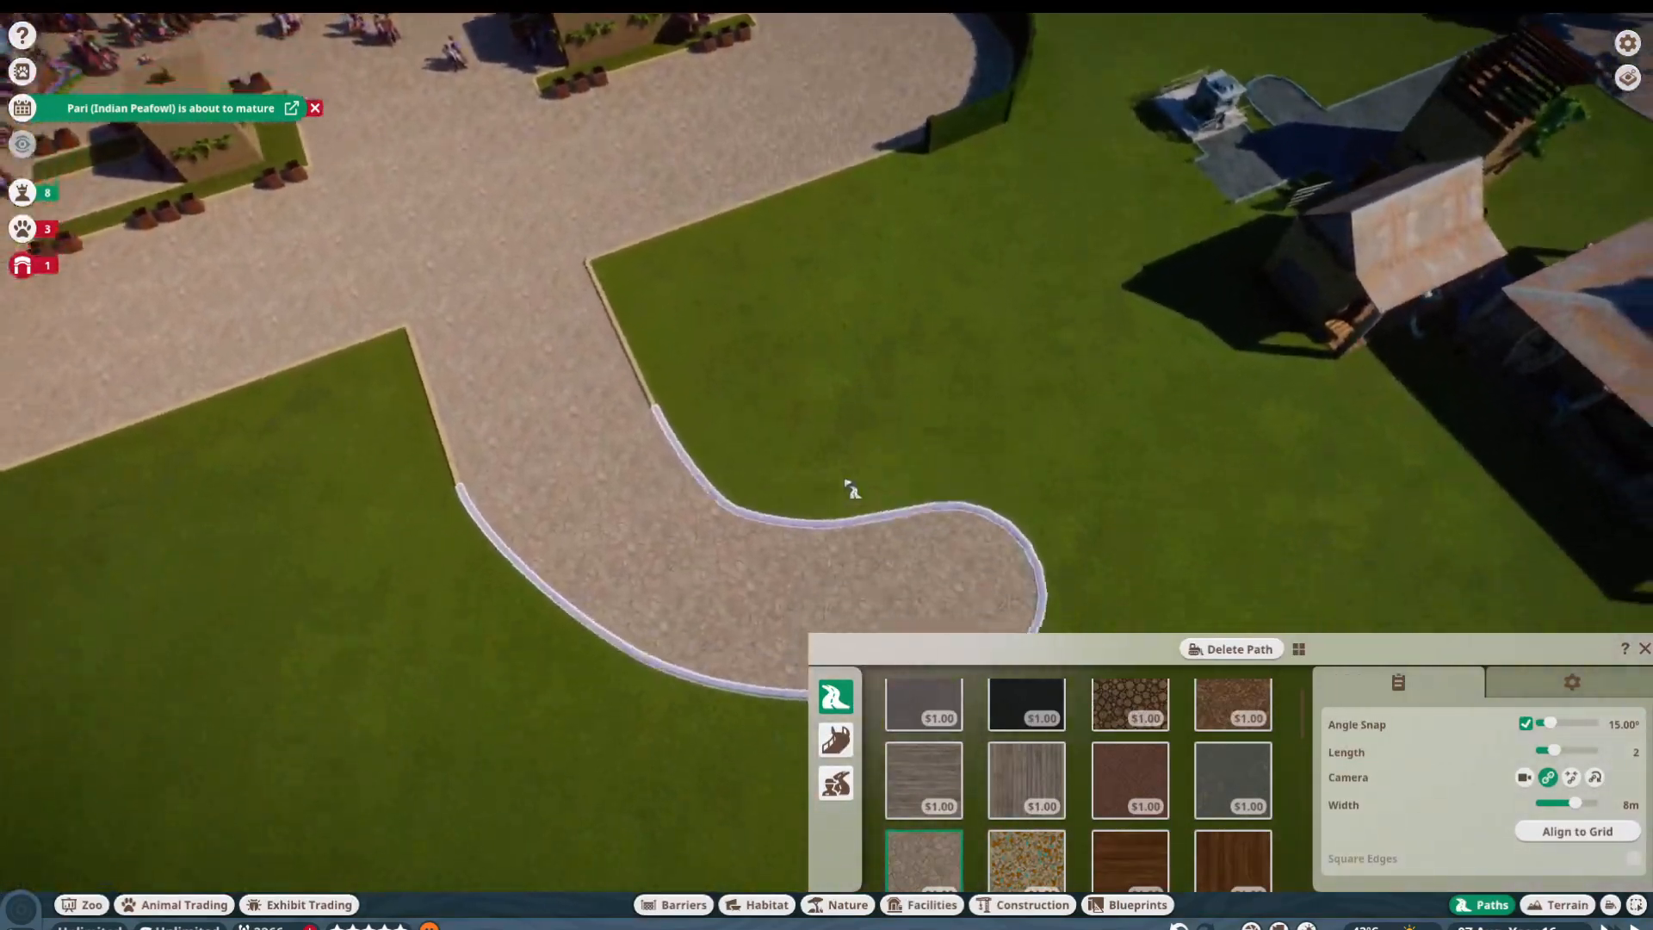
Step: Box the water pump unit in with dark hedge barriers and finish the stone path end beside it
{"action": "left_click", "coordinate": [1576, 830]}
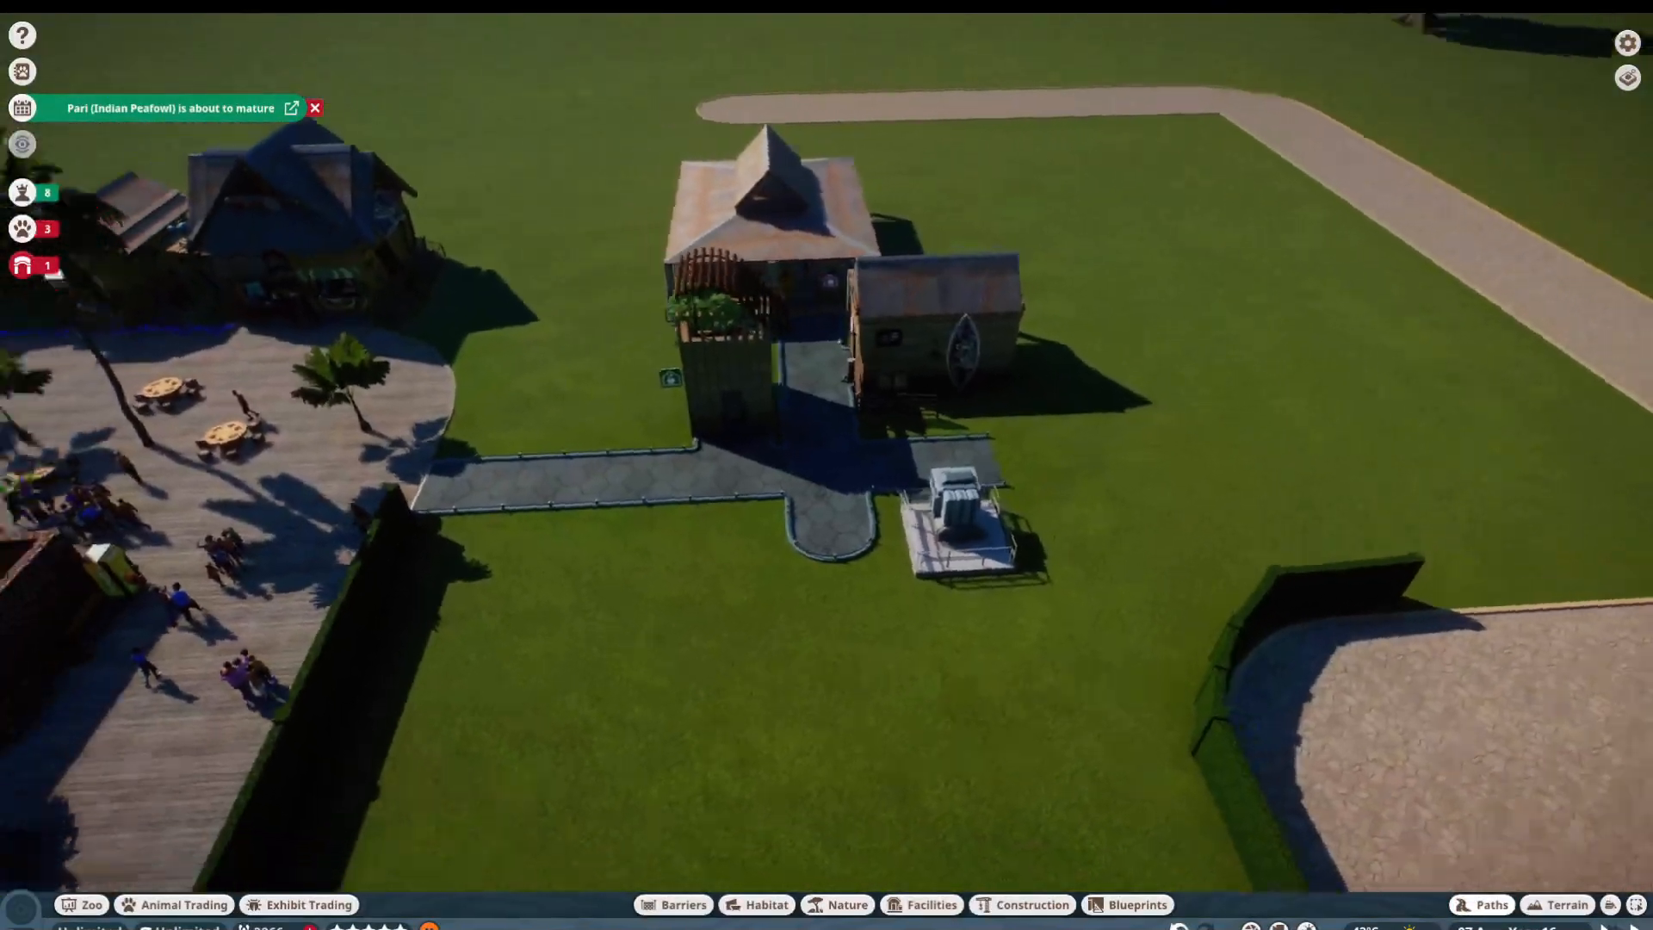
{"action": "left_click", "coordinate": [673, 904]}
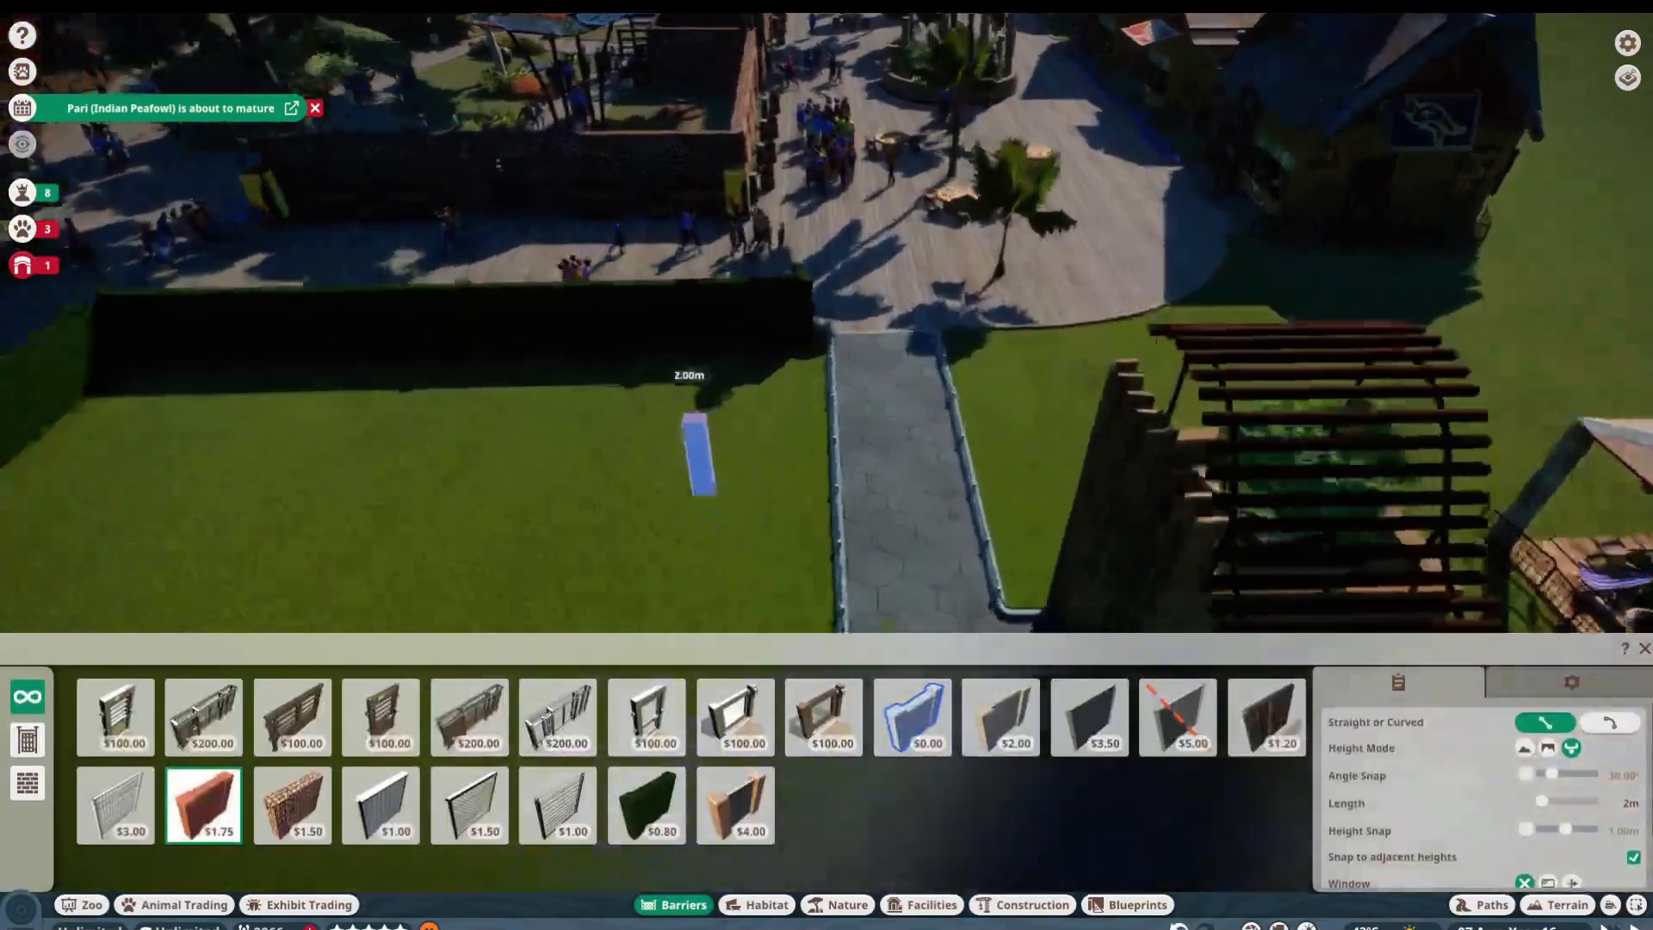
{"action": "left_click", "coordinate": [646, 805]}
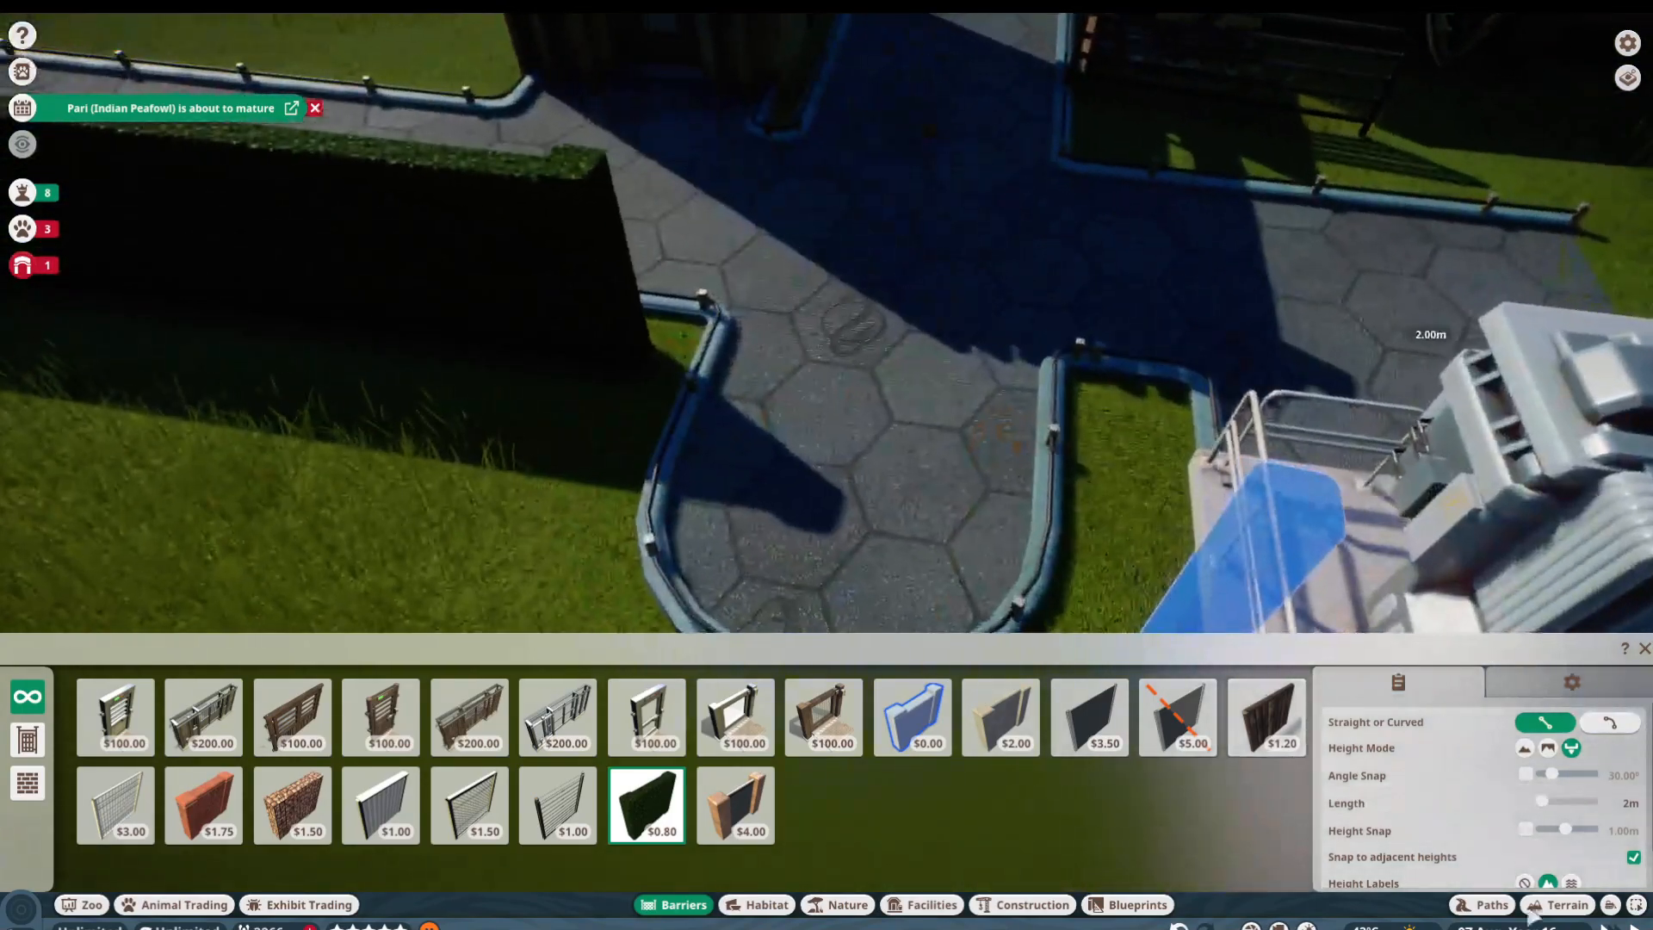
{"action": "left_click", "coordinate": [1491, 904]}
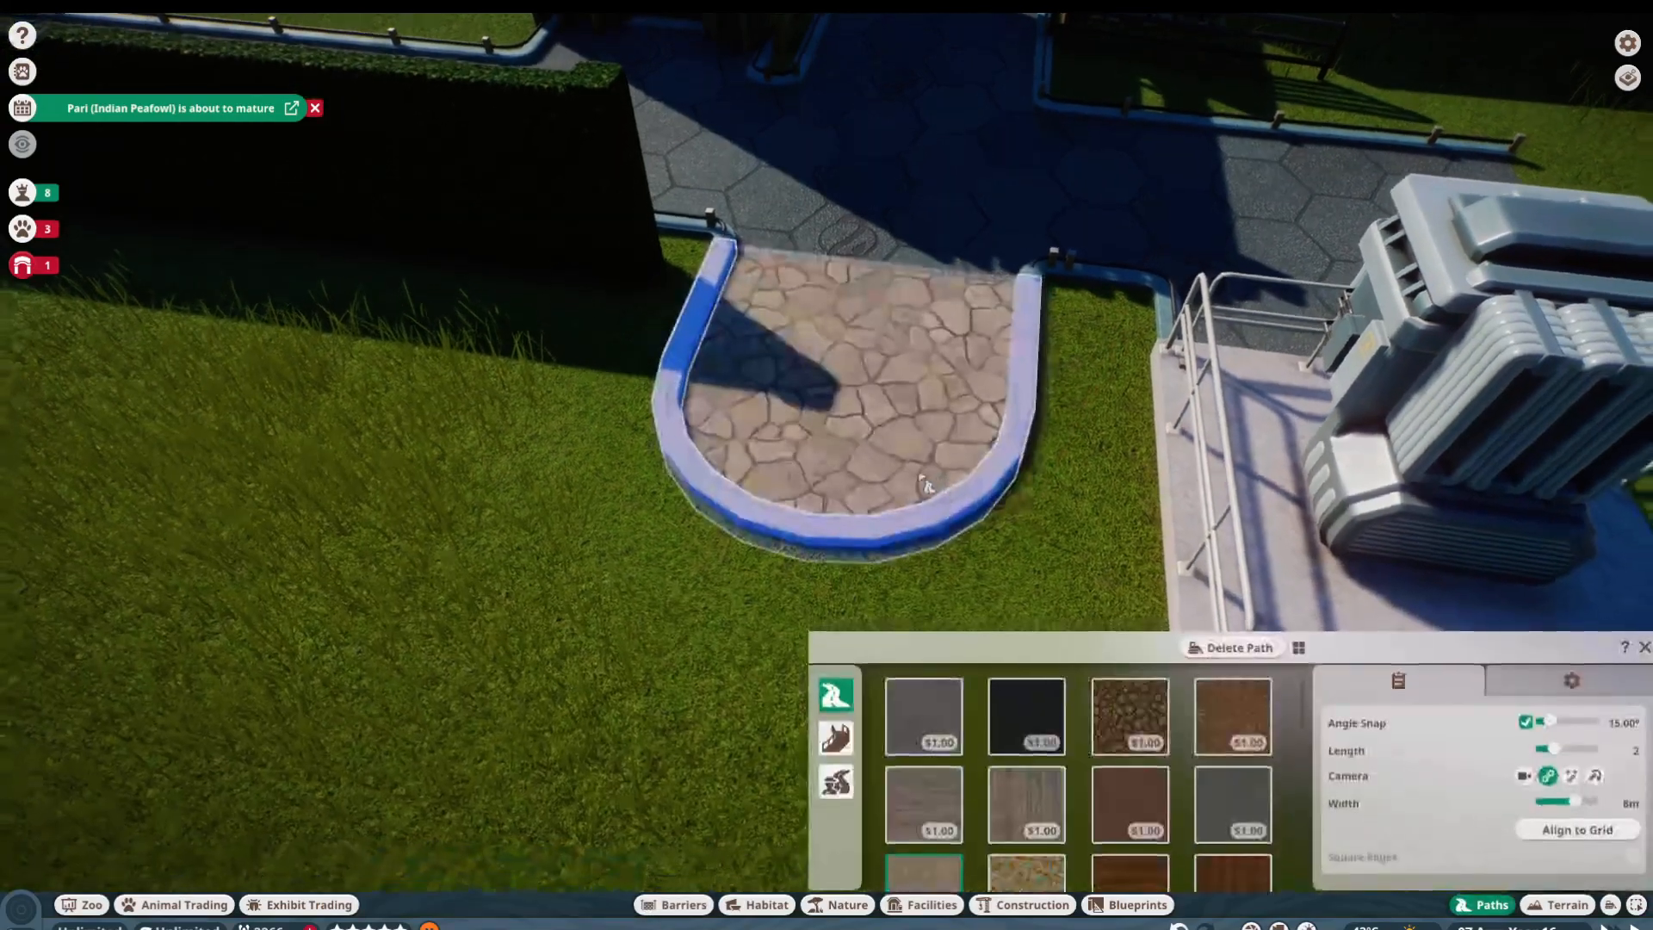
{"action": "left_click", "coordinate": [684, 904]}
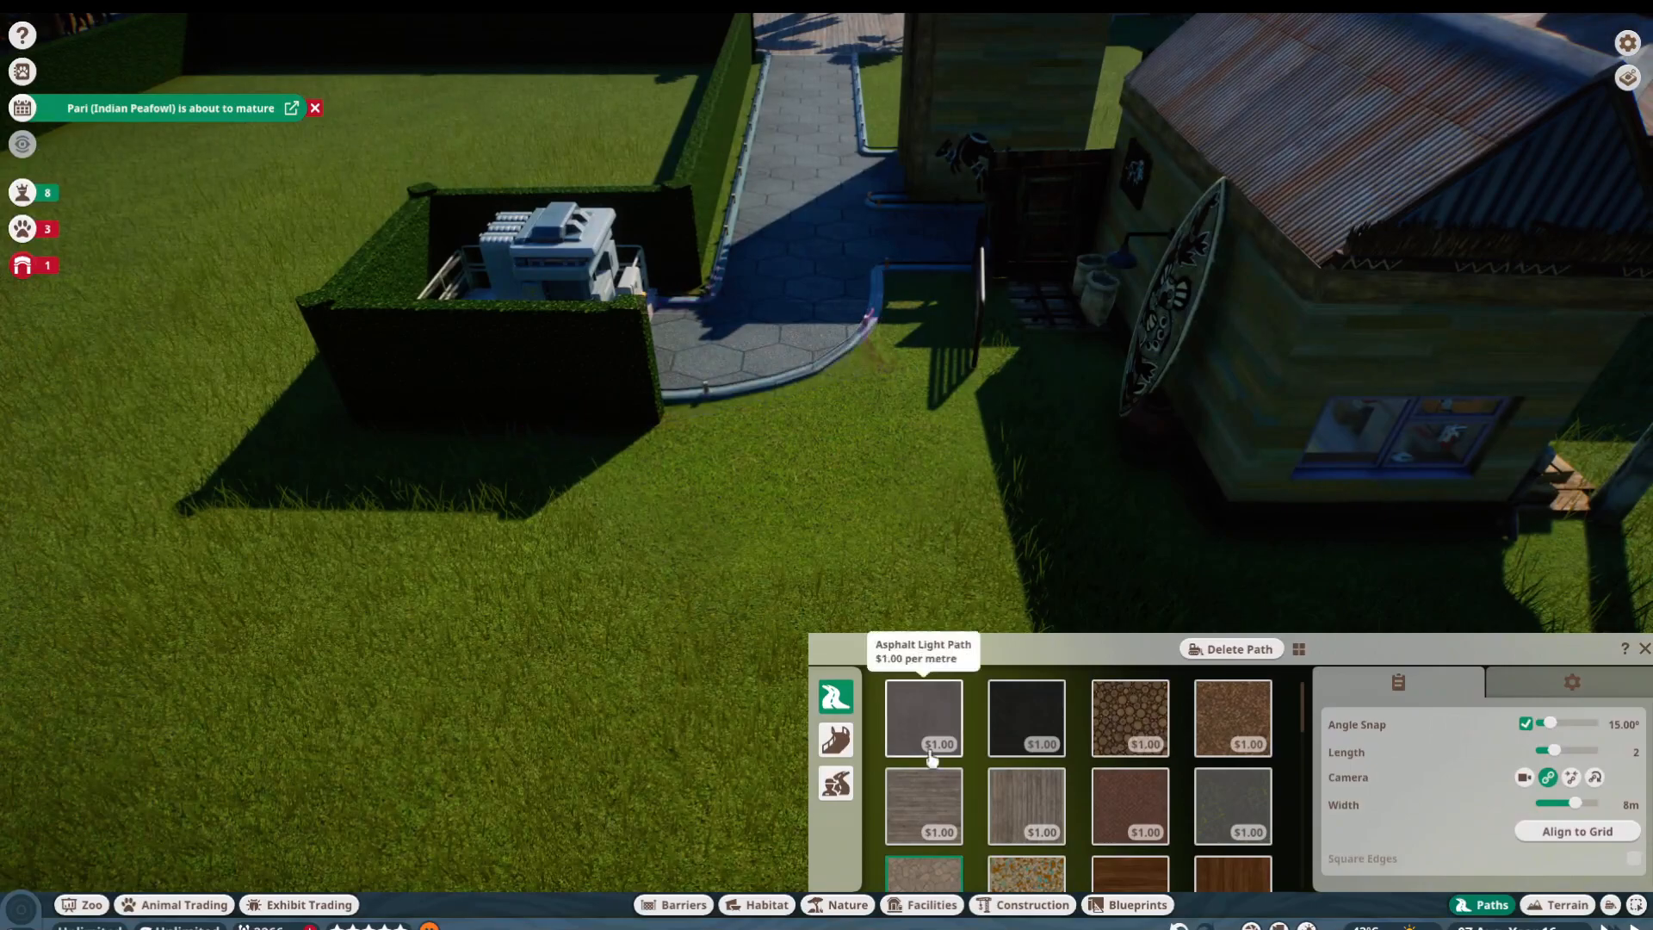
{"action": "left_click", "coordinate": [682, 904]}
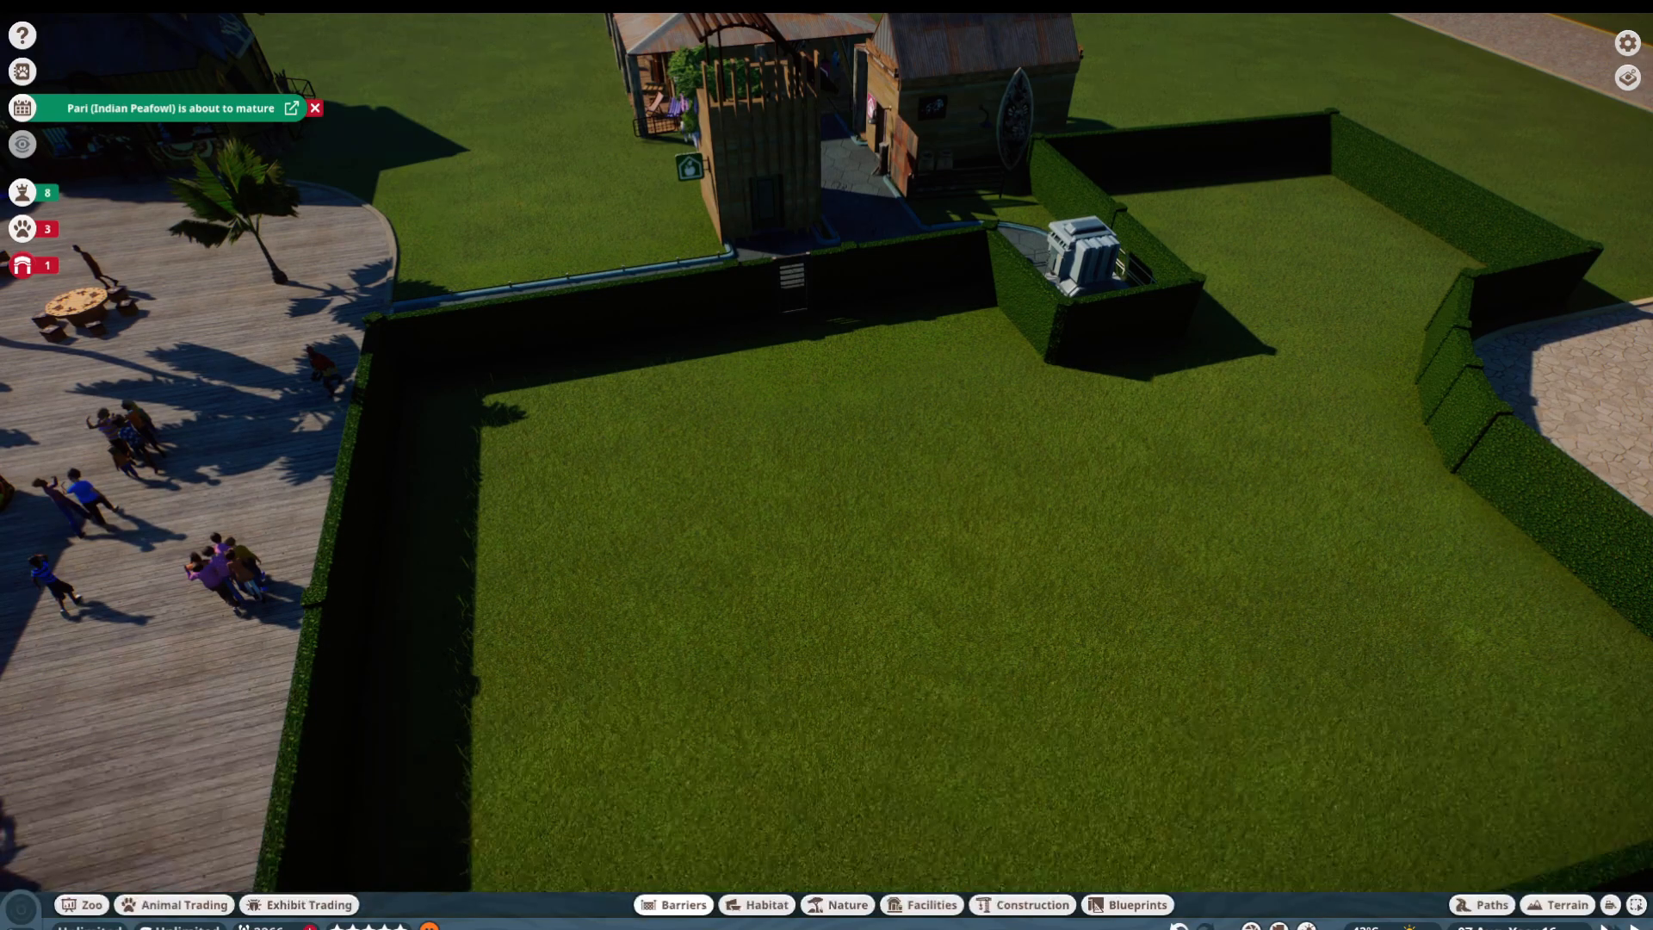
{"action": "mouse_move", "coordinate": [890, 685]}
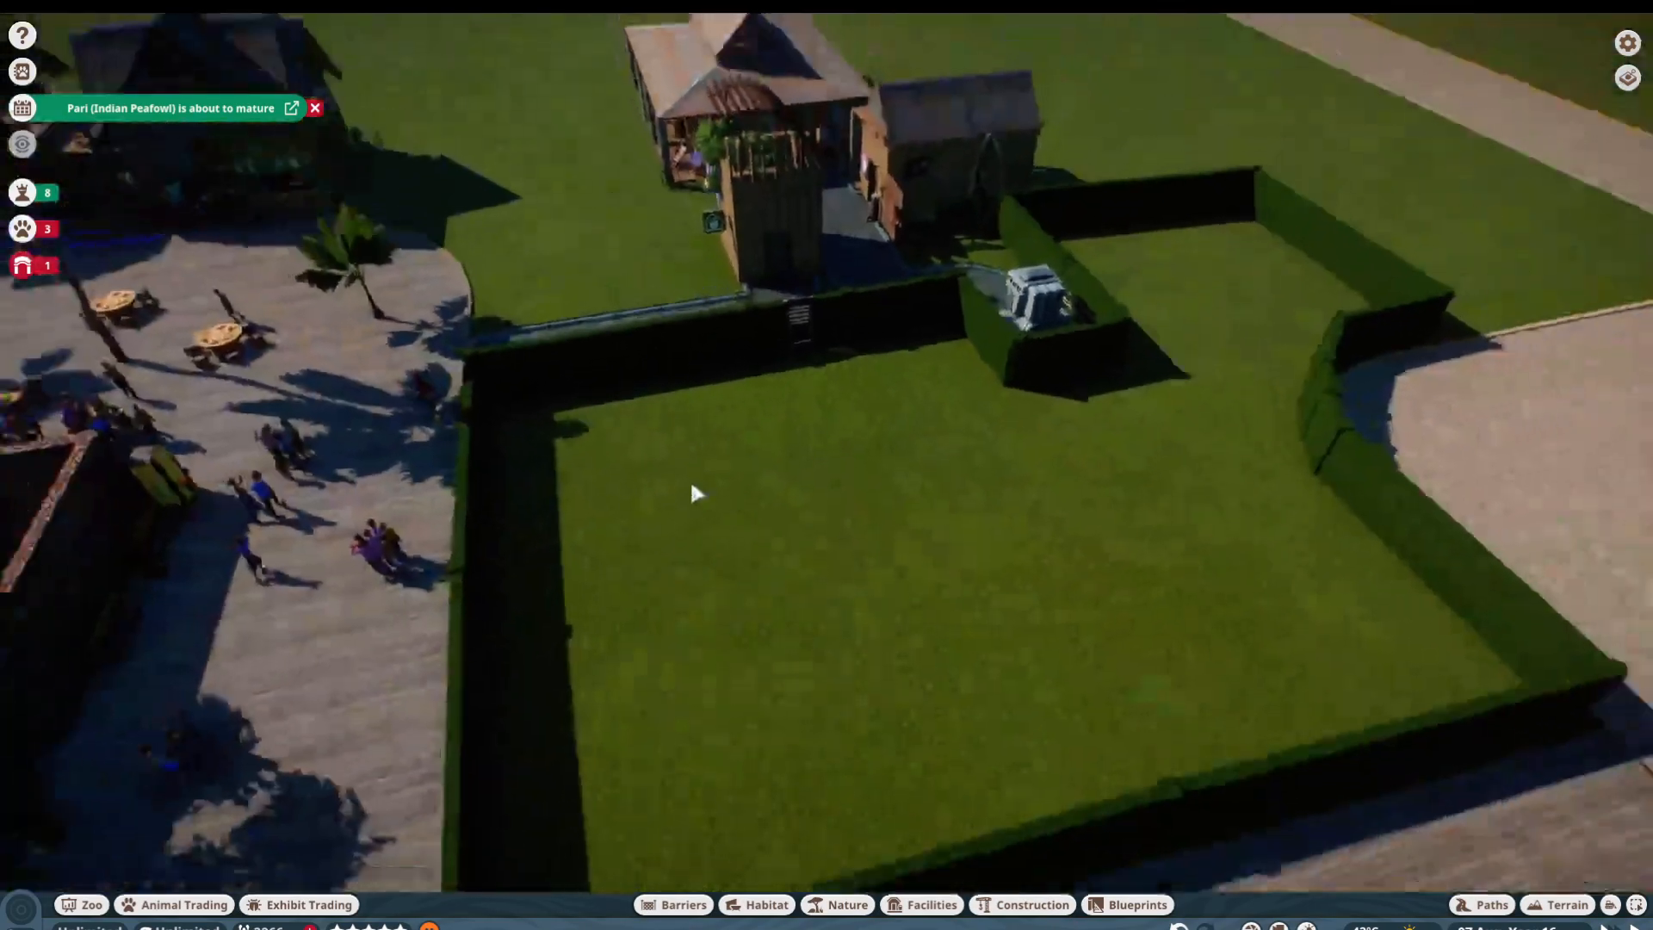
Step: Bring up the Animal Market through Animal Trading
{"action": "left_click", "coordinate": [184, 904]}
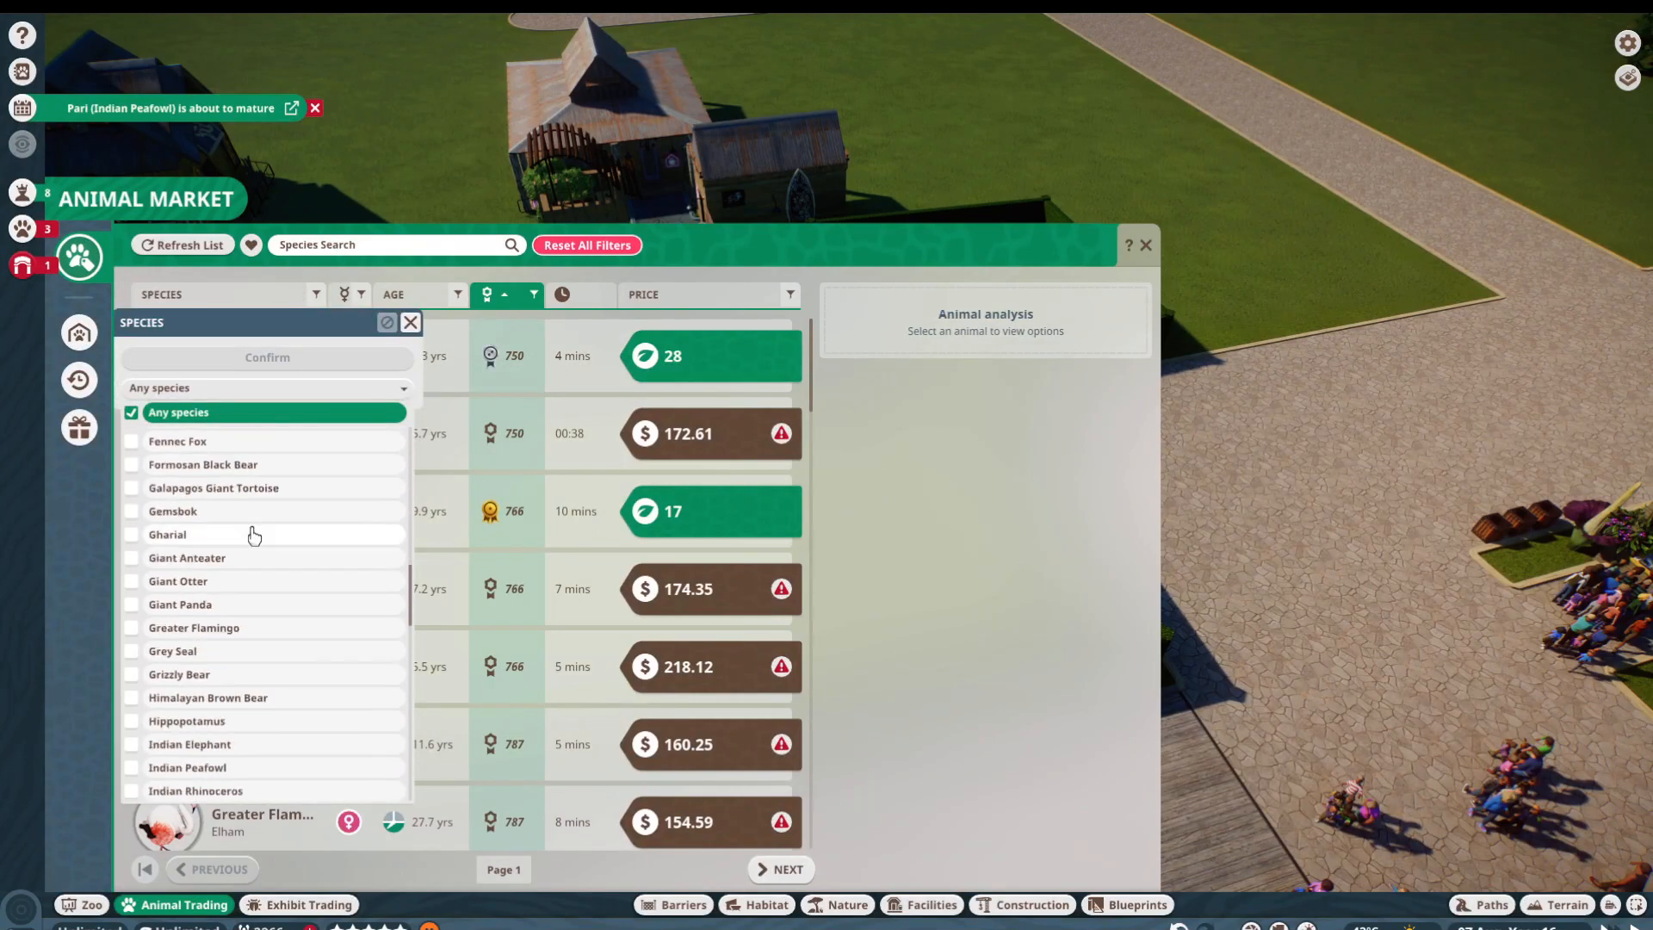
Step: Filter the market to Platypus only and open the platypus Zoopedia entry
{"action": "scroll", "scroll_direction": "down", "scroll_amount": 3}
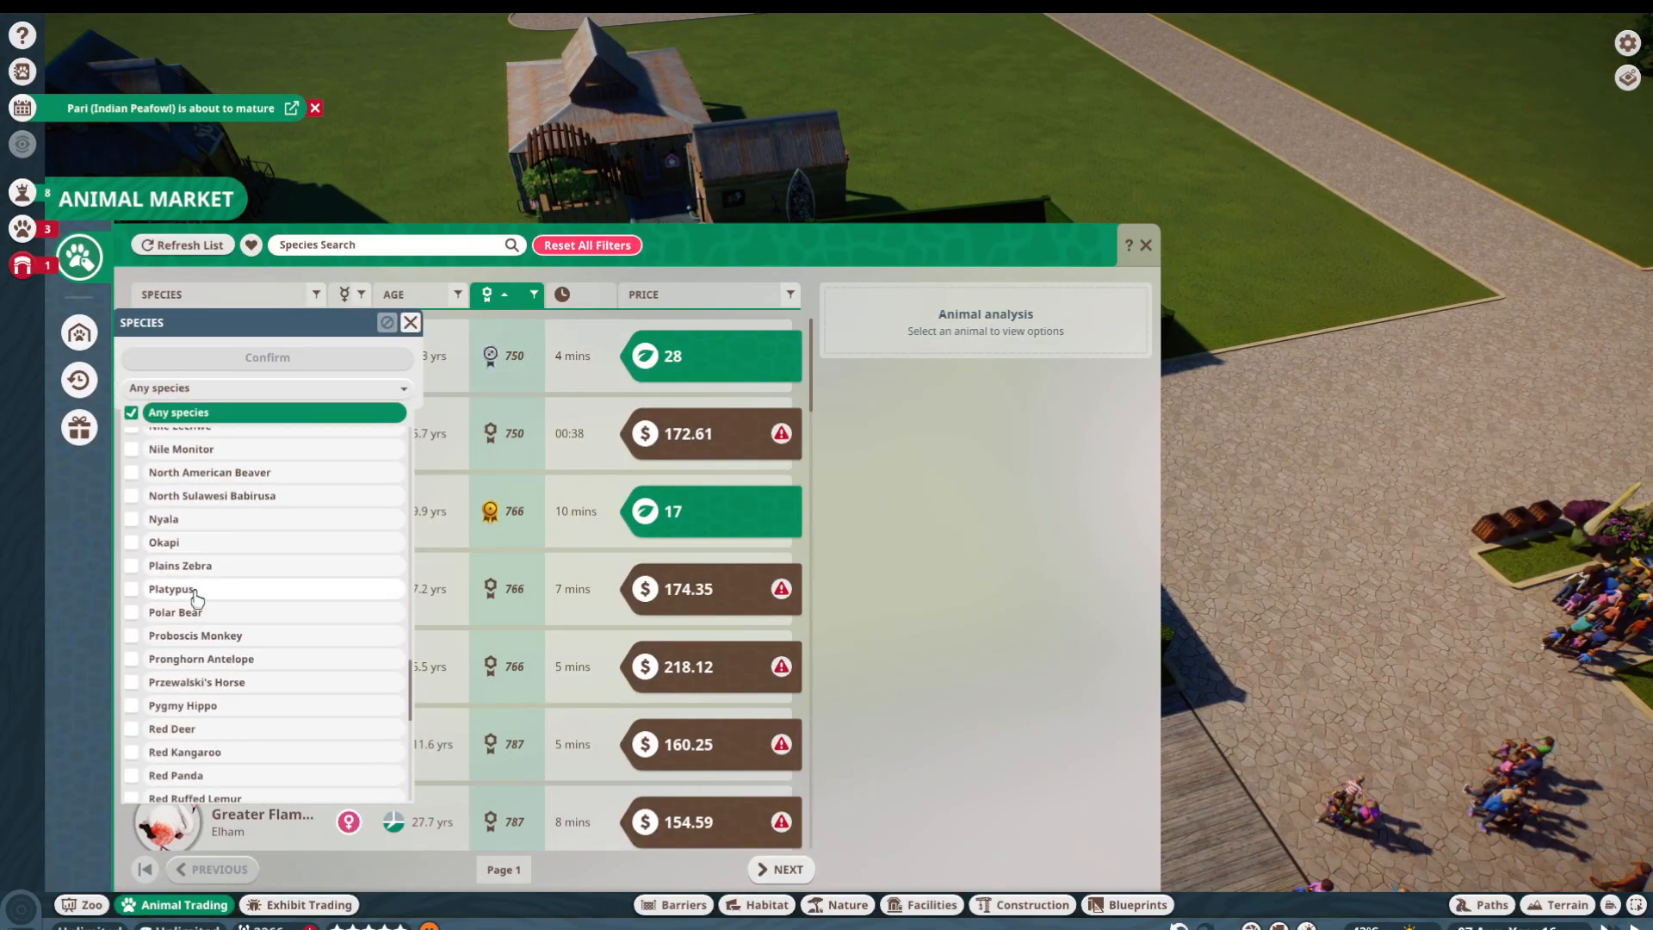
{"action": "left_click", "coordinate": [173, 588]}
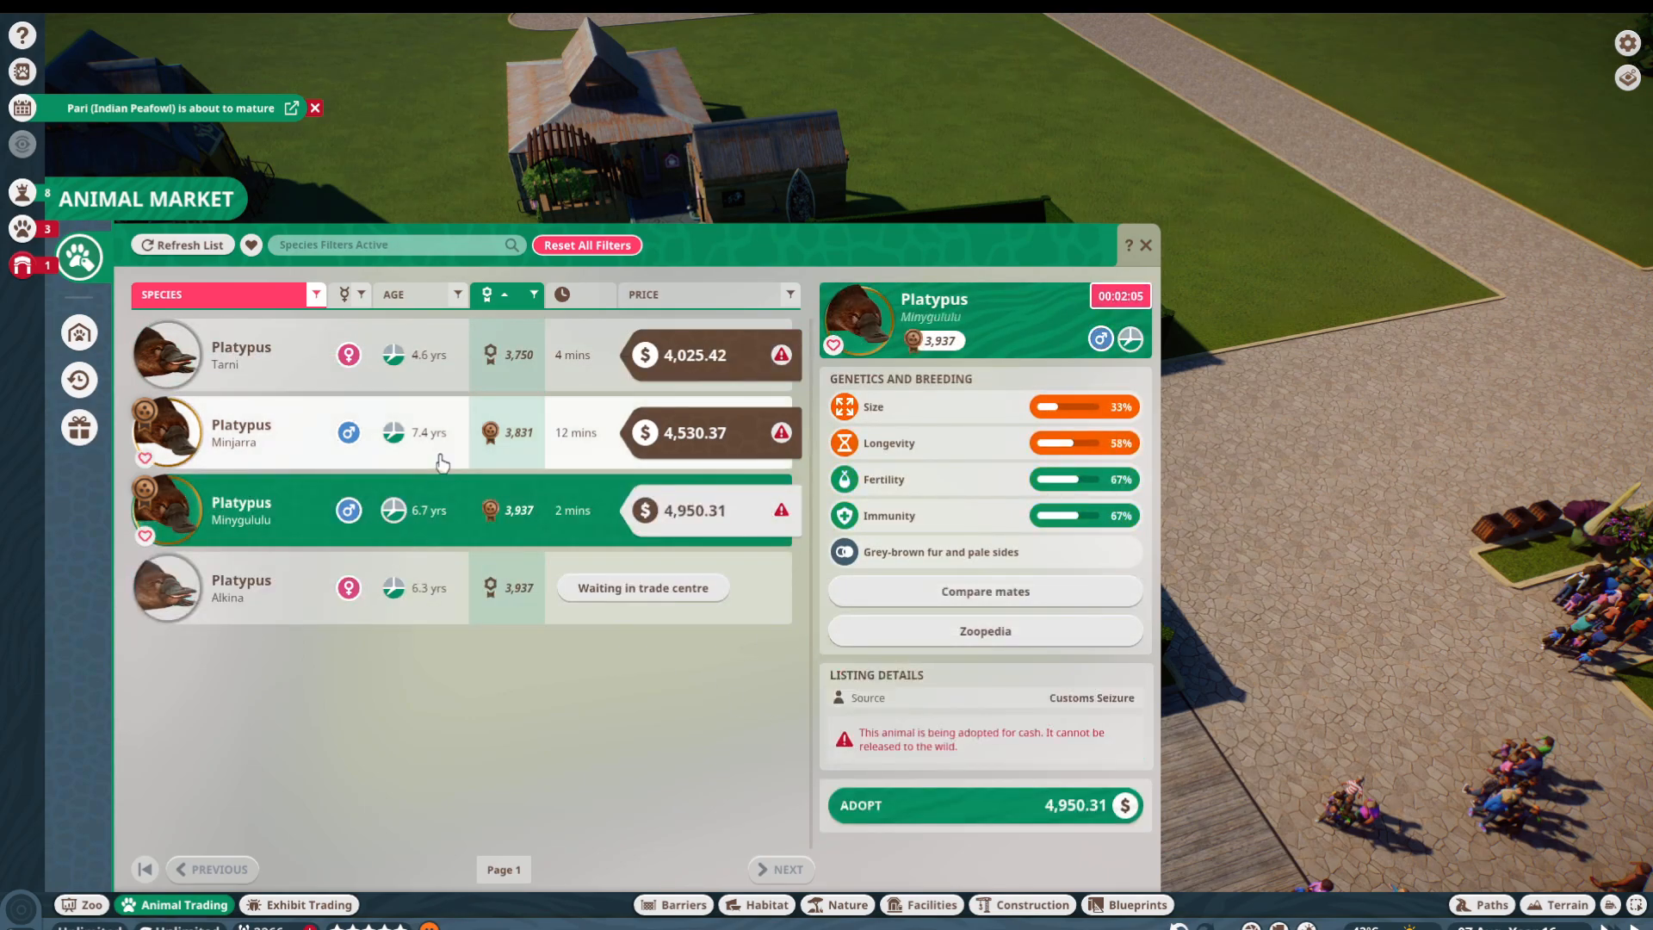
{"action": "left_click", "coordinate": [983, 804]}
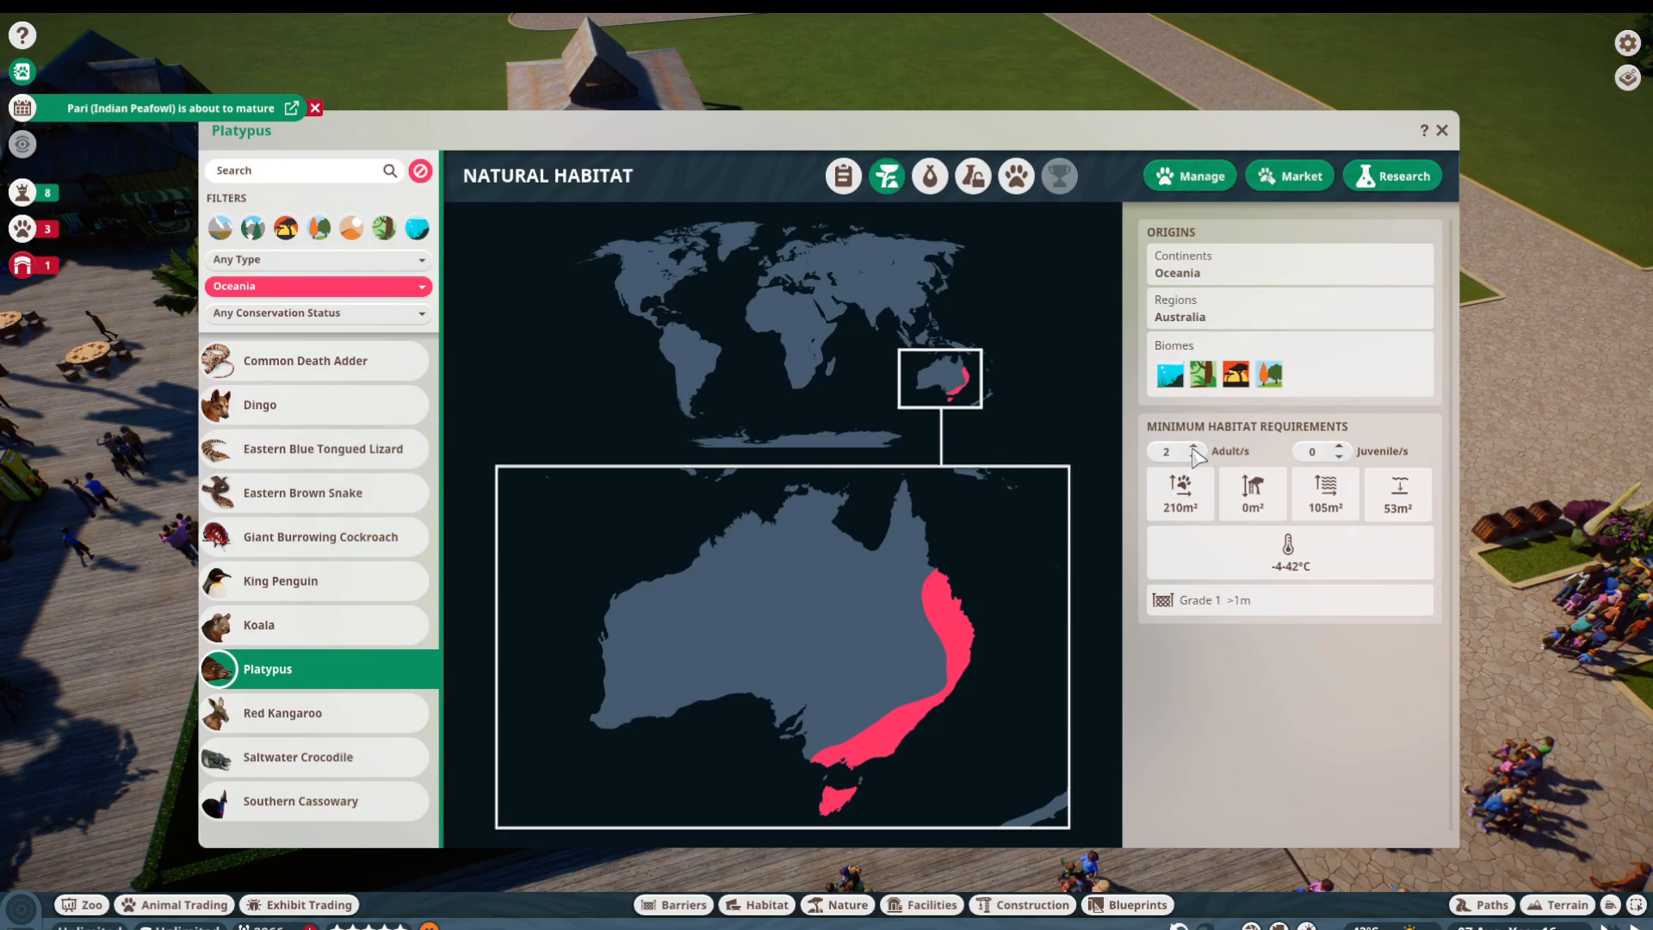
Step: Review the platypus Species Data, close the Zoopedia and show Habitat 13's empty panel
{"action": "left_click", "coordinate": [928, 175]}
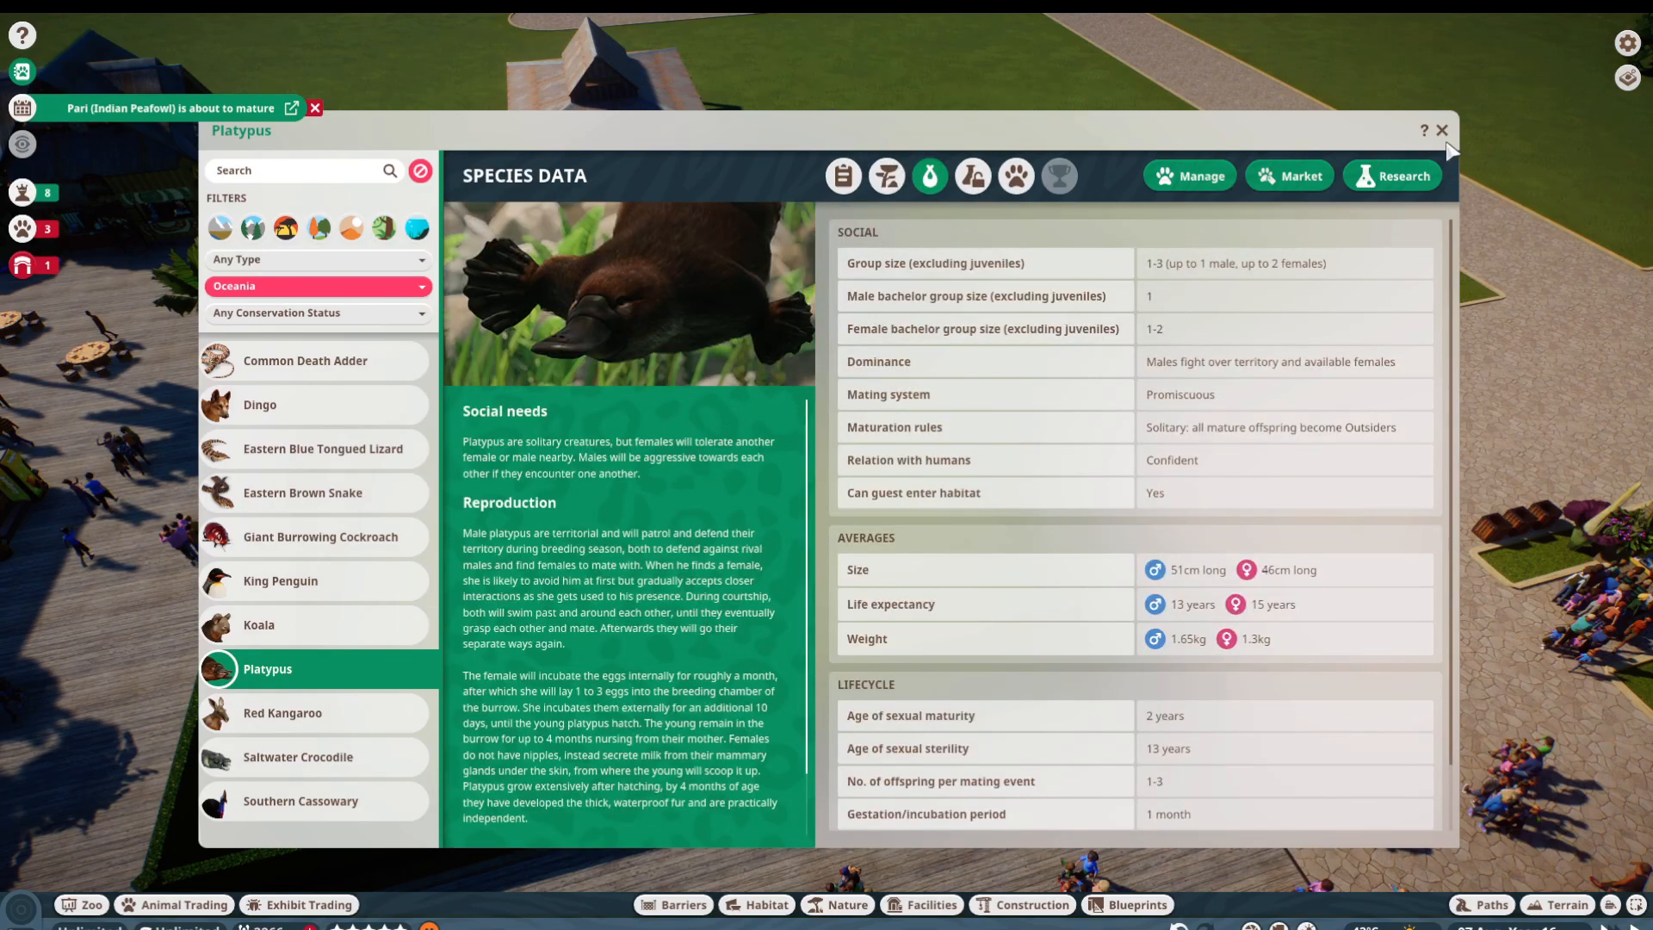
{"action": "left_click", "coordinate": [1440, 129]}
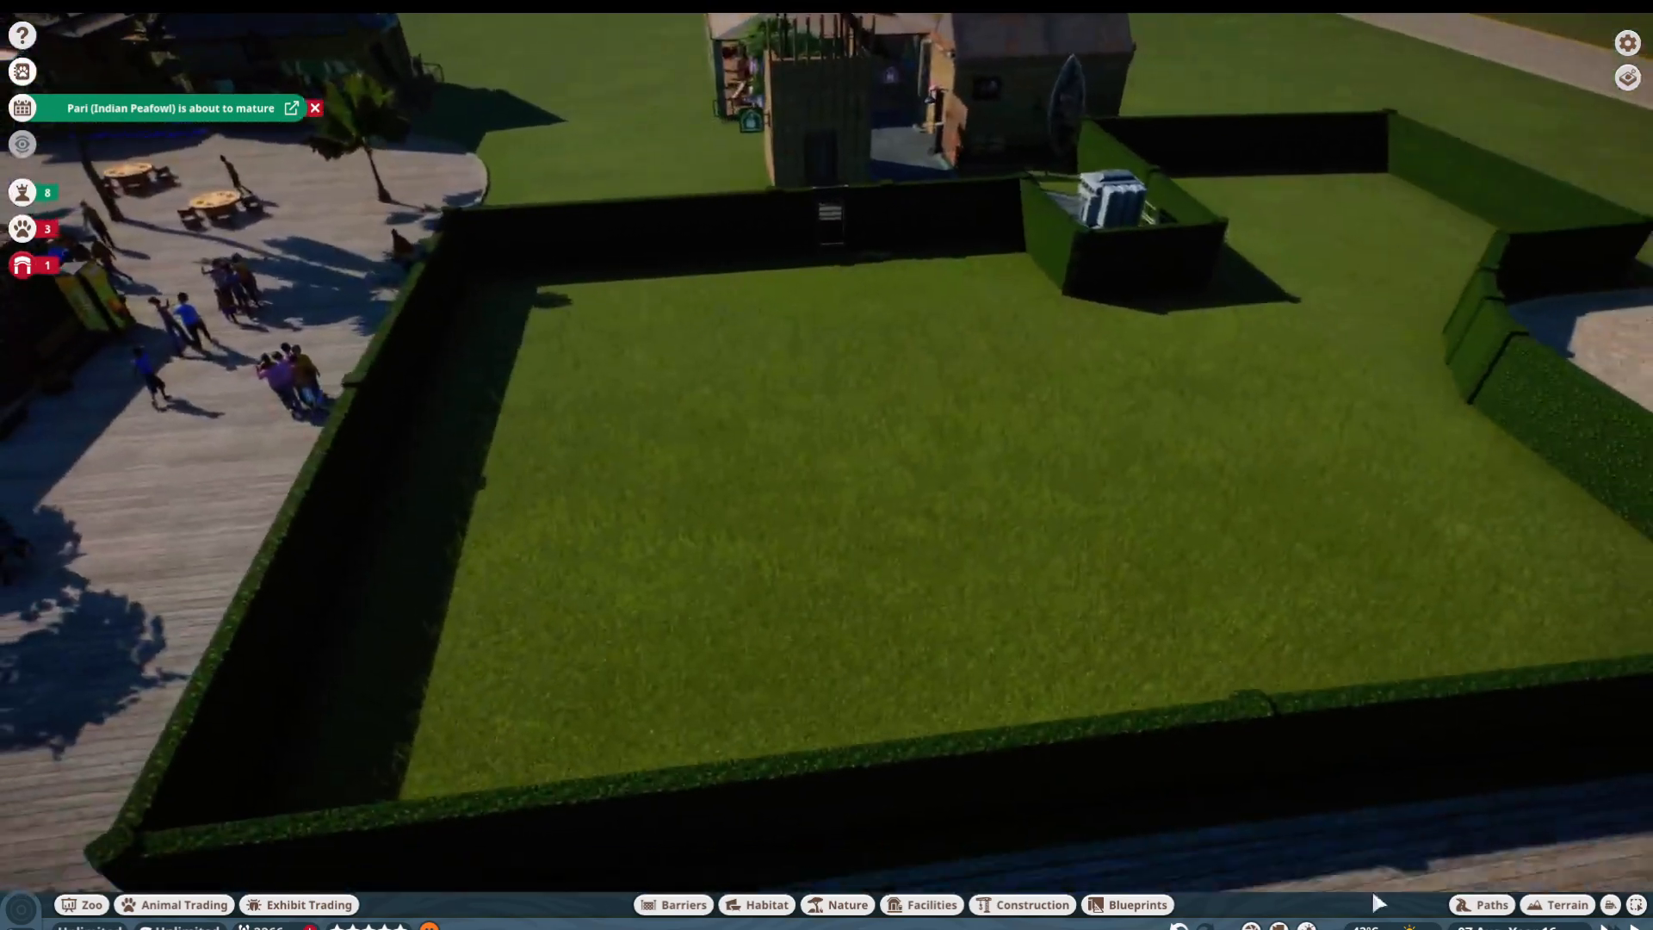
{"action": "left_click", "coordinate": [1566, 904]}
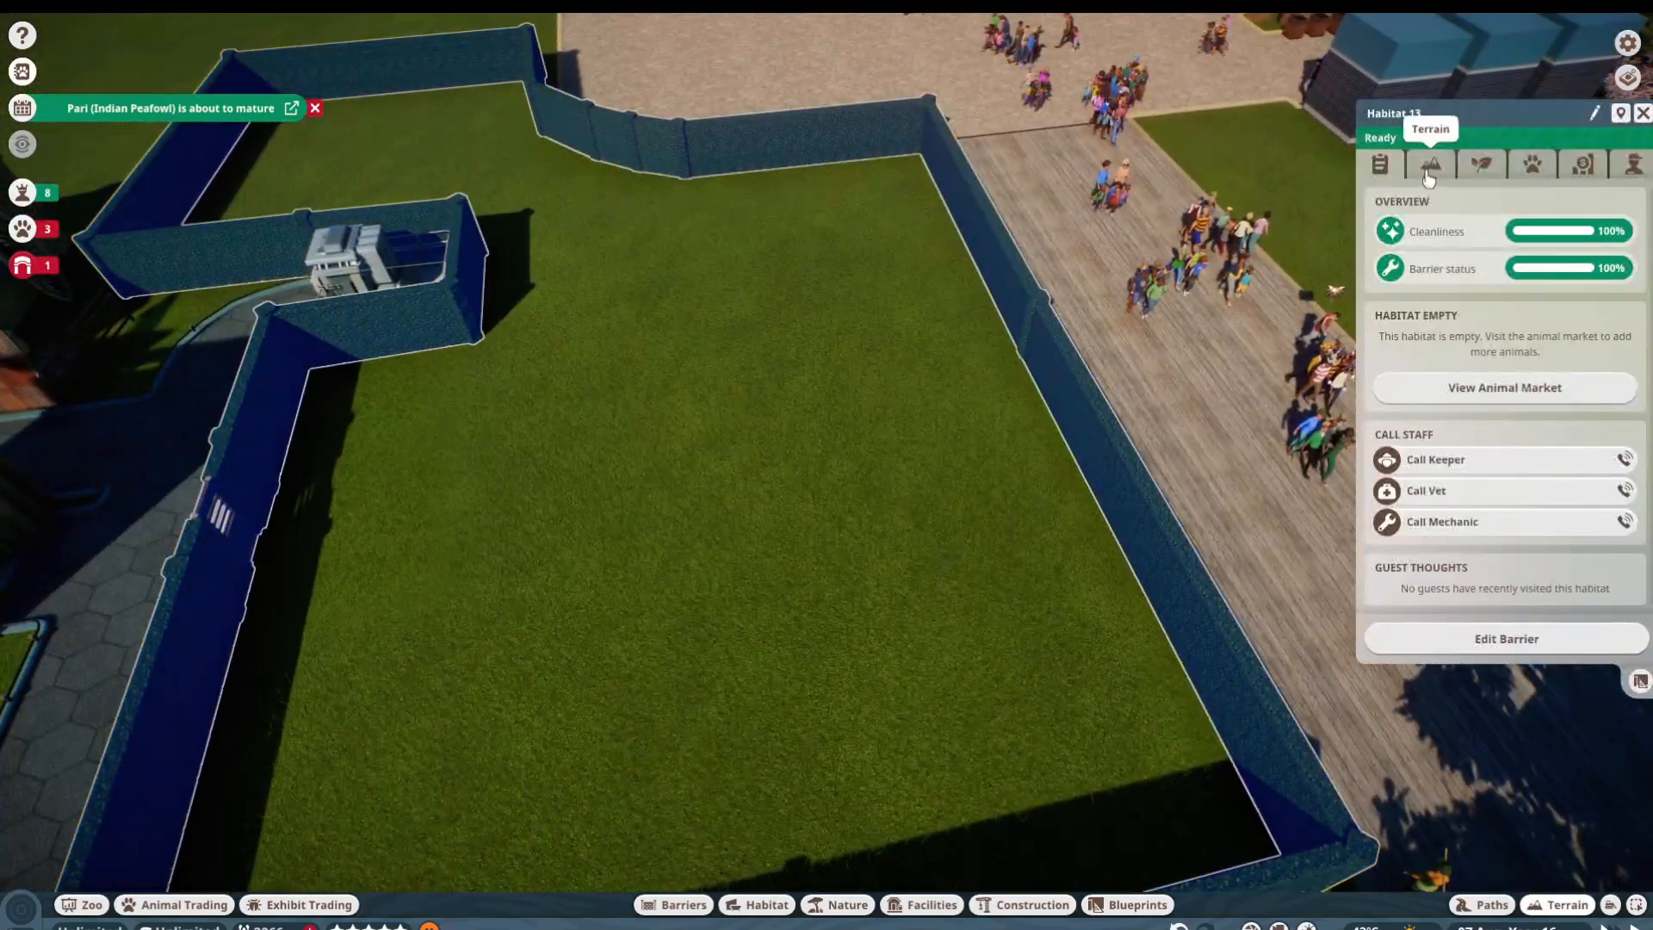
Step: From the Terrain tab, dig a basin in Habitat 13 and fill it with 218 m² of water
{"action": "left_click", "coordinate": [1429, 163]}
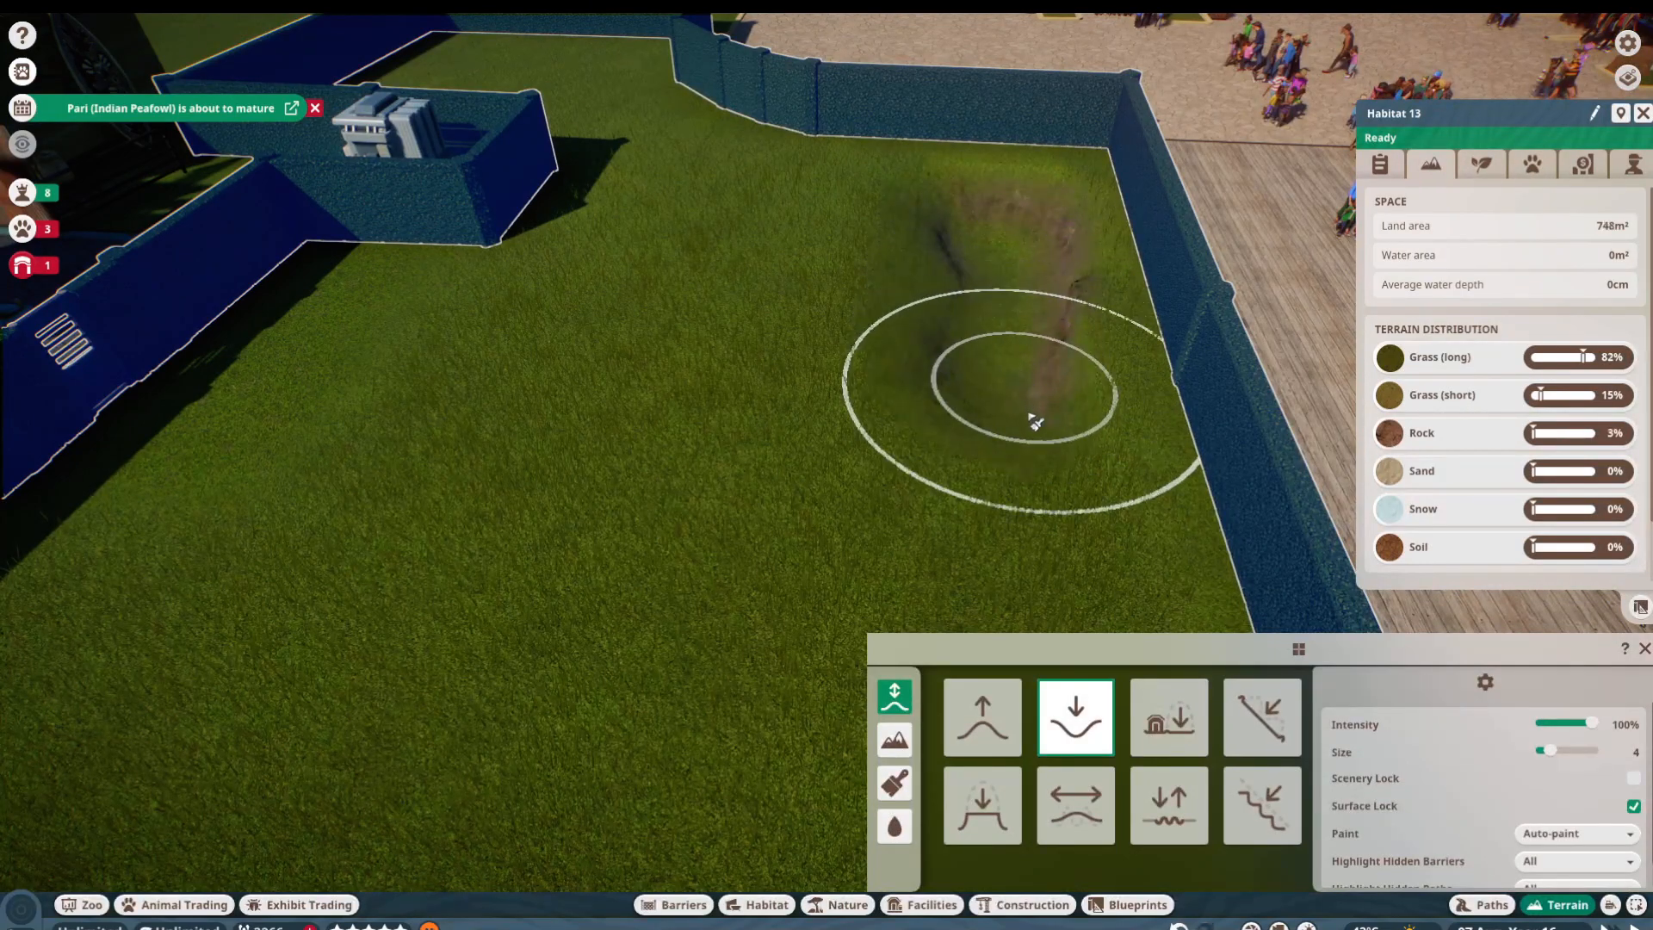
{"action": "left_click", "coordinate": [1033, 401]}
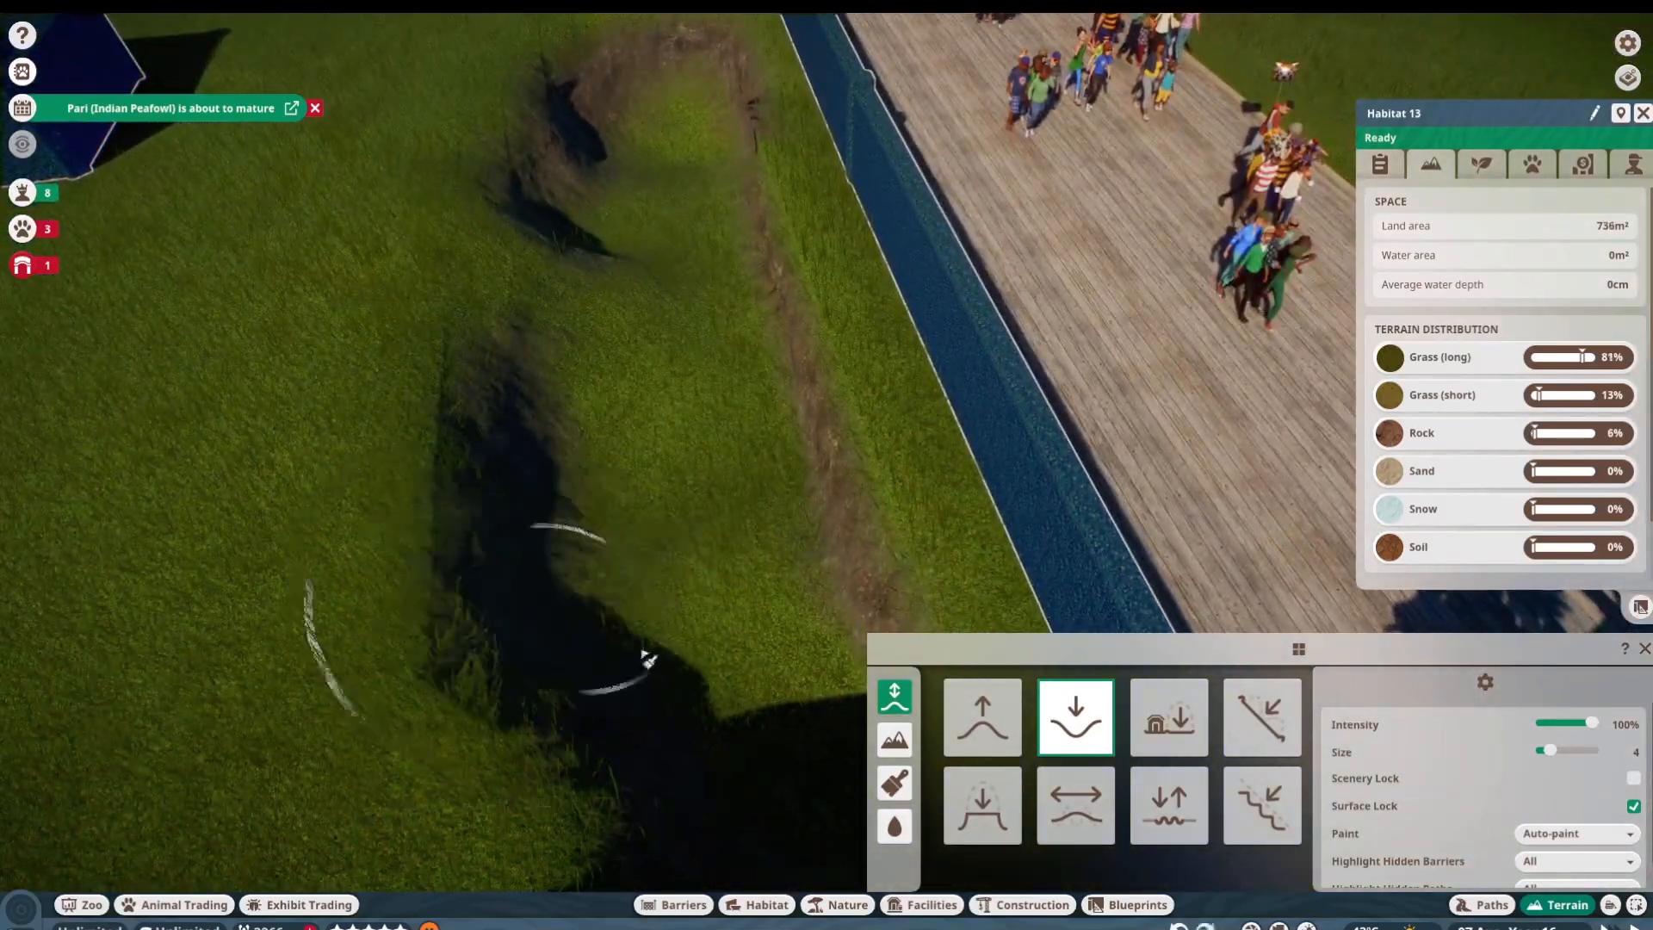
{"action": "left_click", "coordinate": [893, 827]}
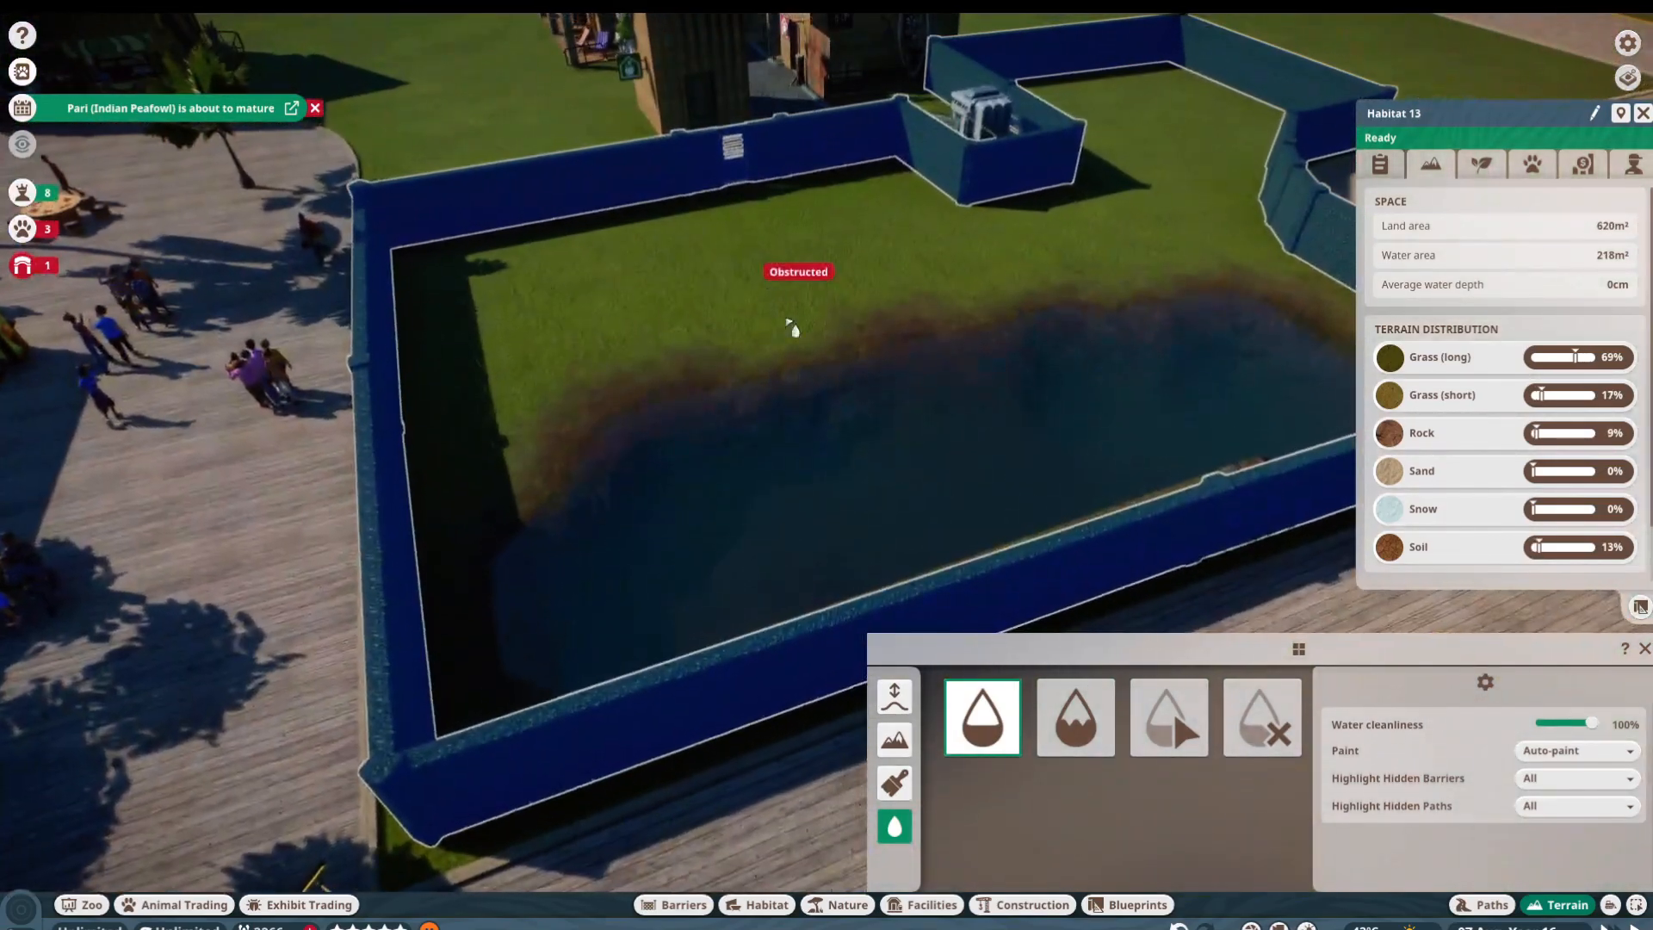
Step: Check the platypus listings, then follow a welfare alert to the Titan Beetles in Exhibit 7
{"action": "left_click", "coordinate": [172, 904]}
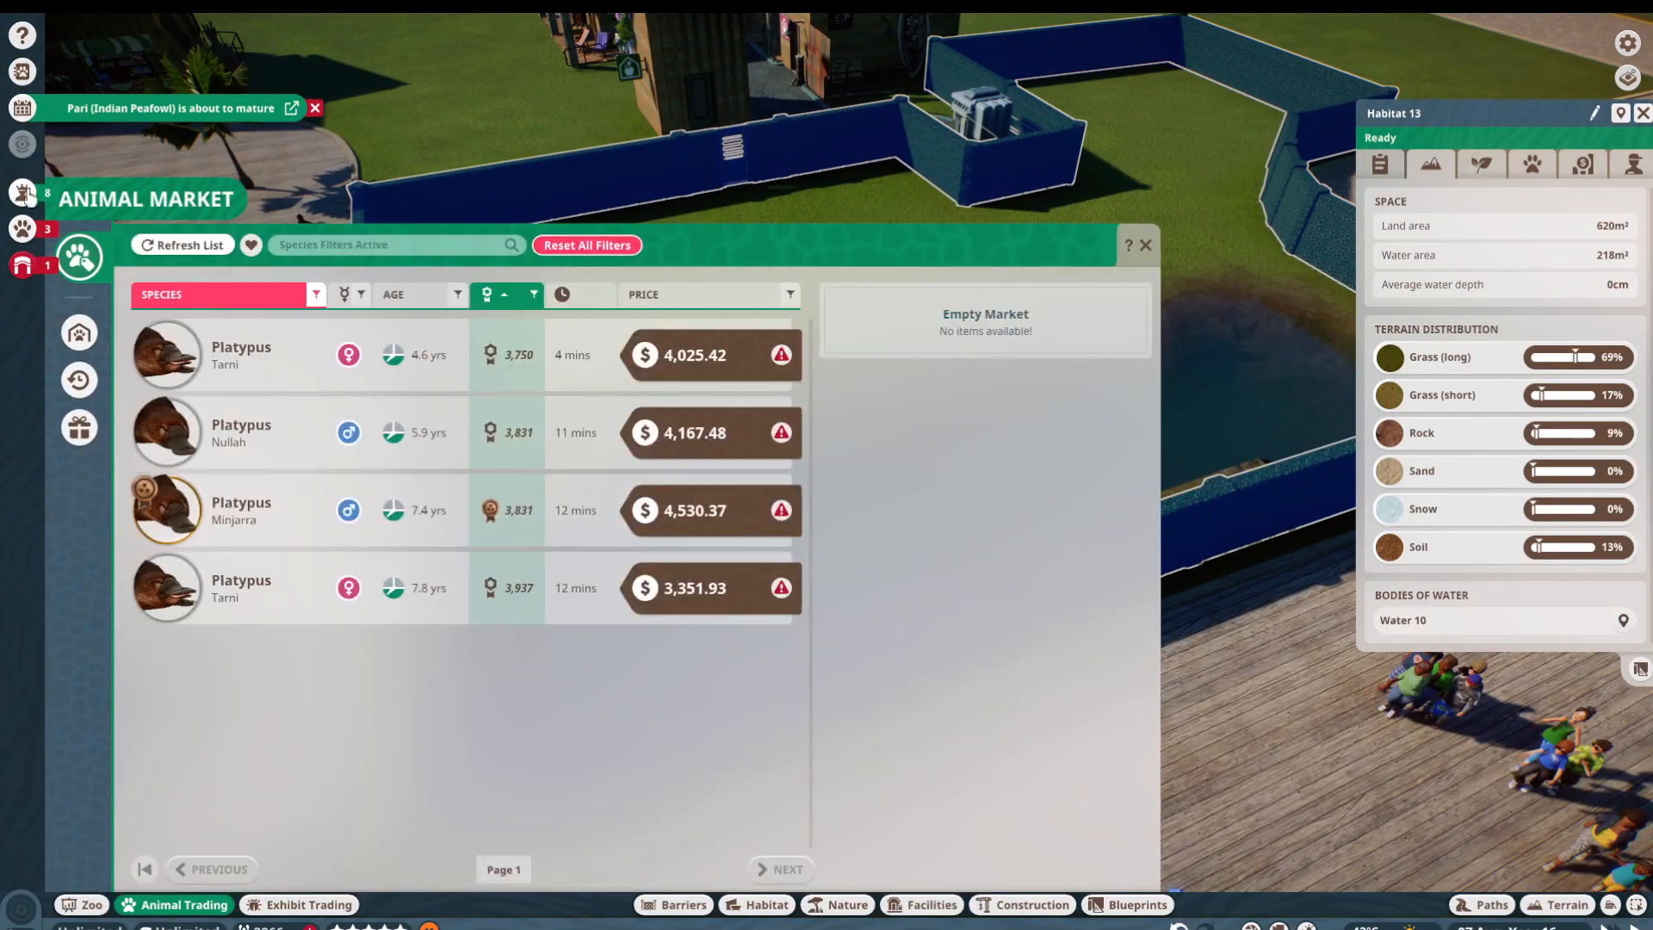
{"action": "left_click", "coordinate": [23, 229]}
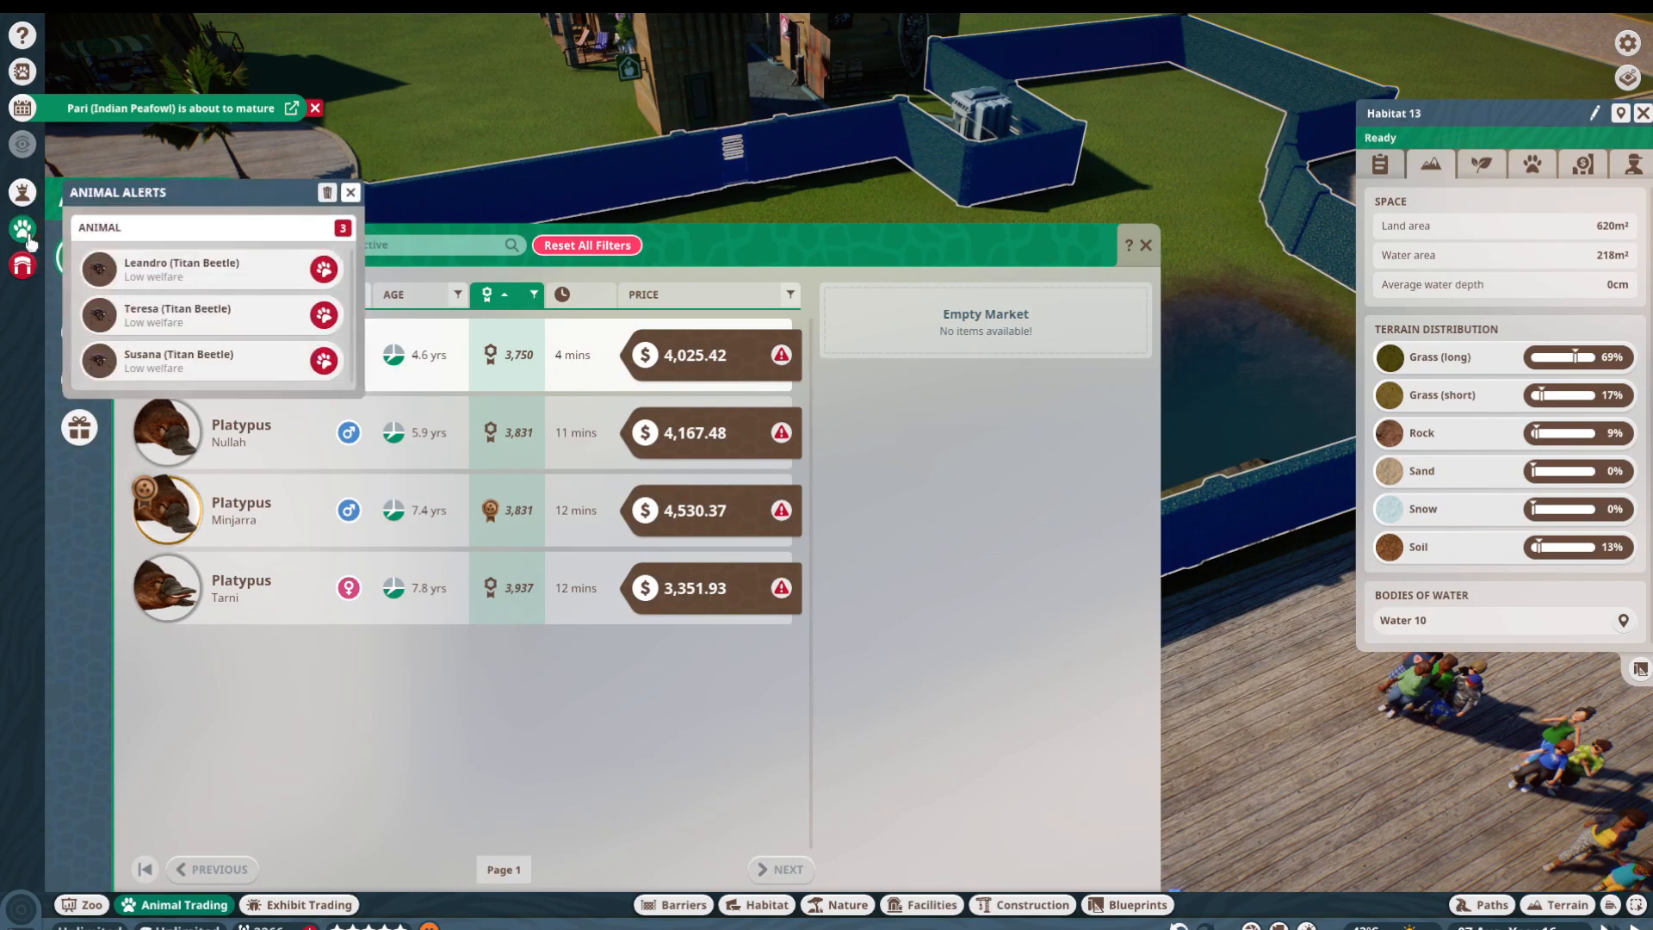
{"action": "left_click", "coordinate": [180, 269]}
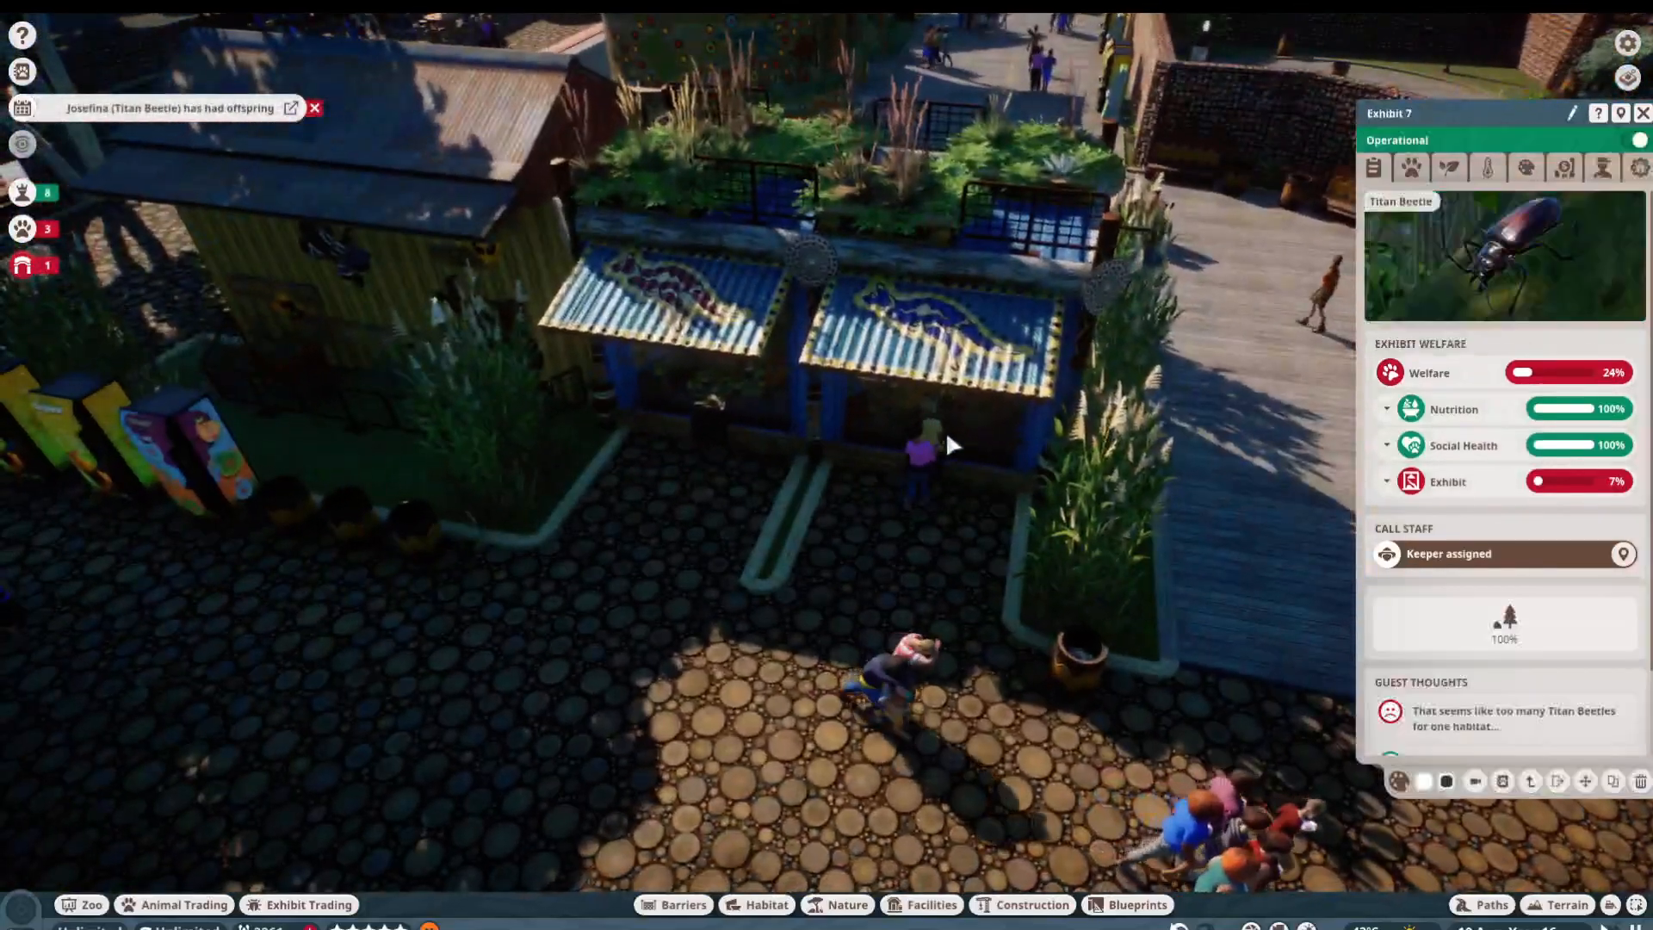
Step: Browse the zoo's full Animals list down to the Titan Beetle entries
{"action": "left_click", "coordinate": [1448, 167]}
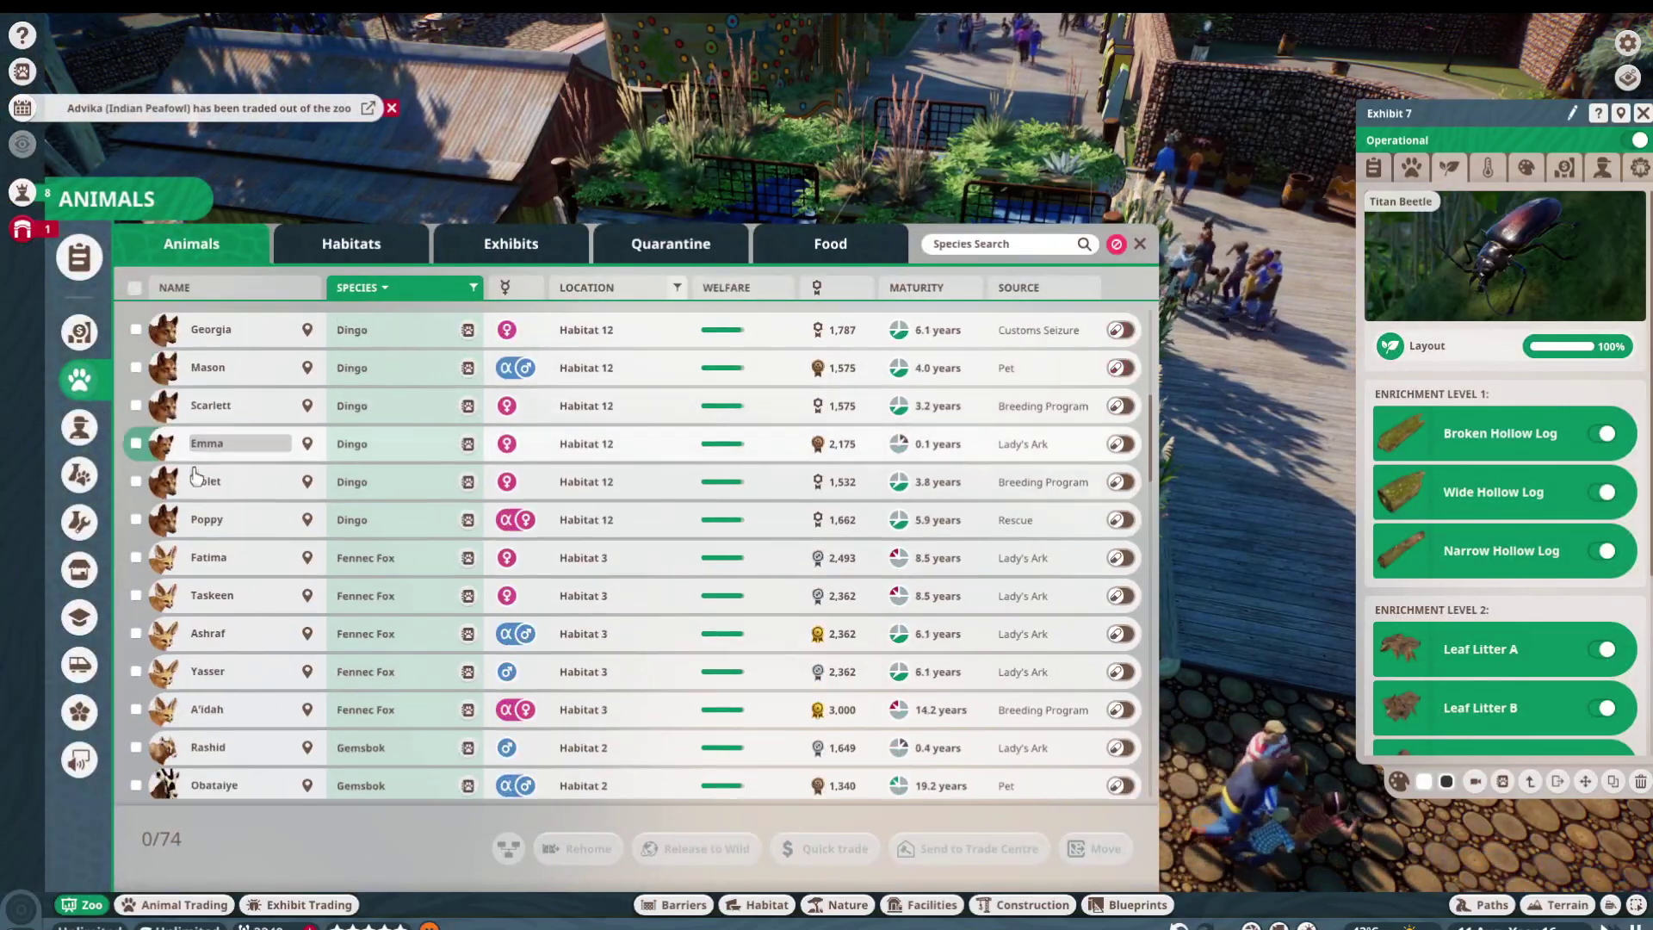
{"action": "scroll", "scroll_direction": "down", "scroll_amount": 3}
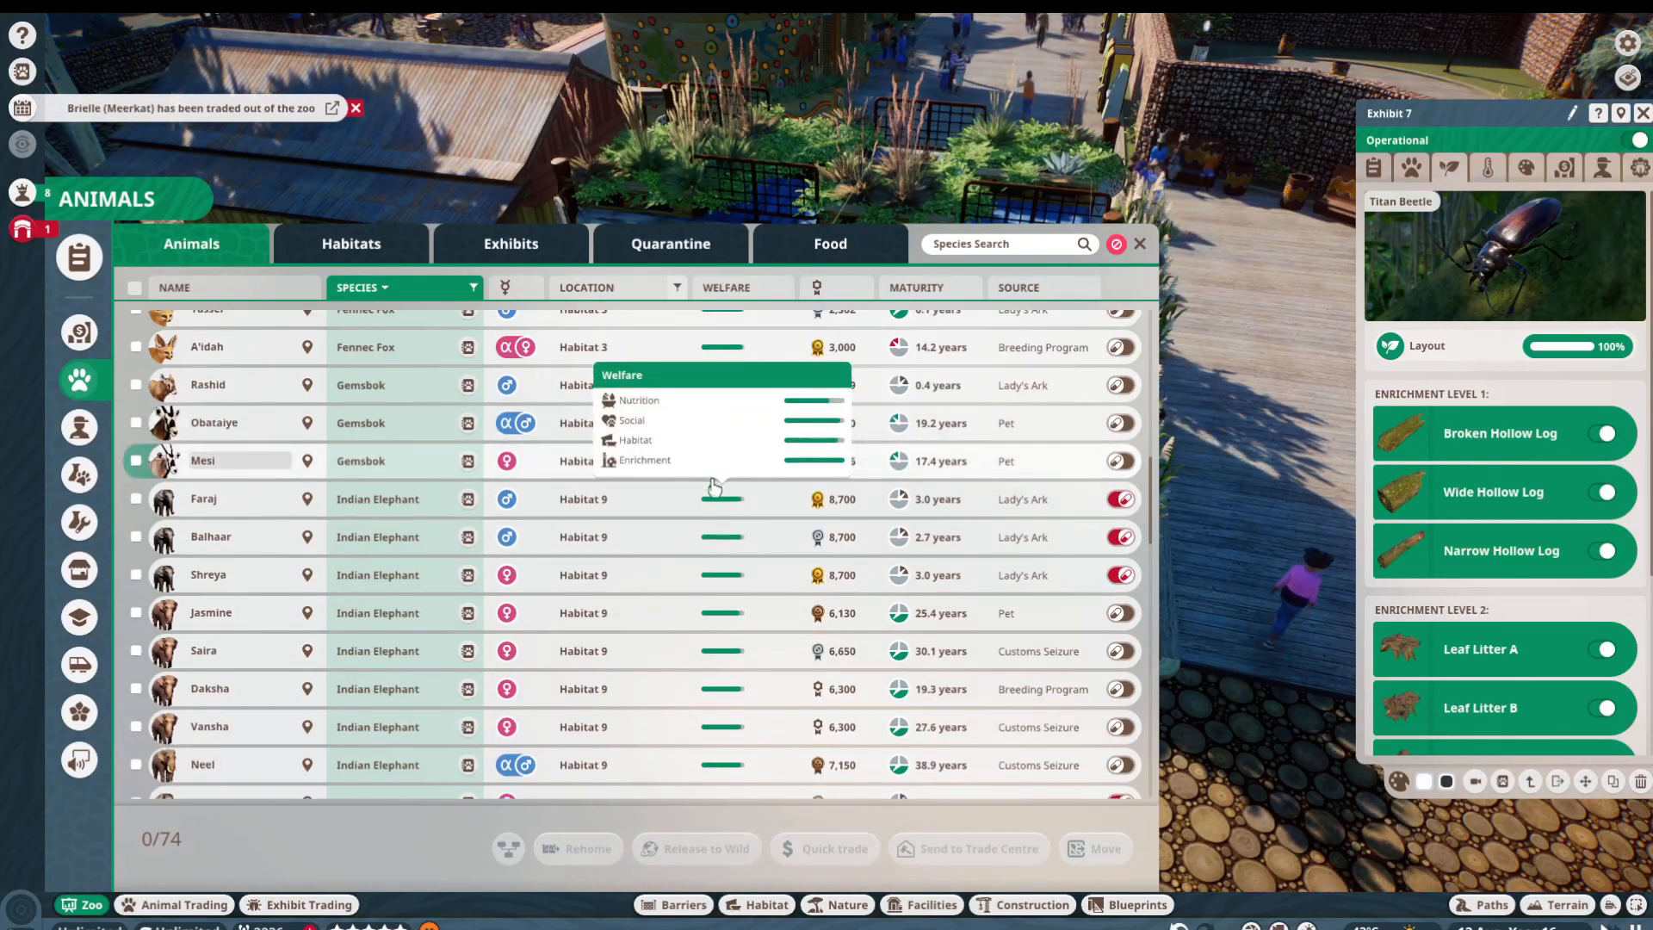
{"action": "scroll", "scroll_direction": "down", "scroll_amount": 3}
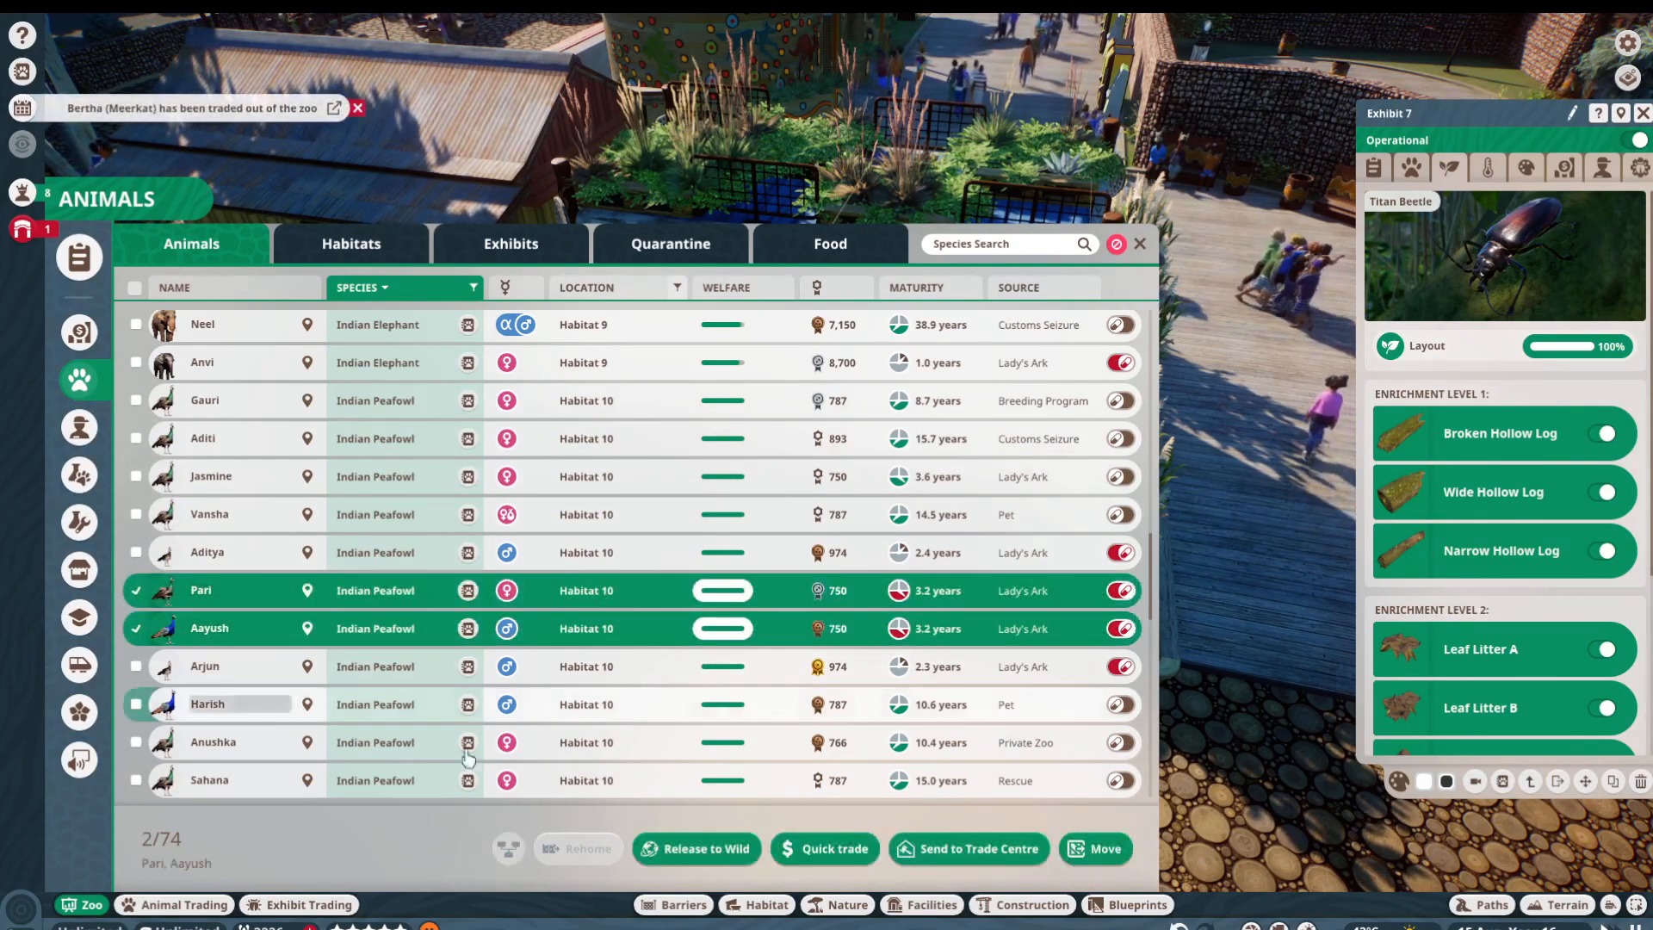
{"action": "left_click", "coordinate": [1138, 242]}
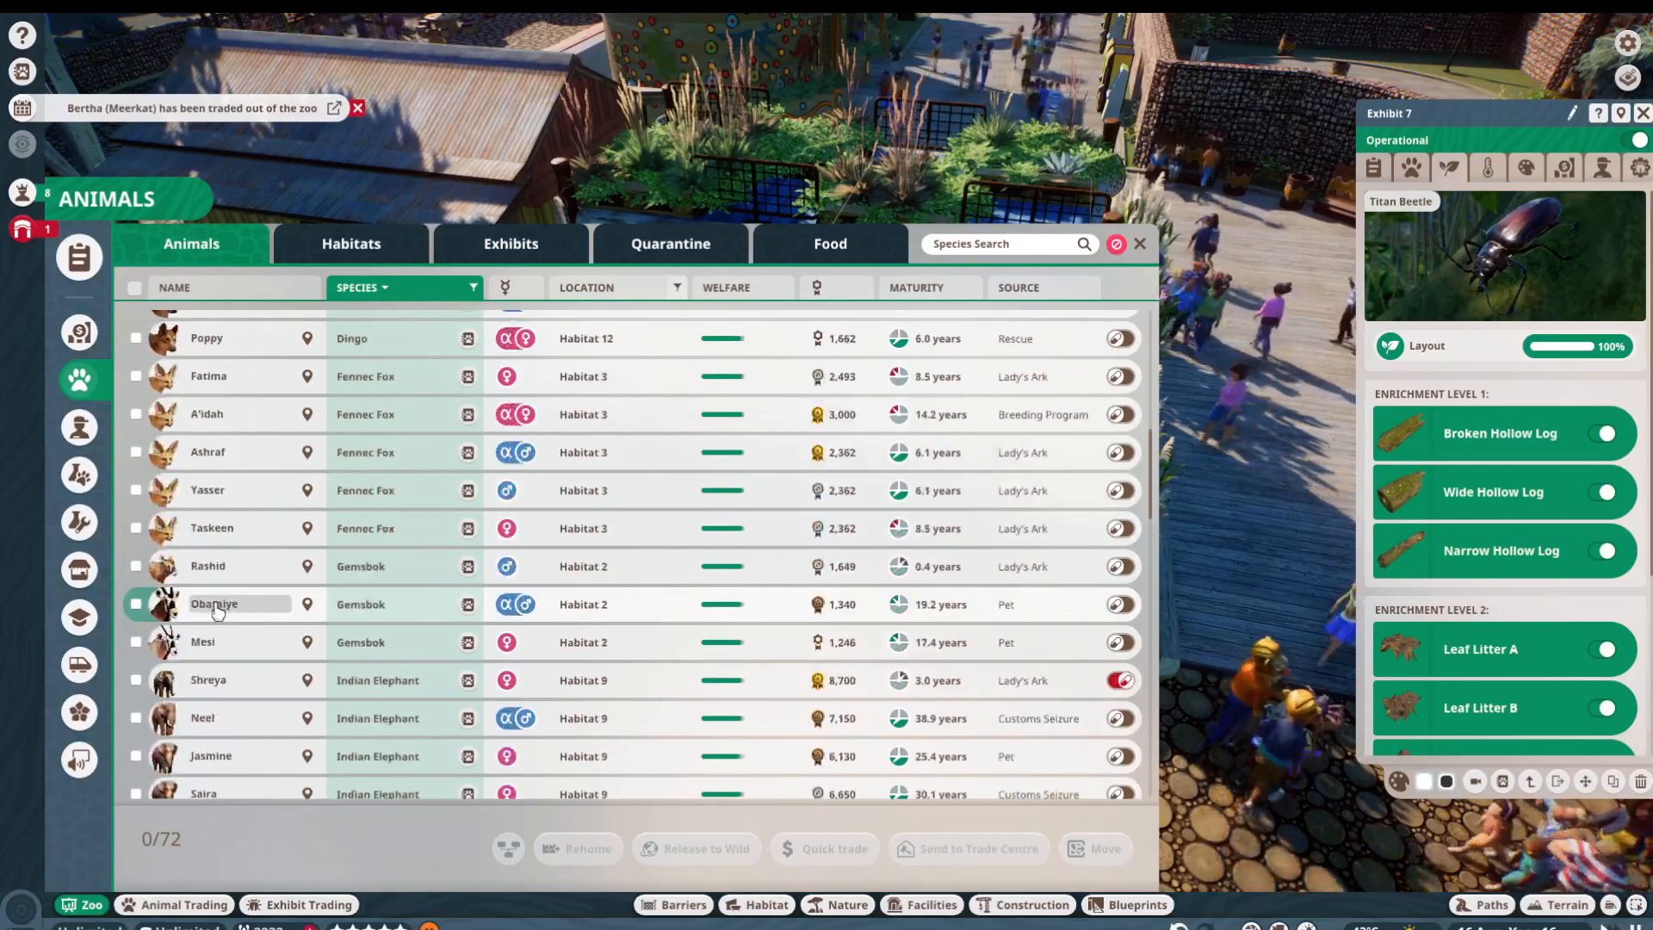
{"action": "scroll", "scroll_direction": "up", "scroll_amount": 3}
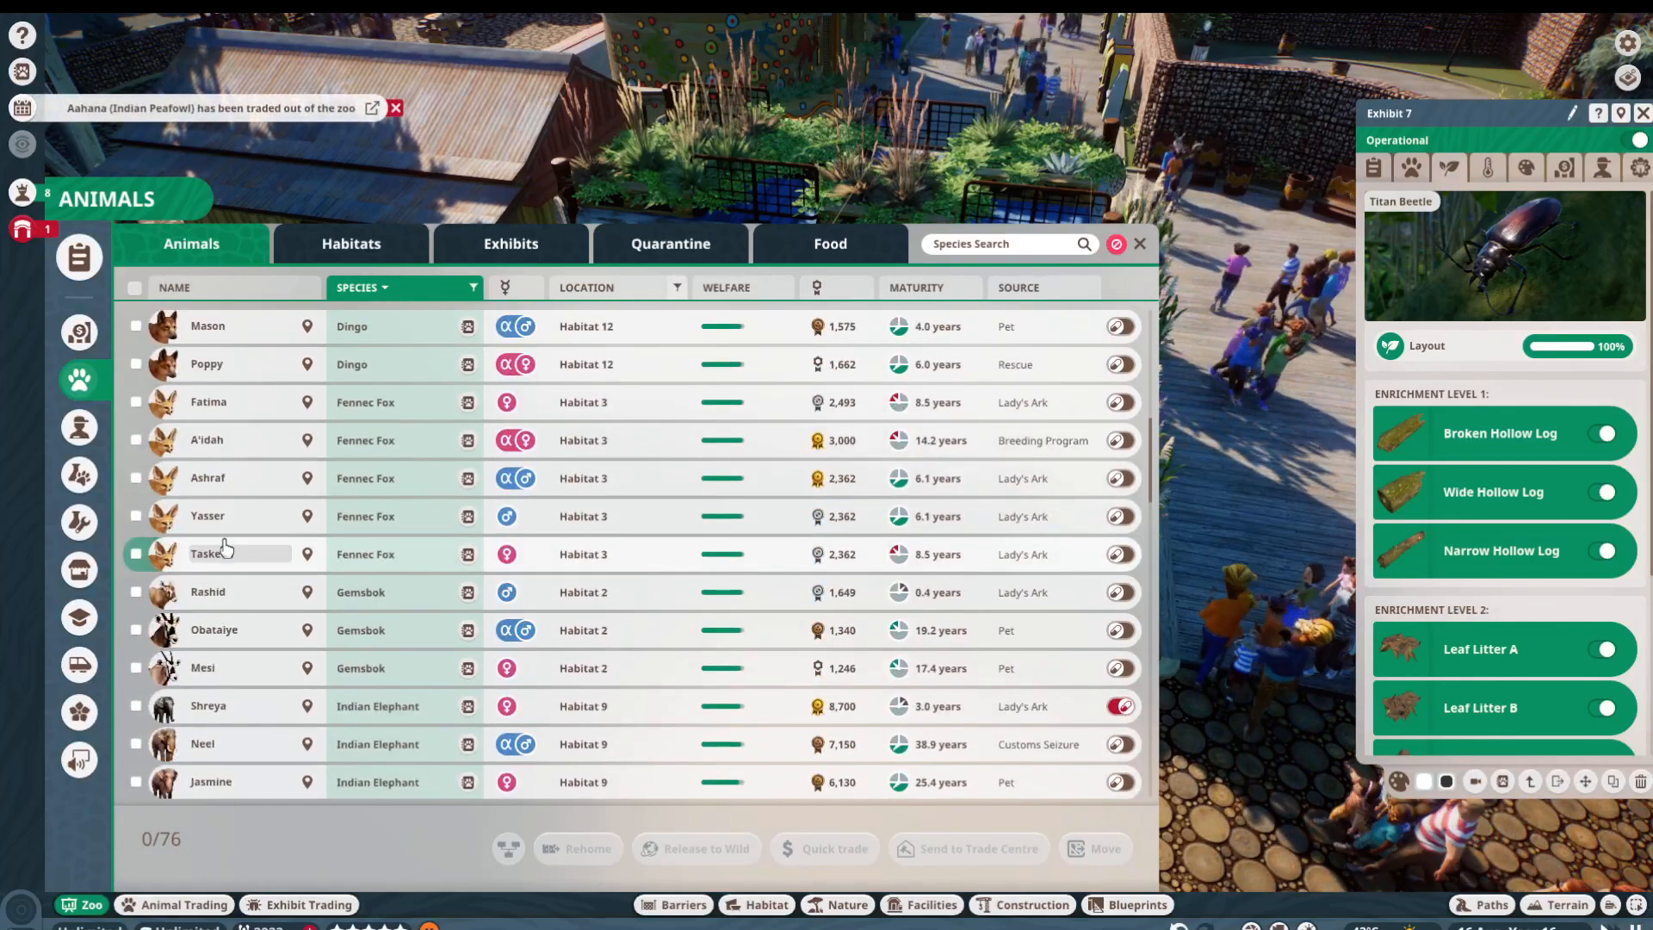
{"action": "mouse_move", "coordinate": [877, 556]}
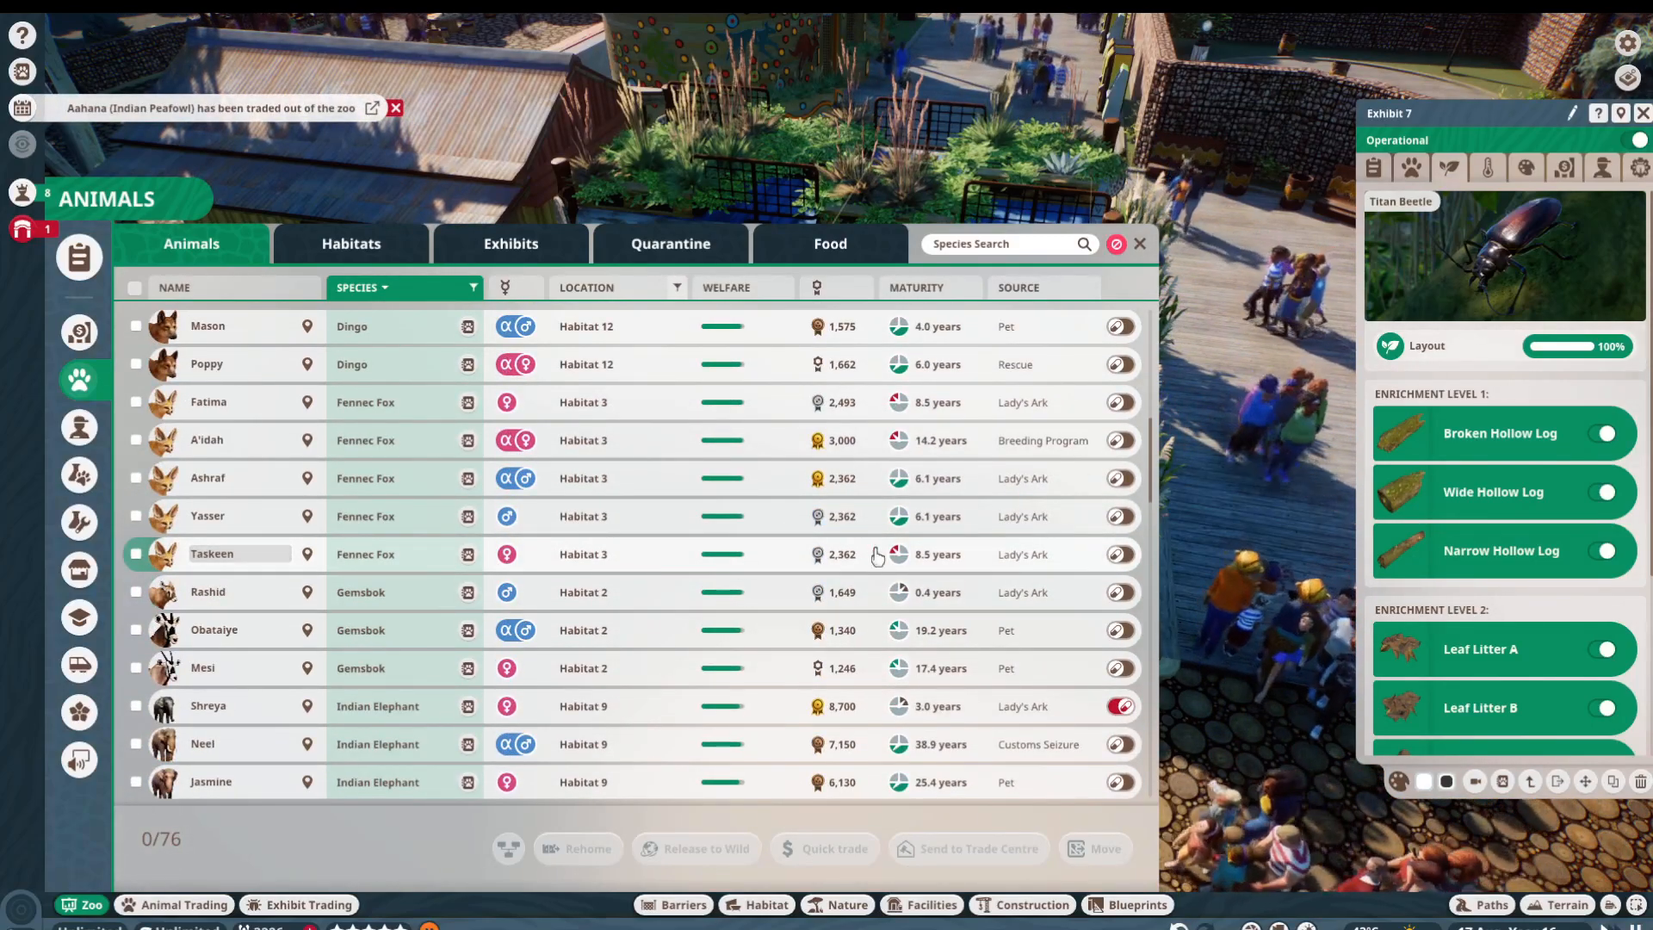
{"action": "scroll", "scroll_direction": "down", "scroll_amount": 3}
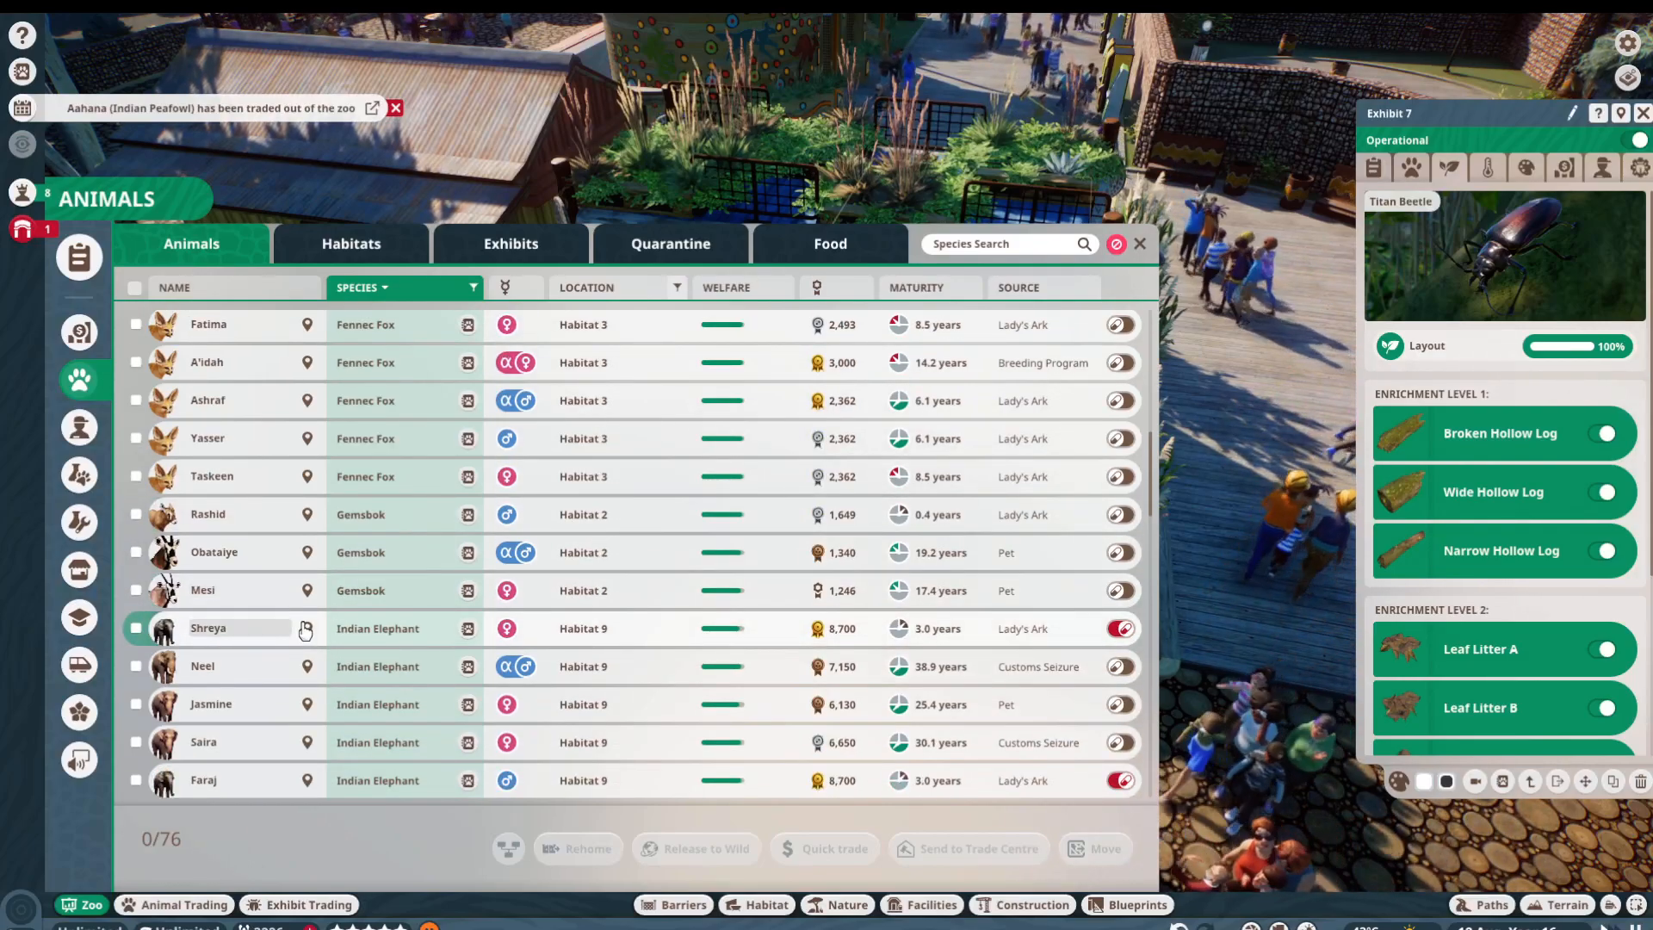
{"action": "scroll", "scroll_direction": "down", "scroll_amount": 3}
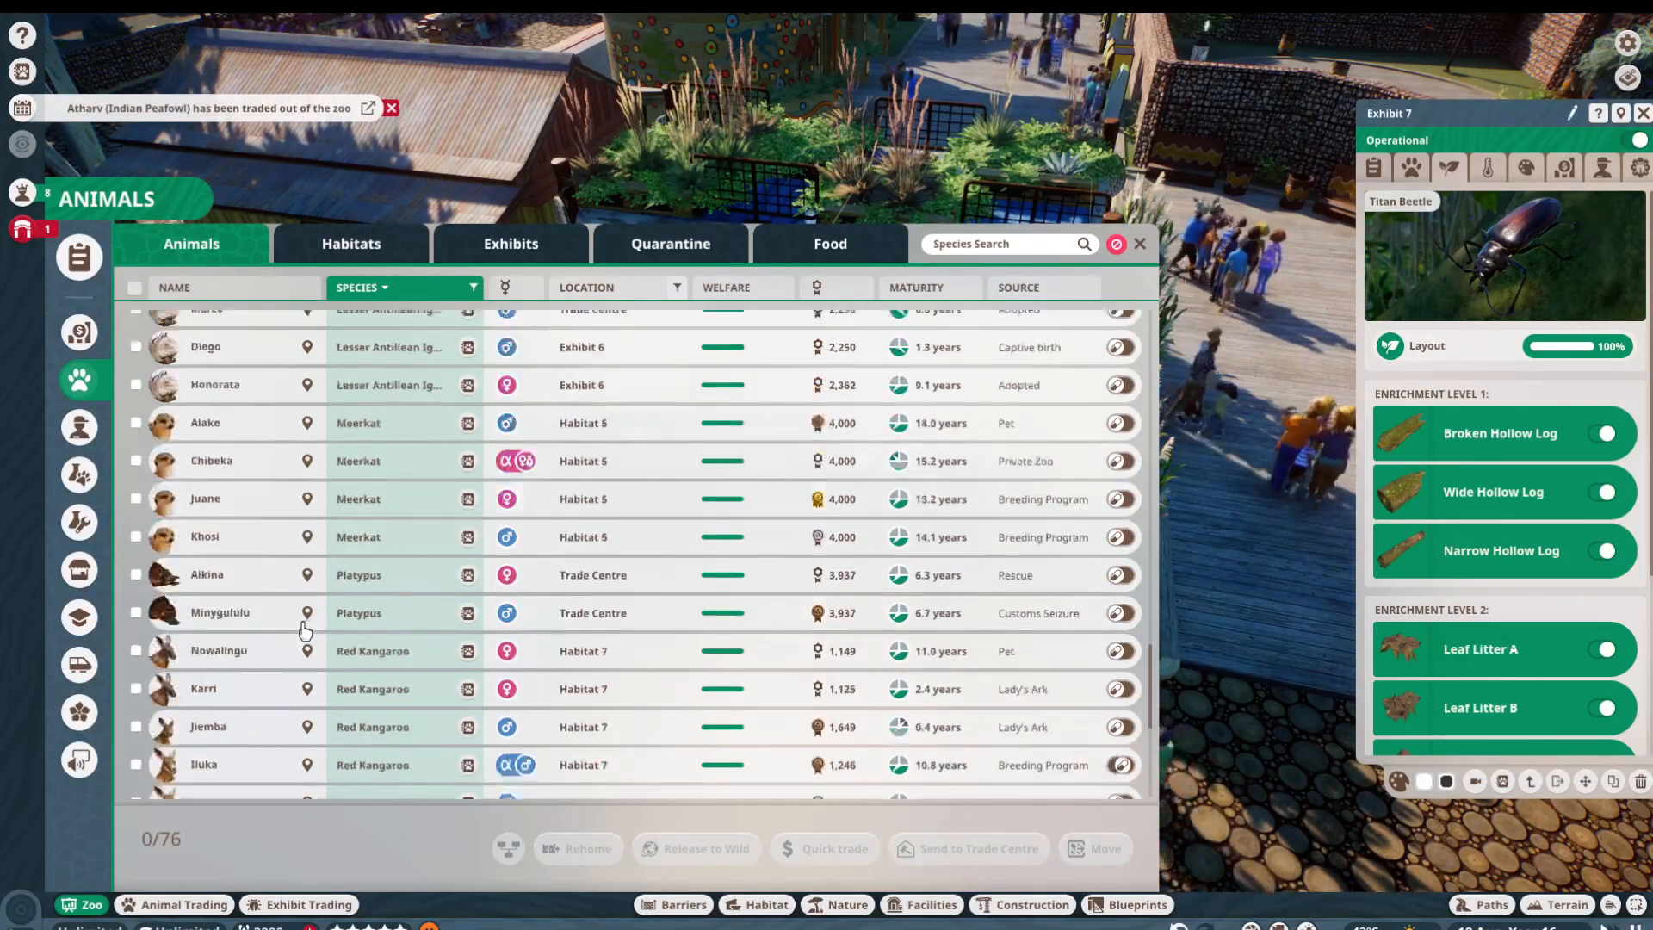
{"action": "scroll", "scroll_direction": "down", "scroll_amount": 3}
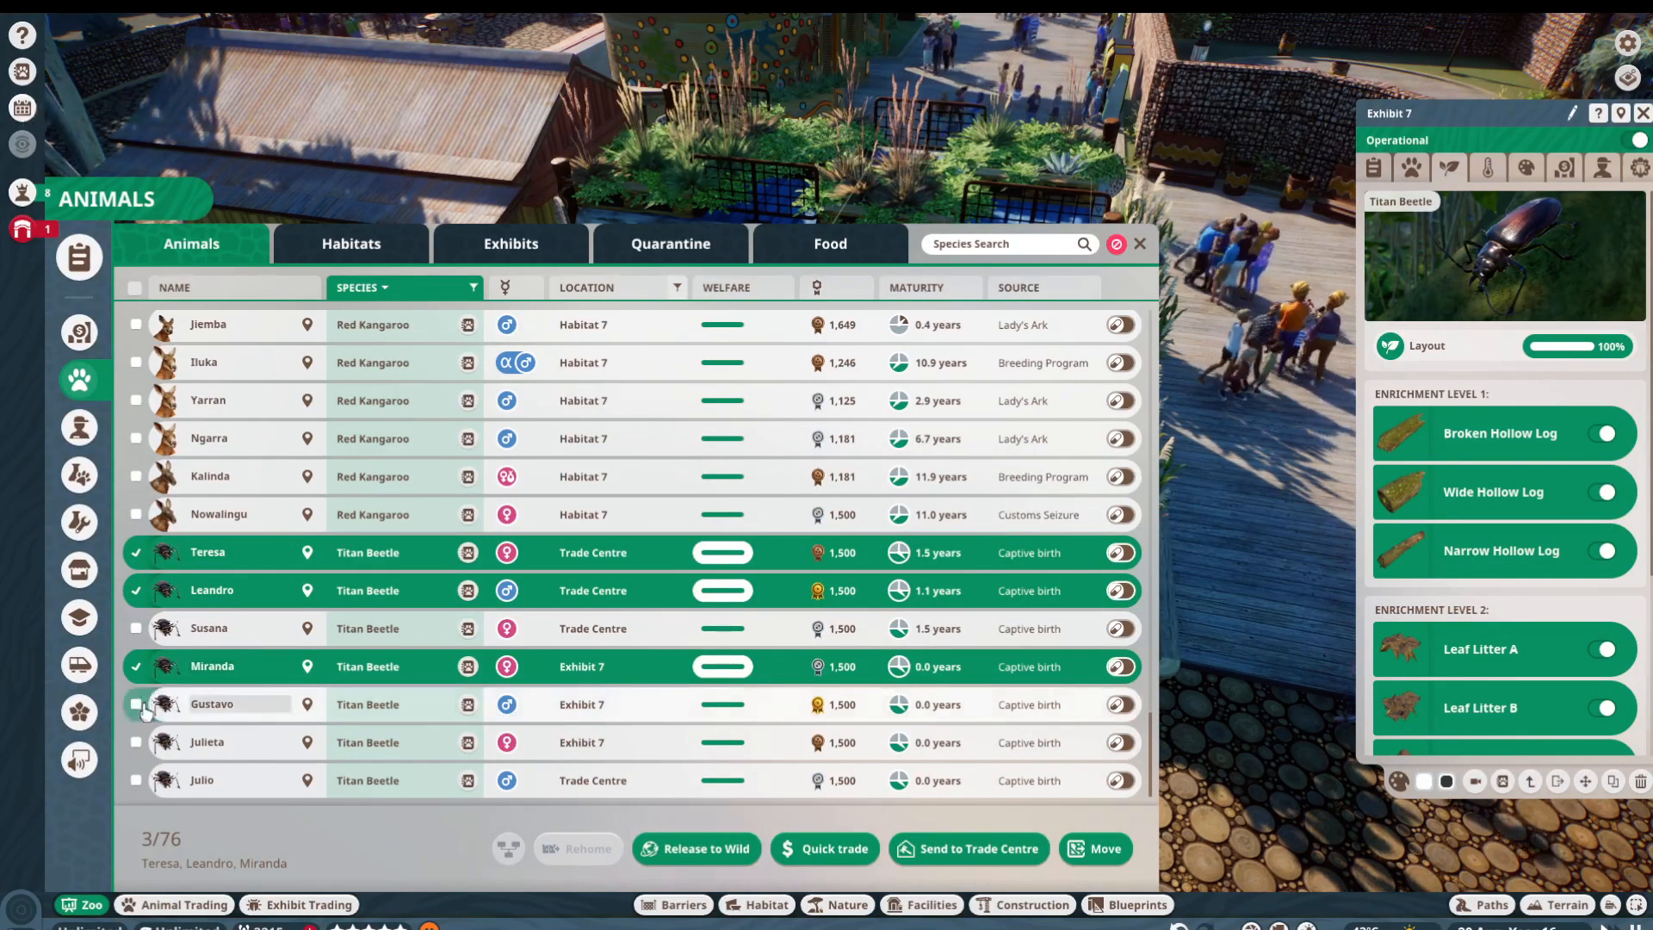
Step: Select Miranda, Gustavo, Julieta, Julio and Susana and release the five beetles to the wild
{"action": "left_click", "coordinate": [136, 705]}
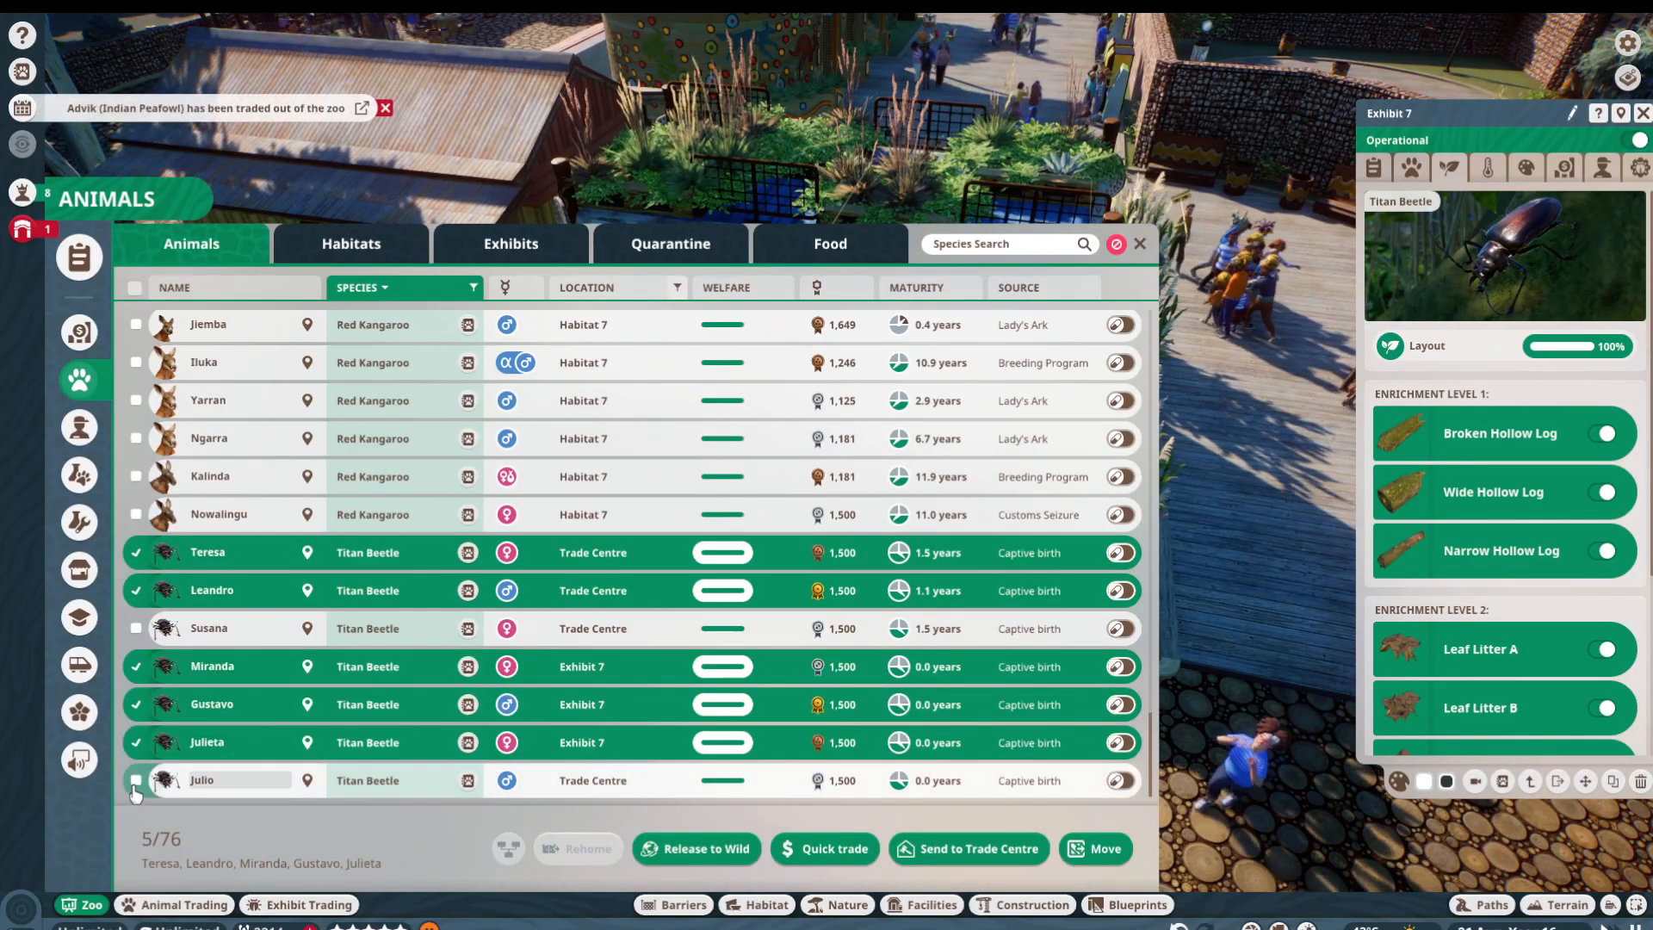
{"action": "left_click", "coordinate": [136, 780]}
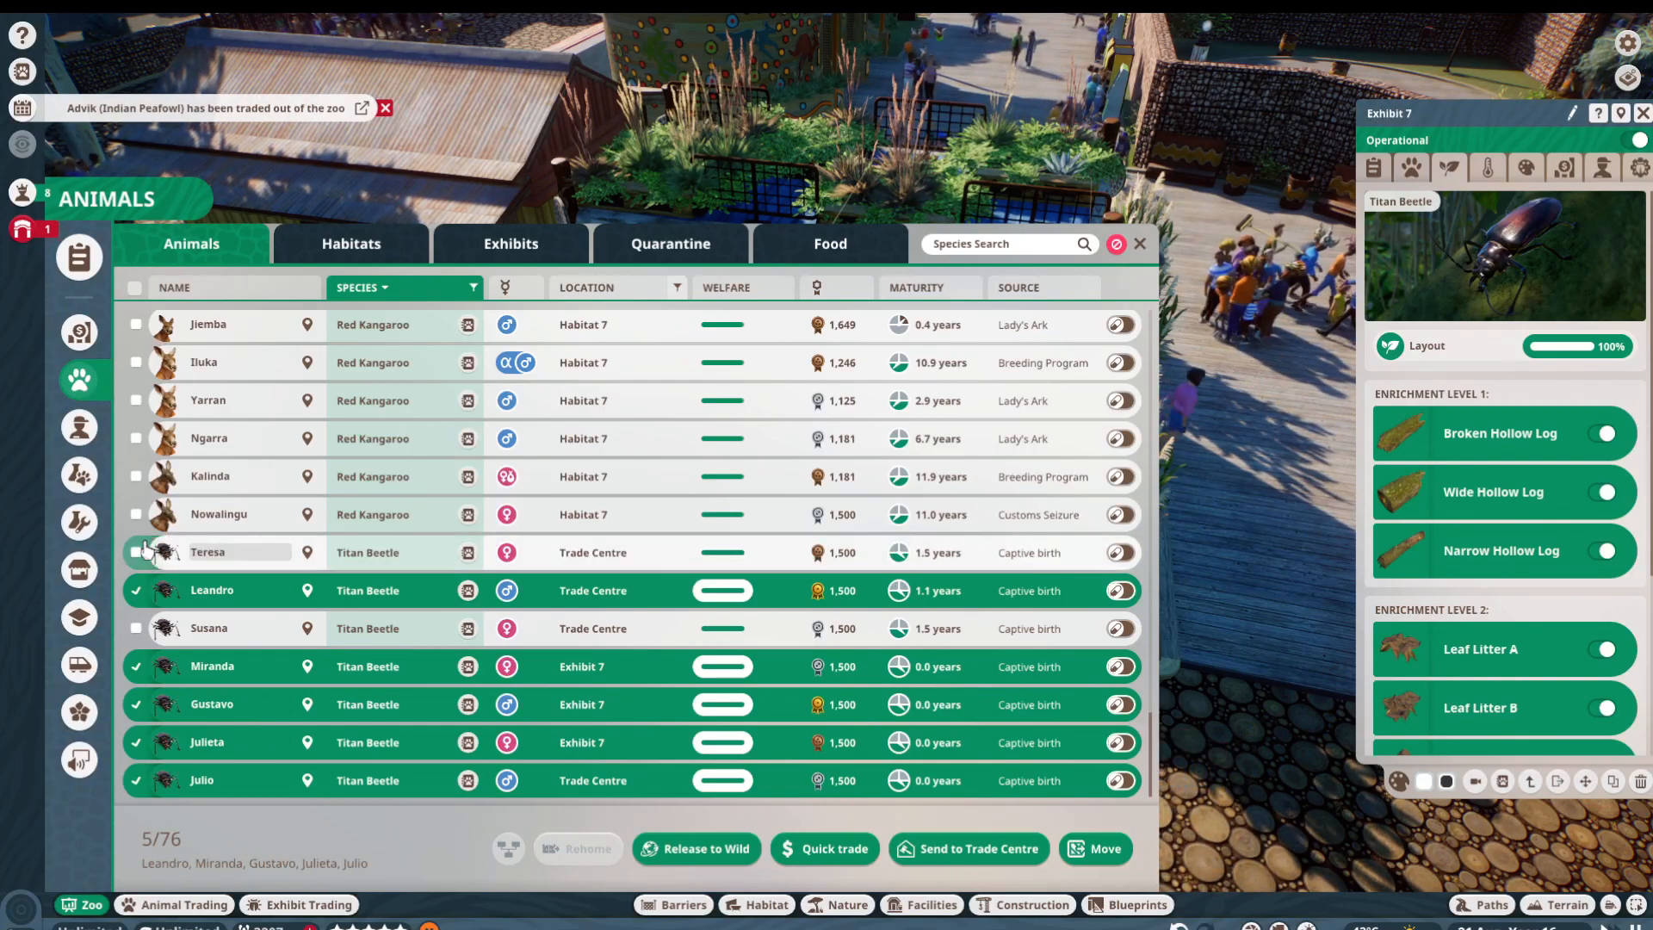
{"action": "left_click", "coordinate": [134, 589]}
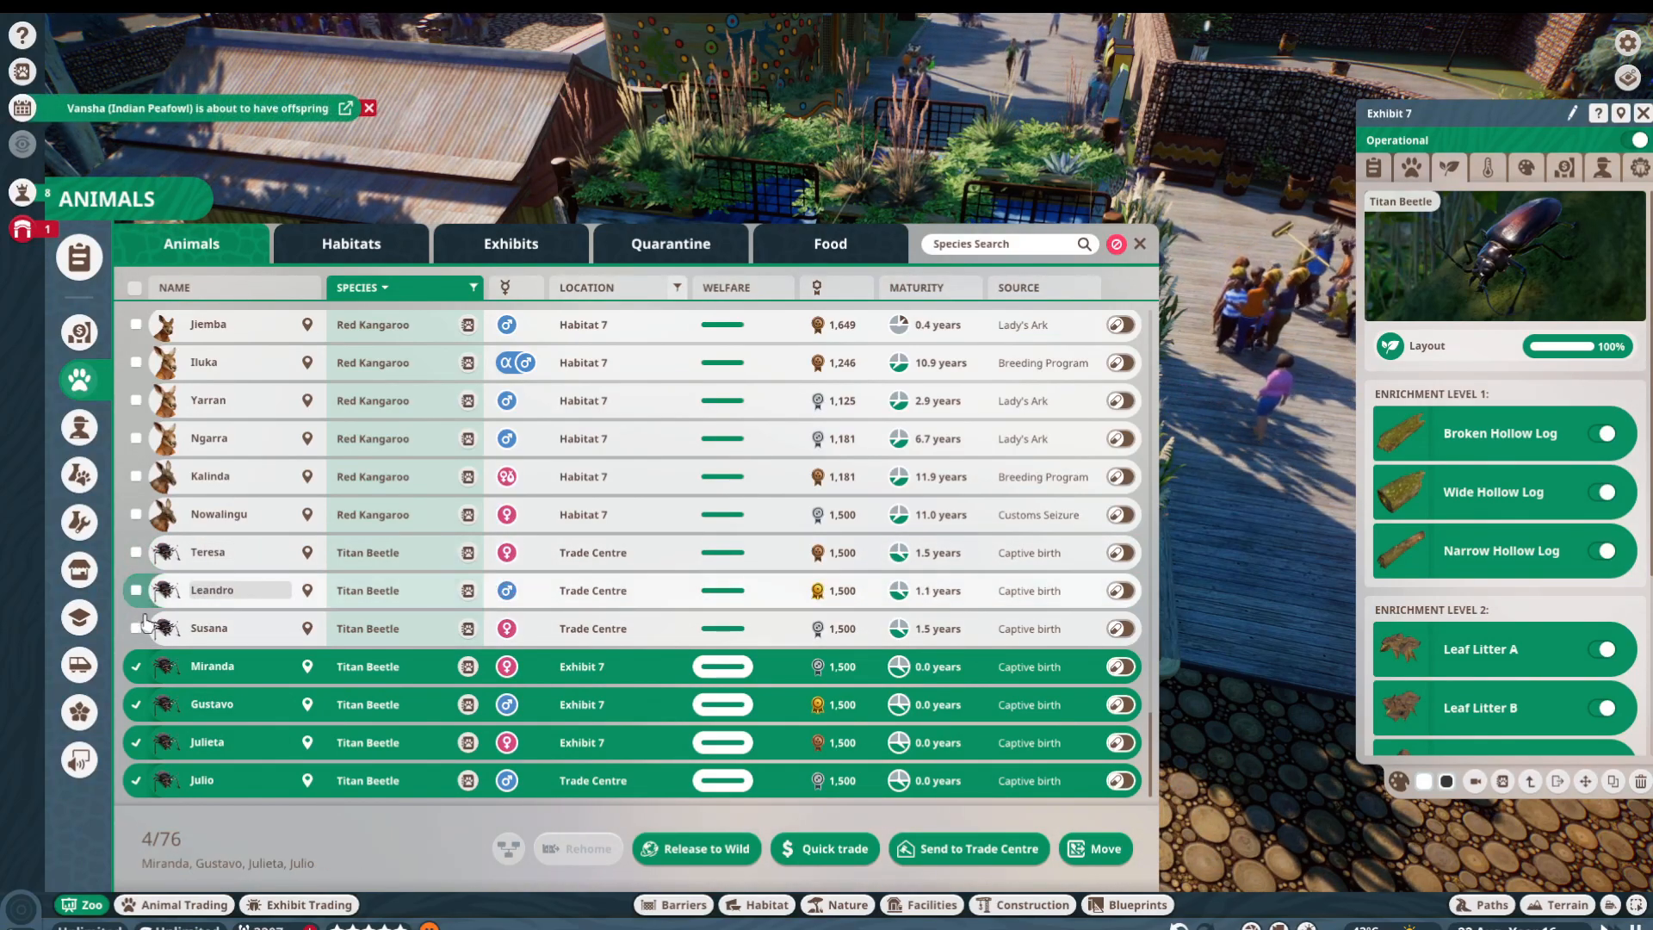
{"action": "left_click", "coordinate": [136, 627]}
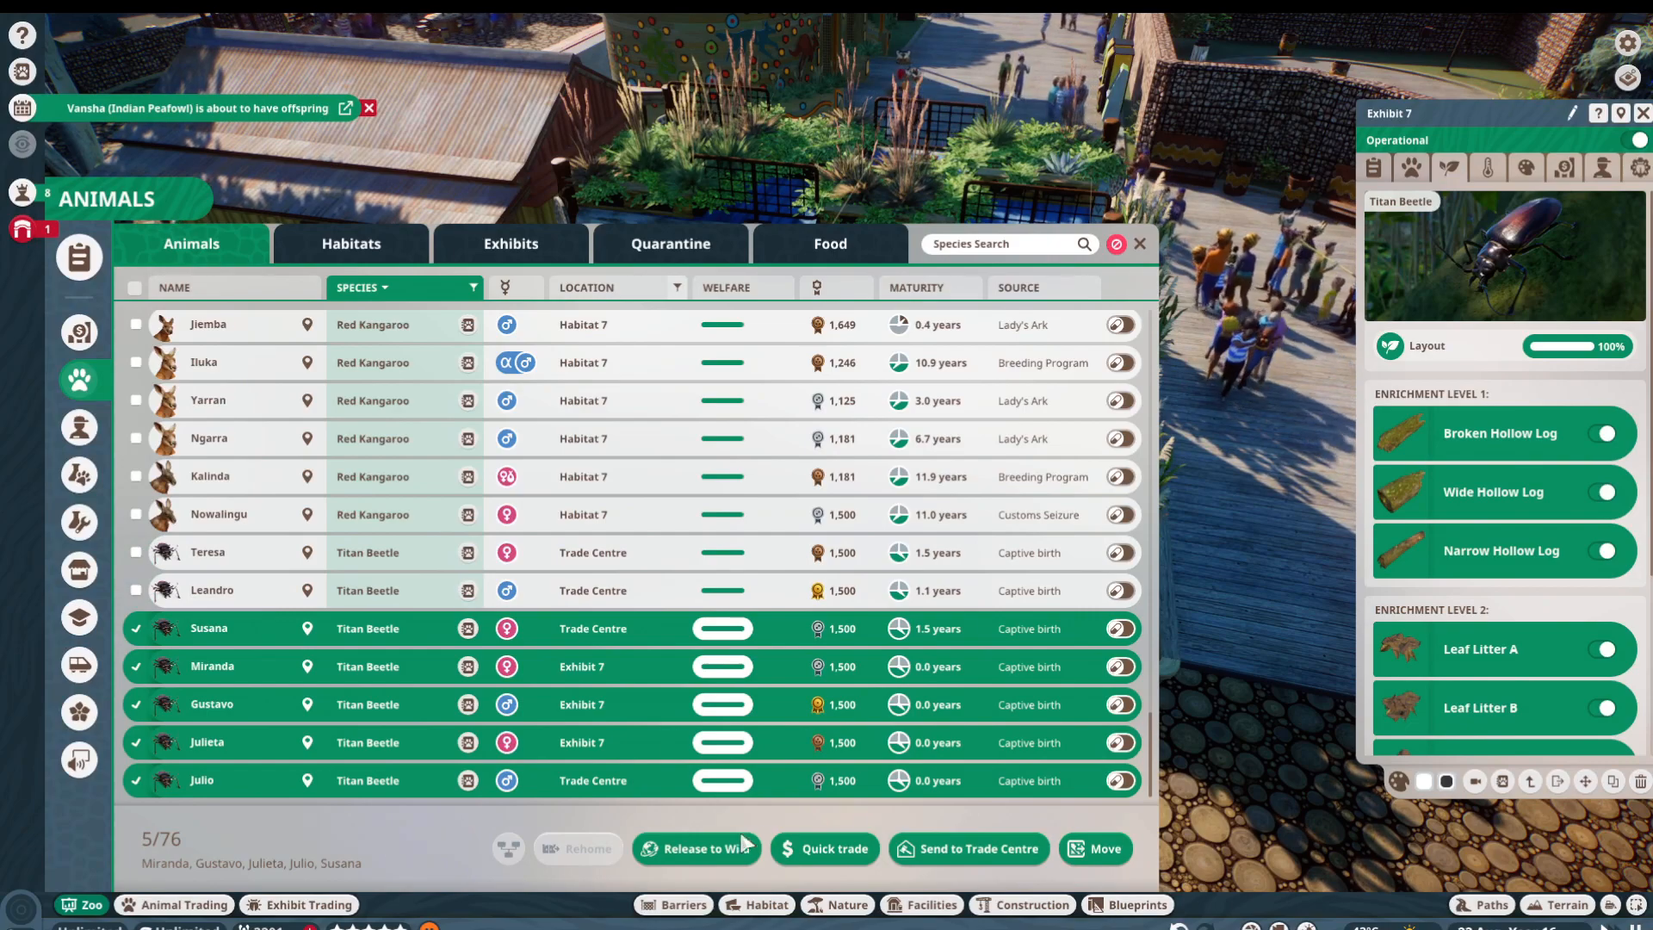
{"action": "left_click", "coordinate": [1139, 243]}
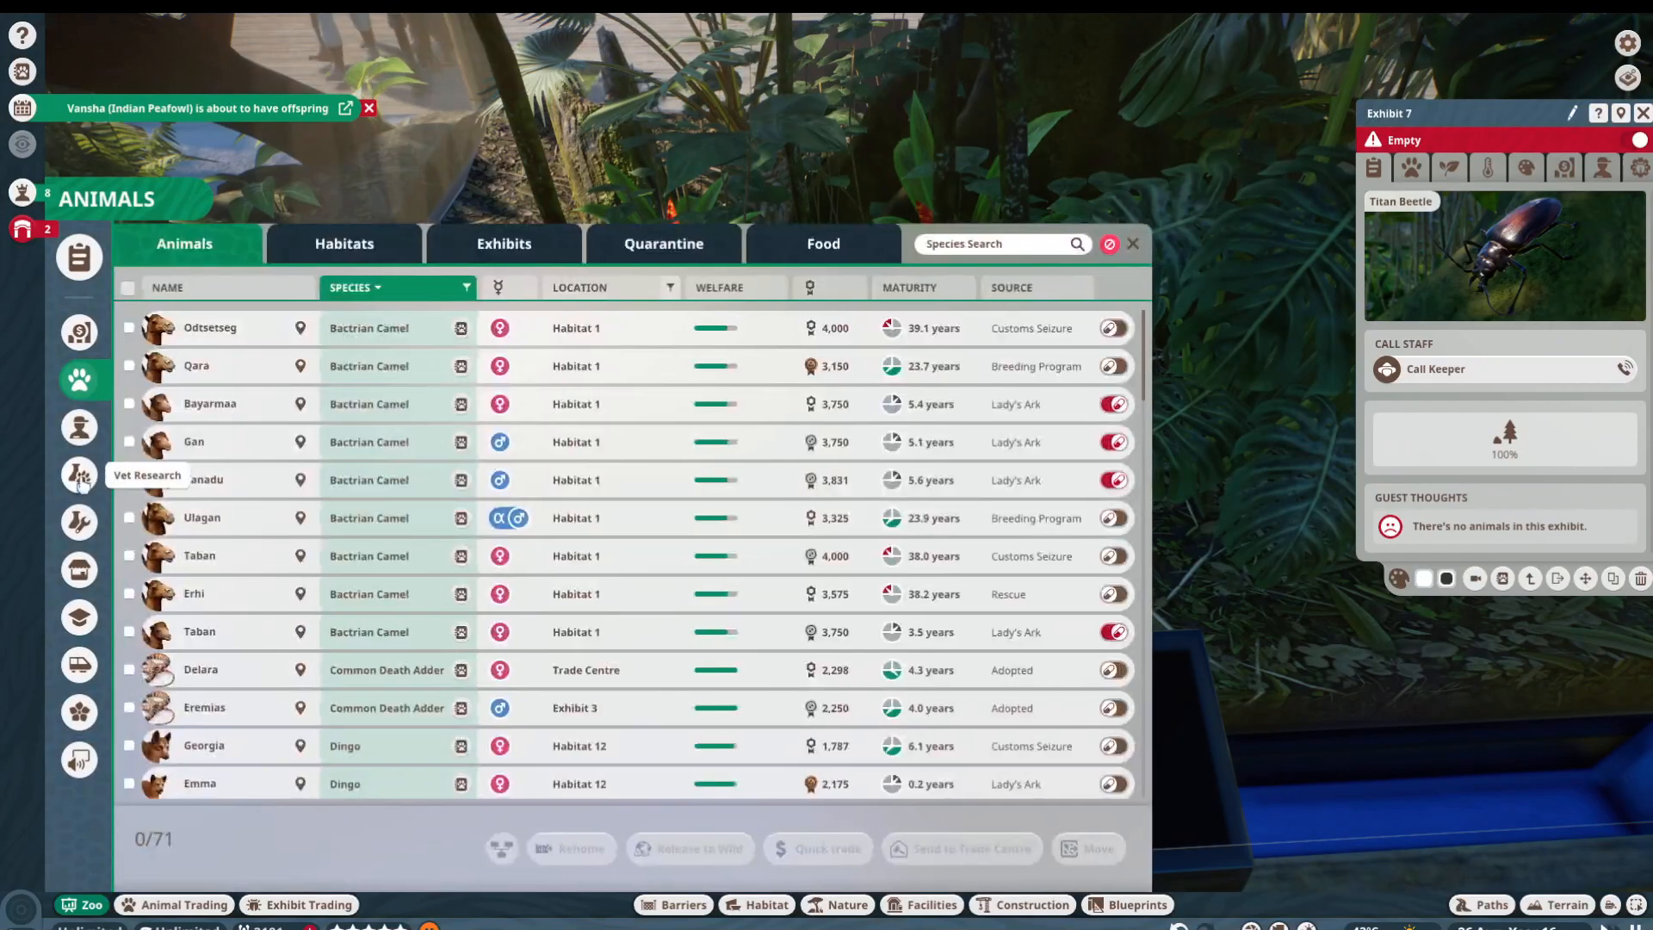
Step: Move Titan Beetles Teresa and Leandro from the Trade Centre into Exhibit 7
{"action": "scroll", "scroll_direction": "down", "scroll_amount": 3}
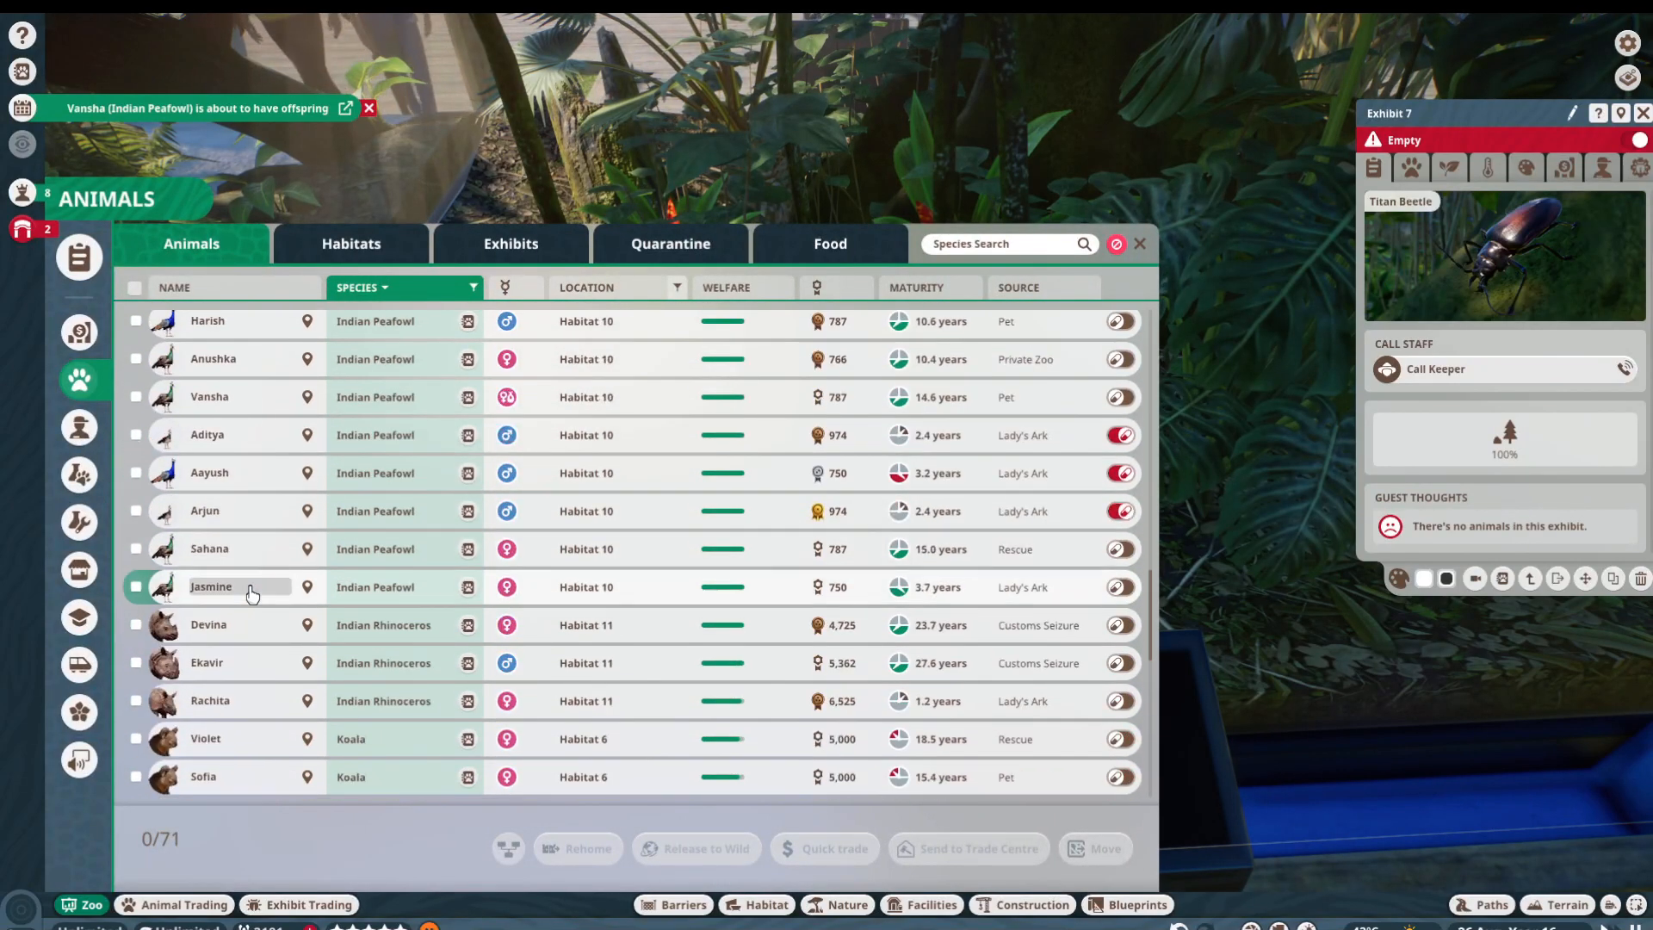
{"action": "left_click", "coordinate": [136, 742]}
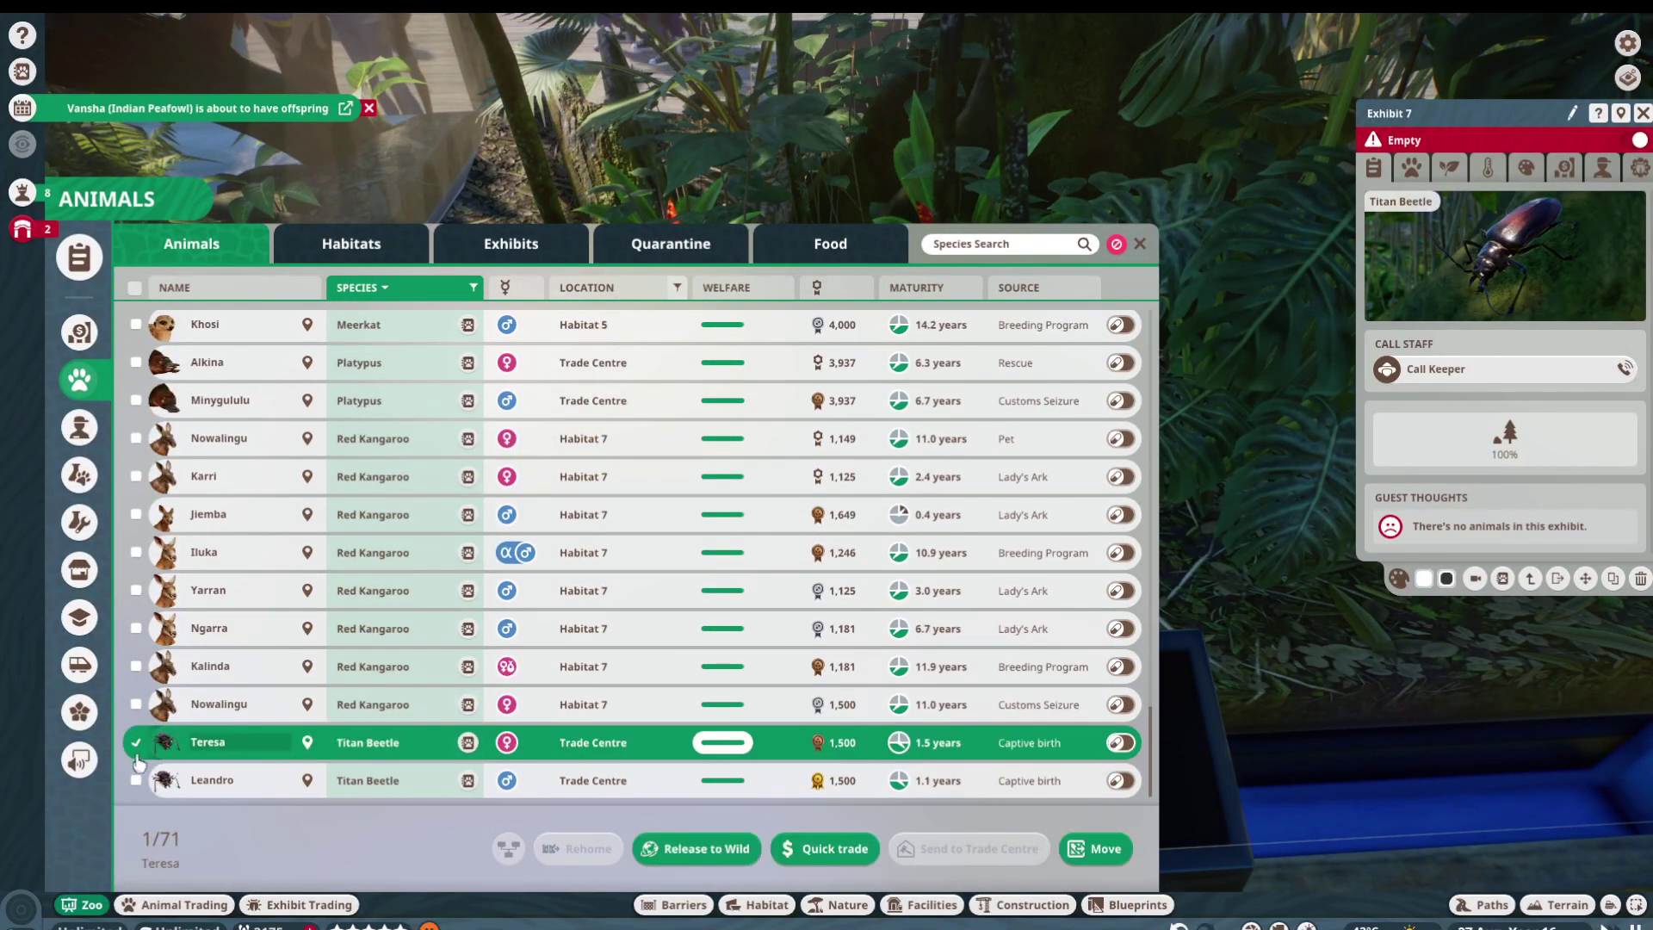
{"action": "left_click", "coordinate": [136, 780]}
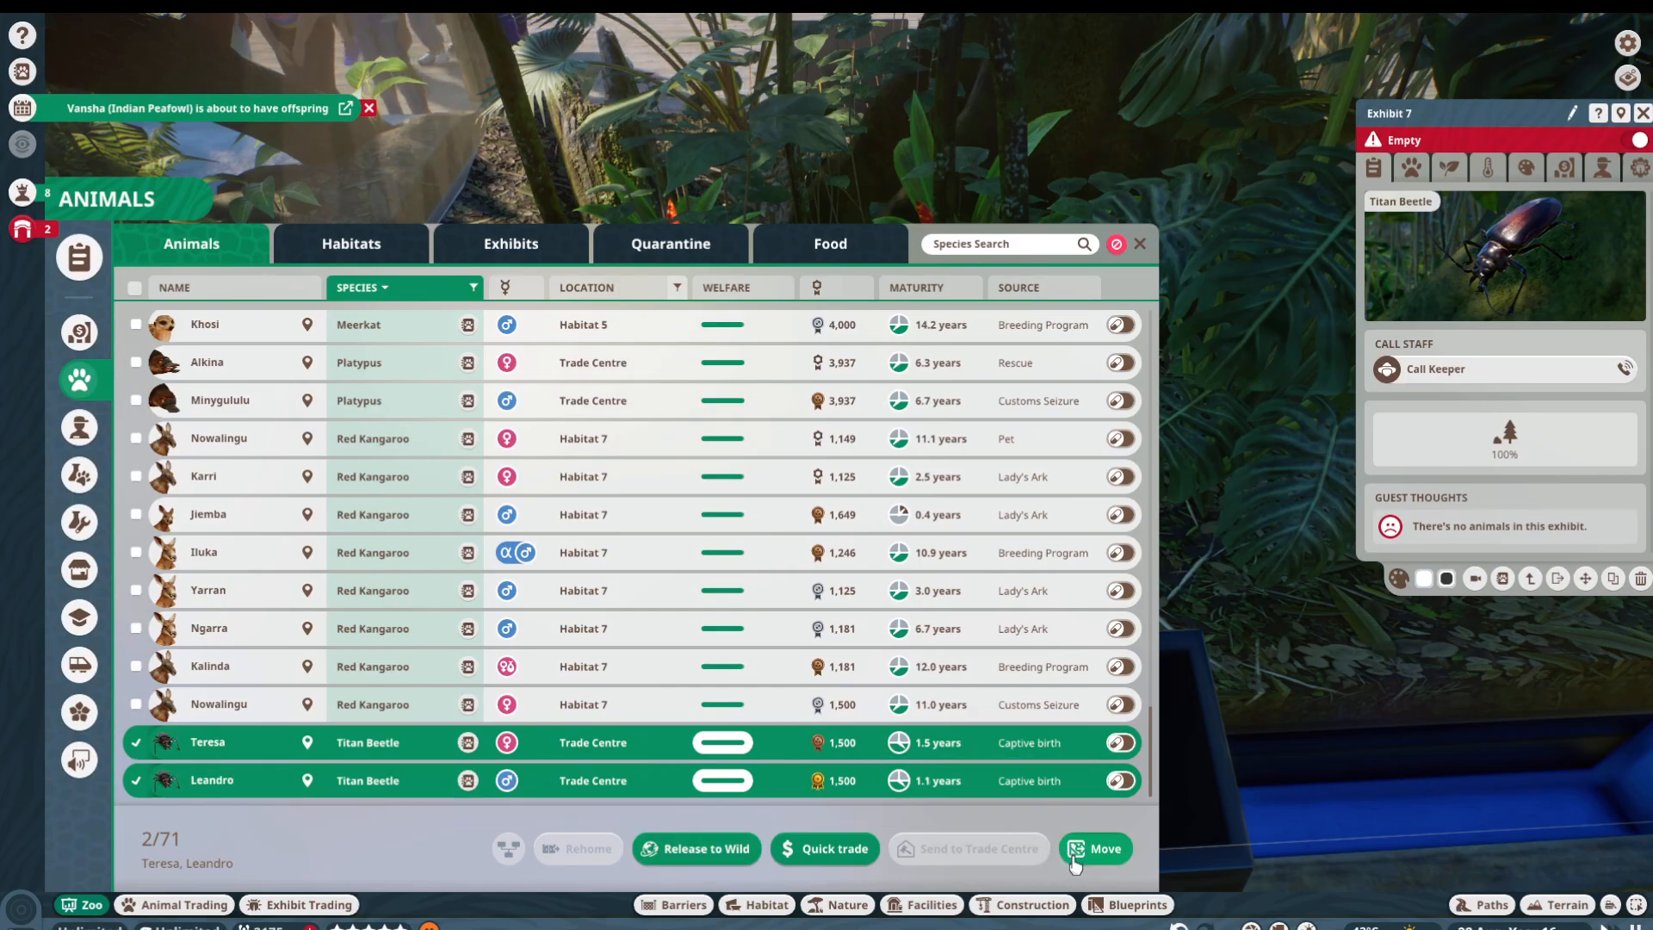
{"action": "left_click", "coordinate": [1097, 849]}
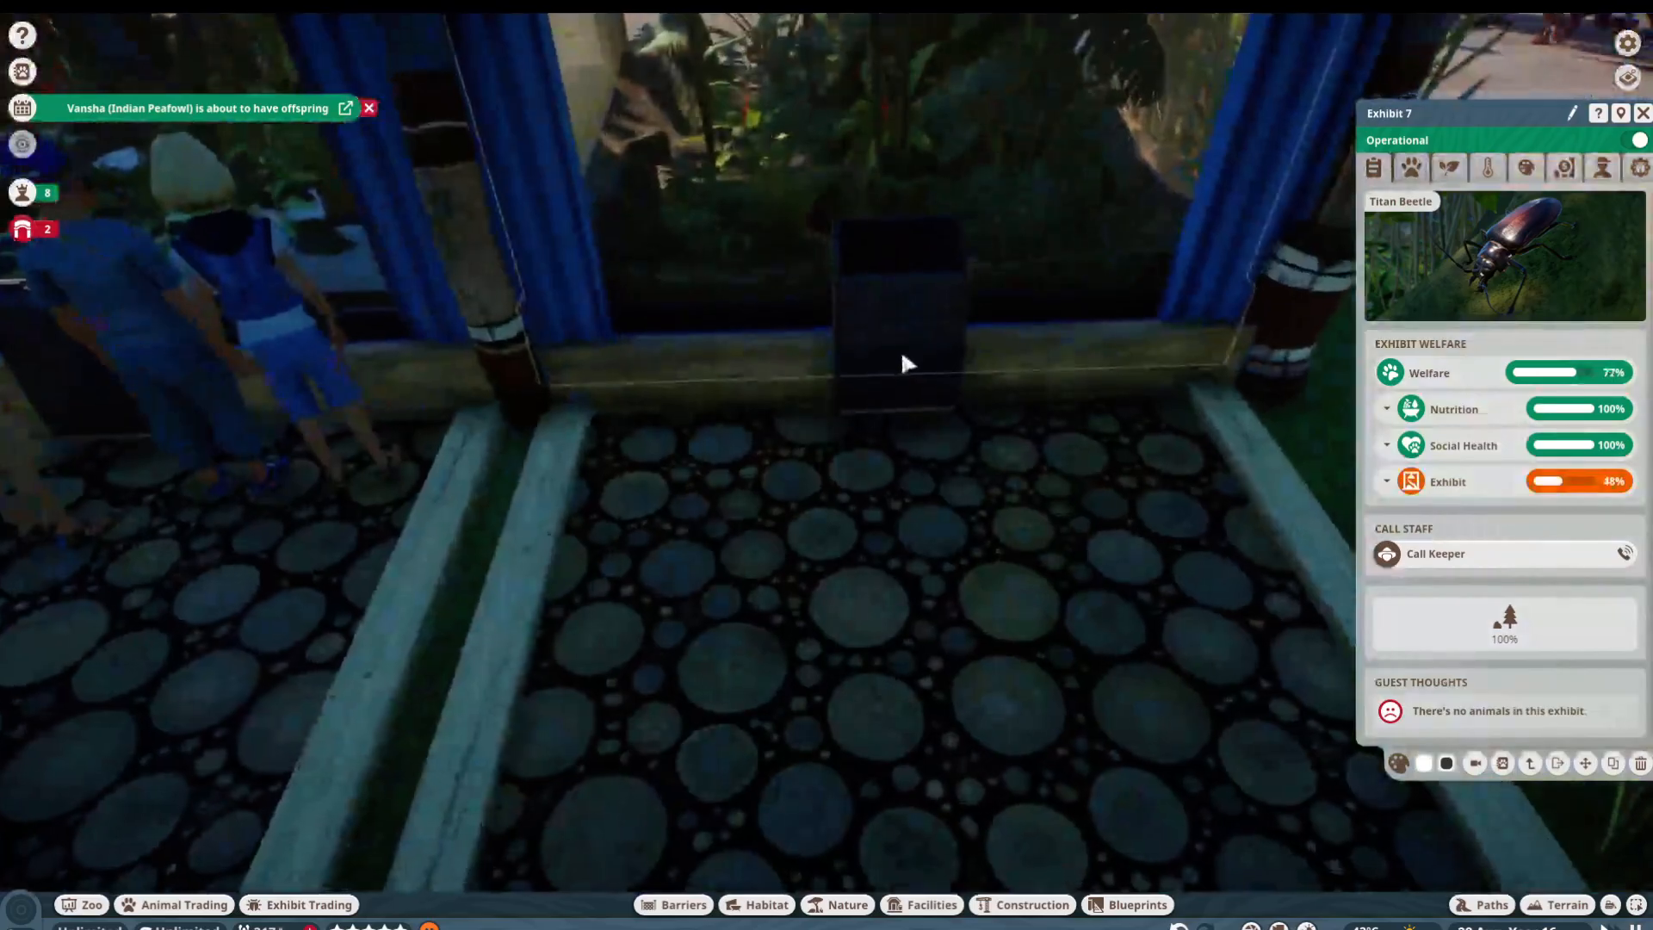
{"action": "left_click", "coordinate": [895, 306]}
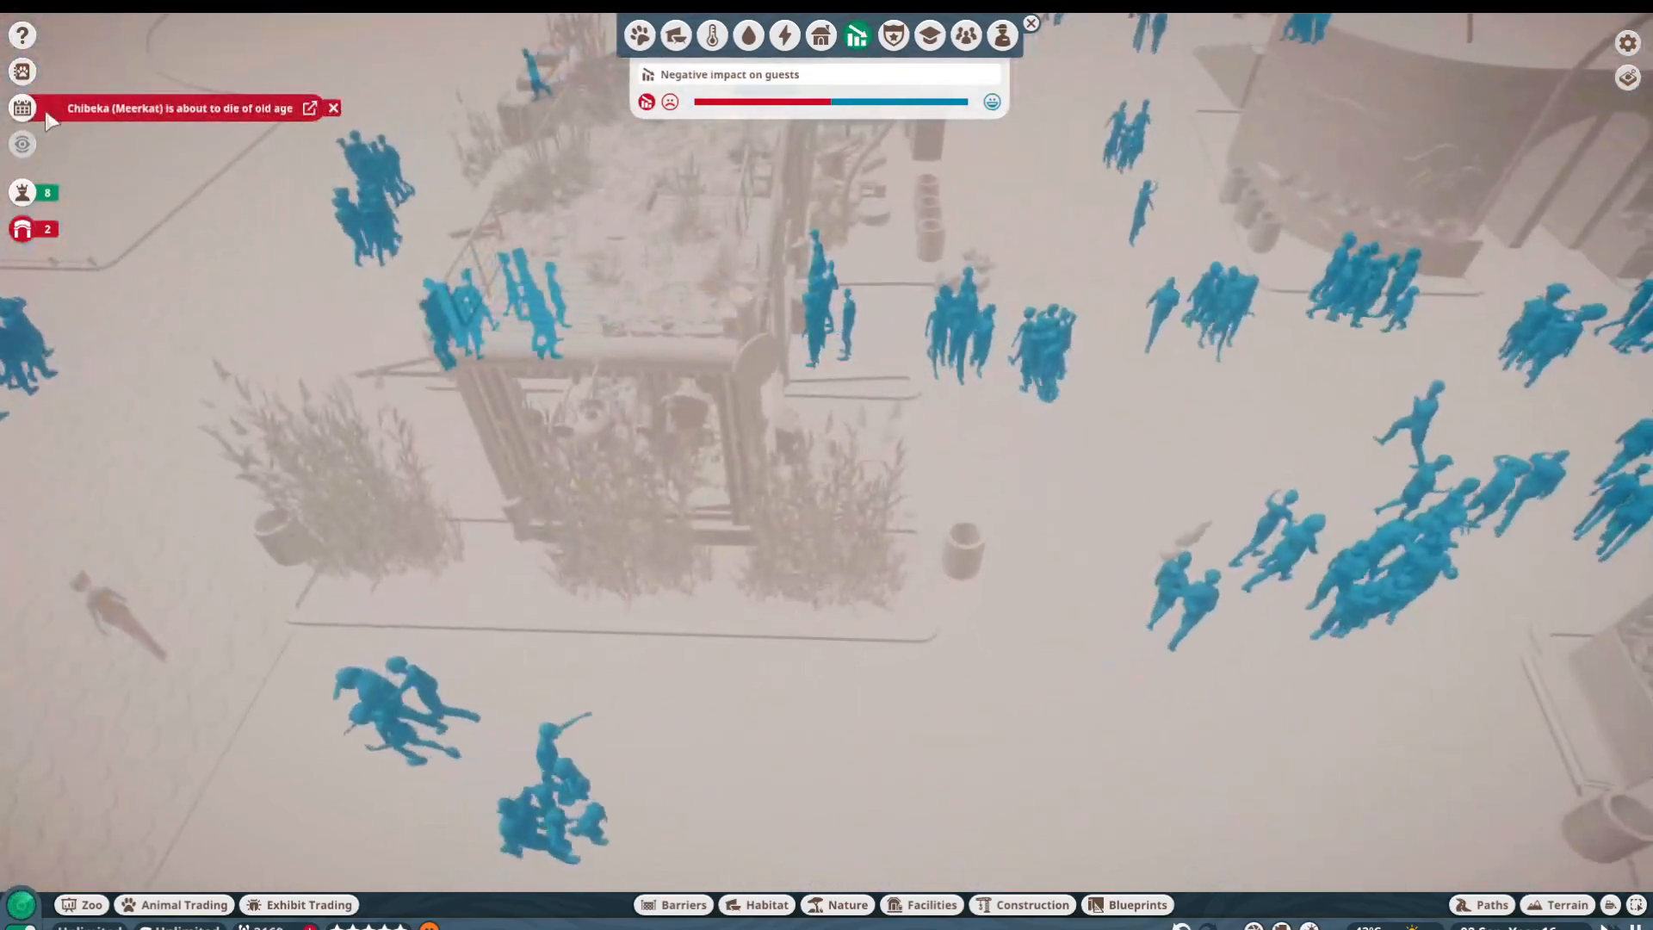
Step: Review the event timeline, close it with the heat map and return to Habitat 13's pond
{"action": "left_click", "coordinate": [22, 106]}
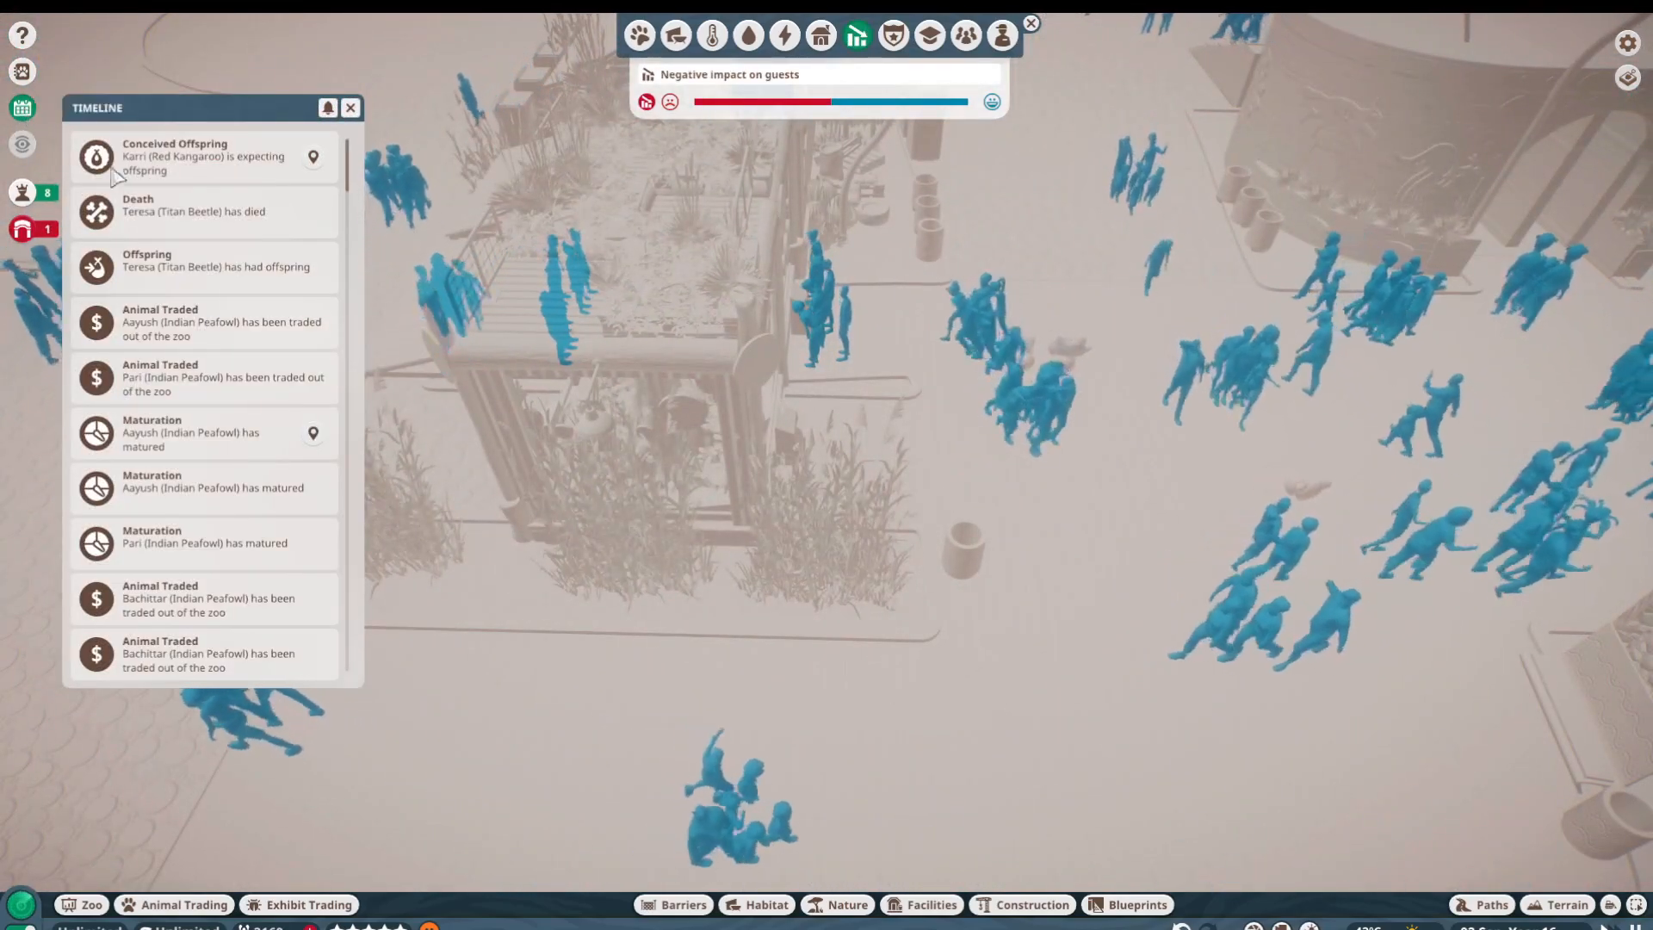
{"action": "left_click", "coordinate": [349, 106]}
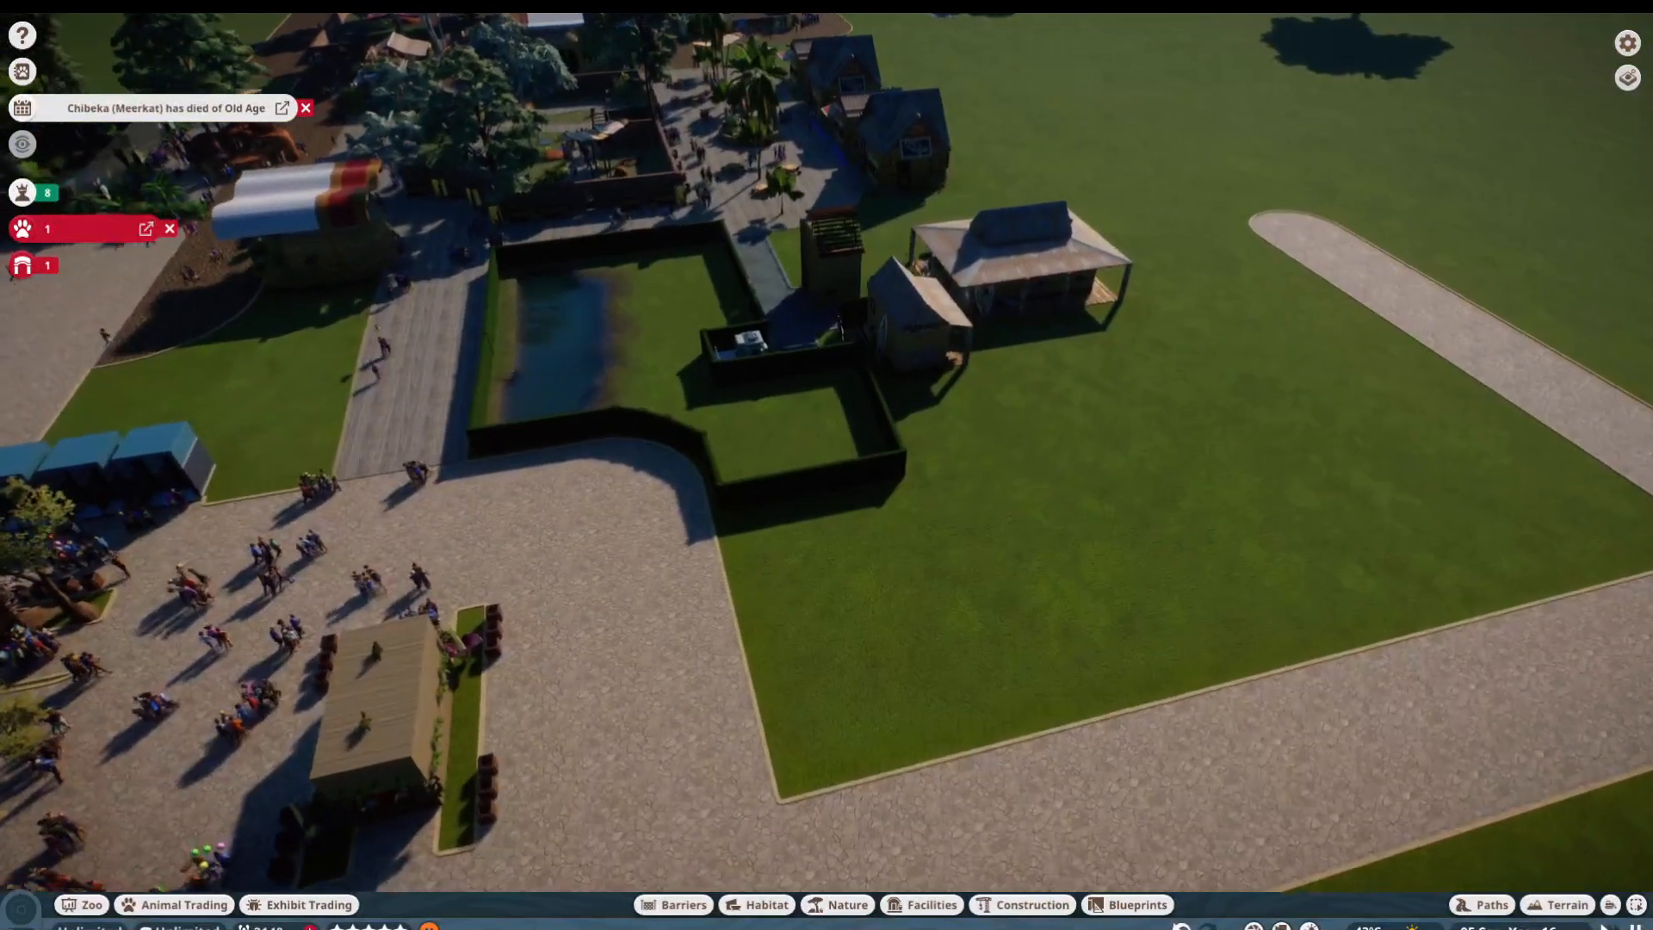
{"action": "left_click", "coordinate": [1486, 904]}
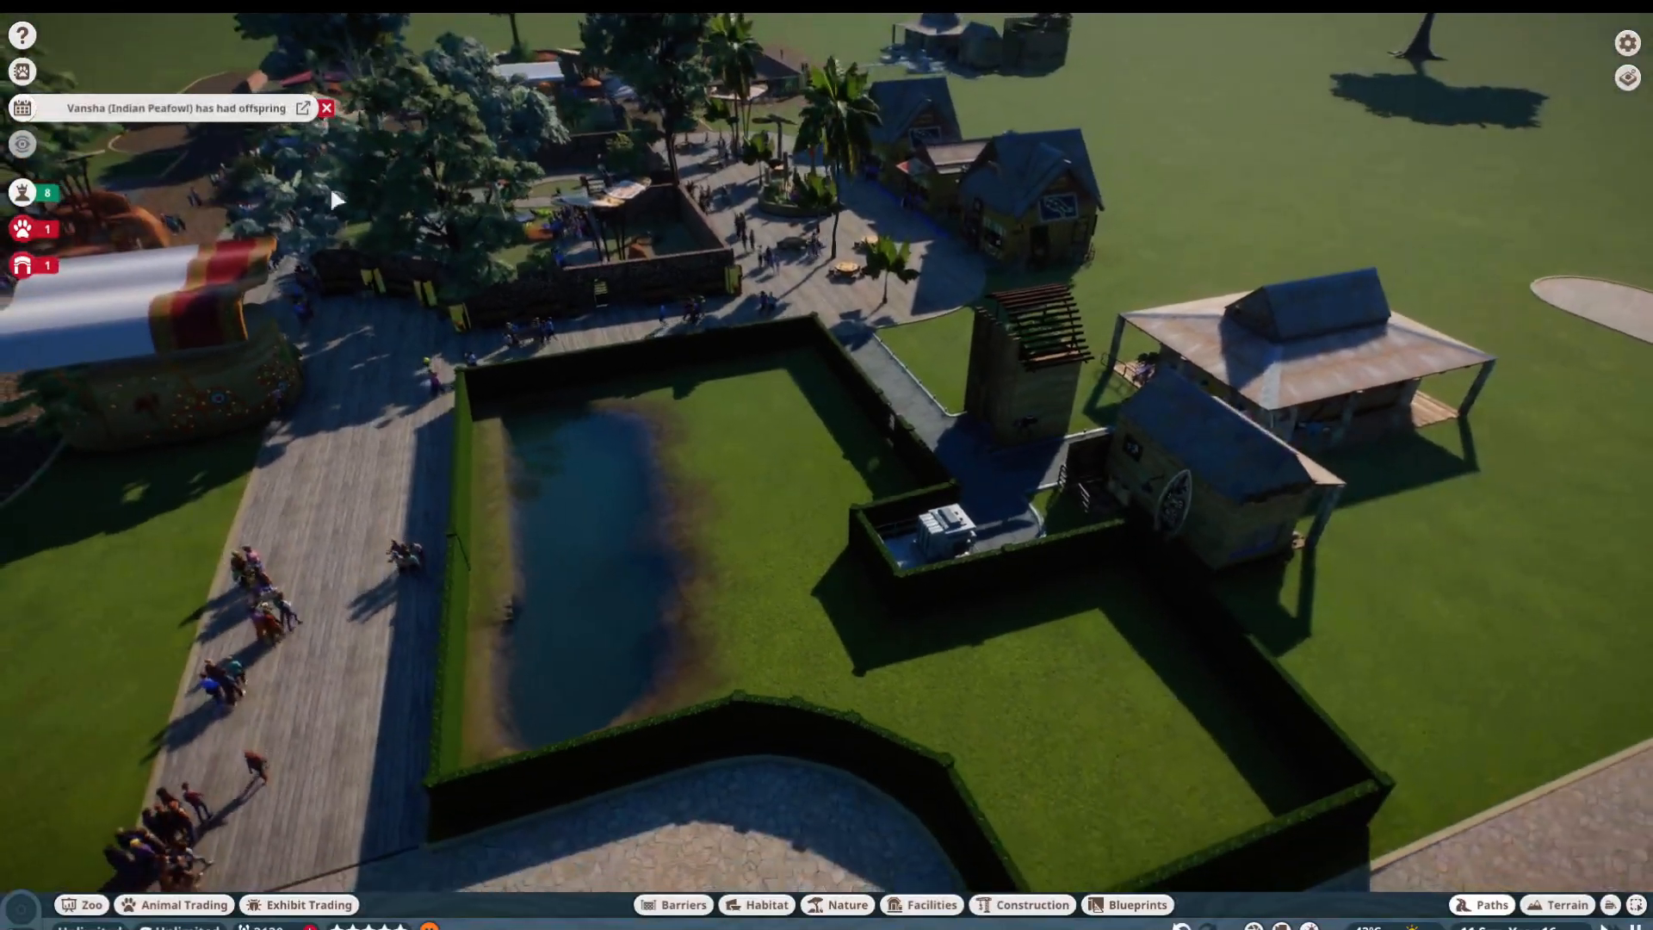
{"action": "left_click", "coordinate": [180, 904]}
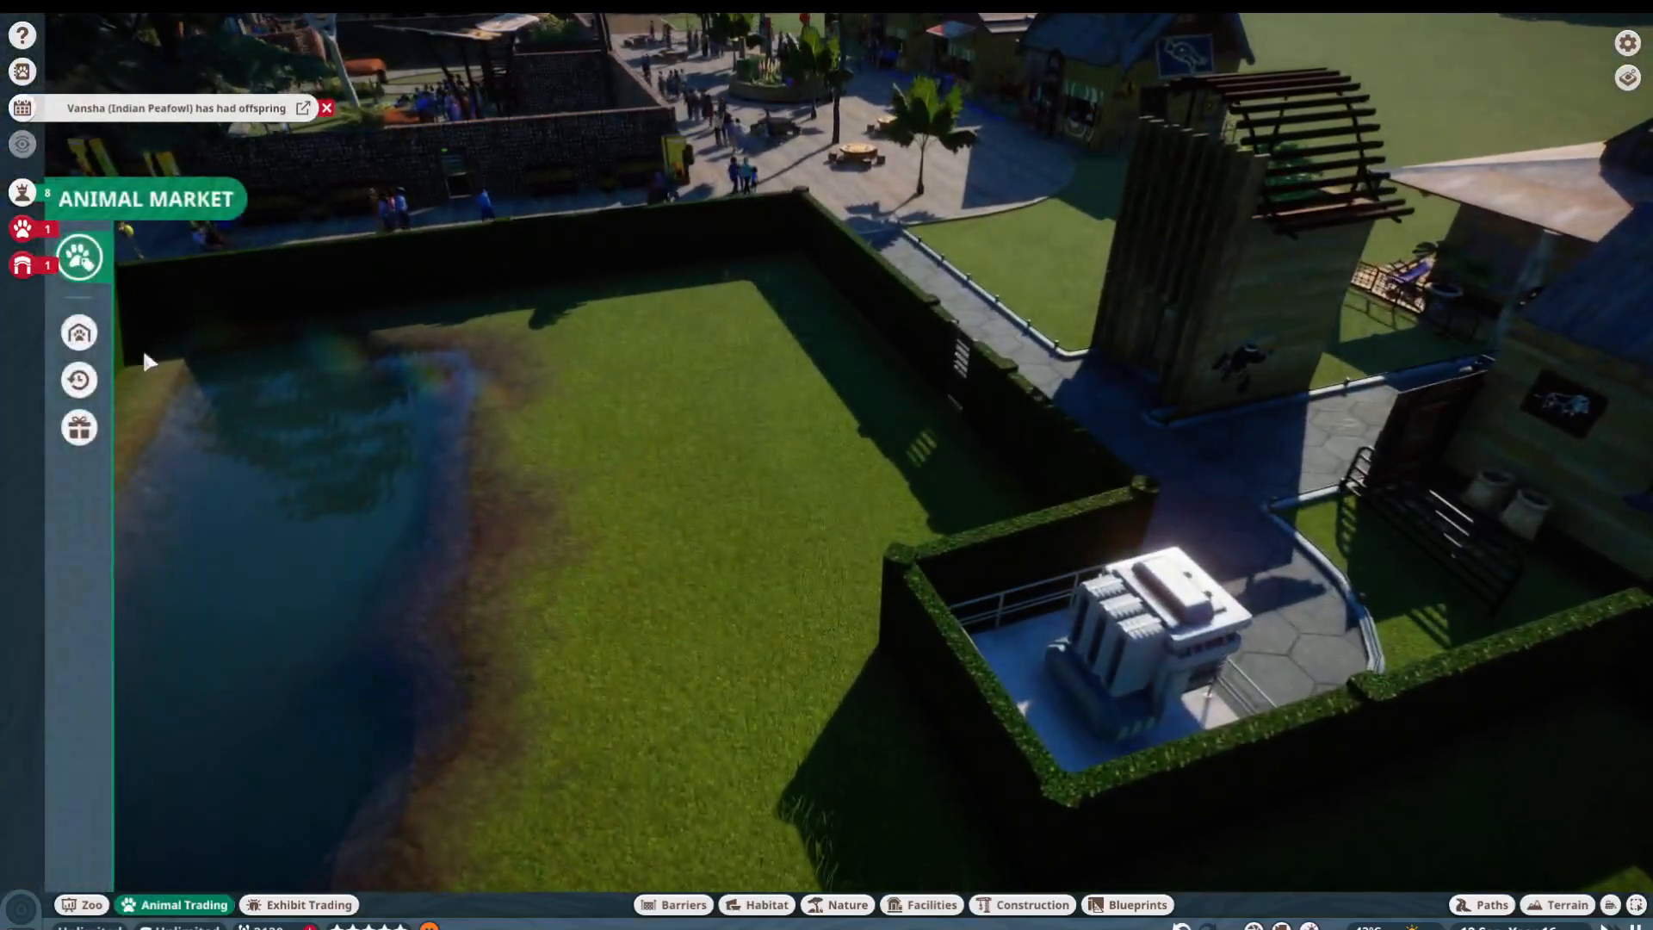
{"action": "left_click", "coordinate": [77, 331]}
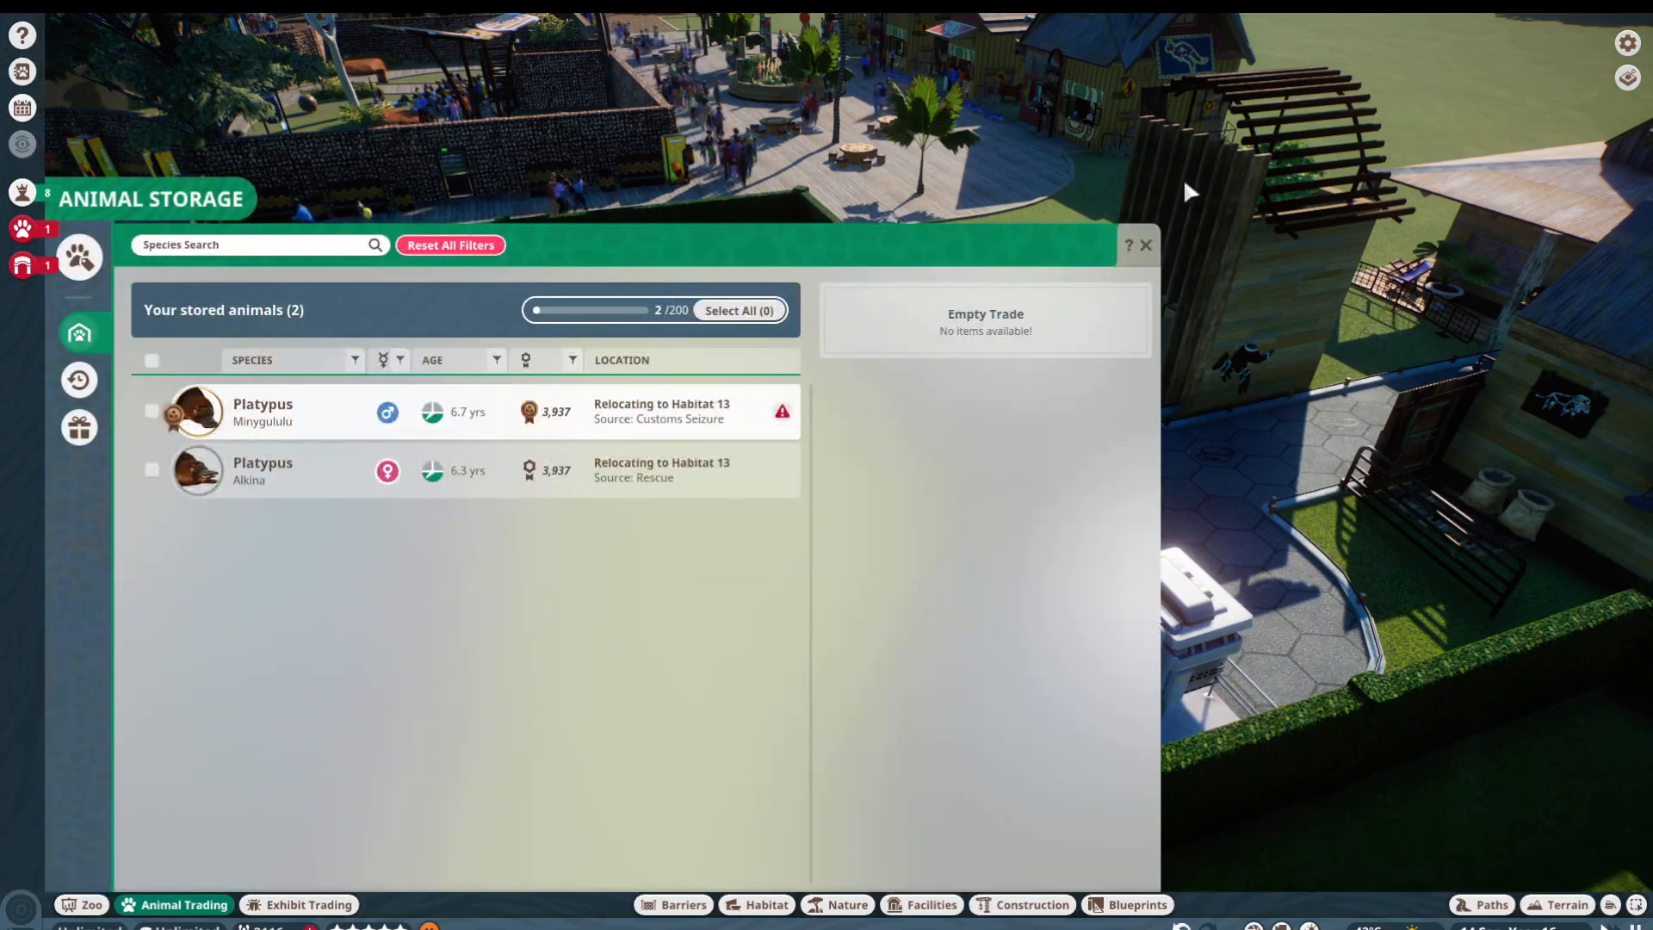
{"action": "left_click", "coordinate": [1145, 244]}
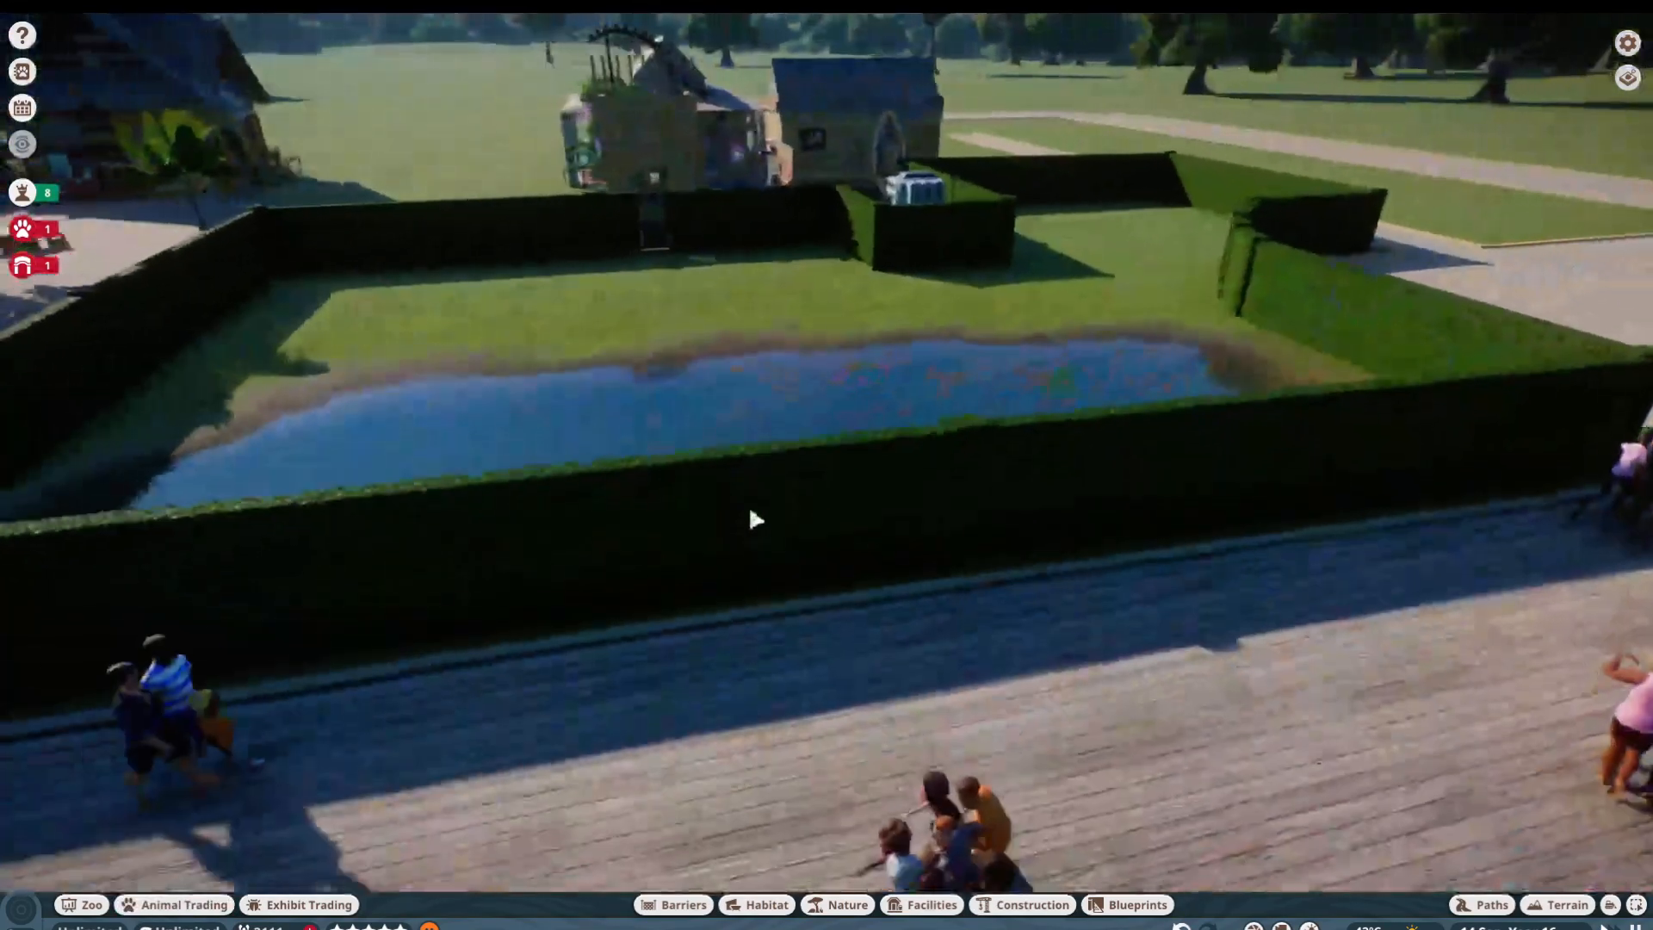
{"action": "left_click", "coordinate": [674, 904]}
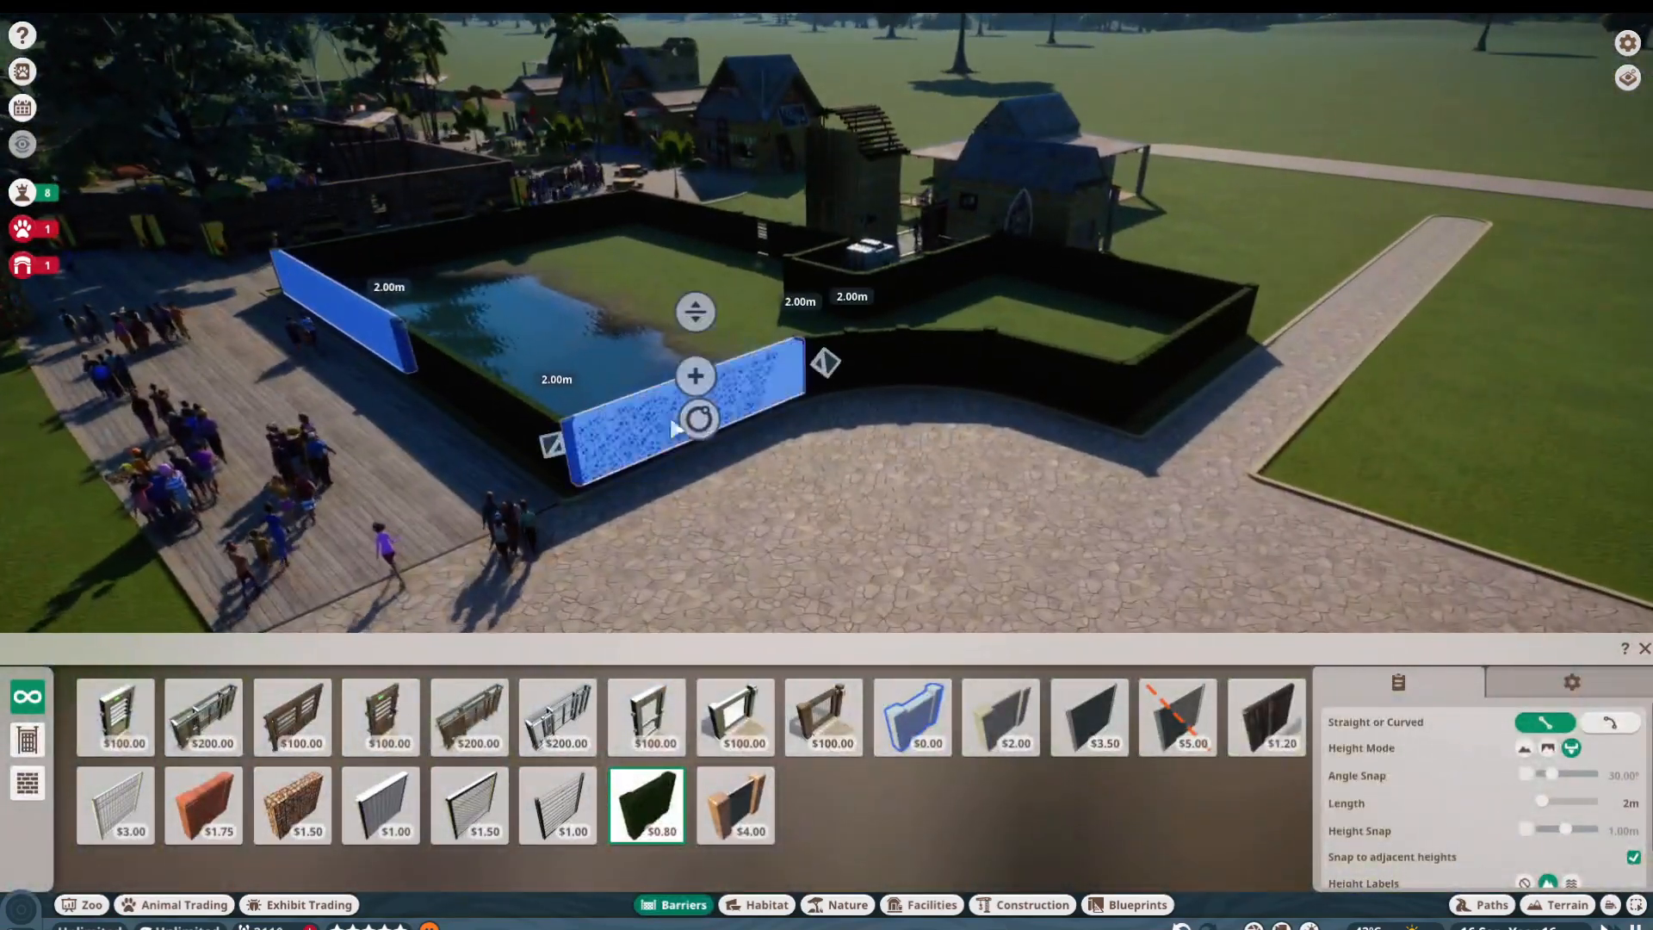
Step: Edit the curved front hedge wall sections of the pond habitat, then leave the barrier tool
{"action": "left_click", "coordinate": [1610, 721]}
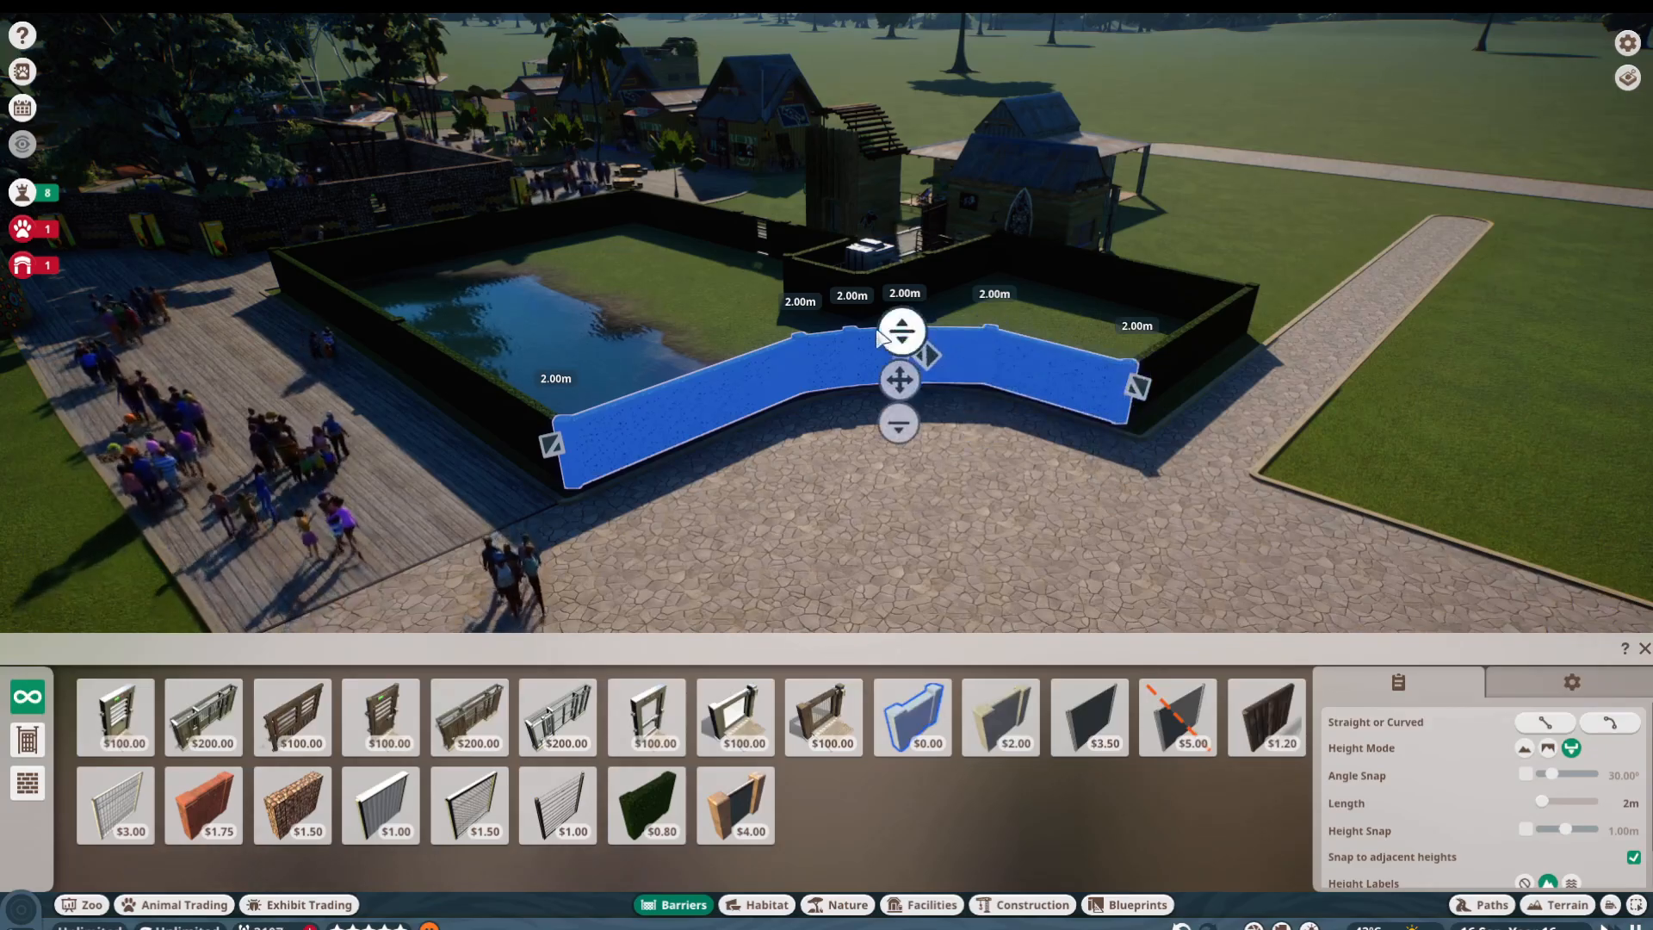
{"action": "left_click", "coordinate": [899, 423]}
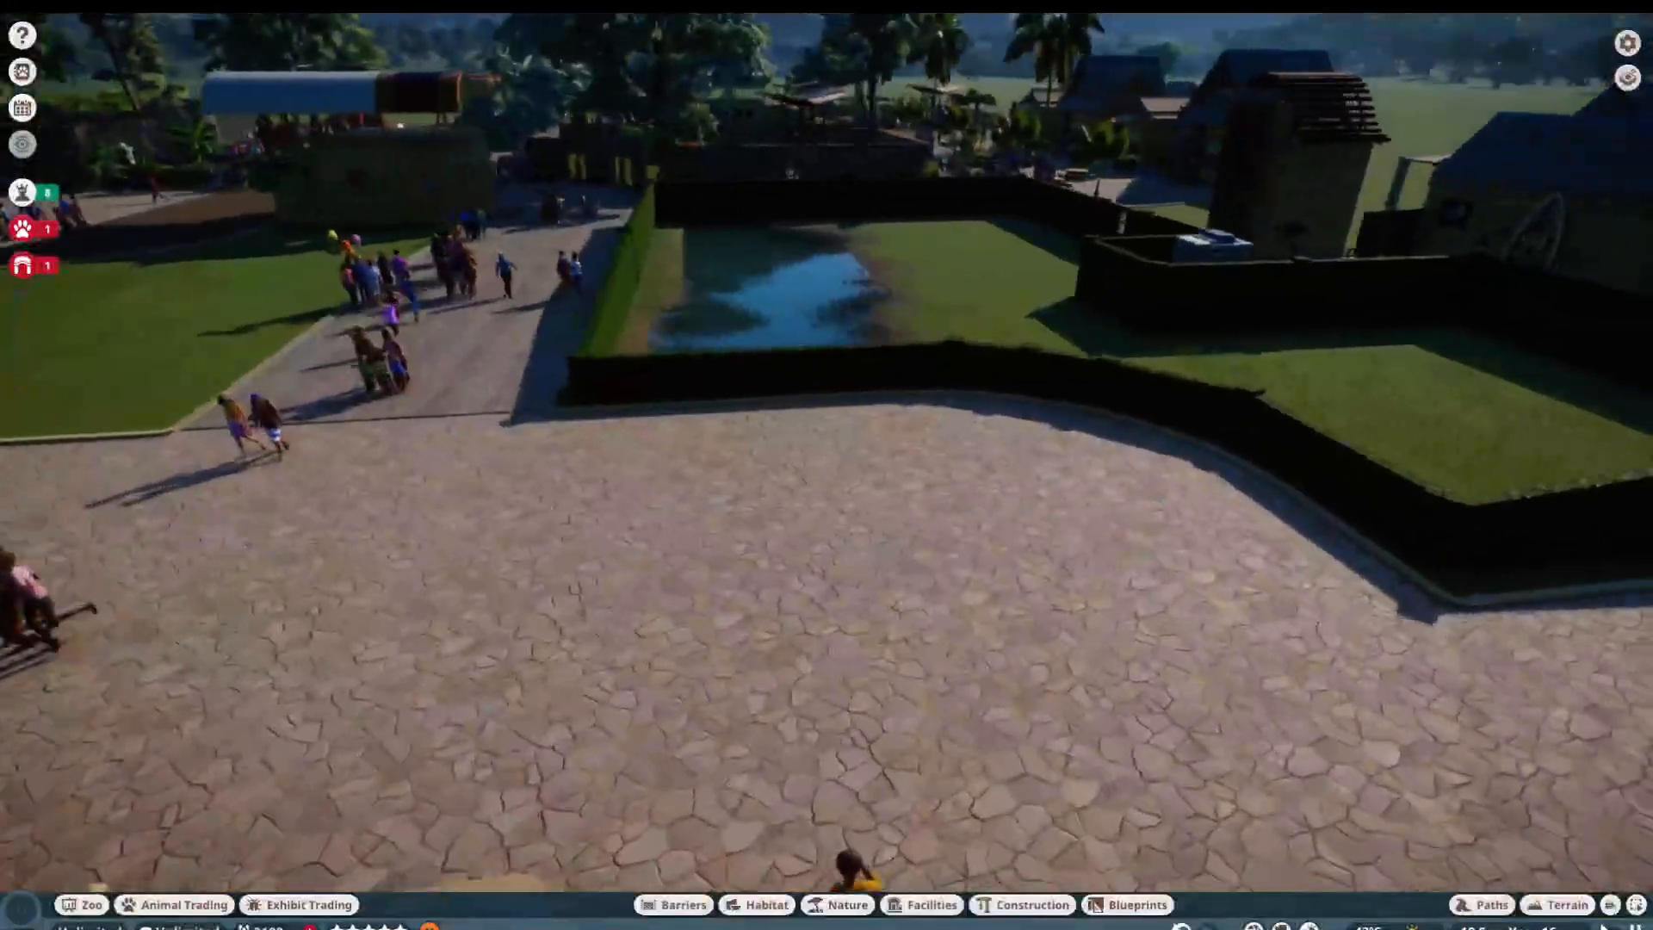
{"action": "left_click", "coordinate": [930, 904]}
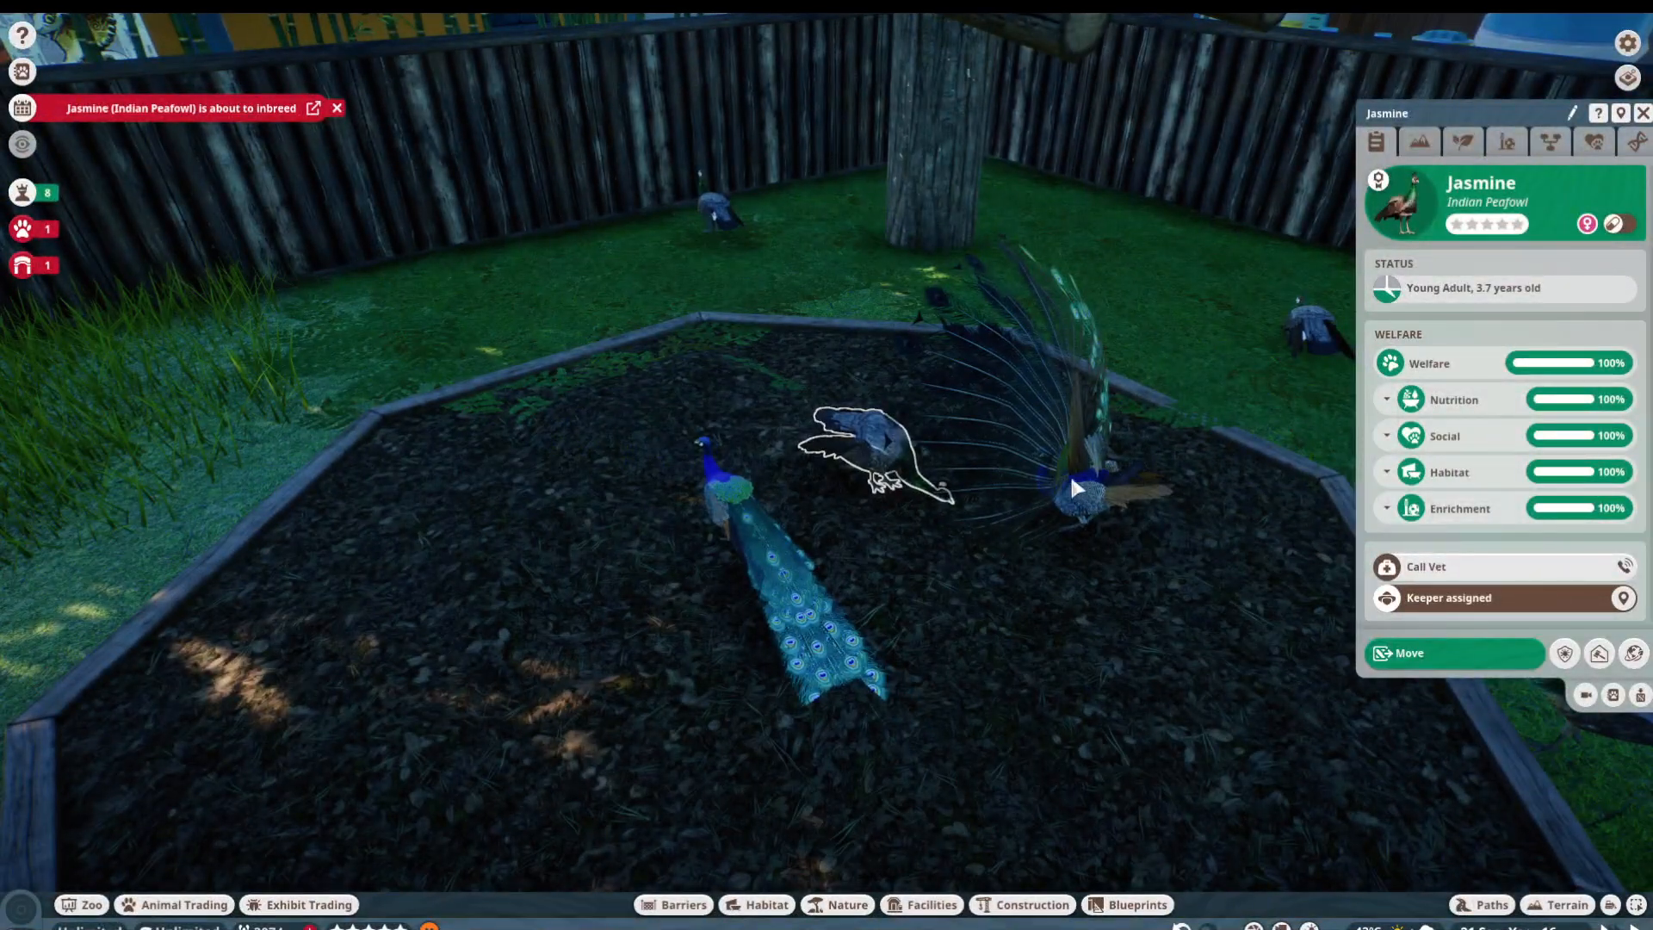
{"action": "left_click", "coordinate": [1598, 654]}
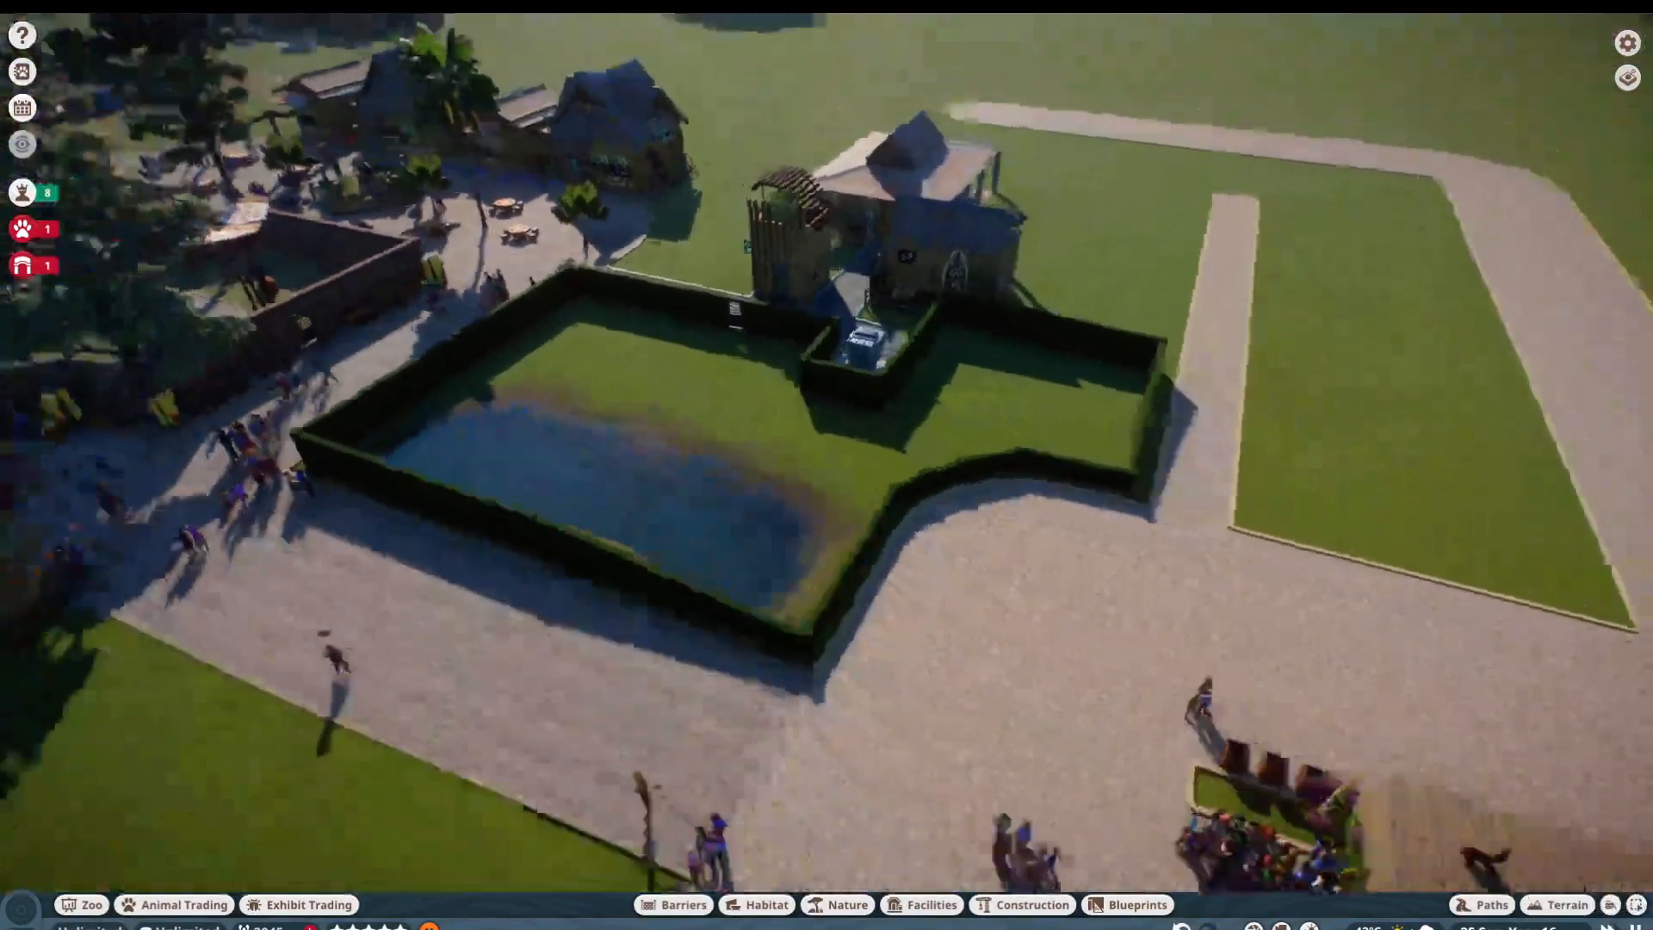
{"action": "left_click", "coordinate": [932, 904]}
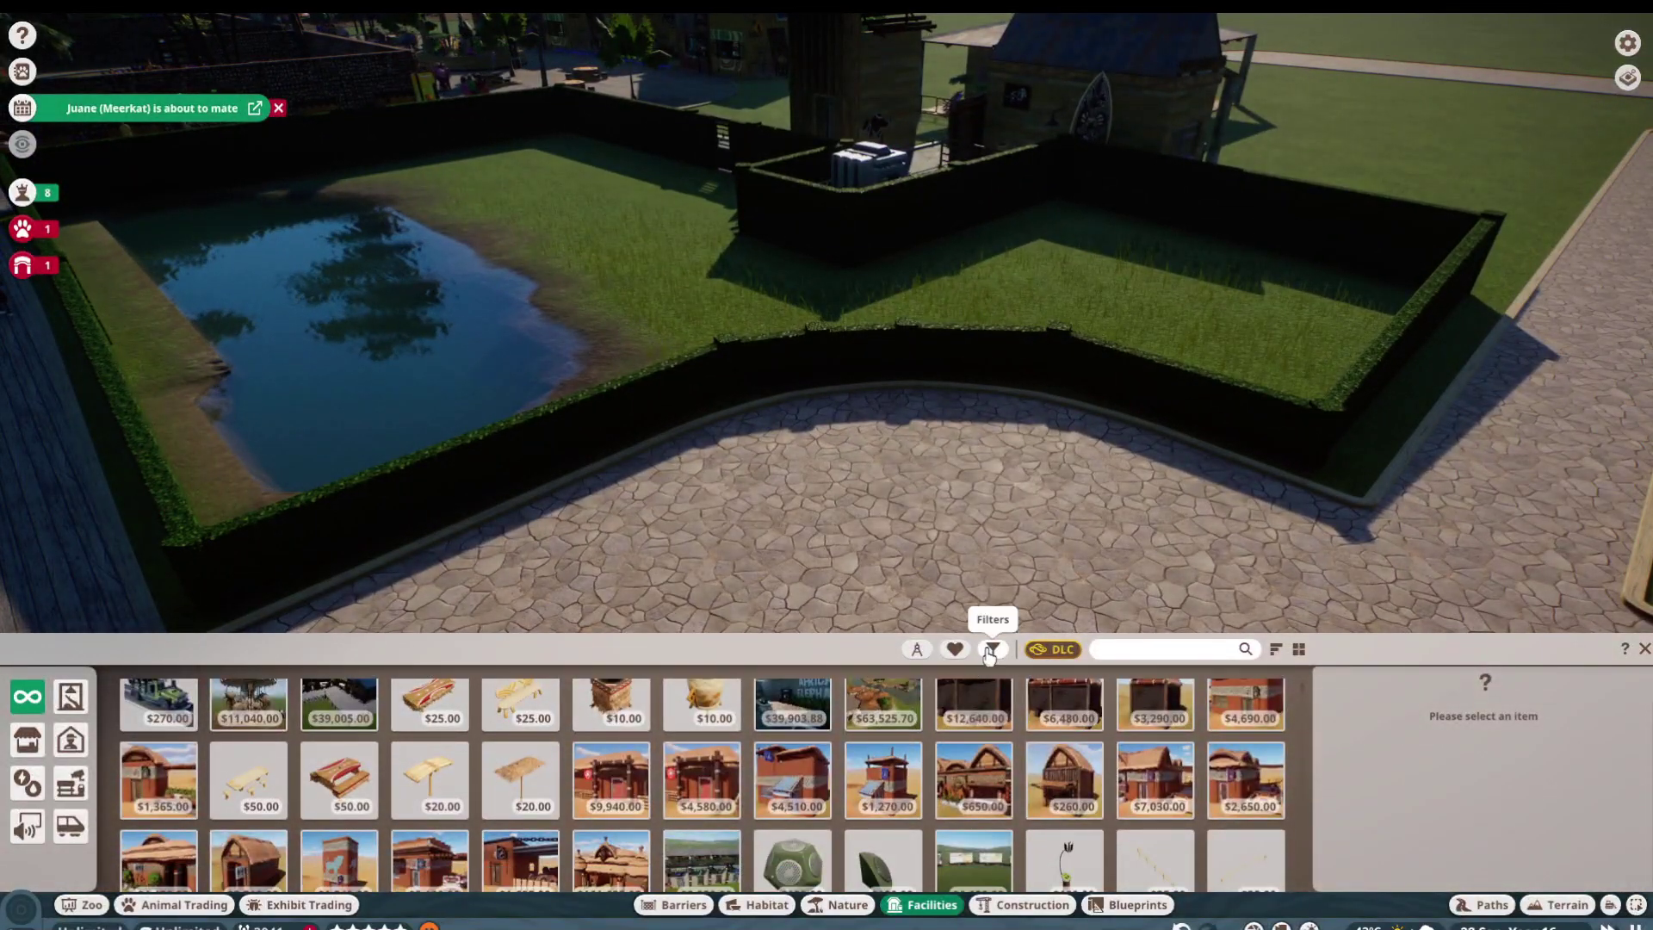
Step: Filter the facilities catalogue while the released platypus settles into the hedge-walled habitat
{"action": "left_click", "coordinate": [991, 649]}
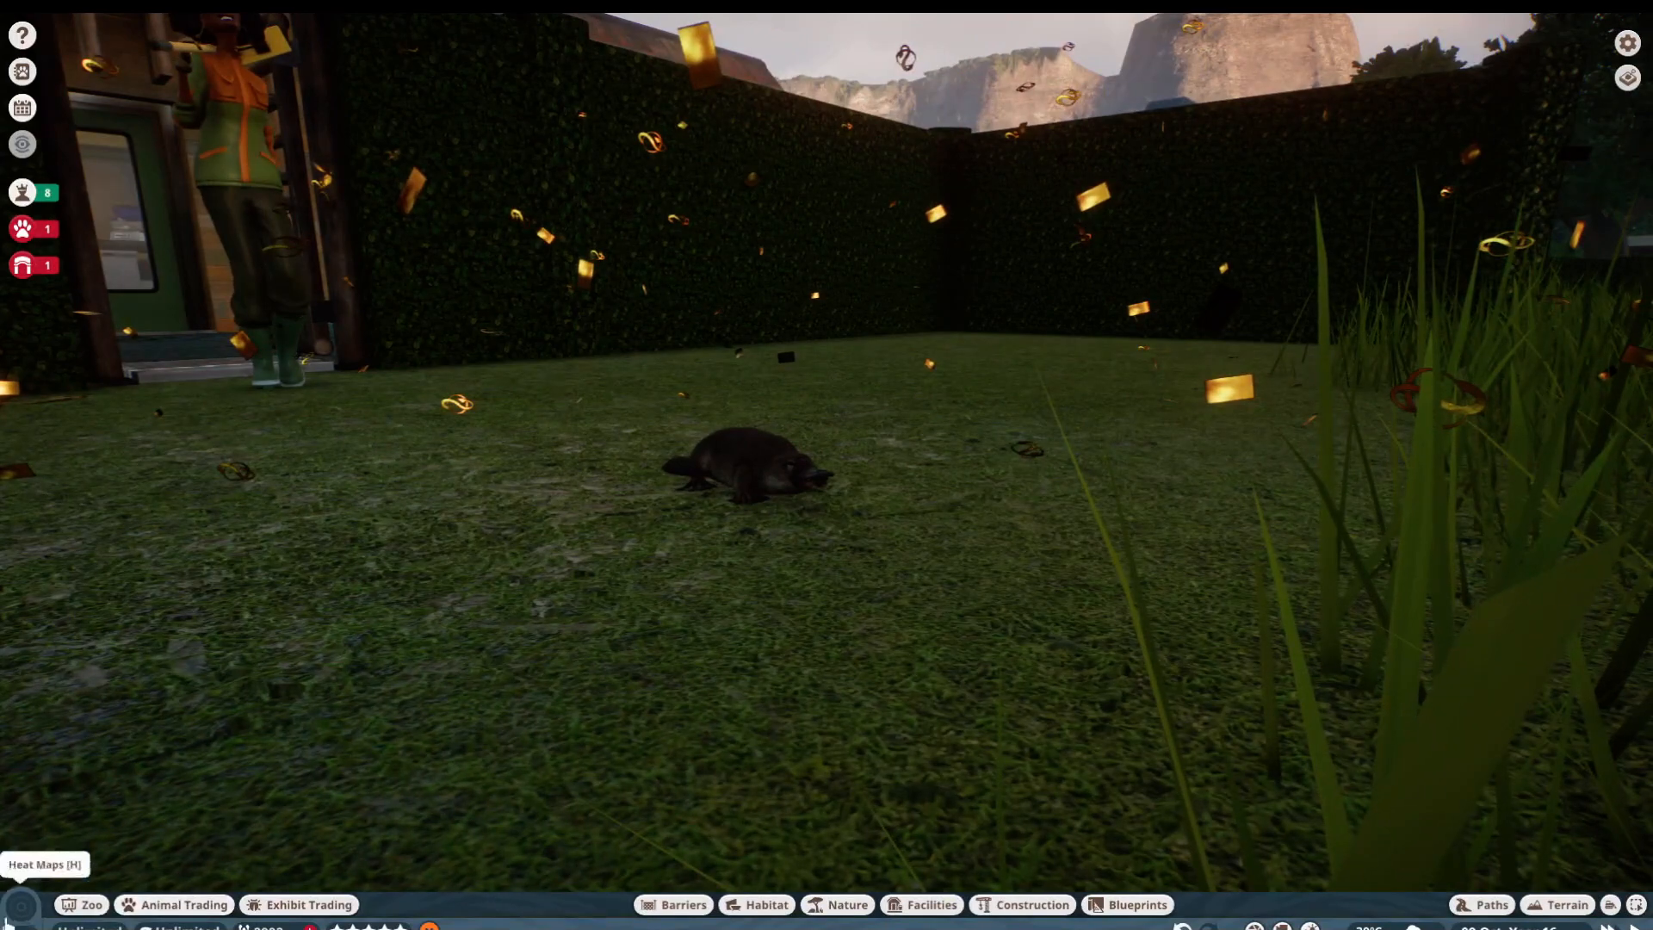
Step: Review the zoo overview figures, then bring up the platypus habitat's welfare panel (hard shelter 0%, terrain 49%)
{"action": "left_click", "coordinate": [22, 229]}
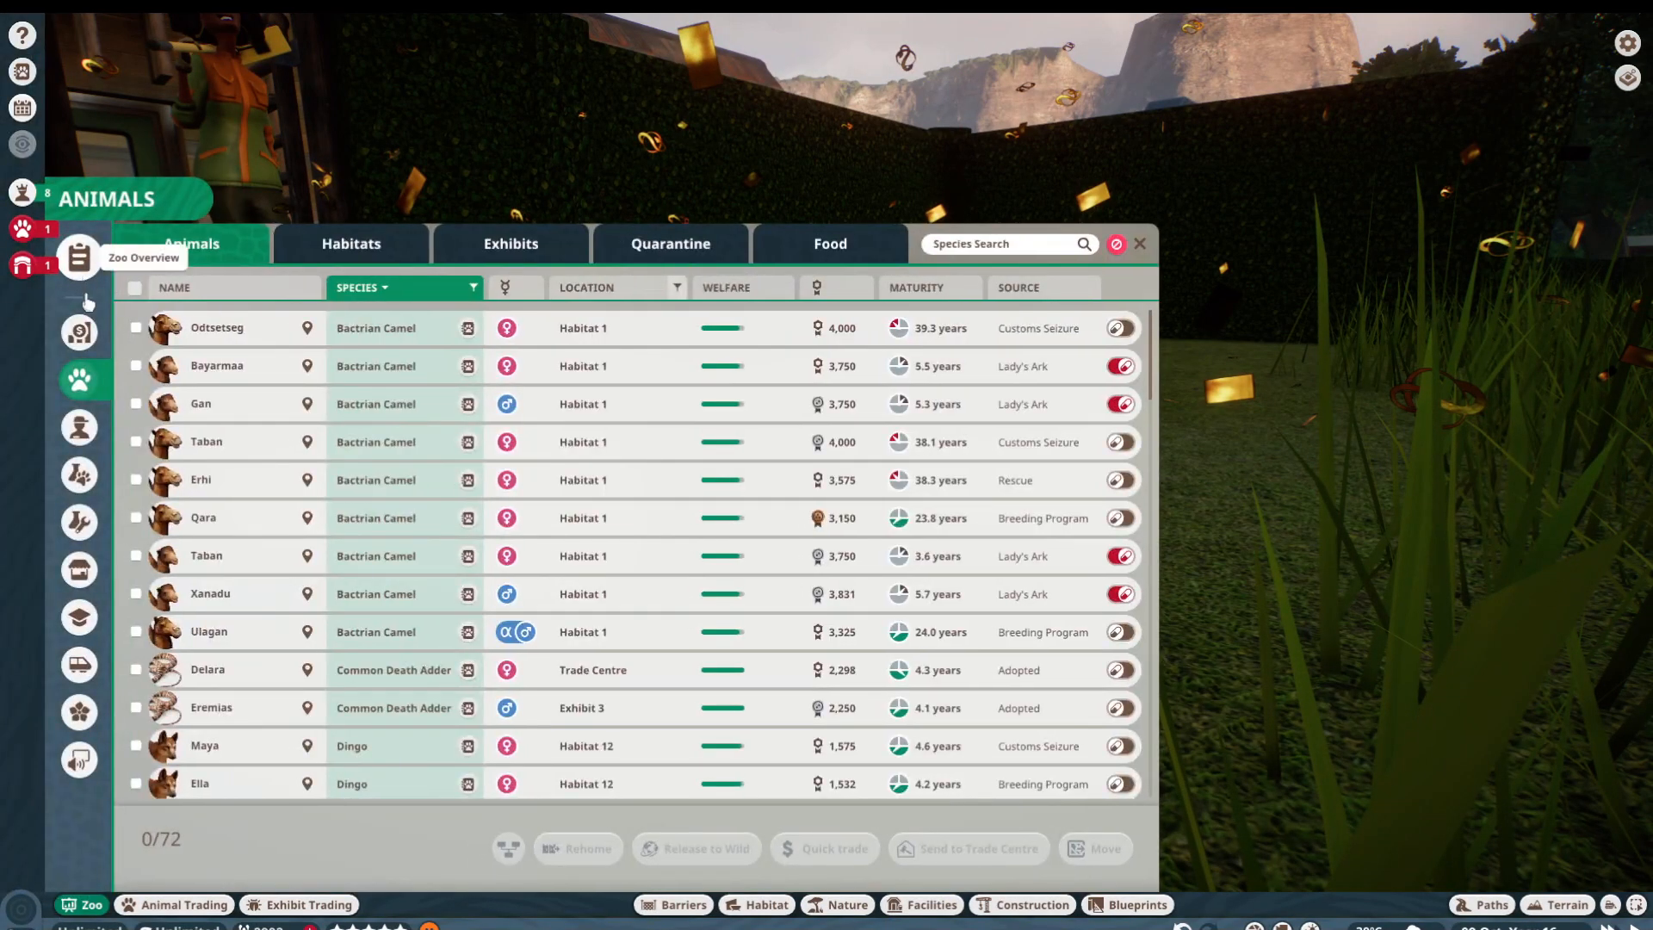
{"action": "left_click", "coordinate": [78, 257]}
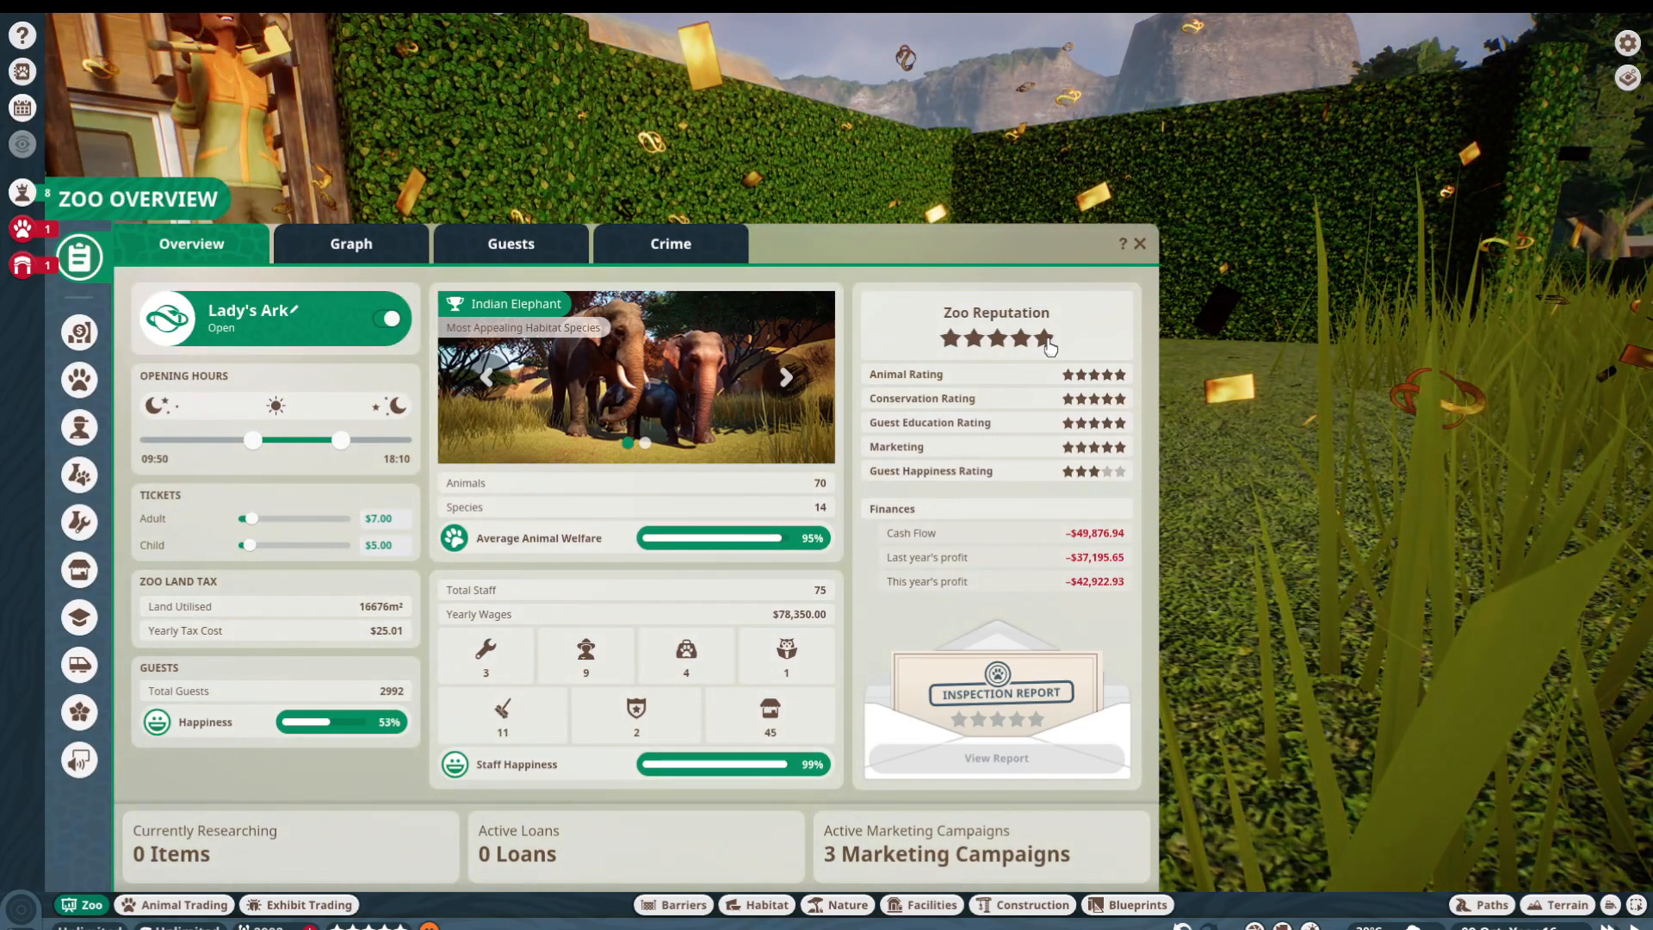
{"action": "left_click", "coordinate": [1138, 243]}
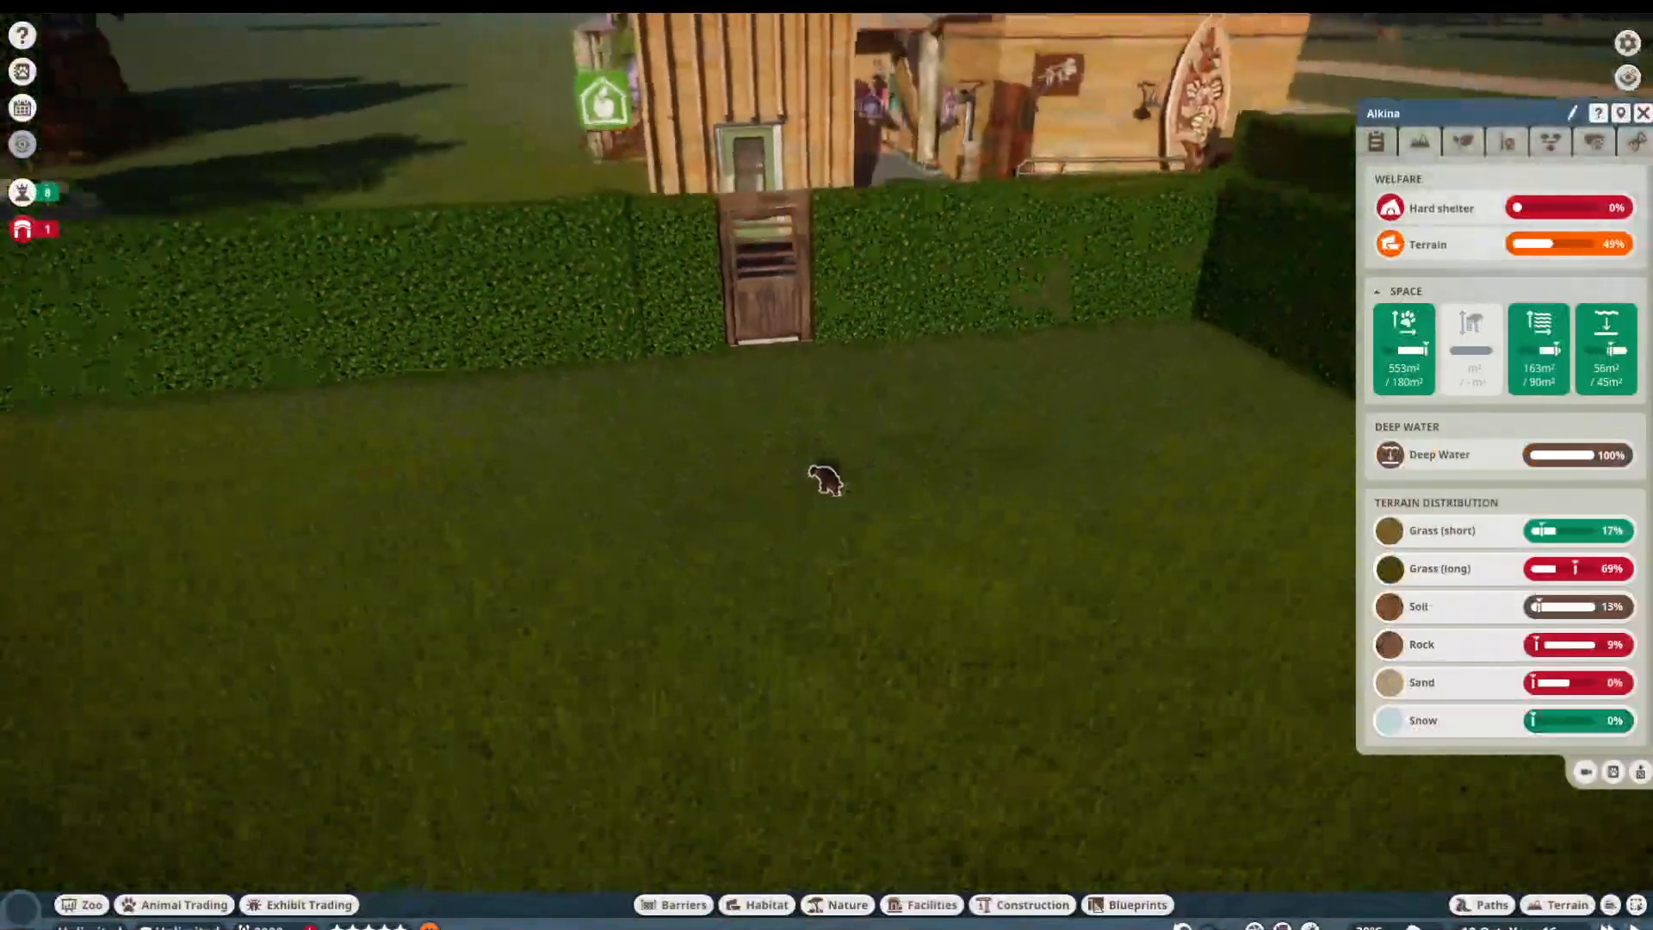
Step: Deepen the platypus pond with deep water and lower its banks
{"action": "left_click", "coordinate": [1574, 904]}
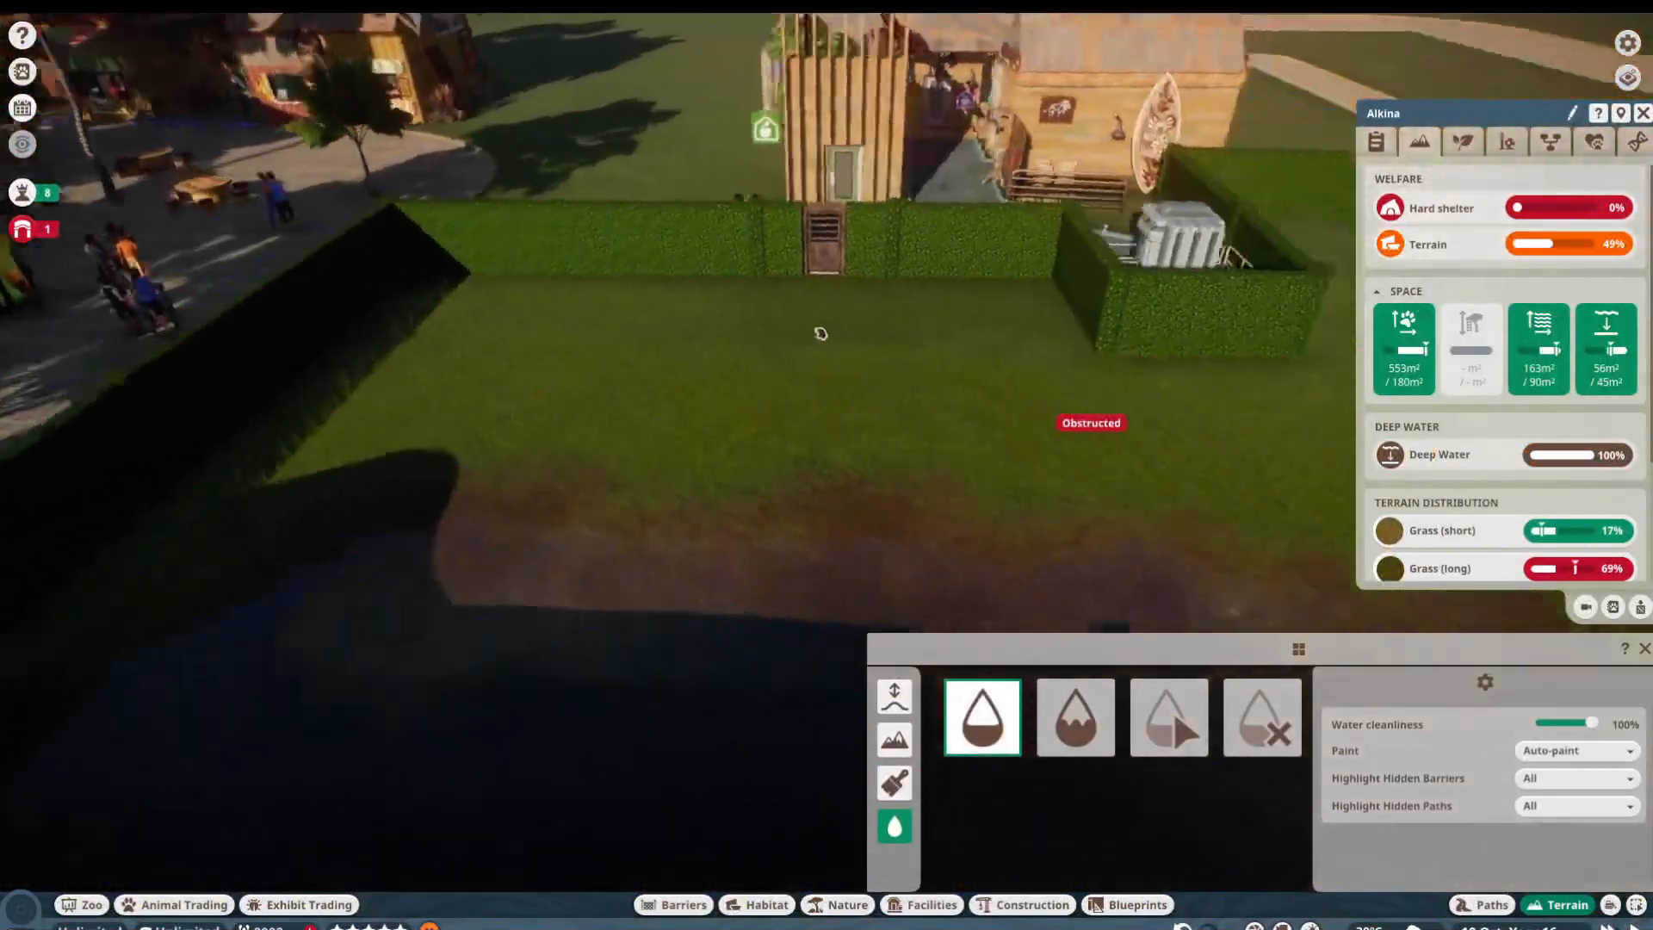
{"action": "left_click", "coordinate": [893, 692]}
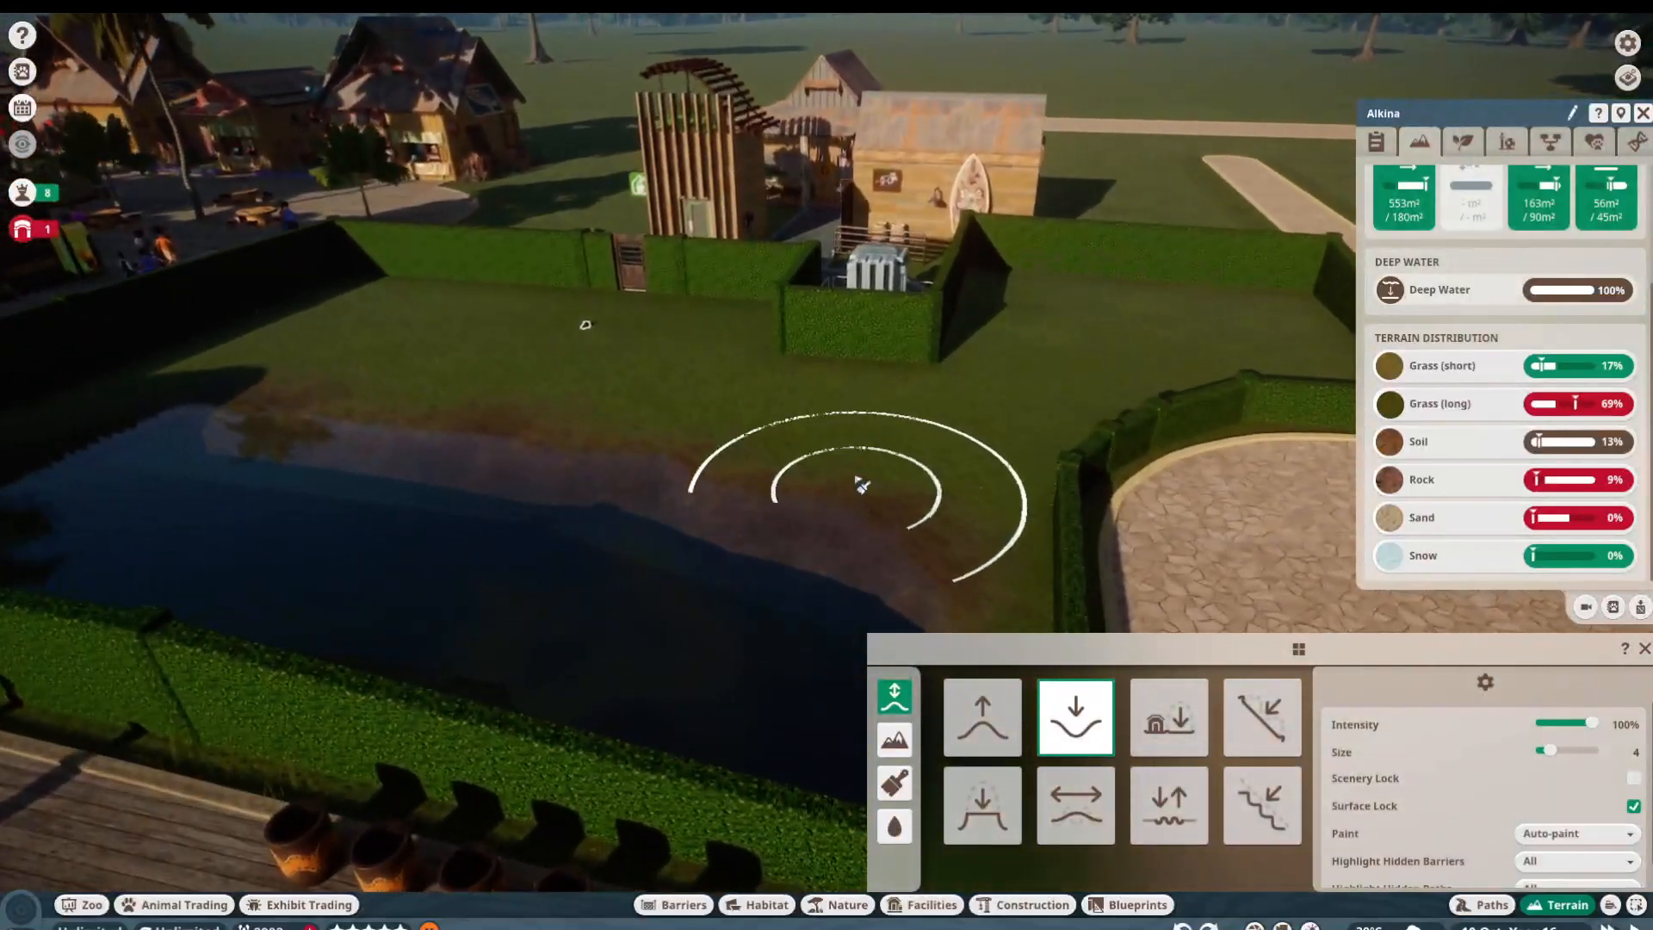
{"action": "left_click", "coordinate": [893, 781]}
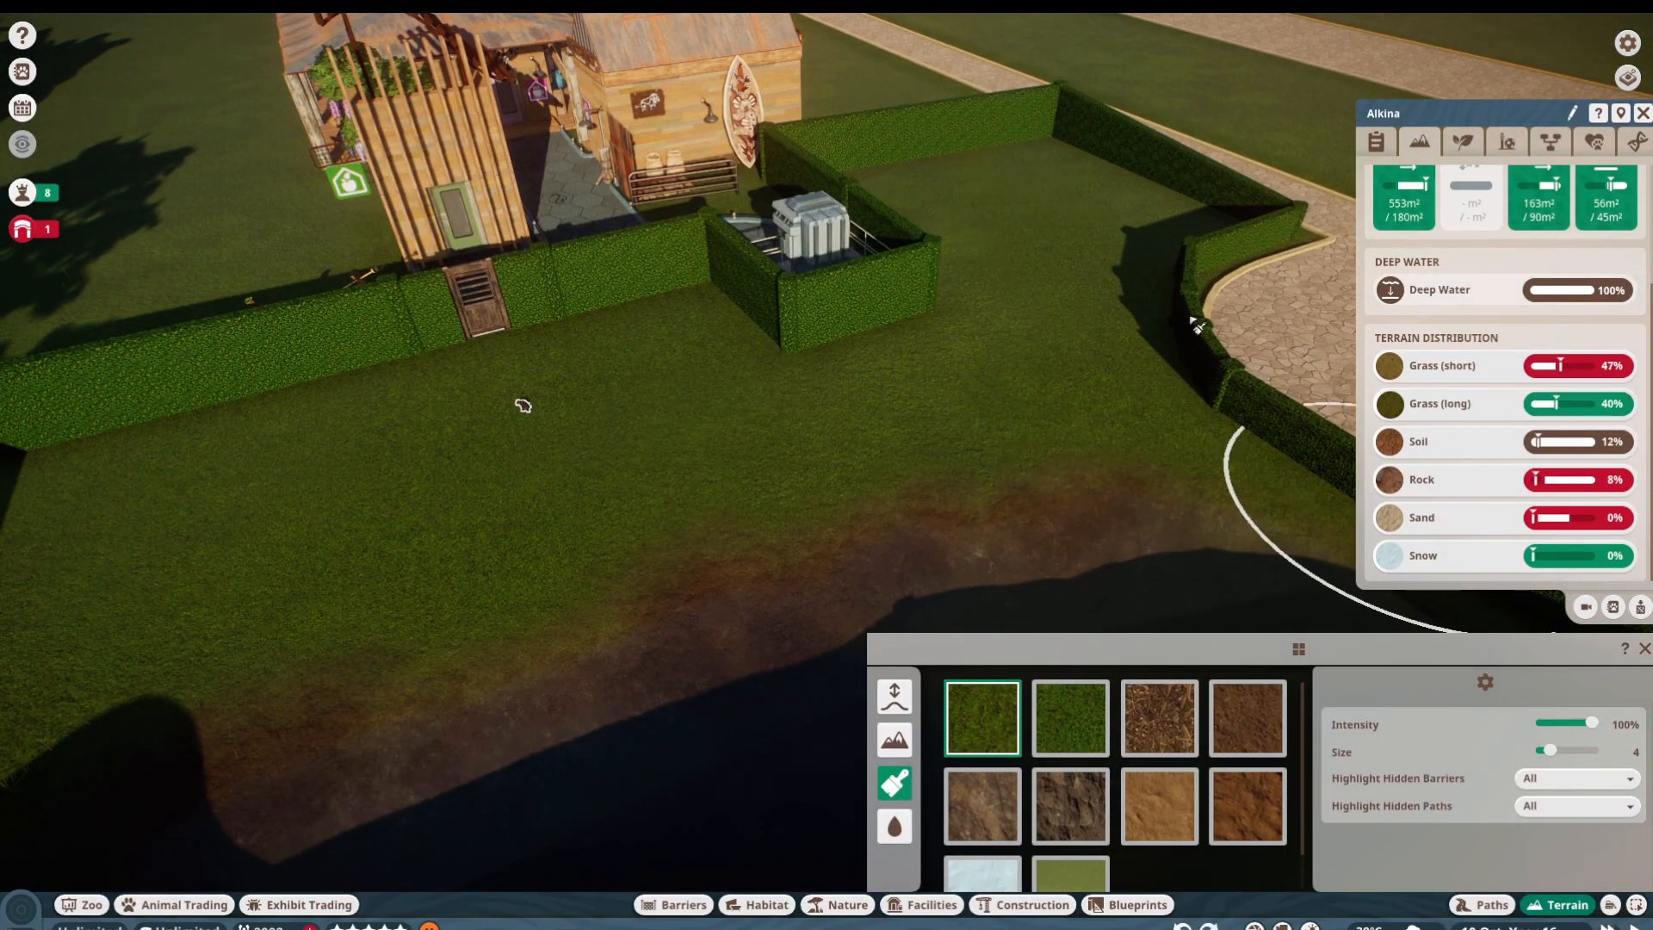
Step: Repaint the ground with short grass, smooth rock and sand, digging the bank deeper, for 100% terrain
{"action": "left_click", "coordinate": [980, 168]}
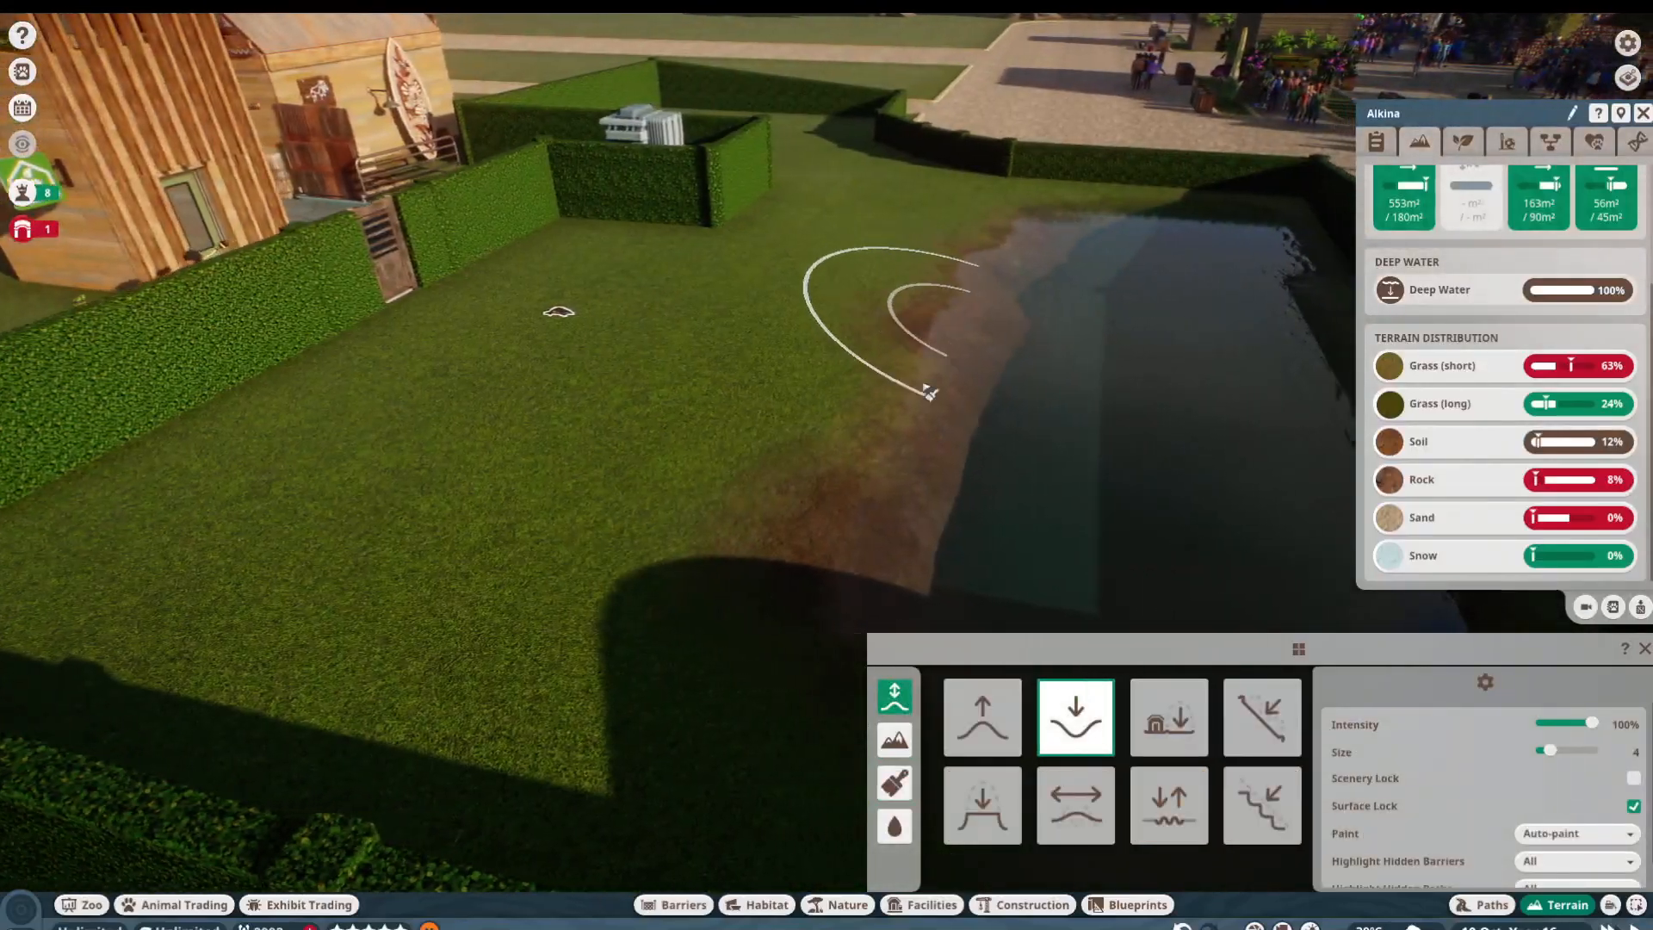
{"action": "left_click", "coordinate": [894, 783]}
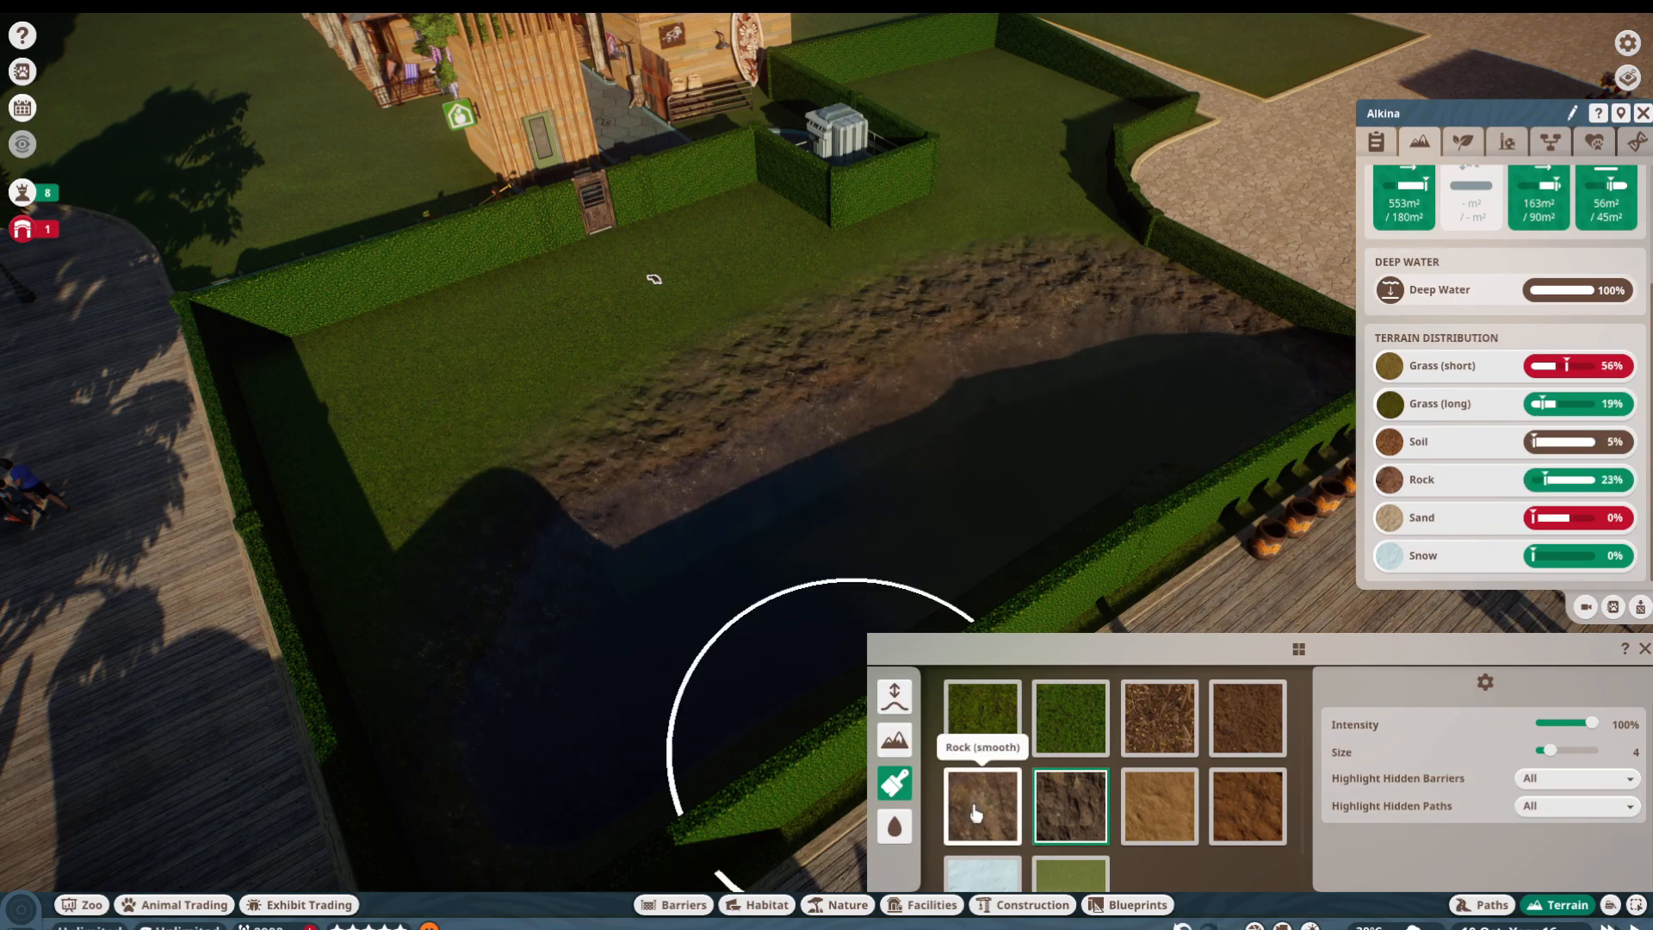
{"action": "left_click", "coordinate": [980, 805]}
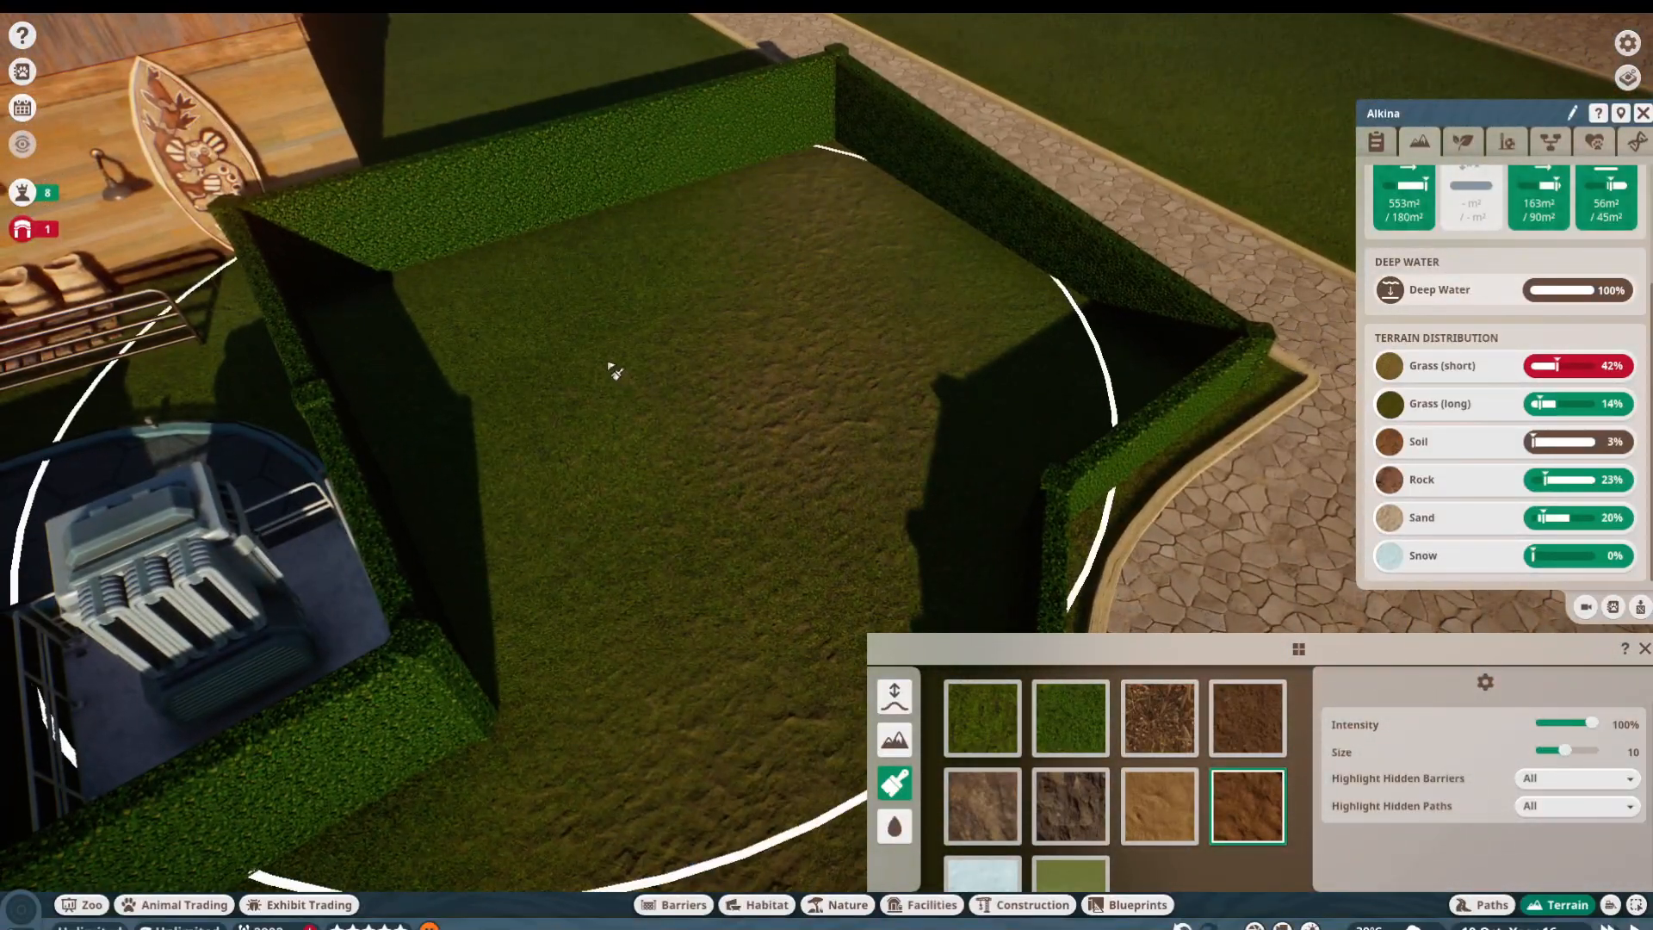
{"action": "left_click", "coordinate": [1157, 805]}
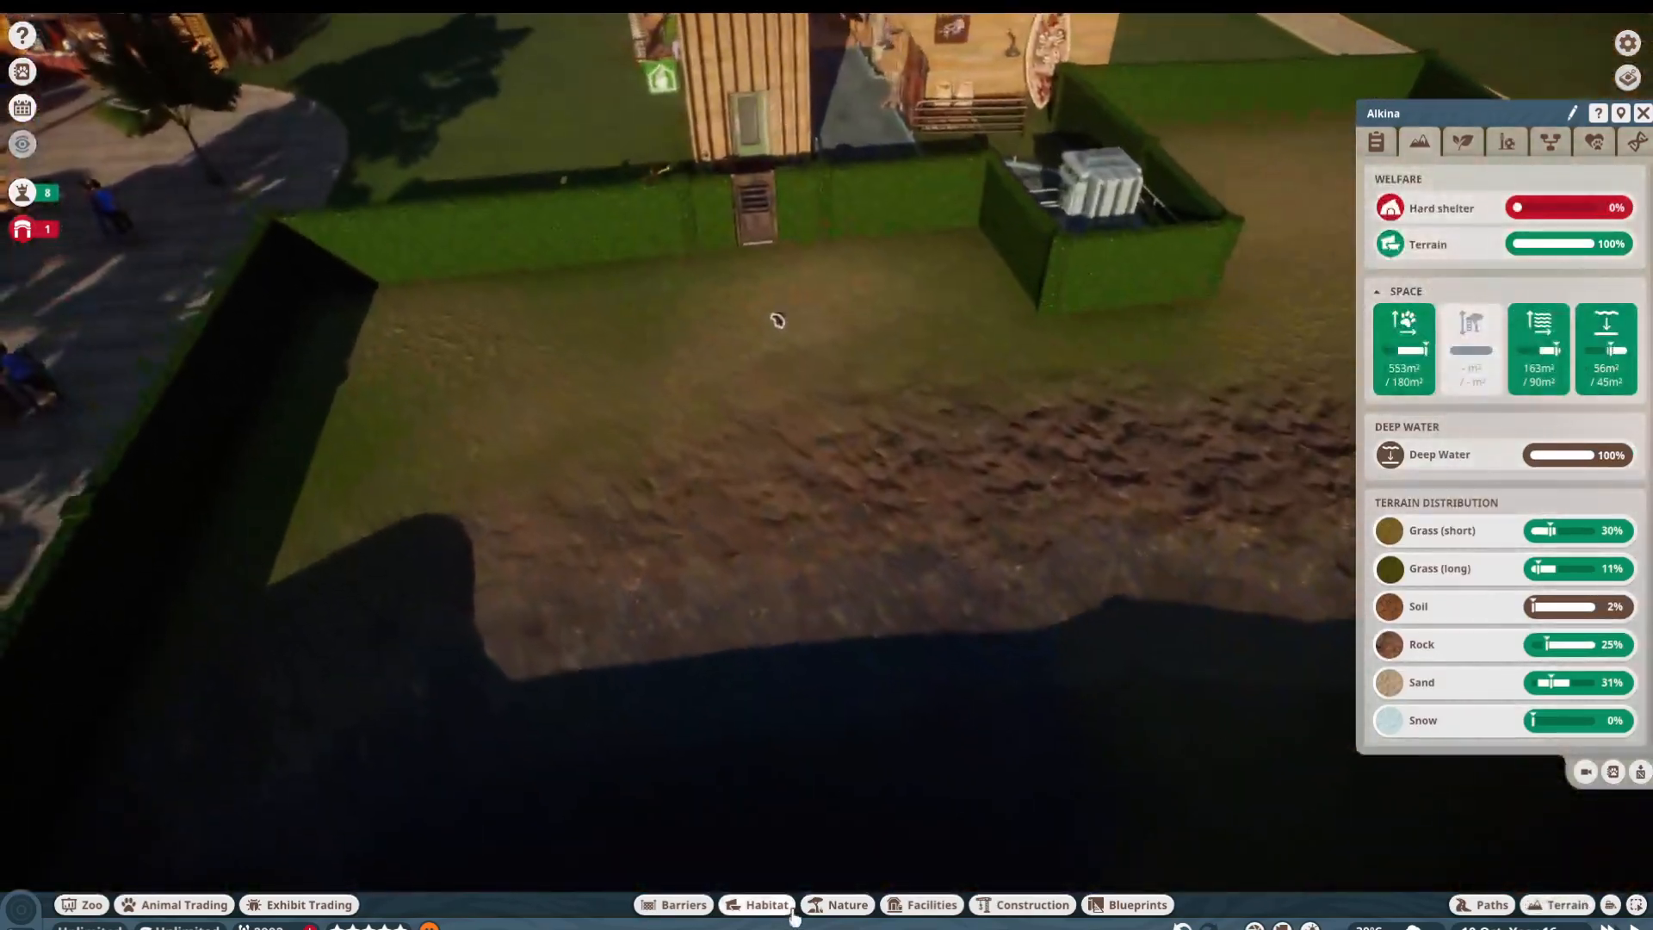
Step: Filter the habitat items catalogue to show only items suited to Platypus
{"action": "left_click", "coordinate": [766, 904]}
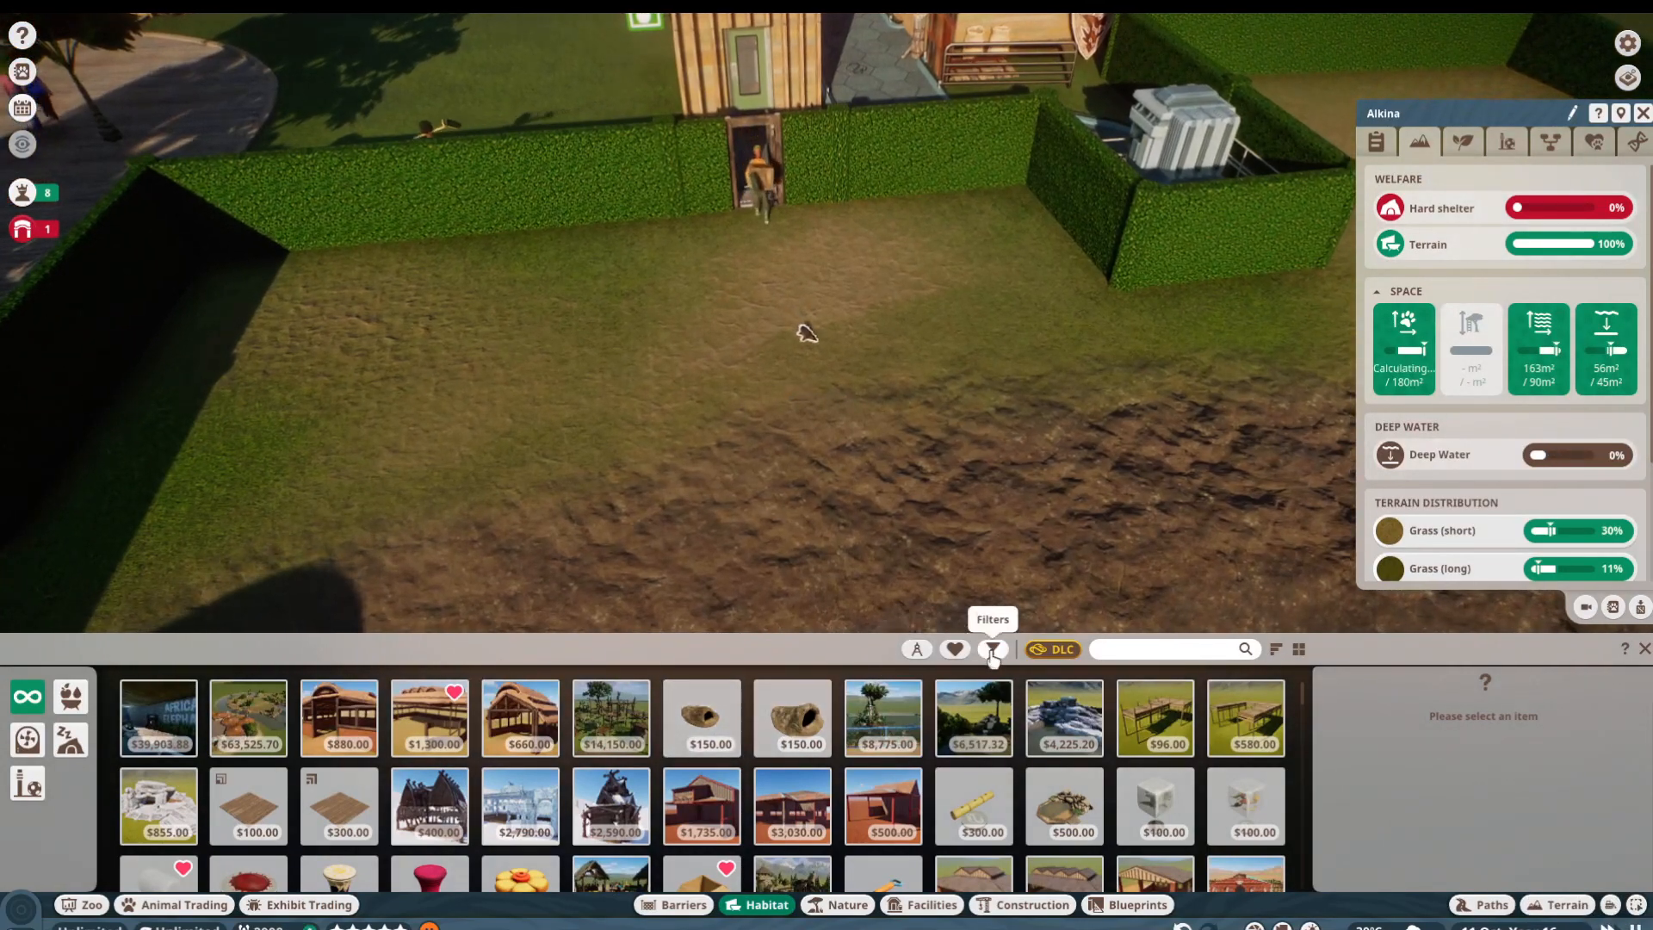
{"action": "left_click", "coordinate": [991, 649]}
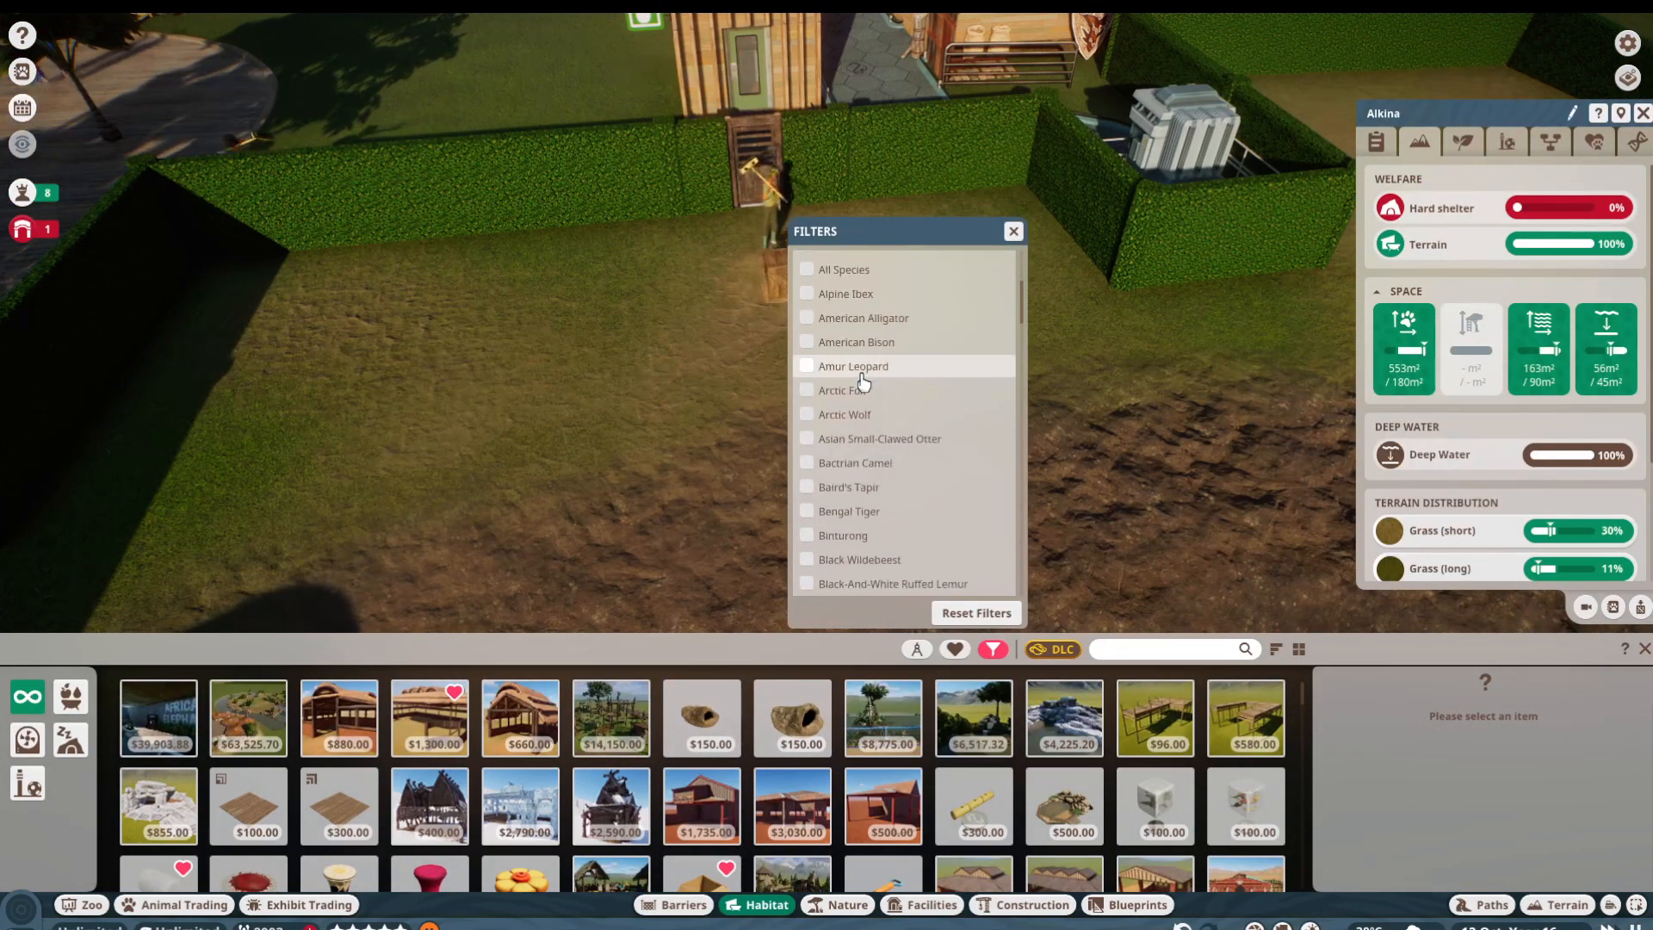
{"action": "scroll", "scroll_direction": "down", "scroll_amount": 3}
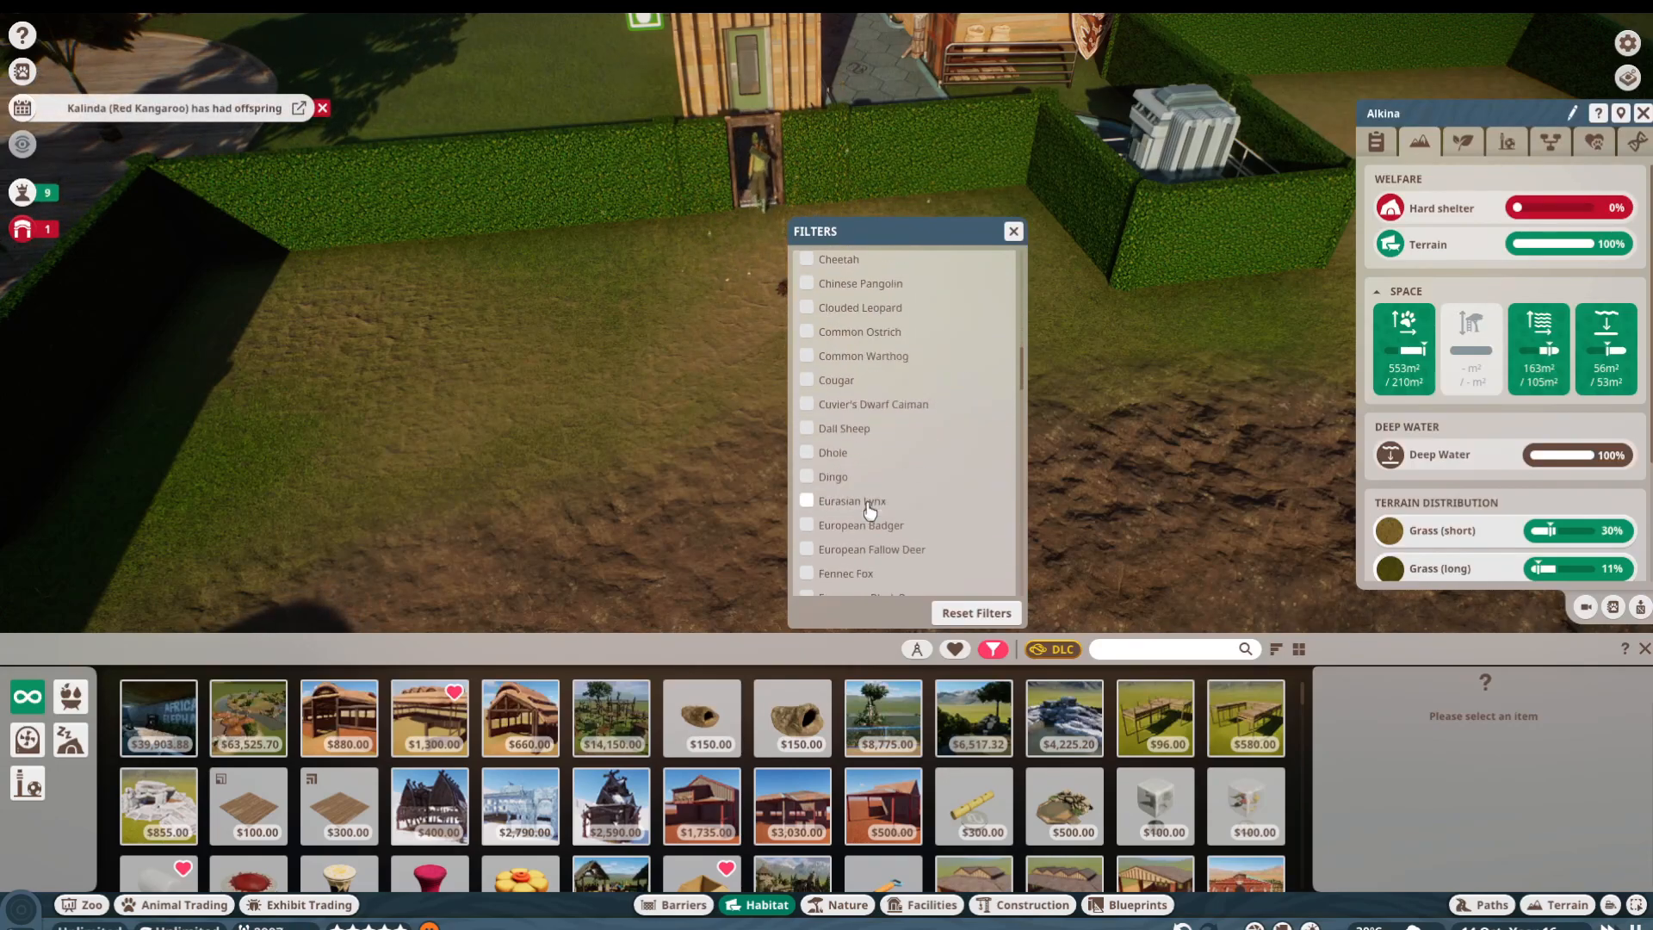
{"action": "scroll", "scroll_direction": "down", "scroll_amount": 3}
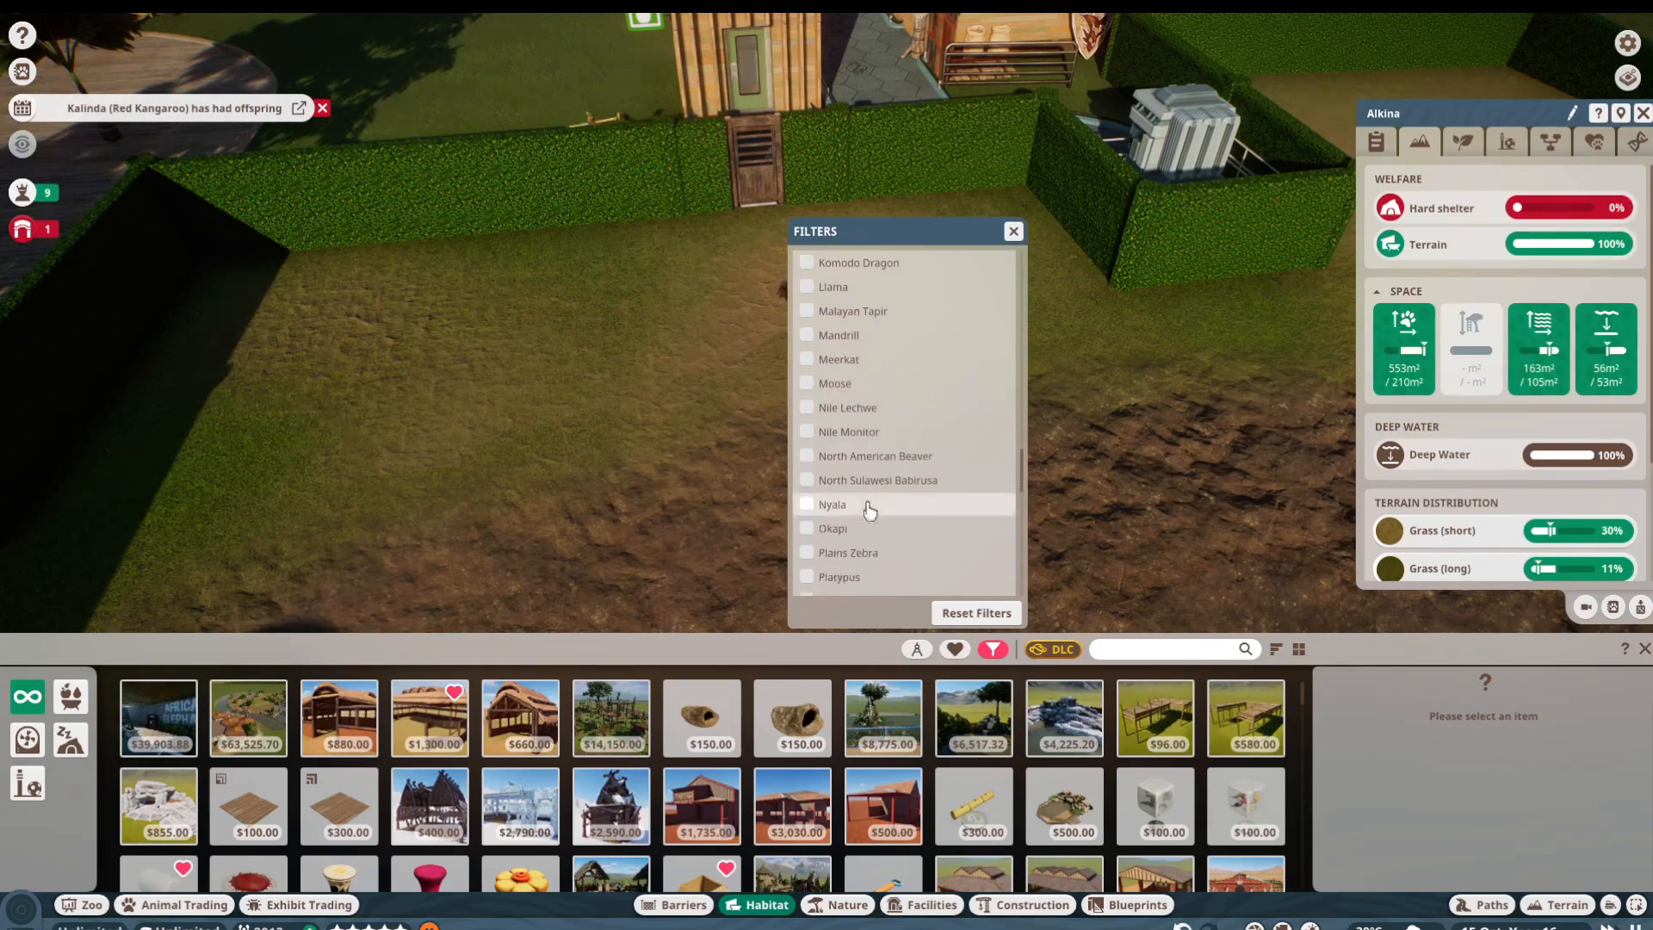
{"action": "left_click", "coordinate": [807, 506]}
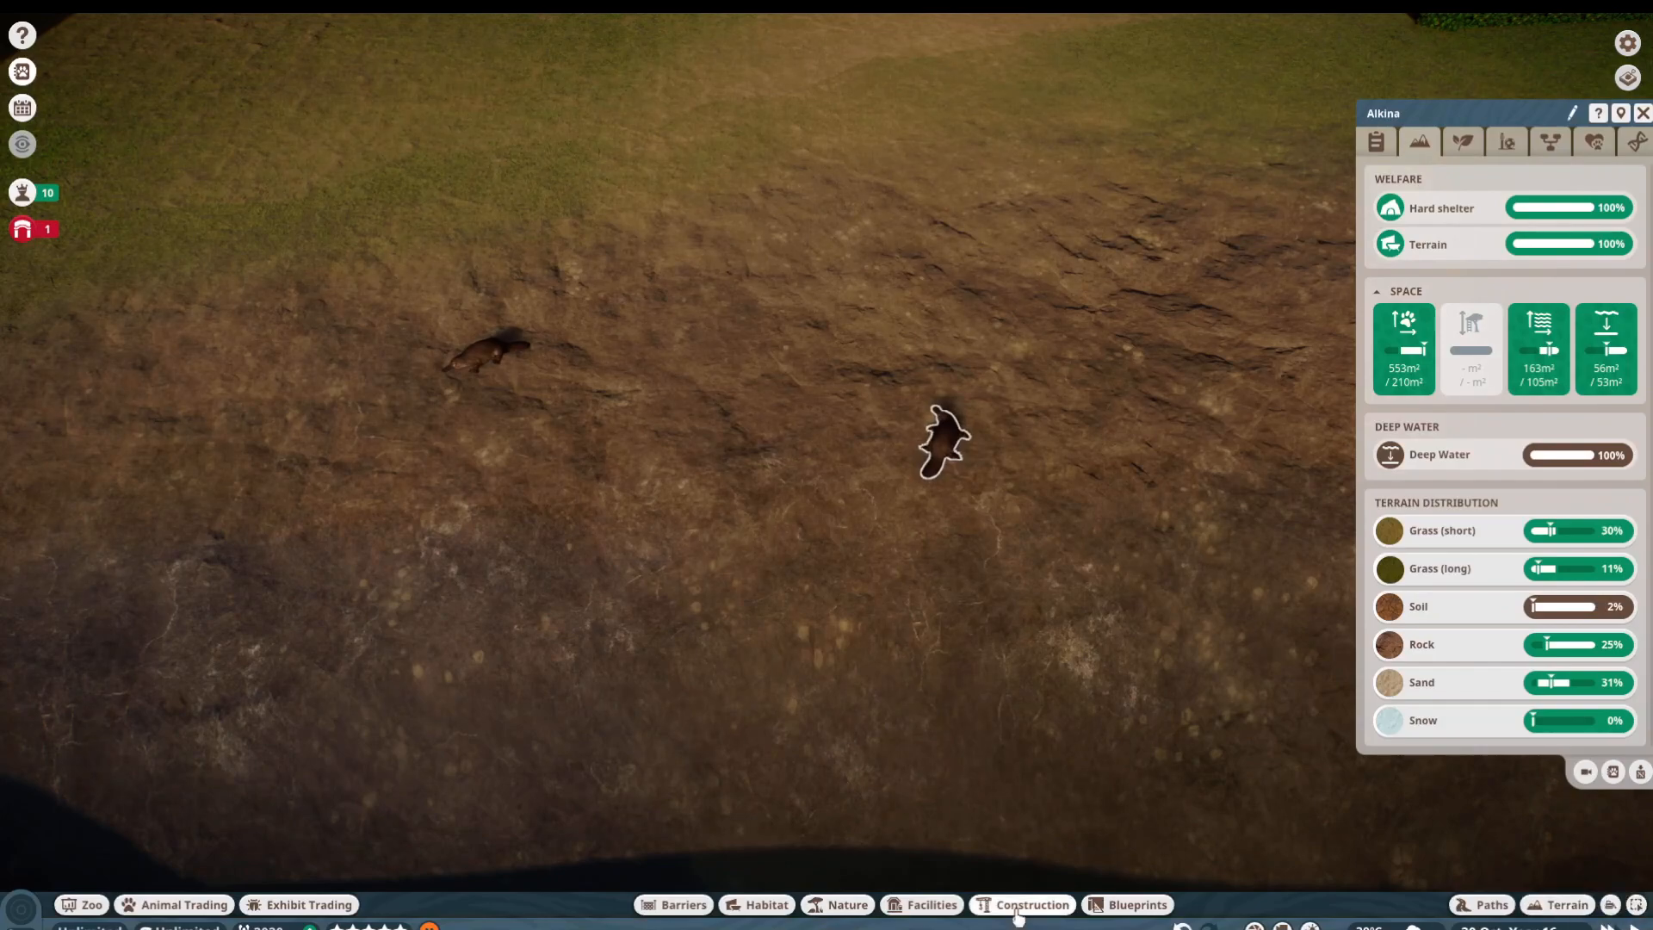
Step: Check plant requirements and place a Submarine Buoy toy in the platypus pond
{"action": "left_click", "coordinate": [765, 904]}
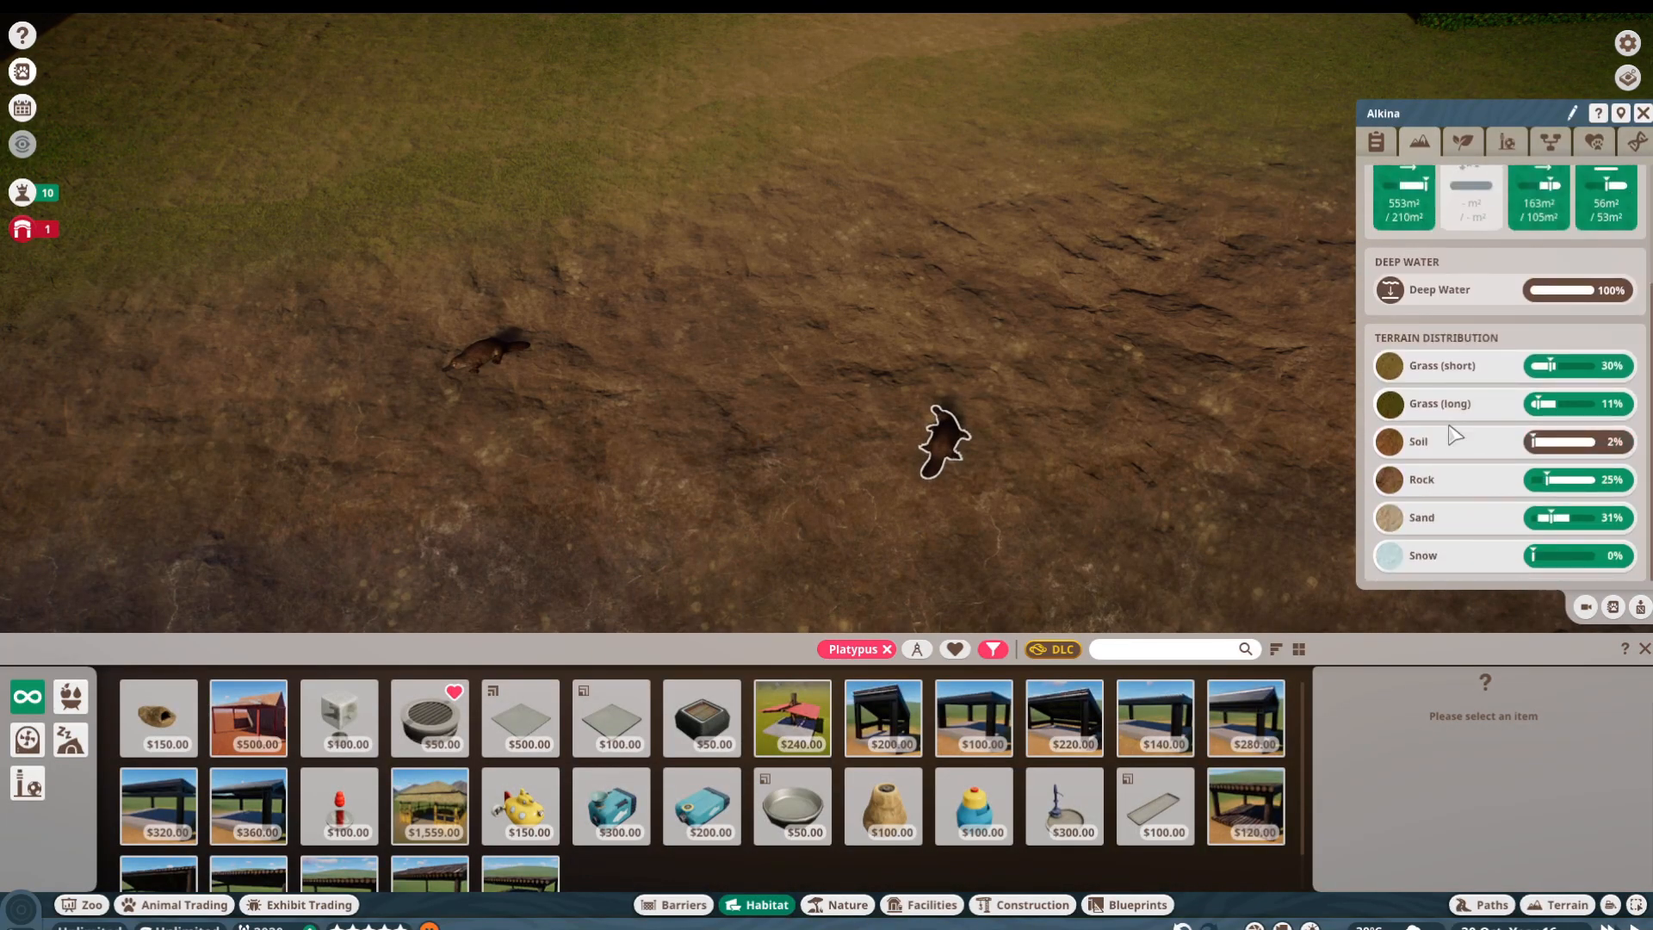
{"action": "left_click", "coordinate": [1595, 142]}
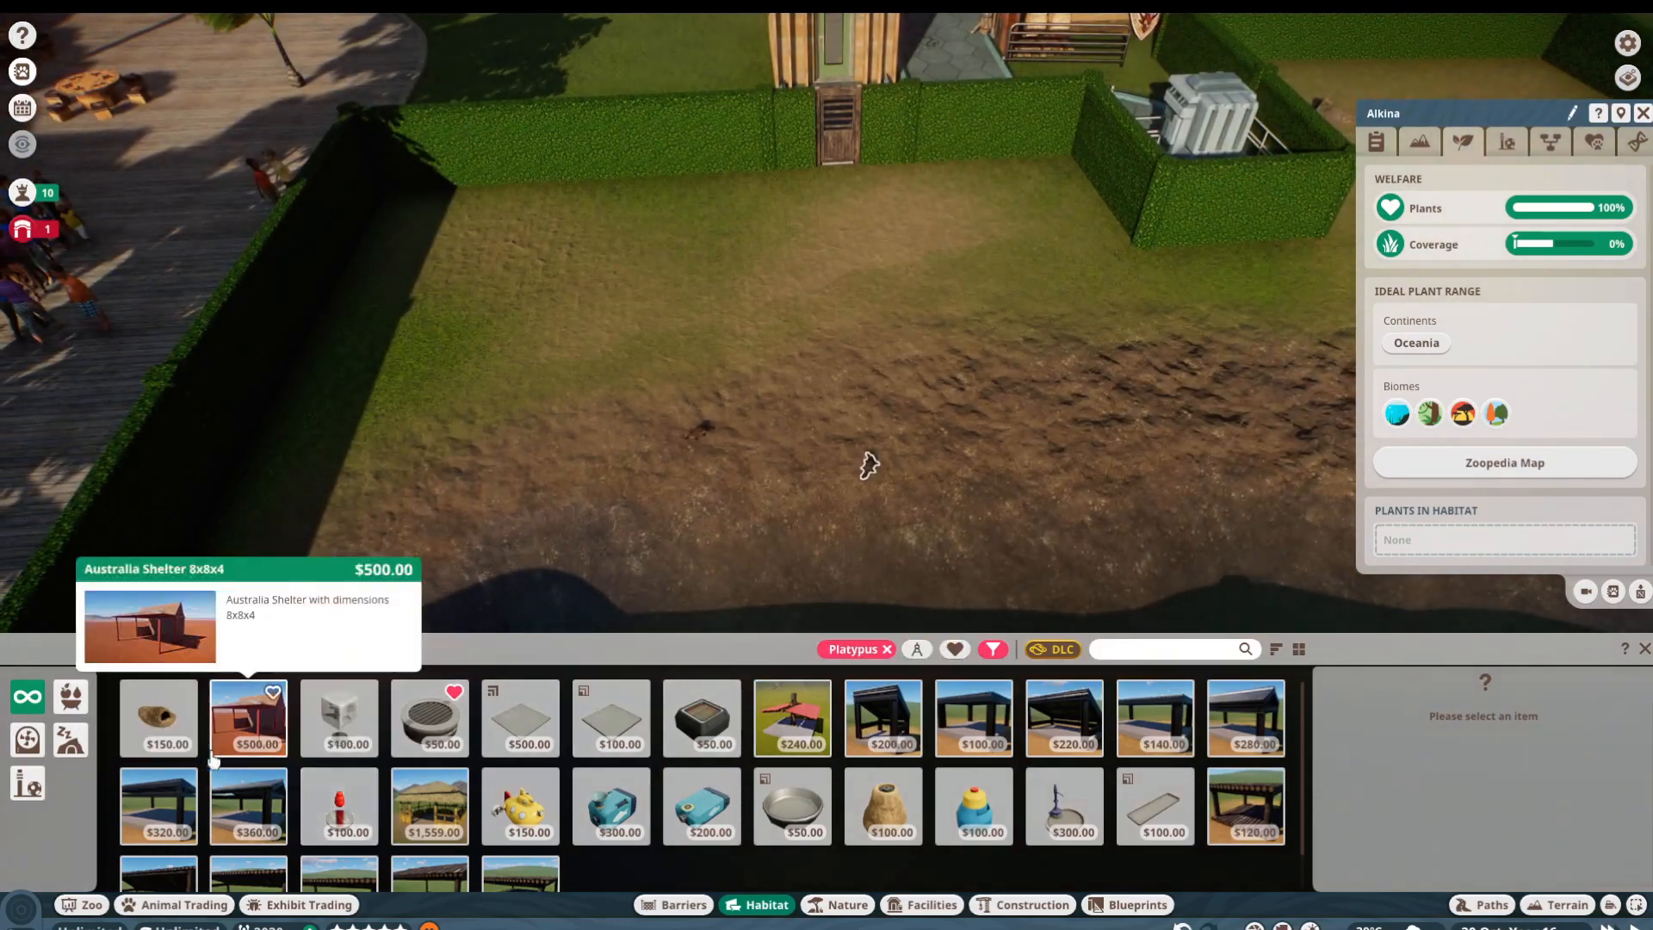
{"action": "left_click", "coordinate": [338, 805]}
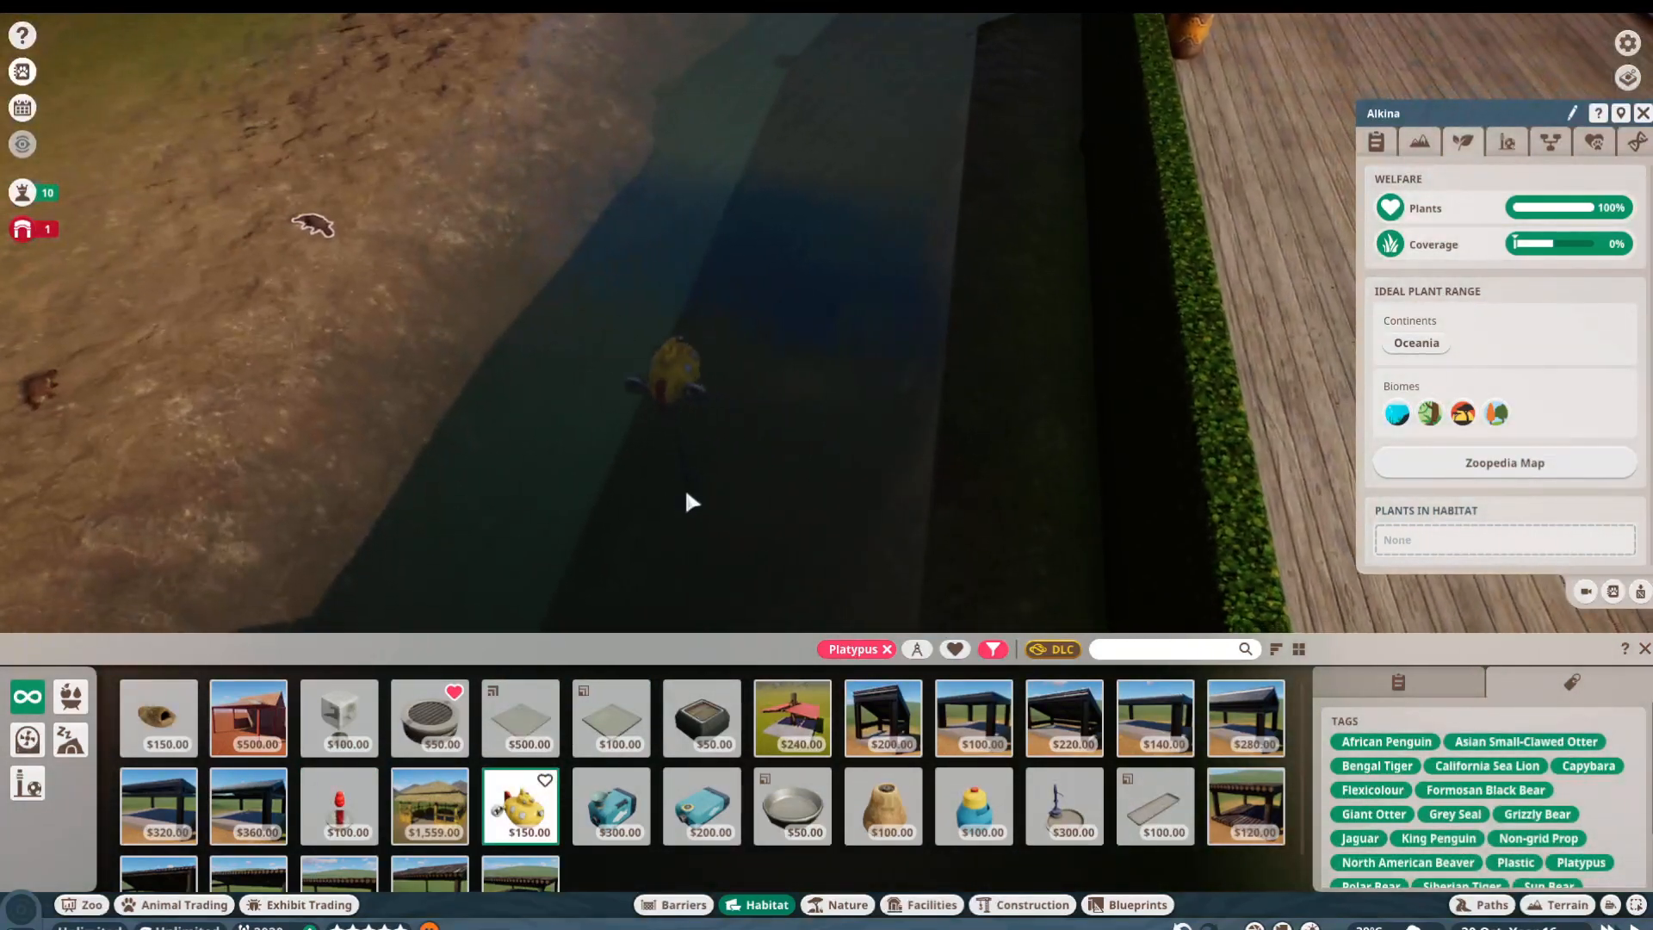
{"action": "left_click", "coordinate": [713, 35]}
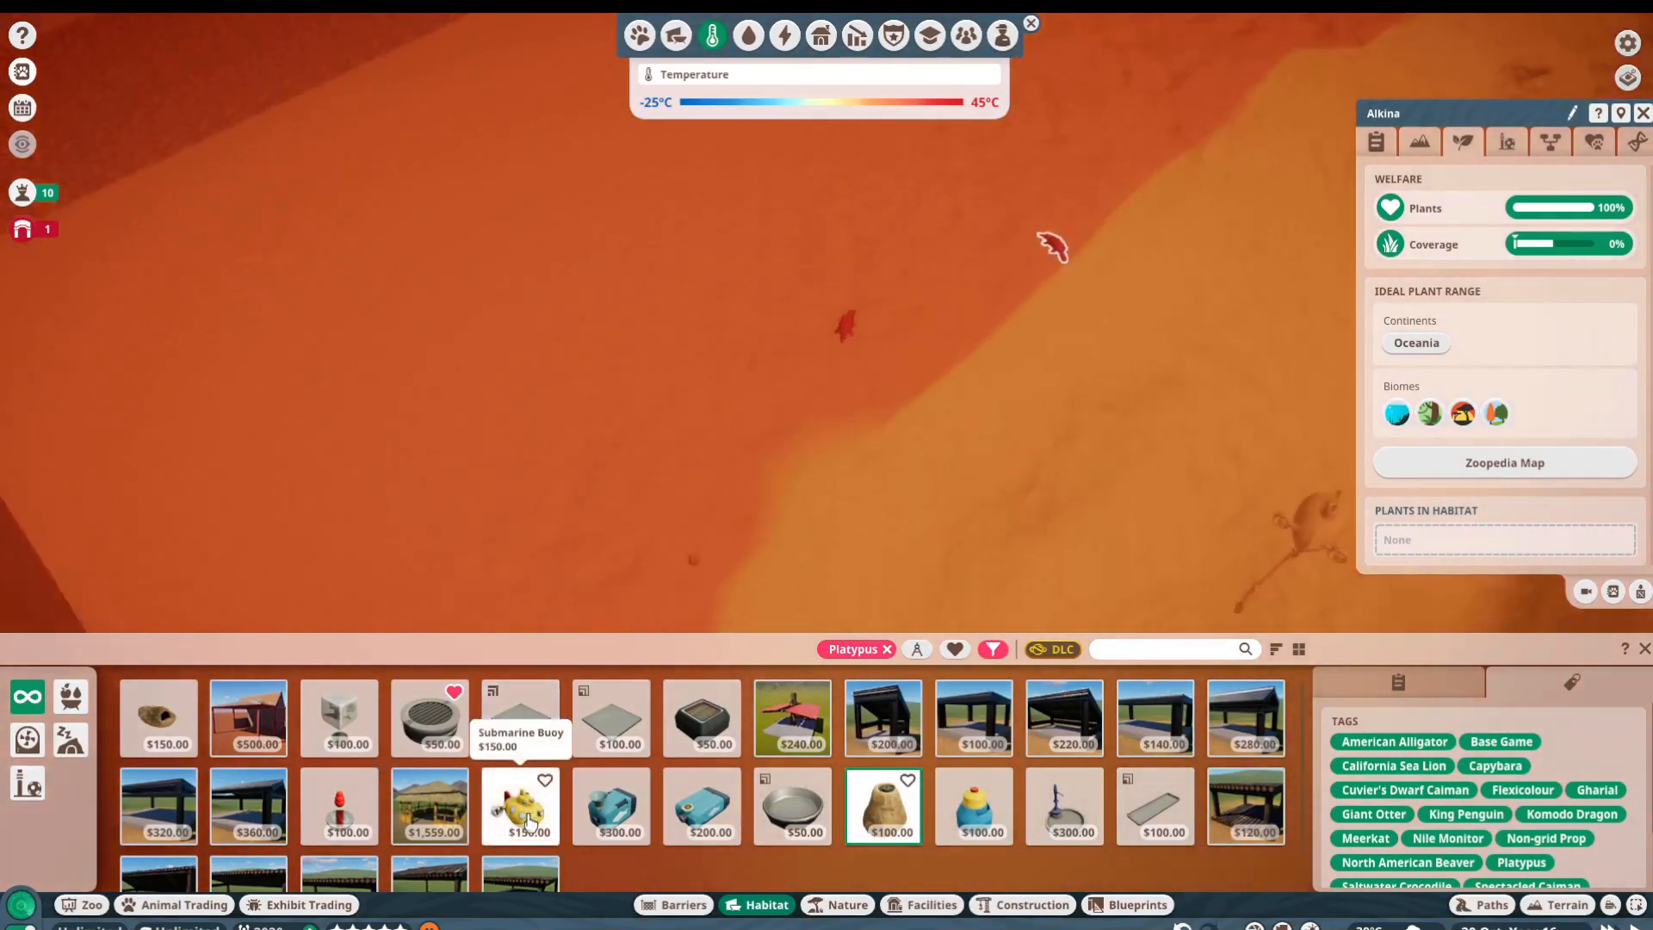
{"action": "left_click", "coordinate": [429, 717]}
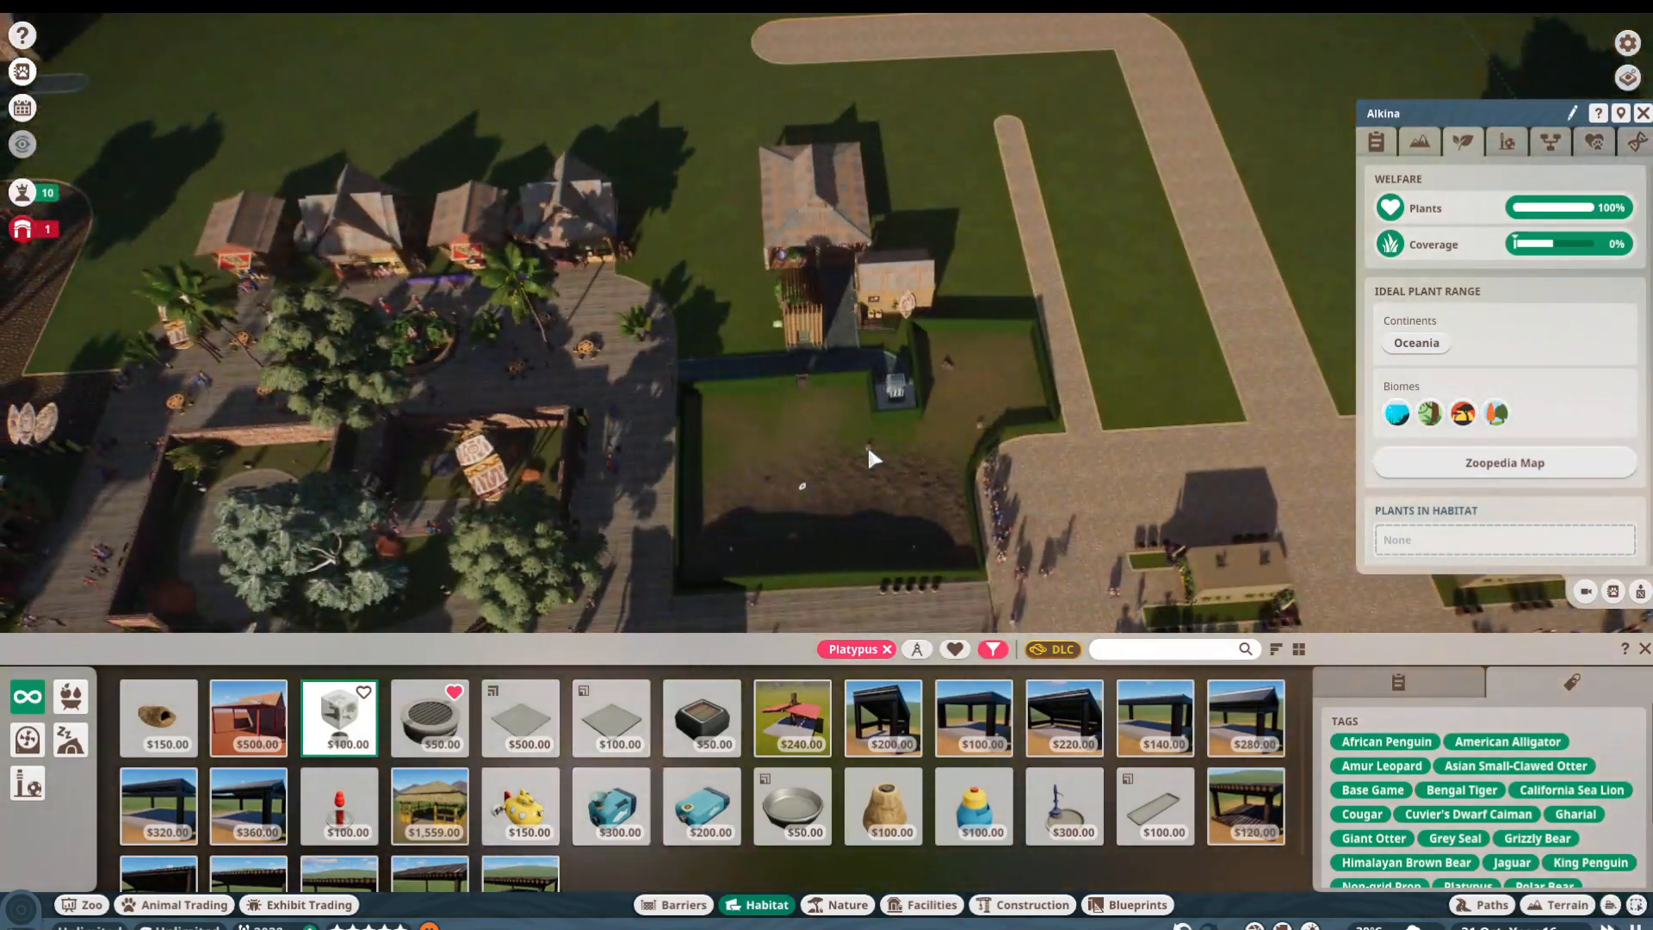
Step: Review the temperature and water heatmaps around the habitat
{"action": "left_click", "coordinate": [711, 34]}
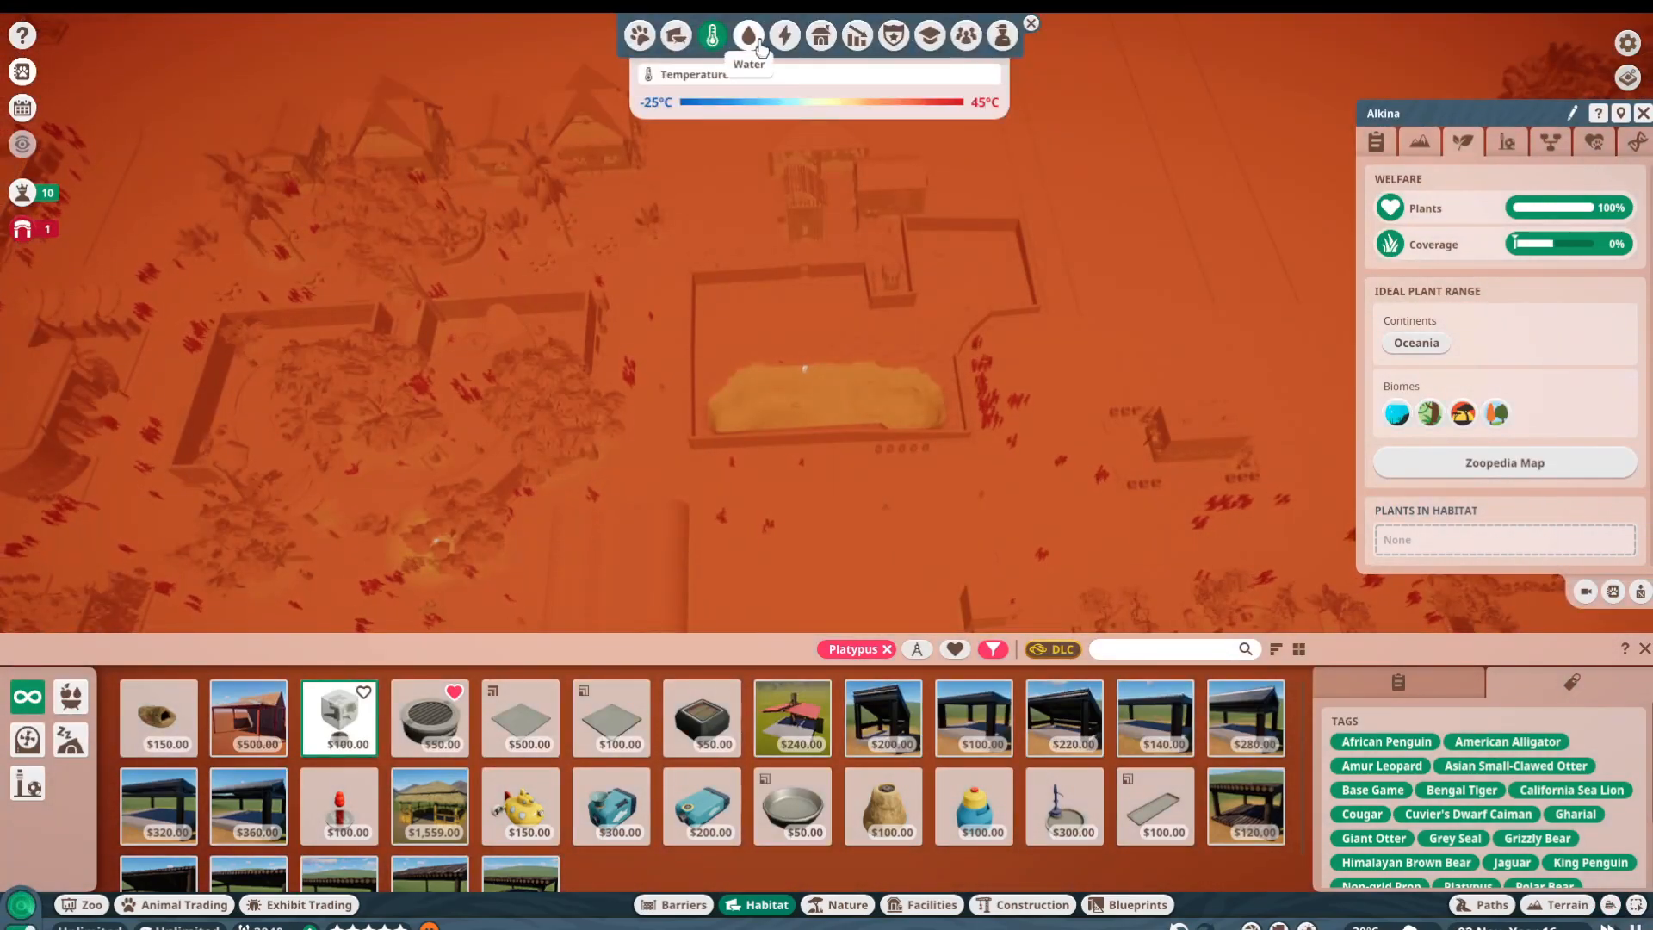
{"action": "left_click", "coordinate": [749, 34]}
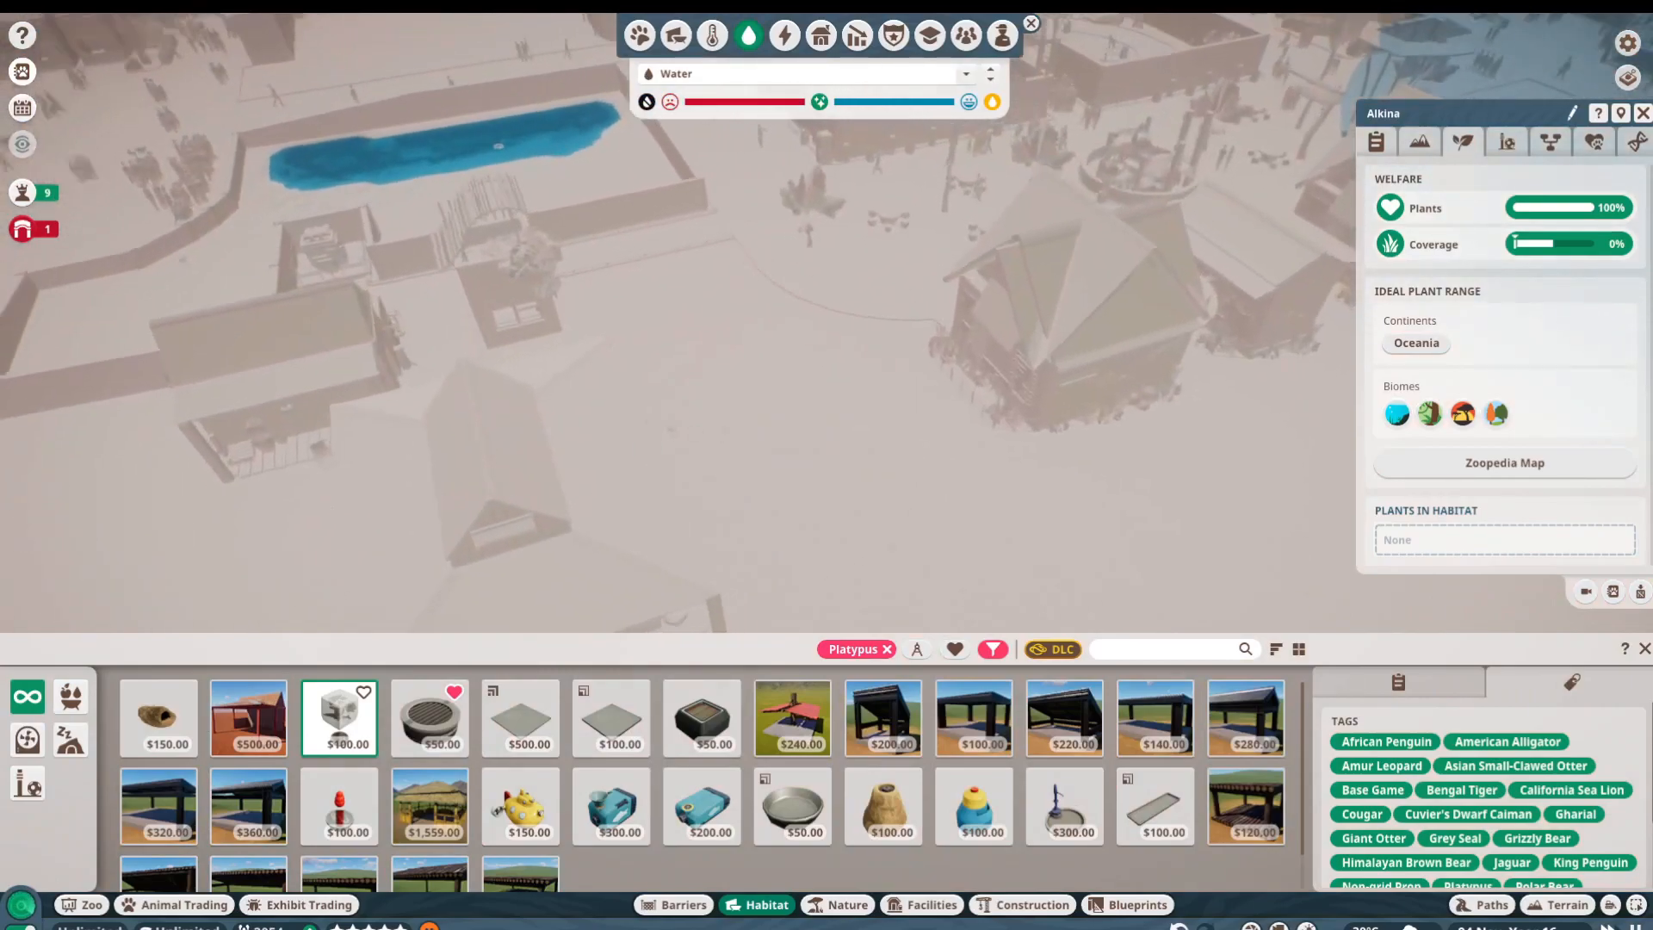
{"action": "left_click", "coordinate": [932, 904]}
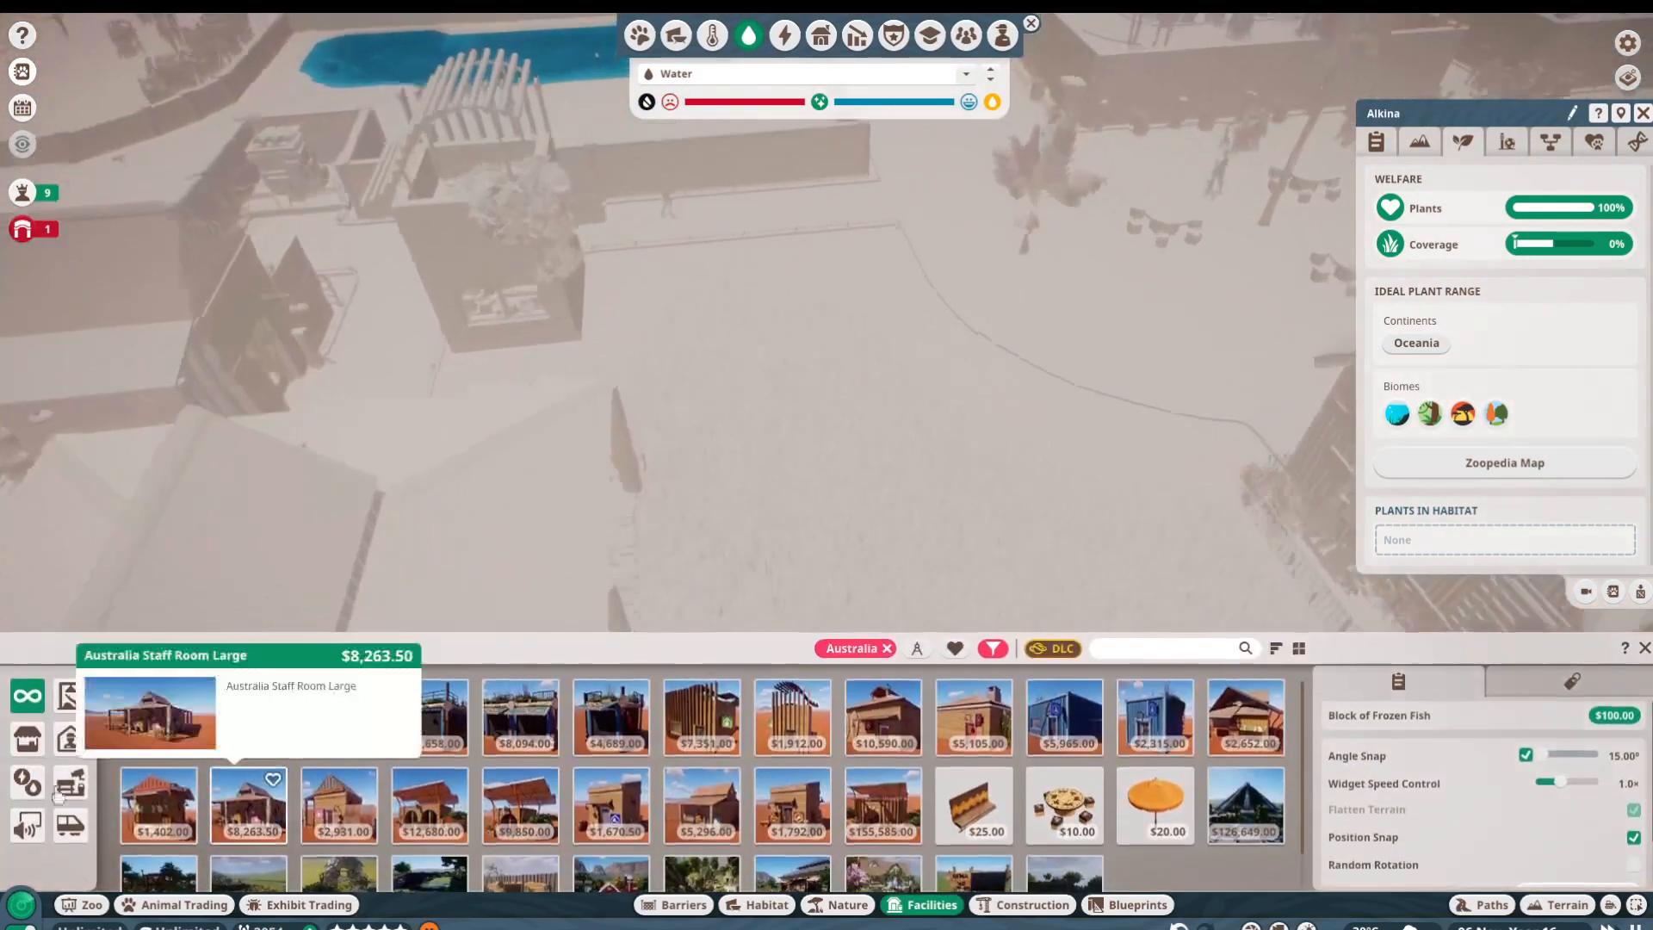
Step: Select the water treatment unit beside the habitat for editing, then return to platypus habitat items
{"action": "left_click", "coordinate": [885, 650]}
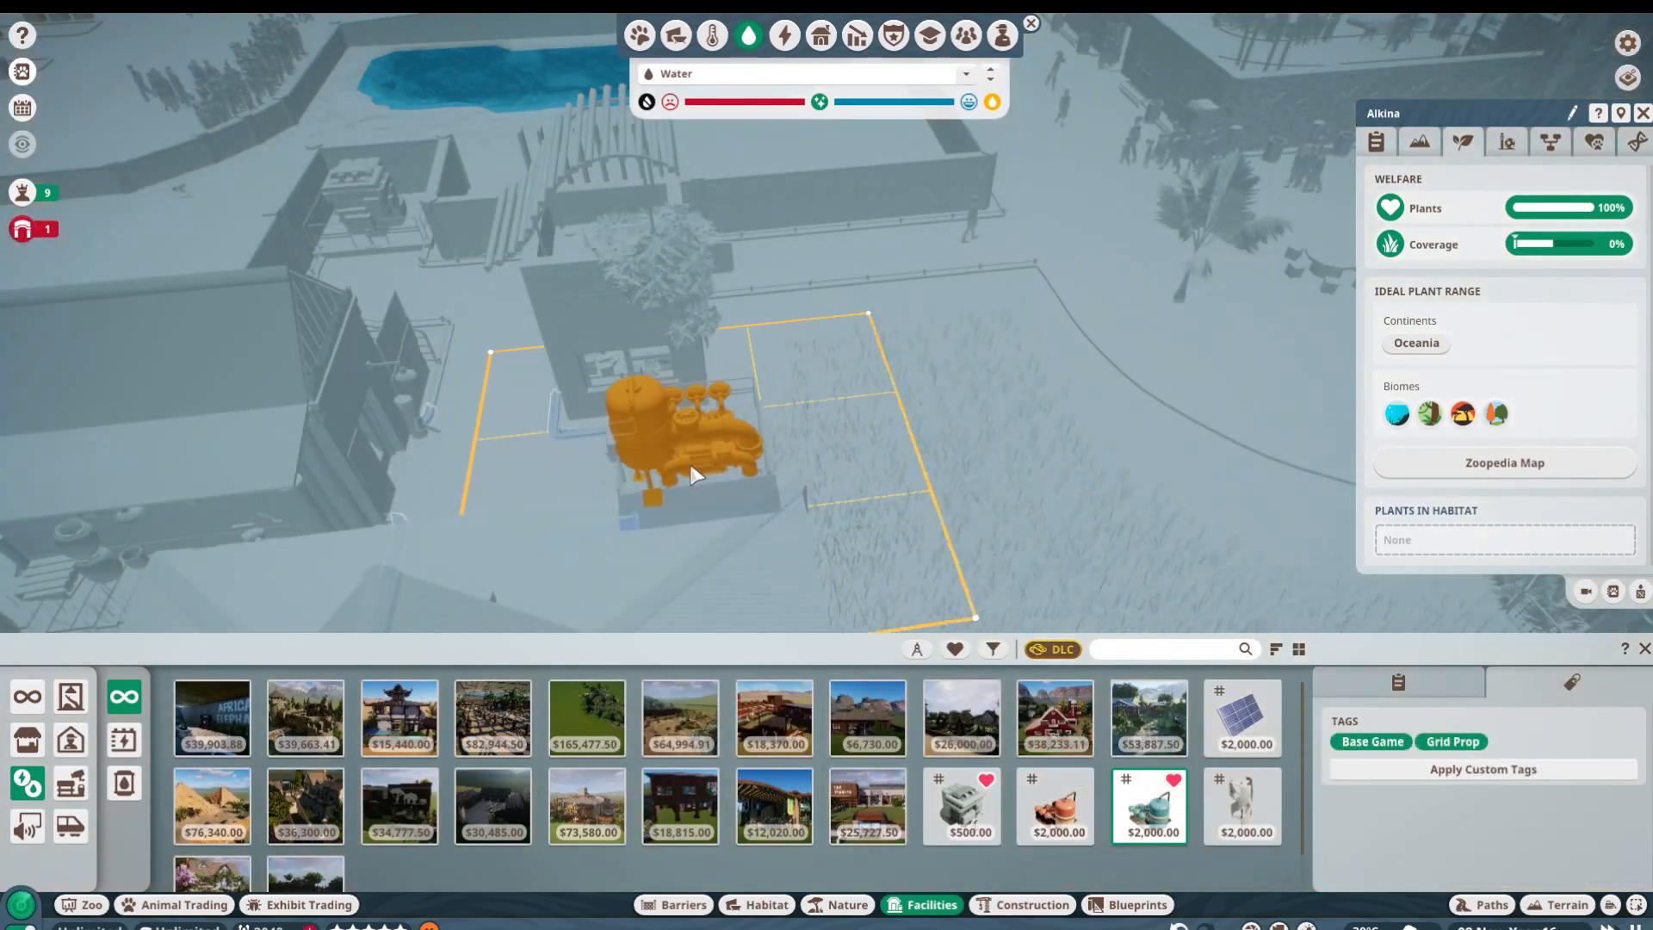
{"action": "left_click_drag", "start_coordinate": [691, 443], "coordinate": [654, 475]}
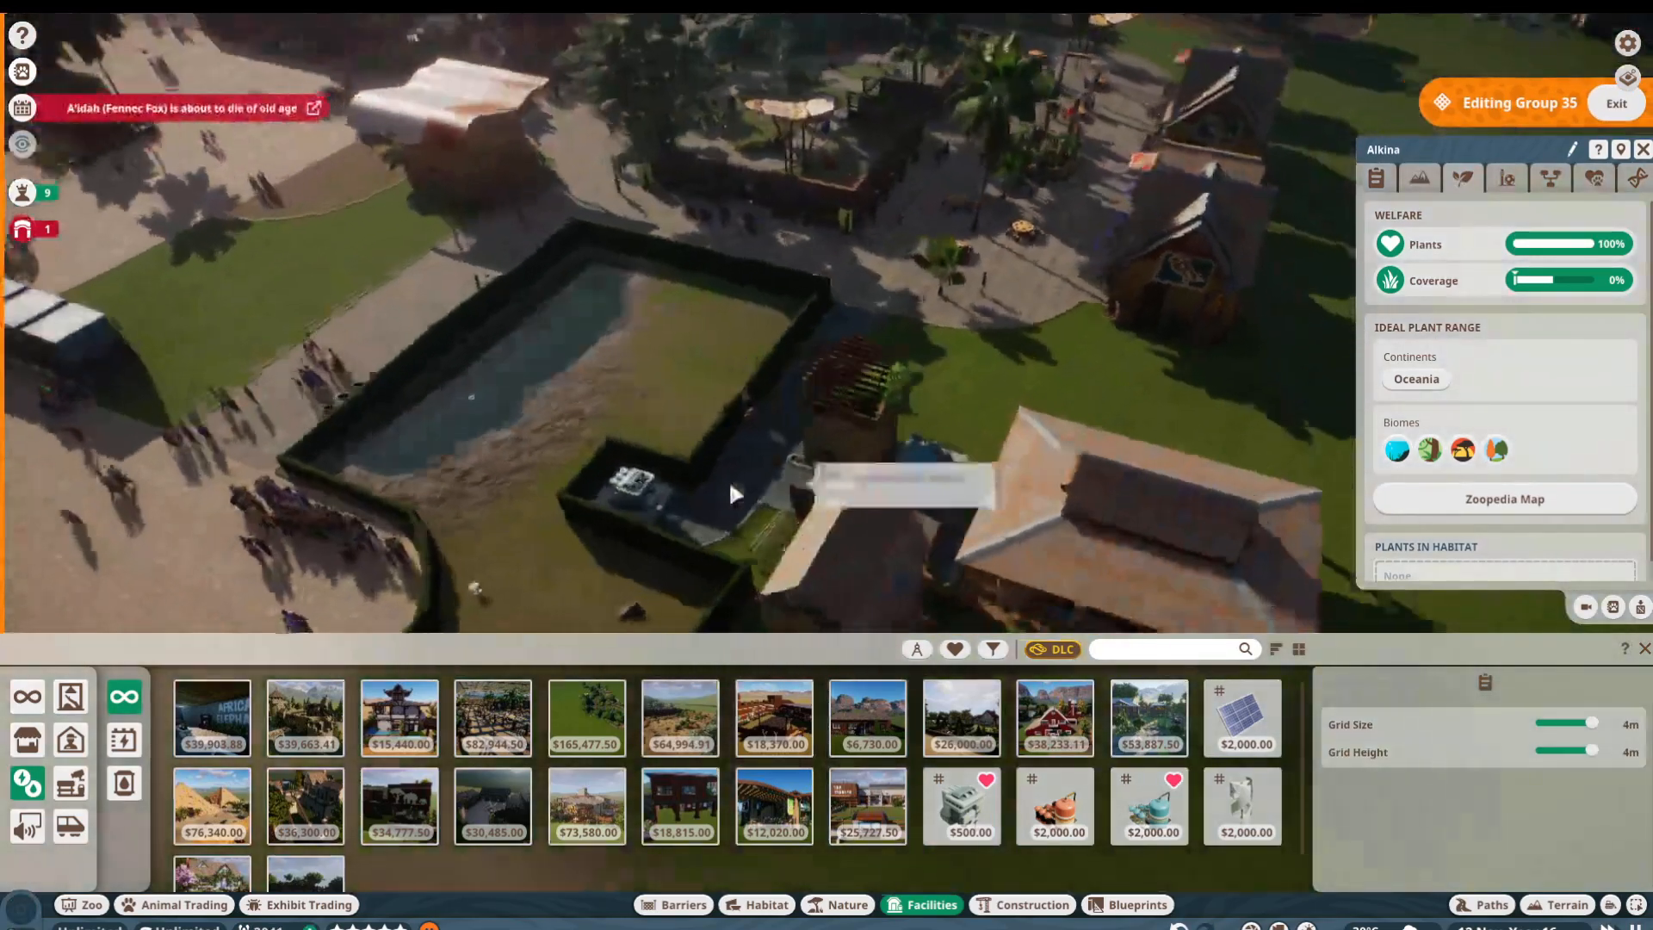
{"action": "mouse_move", "coordinate": [866, 806]}
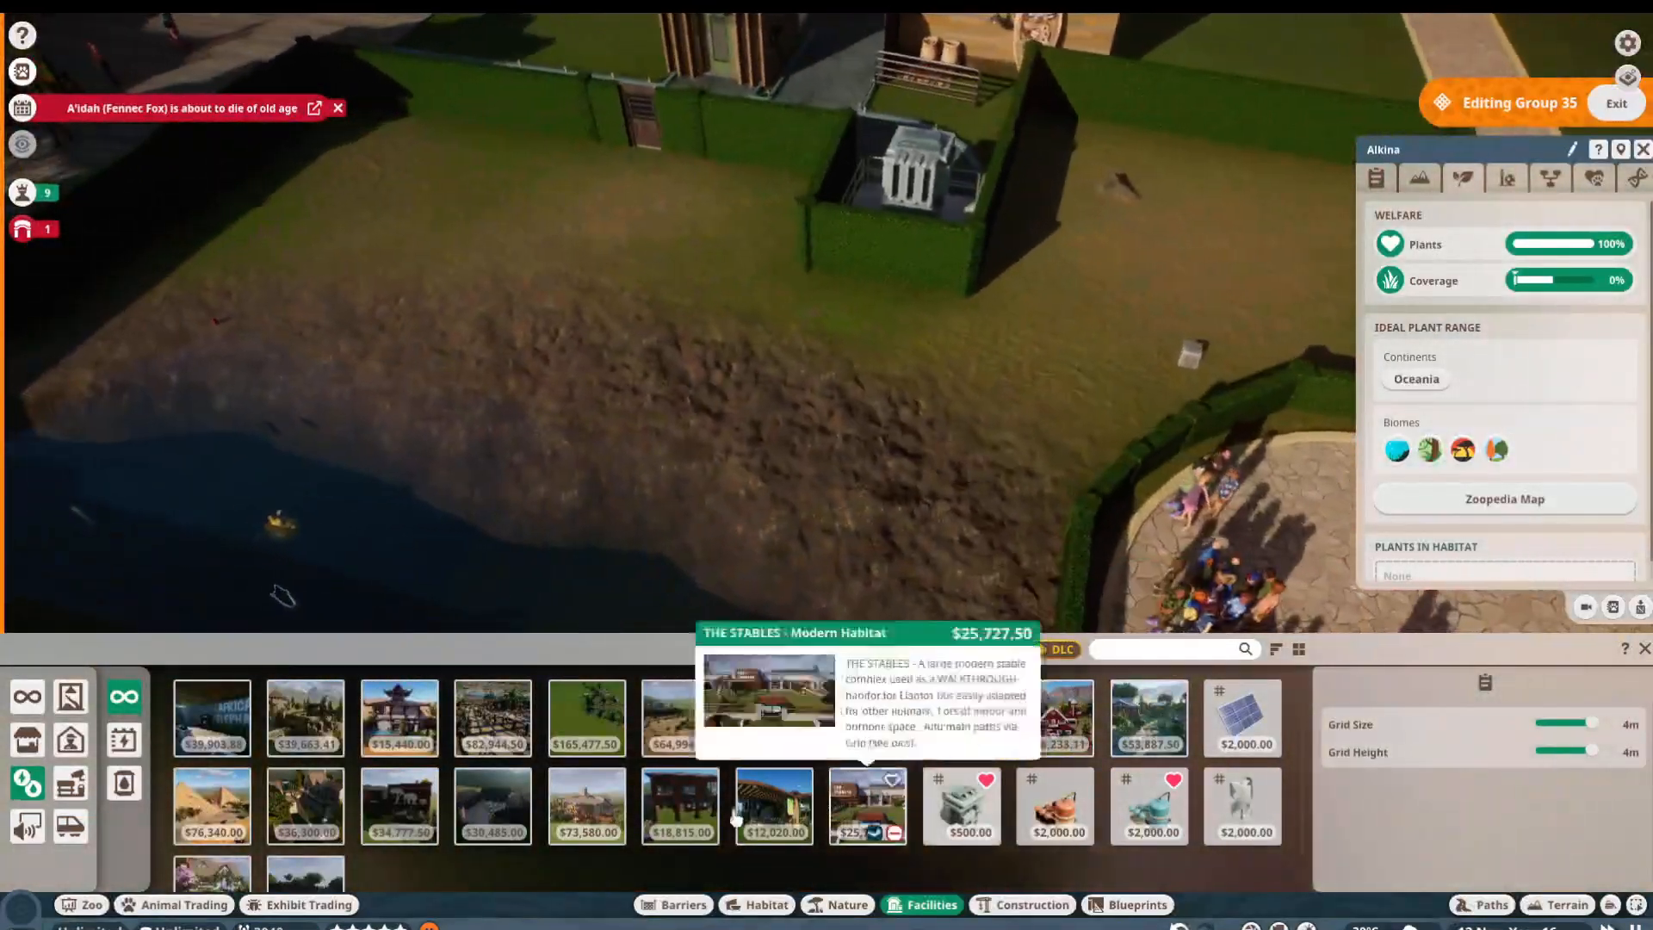
{"action": "left_click", "coordinate": [765, 904]}
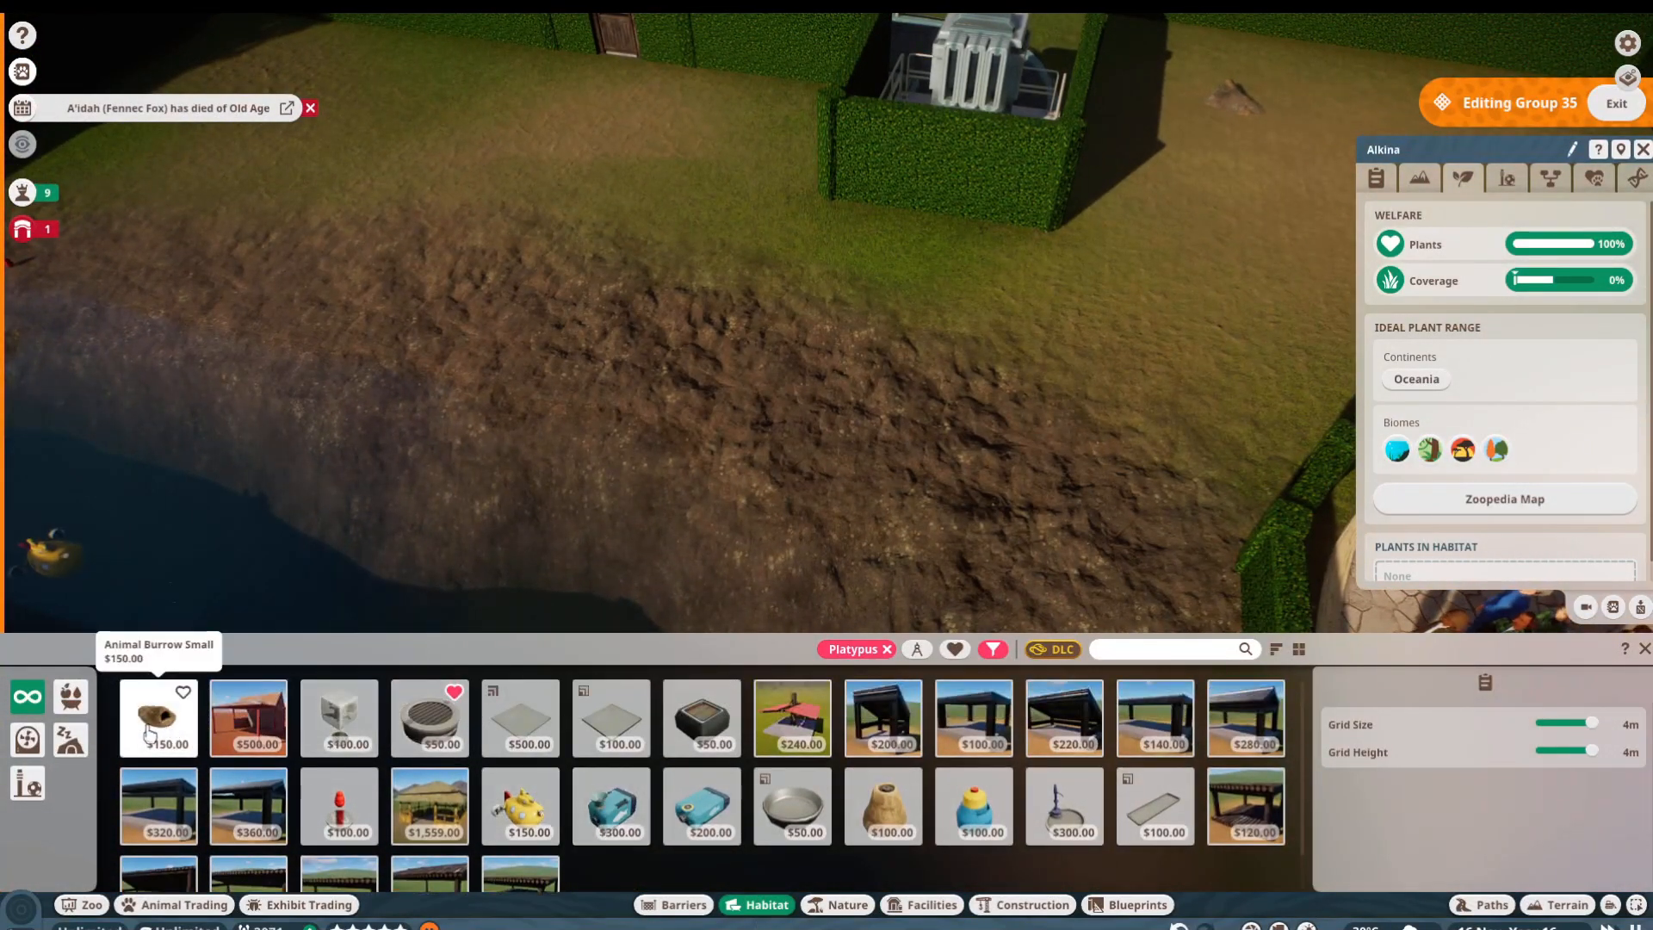
Step: Filter Nature to the habitat's biomes and place an Australian Fan Palm and a mossy rock by the pond
{"action": "left_click", "coordinate": [847, 904]}
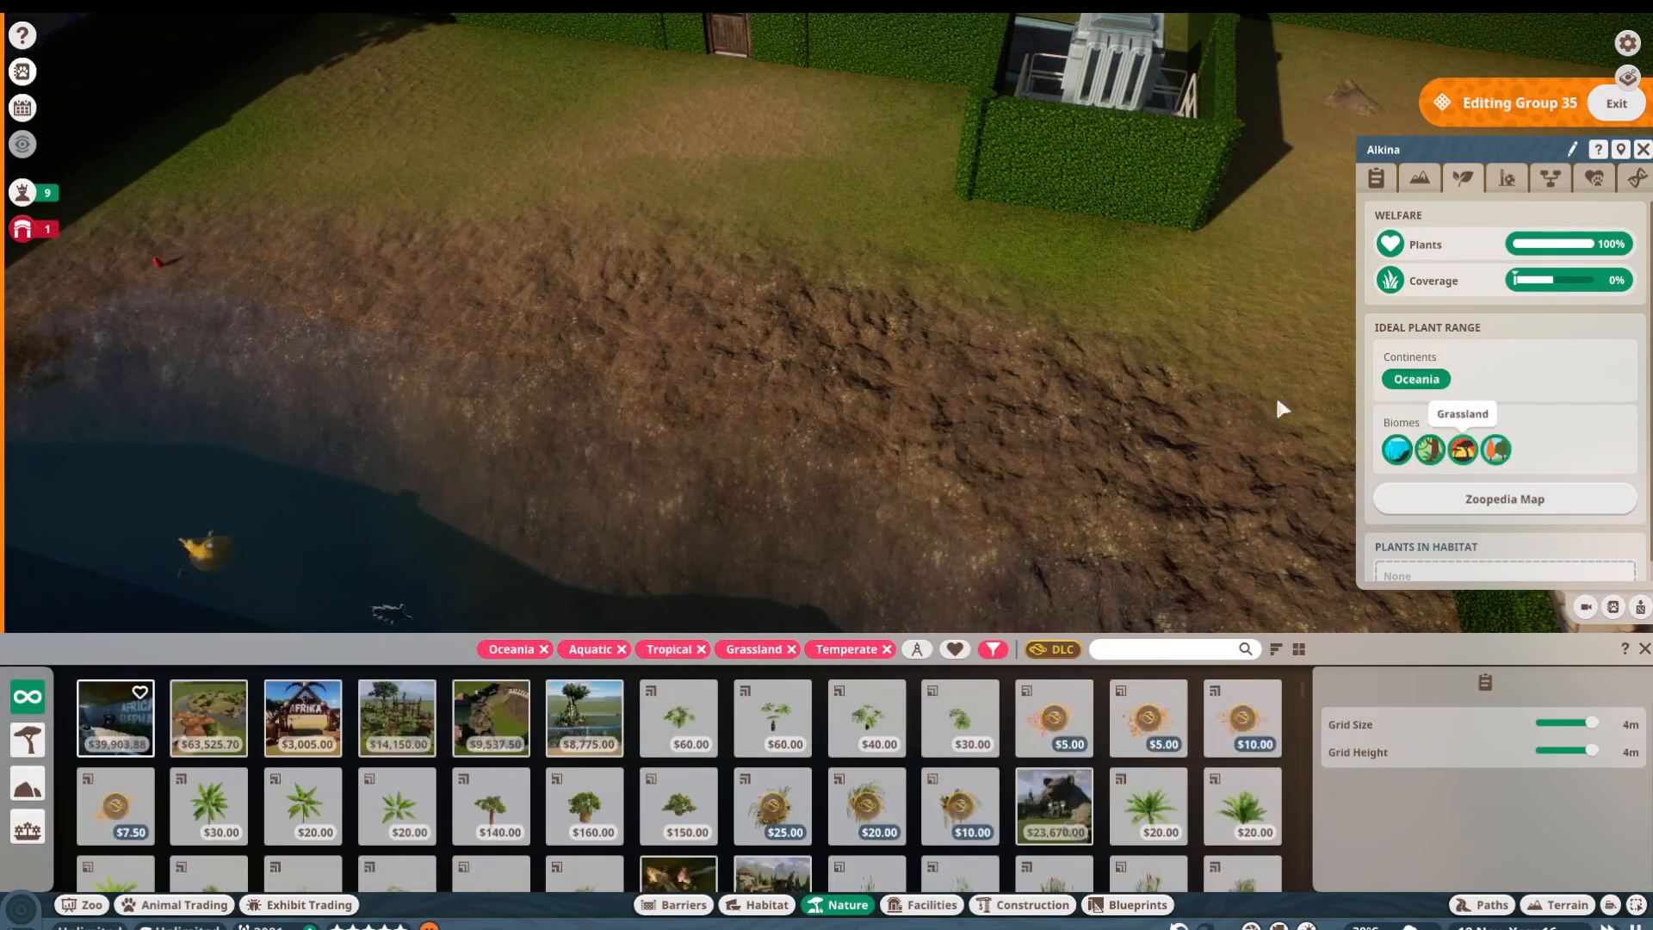
{"action": "left_click", "coordinate": [678, 718]}
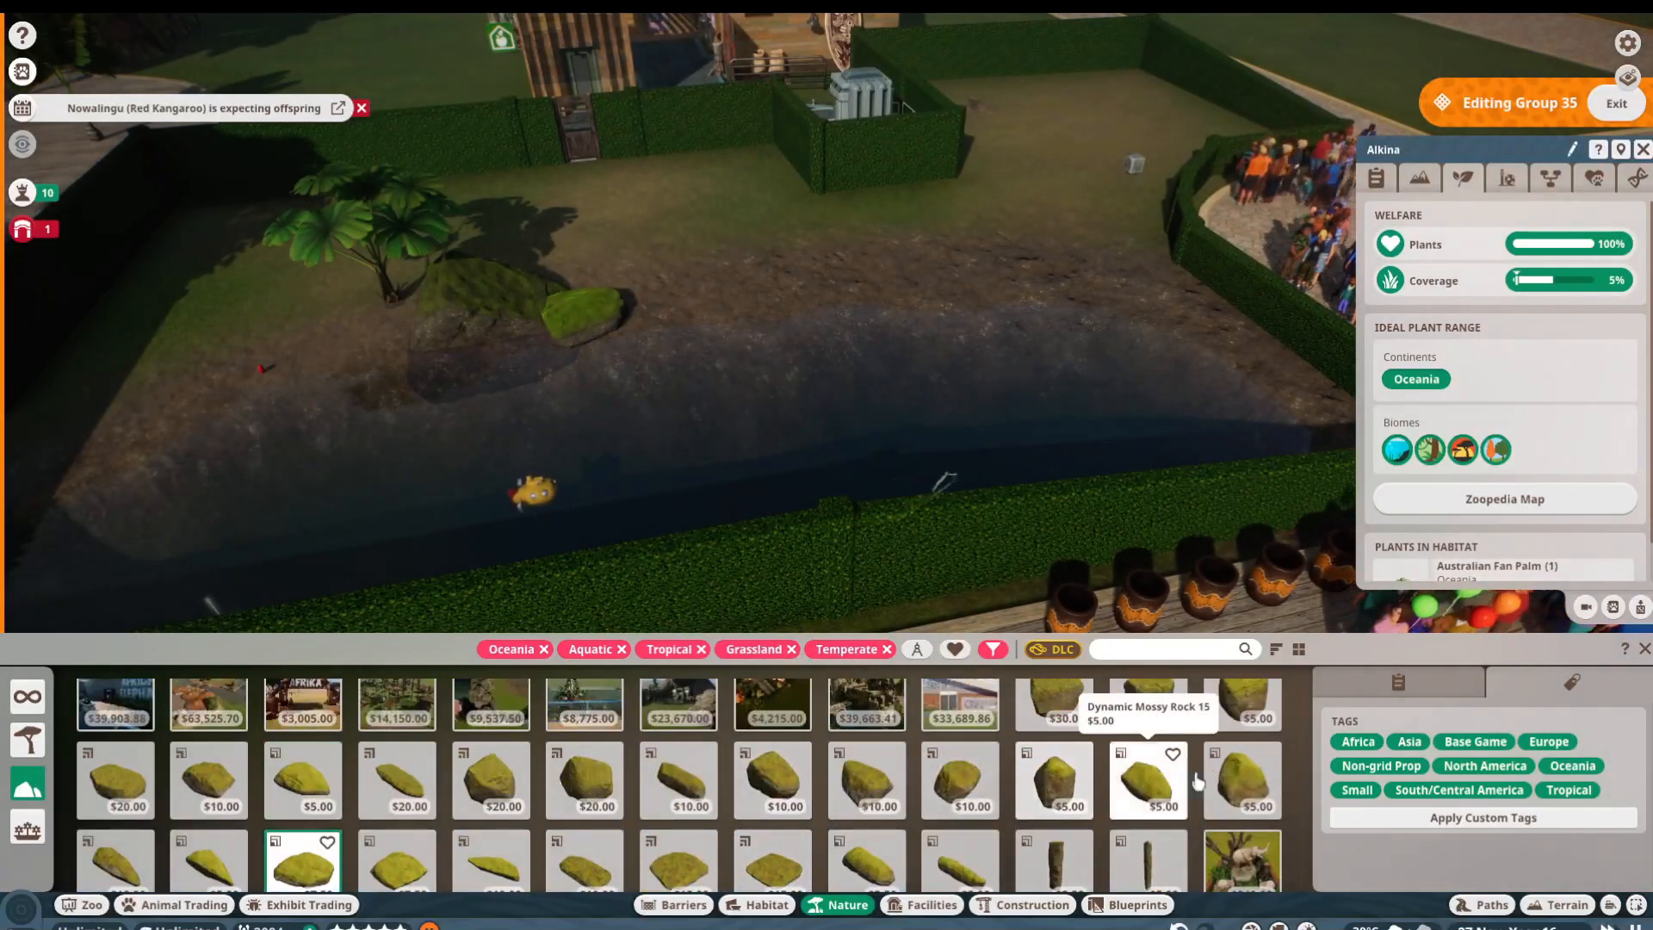
{"action": "left_click", "coordinate": [1053, 704]}
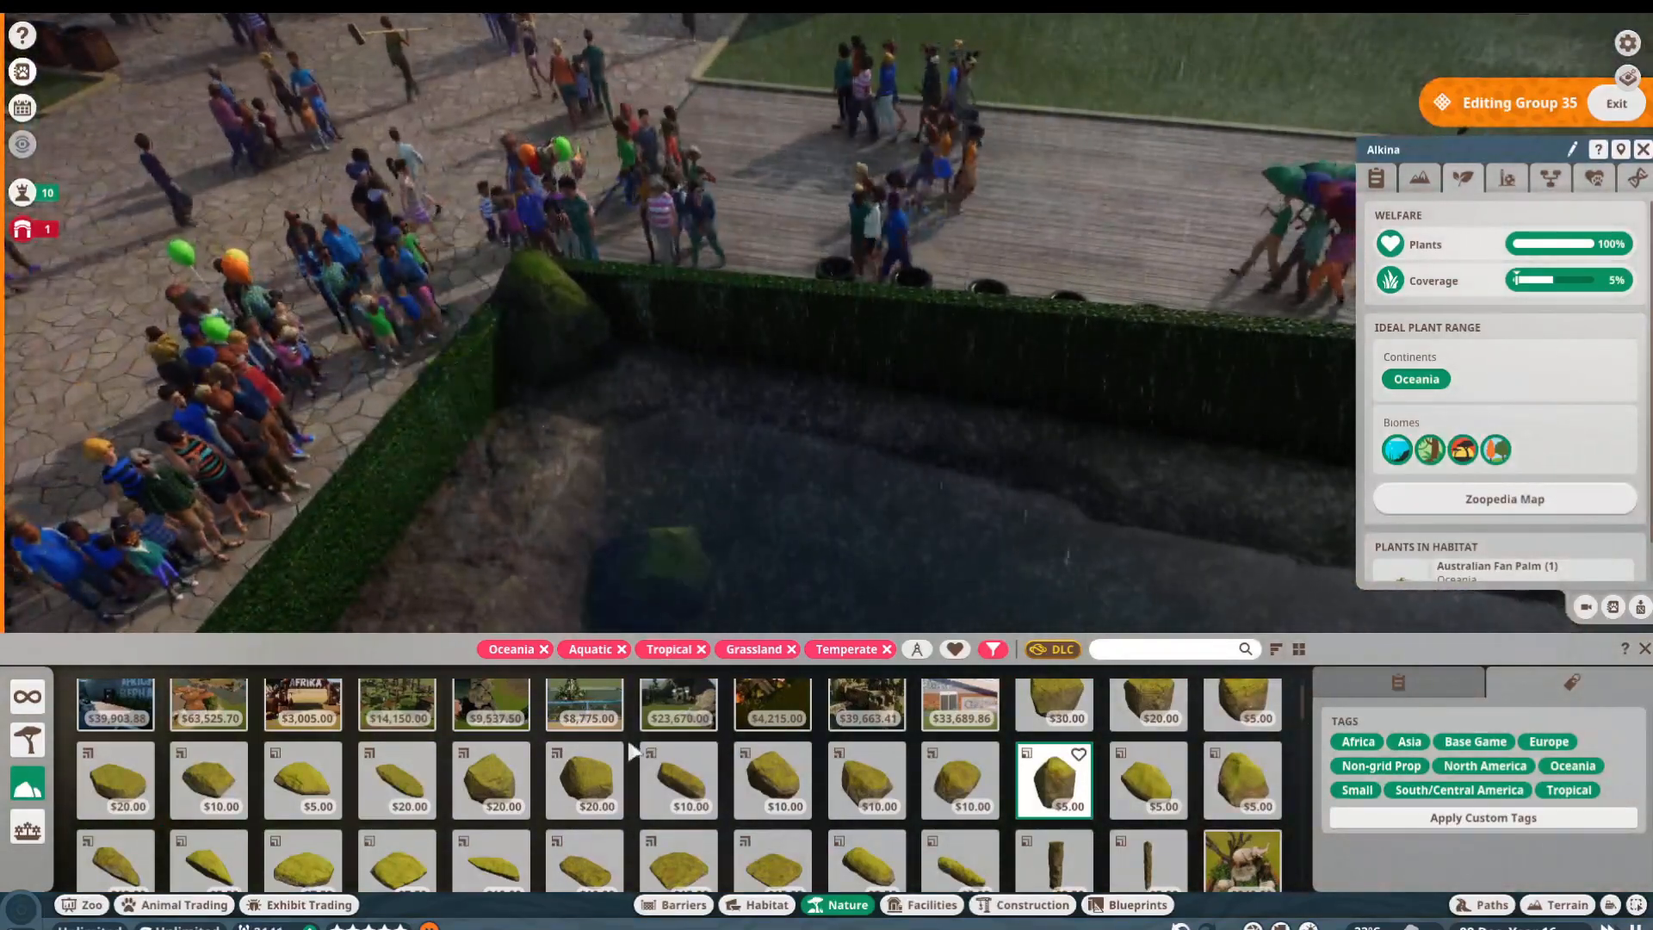
Step: Add a mossy rock, bracken, a foxtail palm and an elephant ear plant around the pond for 20% coverage
{"action": "left_click", "coordinate": [678, 780]}
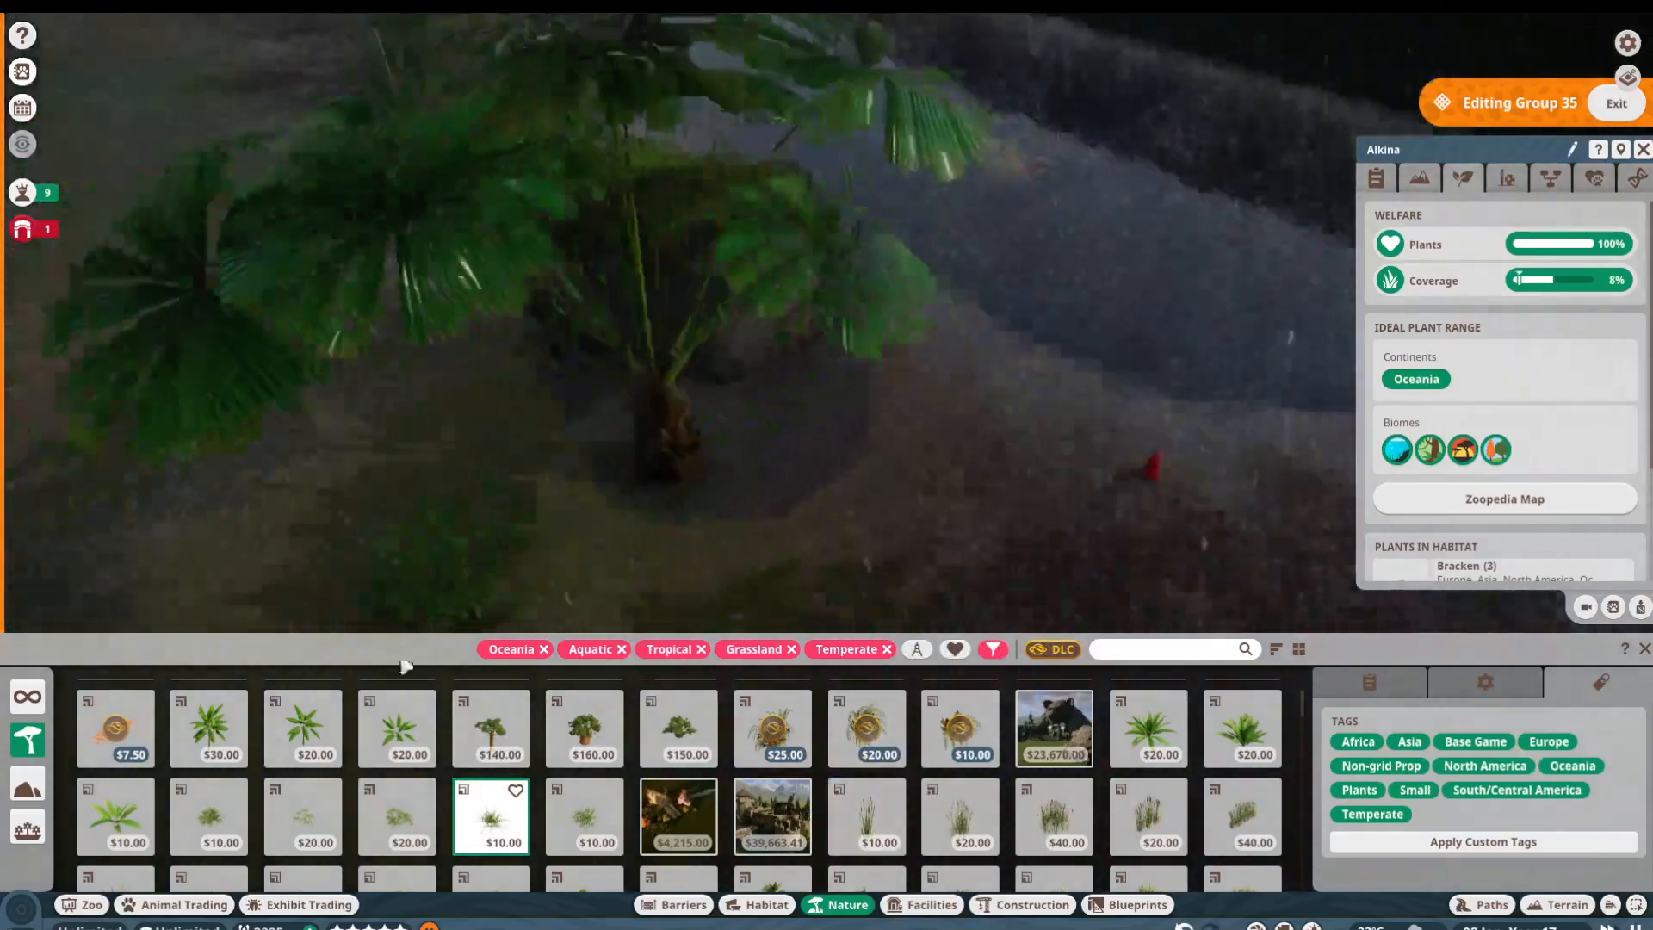
{"action": "left_click", "coordinate": [396, 726]}
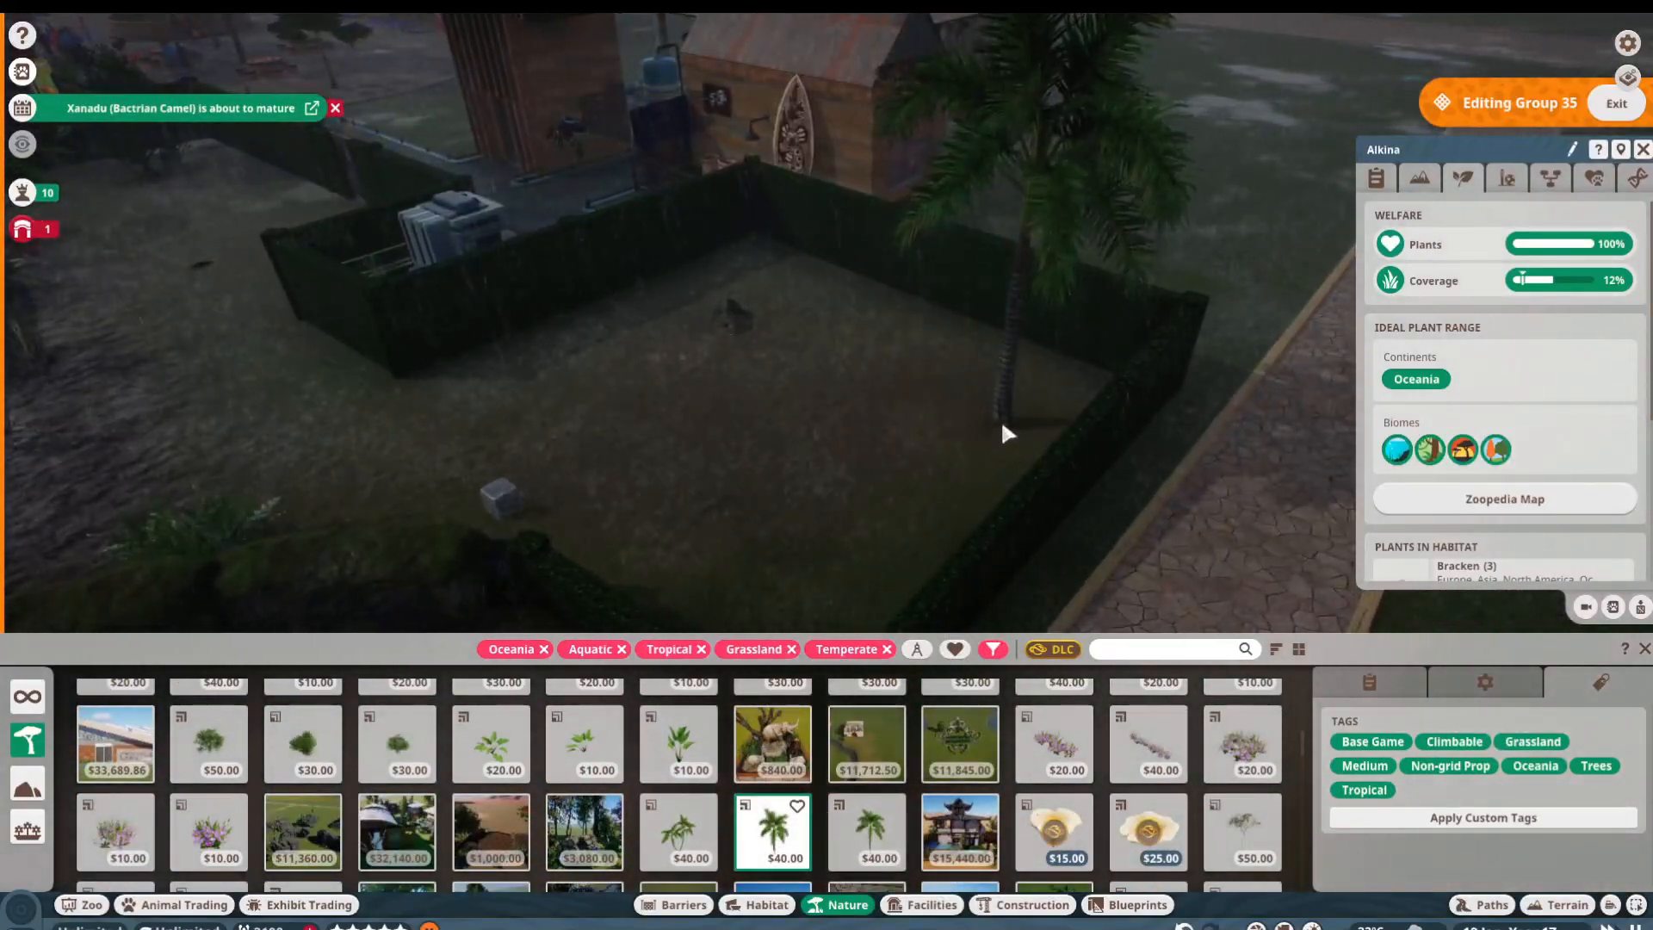
{"action": "left_click", "coordinate": [679, 831]}
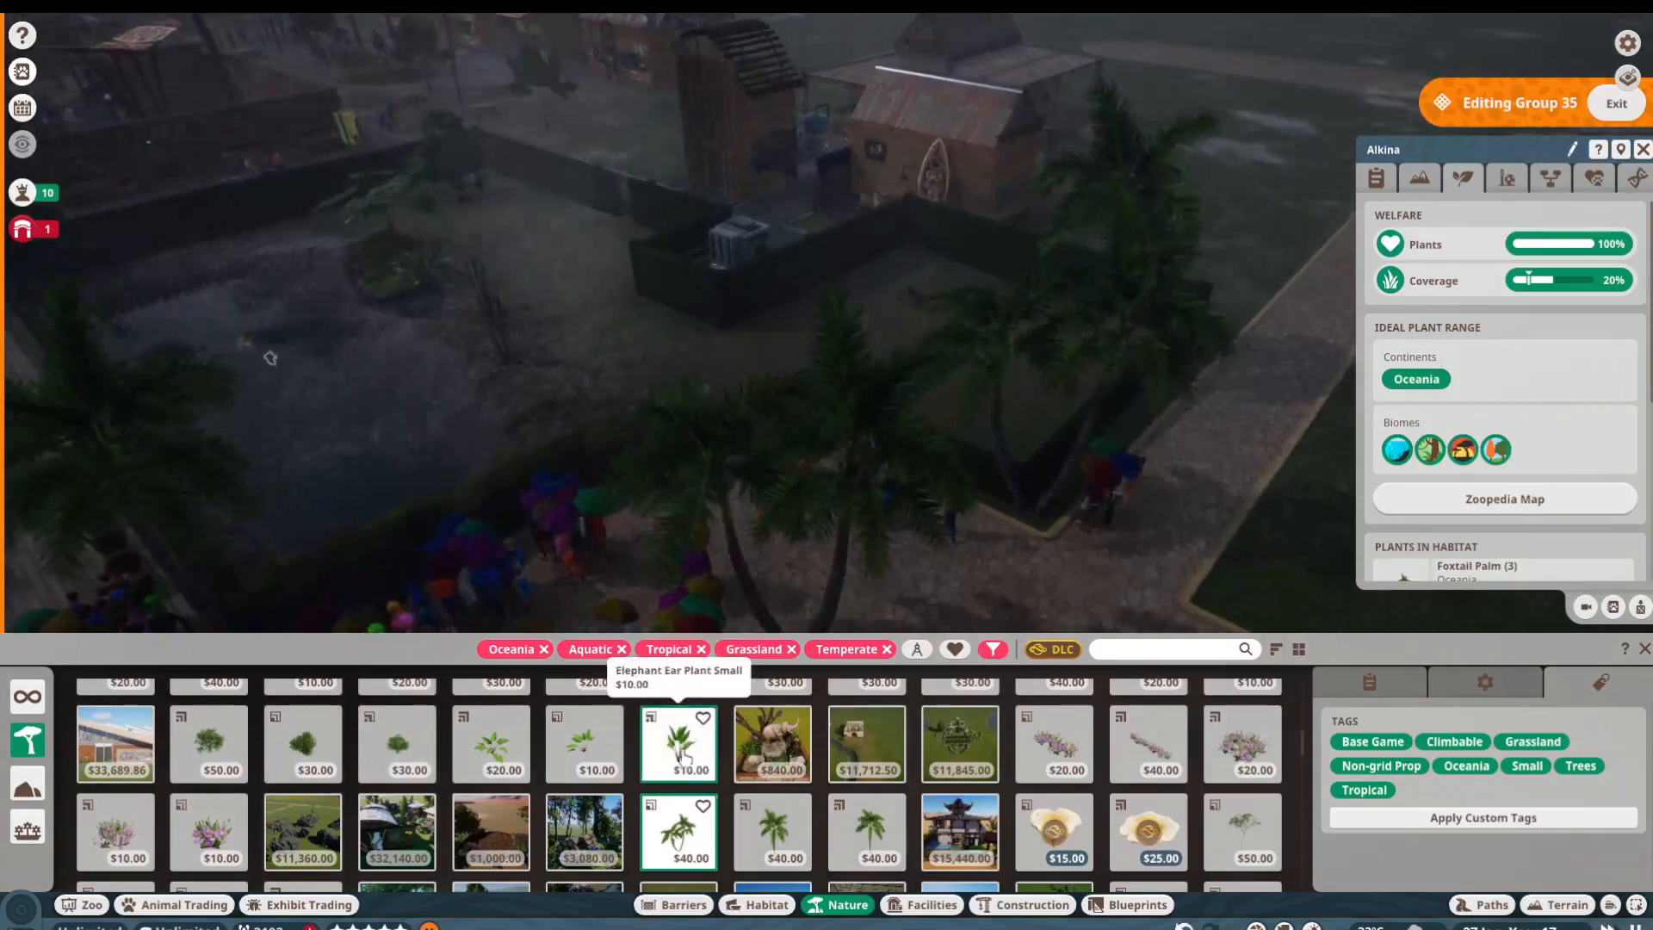
{"action": "left_click", "coordinate": [491, 744]}
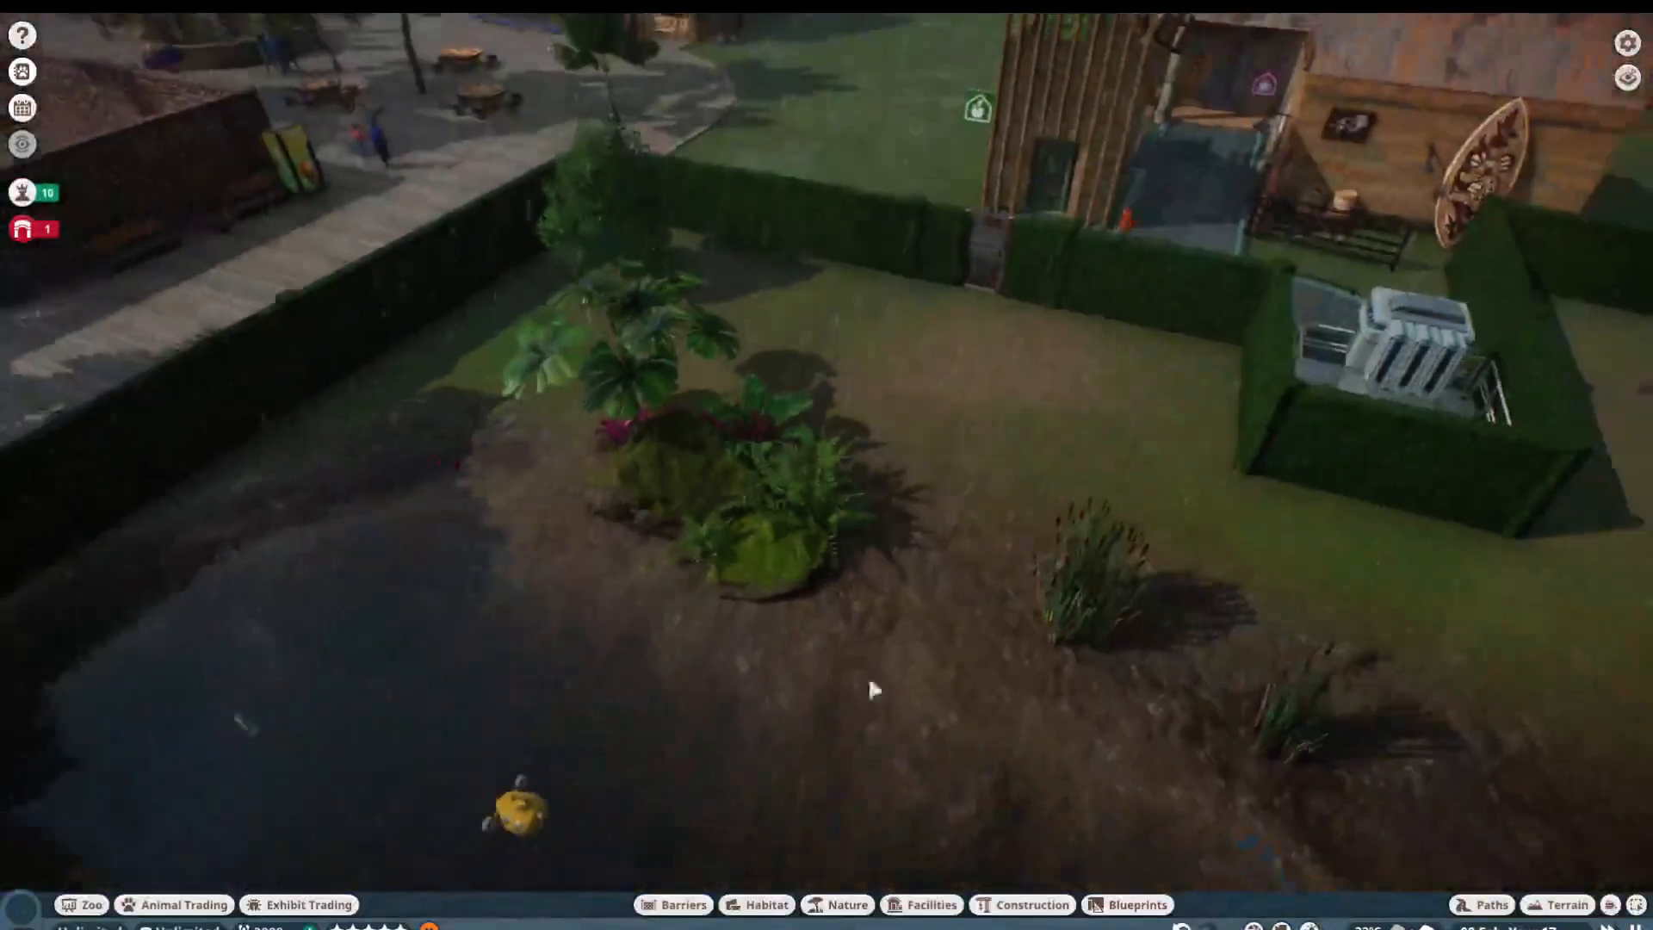
Step: Place a large food tray on the habitat grass
{"action": "left_click", "coordinate": [766, 904]}
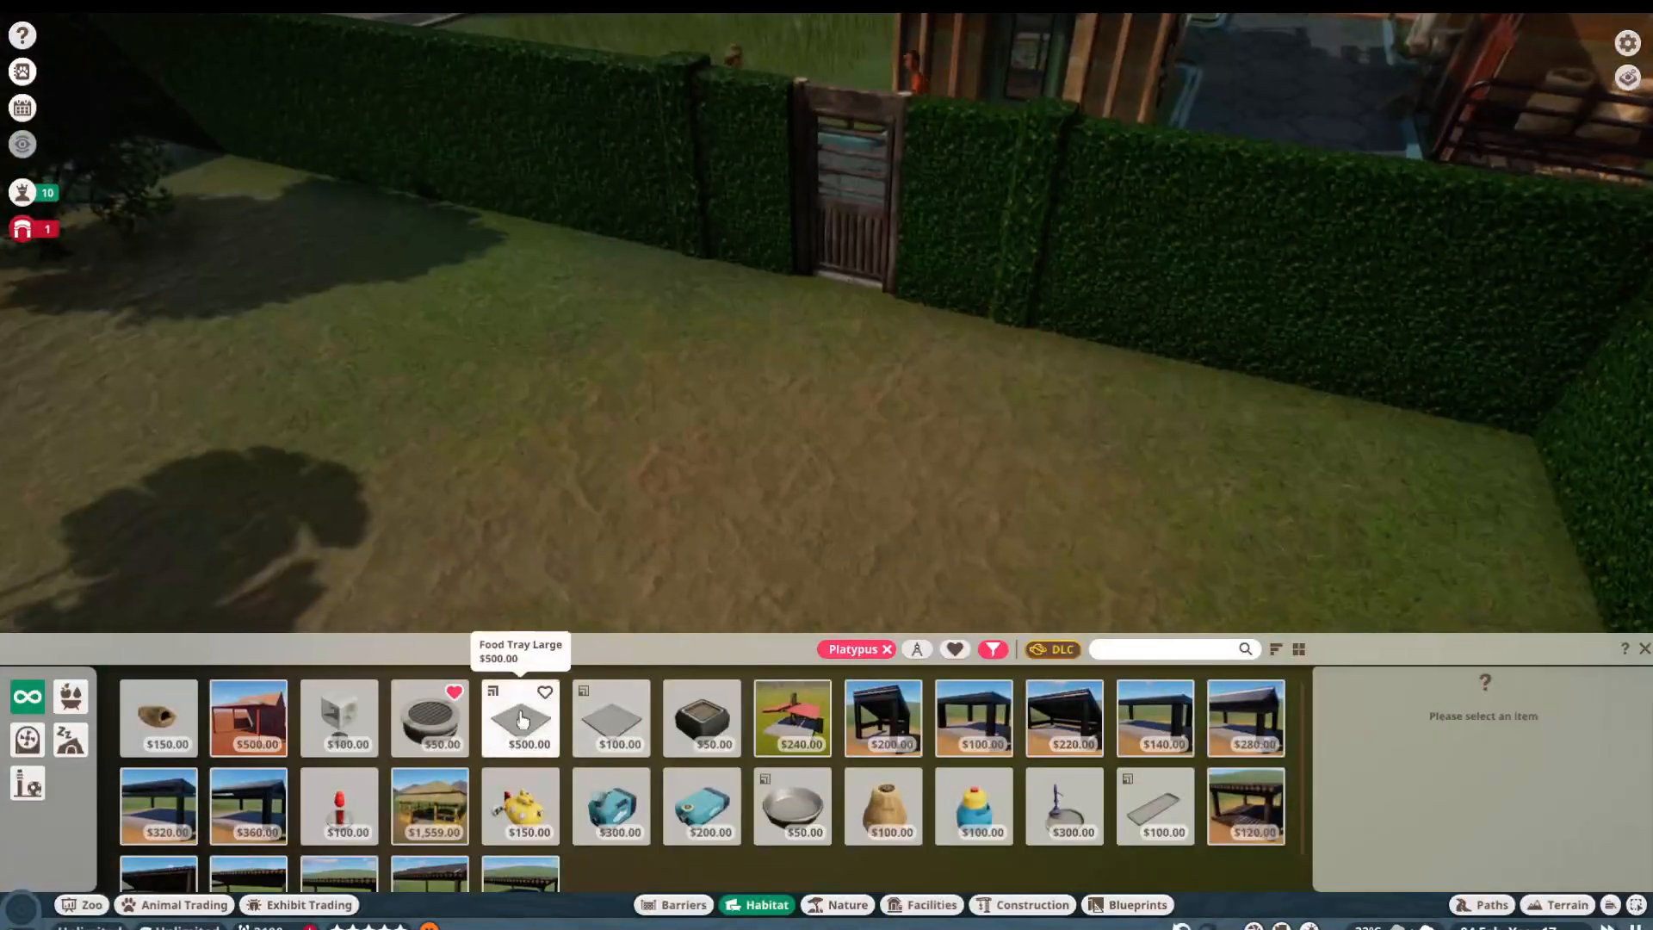
{"action": "left_click", "coordinate": [518, 718]}
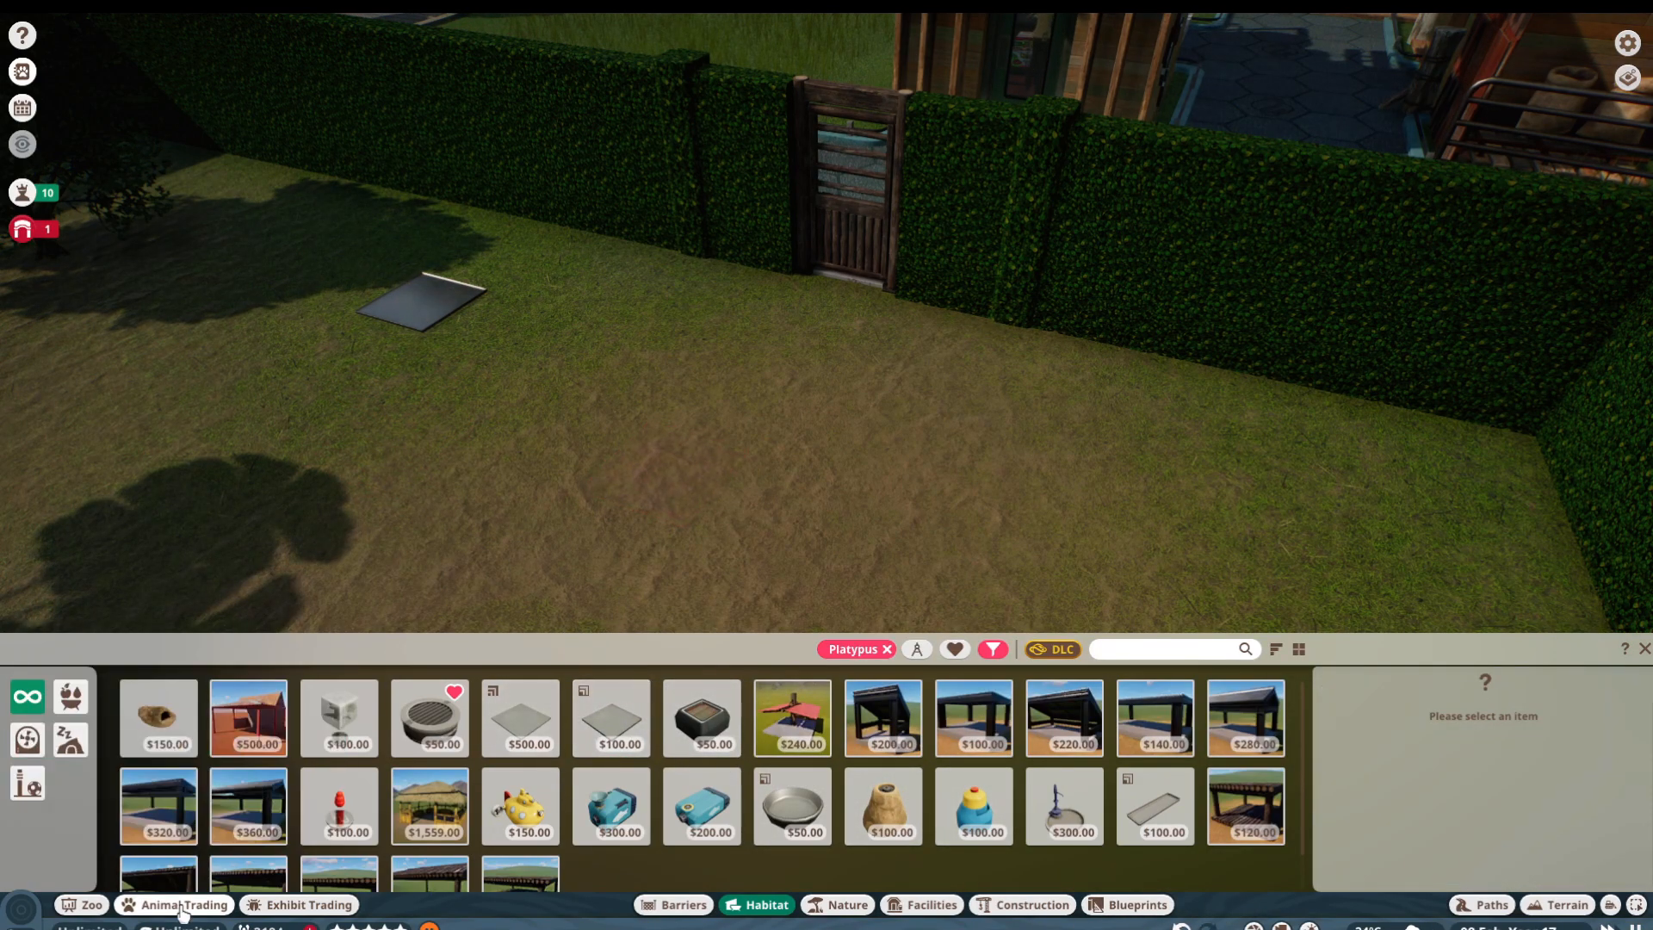
Step: Check the platypus offers in the Animal Market, then close it
{"action": "left_click", "coordinate": [183, 904]}
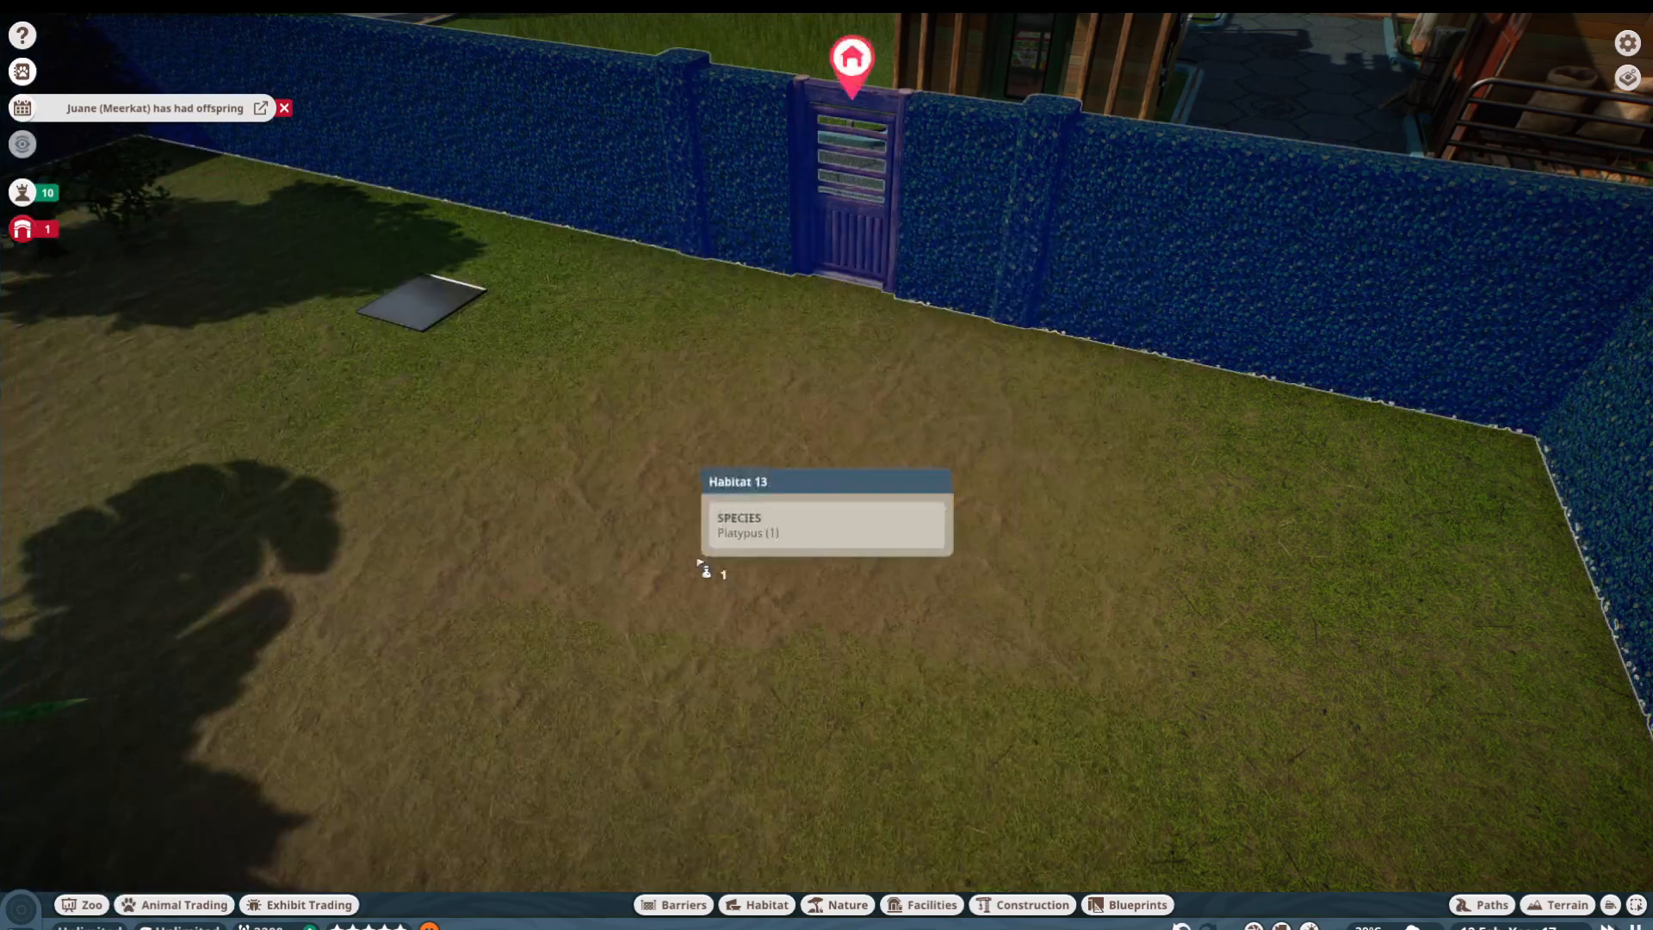
{"action": "left_click", "coordinate": [172, 903]}
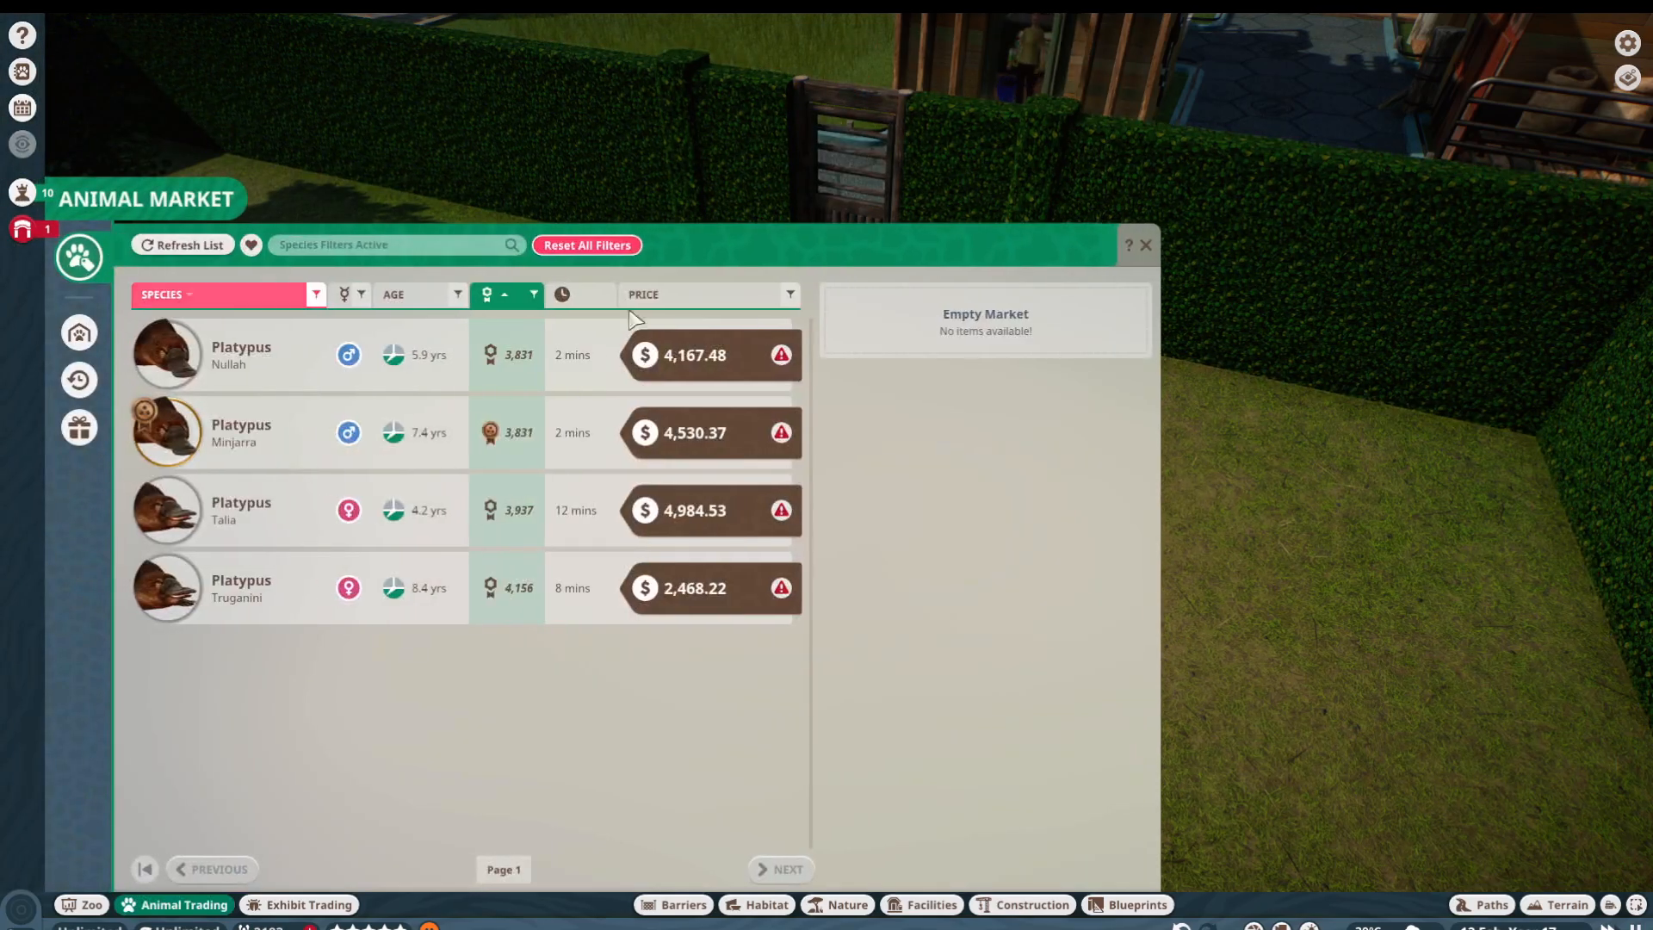
{"action": "left_click", "coordinate": [1147, 245]}
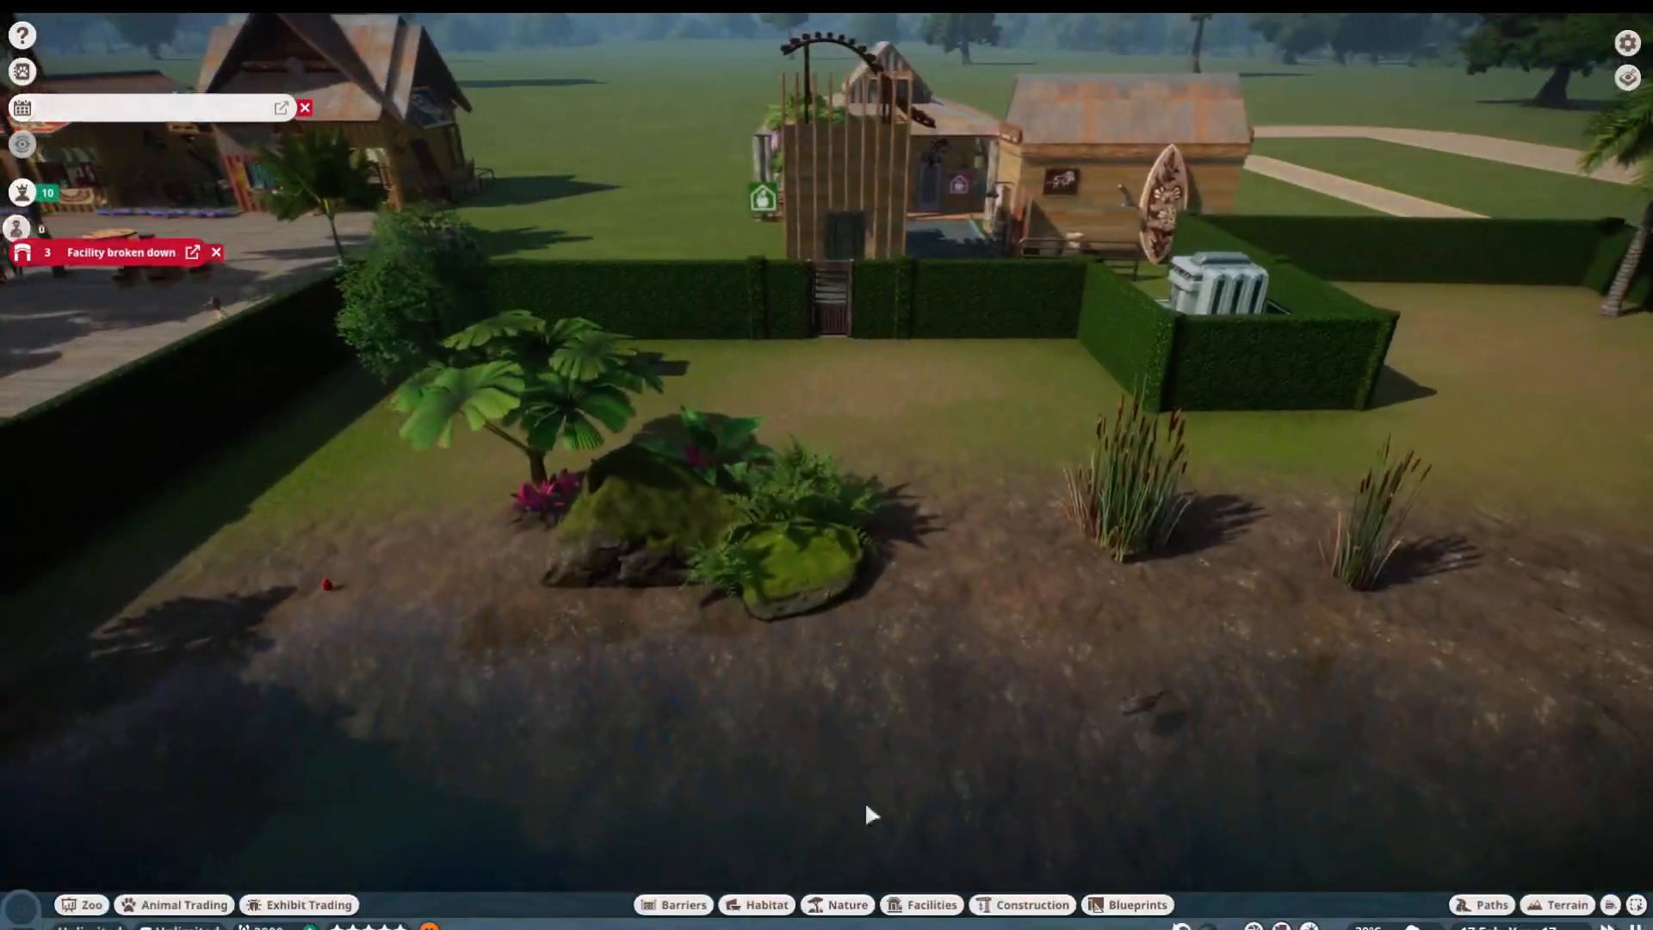
Step: Pick Coconut Palm from filtered Nature plants and plant palms along the habitat edge by the guest path
{"action": "left_click", "coordinate": [928, 904]}
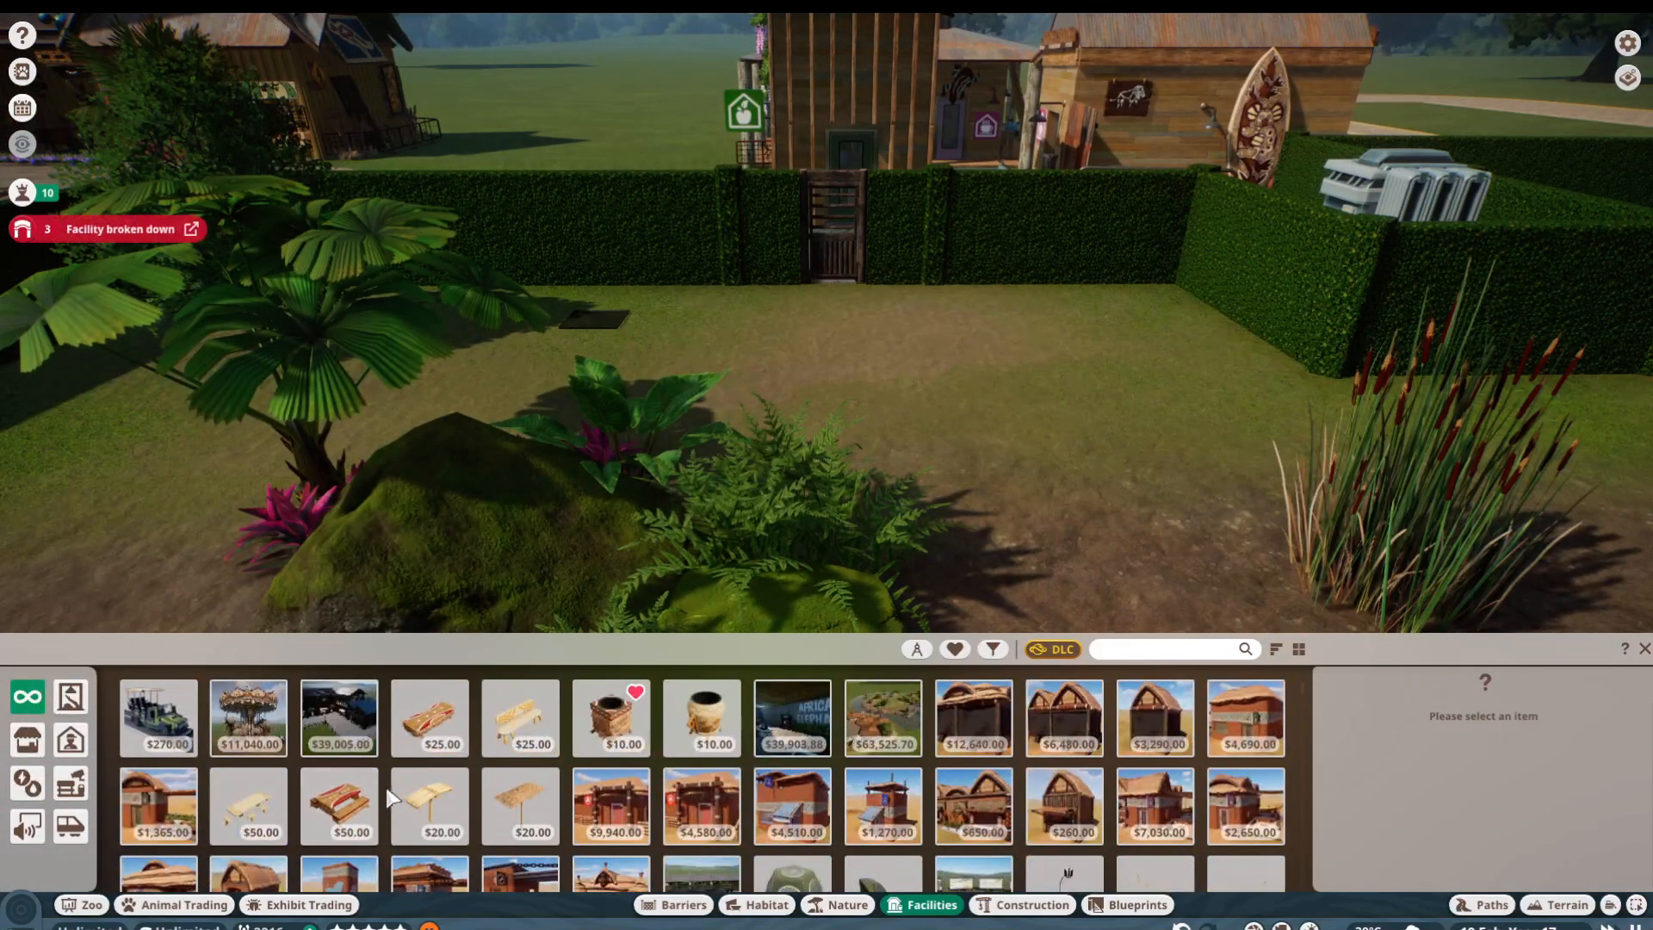
{"action": "left_click", "coordinate": [766, 904]}
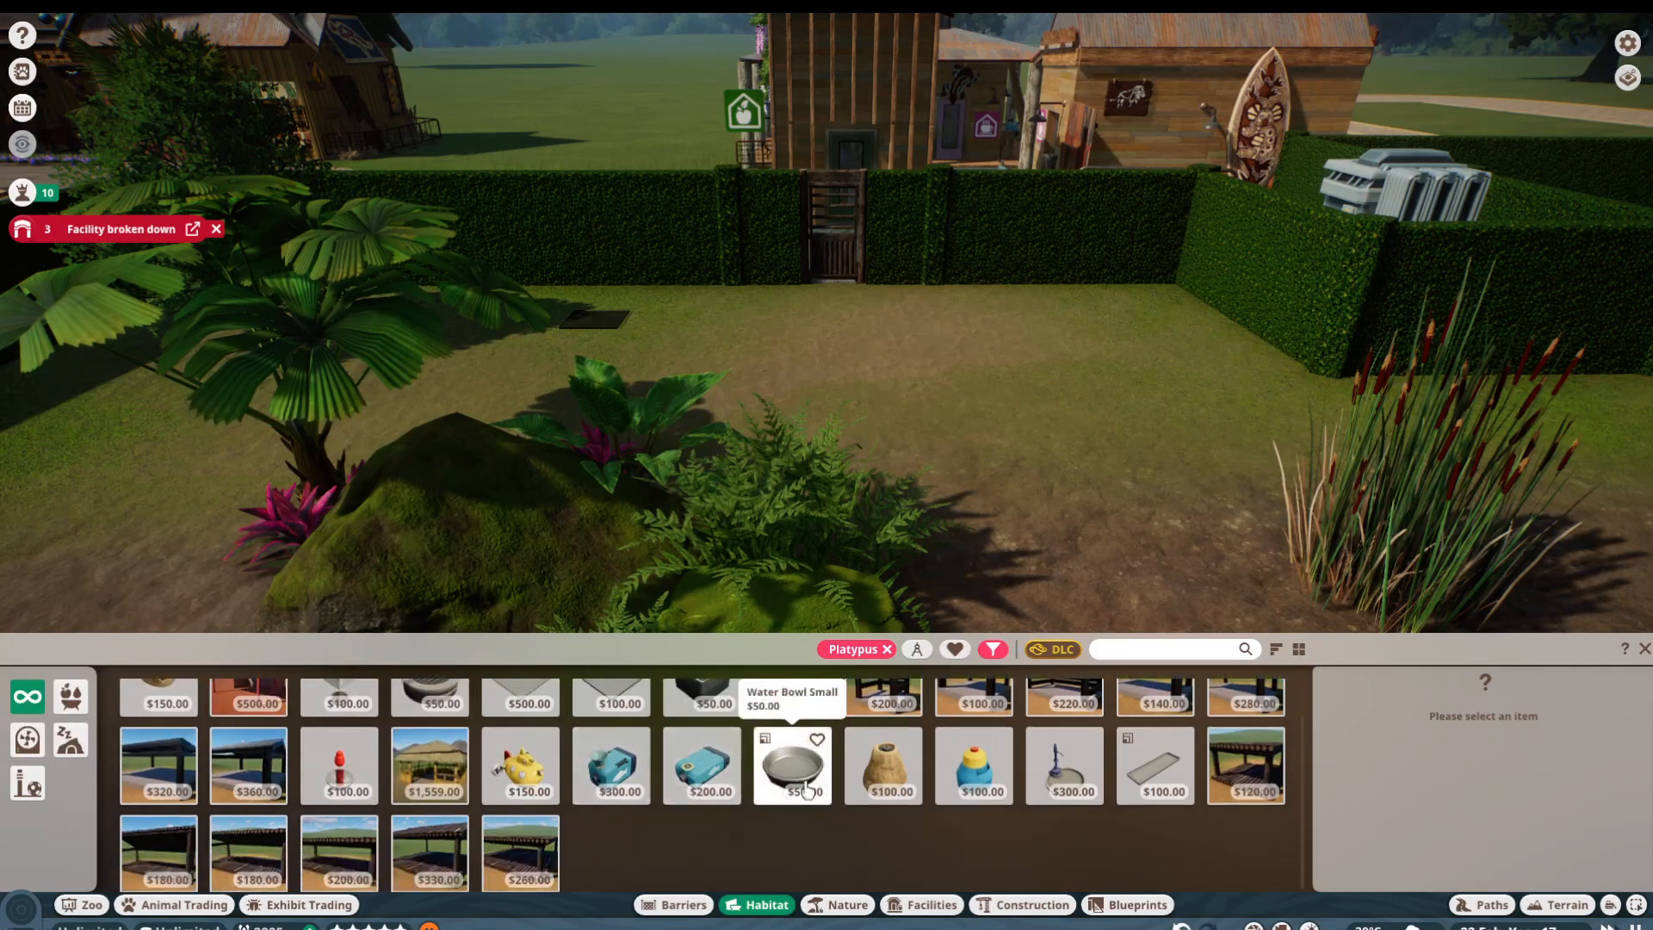
{"action": "left_click", "coordinate": [847, 904]}
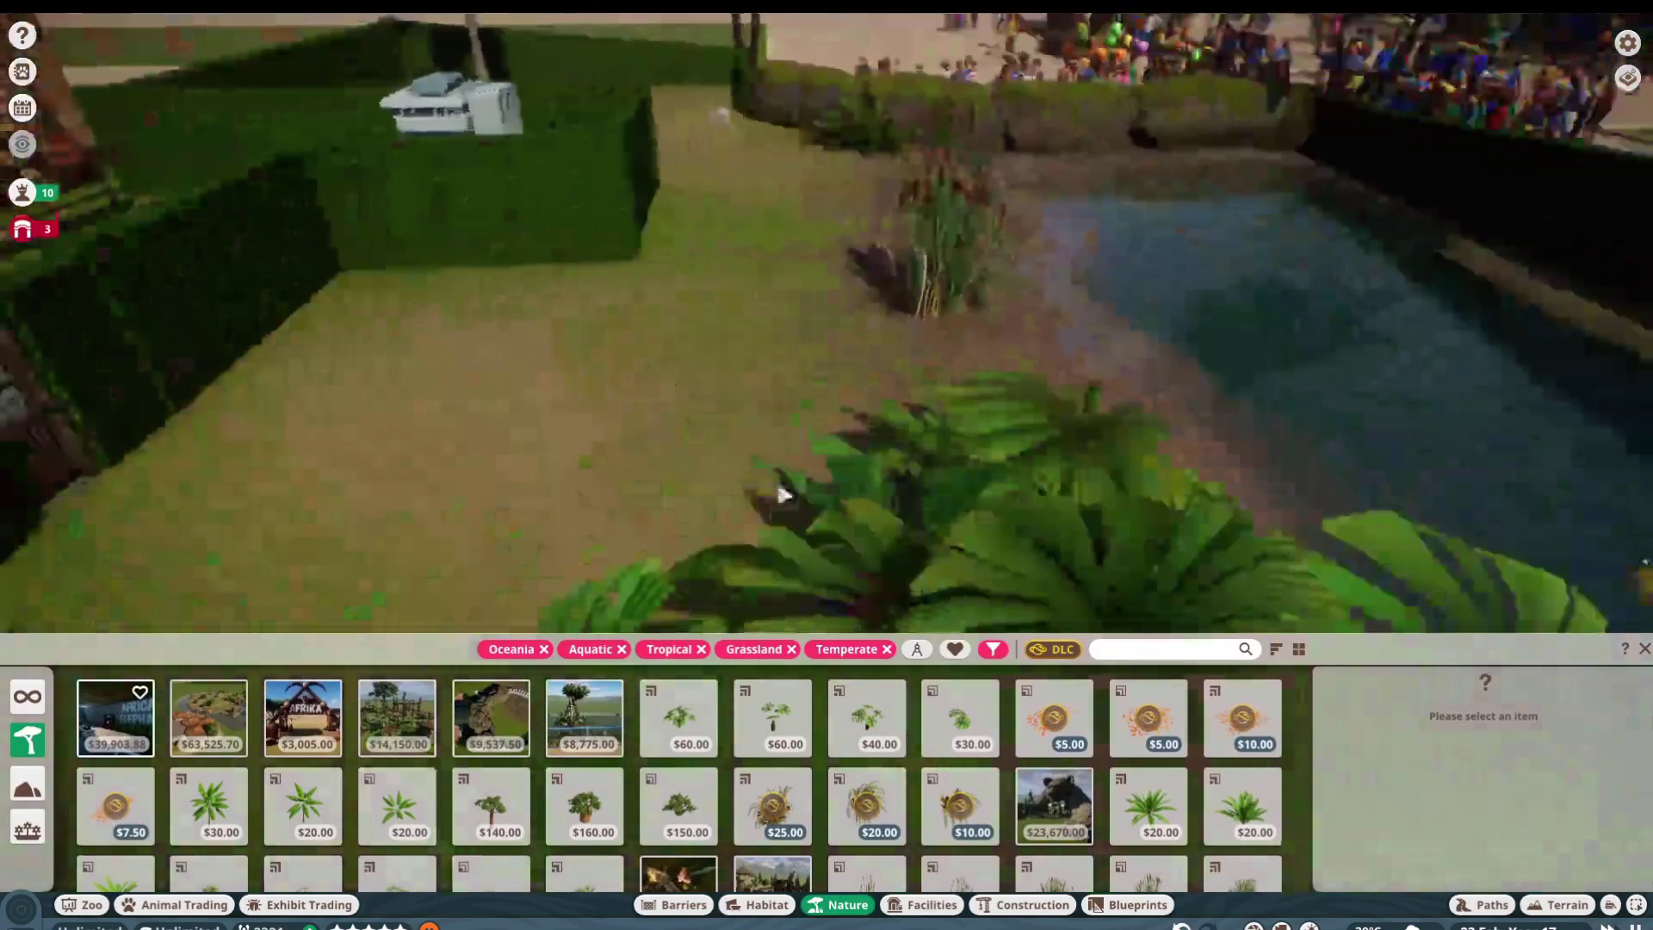
{"action": "left_click", "coordinate": [208, 806]}
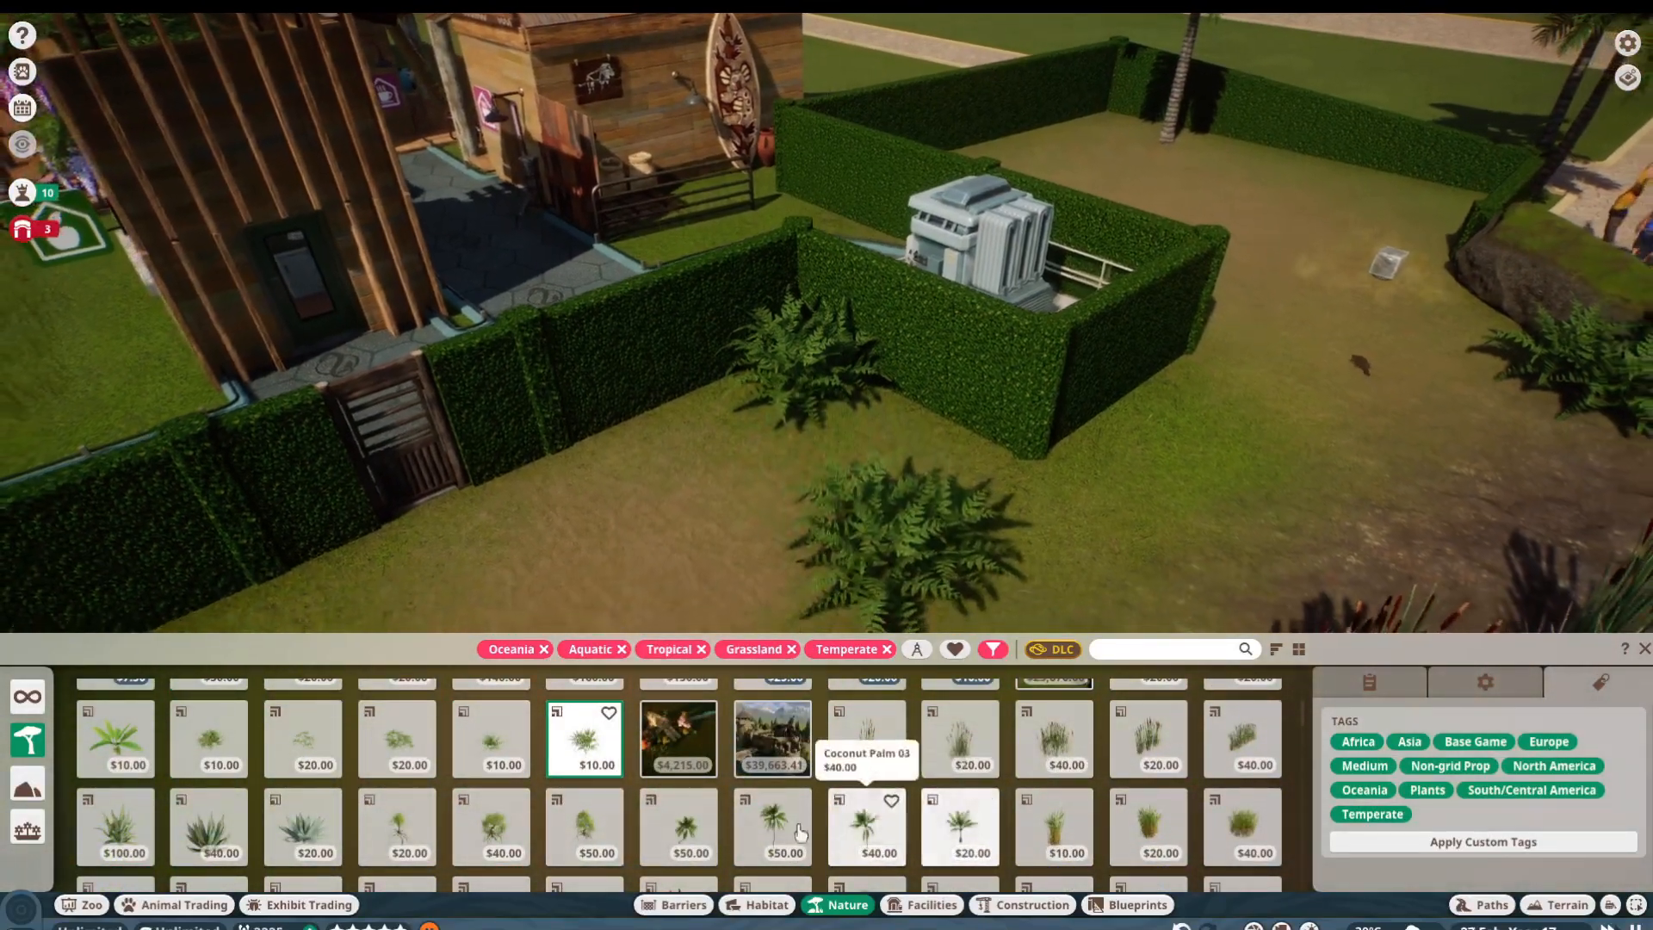
{"action": "left_click", "coordinate": [771, 825]}
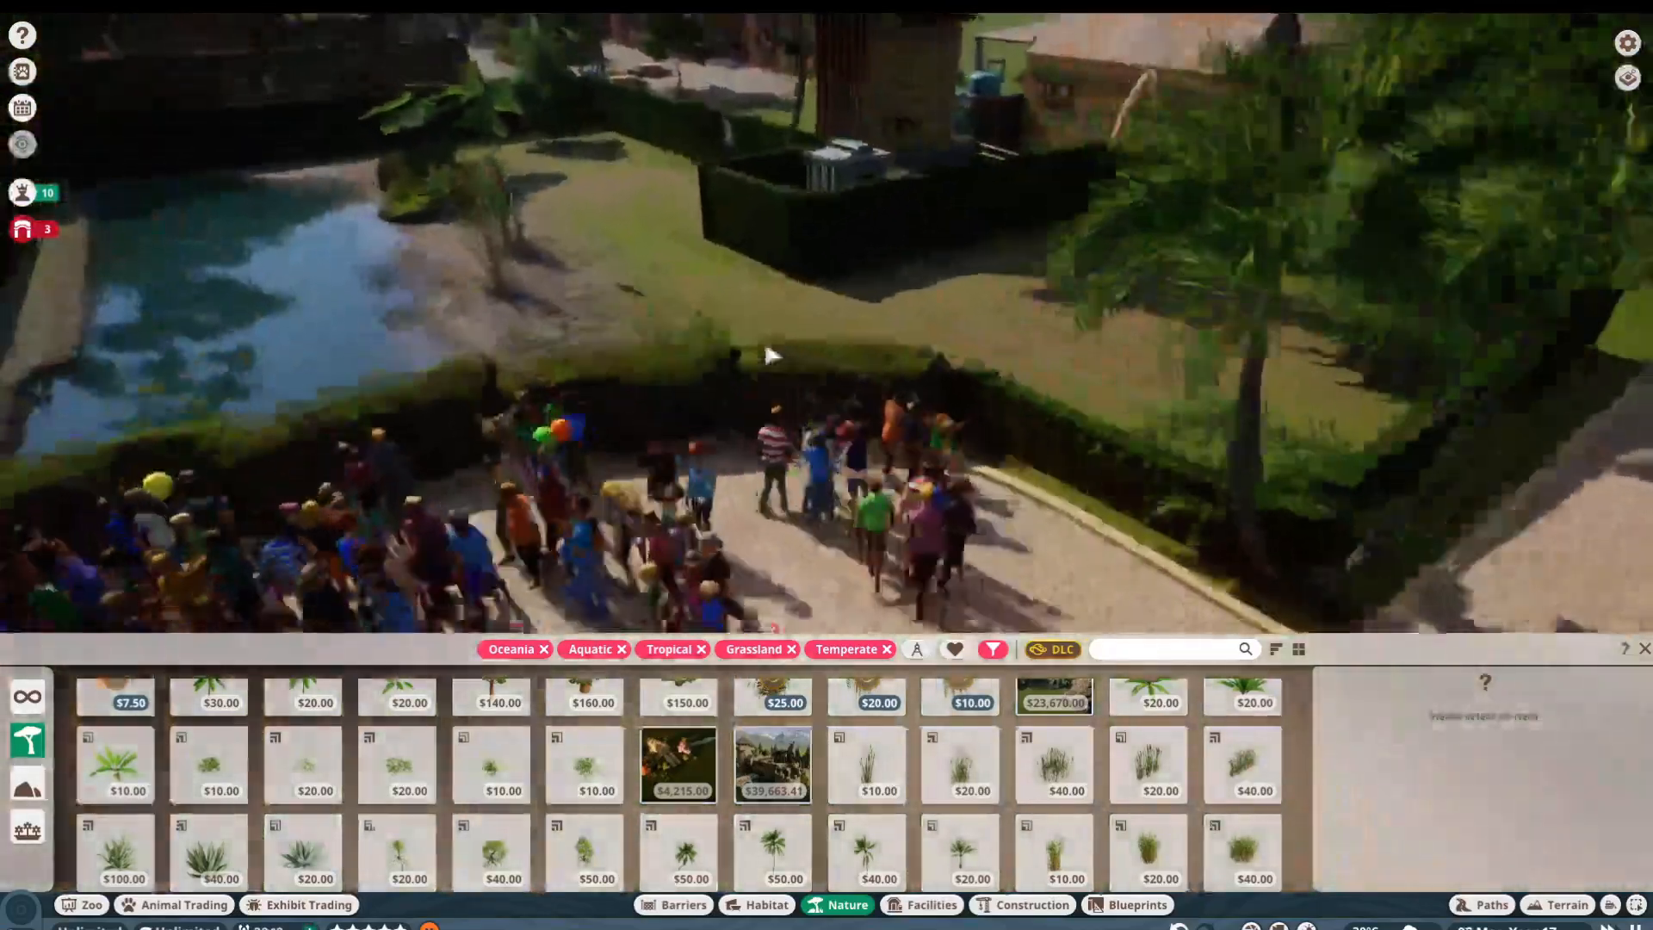
{"action": "left_click", "coordinate": [585, 765]}
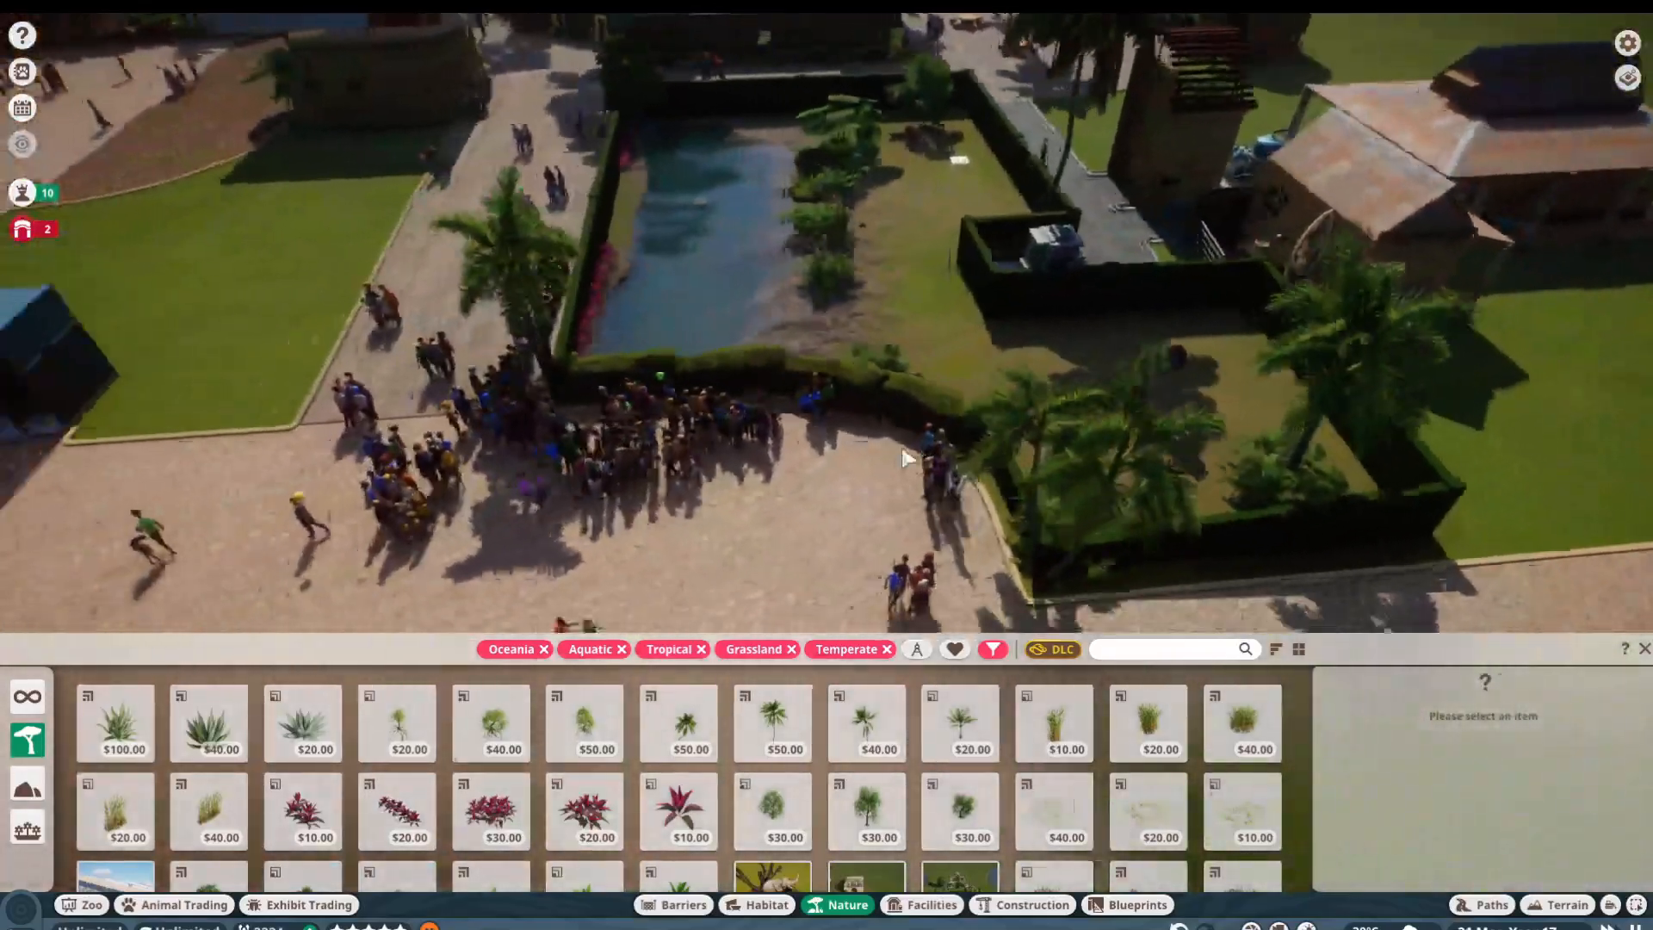
Step: Place a Conservation Education Board by the path and reposition it onto the hedge centre with Advanced Move
{"action": "left_click", "coordinate": [930, 904]}
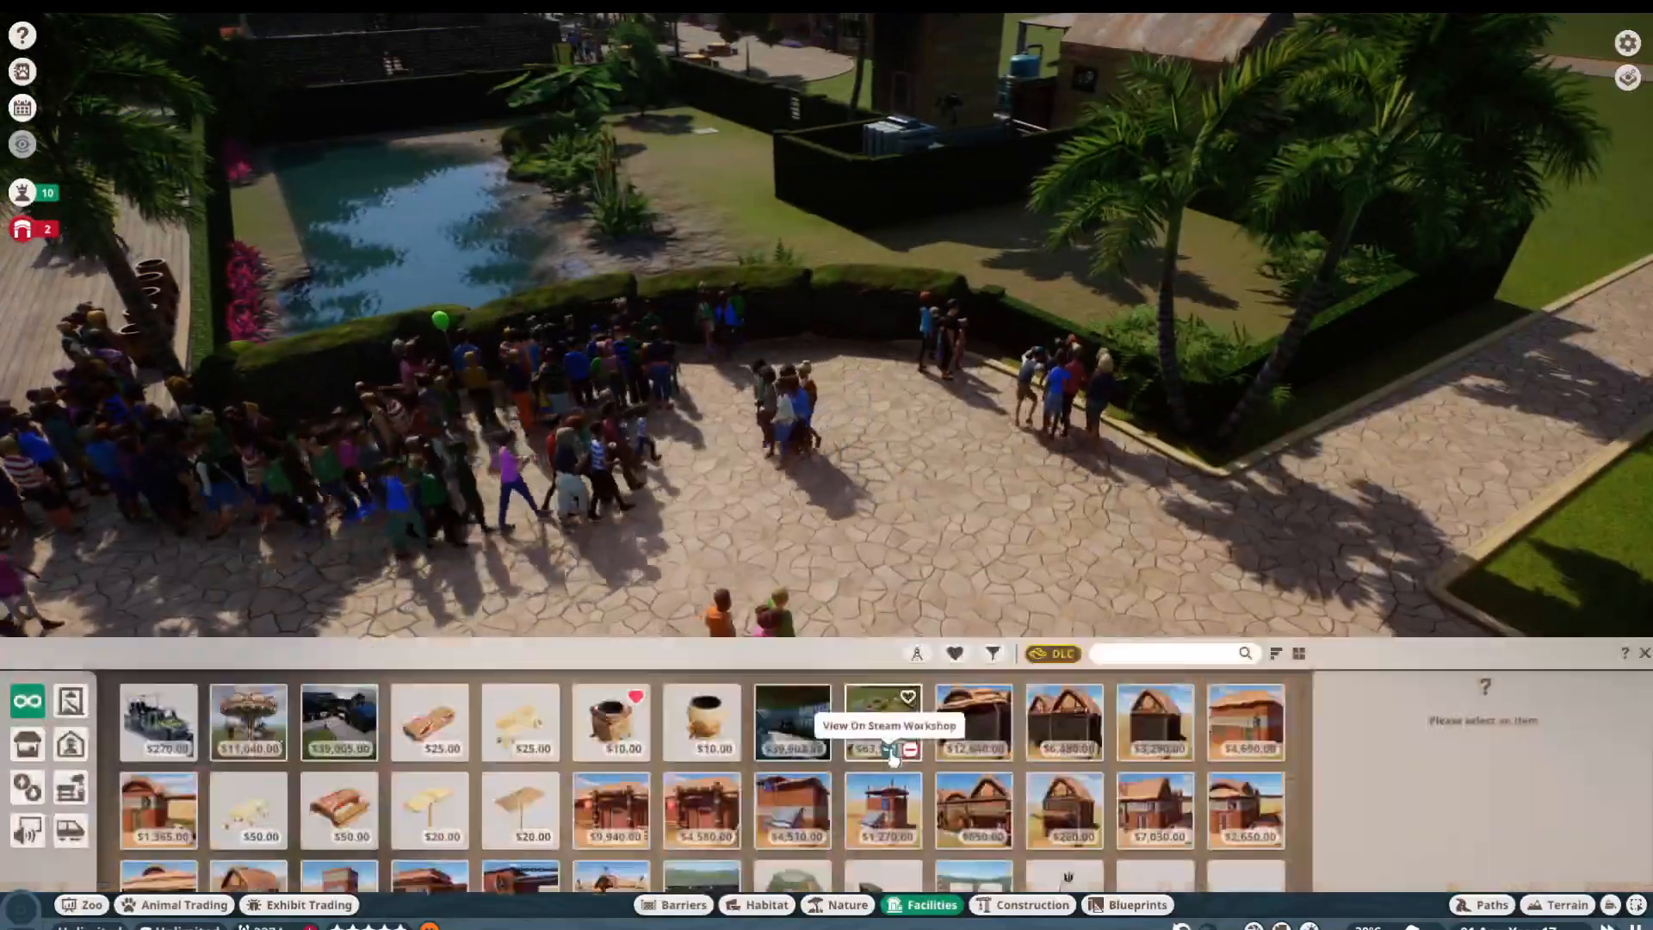
{"action": "scroll", "scroll_direction": "down", "scroll_amount": 3}
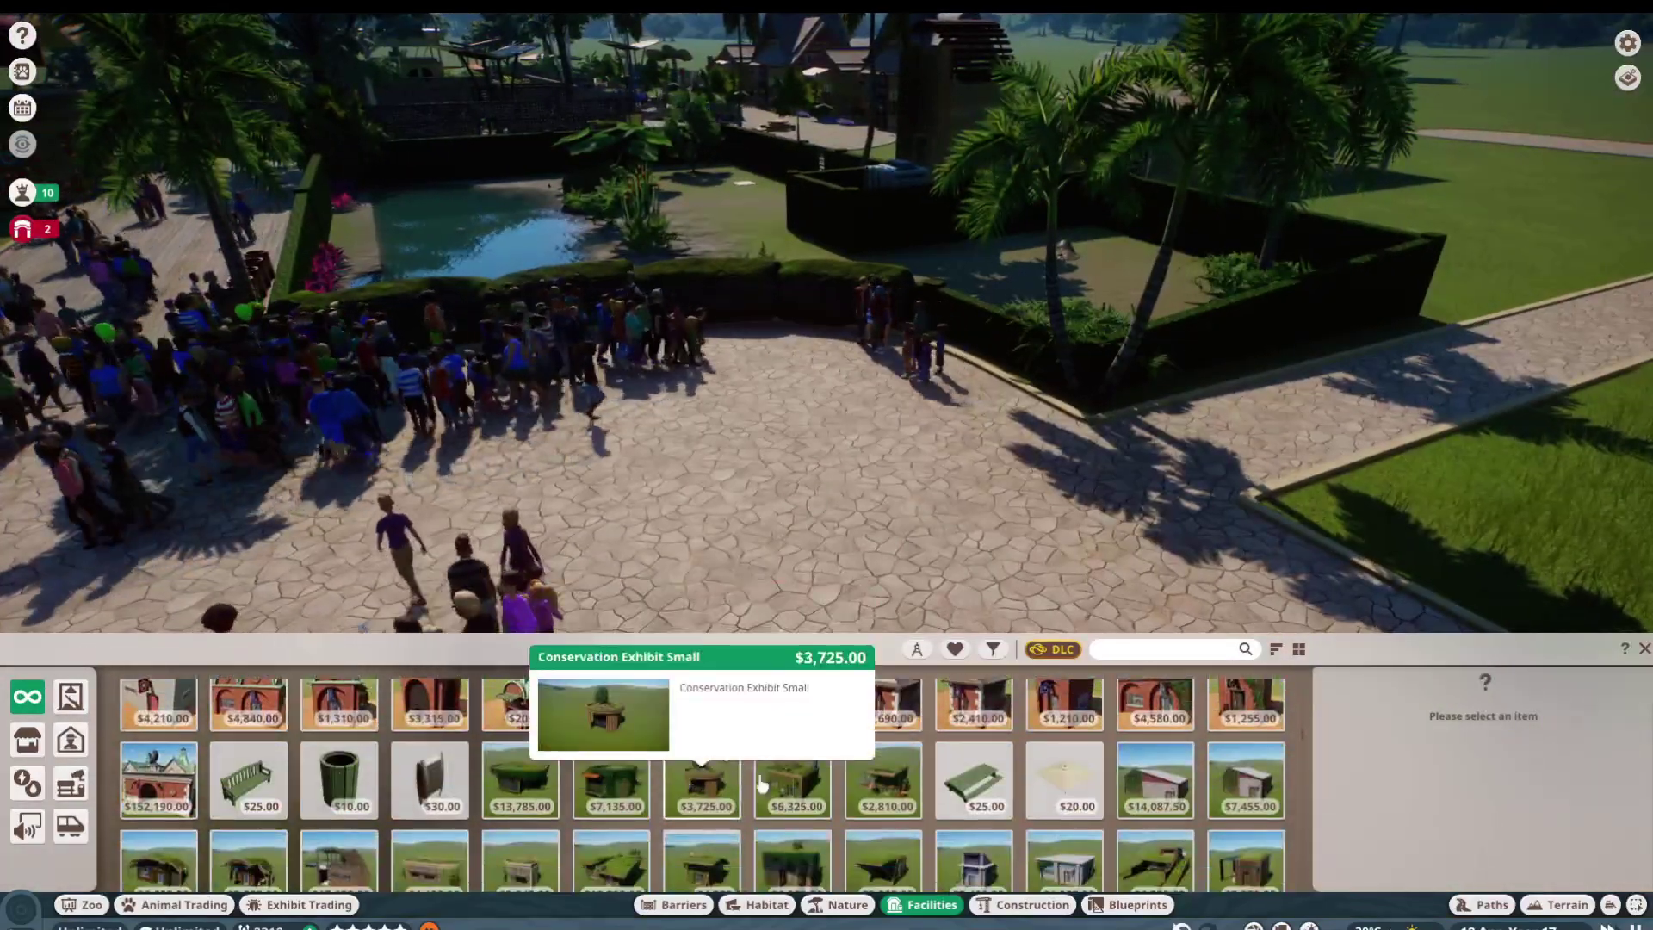
{"action": "left_click", "coordinate": [429, 780]}
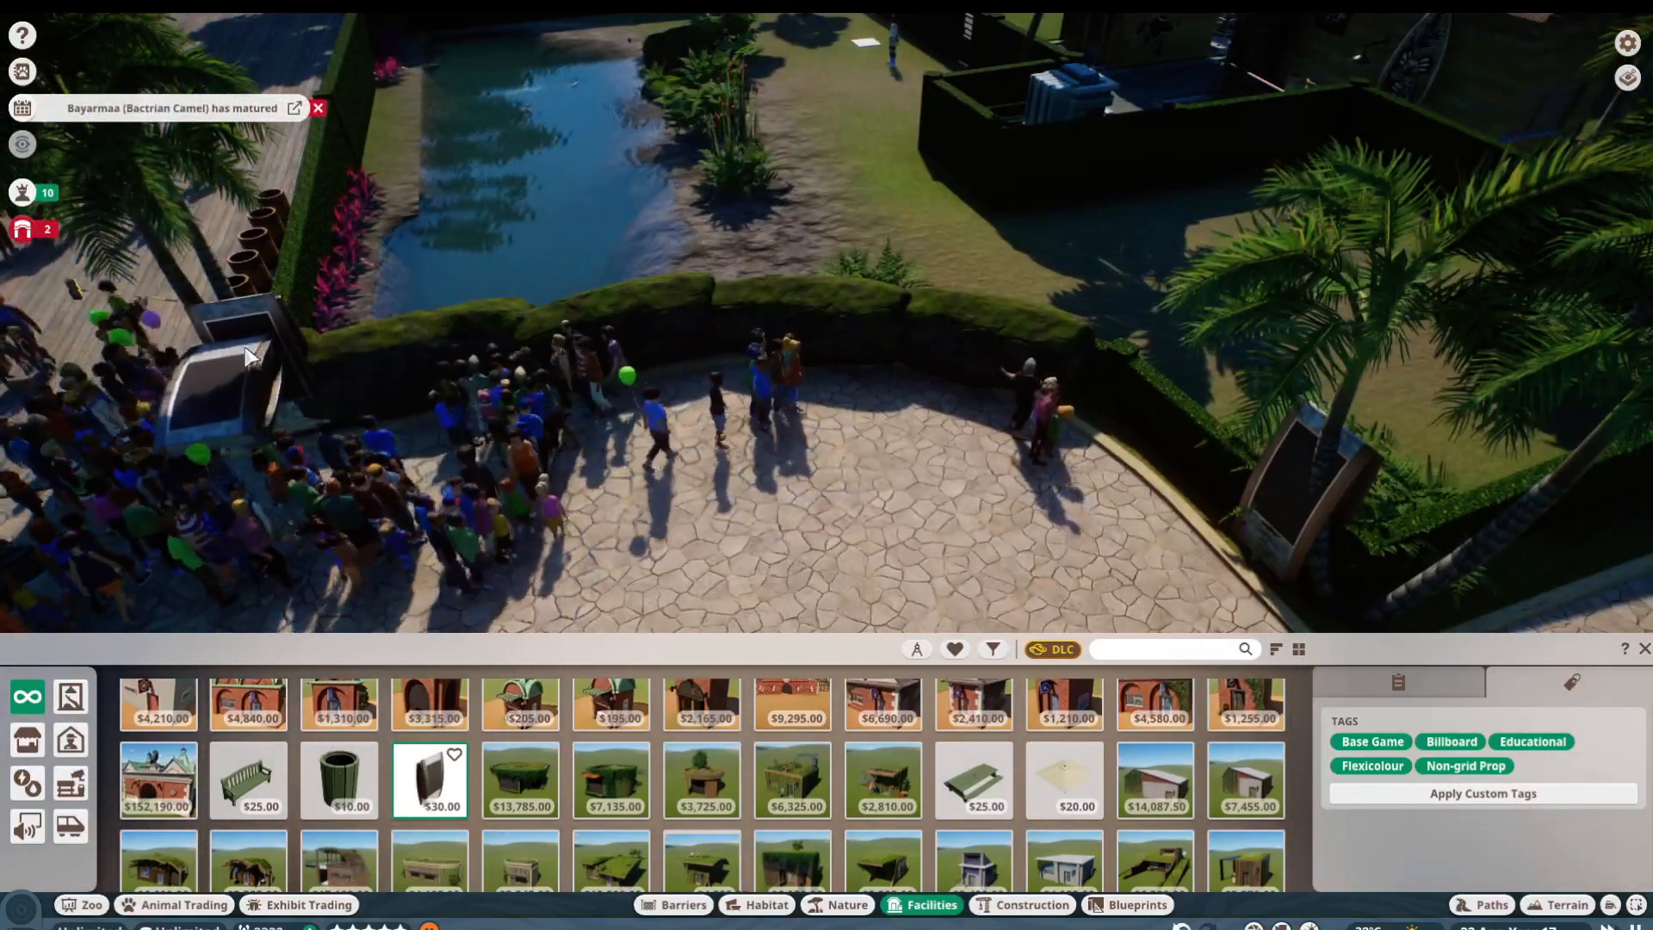
{"action": "left_click", "coordinate": [1501, 391]}
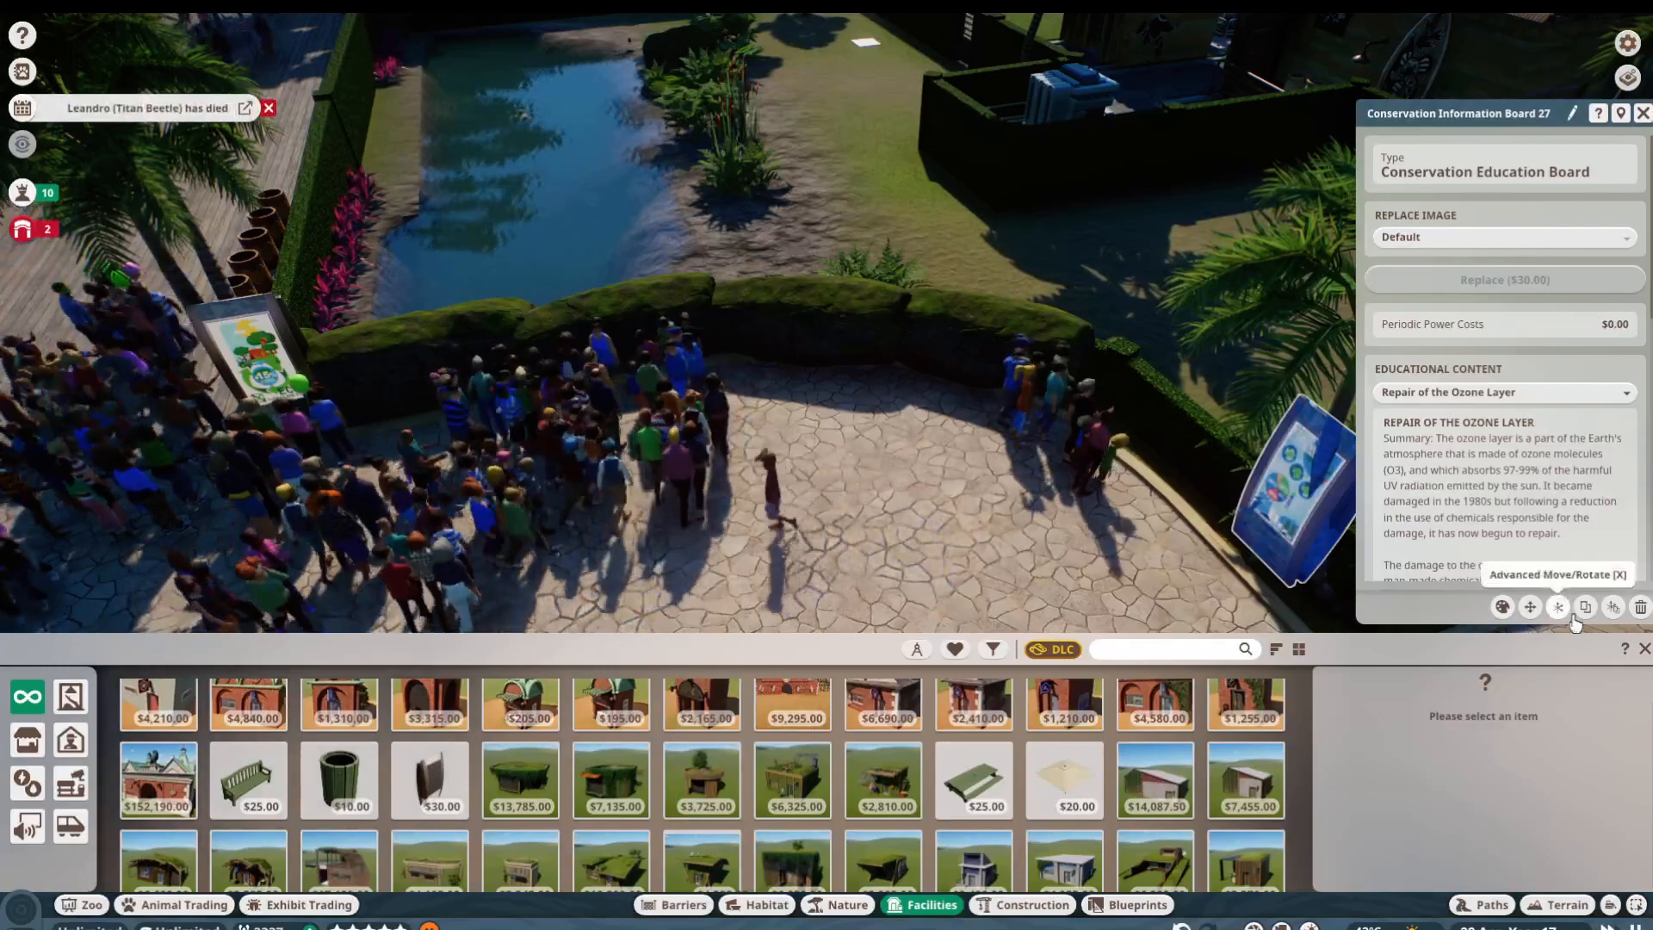
{"action": "left_click", "coordinate": [1642, 114]}
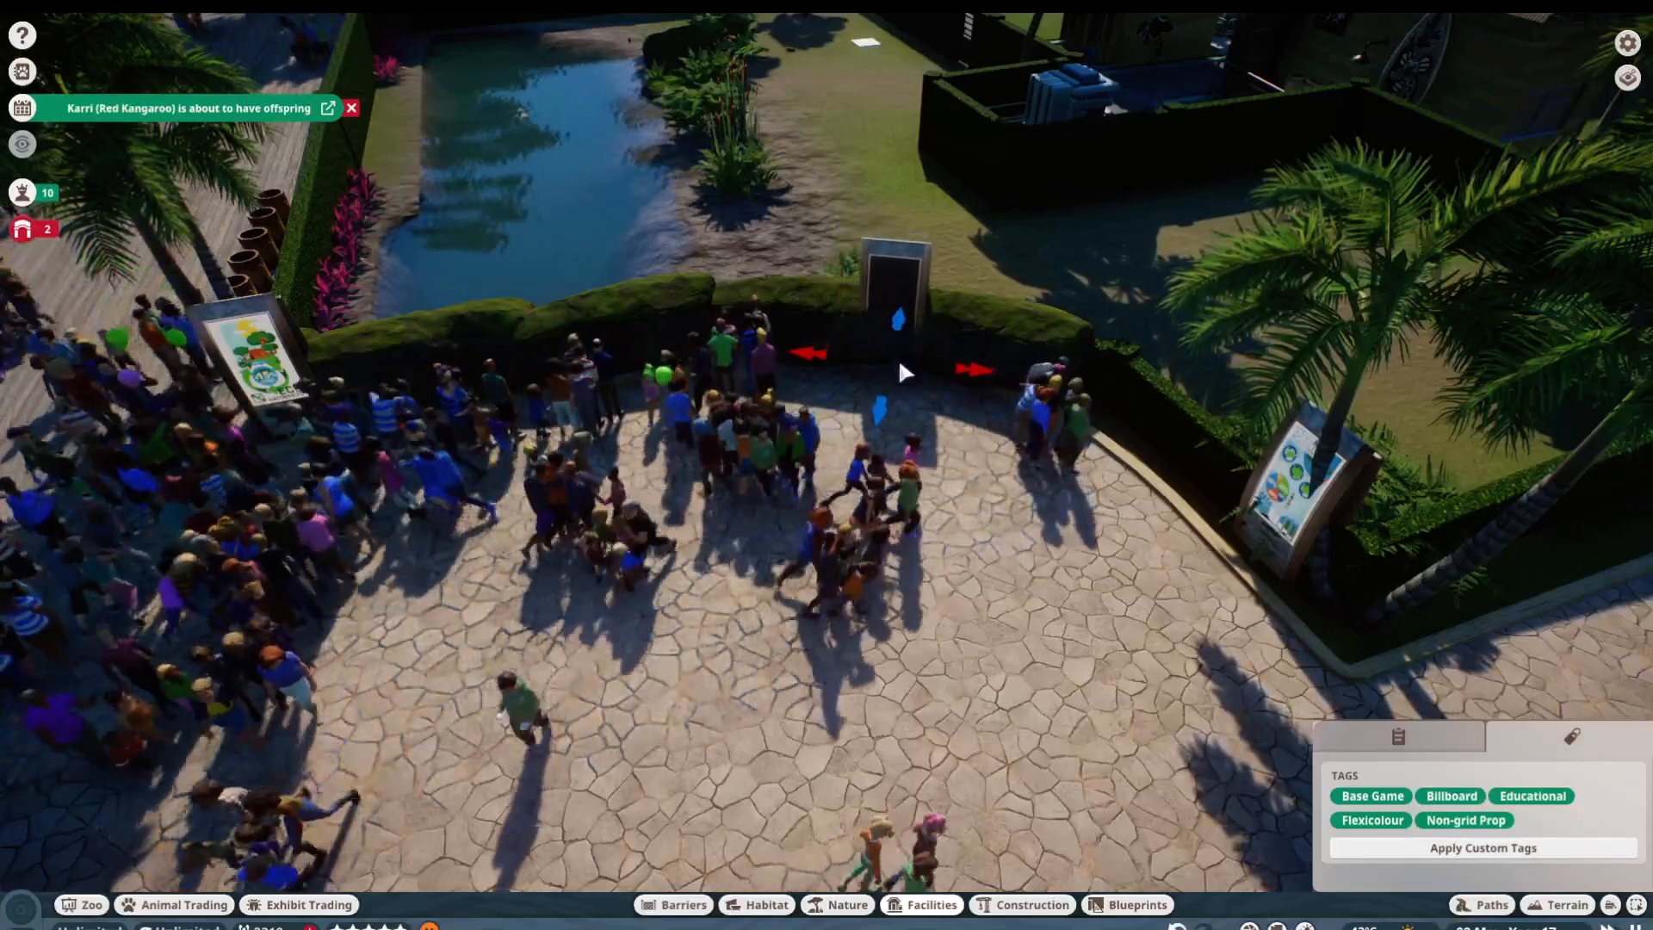
{"action": "left_click", "coordinate": [896, 294]}
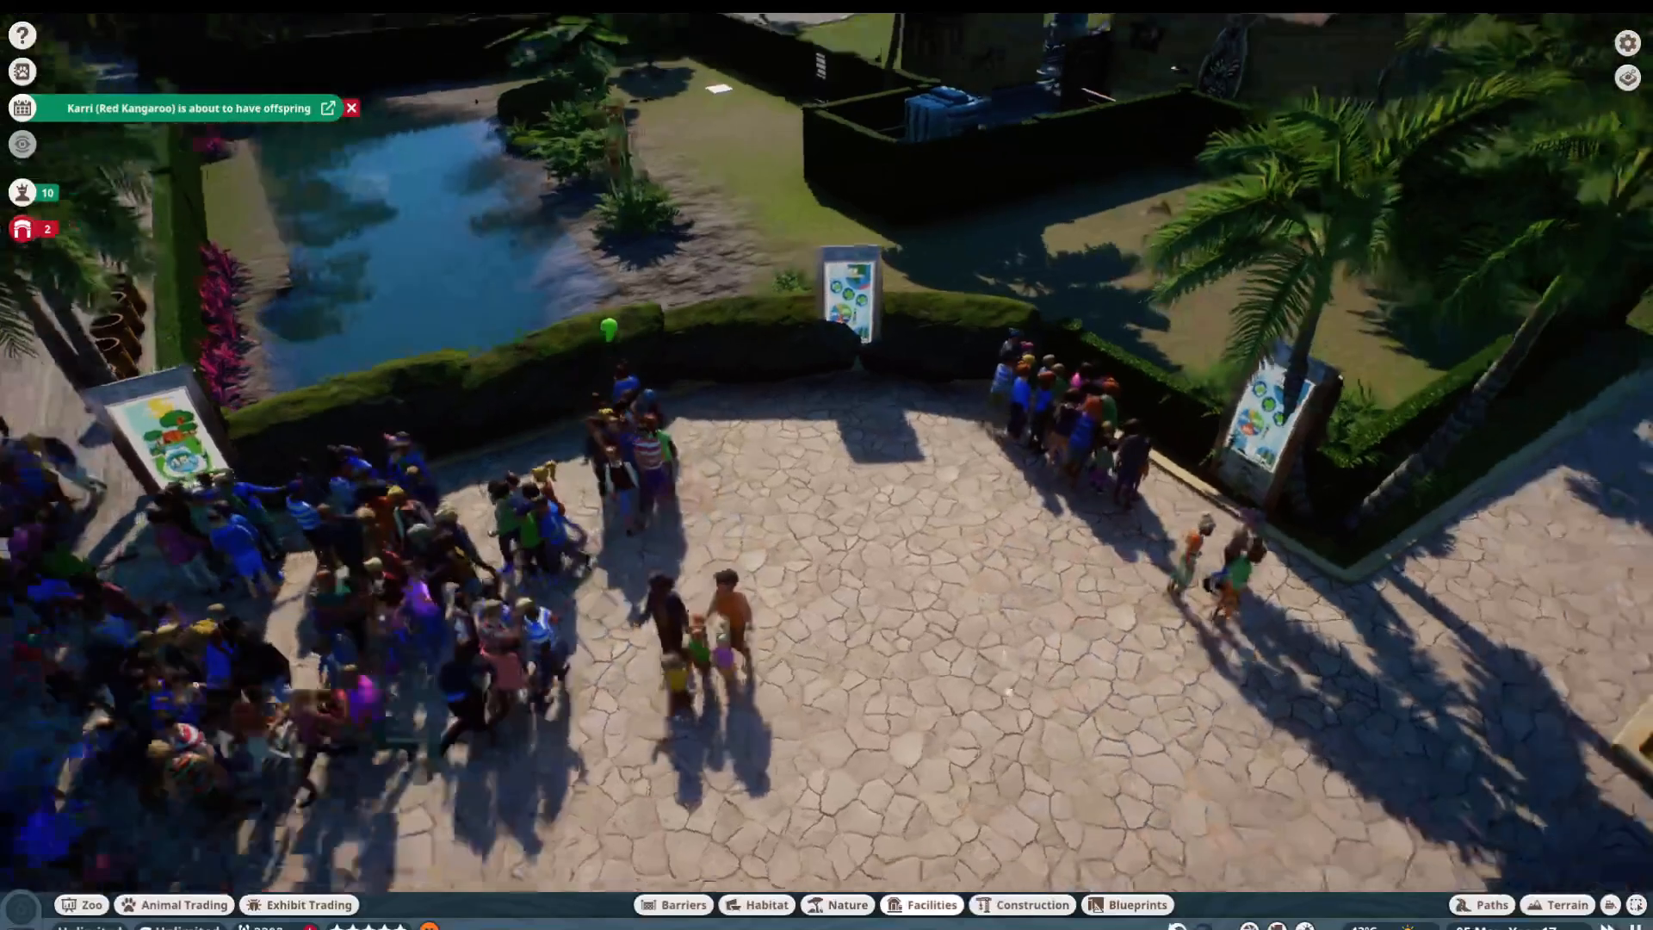
Step: Add a Habitat Education Board Set, set its content, and check guest education coverage
{"action": "left_click", "coordinate": [920, 903]}
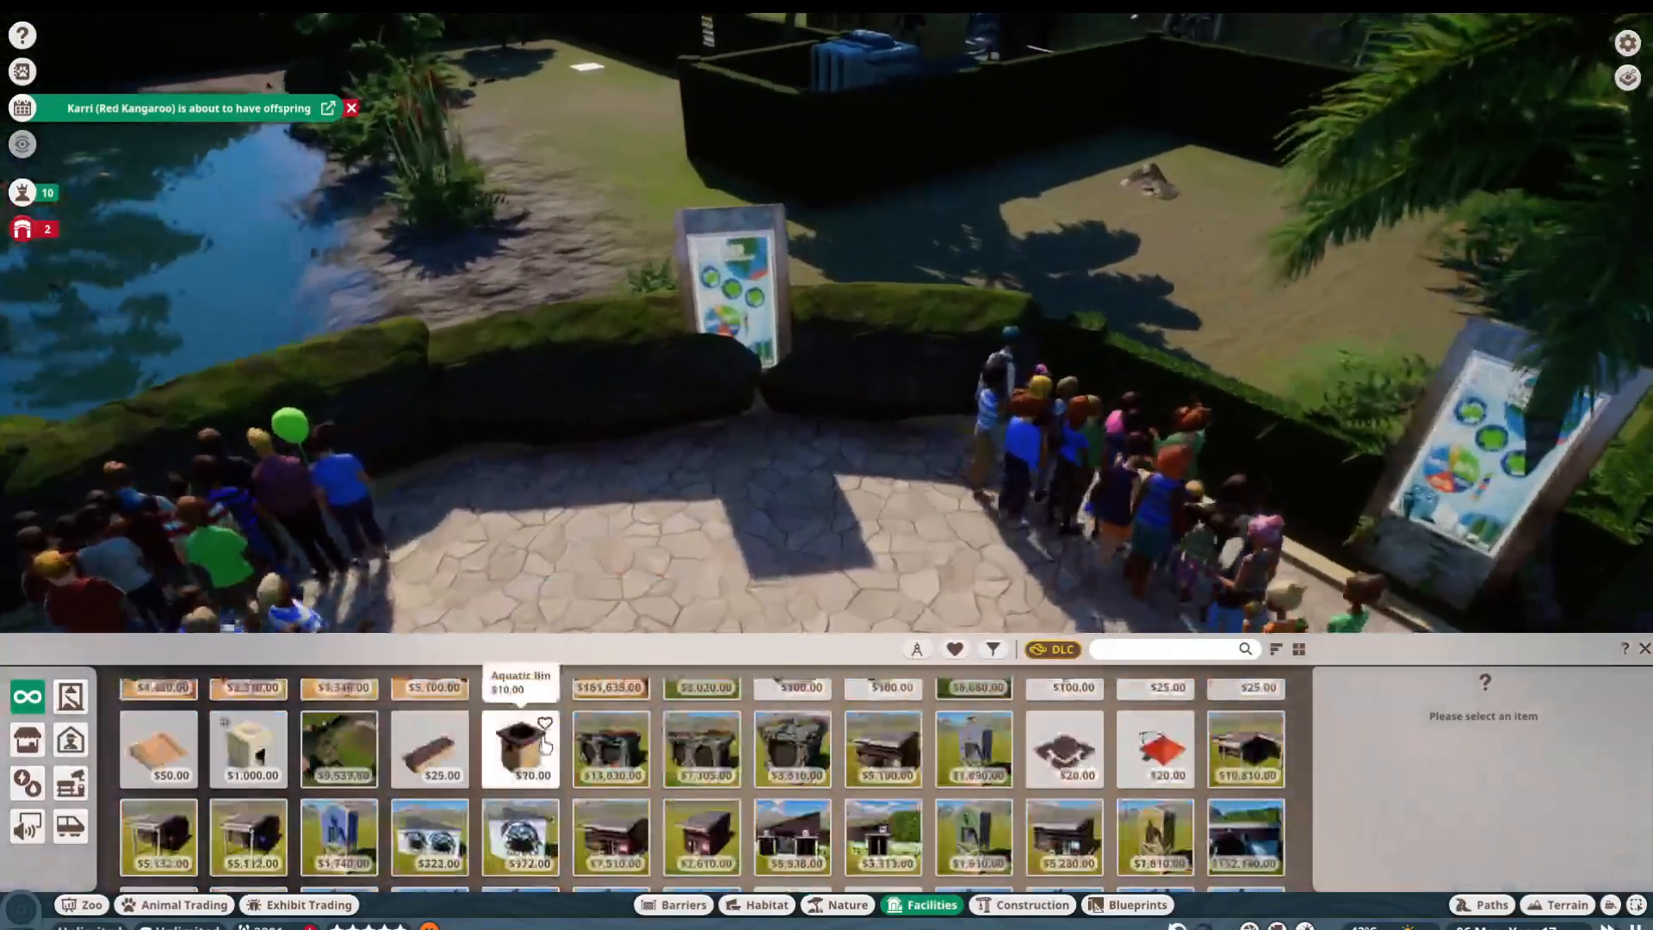
{"action": "left_click", "coordinate": [26, 740]}
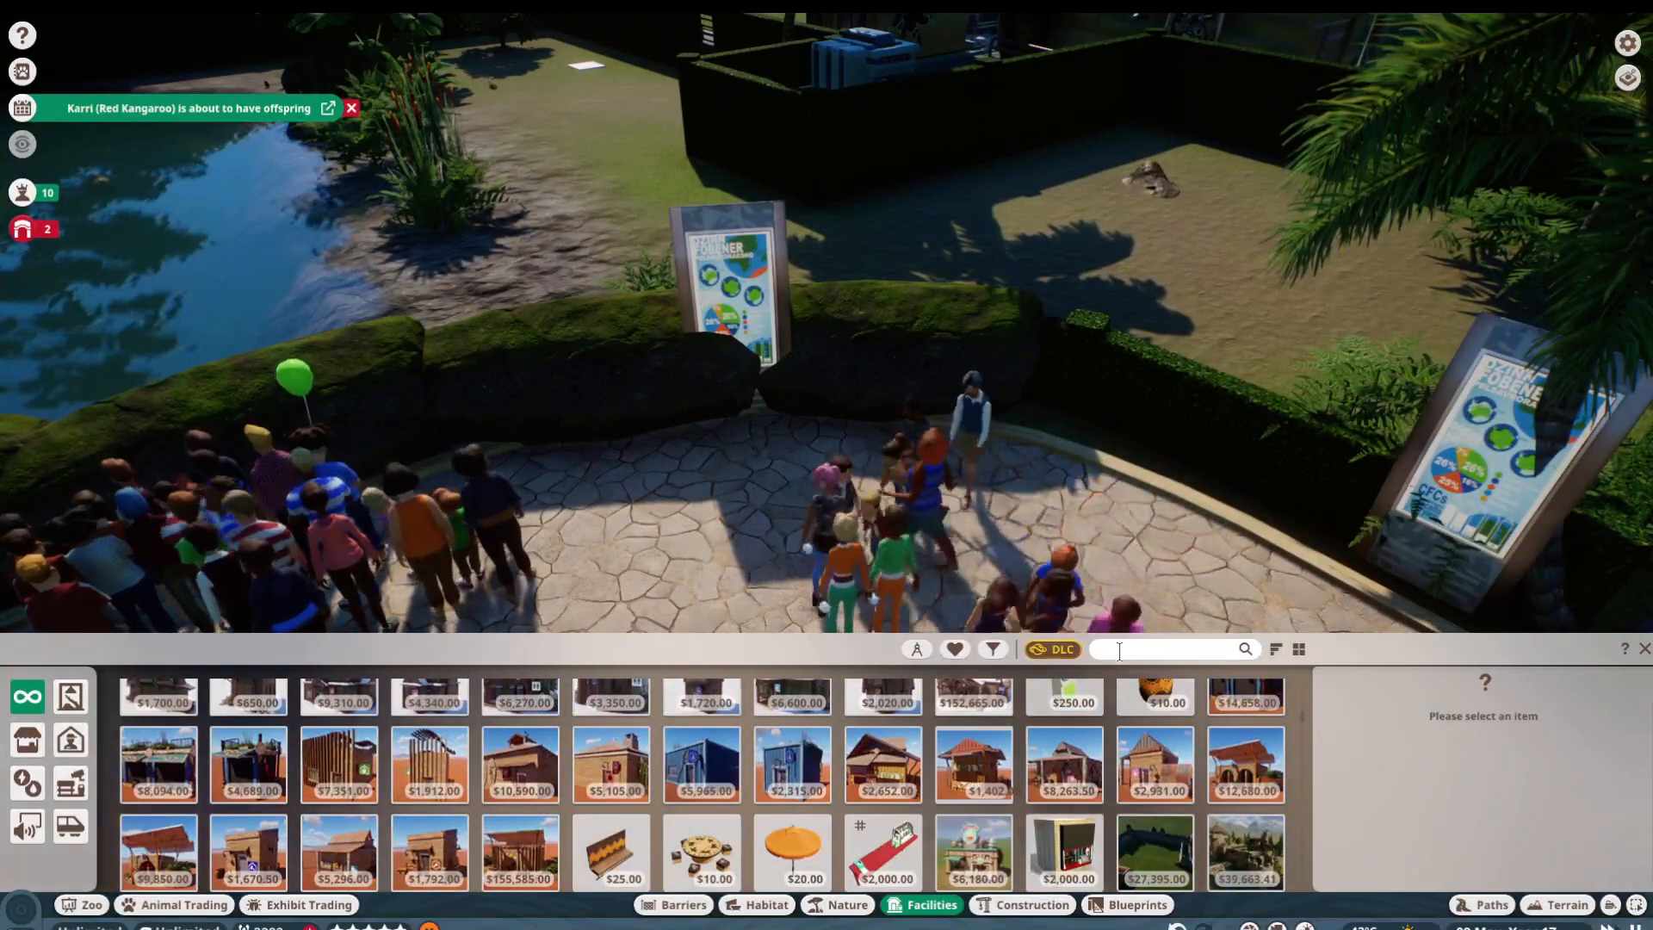
{"action": "type", "text": "ed"}
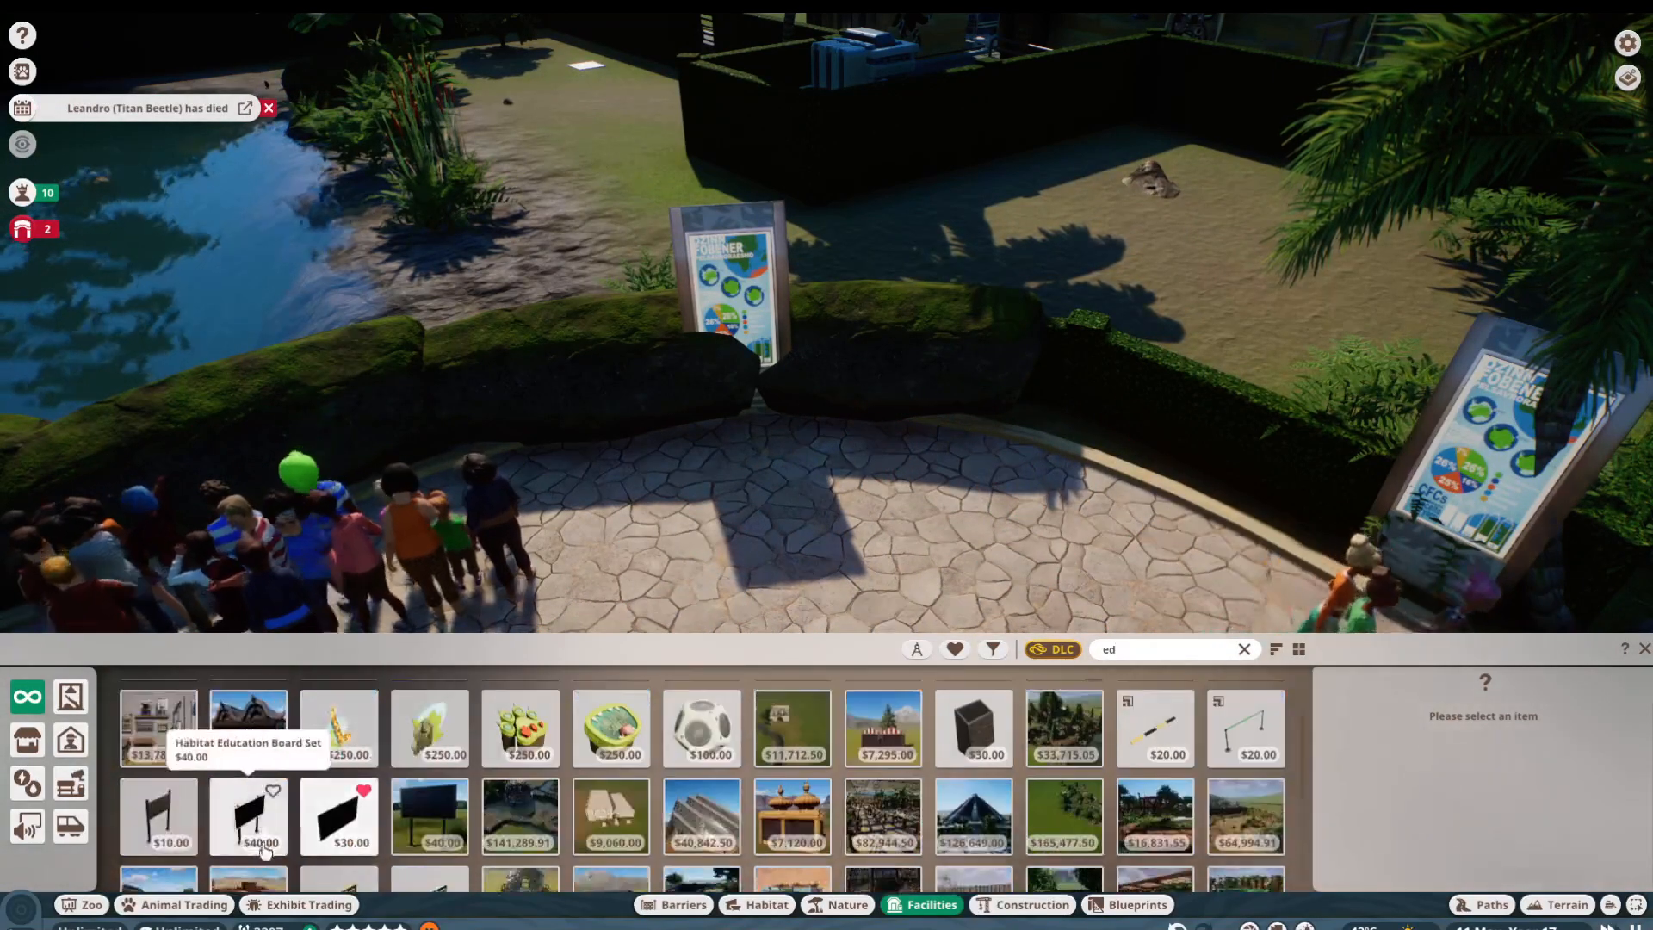
{"action": "left_click", "coordinate": [248, 816]}
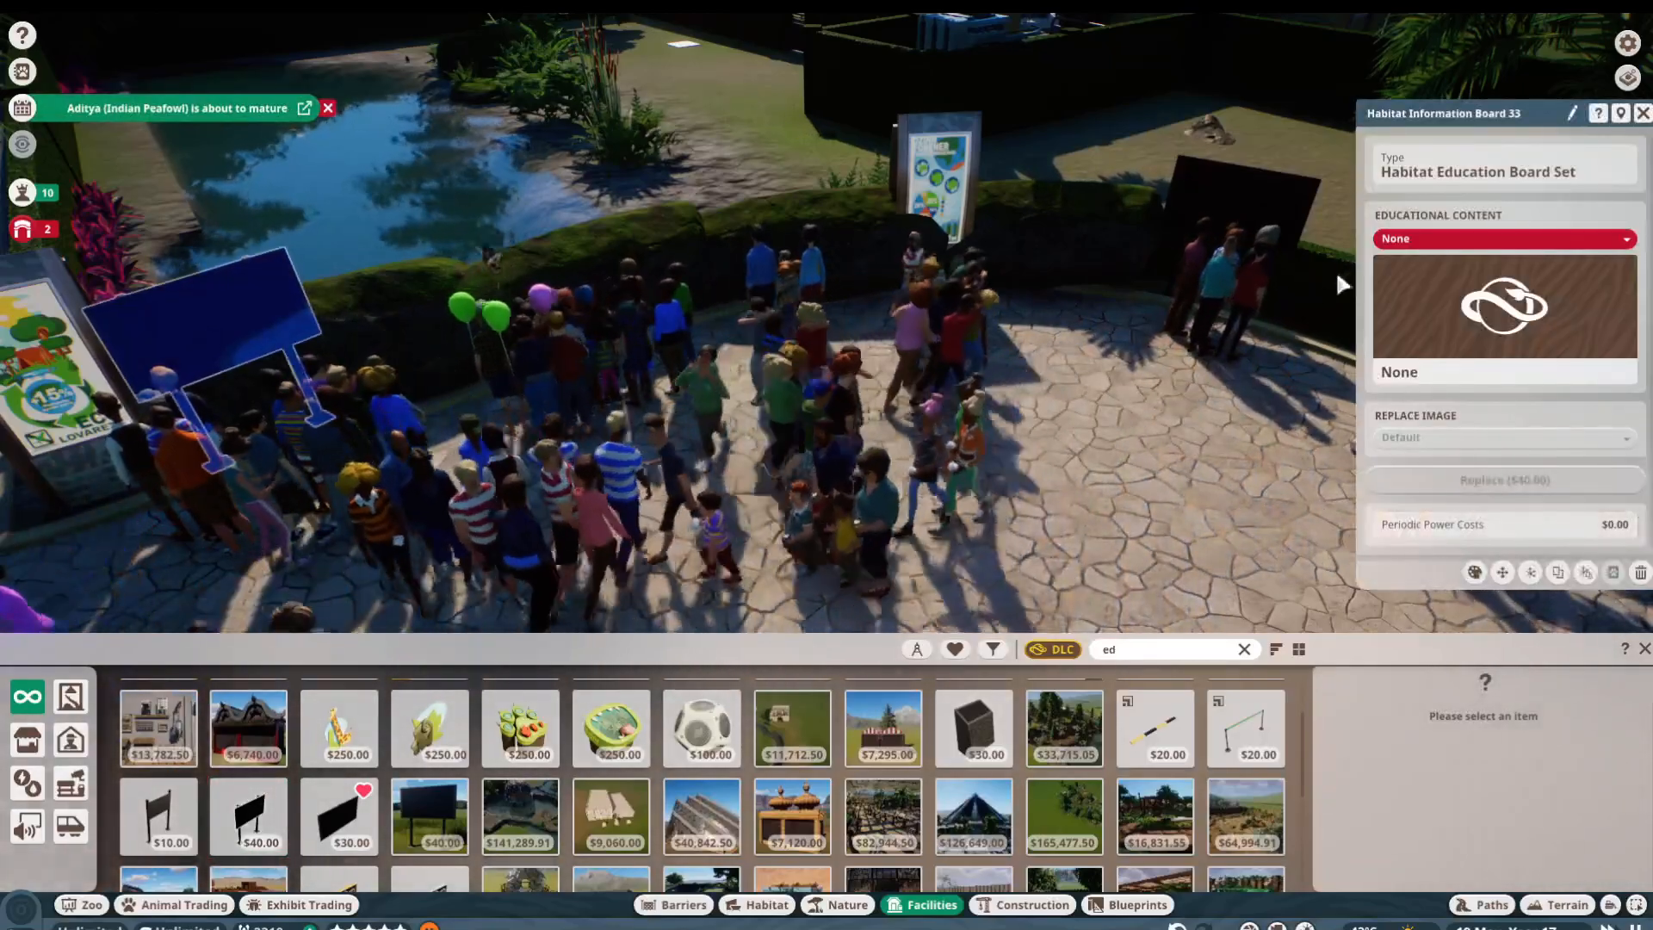
{"action": "left_click", "coordinate": [1500, 237]}
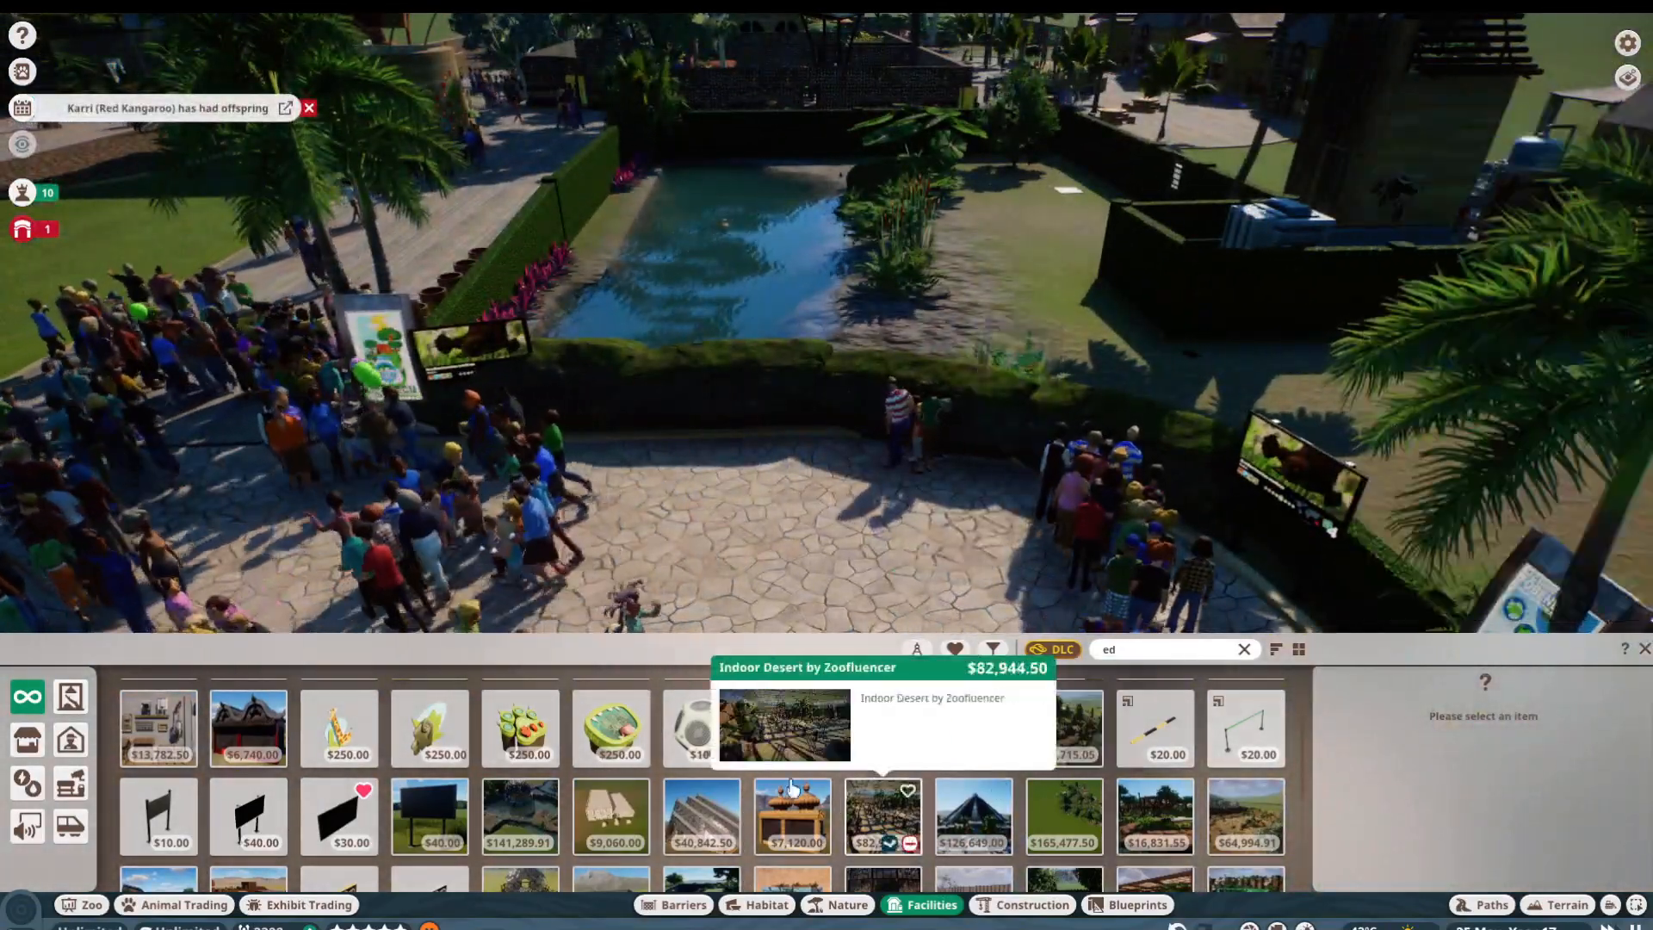
{"action": "left_click", "coordinate": [701, 726]}
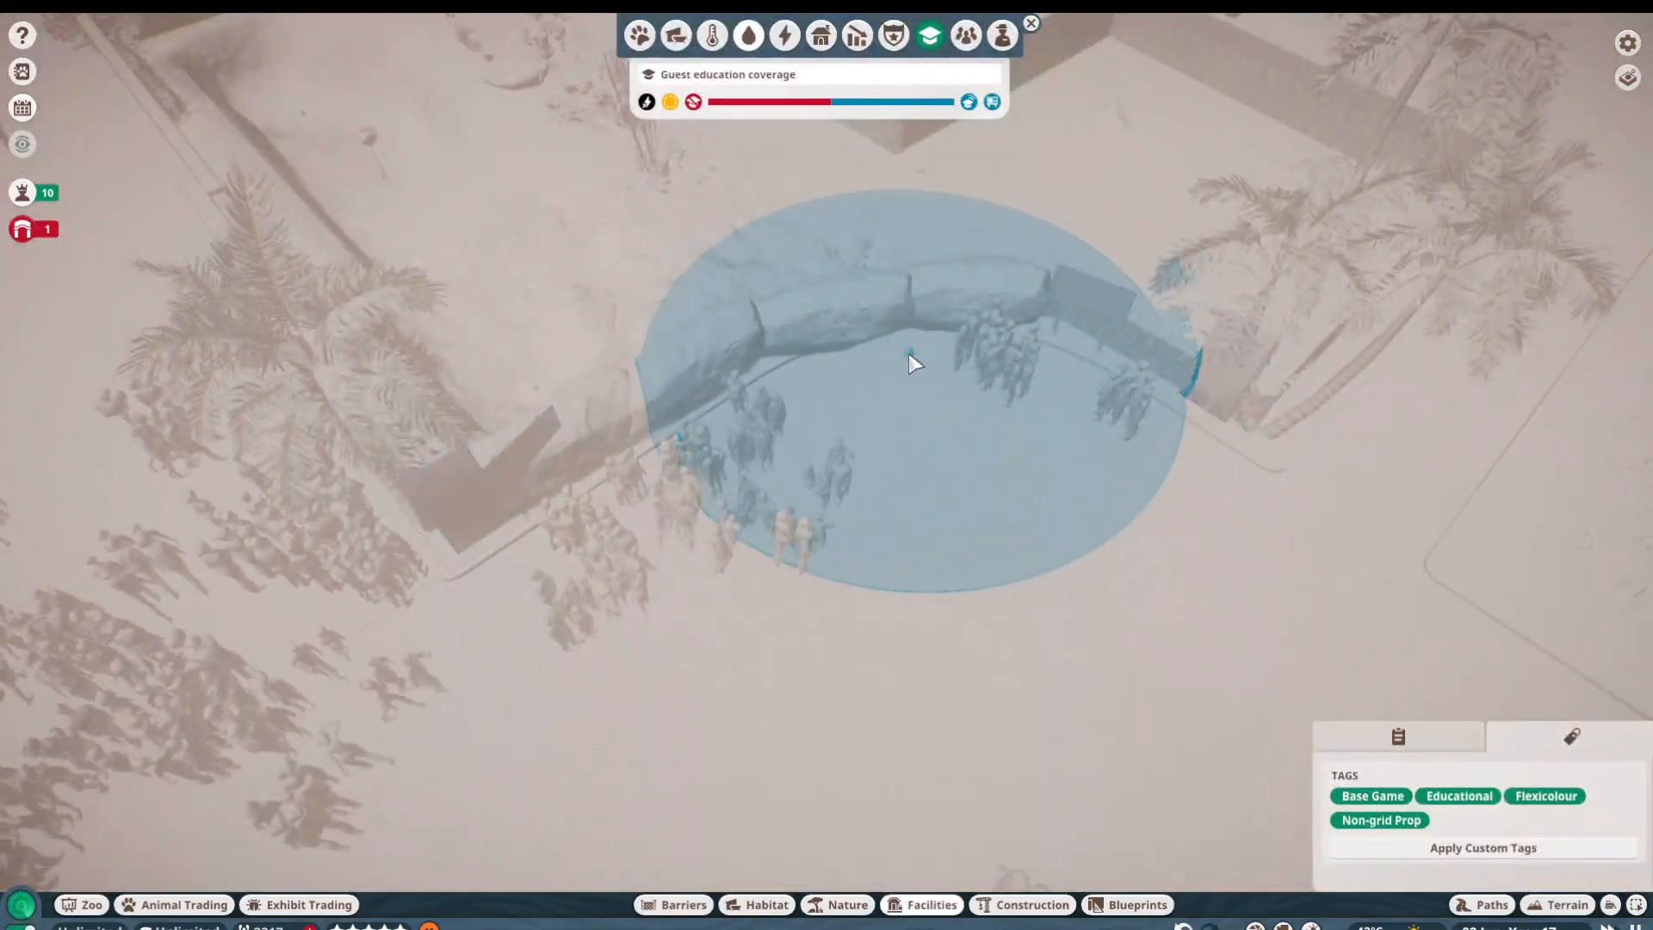
{"action": "left_click", "coordinate": [907, 352]}
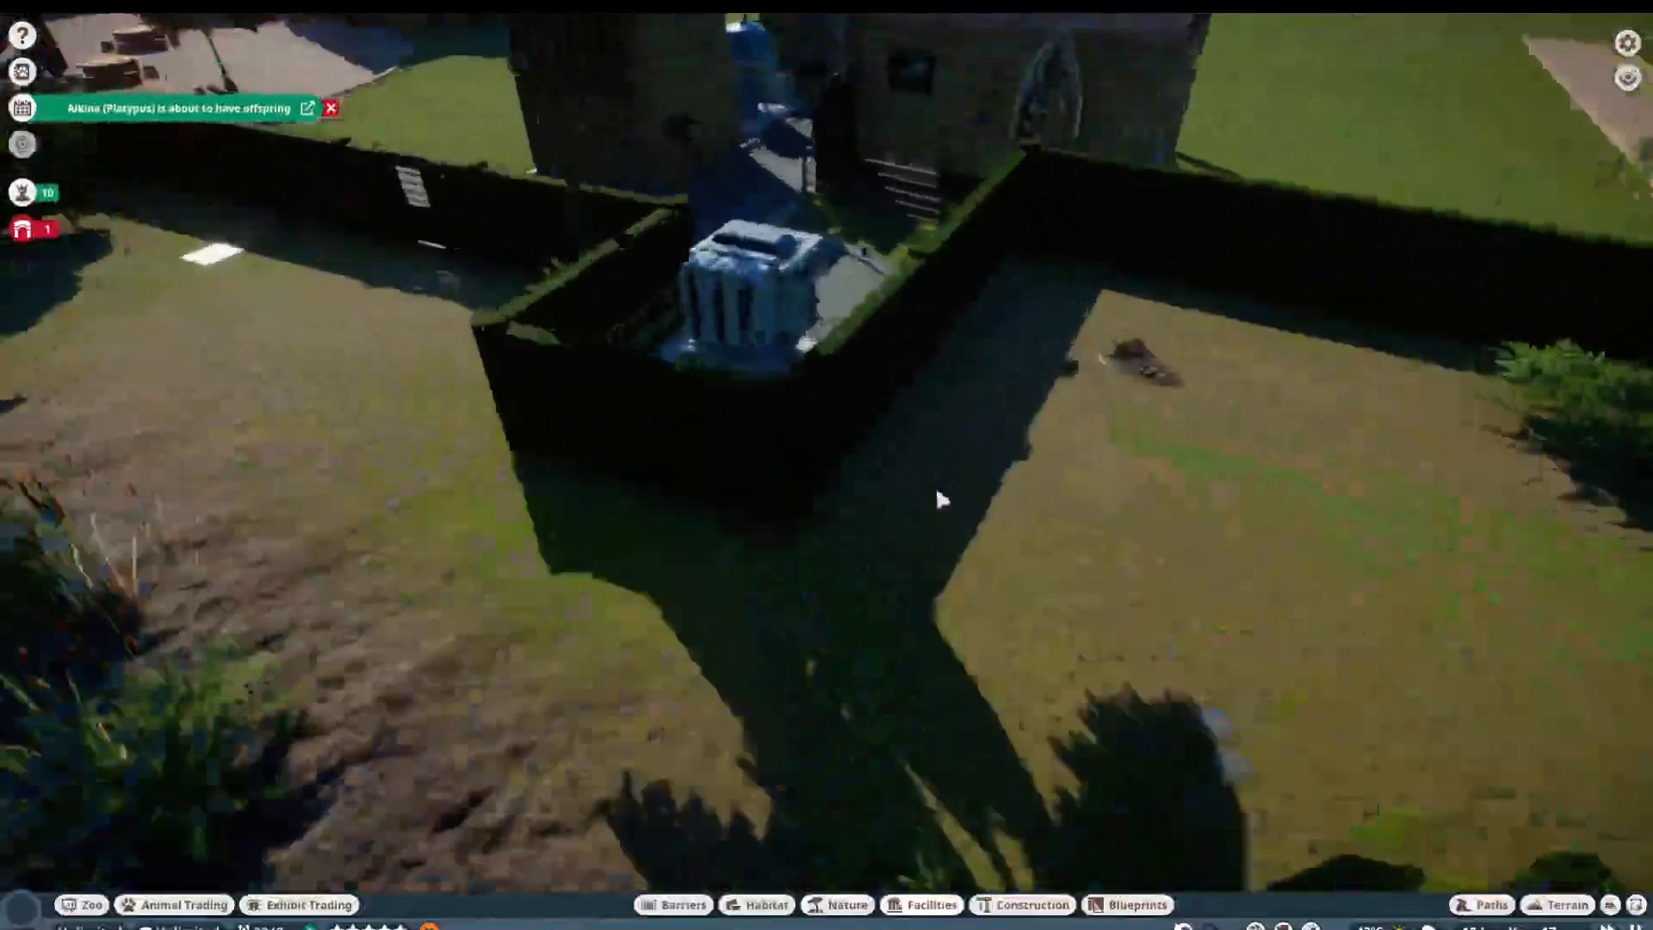
Step: Check the platypus habitat's water needs, then dig the pool deeper with a larger Lower brush
{"action": "left_click", "coordinate": [1128, 363]}
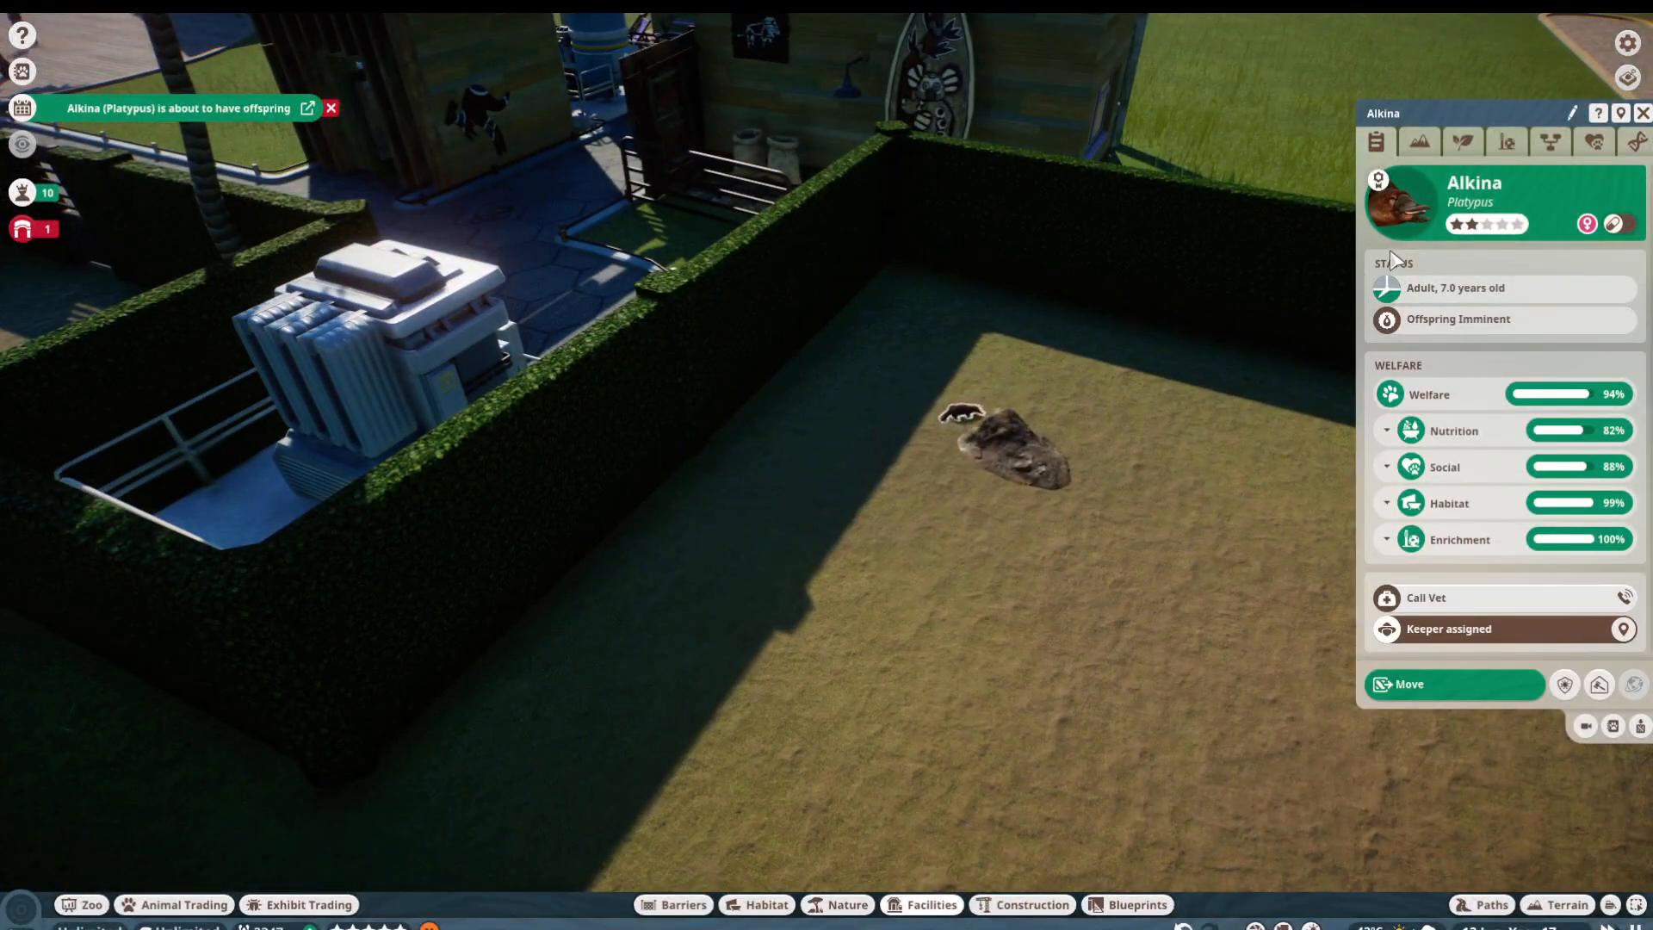
{"action": "left_click", "coordinate": [1419, 142]}
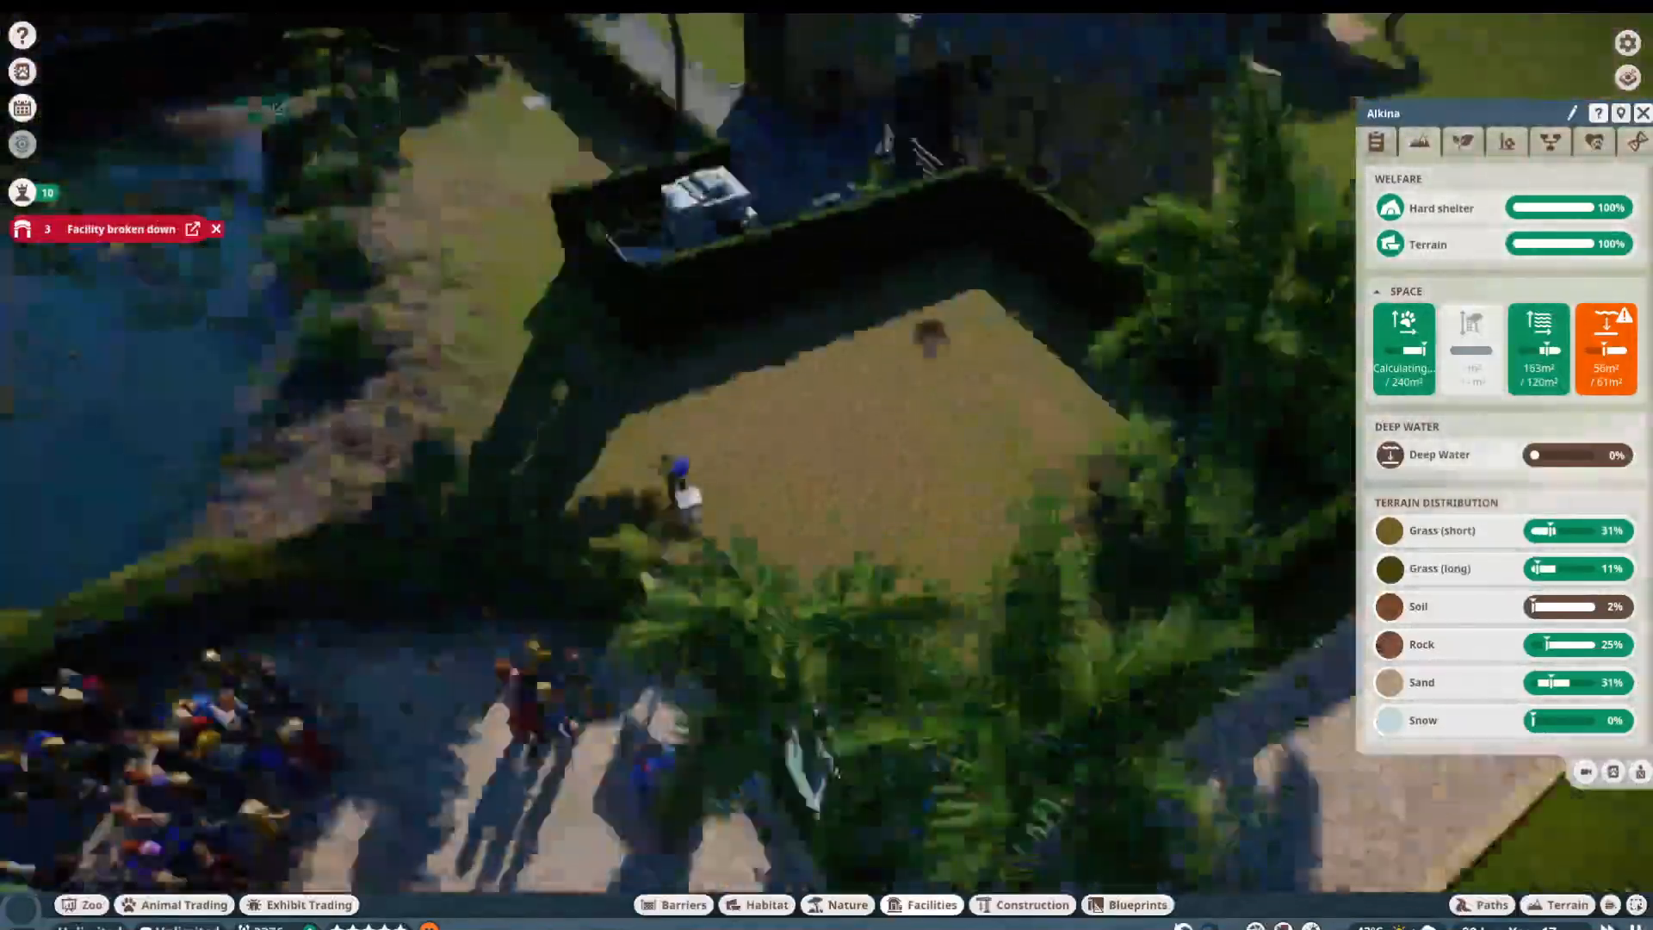
{"action": "left_click", "coordinate": [1565, 904]}
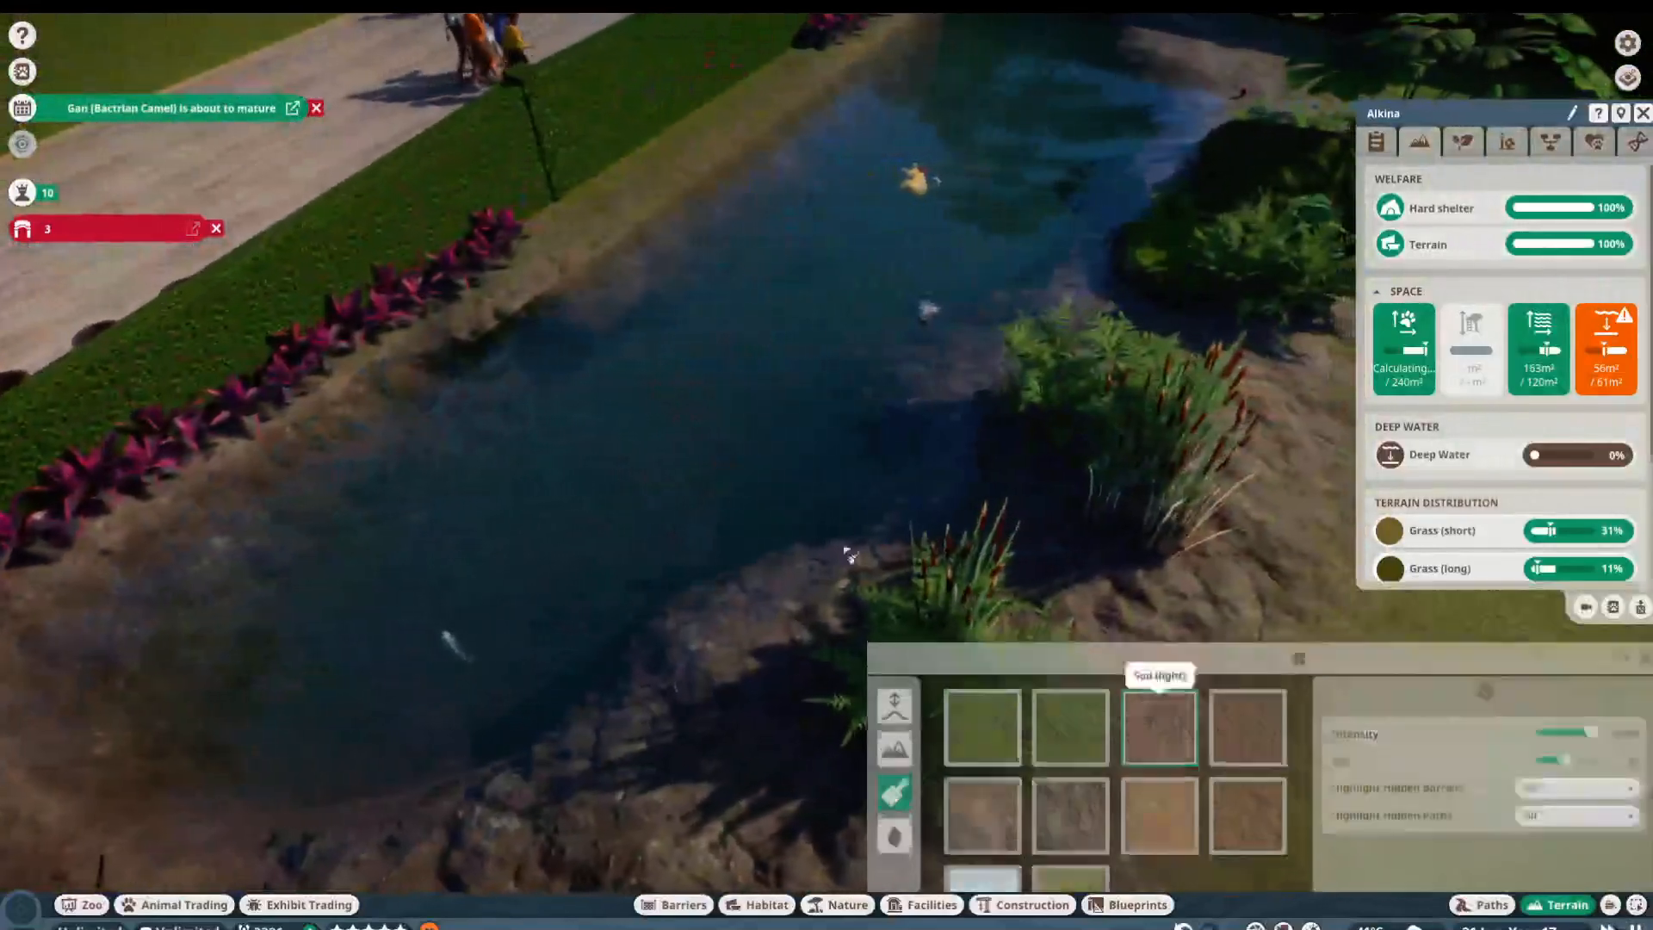
{"action": "left_click", "coordinate": [894, 828]}
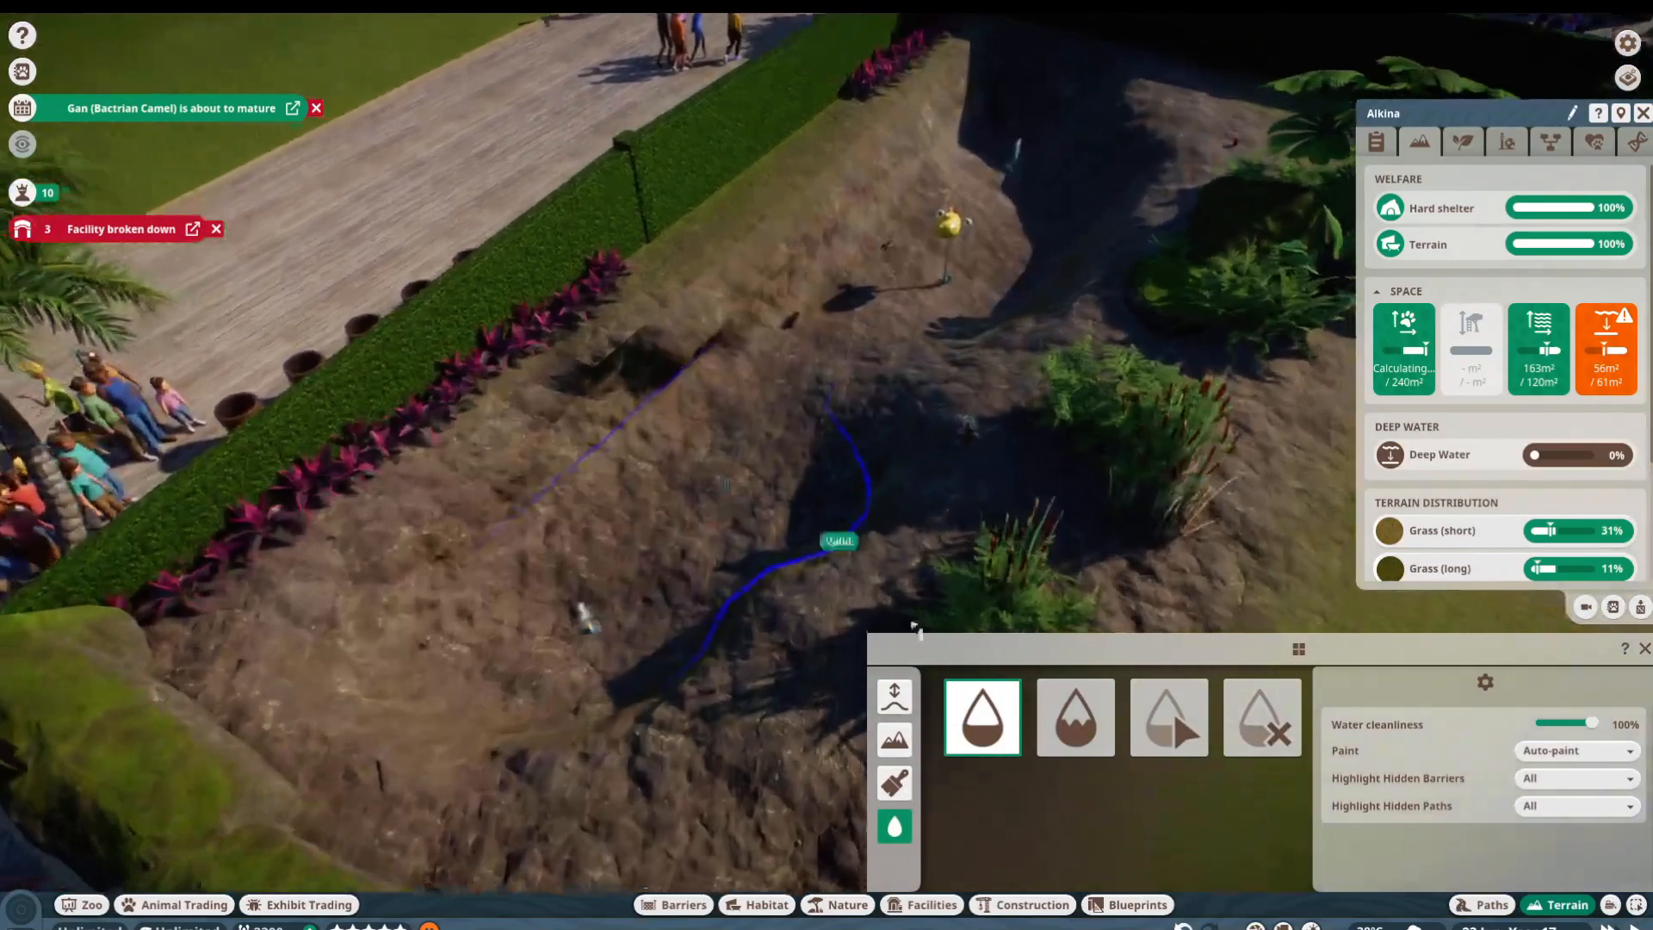
{"action": "left_click", "coordinate": [894, 694]}
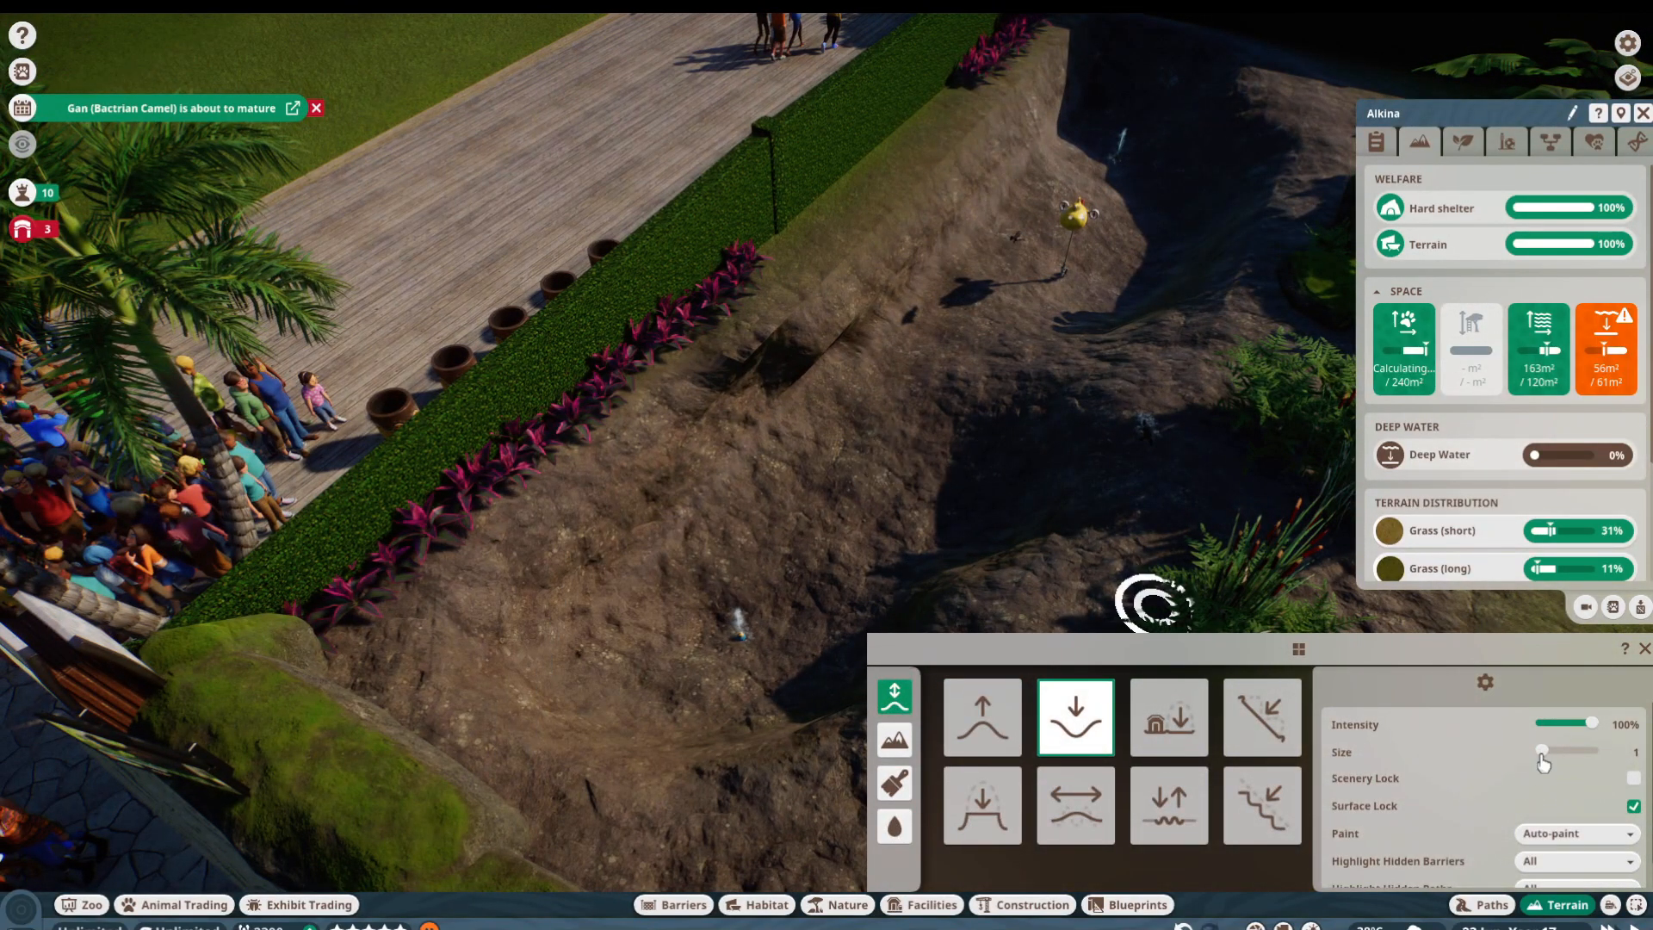
{"action": "left_click", "coordinate": [980, 453]}
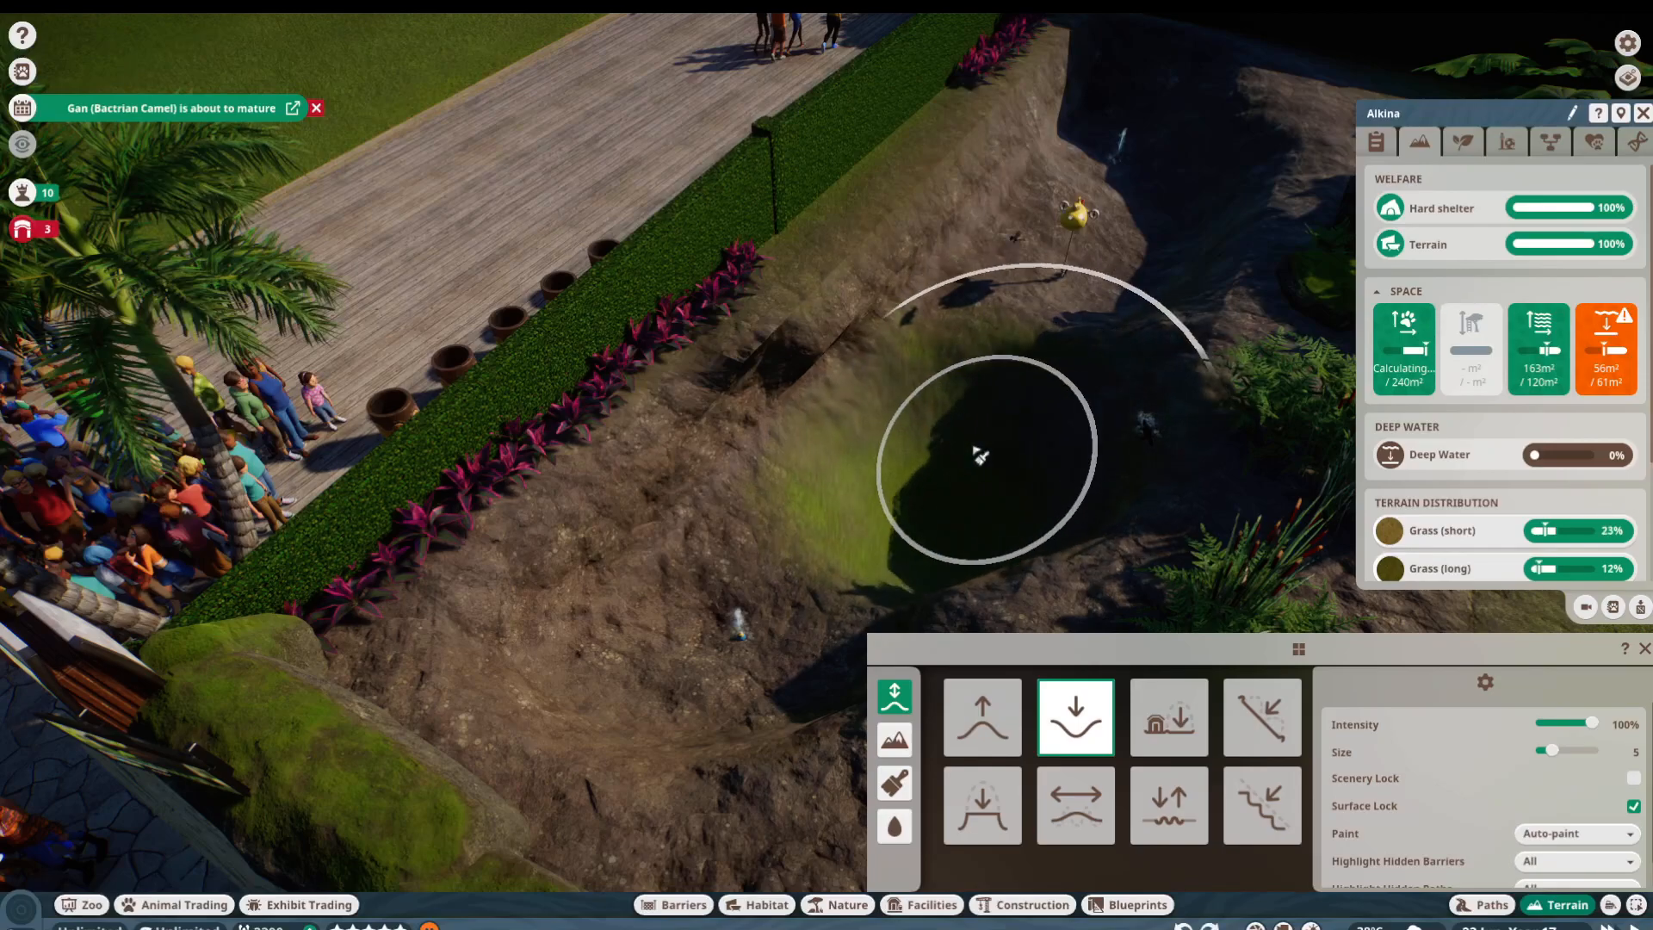
{"action": "left_click", "coordinate": [894, 825]}
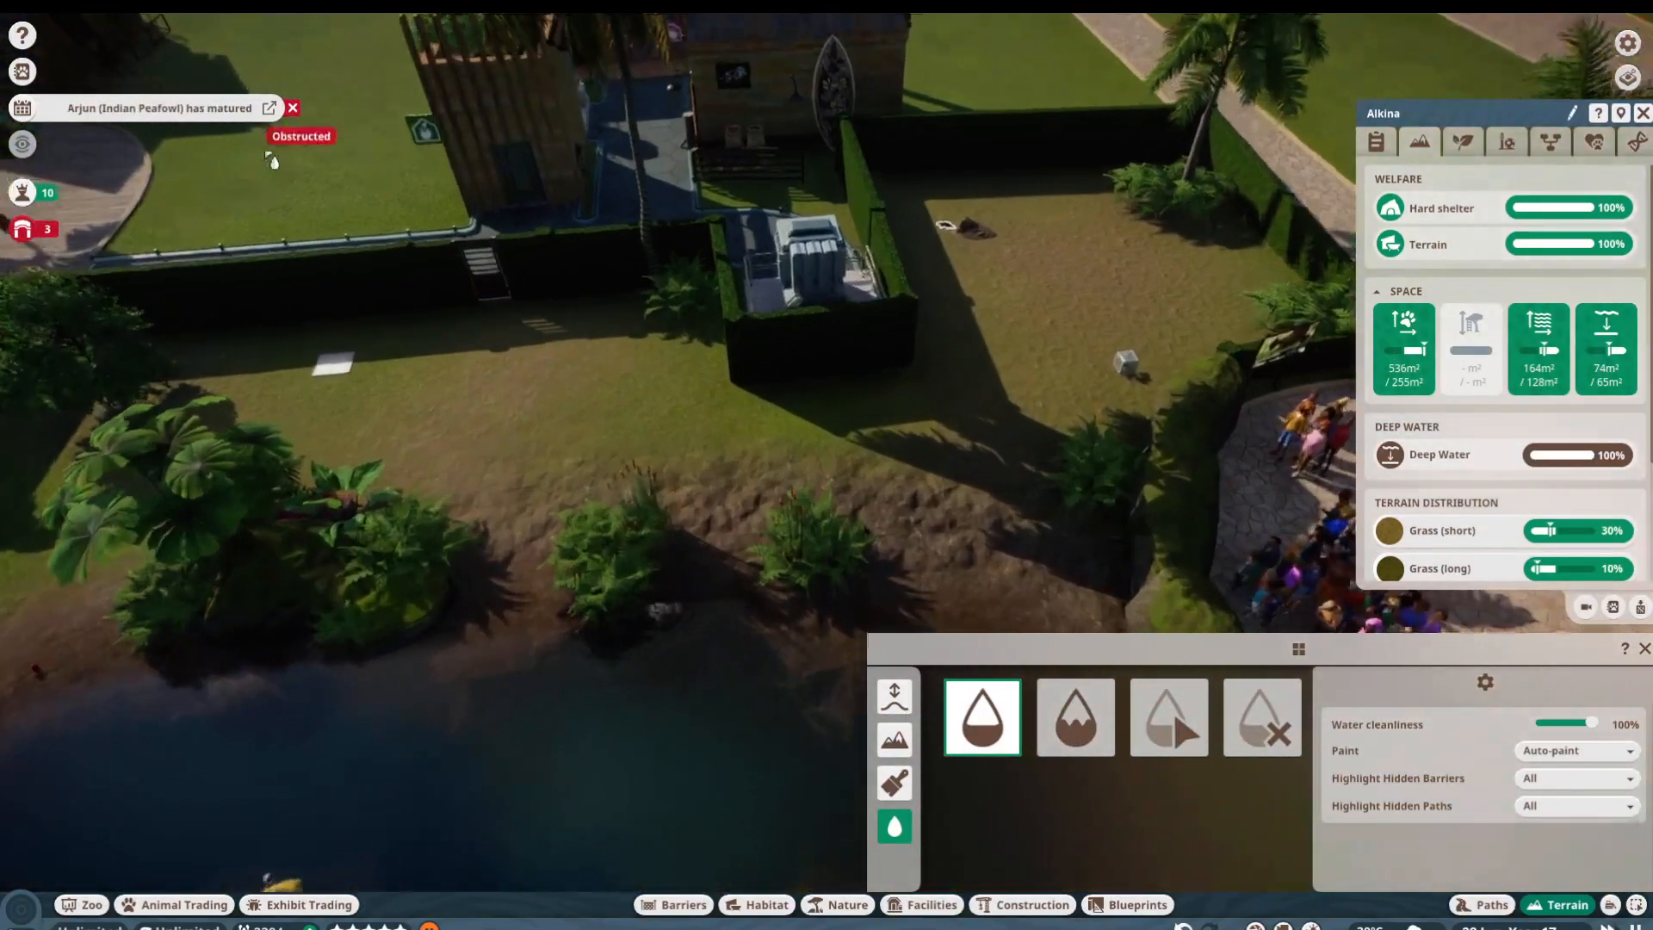
Step: Review the zoo alerts and overview, then move the camera over the lawn by the blue blocks
{"action": "left_click", "coordinate": [22, 229]}
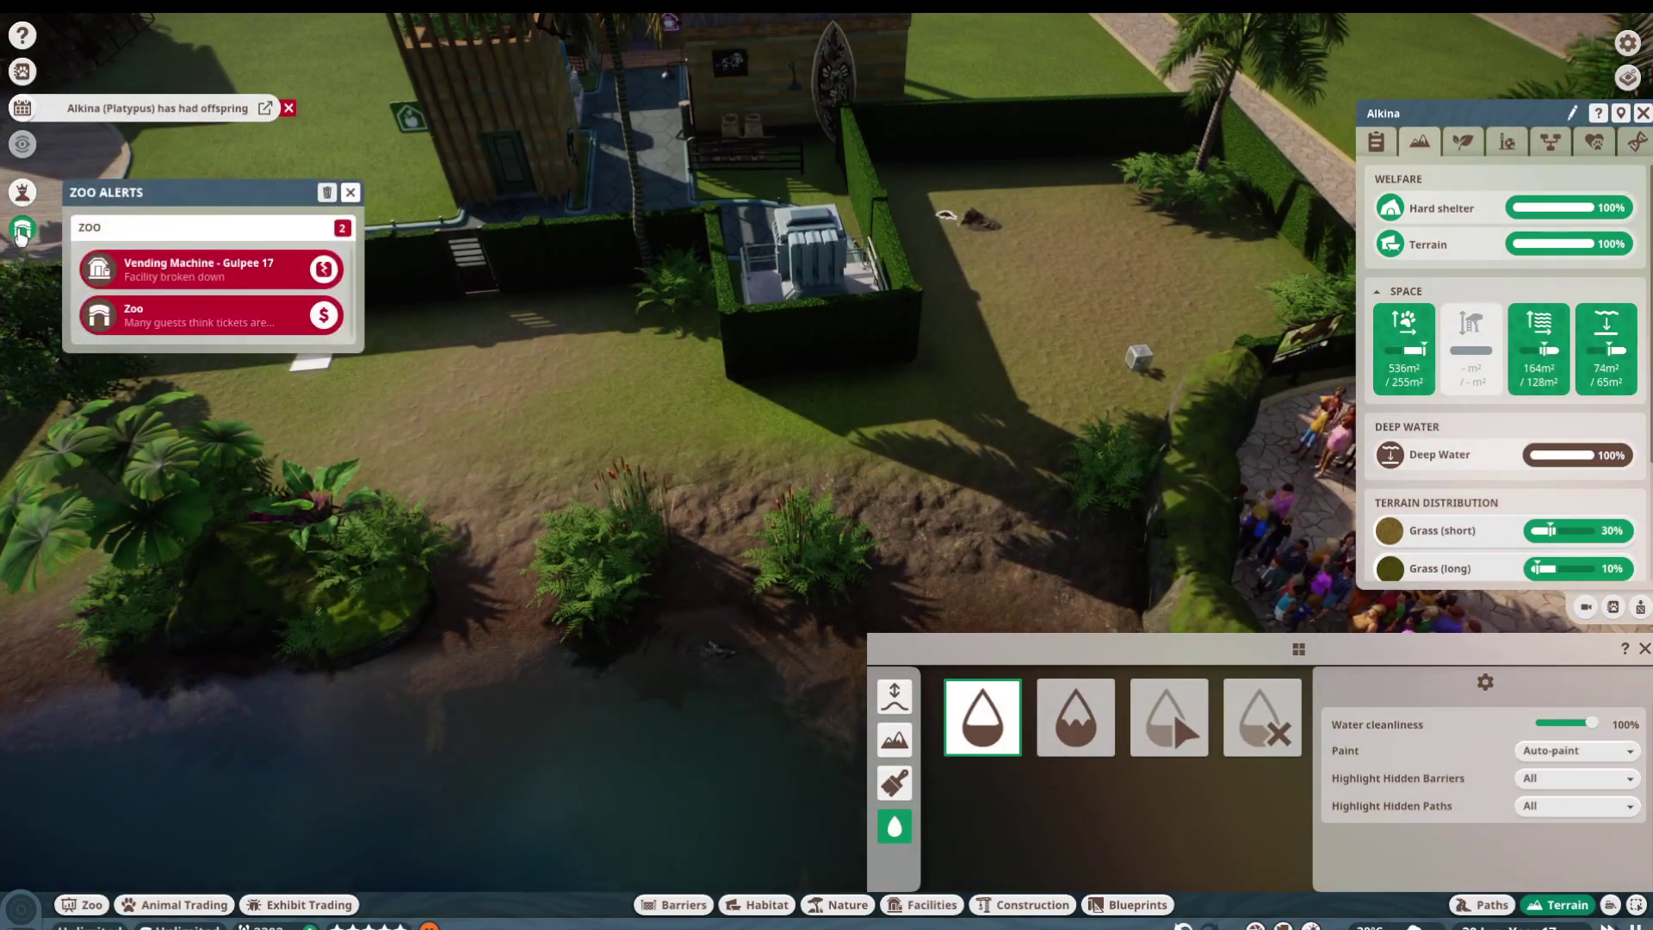
{"action": "left_click", "coordinate": [81, 904]}
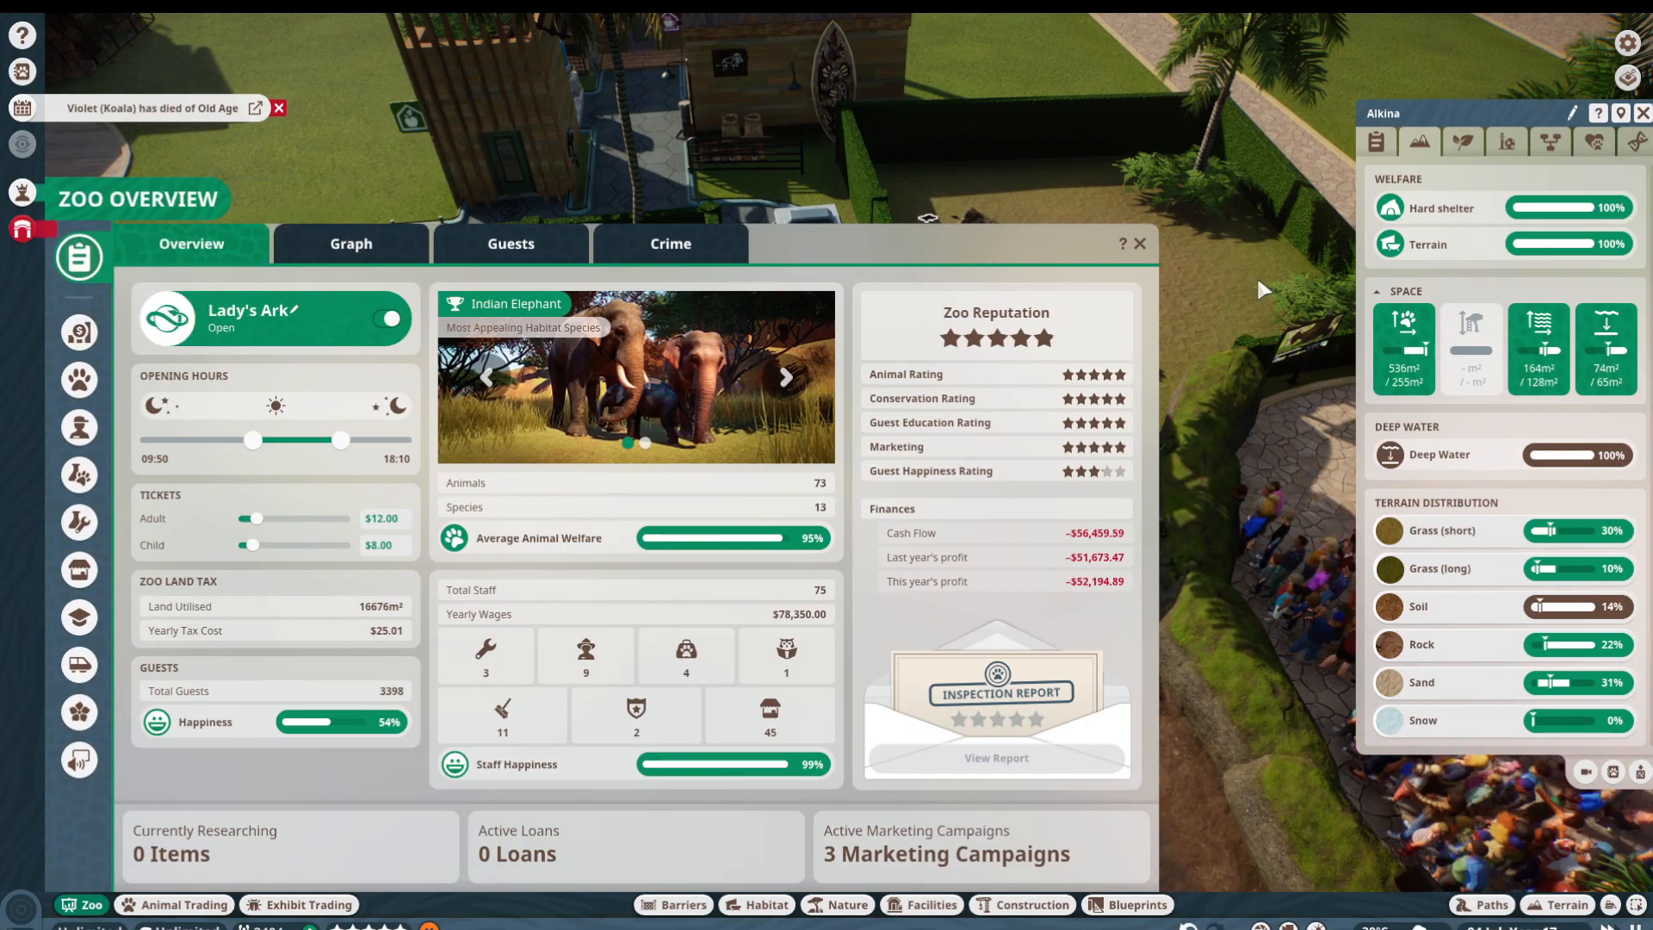
{"action": "left_click", "coordinate": [1138, 243]}
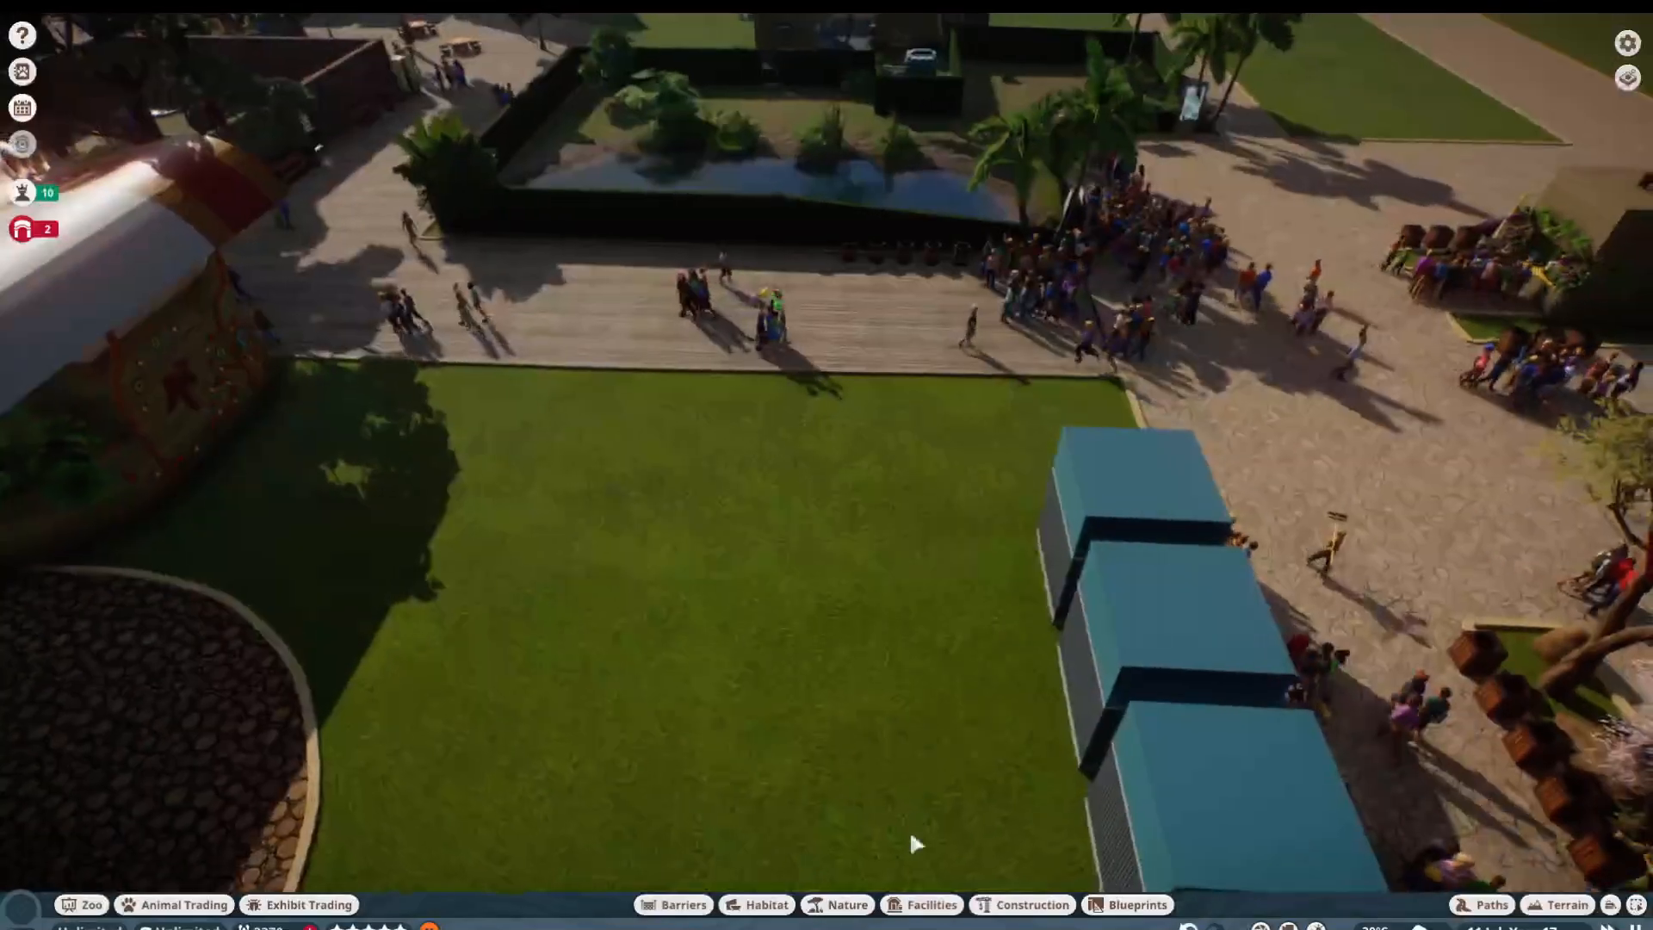
Step: Lay a wide stone path over most of the lawn, leaving a curved grass strip by the blue blocks
{"action": "left_click", "coordinate": [931, 904]}
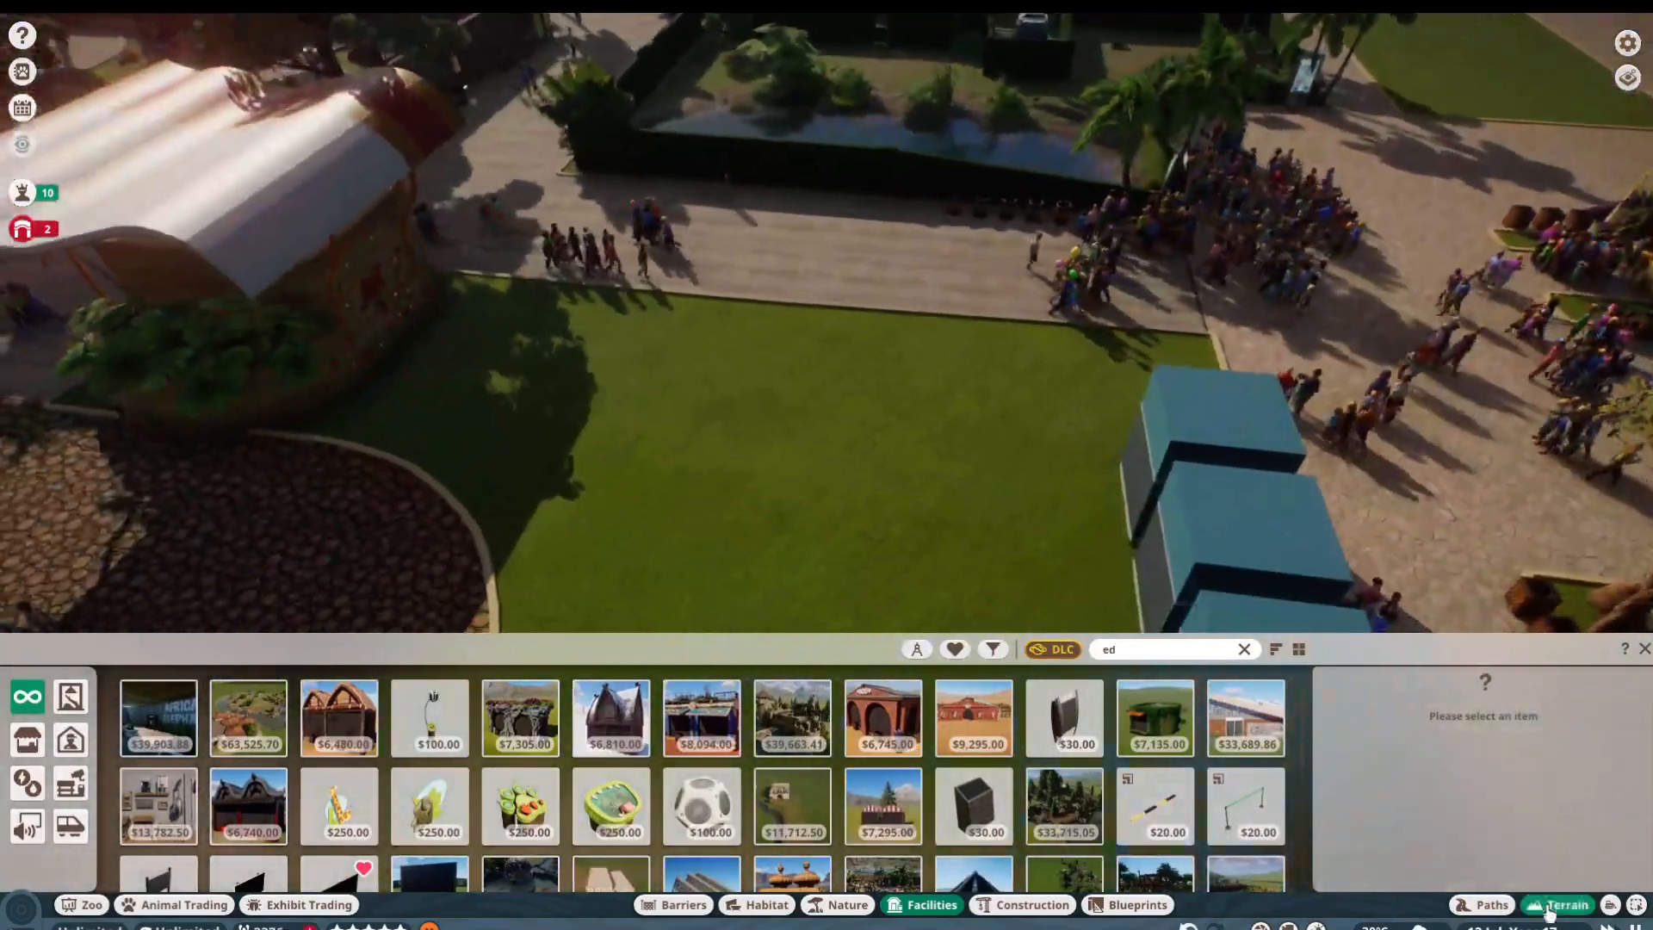
{"action": "left_click", "coordinate": [1565, 904]}
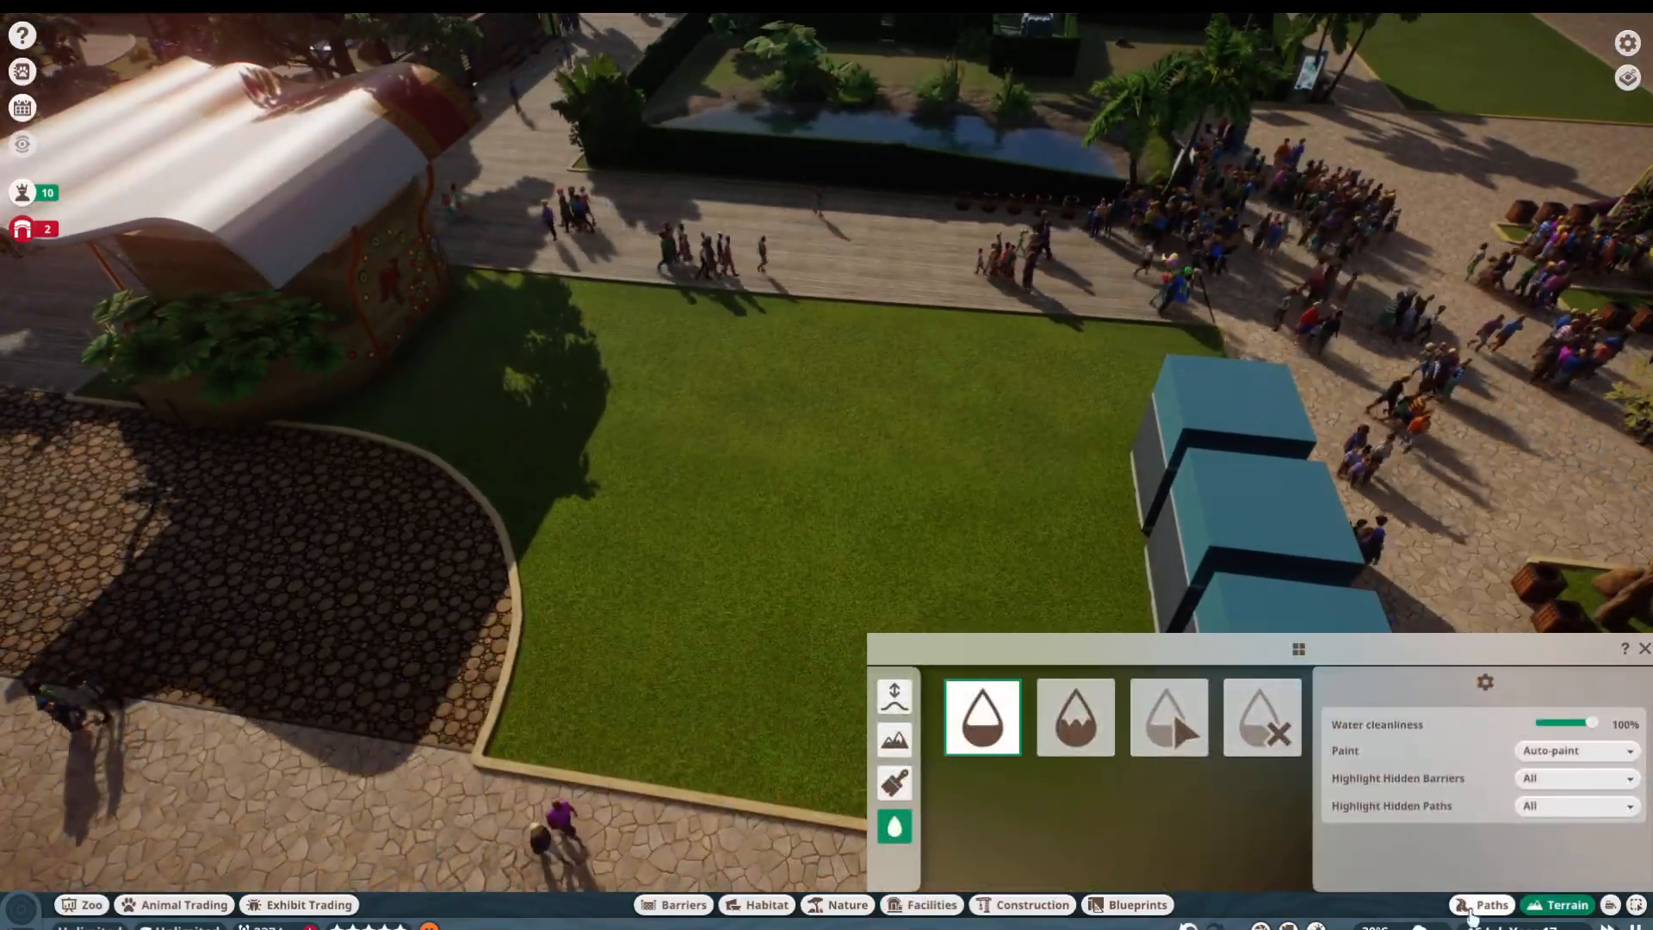
{"action": "left_click", "coordinate": [1491, 904]}
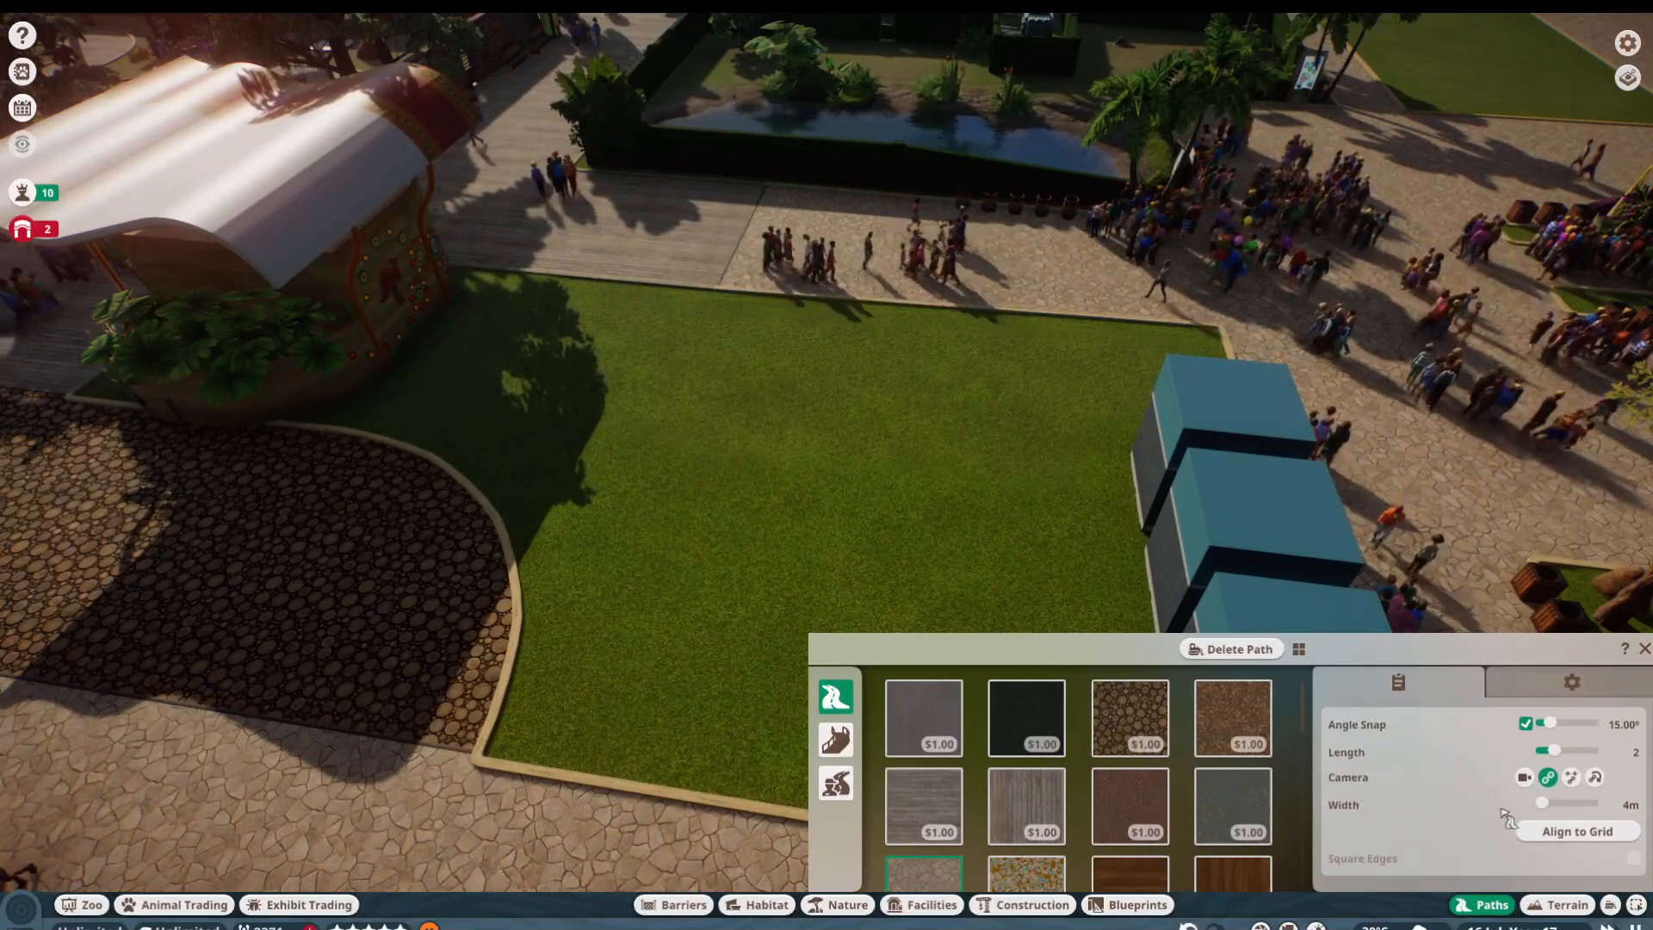
{"action": "left_click", "coordinate": [1577, 830]}
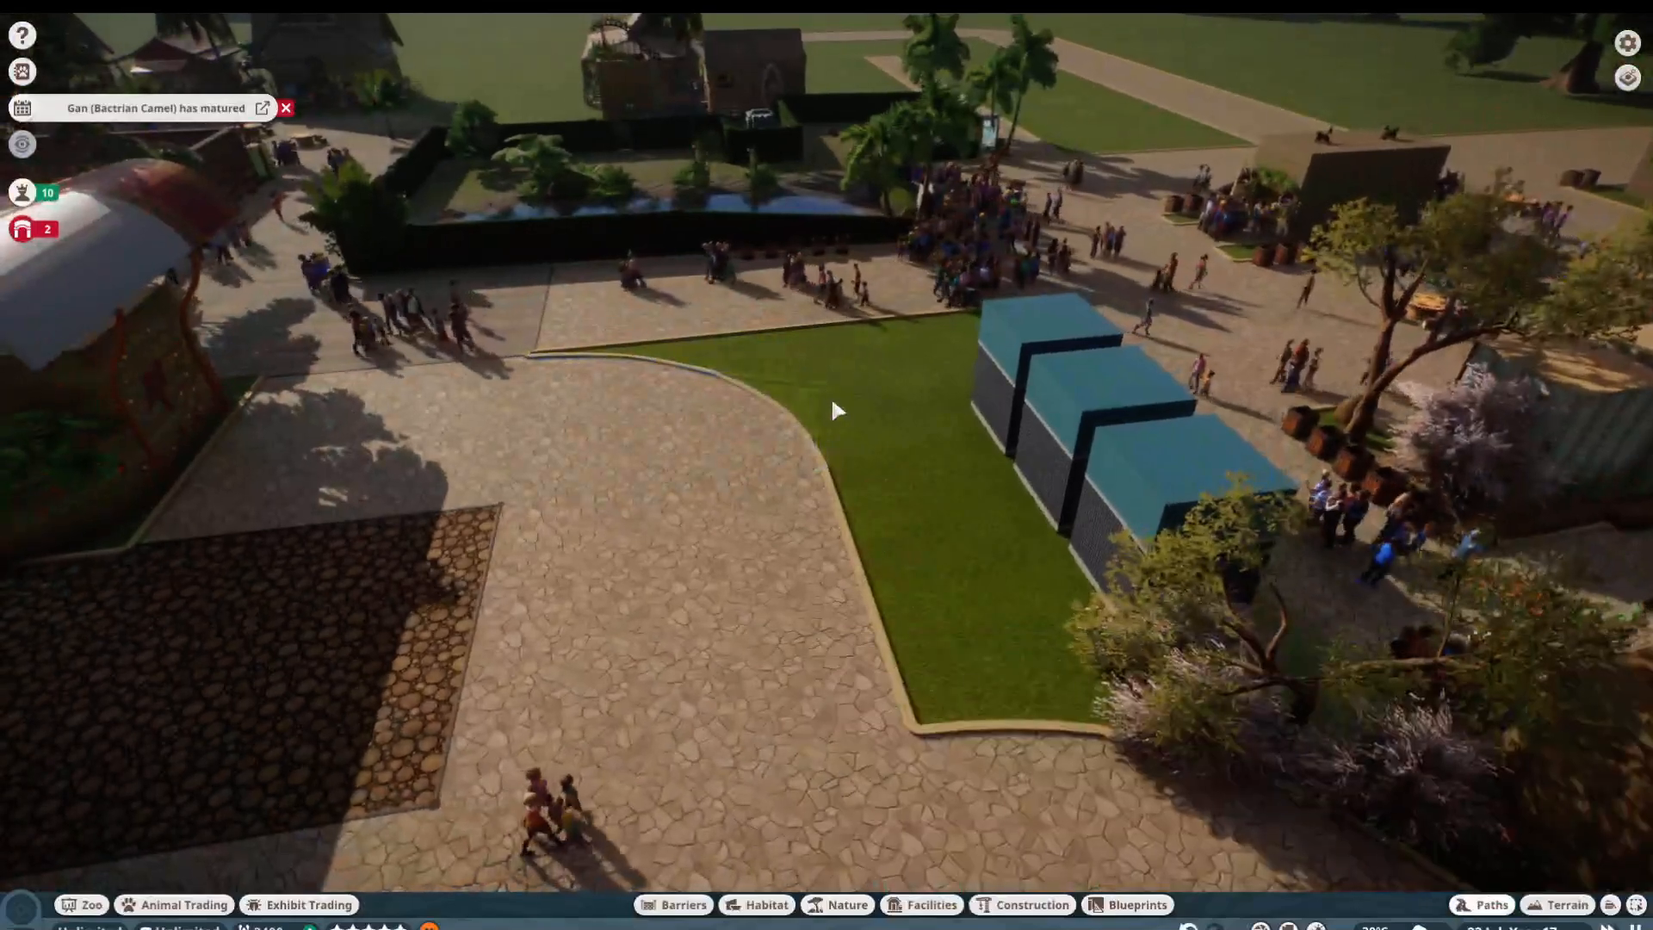
Step: Clear the facilities search and filter the catalogue to Australia-themed buildings
{"action": "left_click", "coordinate": [928, 904]}
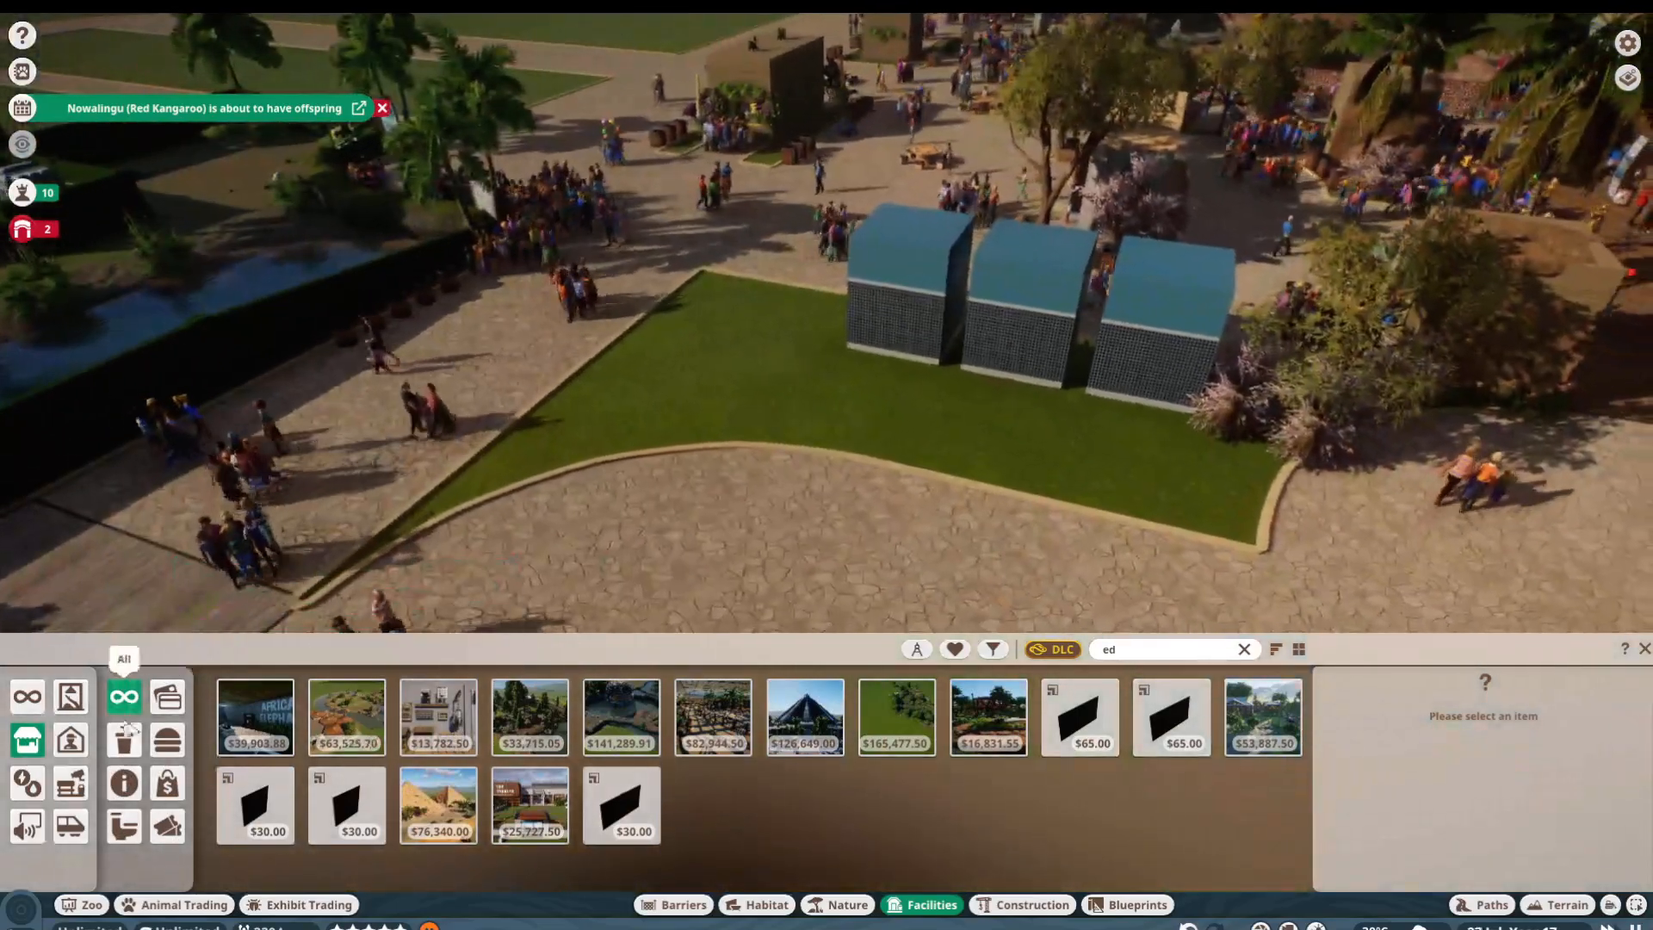
{"action": "left_click", "coordinate": [1243, 649]}
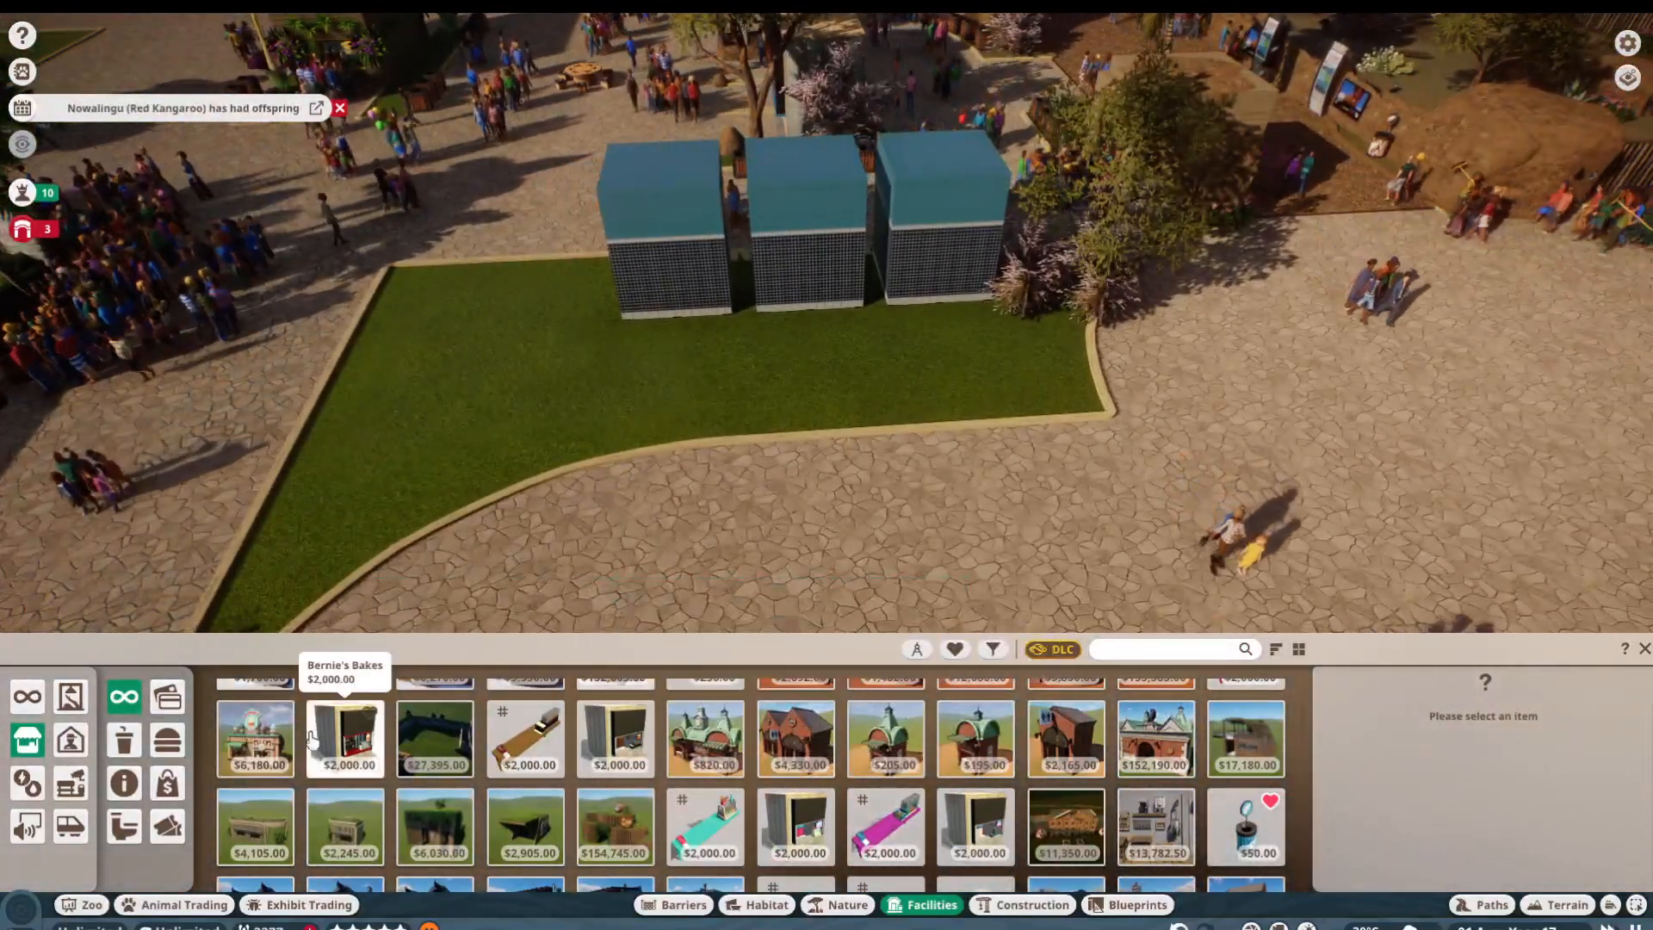
{"action": "left_click", "coordinate": [990, 649]}
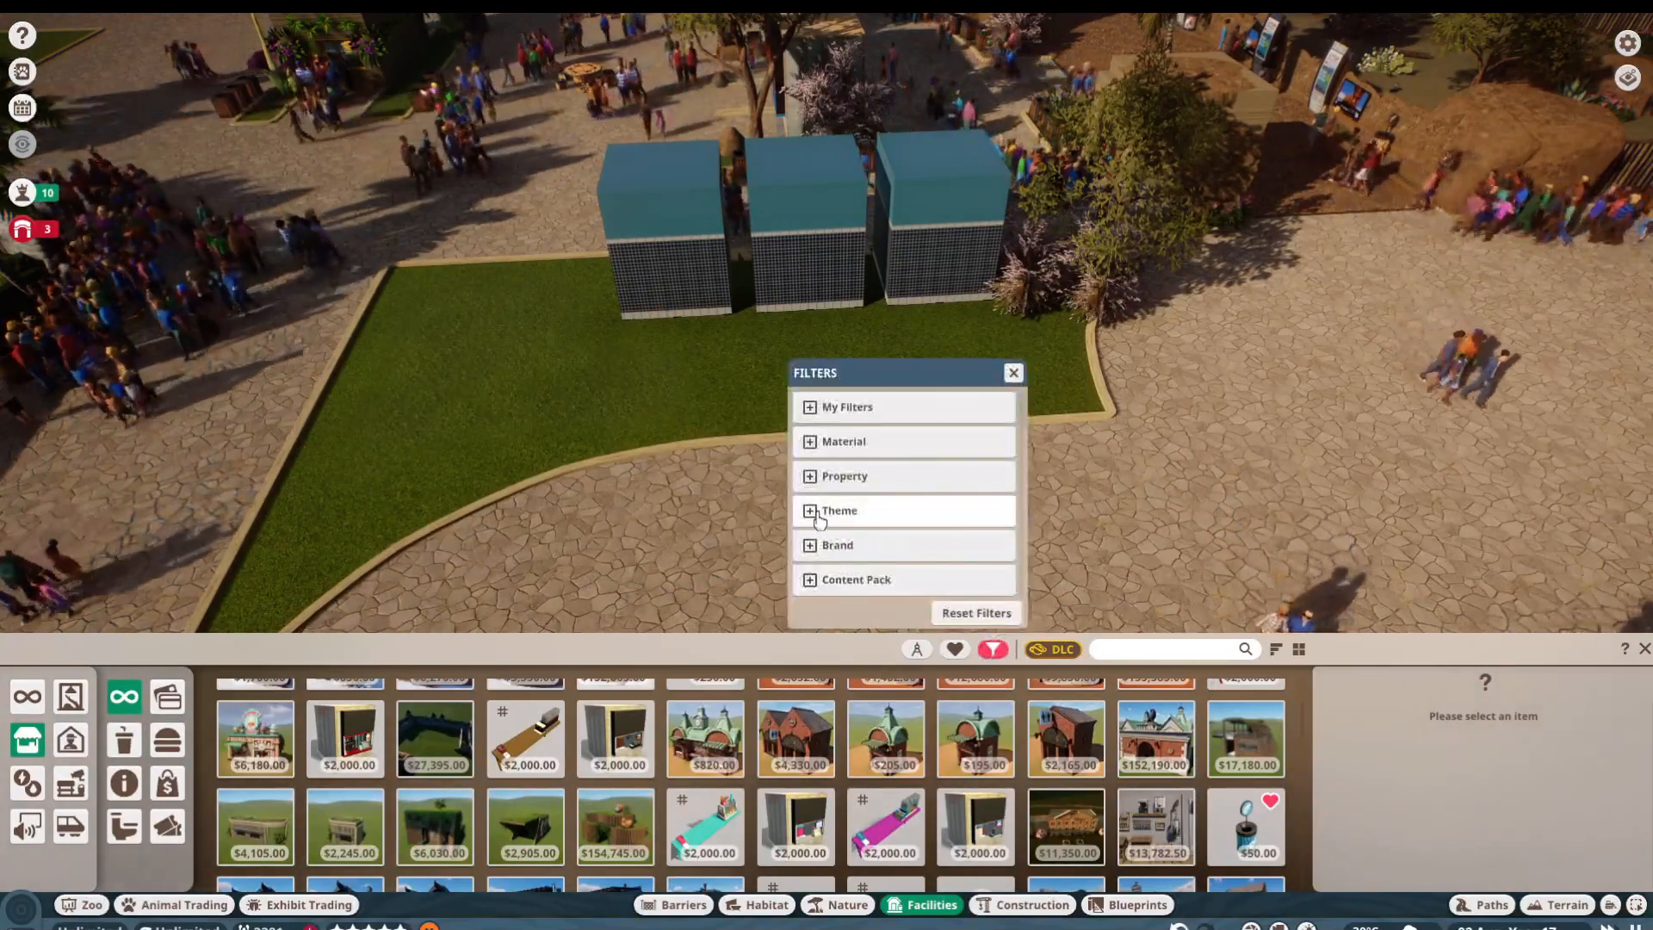
{"action": "left_click", "coordinate": [839, 510]}
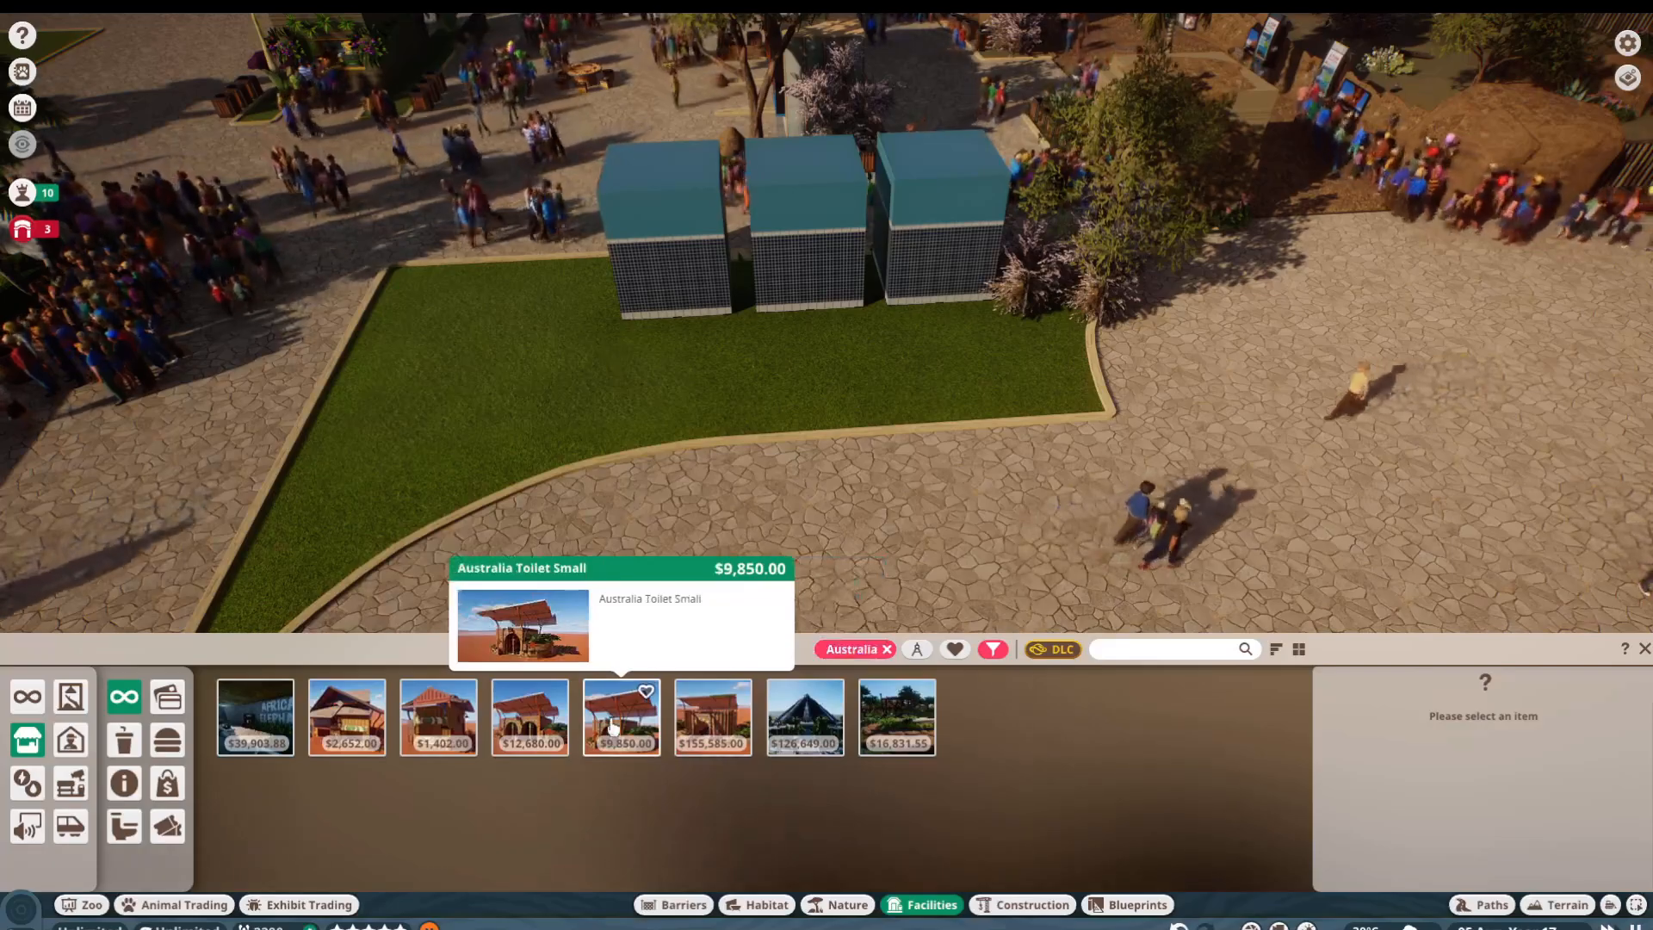
Step: Place the Australia Shop Small on the grass strip, remove the filter and start editing its shell
{"action": "left_click", "coordinate": [622, 717]}
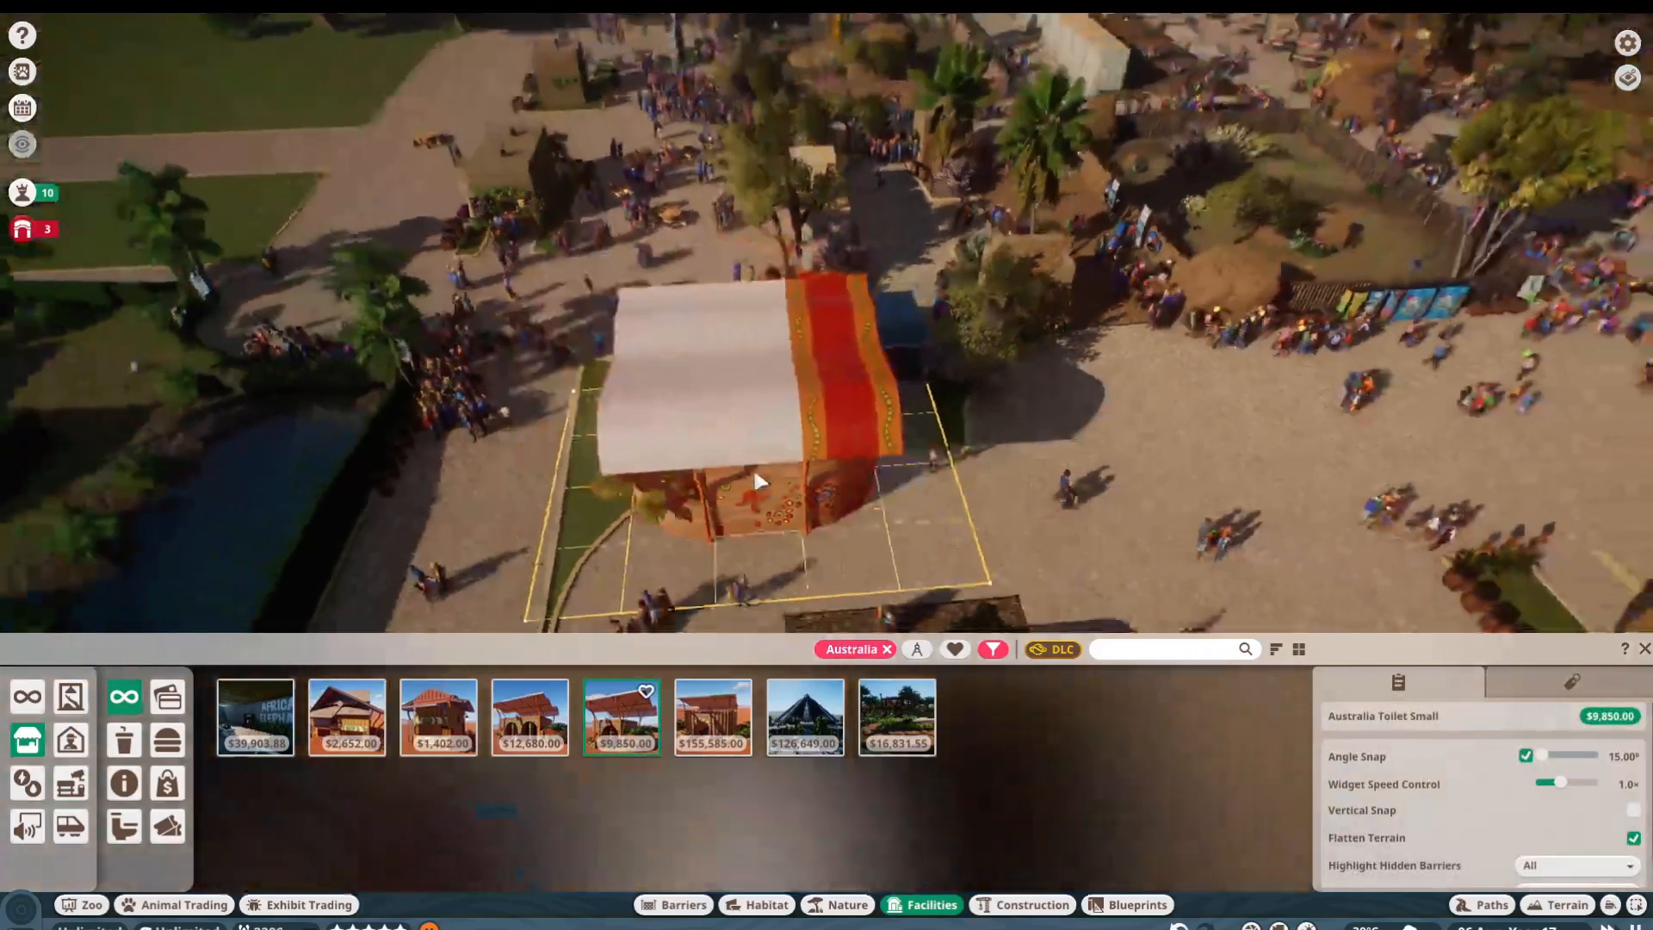
{"action": "left_click", "coordinate": [437, 716]}
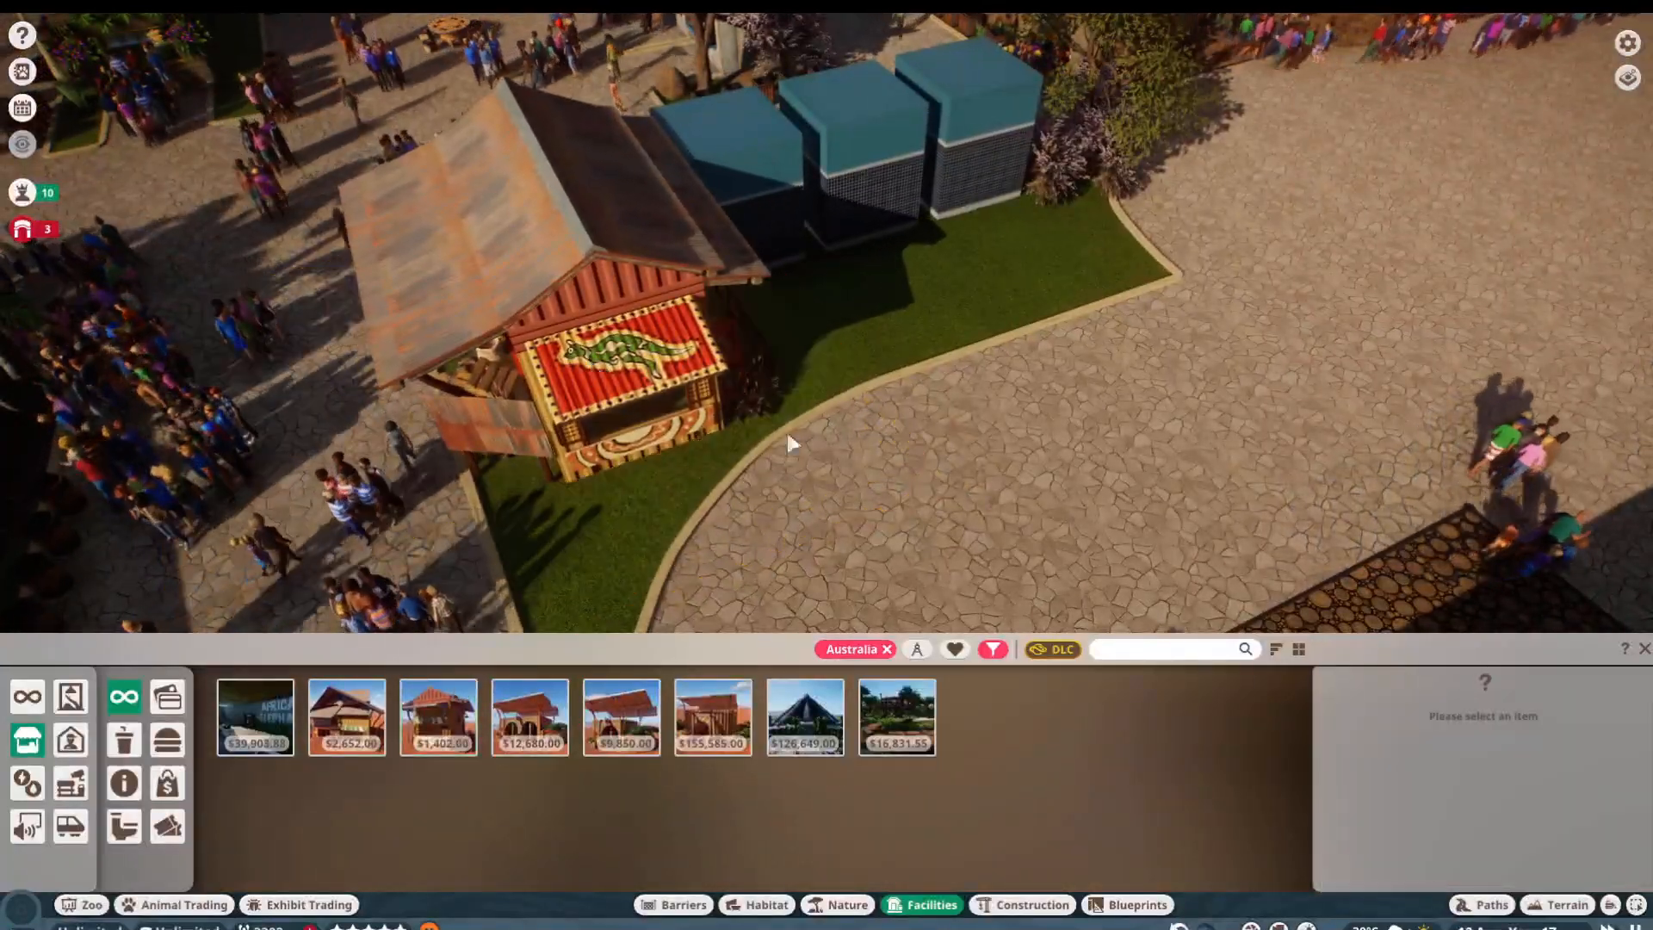
{"action": "left_click", "coordinate": [346, 716]}
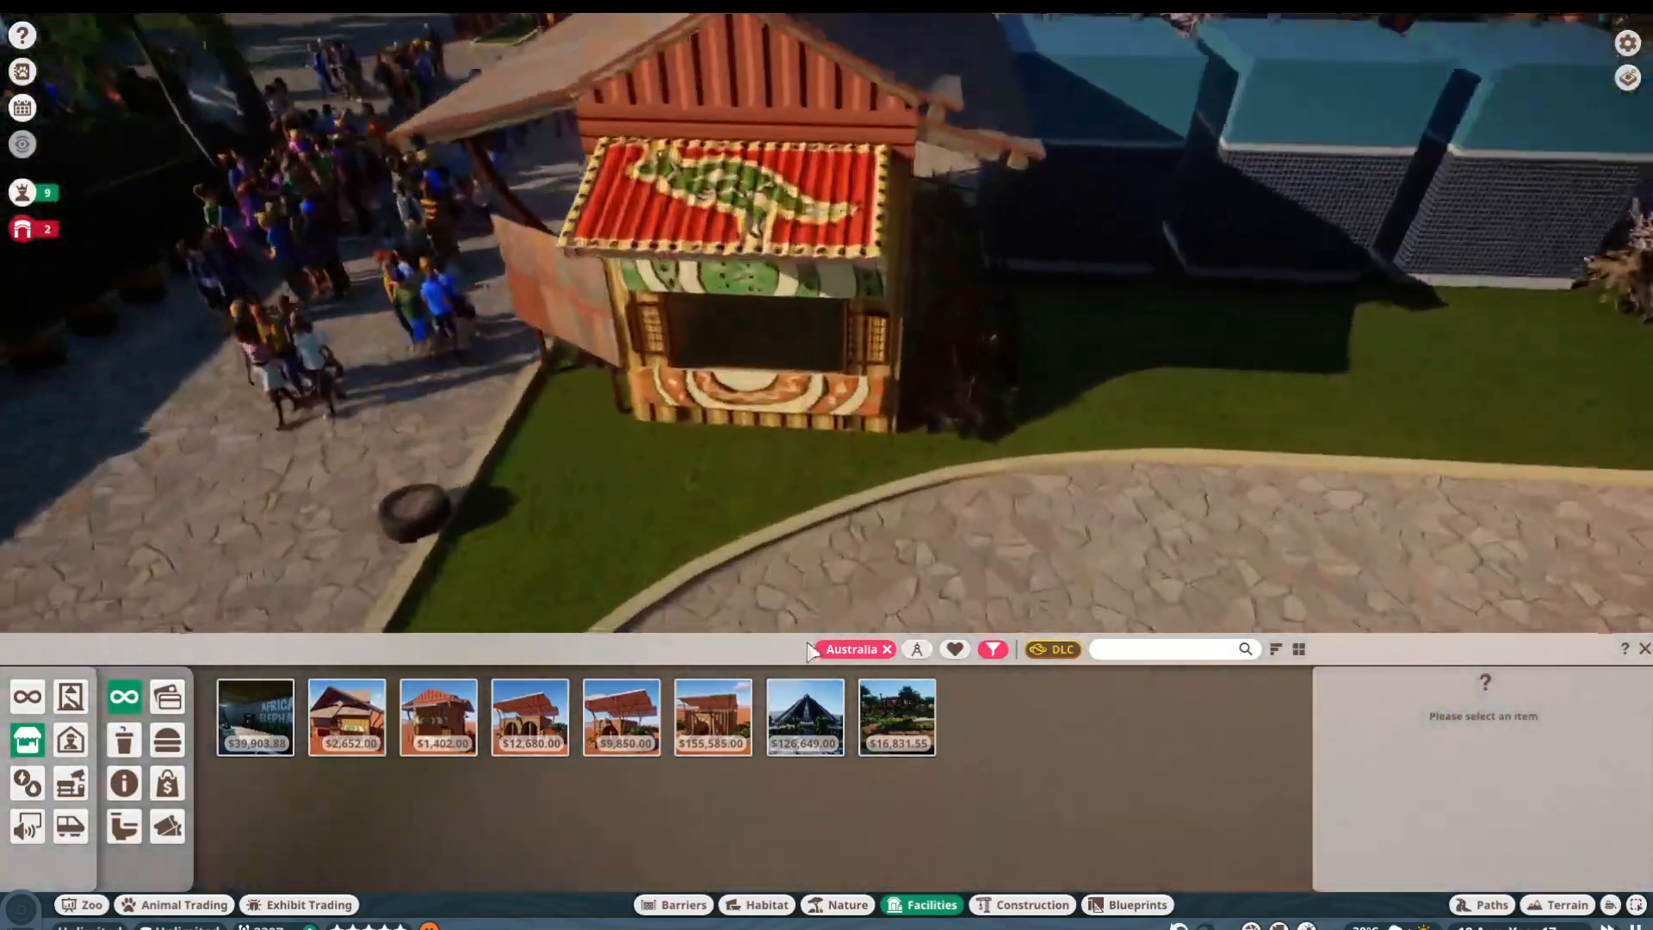
{"action": "left_click", "coordinate": [886, 649]}
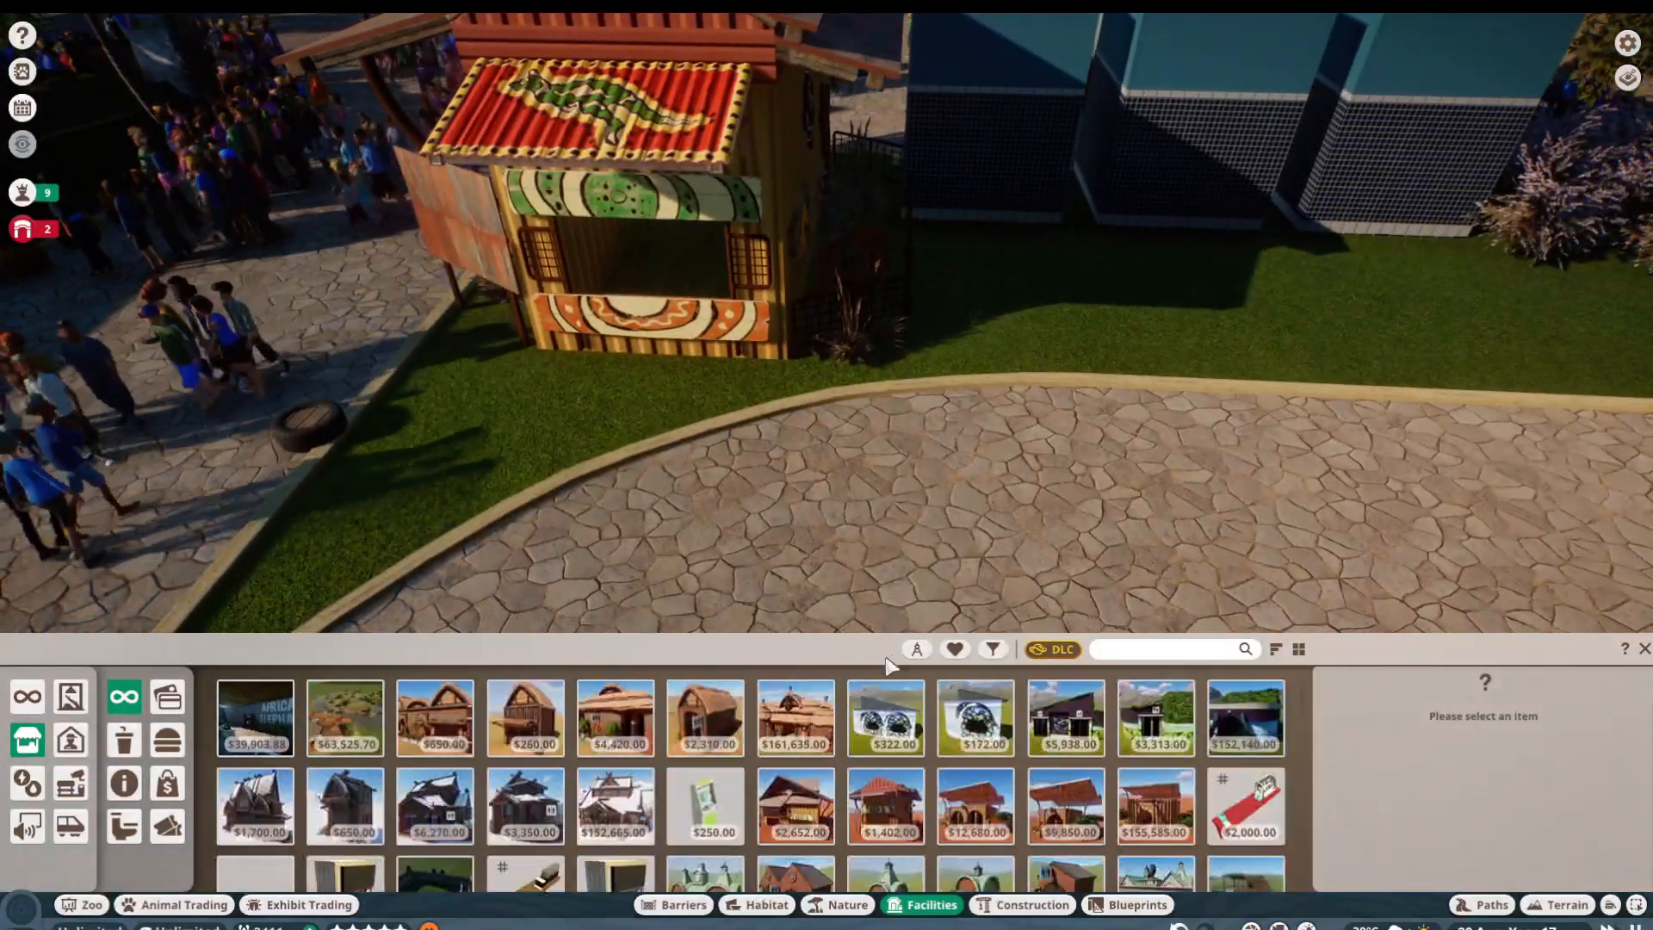
{"action": "left_click", "coordinate": [704, 805]}
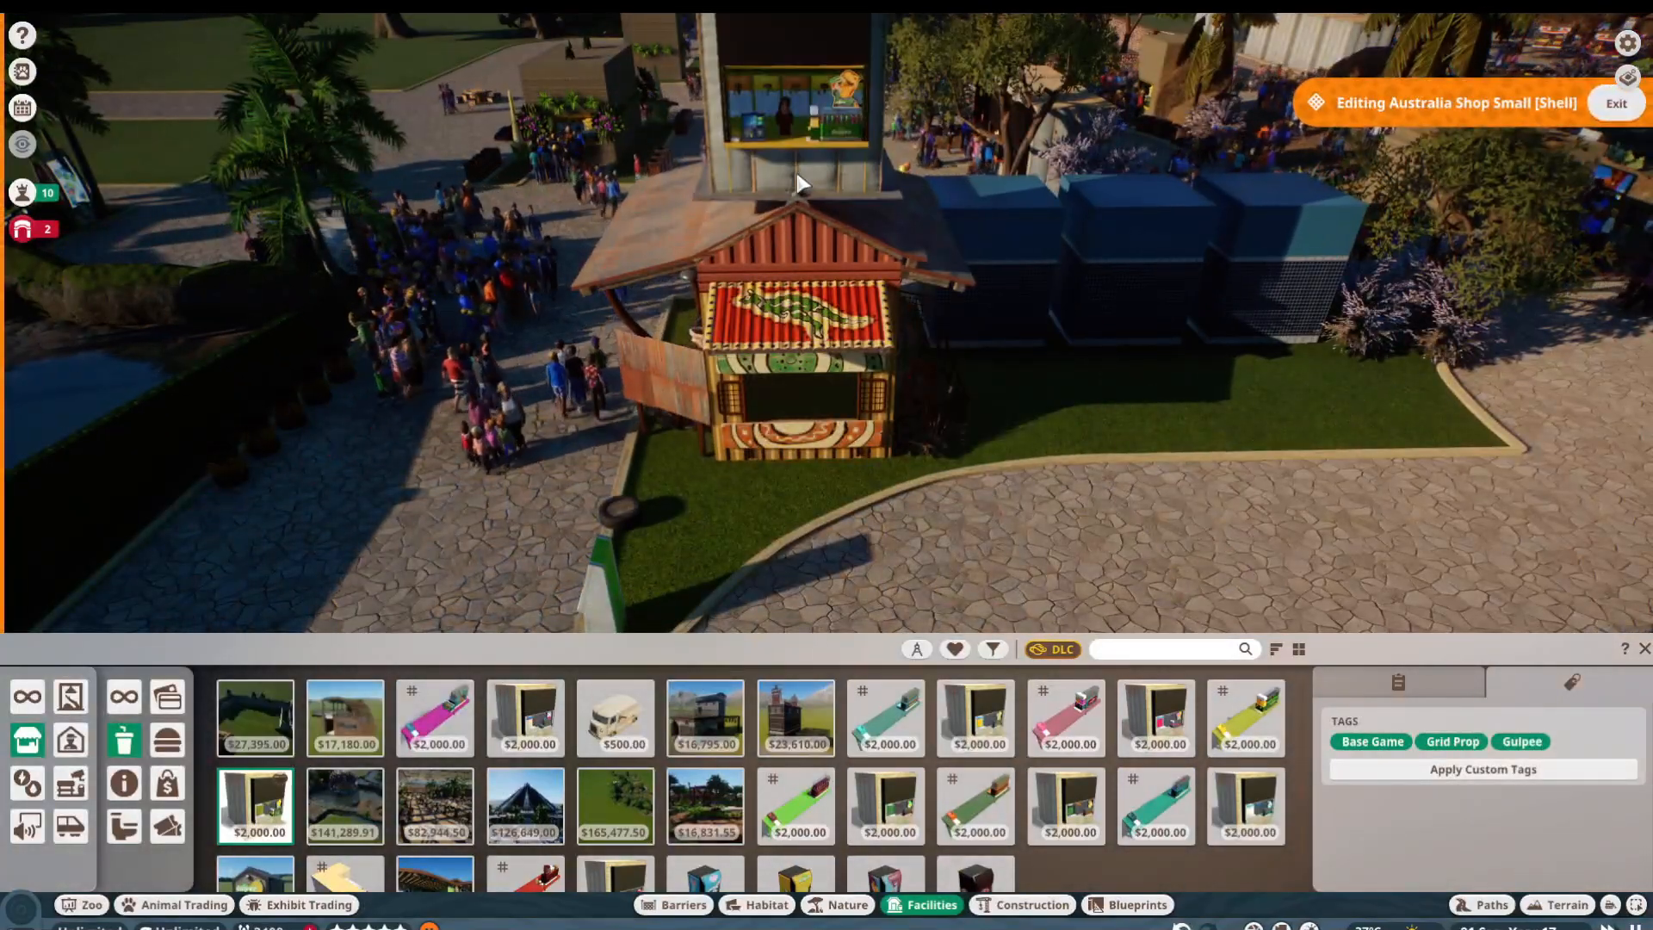
Step: Give the shop a Gulpee Energy front and place a Pipshot drink kiosk beside it
{"action": "scroll", "scroll_direction": "down", "scroll_amount": 3}
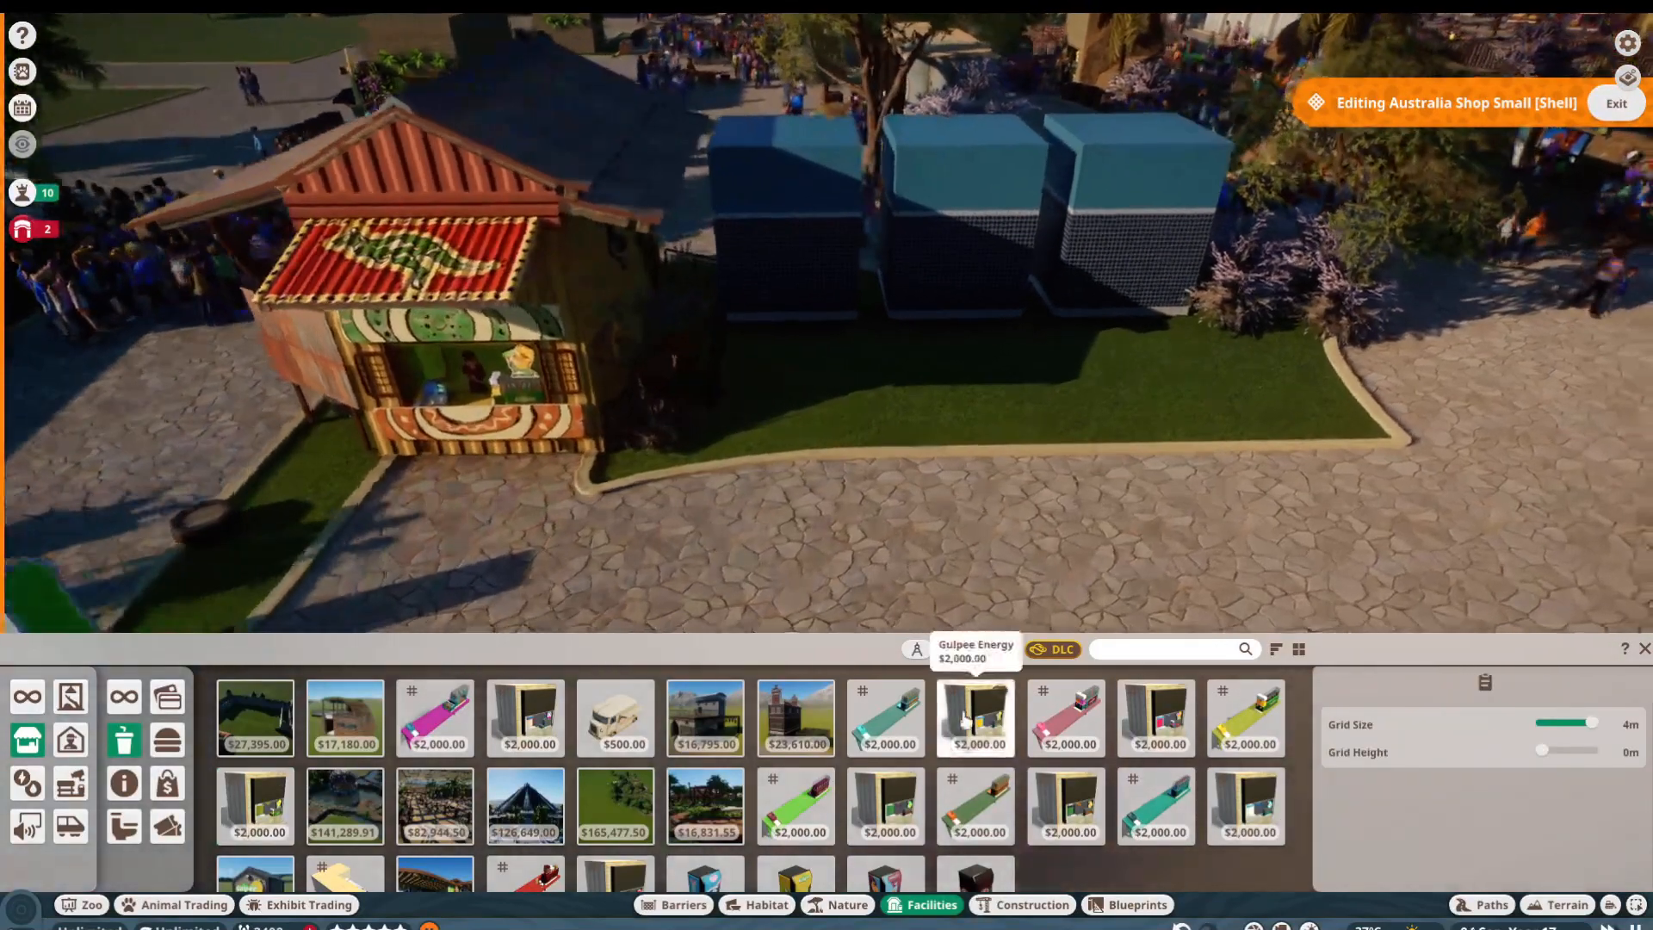
{"action": "left_click", "coordinate": [885, 764]}
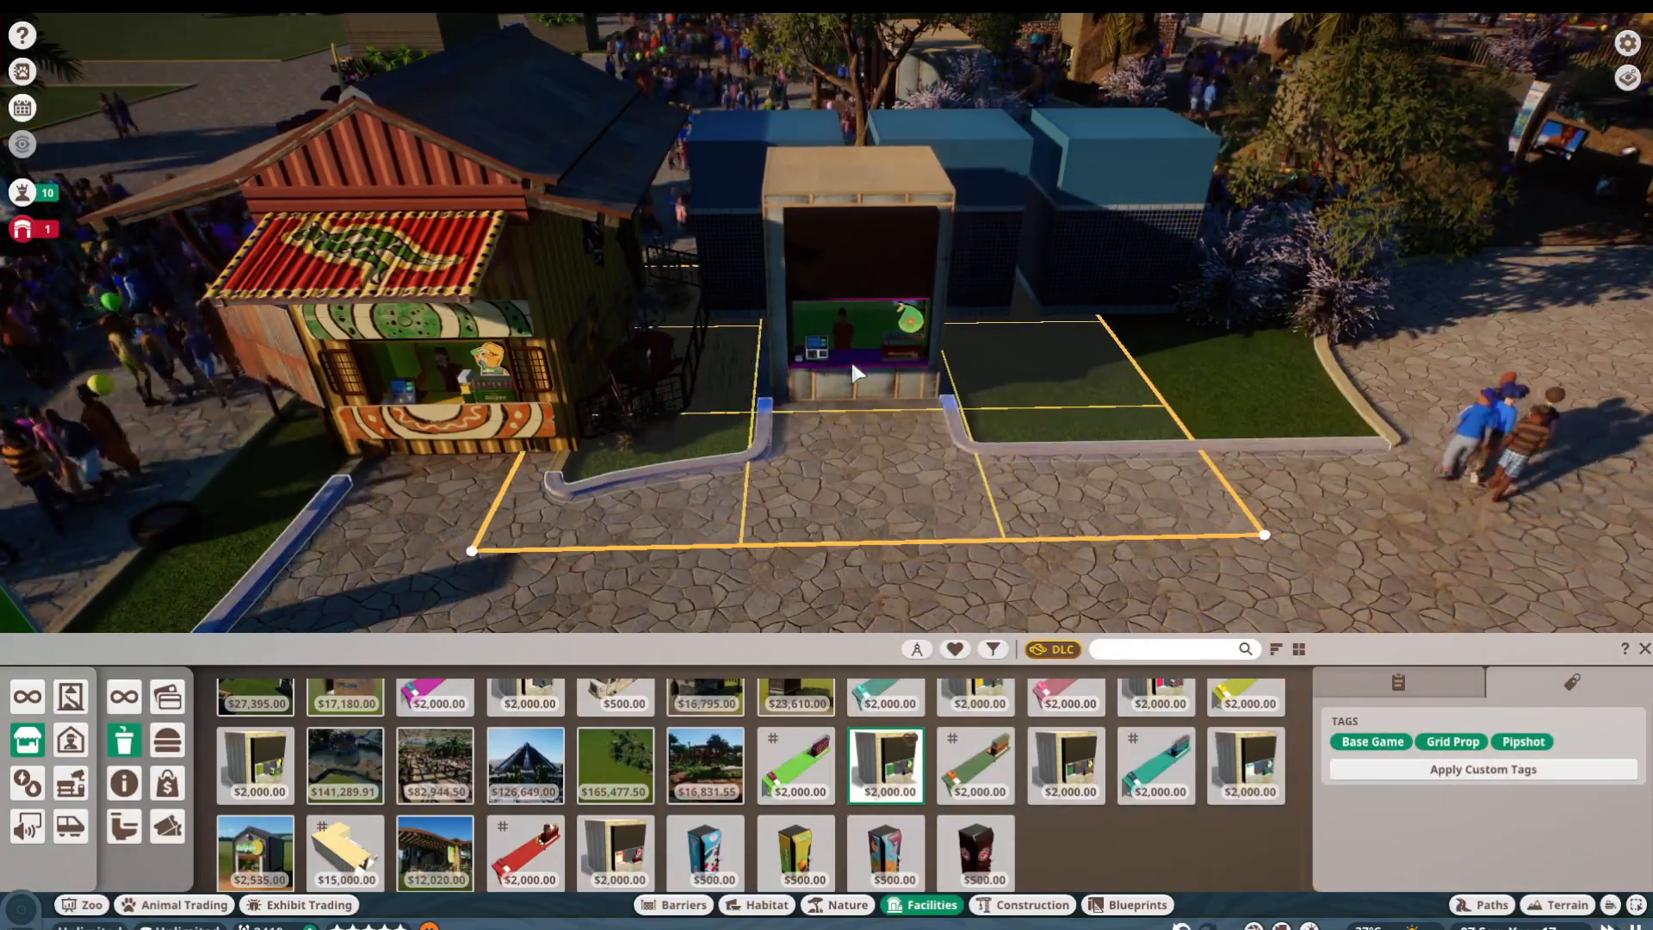
{"action": "left_click", "coordinate": [1064, 764]}
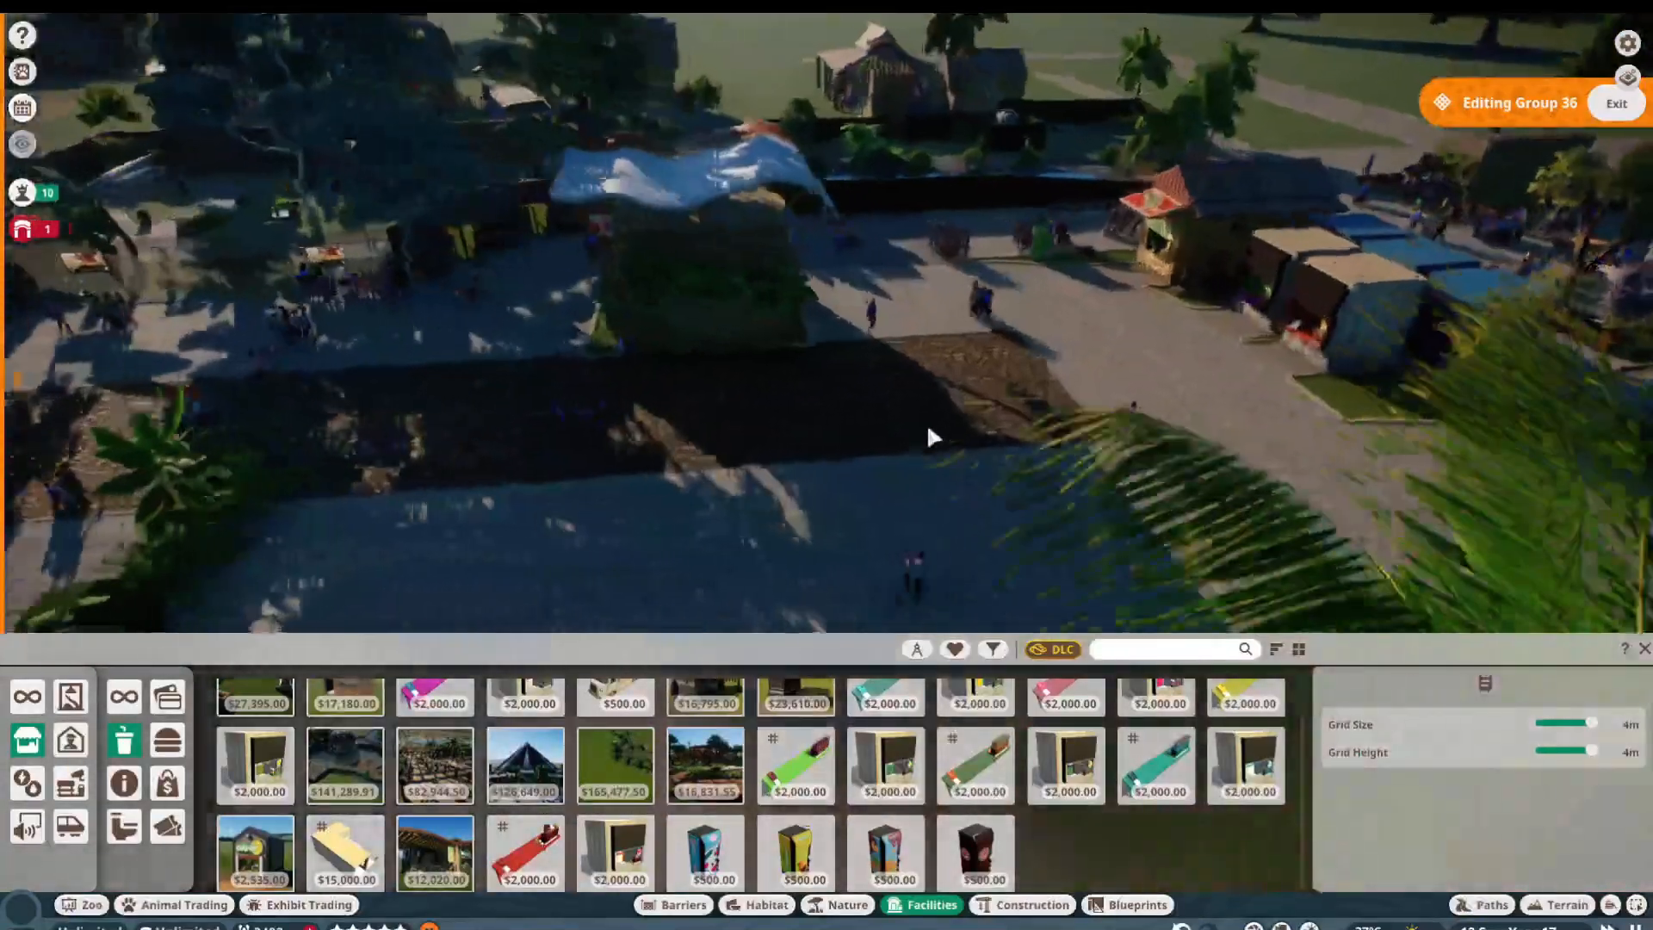
{"action": "left_click", "coordinate": [847, 904]}
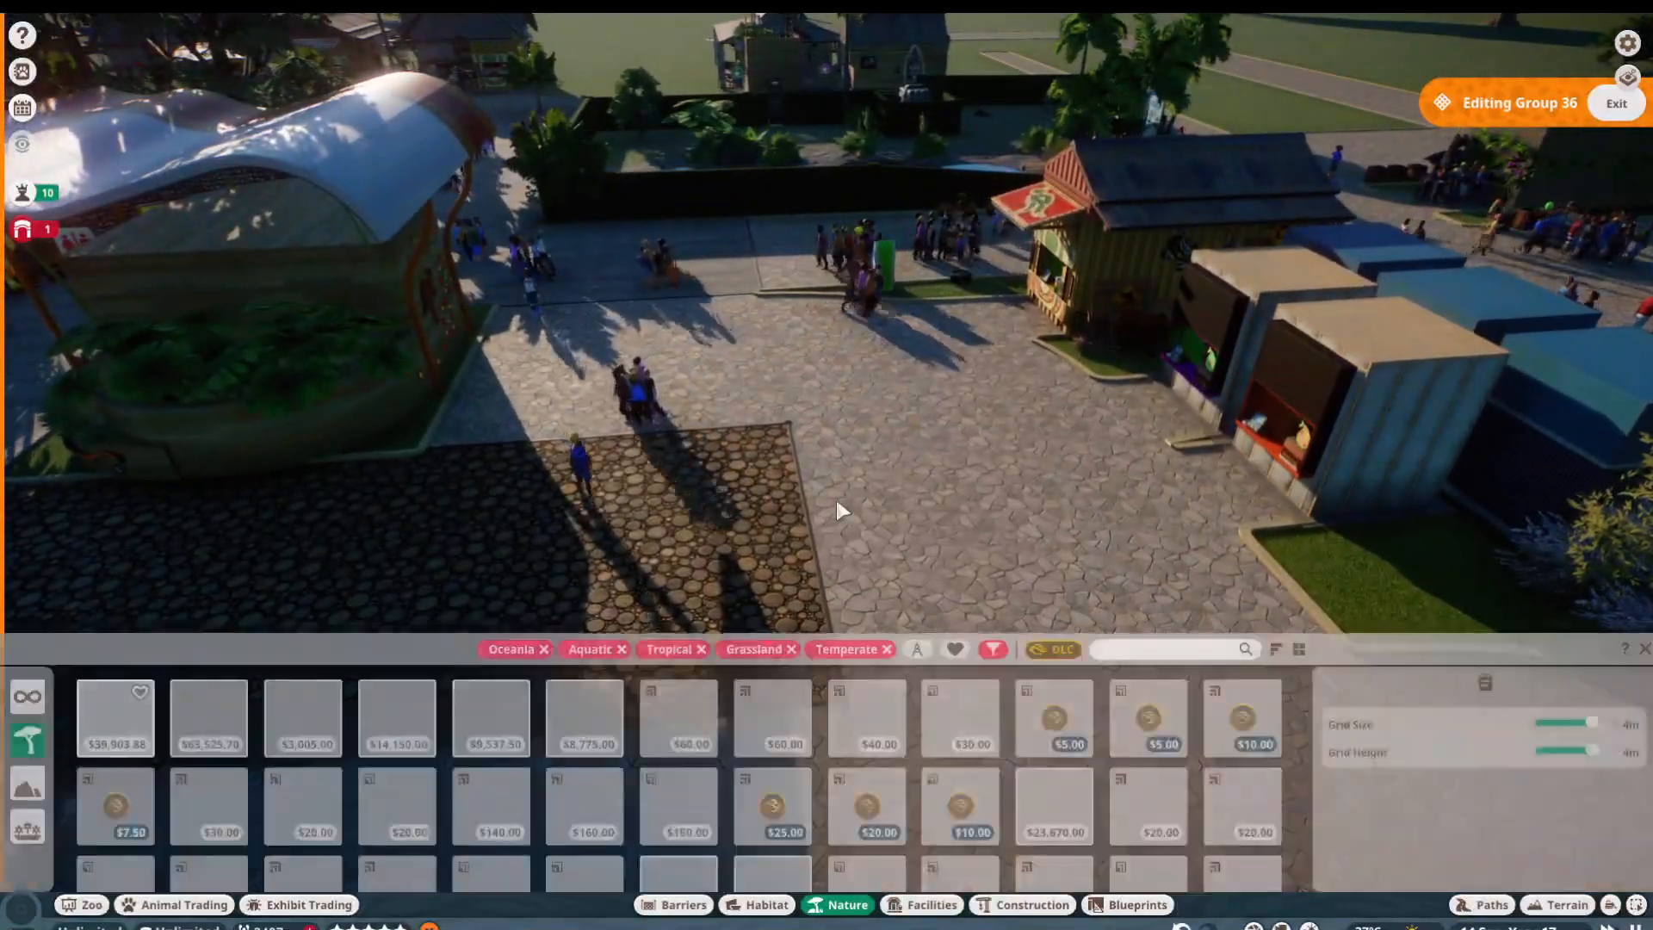
Step: Plant palms, a large leafy plant and purple flowers around the shop and kiosks, then finish the group
{"action": "left_click", "coordinate": [771, 718]}
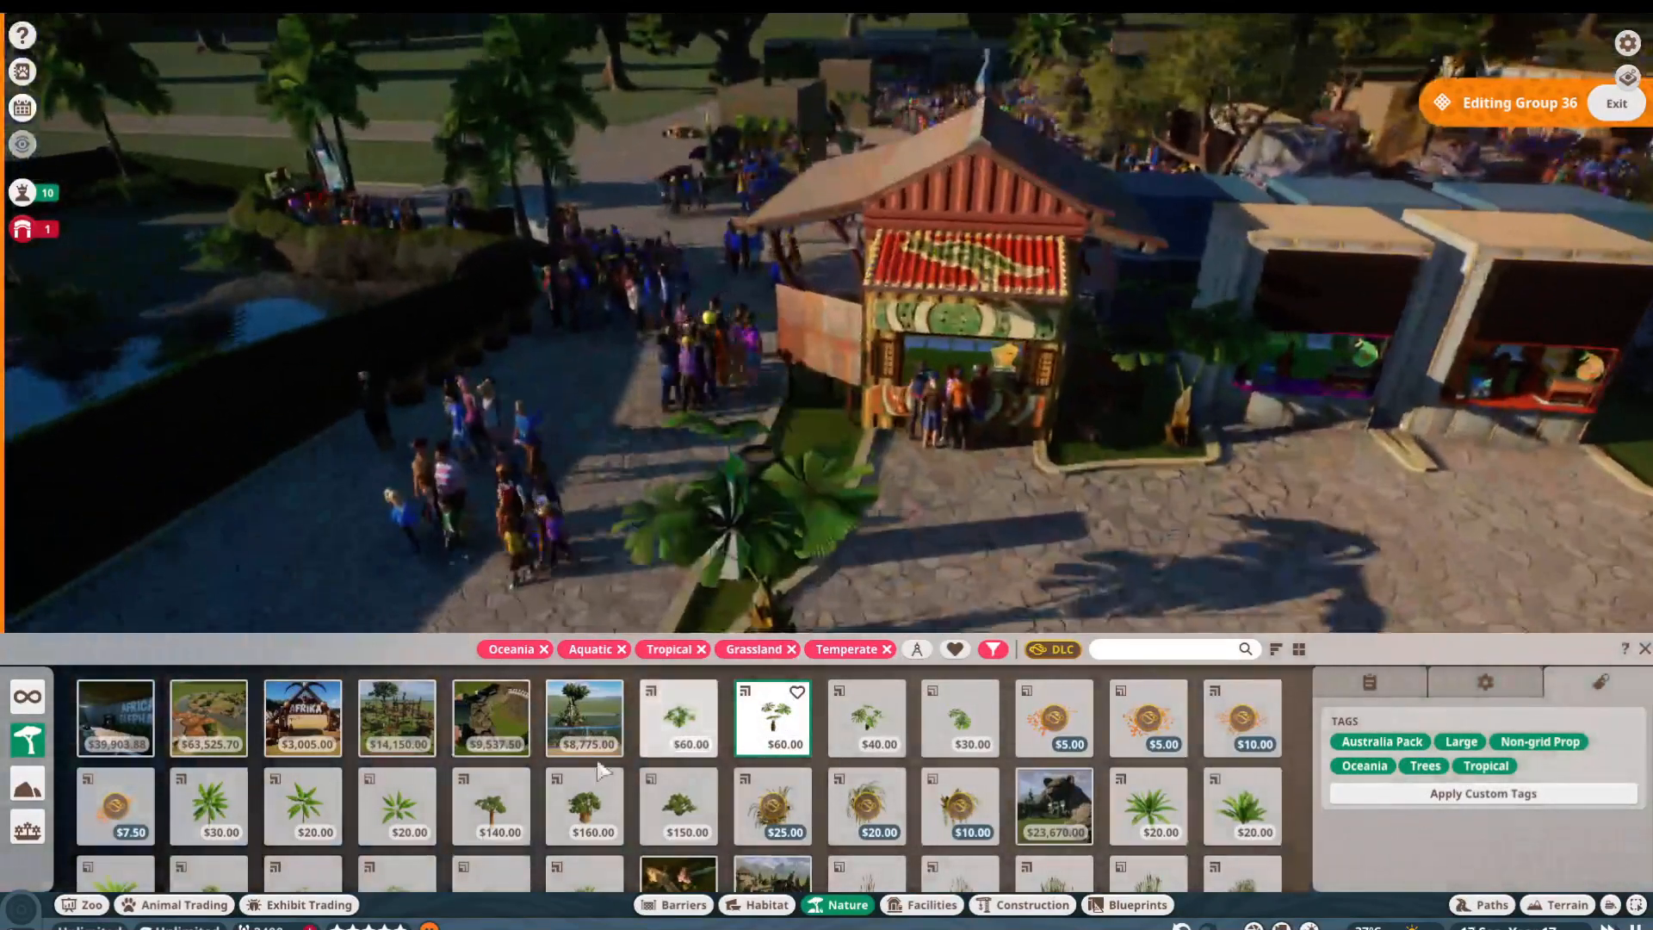
{"action": "left_click", "coordinate": [678, 720]}
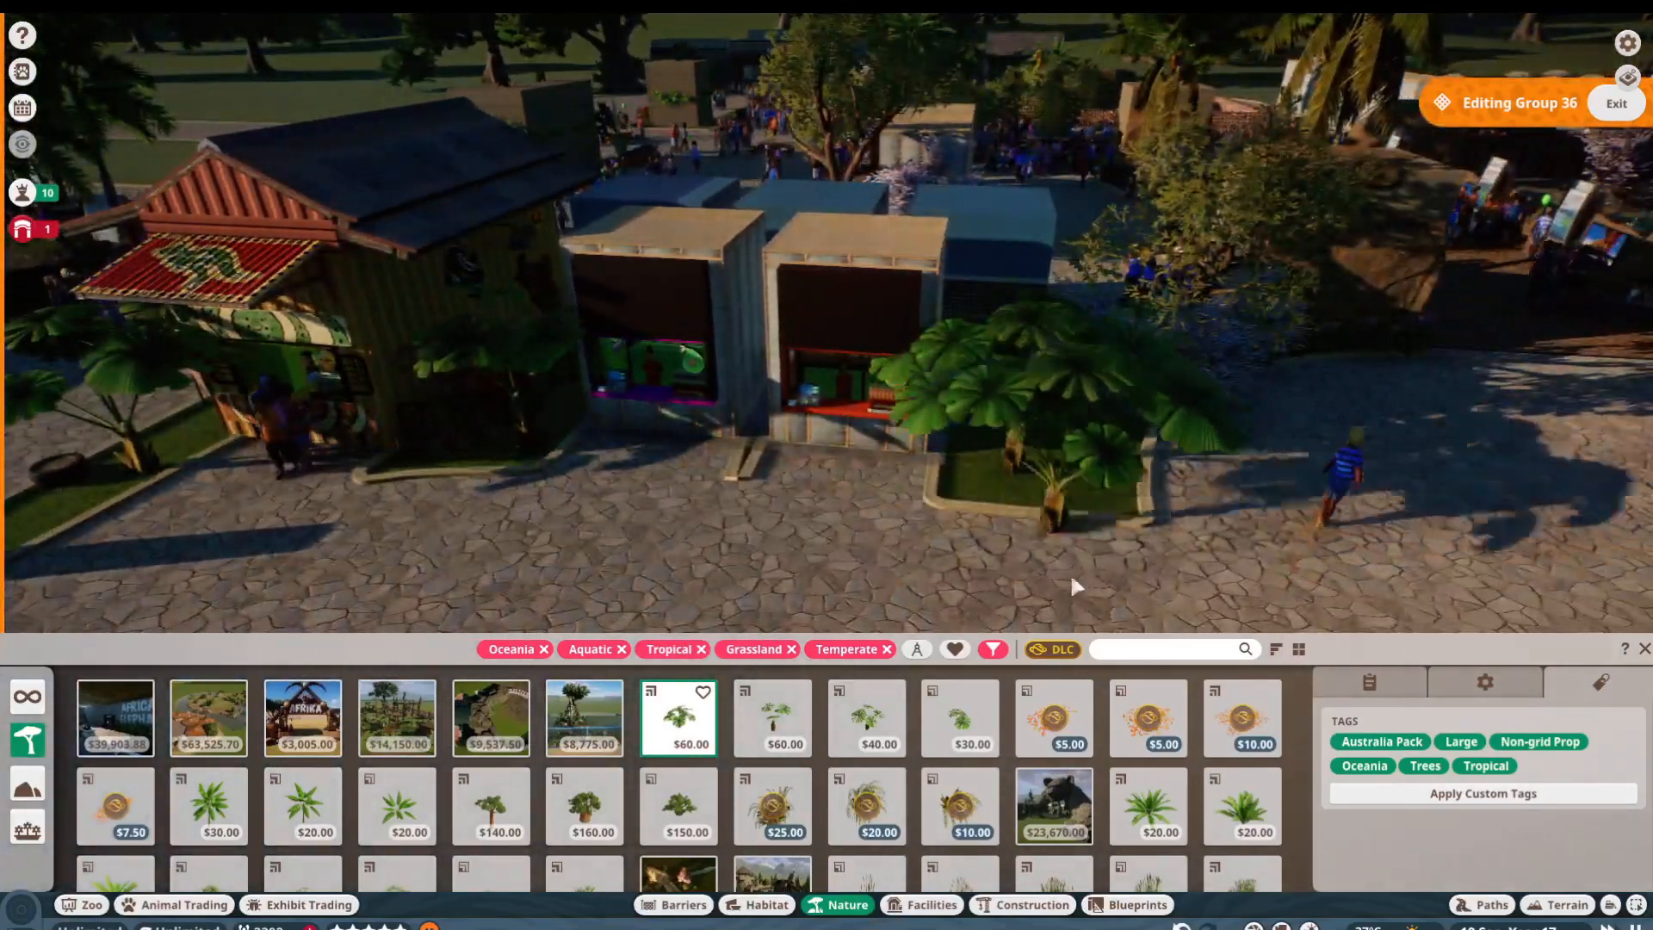
{"action": "left_click", "coordinate": [1147, 806]}
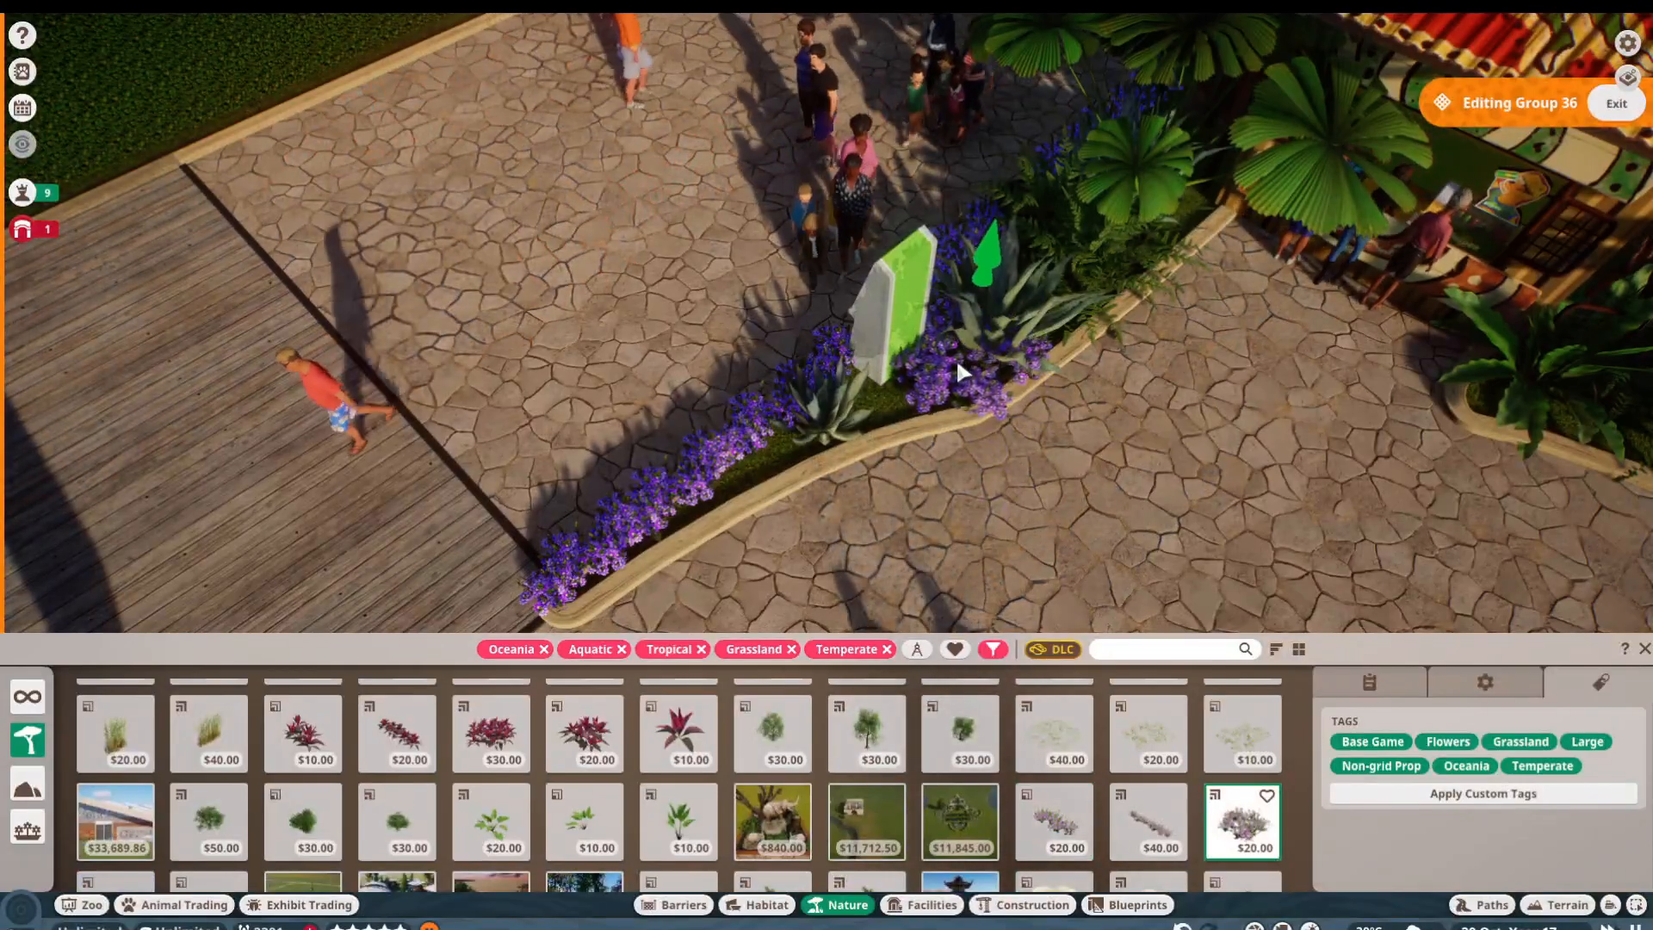
{"action": "left_click", "coordinate": [1484, 682]}
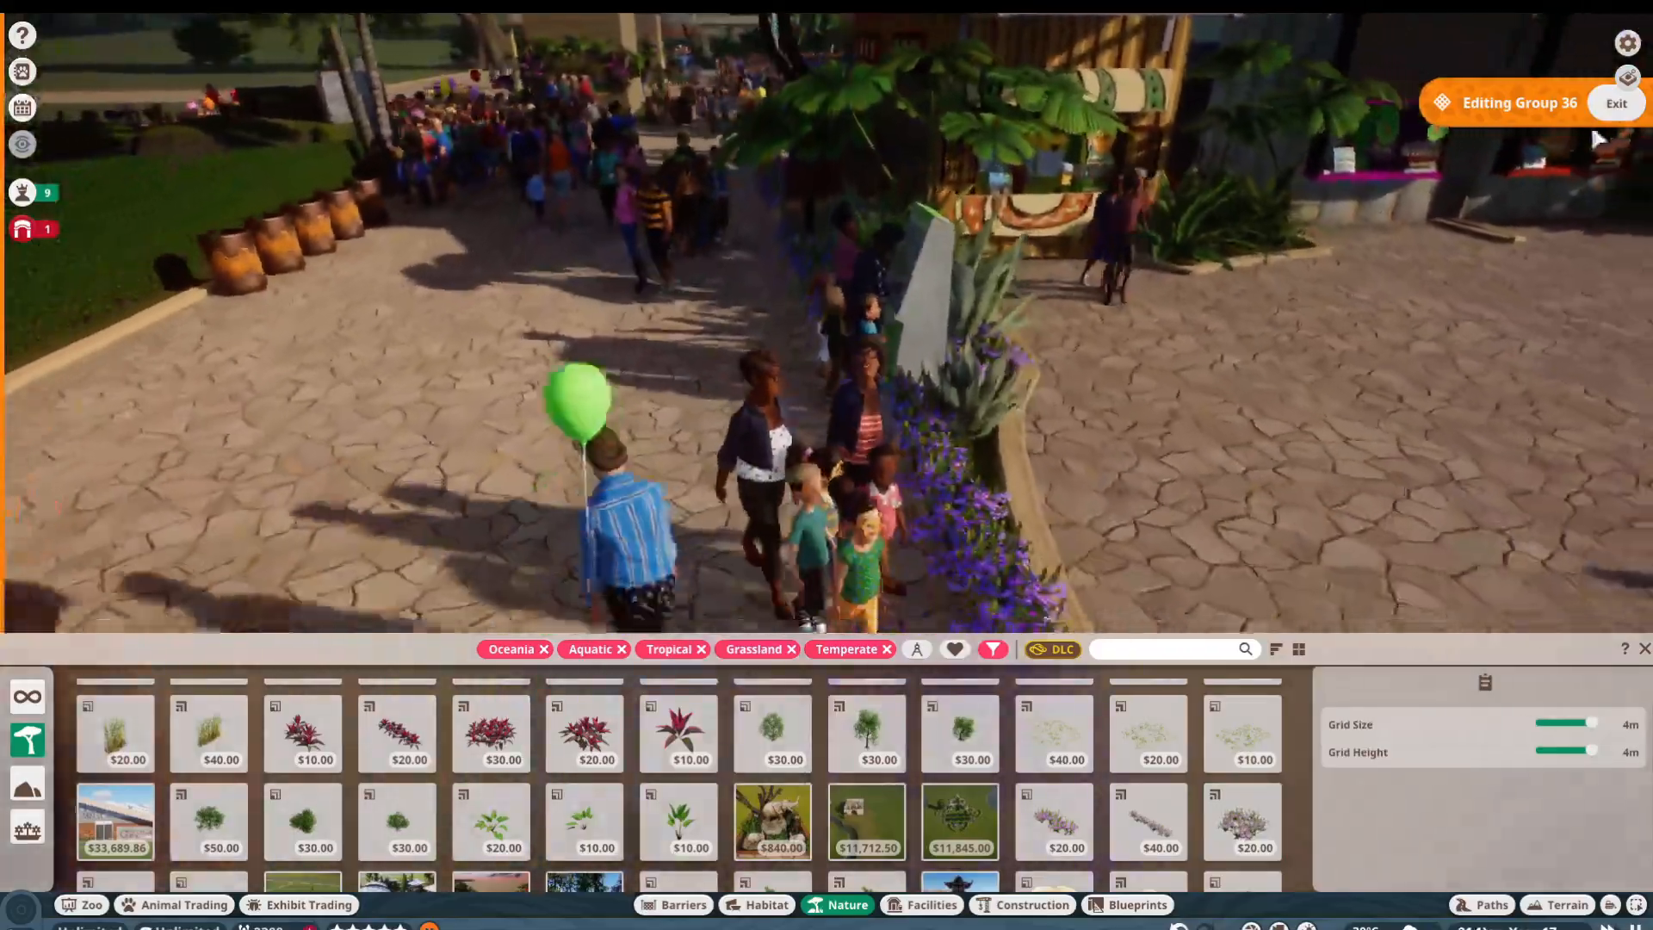
{"action": "left_click", "coordinate": [932, 904]}
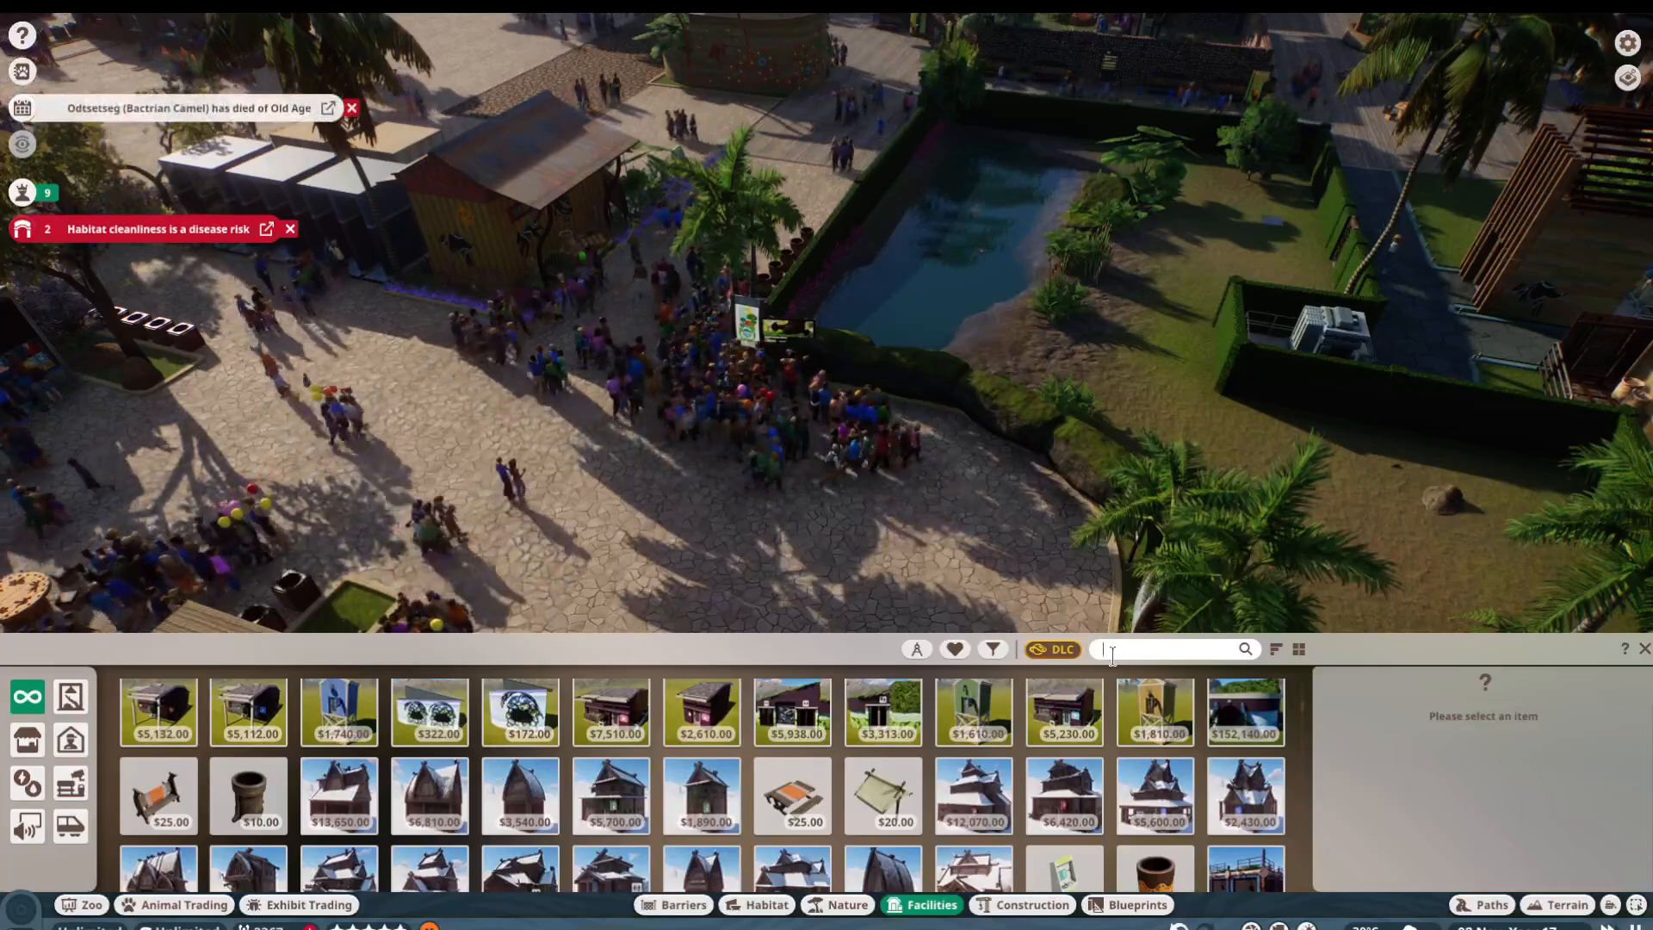
Step: Search the catalogue for 'don' before opening a platypus's welfare panel
{"action": "type", "text": "don"}
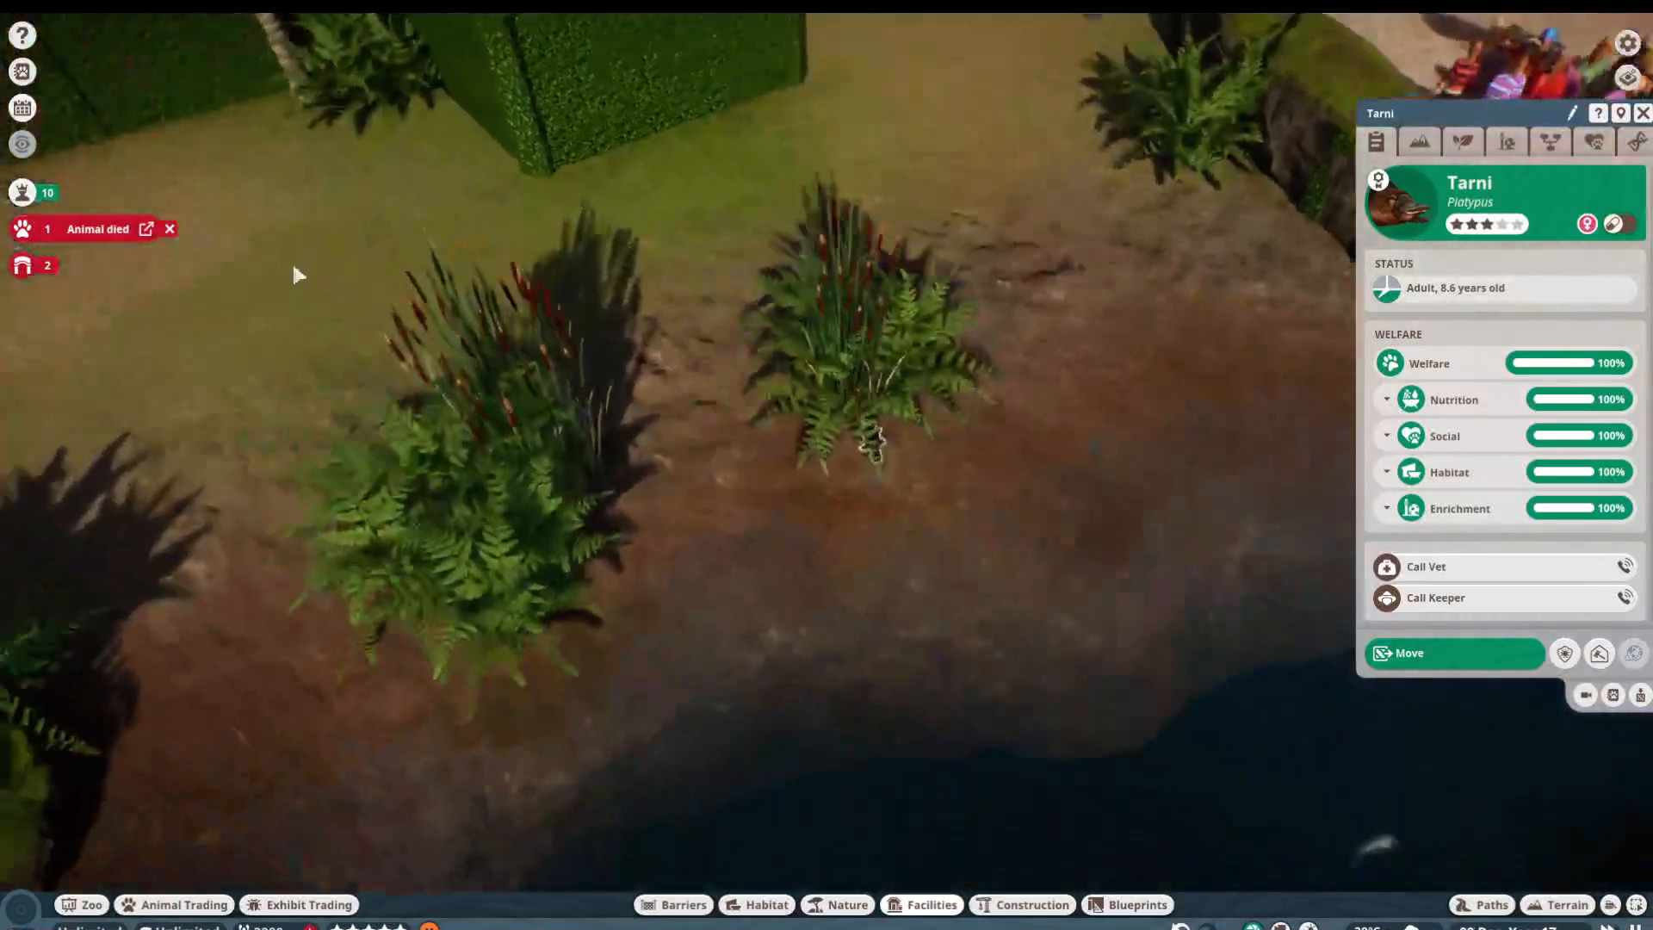
Step: Close the platypus panel and zoom the camera out over the habitat
{"action": "left_click", "coordinate": [97, 229]}
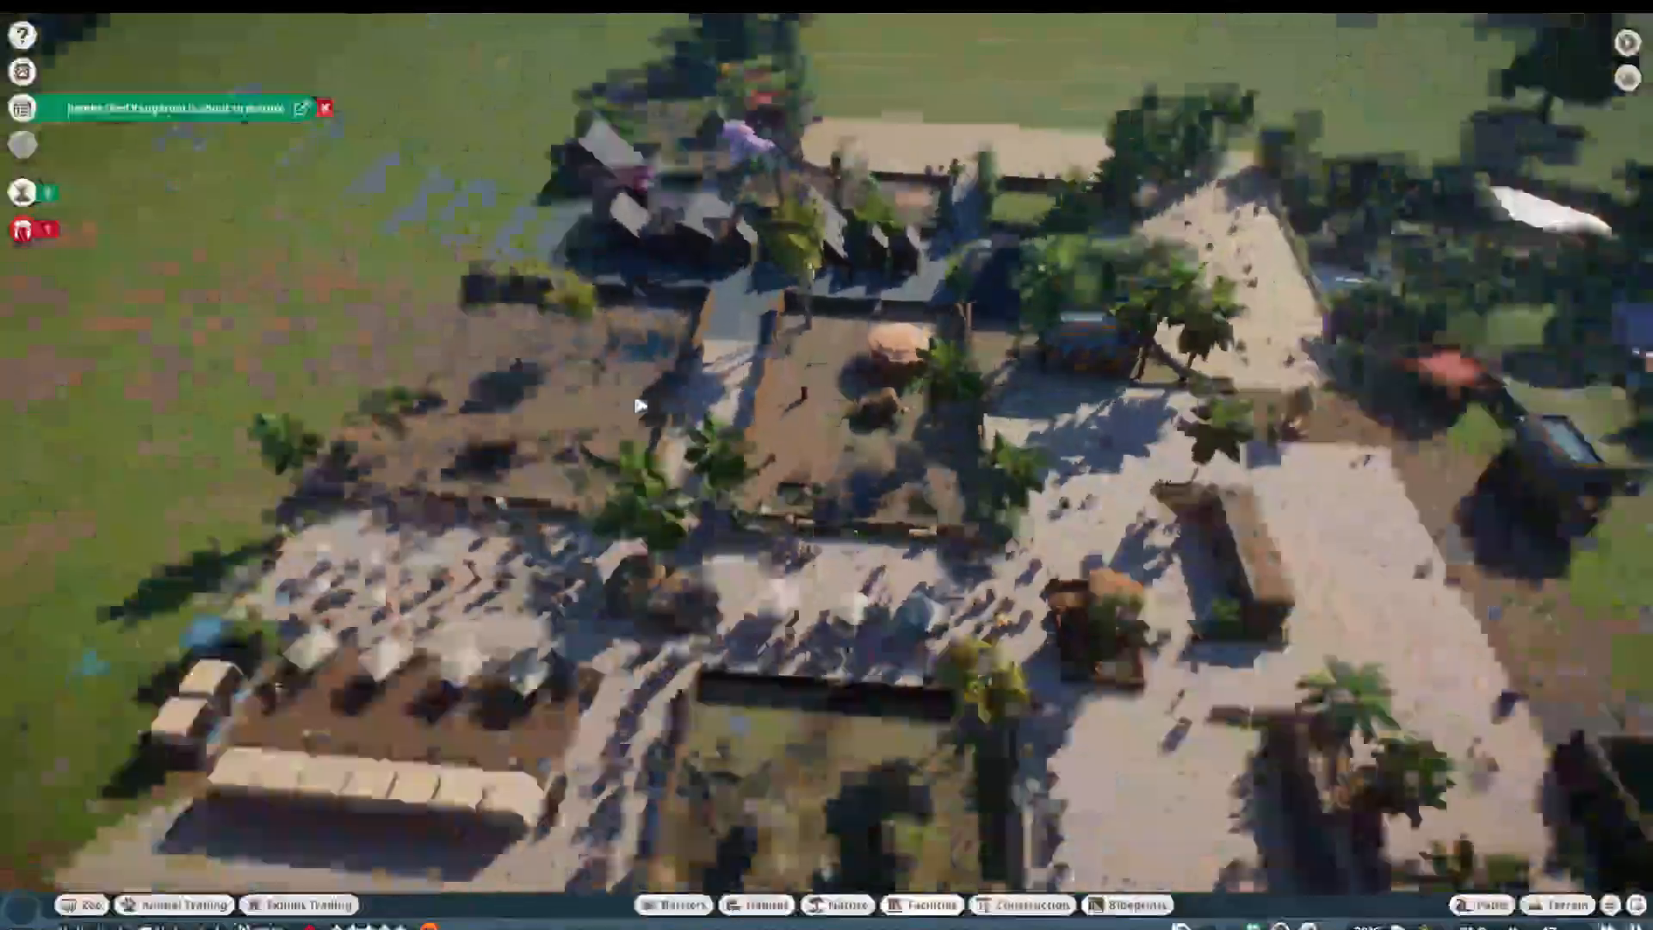
{"action": "scroll", "scroll_direction": "down", "scroll_amount": 3}
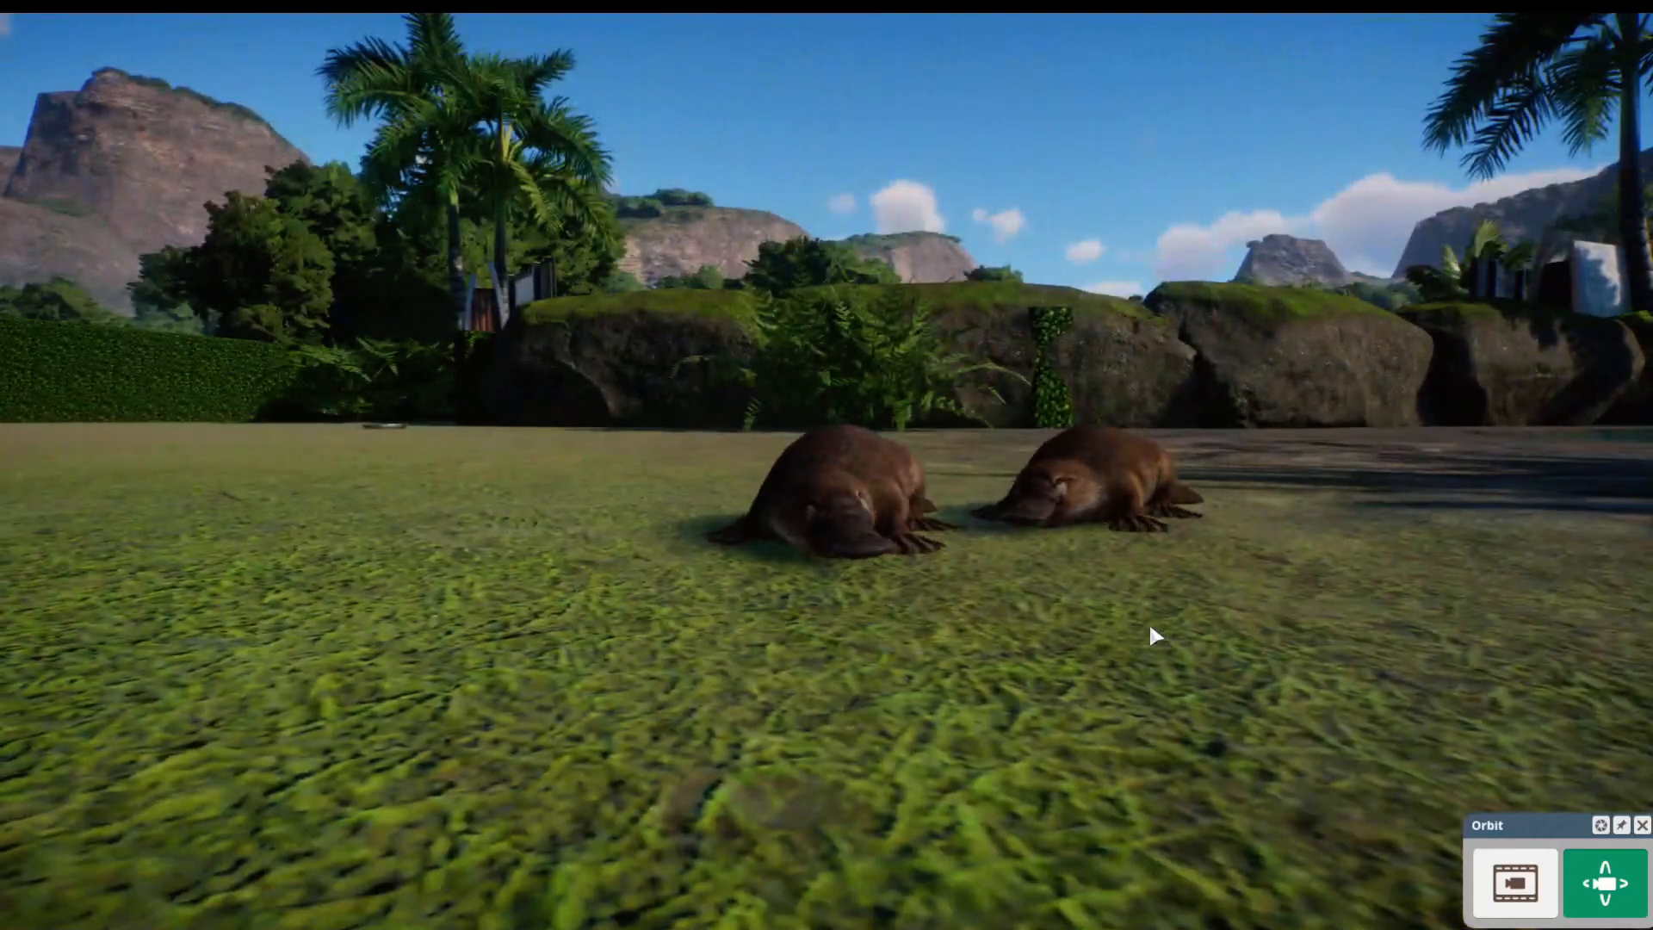
Step: Open the welfare details of the second platypus, Minygululu
{"action": "left_click", "coordinate": [1064, 485]}
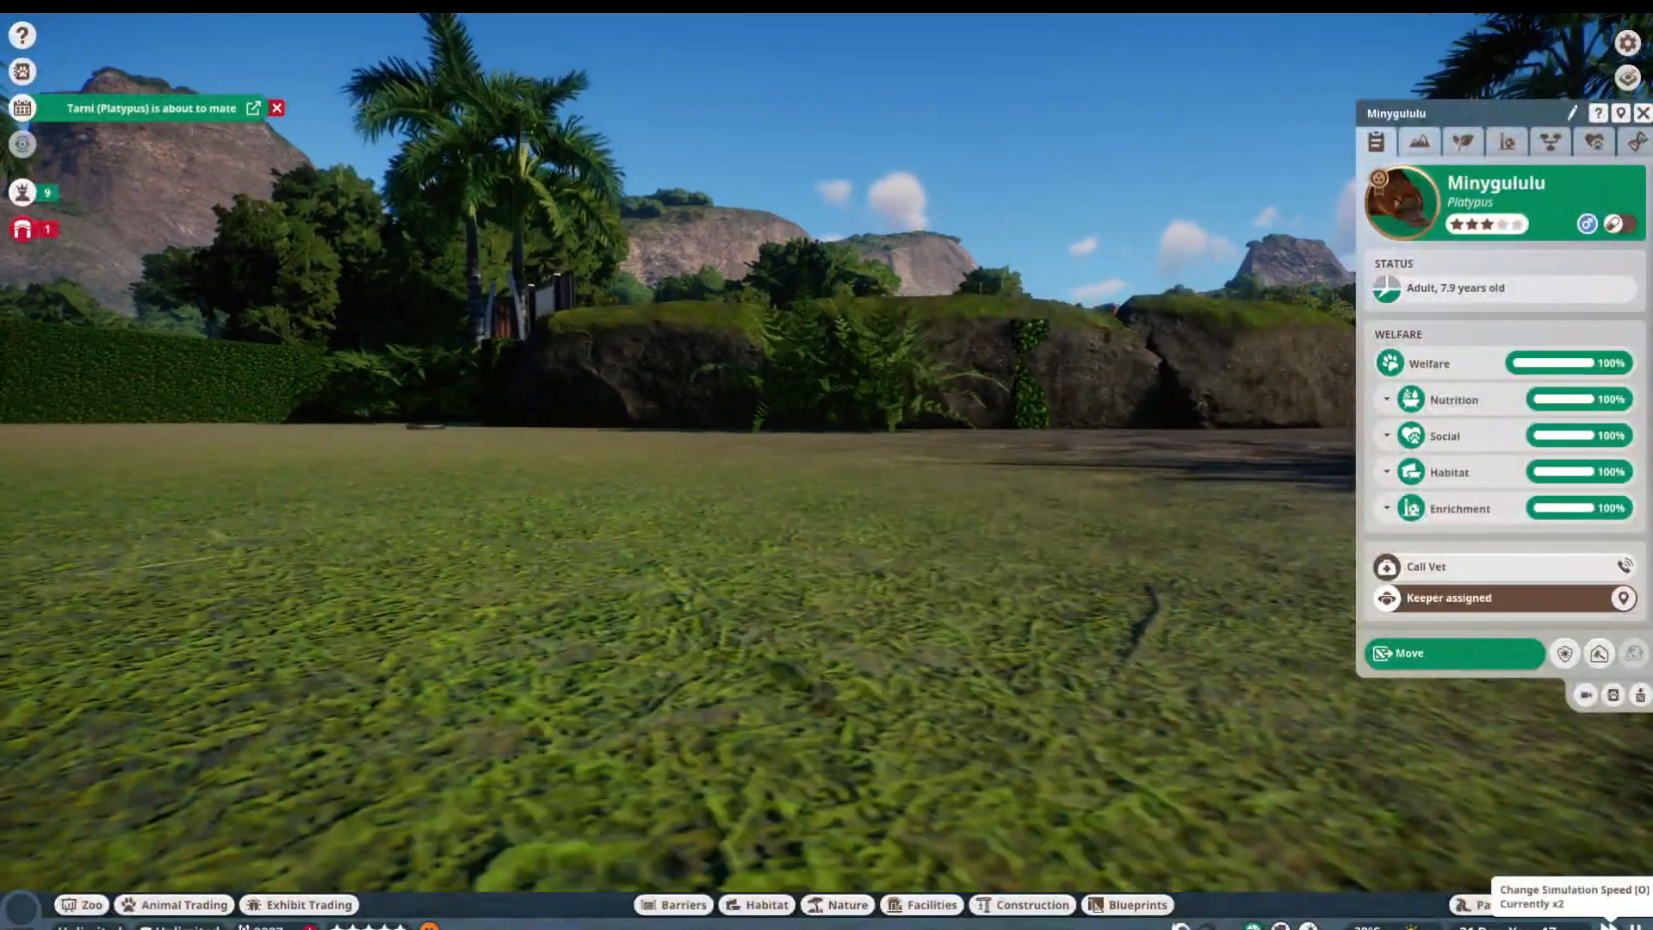